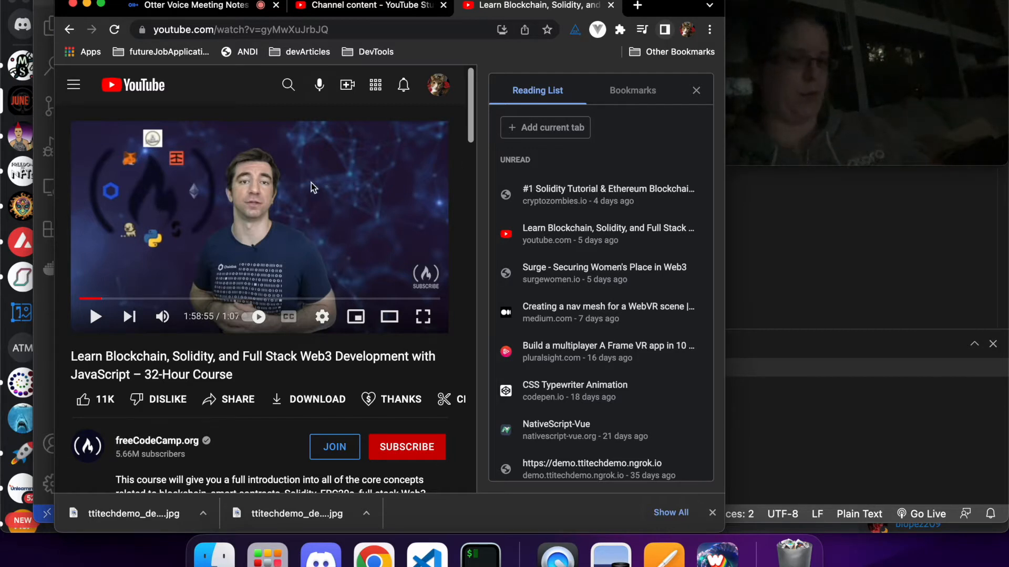
pyautogui.moveTo(96, 316)
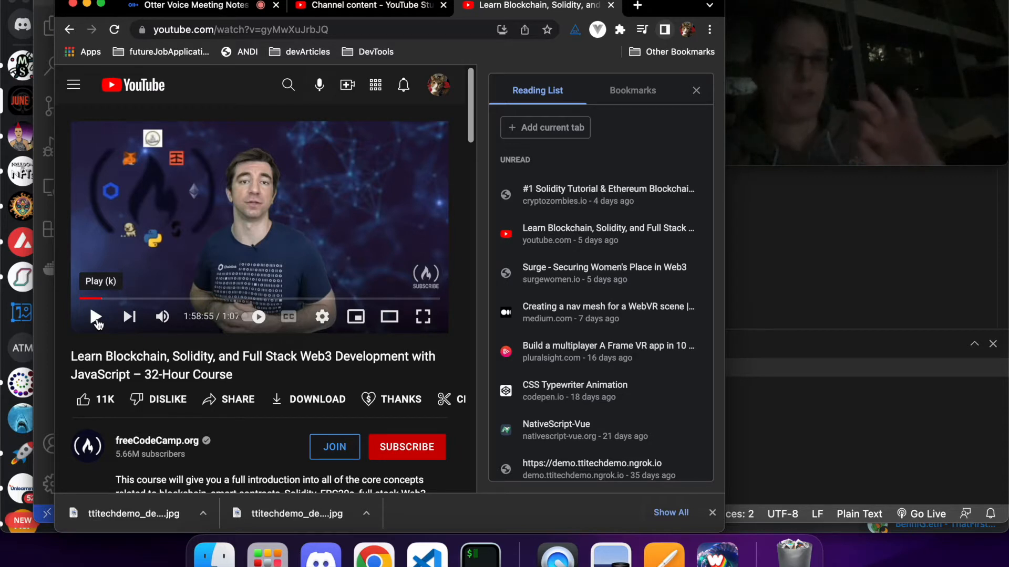
# Resume the course video and close the Reading List panel so the player widens
pyautogui.click(96, 316)
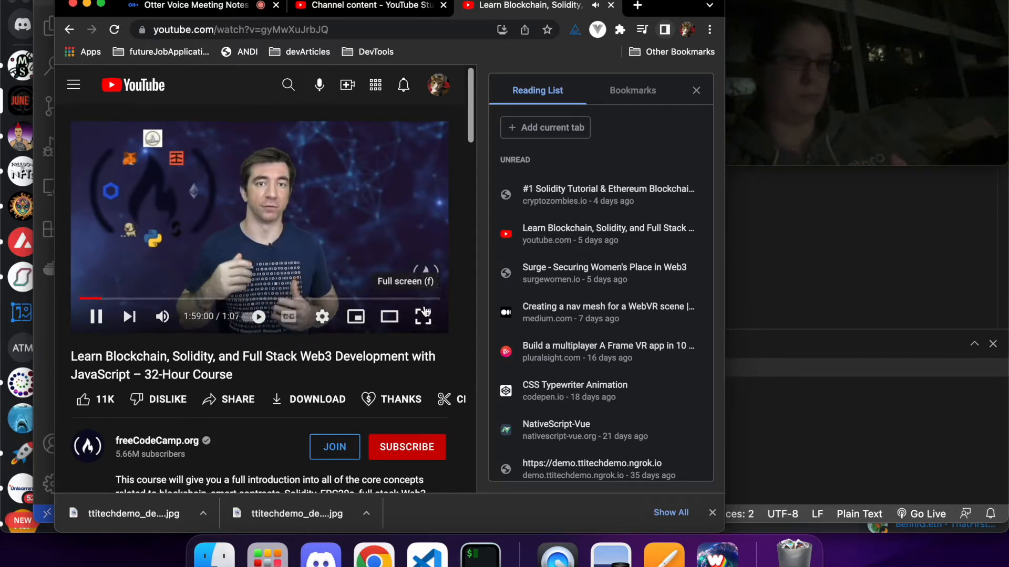
pyautogui.click(696, 90)
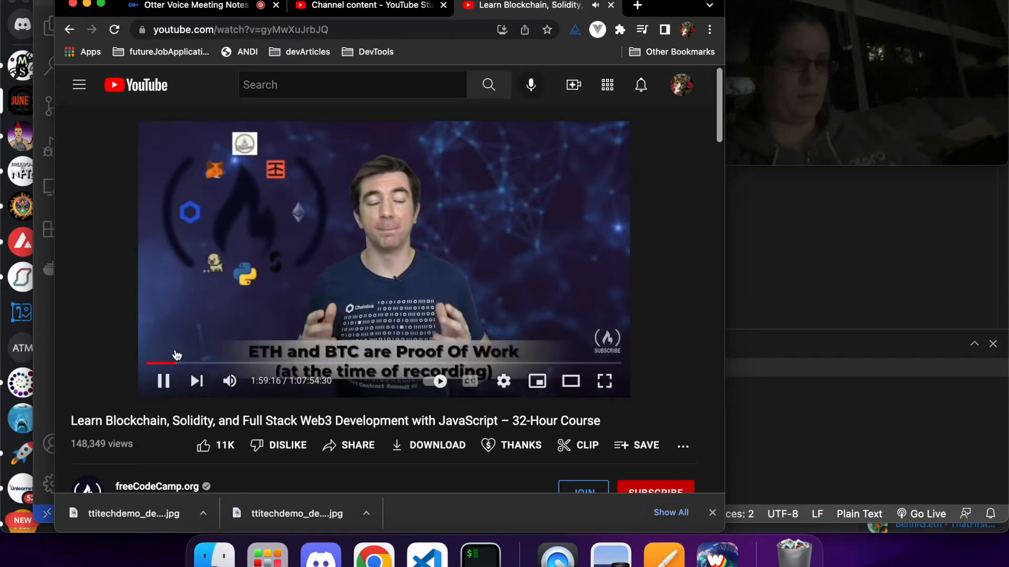
# Pause and resume the course video a few times as it passes the two-hour mark
pyautogui.click(163, 380)
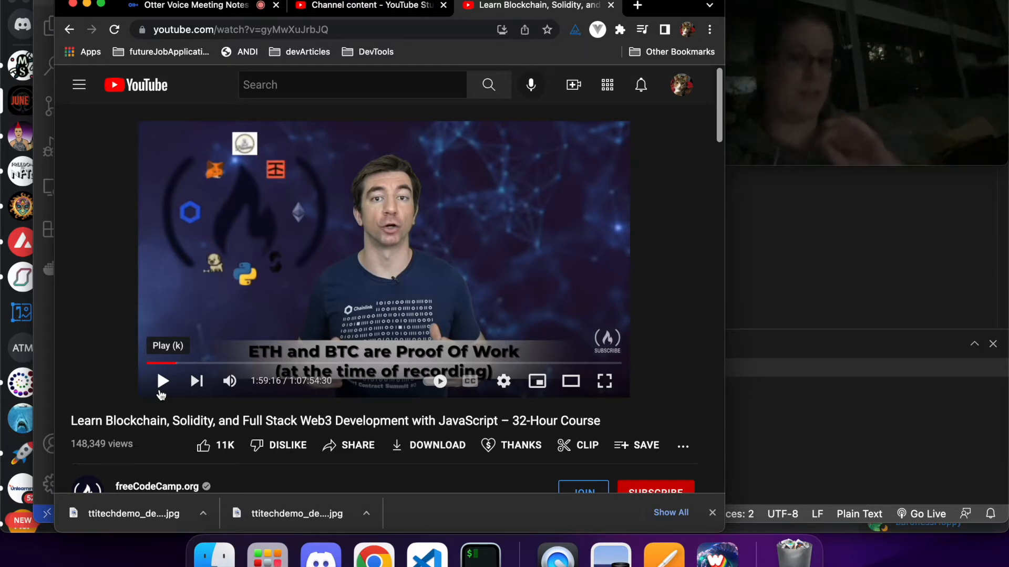
pyautogui.click(162, 380)
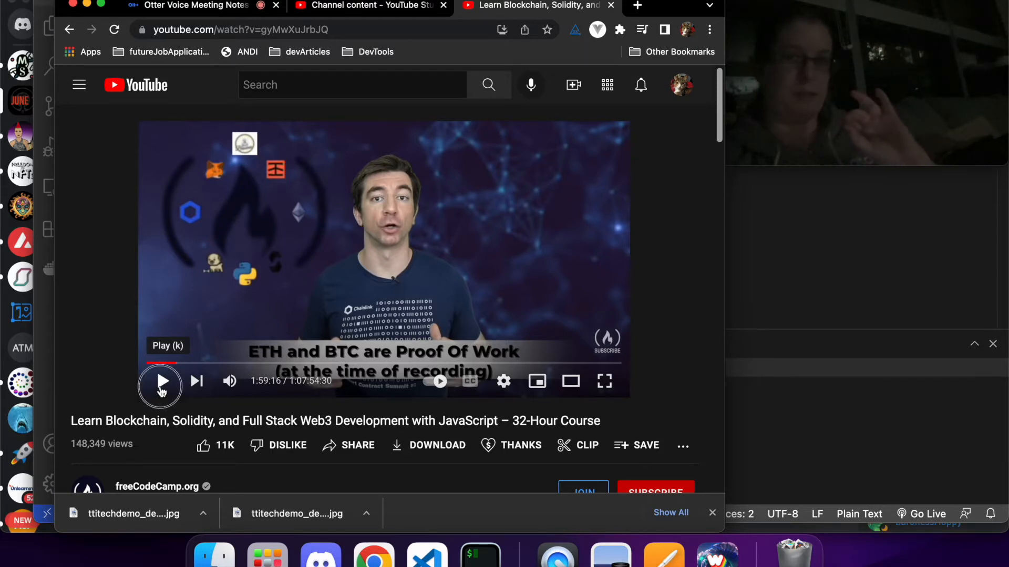
pyautogui.click(160, 381)
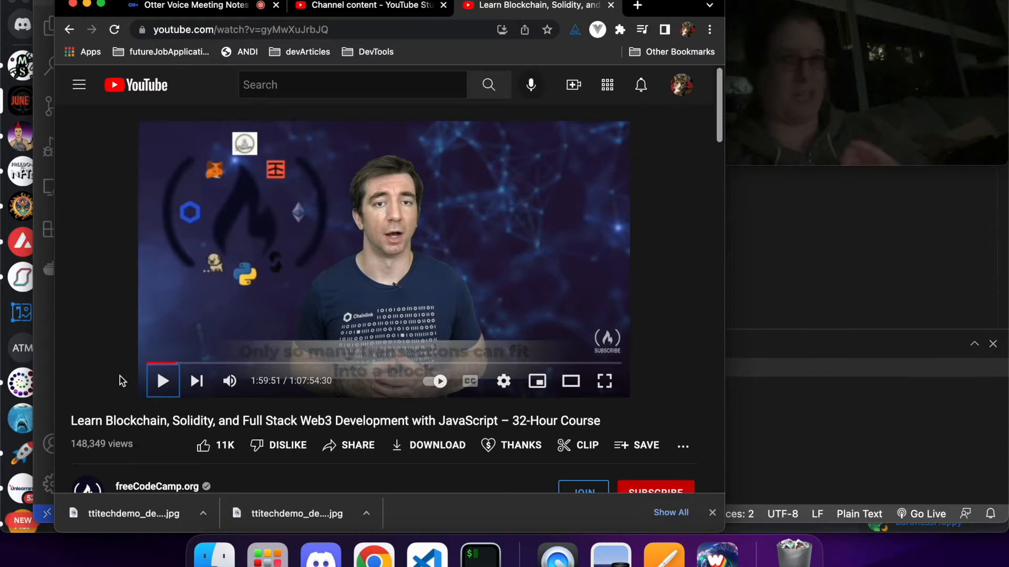
pyautogui.click(162, 380)
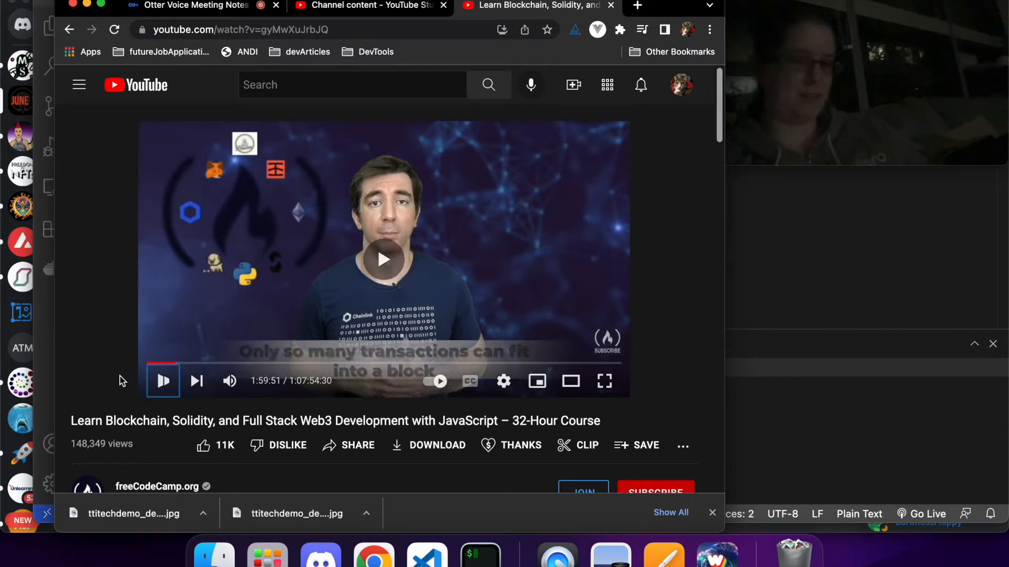
pyautogui.click(163, 381)
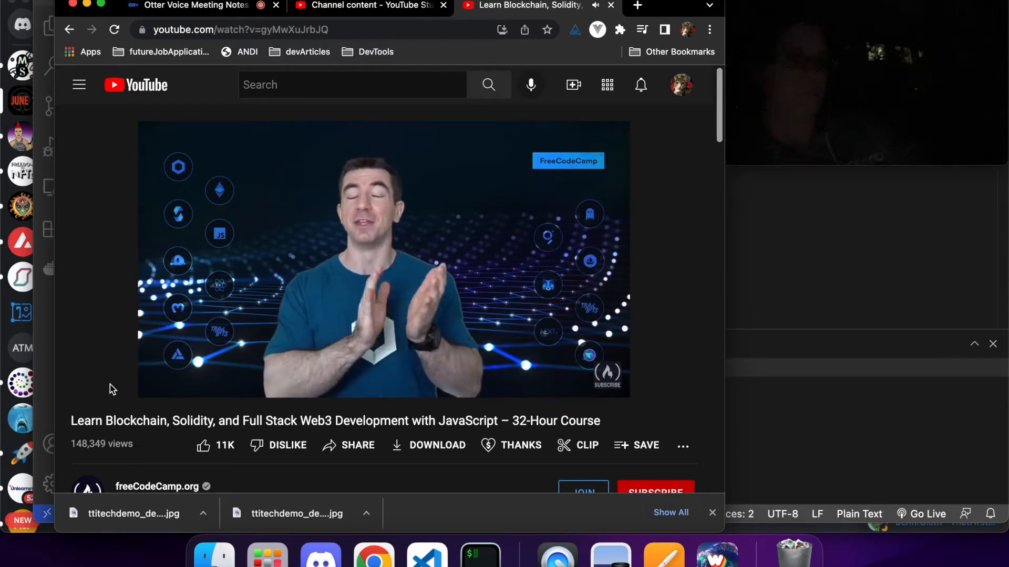
# Toggle playback while watching, then leave the video paused at 2:01:48 on the simple-storage repository screen
pyautogui.click(159, 380)
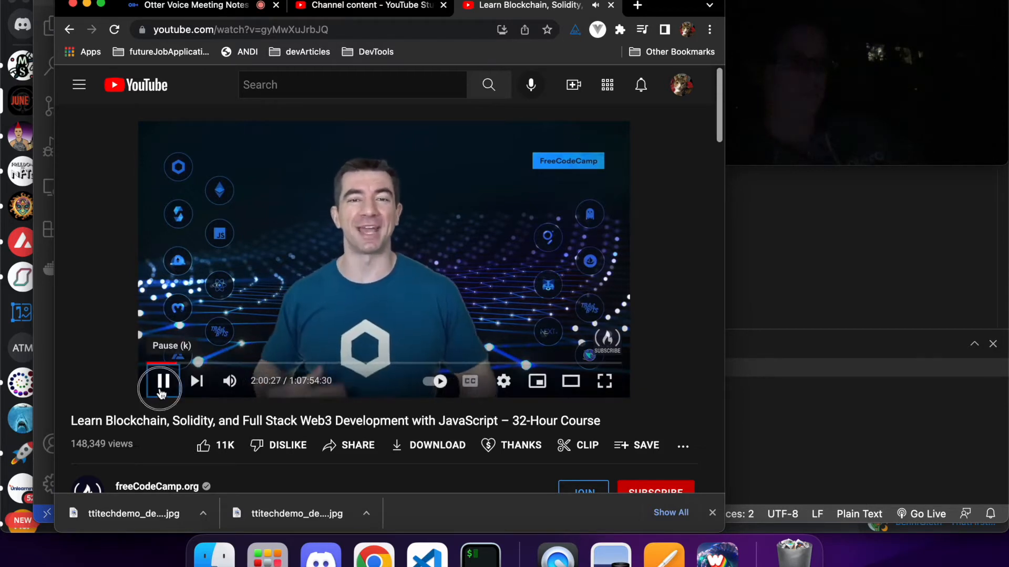
pyautogui.click(160, 380)
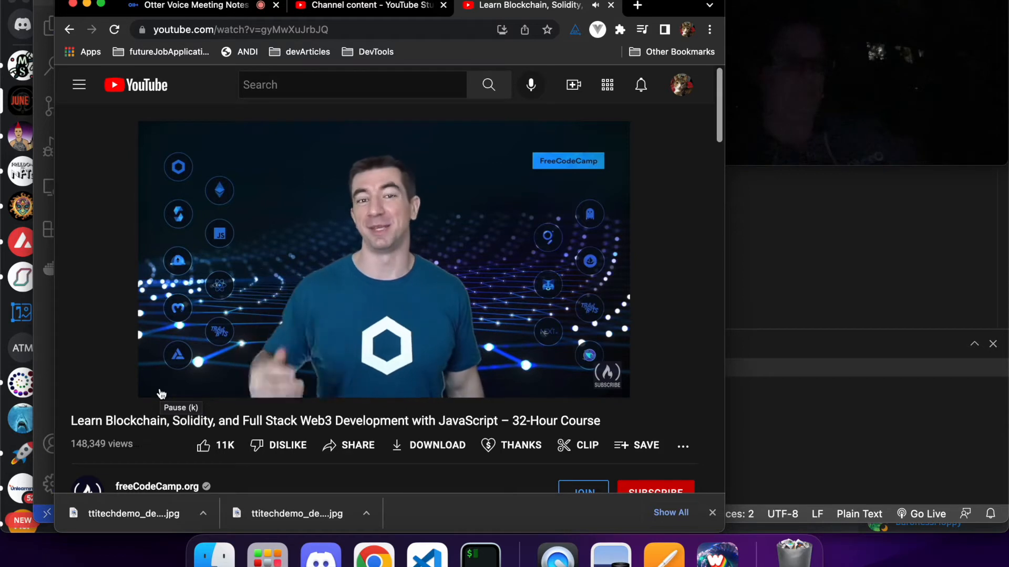
pyautogui.click(162, 381)
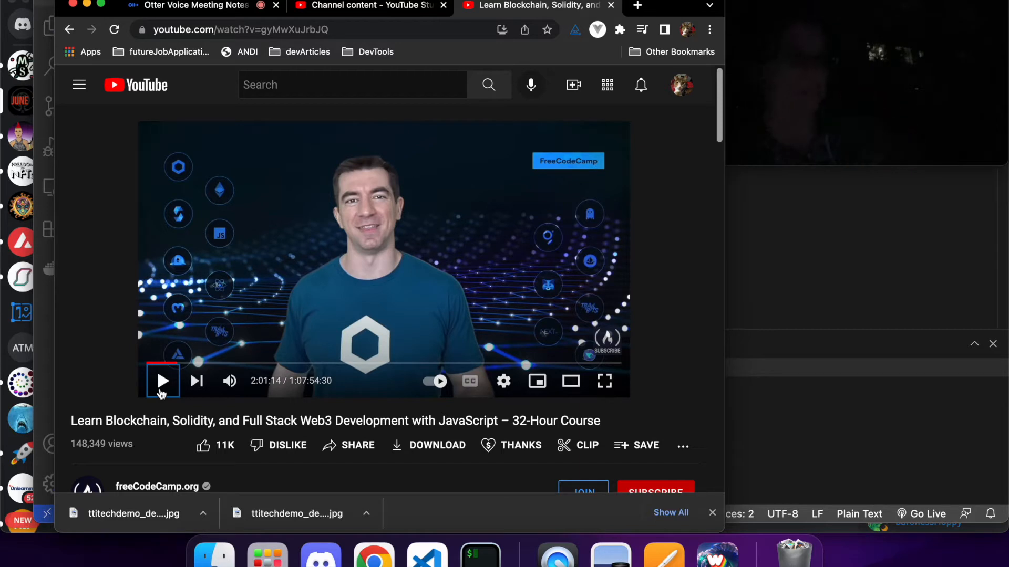
pyautogui.click(161, 380)
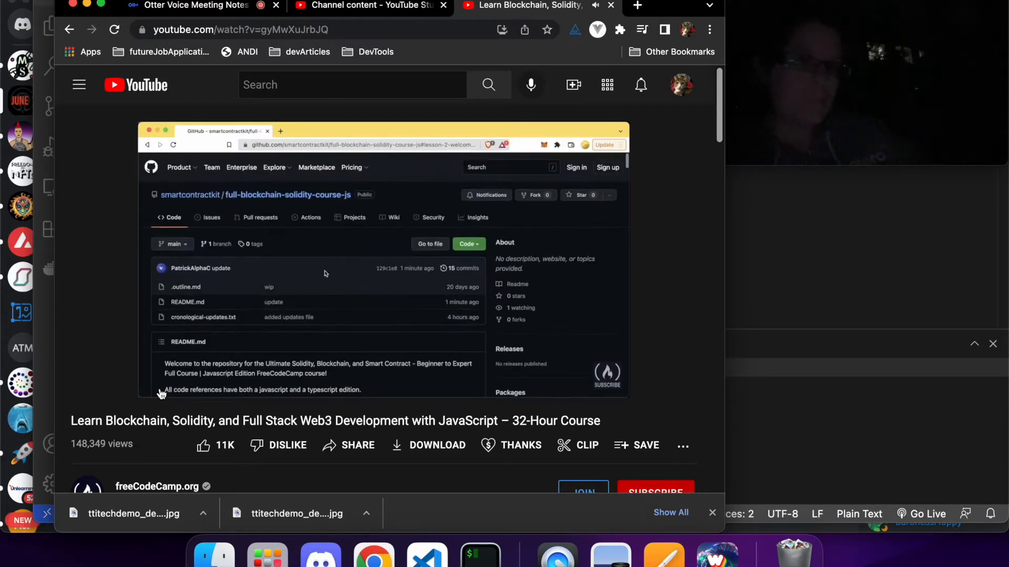
pyautogui.scroll(-3)
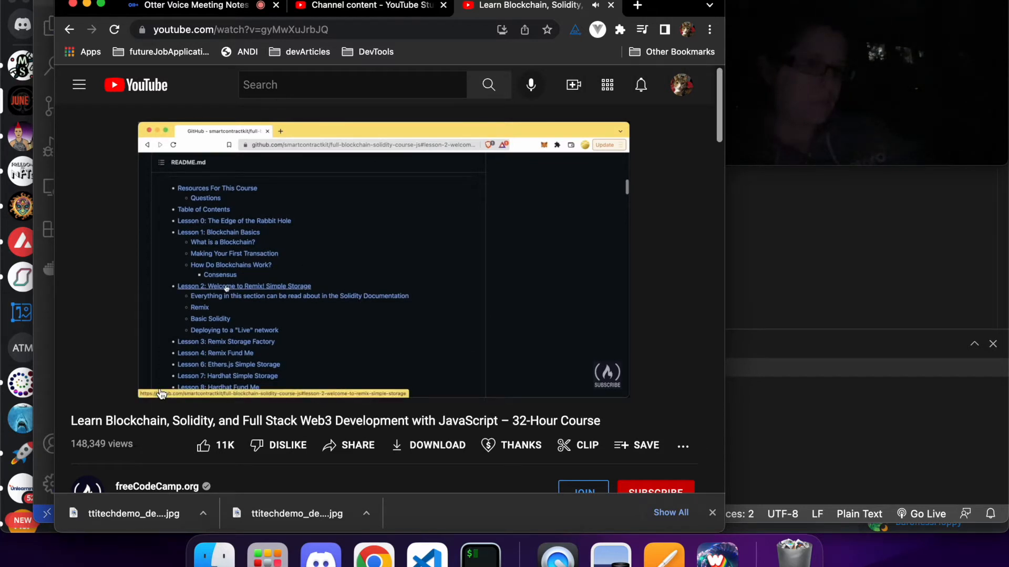
pyautogui.click(245, 285)
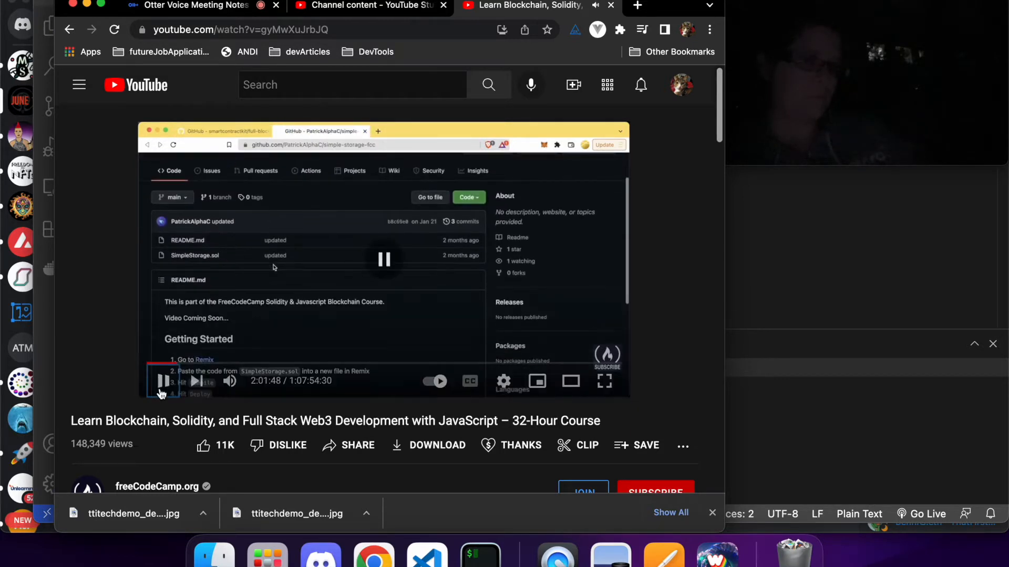
pyautogui.click(163, 381)
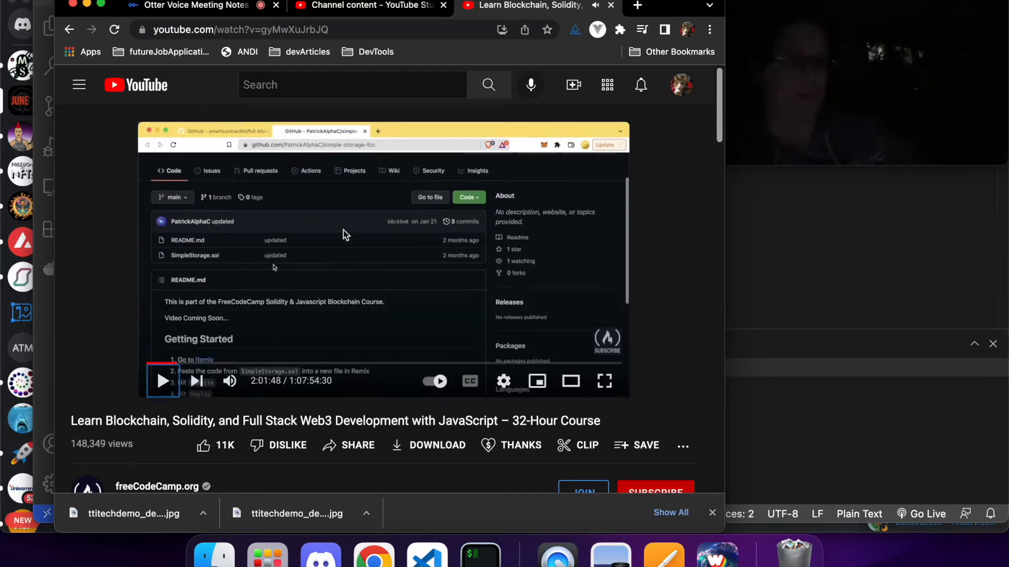
# Expand the video description and follow its link to the course's GitHub repository
pyautogui.scroll(-3)
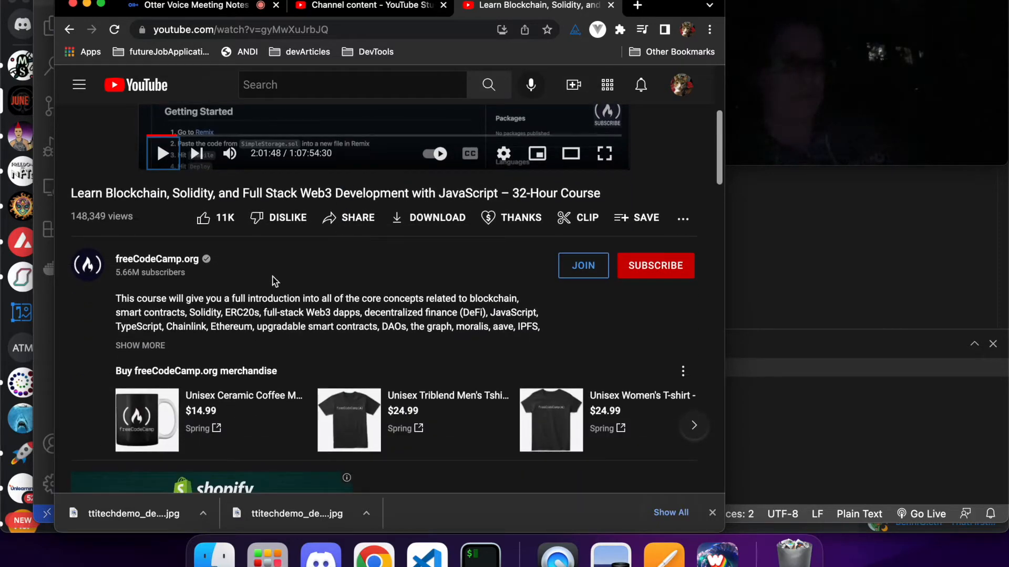
pyautogui.scroll(-3)
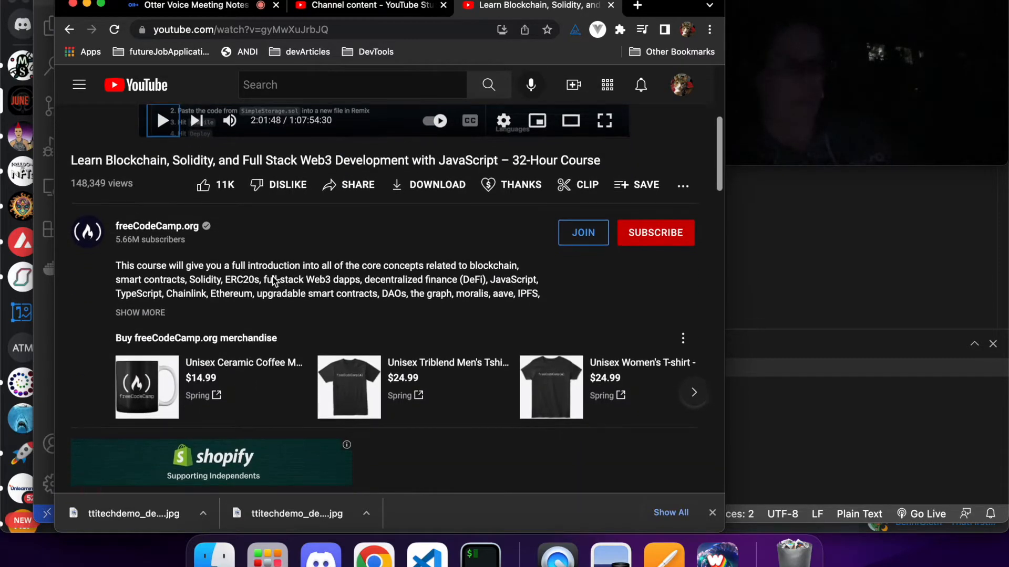
pyautogui.scroll(-3)
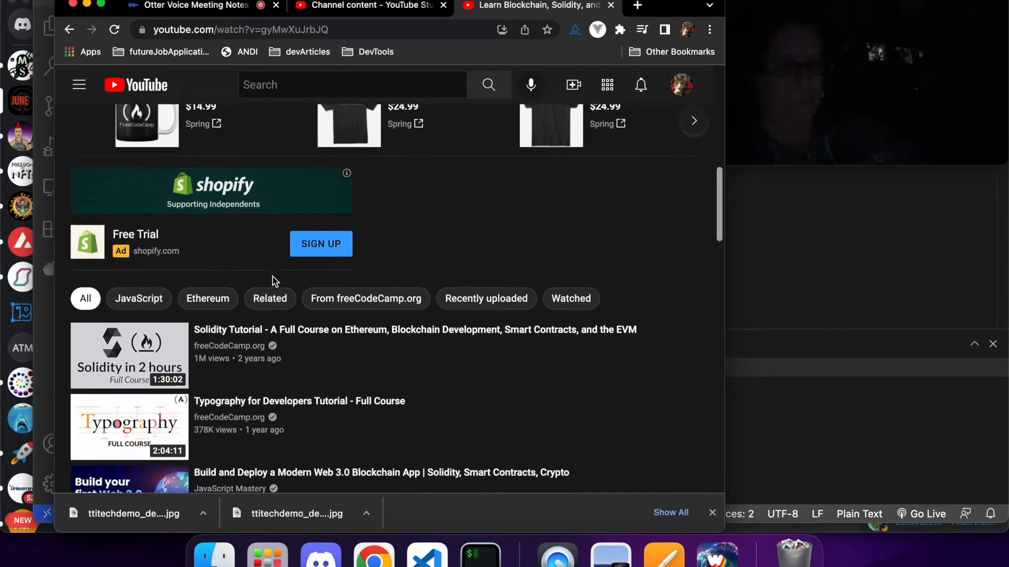
pyautogui.scroll(3)
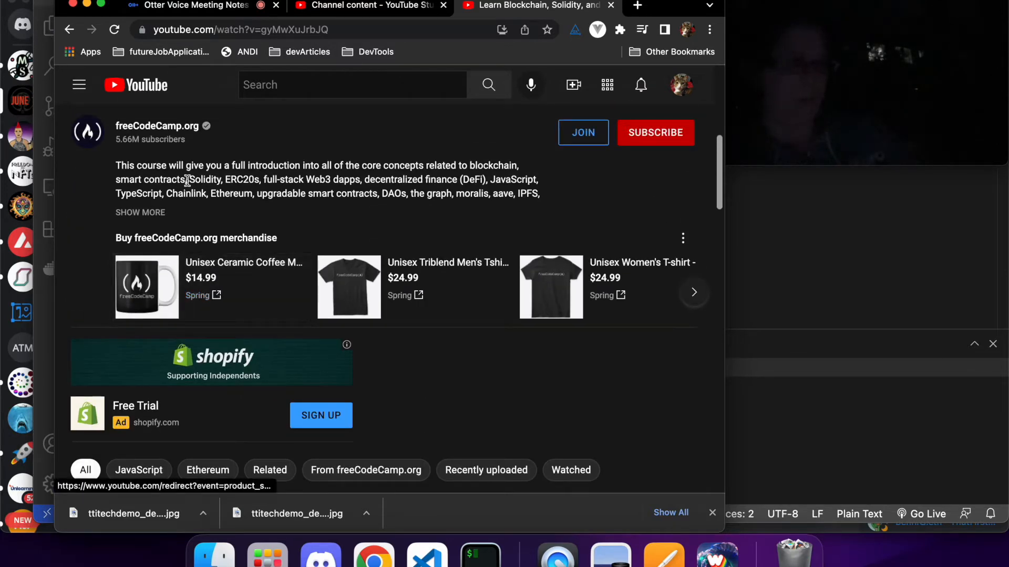
pyautogui.click(140, 213)
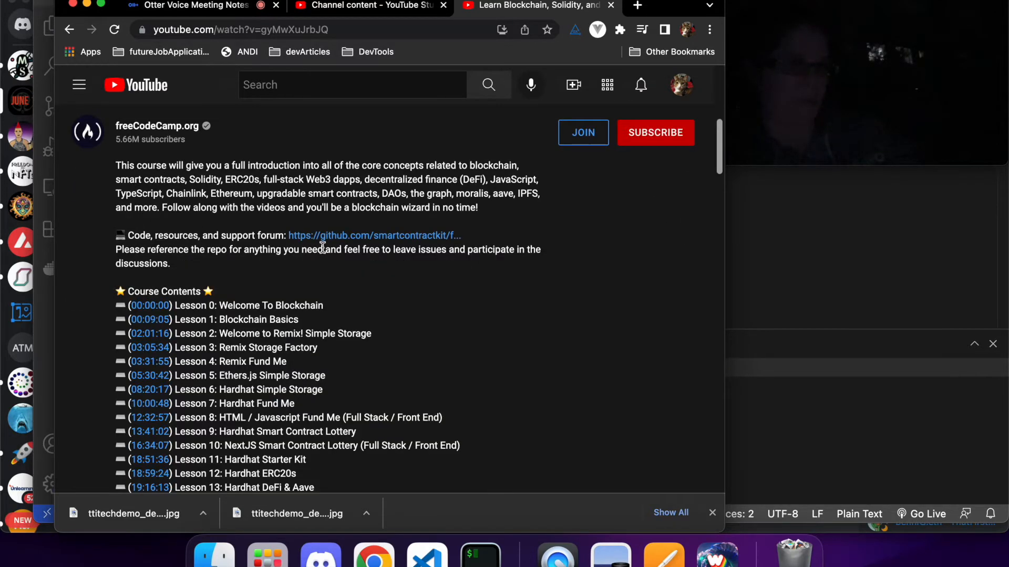
pyautogui.moveTo(340, 236)
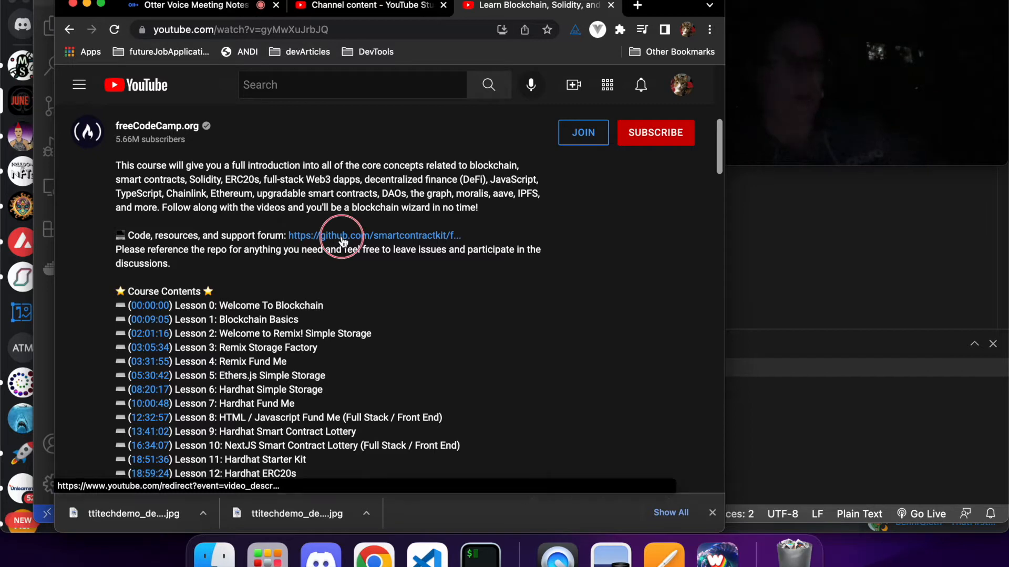
pyautogui.click(341, 235)
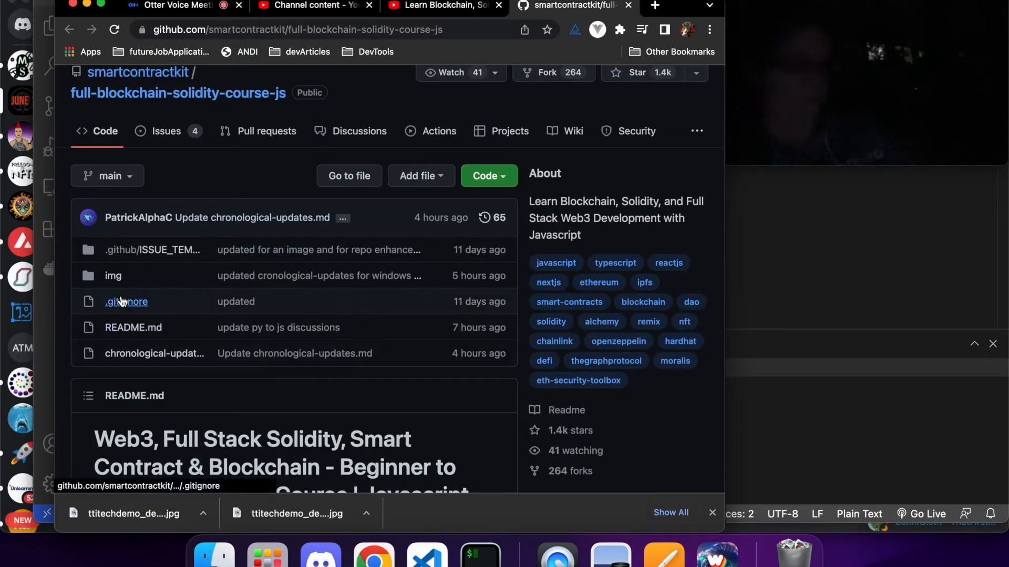
# From the Lesson 2 section of the course notes, reach the simple-storage-fcc code repository
pyautogui.scroll(-3)
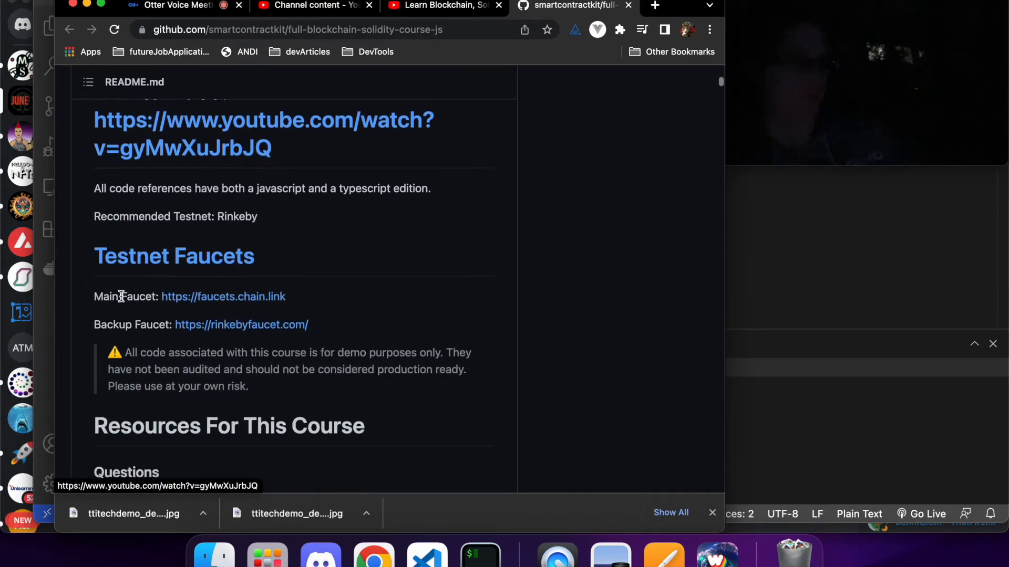
pyautogui.scroll(-3)
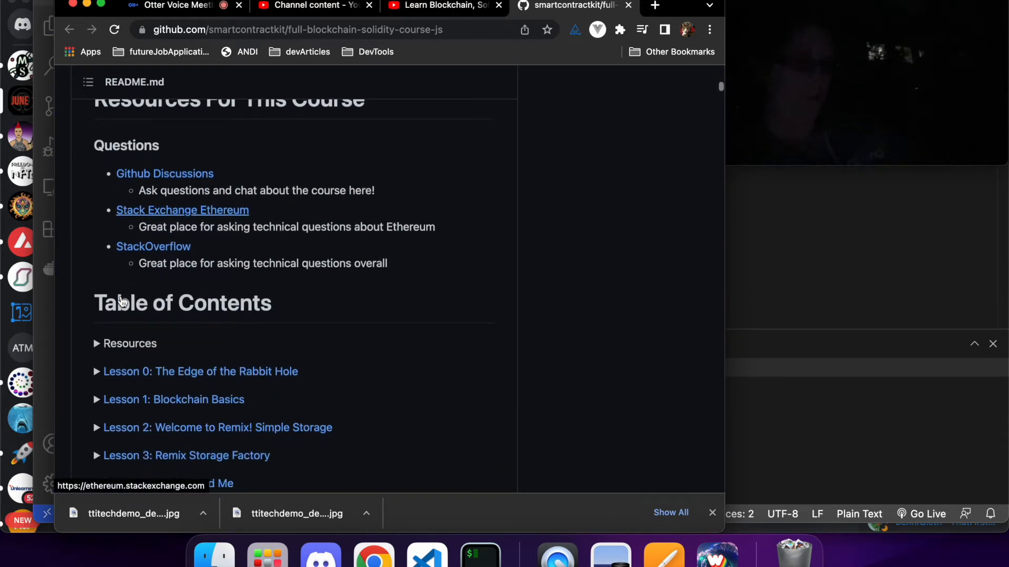
pyautogui.scroll(-3)
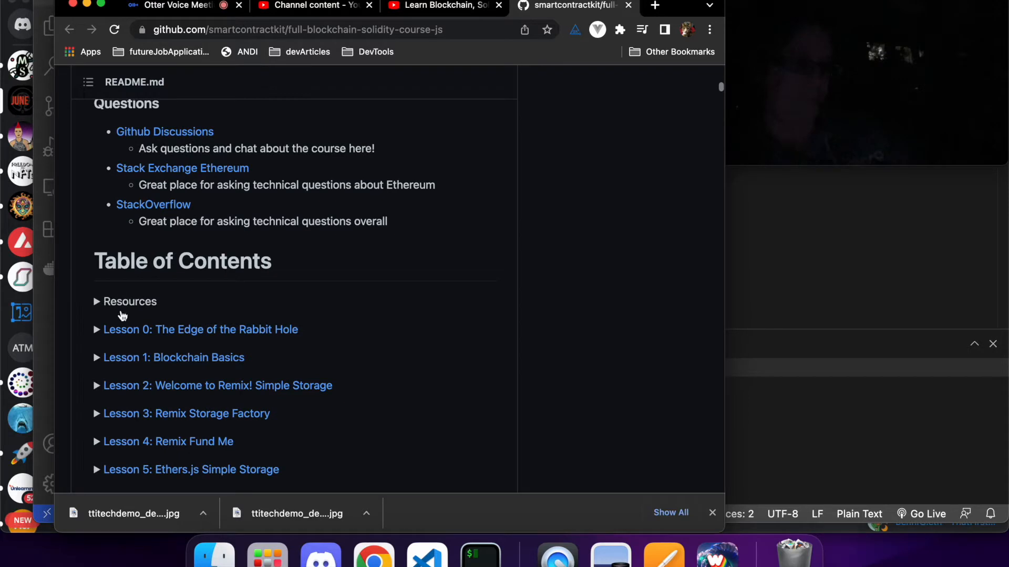
pyautogui.click(217, 386)
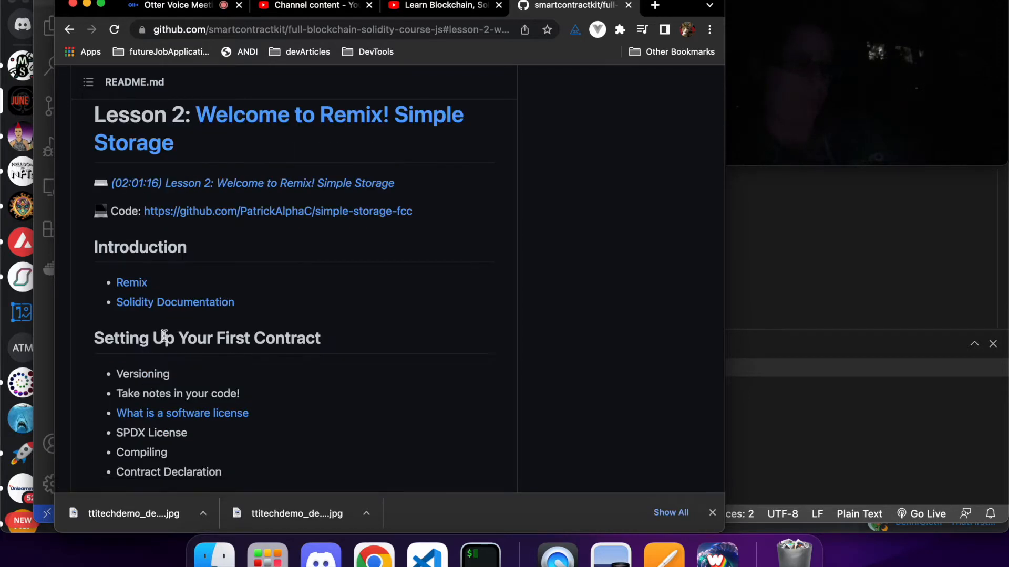
pyautogui.moveTo(188, 216)
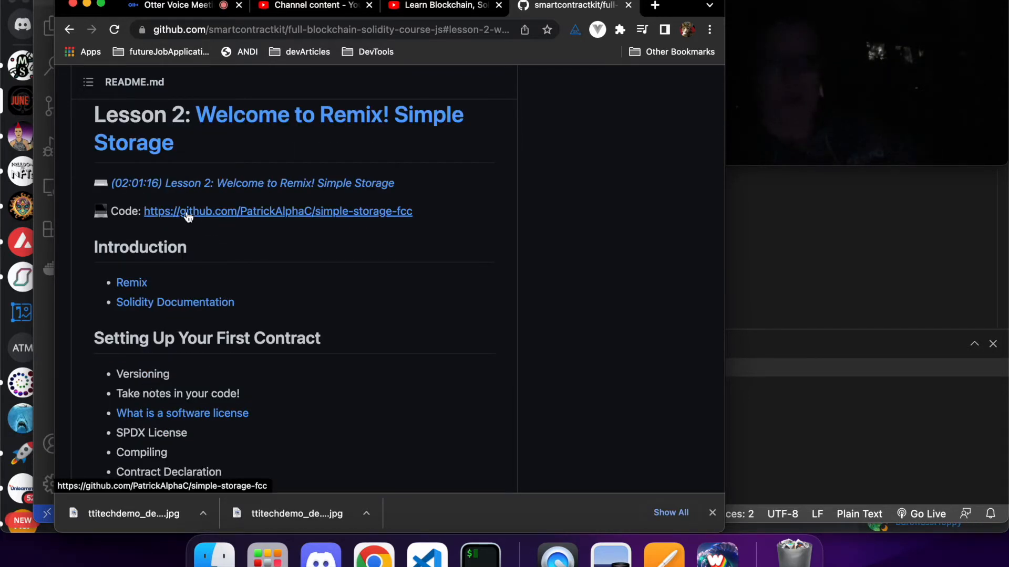
pyautogui.click(187, 211)
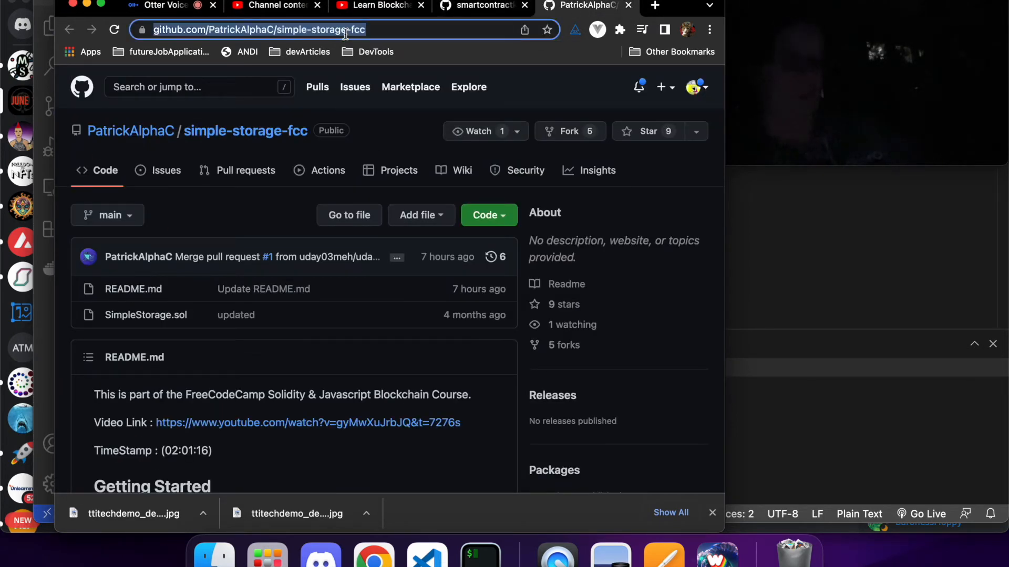
pyautogui.moveTo(426, 555)
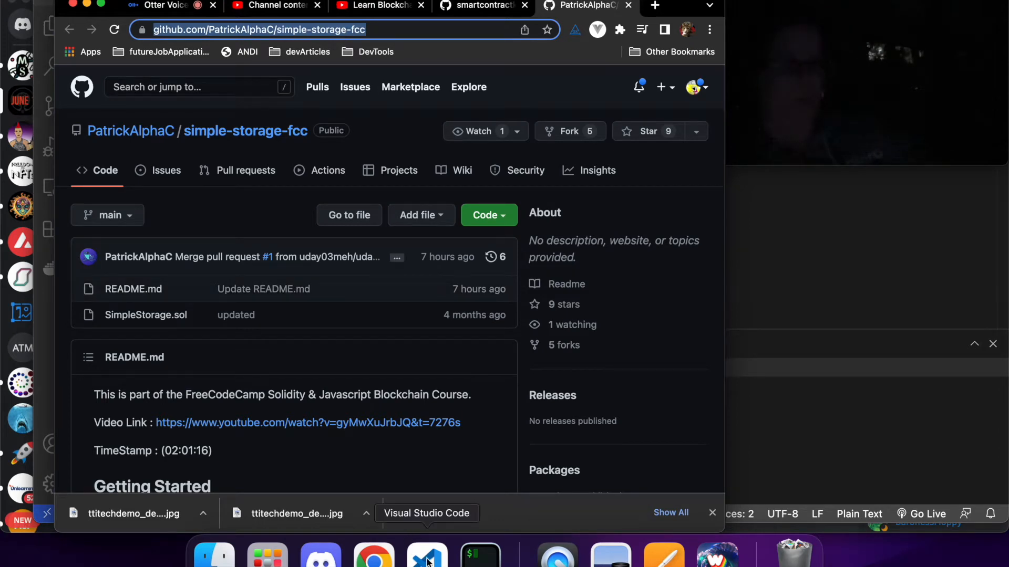
# In the VS Code terminal, clone the repo, list files and create a web_course_stuff folder
pyautogui.click(427, 555)
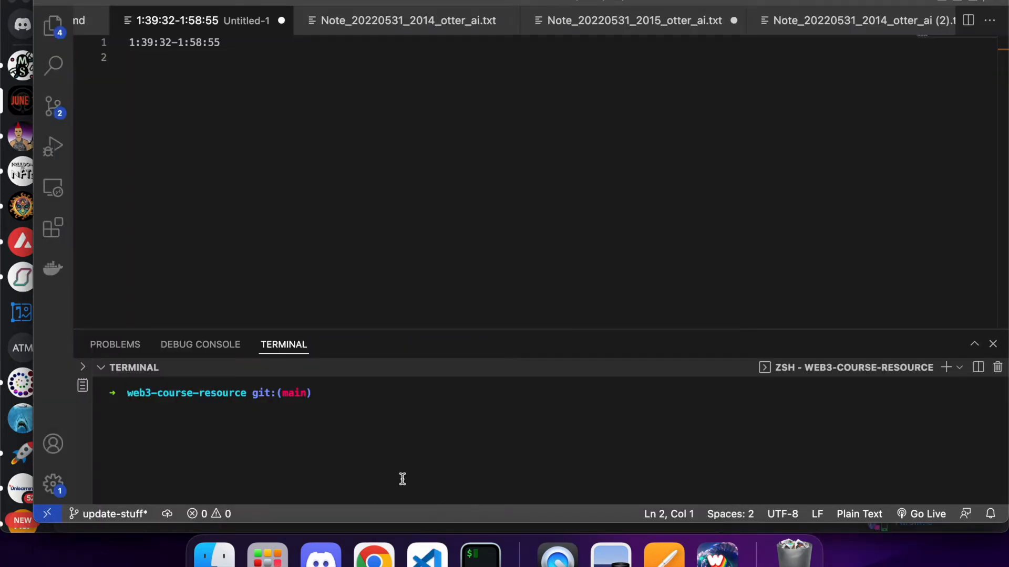
pyautogui.write('cd ..')
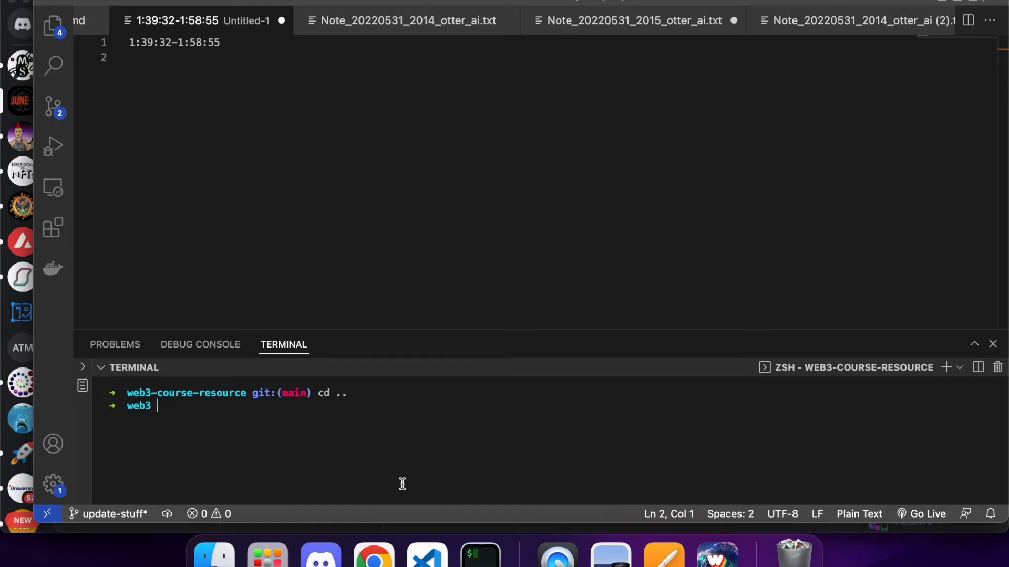
pyautogui.write('git clone https://github.com/PatrickAlphaC/simple-storage-fcc')
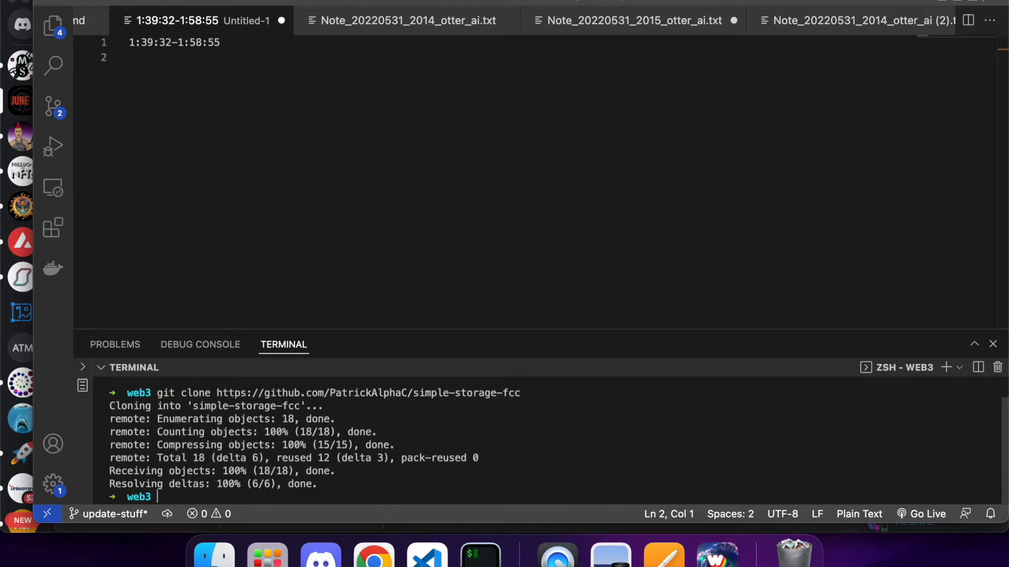
pyautogui.write('ll')
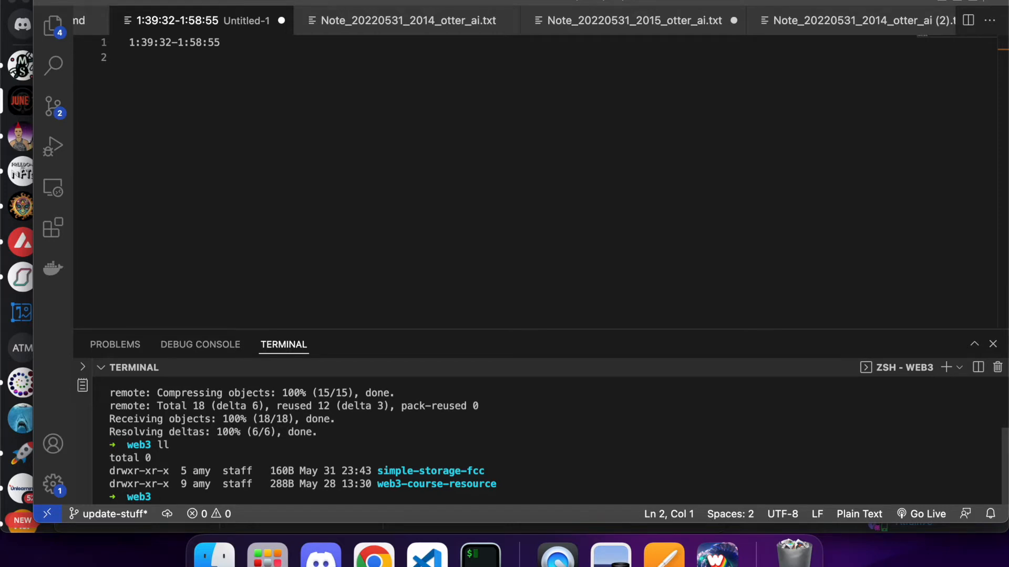
pyautogui.write('mk')
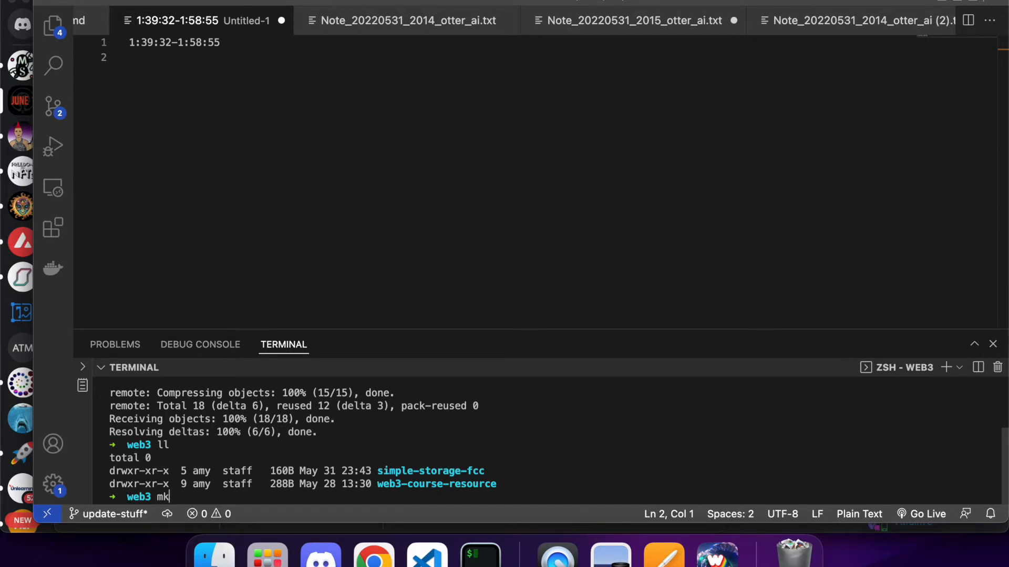
pyautogui.write('dir w')
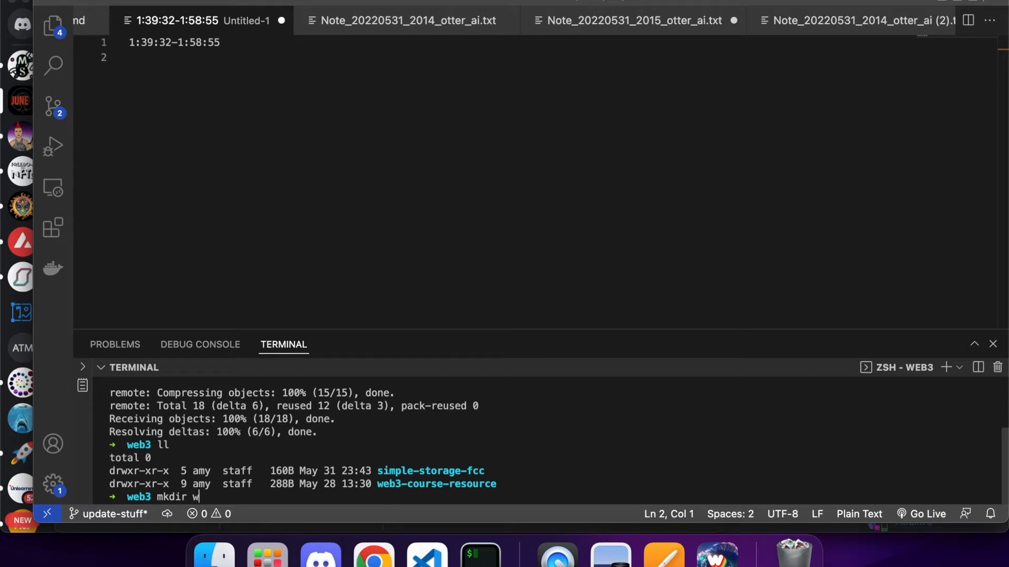
pyautogui.write('eb_course_s')
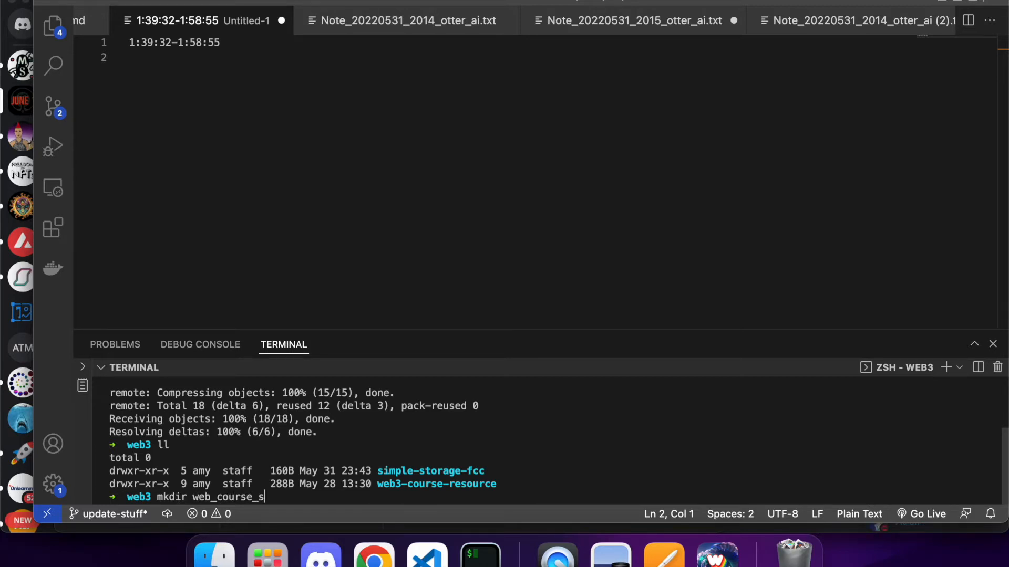
pyautogui.write('tuff')
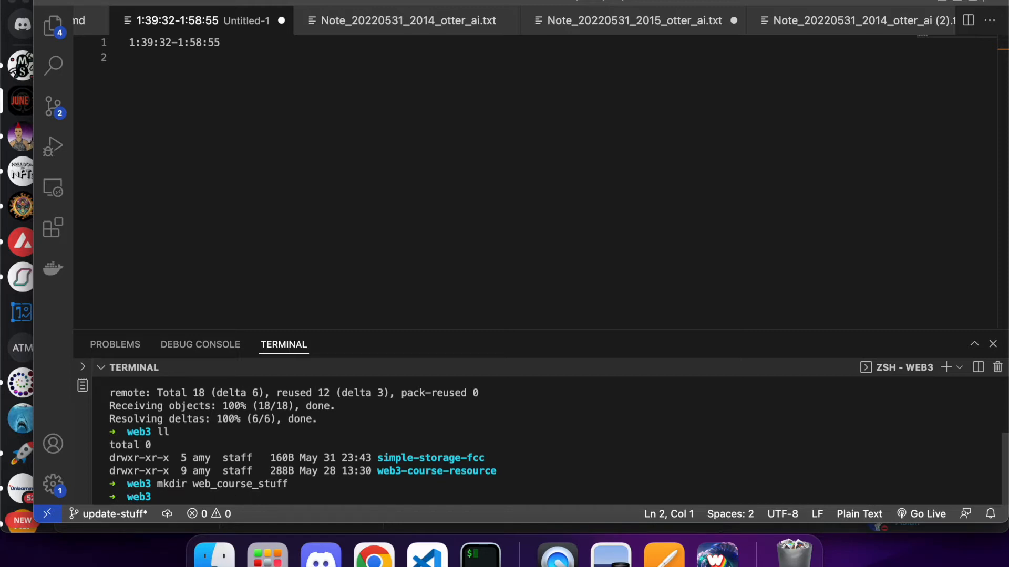
# Move simple-storage-fcc and web3-course-resource into web_course_stuff, cd into simple-storage-fcc, and show the Explorer
pyautogui.write('m')
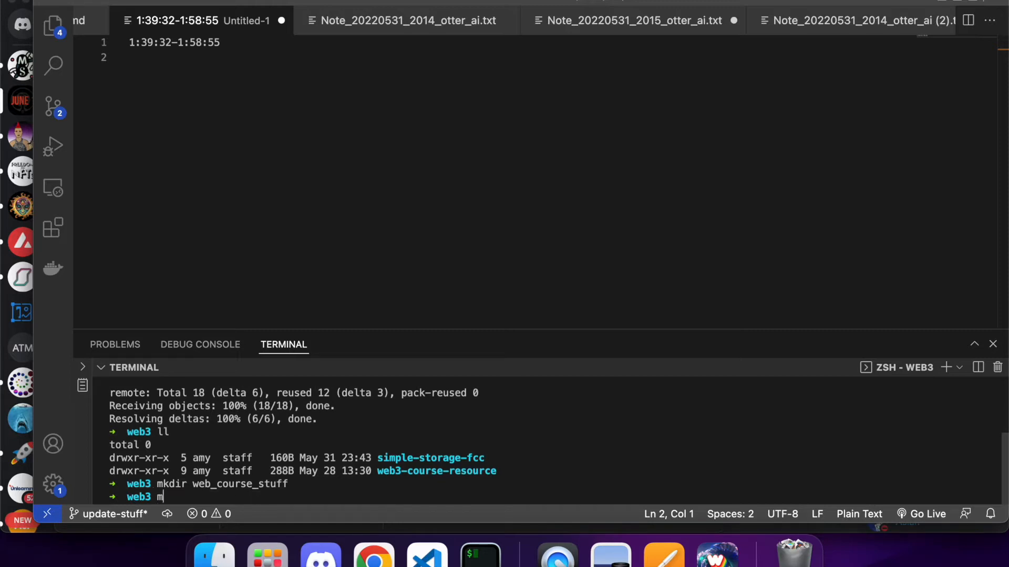
pyautogui.write('v simple-storage-fcc/')
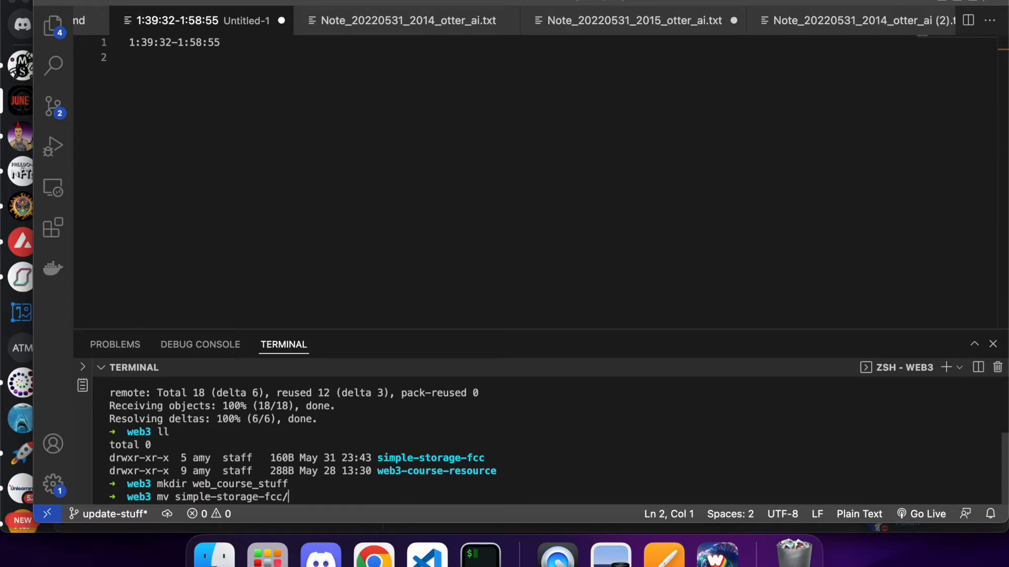
pyautogui.write('web')
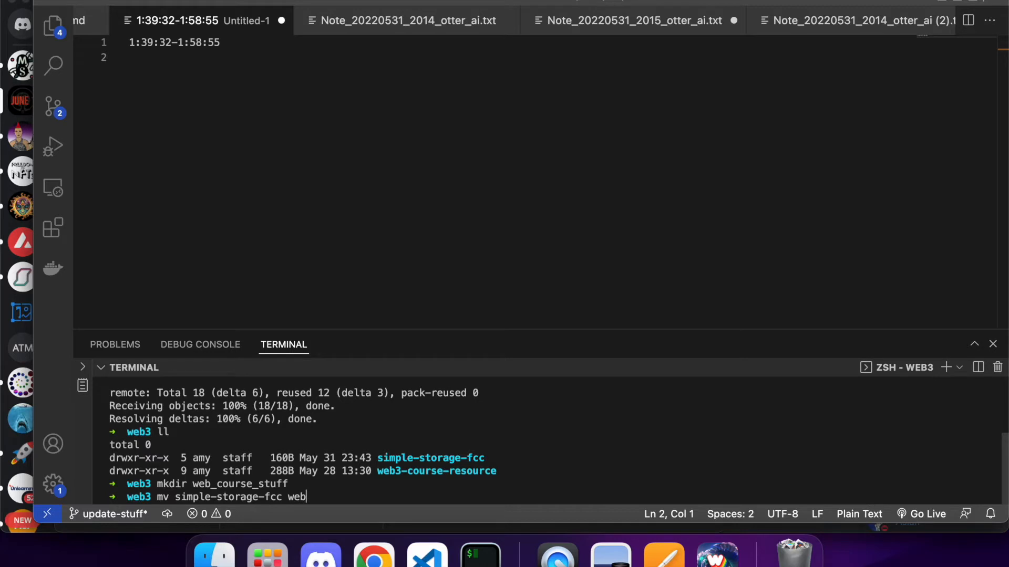
pyautogui.write('-course-resource')
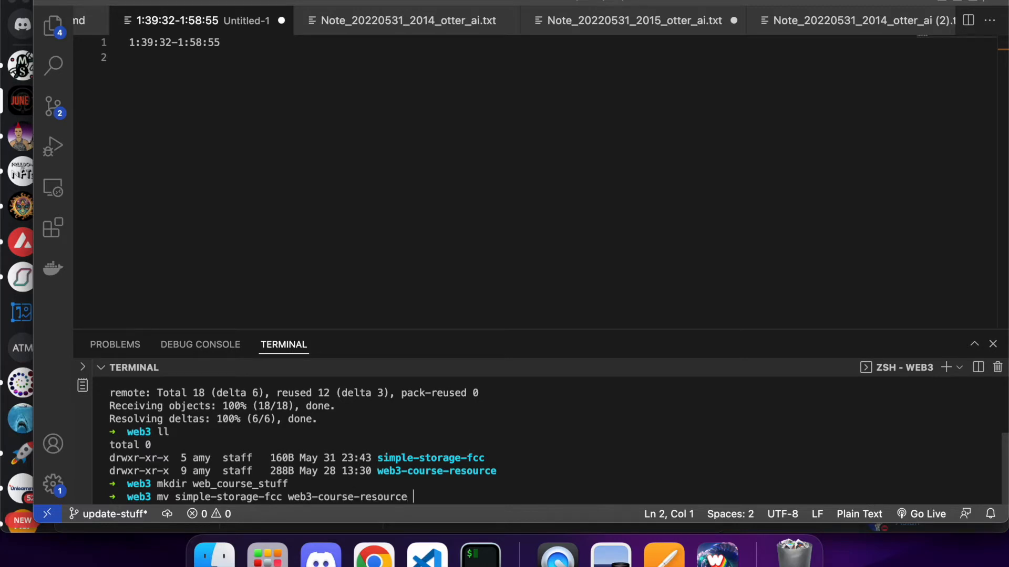
pyautogui.write('web_course_stuff')
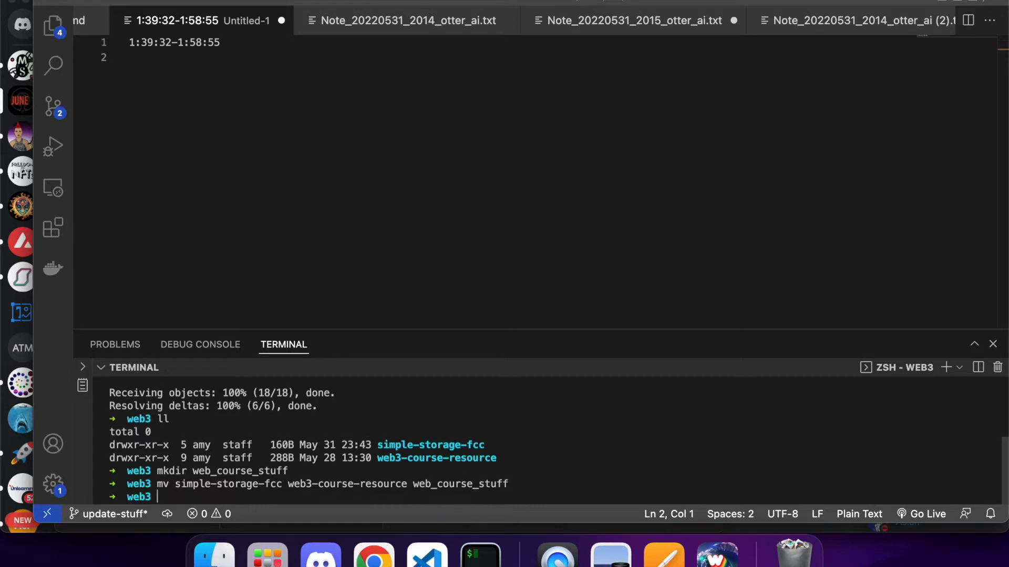
pyautogui.write('cd web_course_stuff')
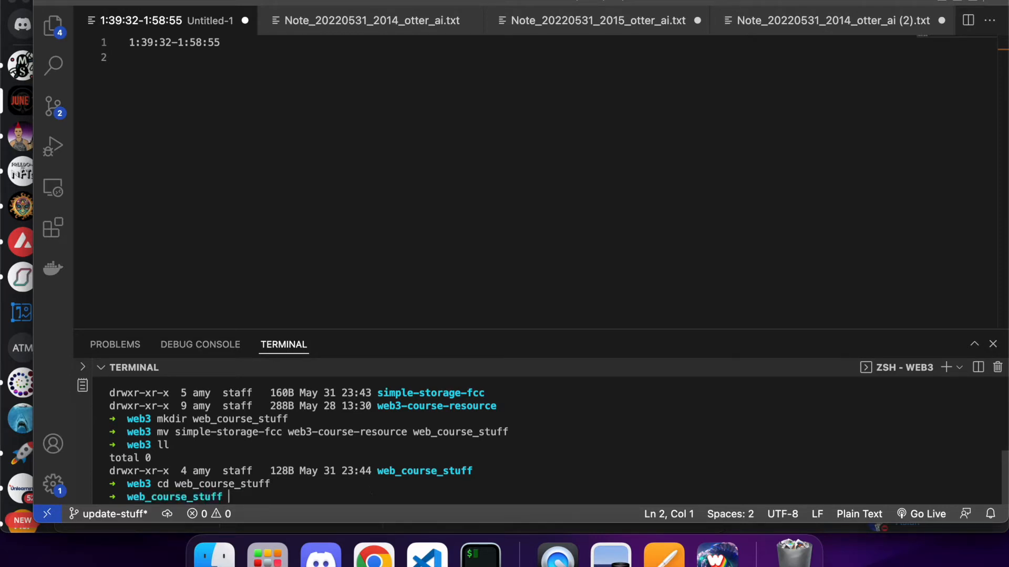
pyautogui.write('ll')
pyautogui.write('cd simple-storage-fcc')
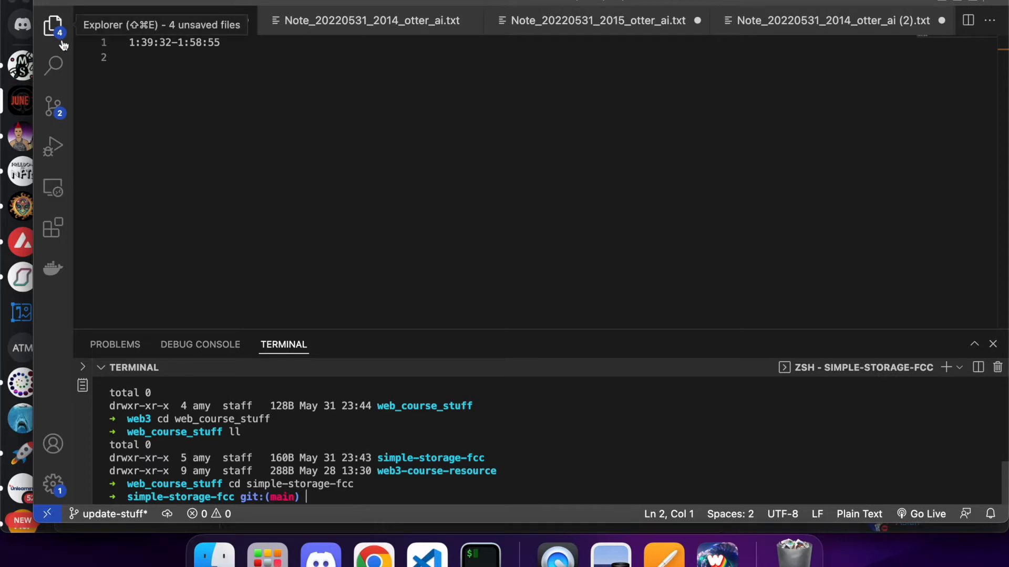
pyautogui.click(53, 24)
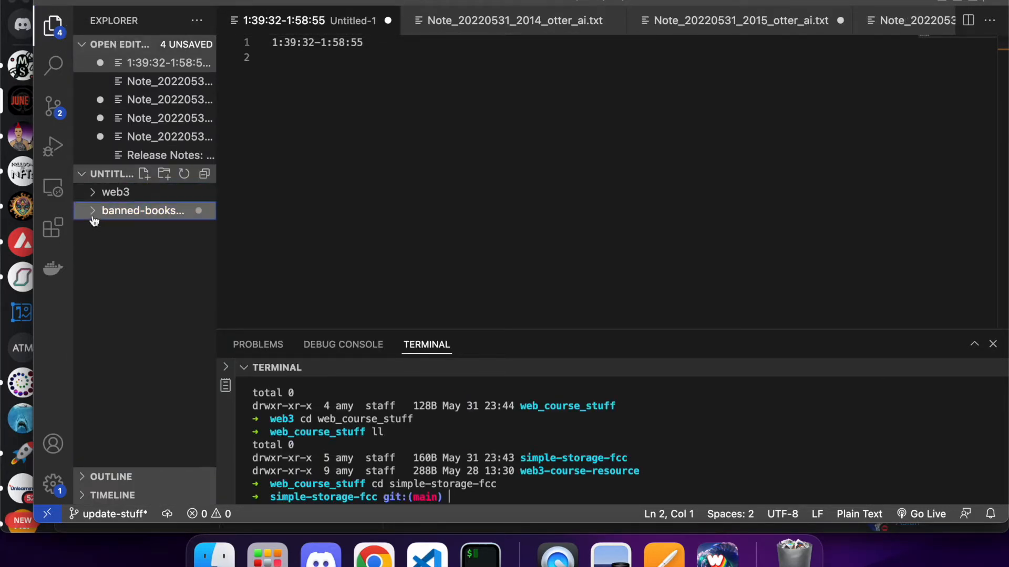
pyautogui.moveTo(99, 199)
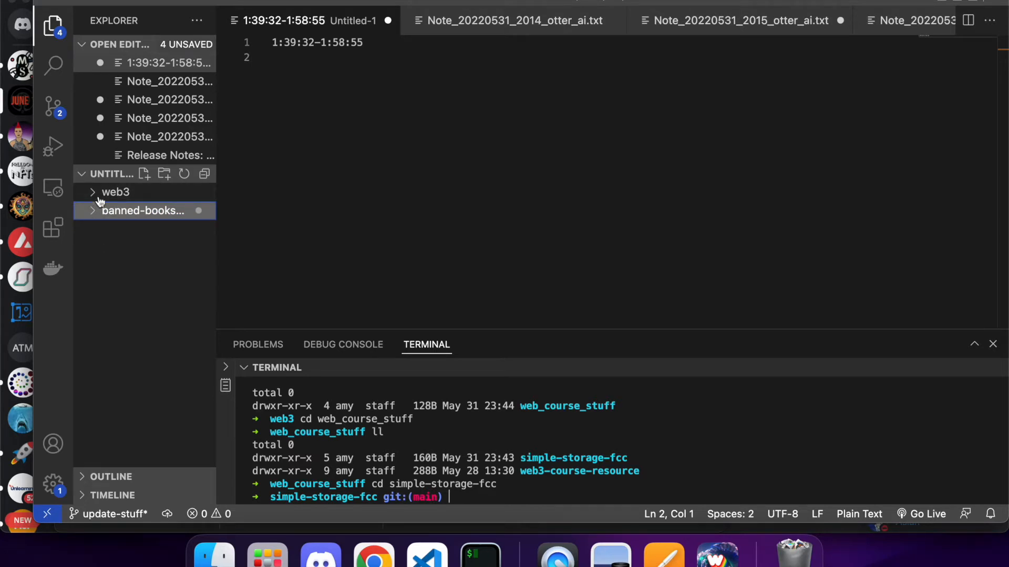
pyautogui.moveTo(122, 248)
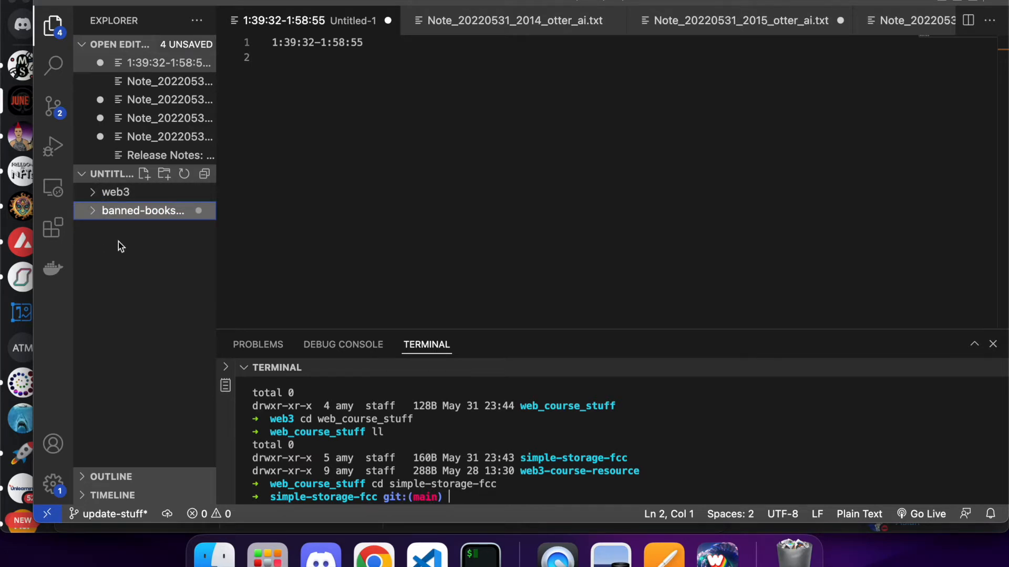
# Start Add Folder to Workspace, back out, and expand the web3 folder in the Explorer
pyautogui.rightClick(143, 210)
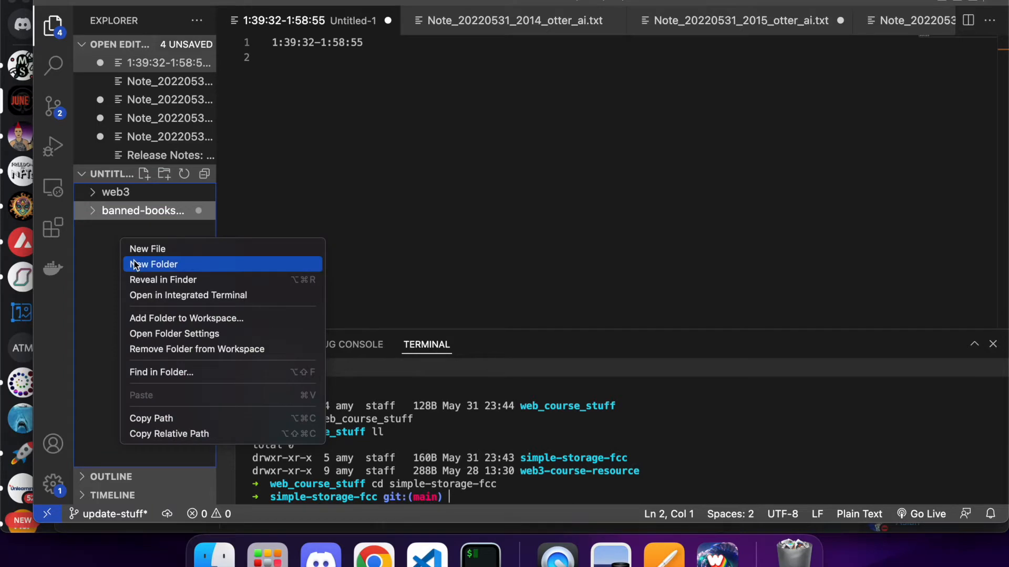
pyautogui.click(152, 319)
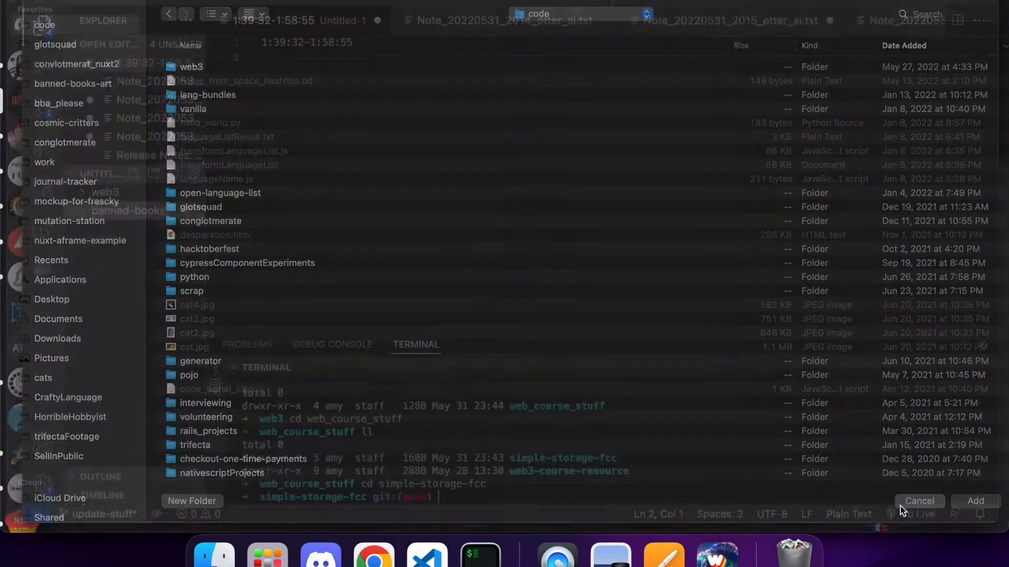
pyautogui.click(920, 501)
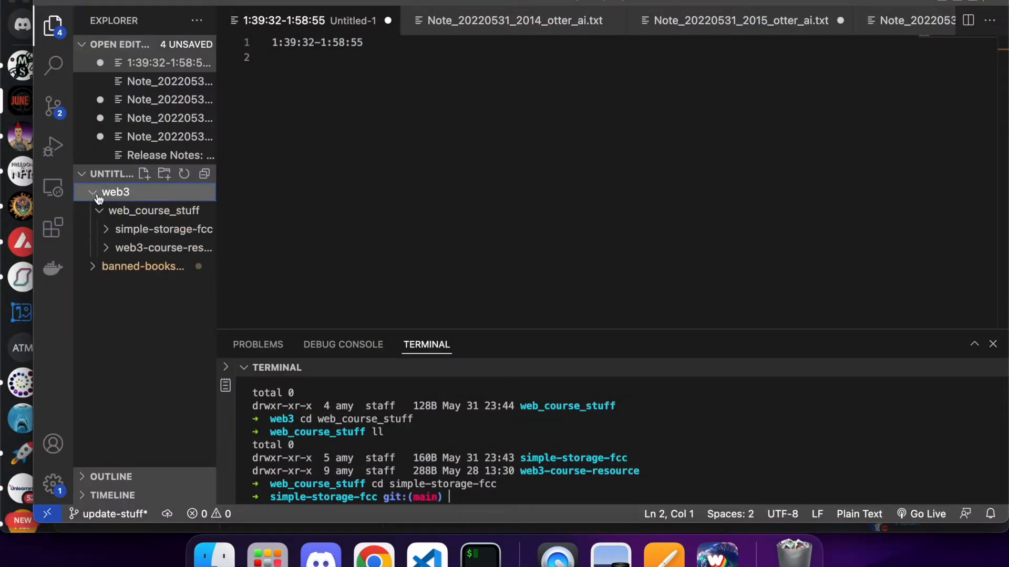
# Open SimpleStorage.sol from simple-storage-fcc and scroll through its struct, mapping, store and retrieve code
pyautogui.click(163, 229)
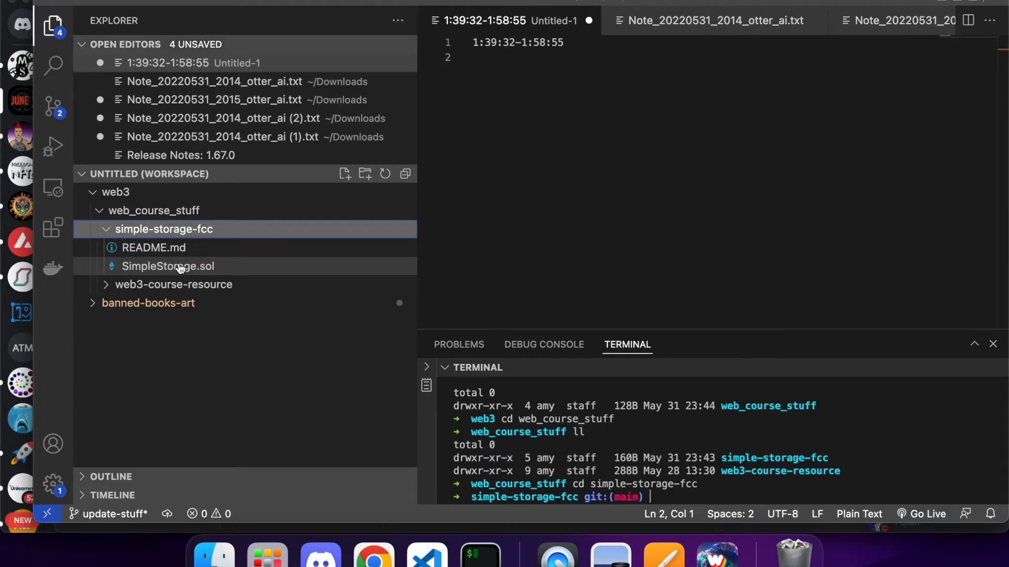
pyautogui.doubleClick(168, 266)
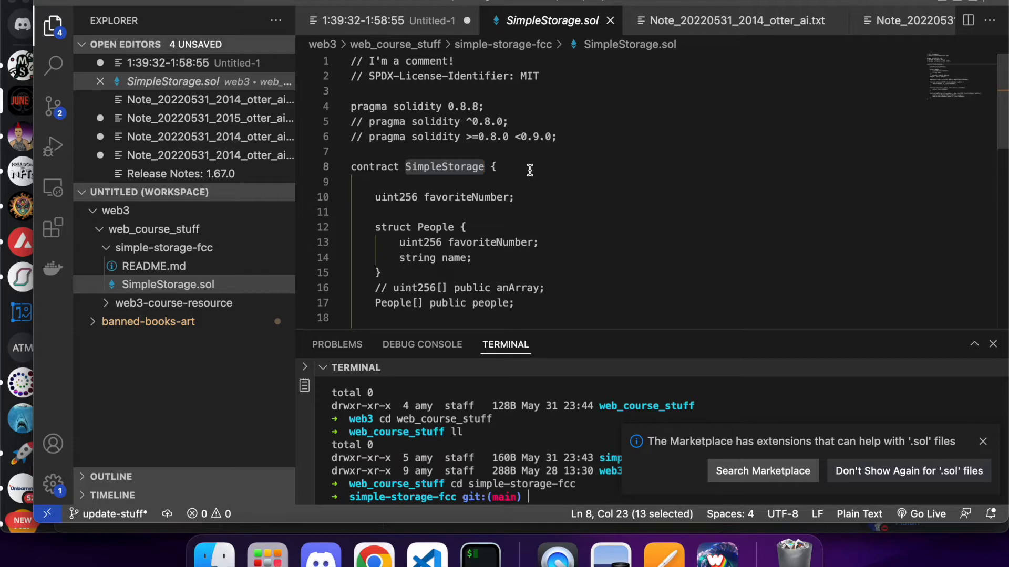
pyautogui.click(415, 90)
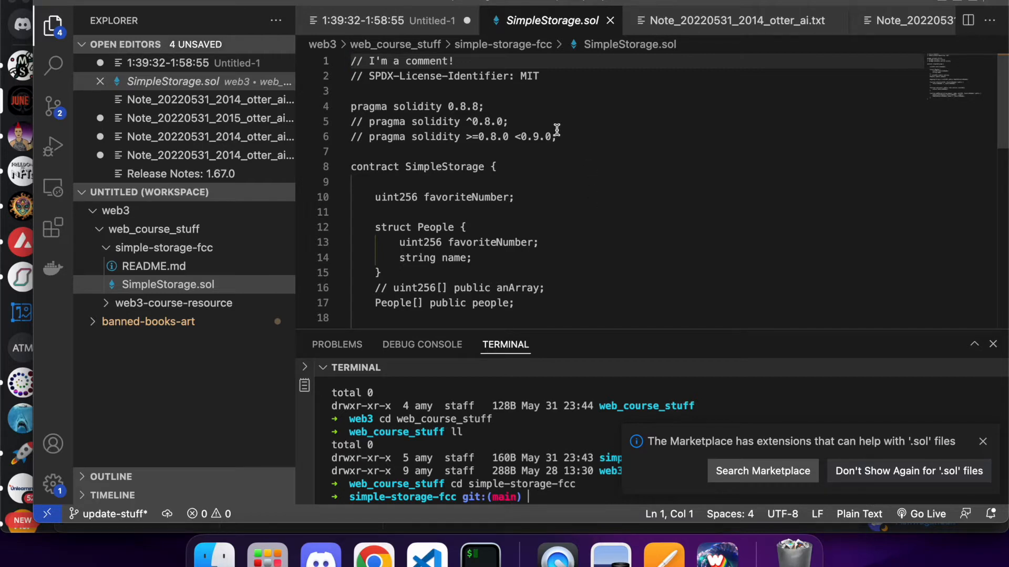
pyautogui.scroll(-3)
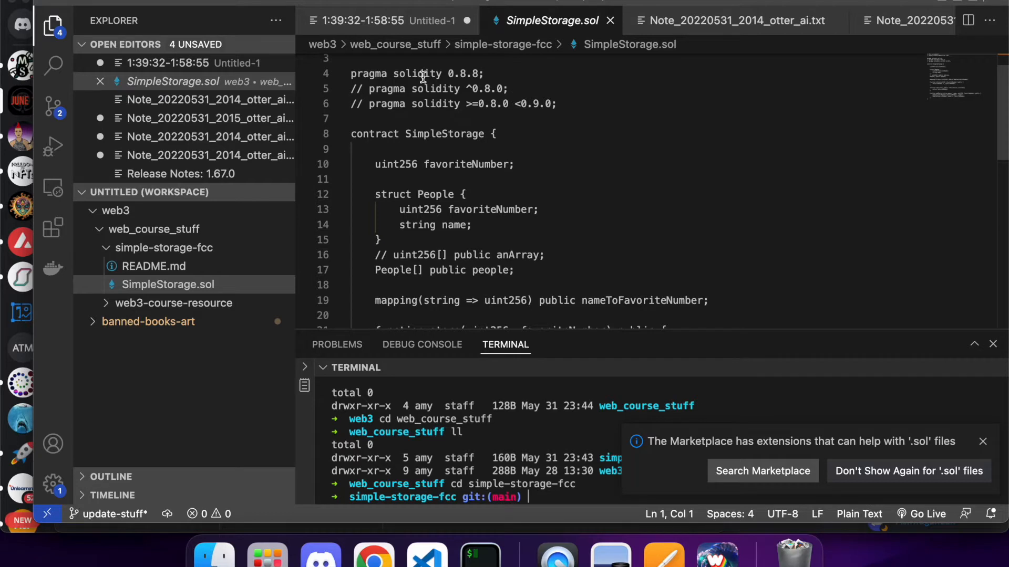
pyautogui.moveTo(545, 158)
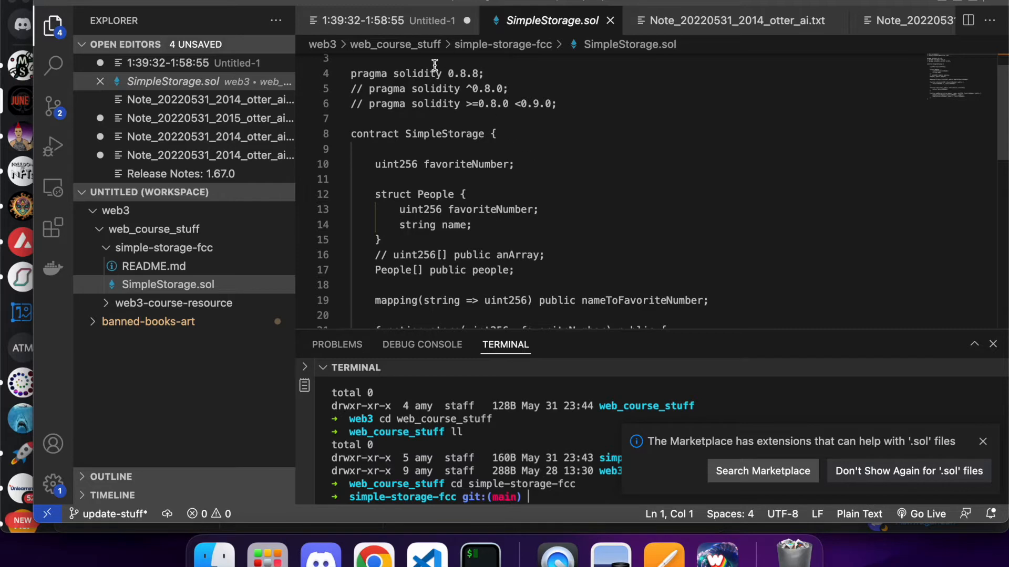
pyautogui.moveTo(487, 110)
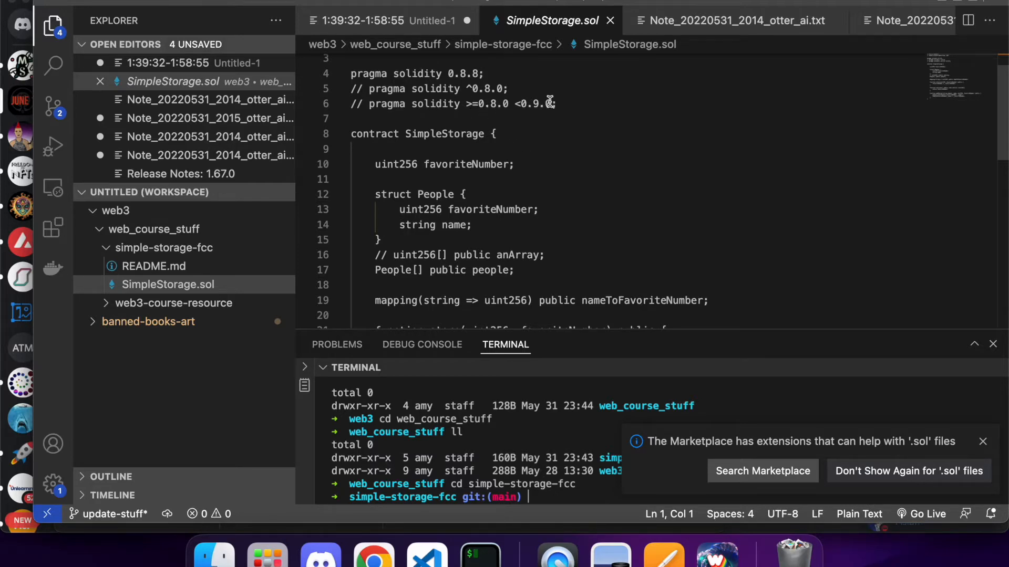
pyautogui.click(496, 134)
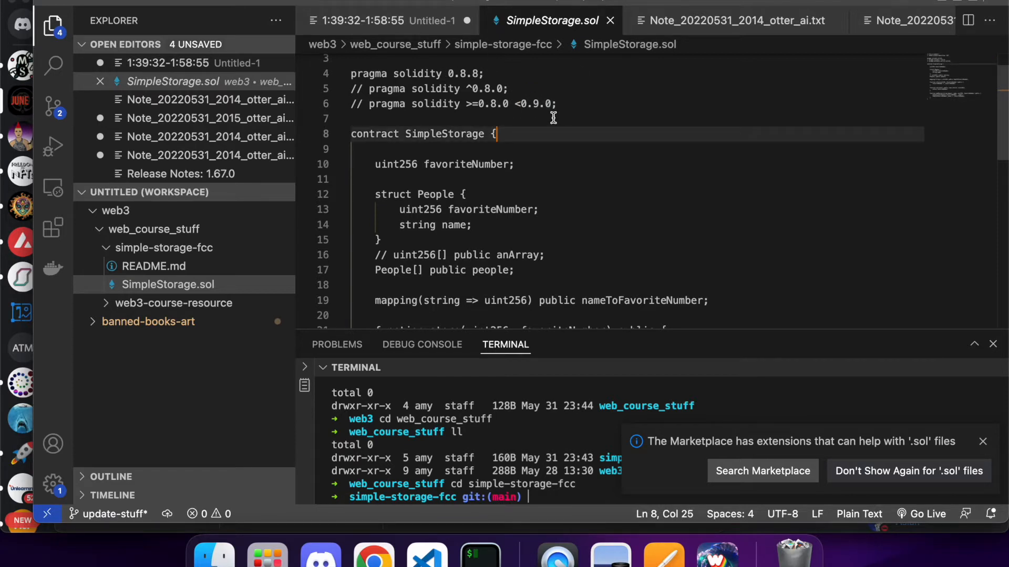
pyautogui.scroll(-3)
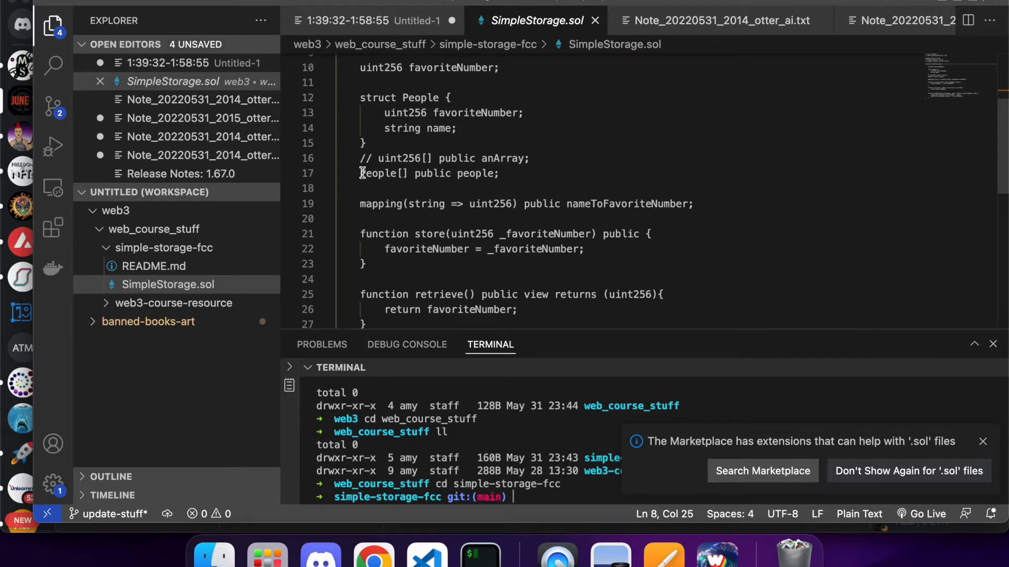
# Review the addPerson function, then select nameToFavoriteNumber to search its occurrences
pyautogui.click(500, 173)
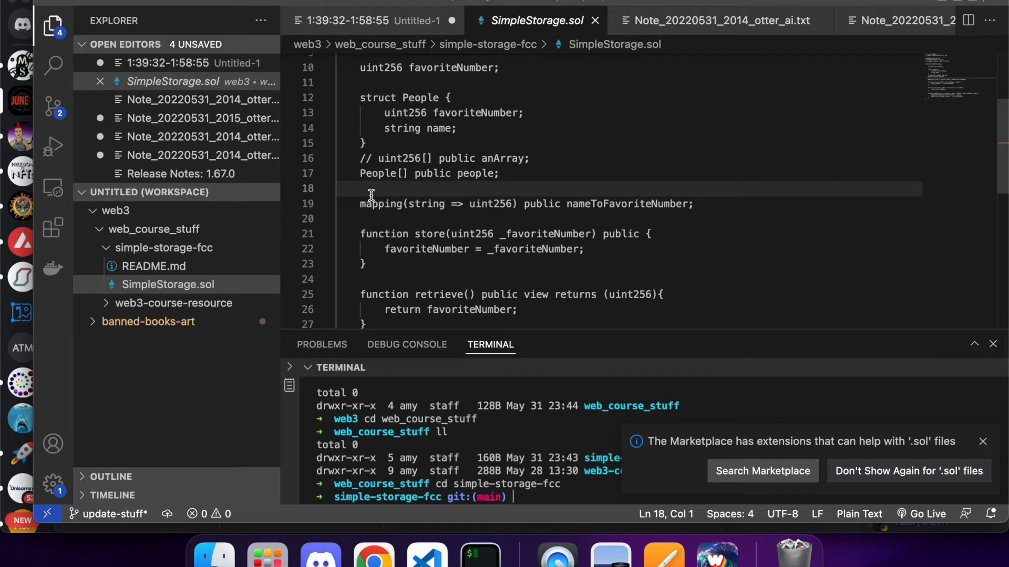
pyautogui.scroll(-3)
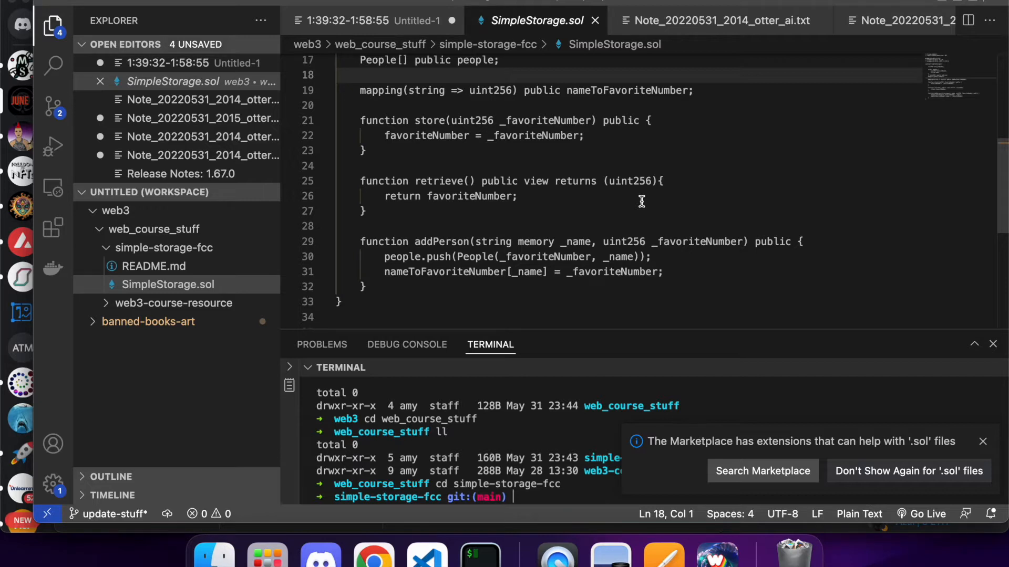
pyautogui.moveTo(368, 110)
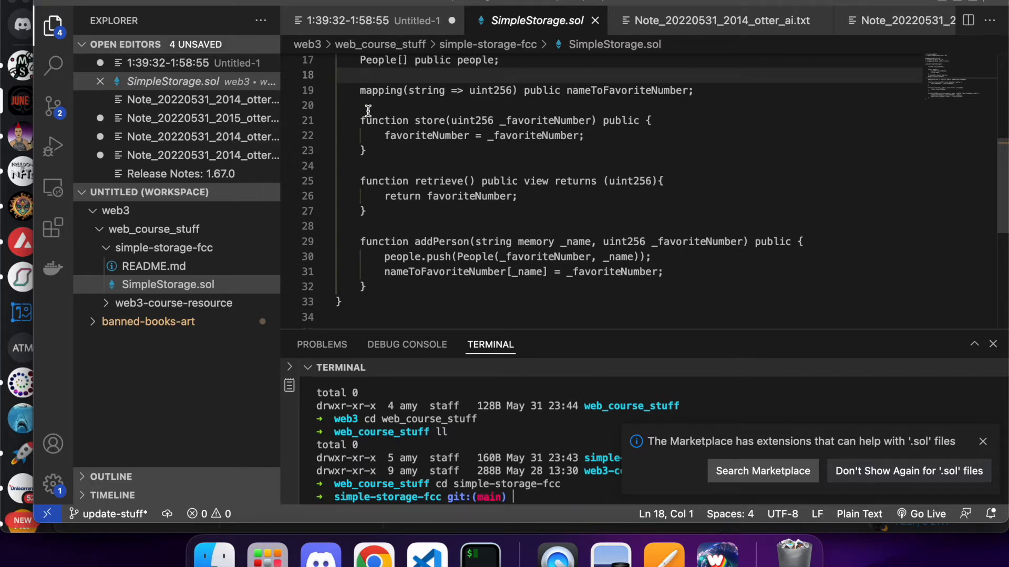
pyautogui.doubleClick(380, 90)
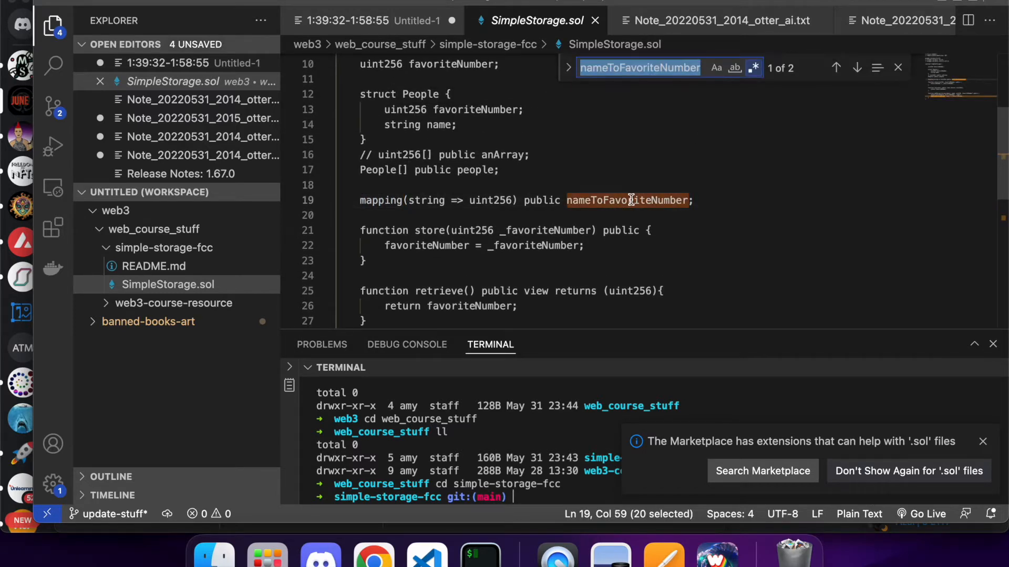
# Jump to the other nameToFavoriteNumber match and highlight People and _favoriteNumber to see their uses
pyautogui.click(835, 67)
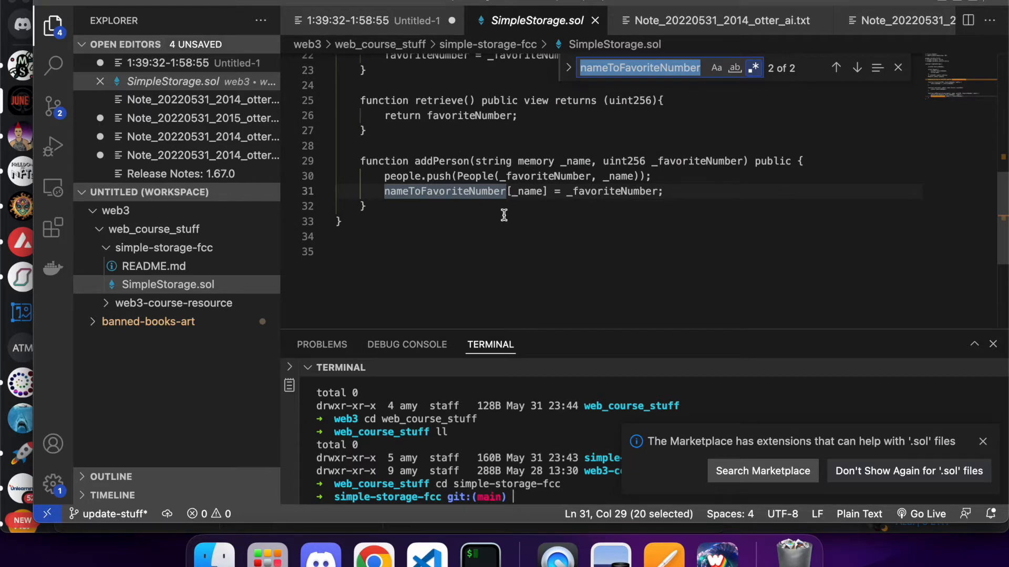
pyautogui.moveTo(530, 168)
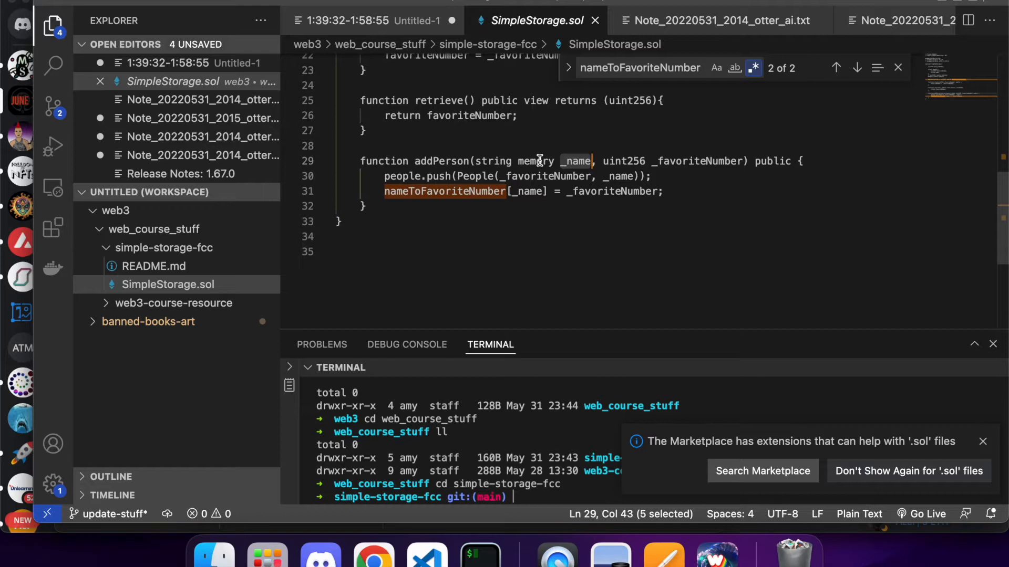
pyautogui.moveTo(572, 161)
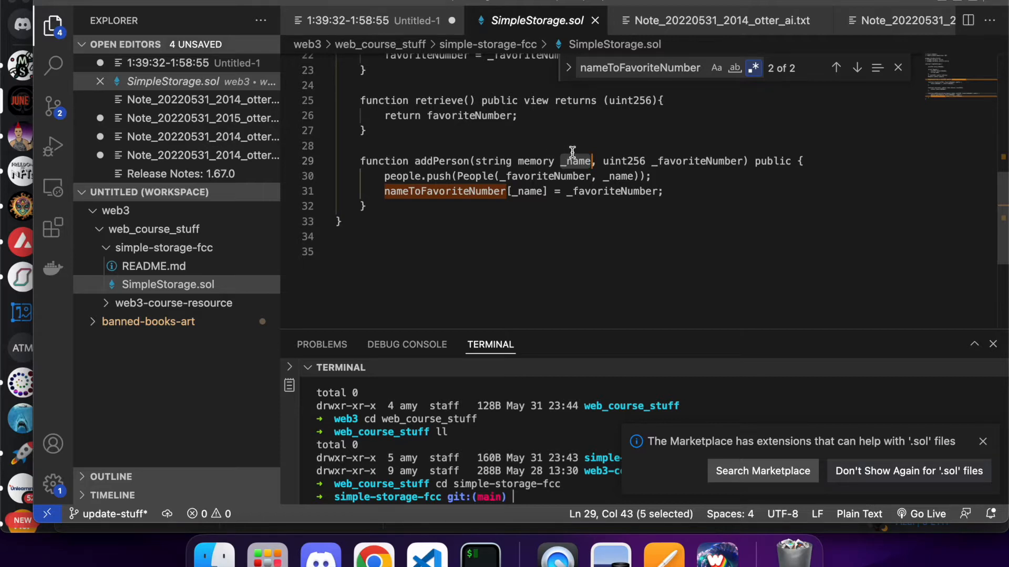
pyautogui.moveTo(714, 163)
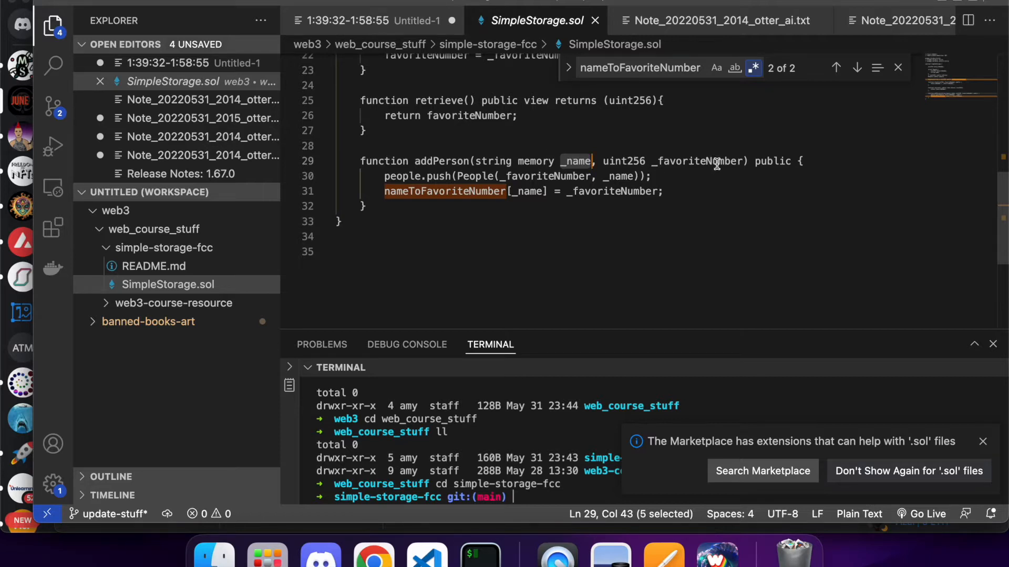
pyautogui.moveTo(405, 179)
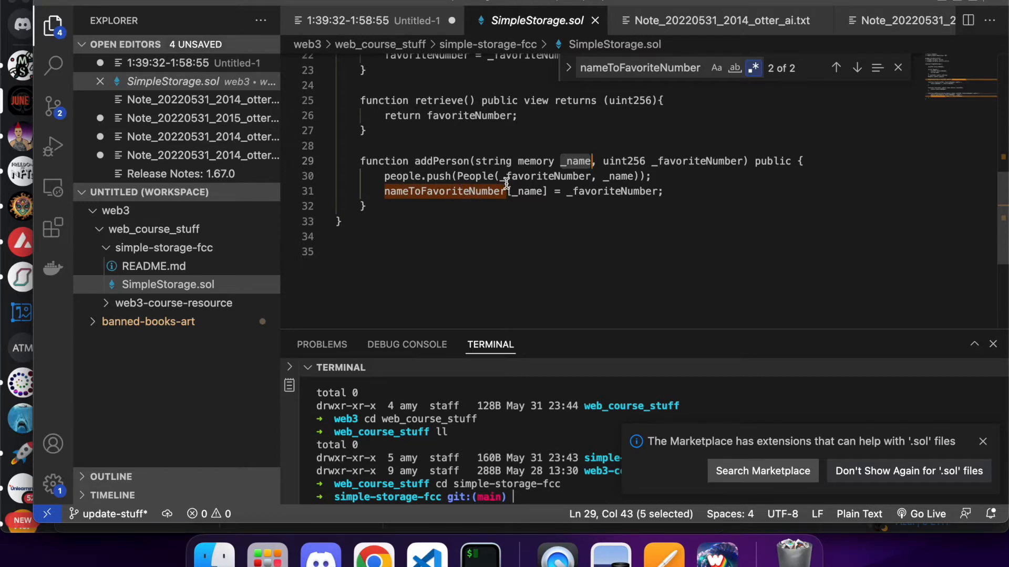
pyautogui.moveTo(563, 203)
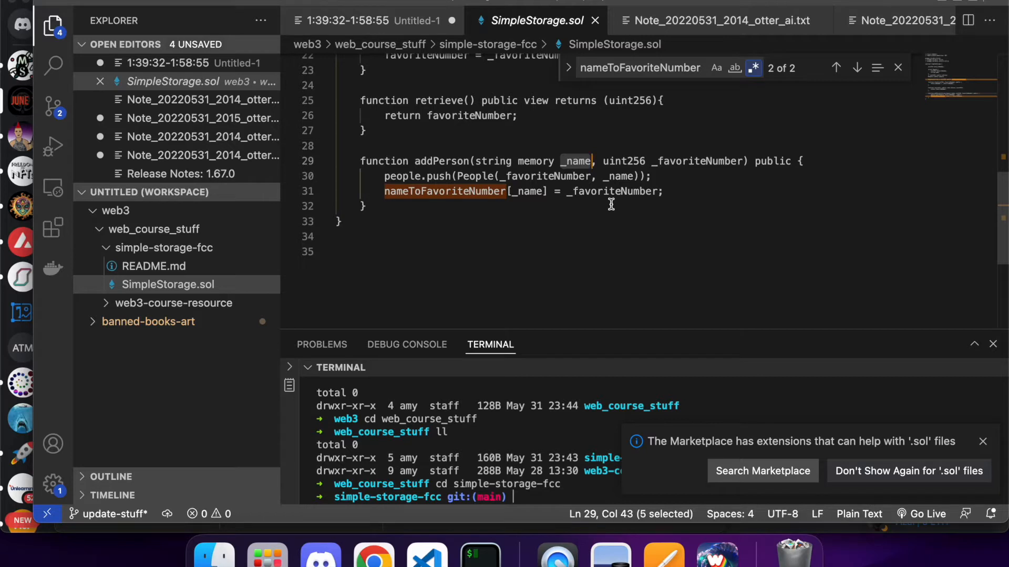
pyautogui.moveTo(400, 180)
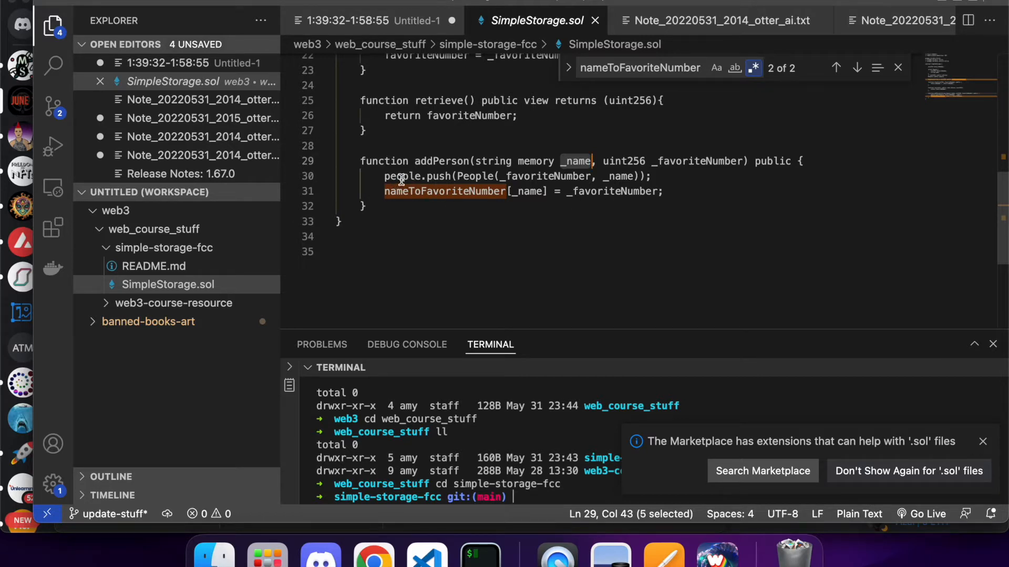
pyautogui.doubleClick(400, 176)
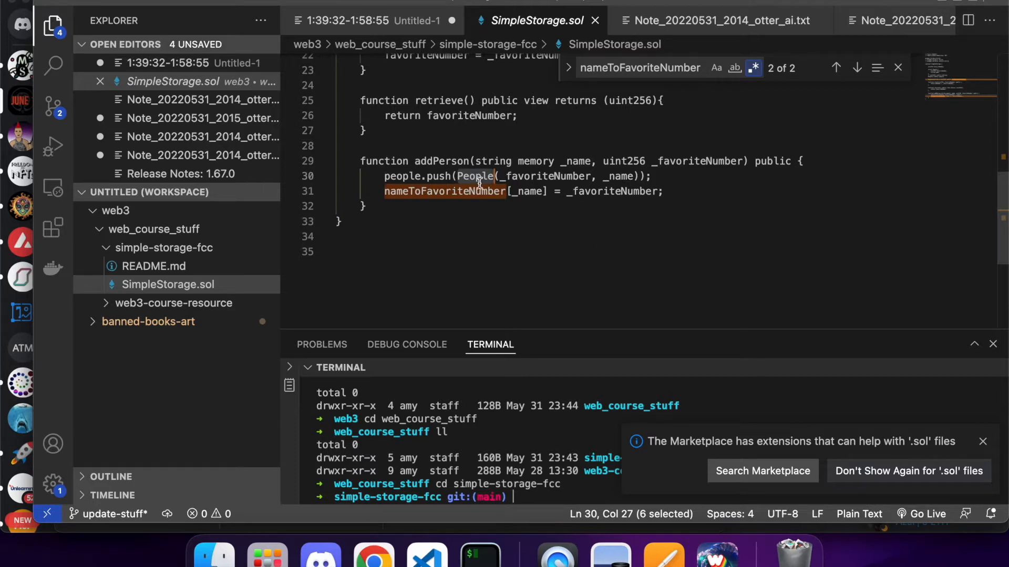
pyautogui.moveTo(409, 179)
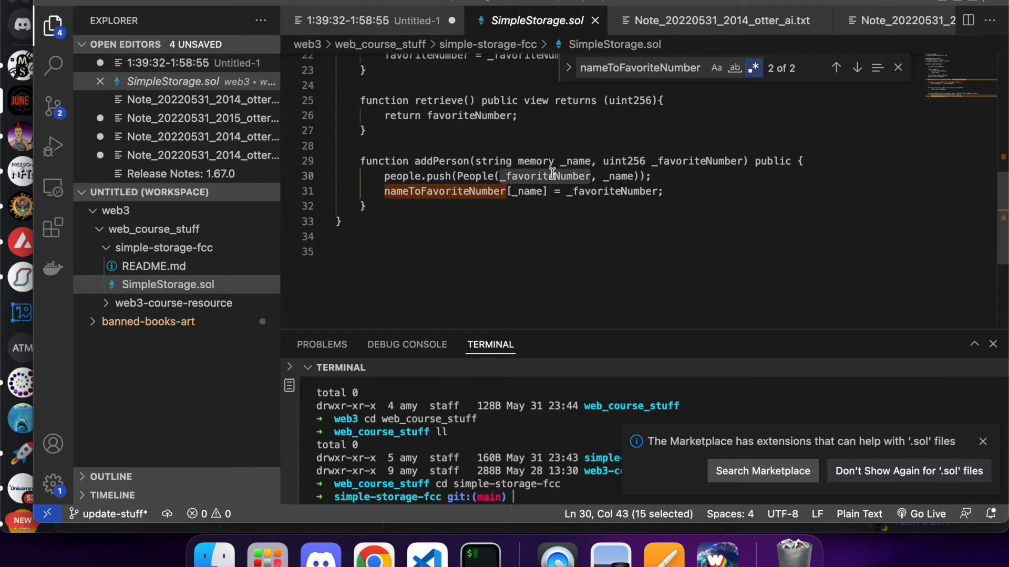
pyautogui.doubleClick(617, 175)
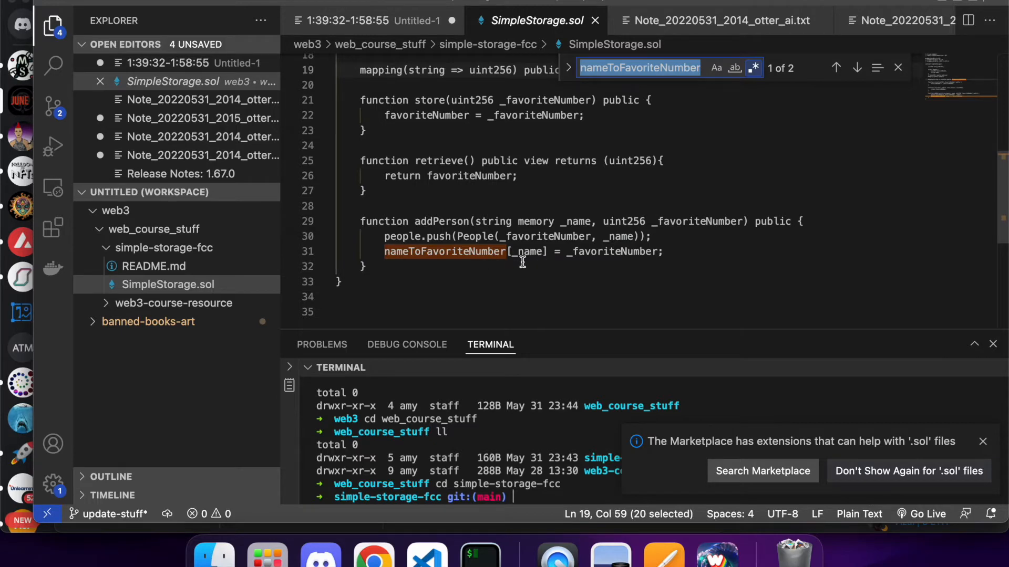
pyautogui.moveTo(669, 254)
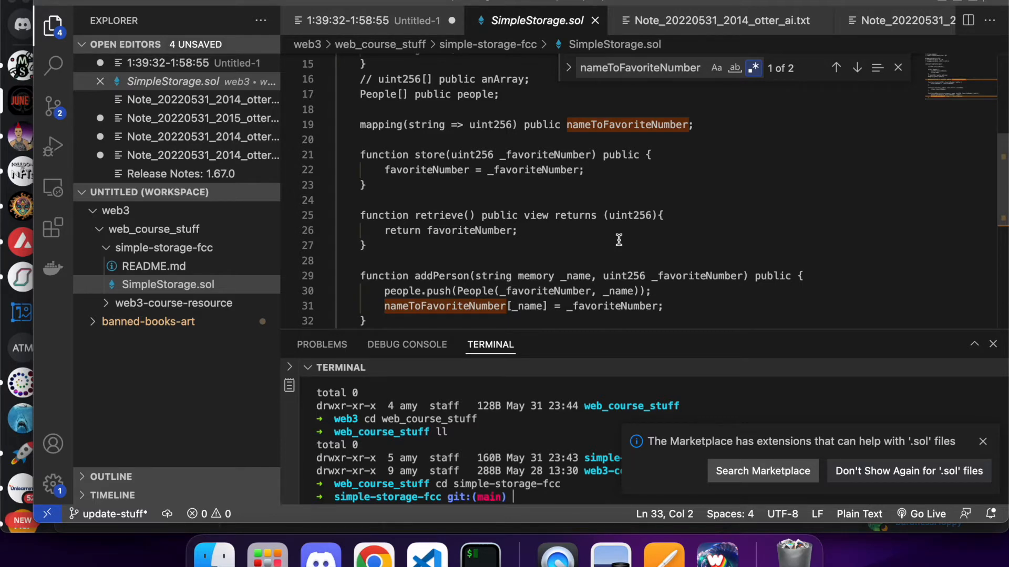
pyautogui.moveTo(373, 555)
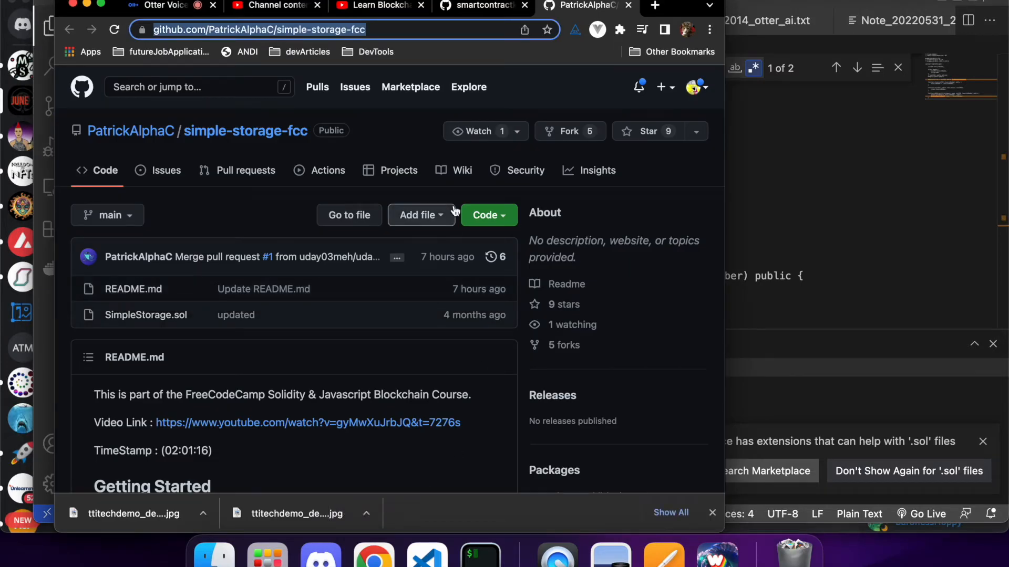
# Switch the browser back to the course video tab, paused at 2:01:48
pyautogui.click(378, 6)
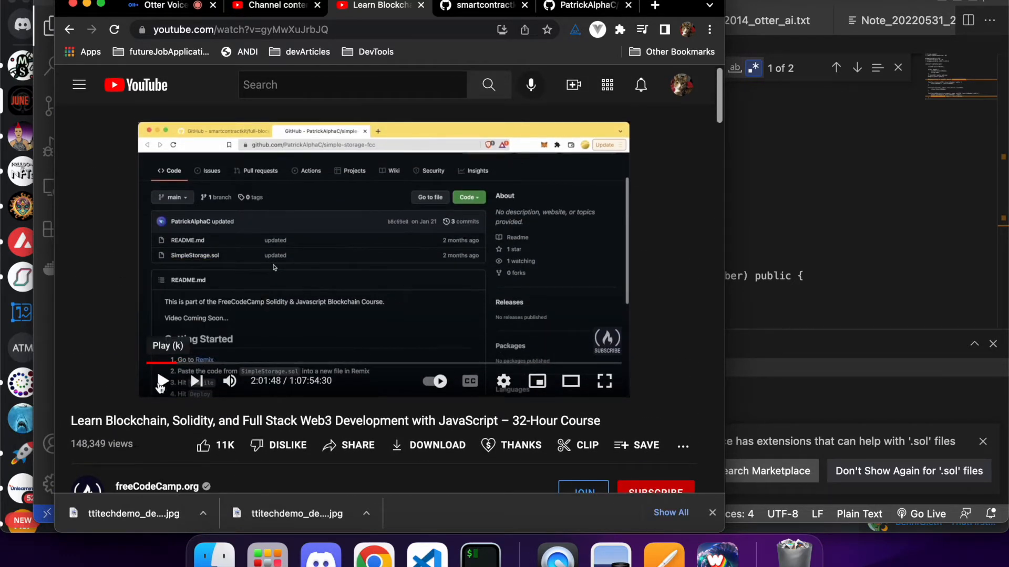
# Watch the course video with a few play/pause toggles through the Lesson 2 intro
pyautogui.click(162, 380)
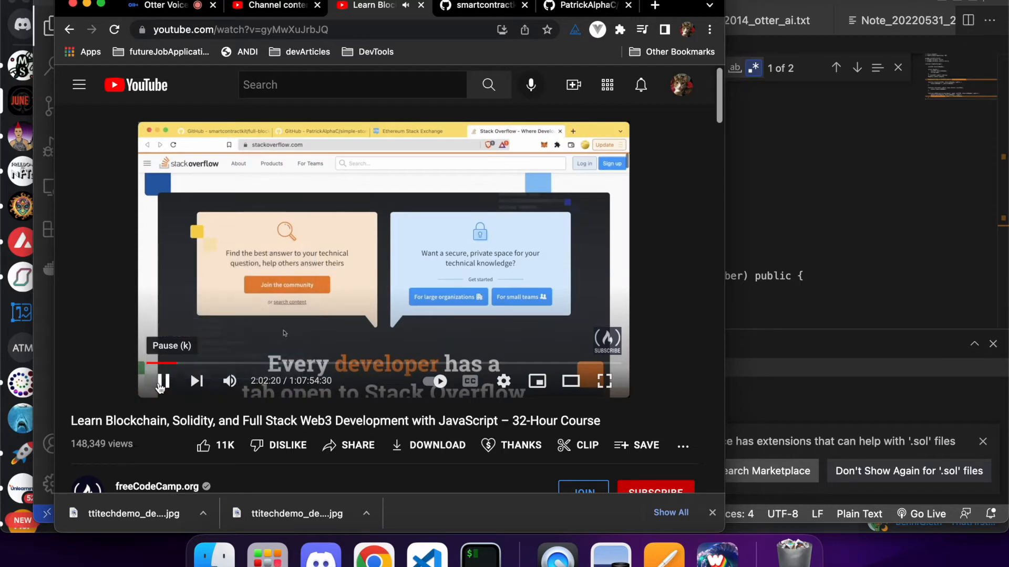
pyautogui.click(163, 380)
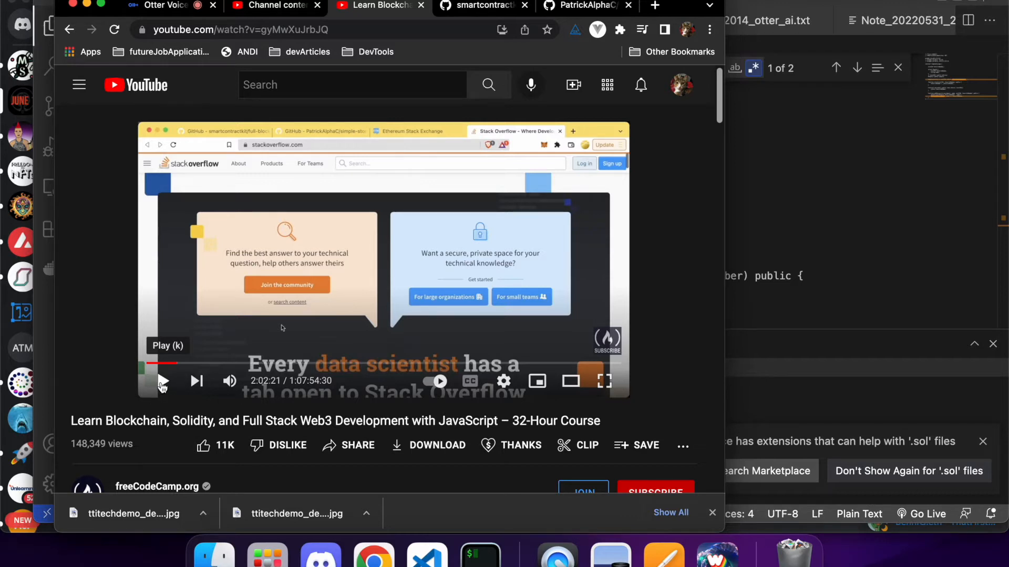
pyautogui.click(163, 380)
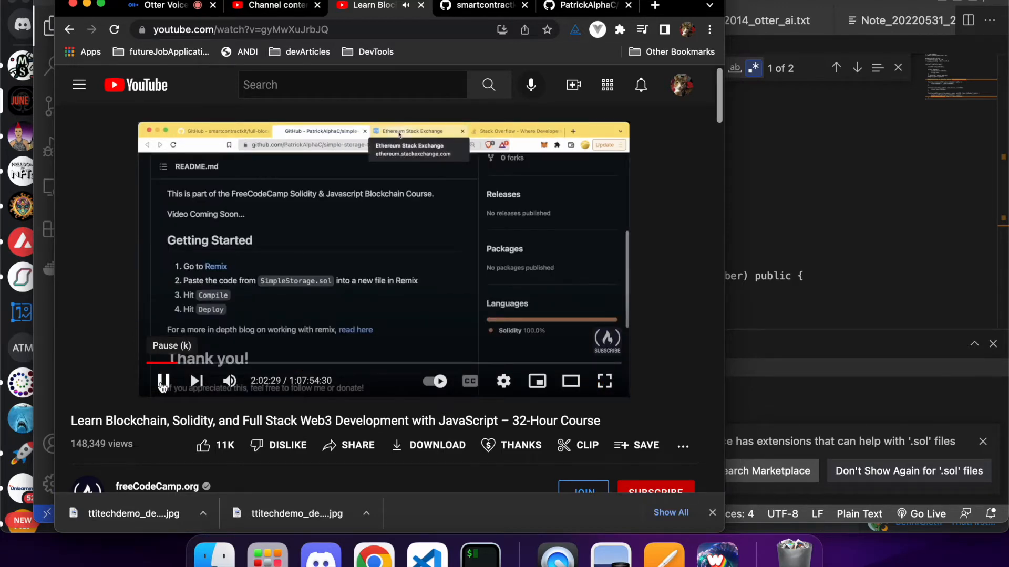
pyautogui.click(419, 131)
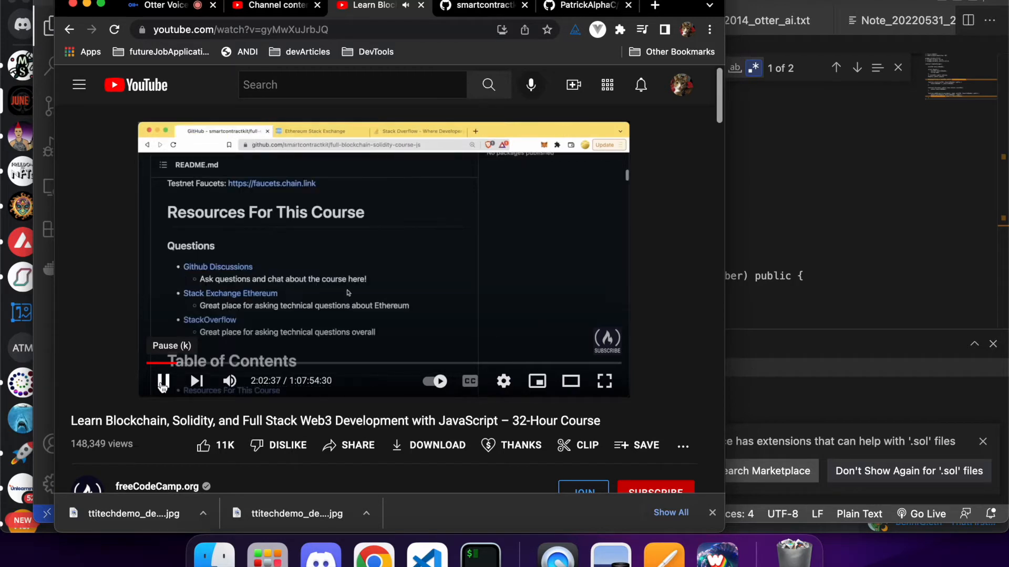
pyautogui.click(163, 381)
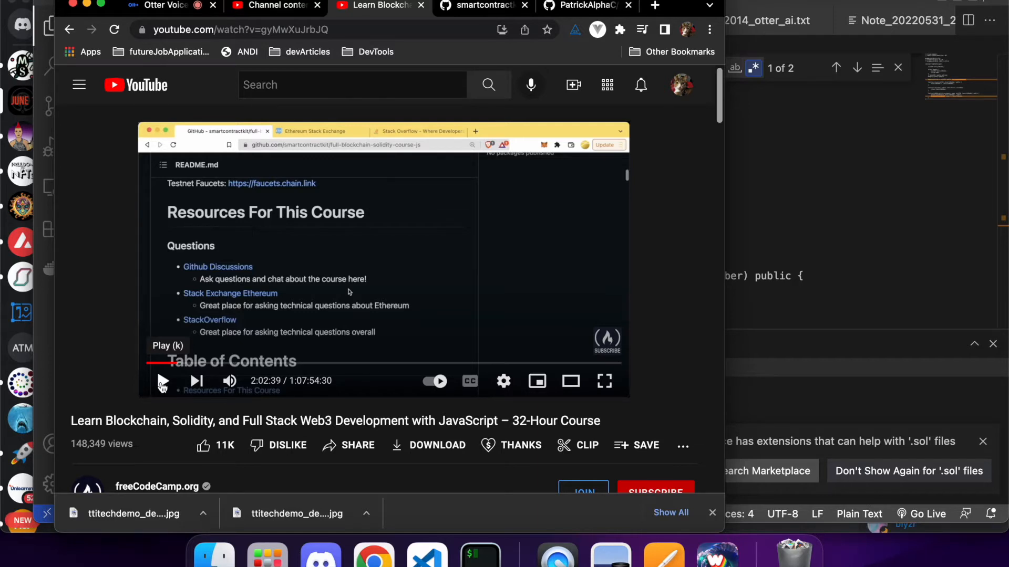
# Continue watching and pause the video around 2:03:15 on the Welcome to Remix notes
pyautogui.click(162, 380)
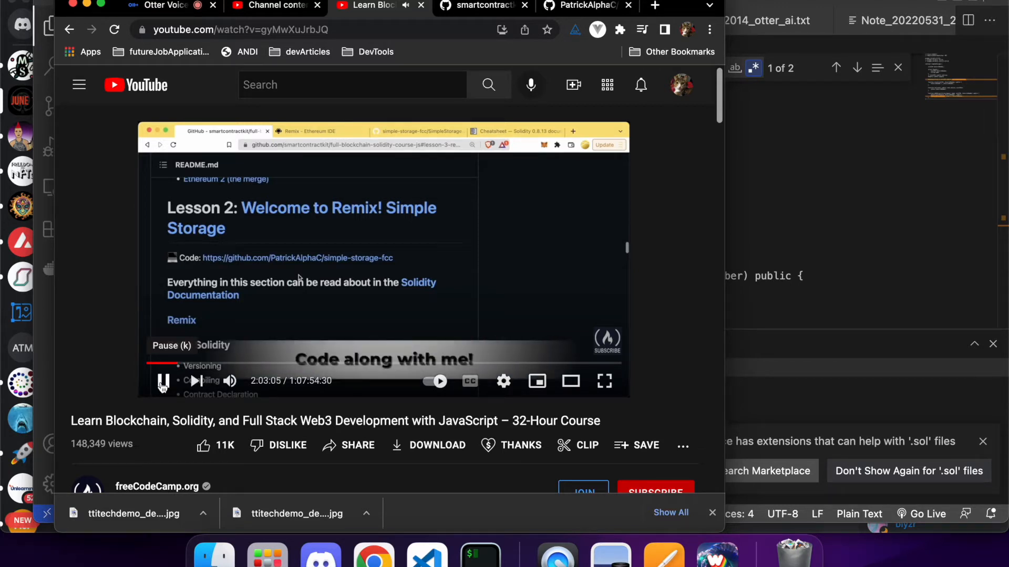
pyautogui.click(163, 380)
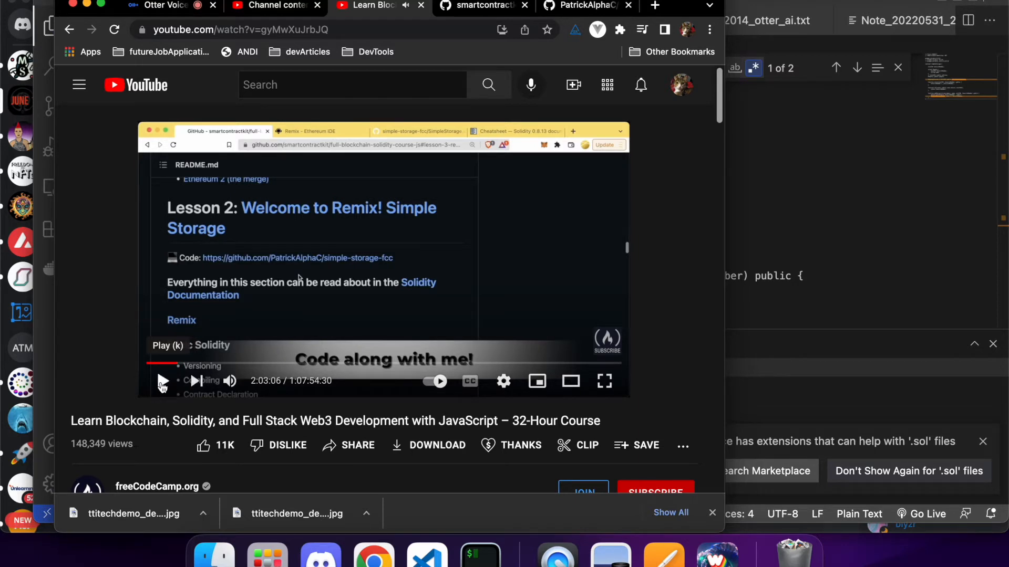
pyautogui.click(162, 380)
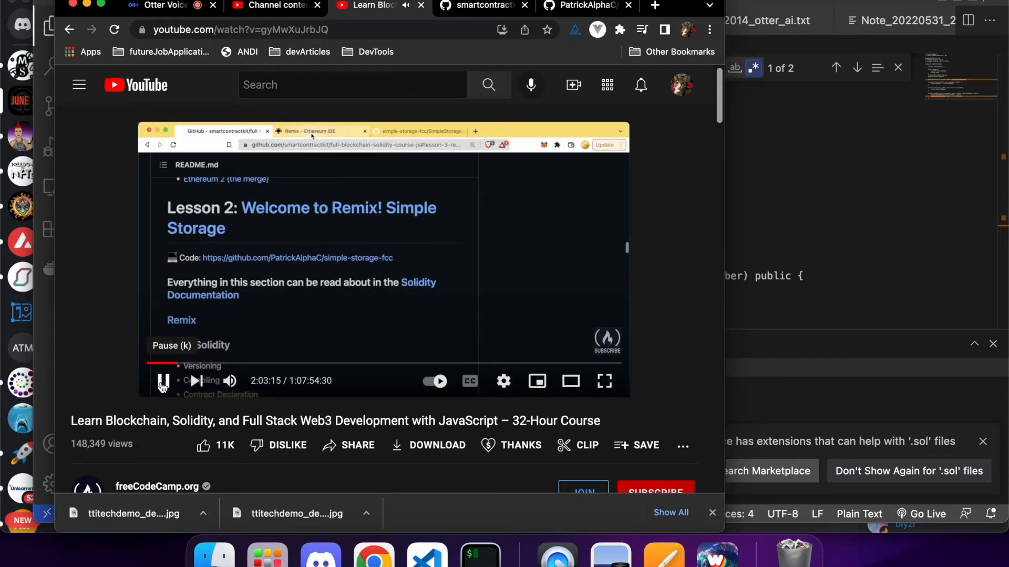
pyautogui.click(162, 380)
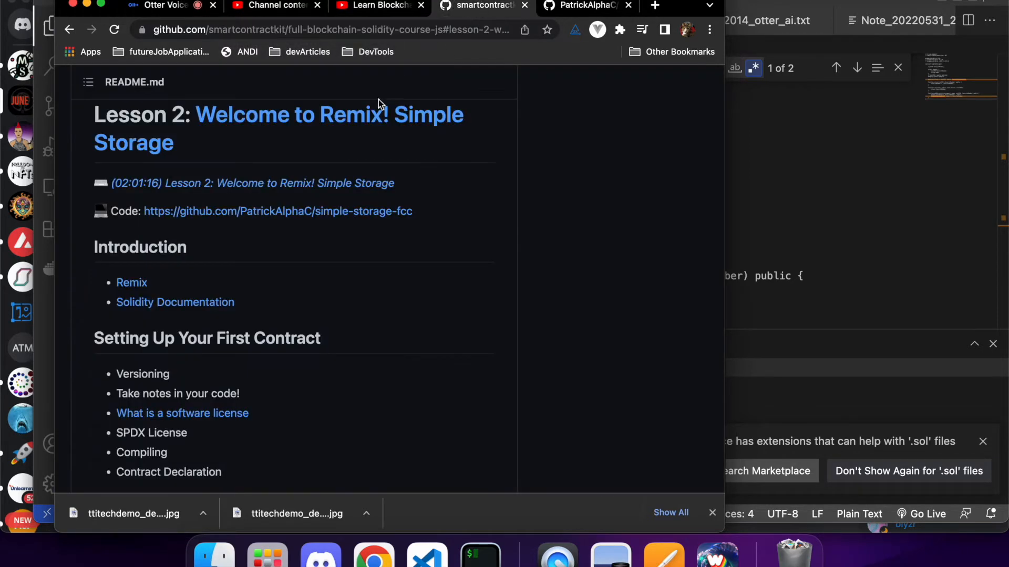
# Launch Remix IDE in a new tab from the Remix link in the Lesson 2 notes
pyautogui.scroll(-3)
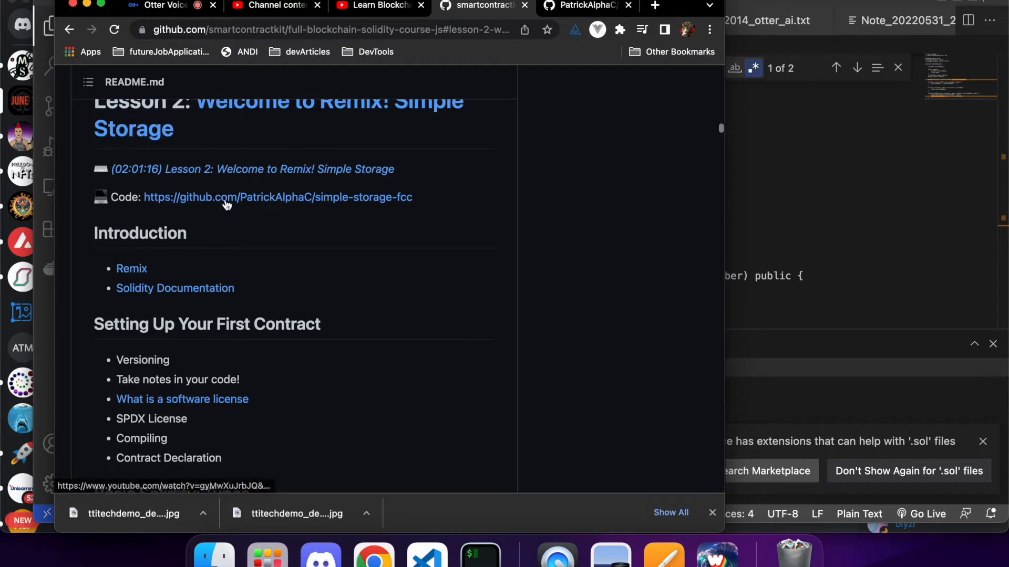
pyautogui.moveTo(131, 268)
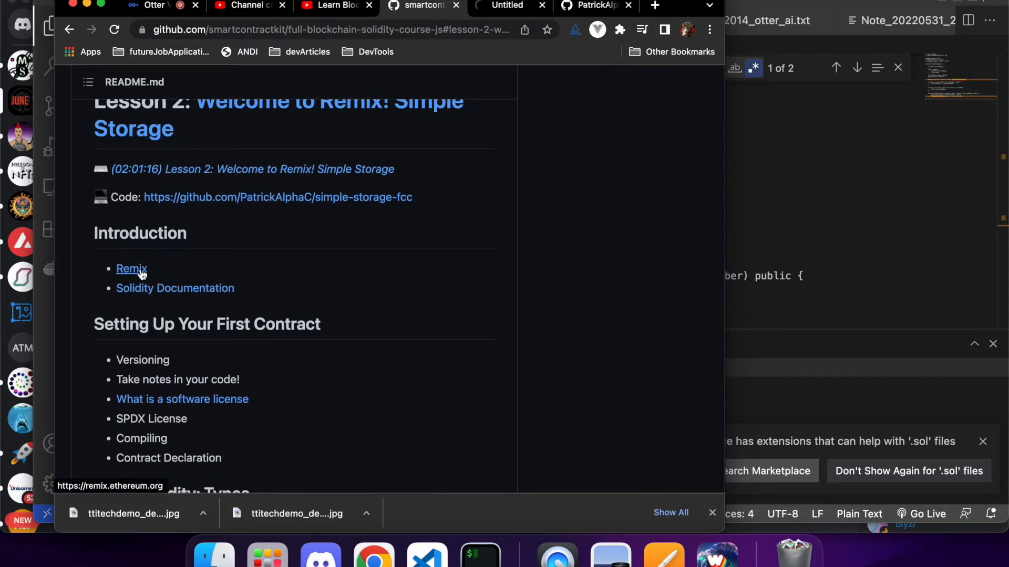
pyautogui.click(131, 269)
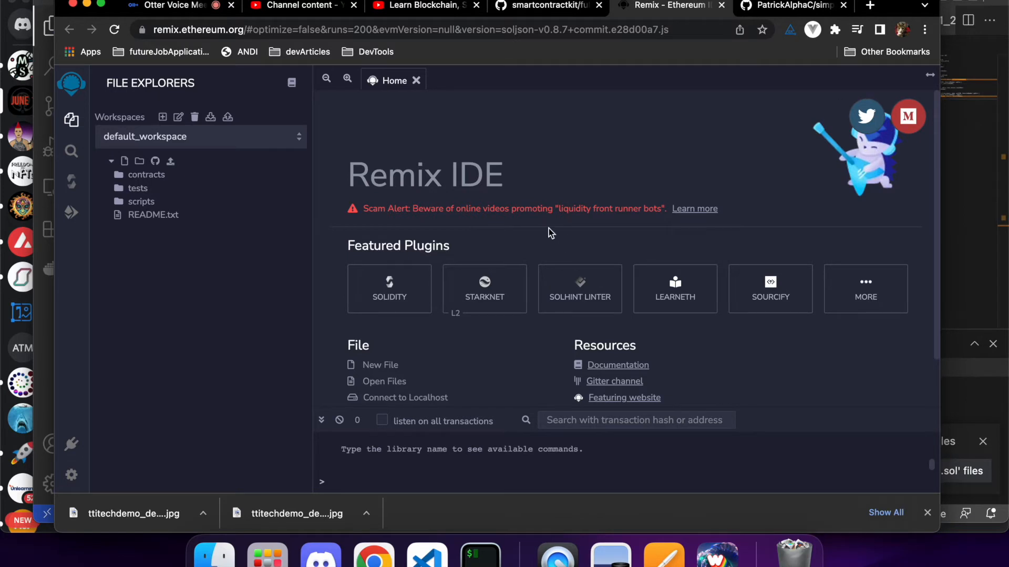
pyautogui.moveTo(608, 306)
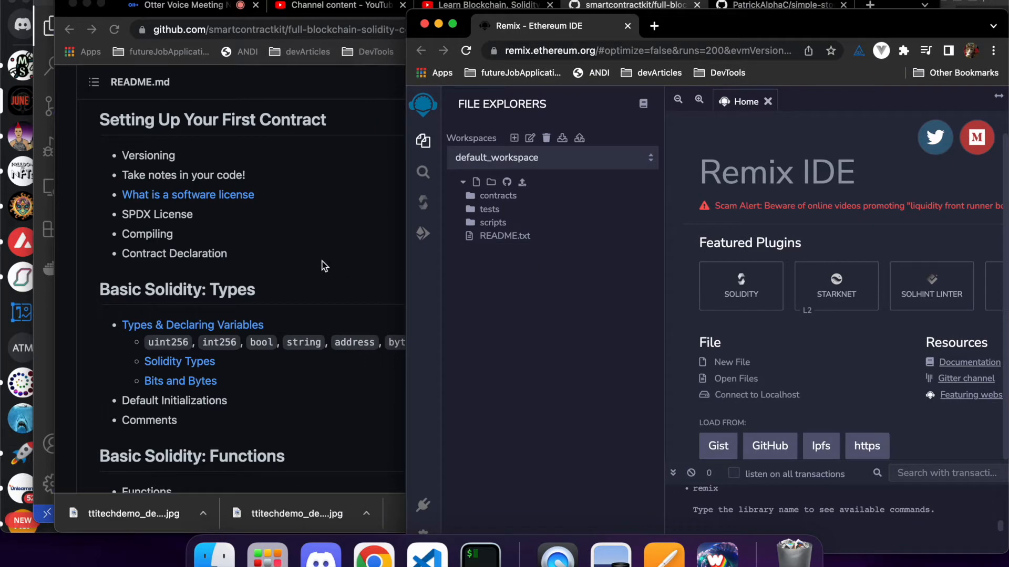
# Check the GitHub notes, YouTube Studio upload and course video, then return to the Otter.ai live transcript
pyautogui.click(487, 5)
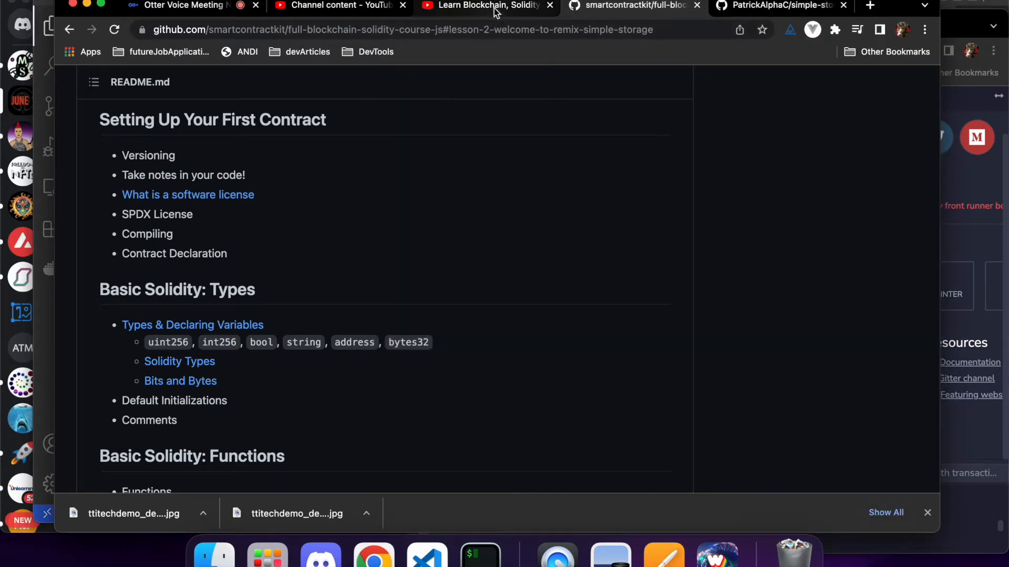
pyautogui.click(334, 6)
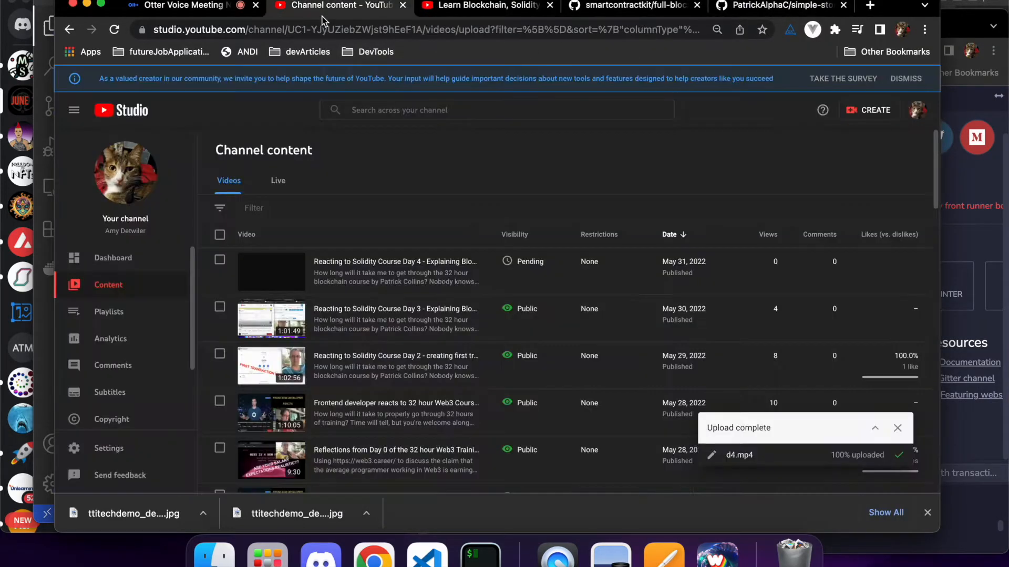
pyautogui.click(187, 5)
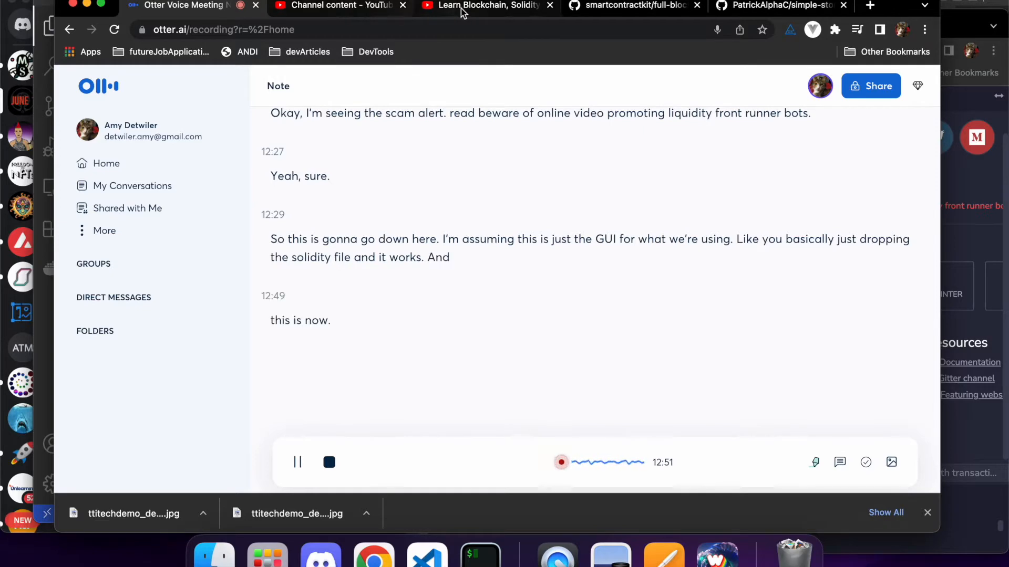
pyautogui.click(339, 6)
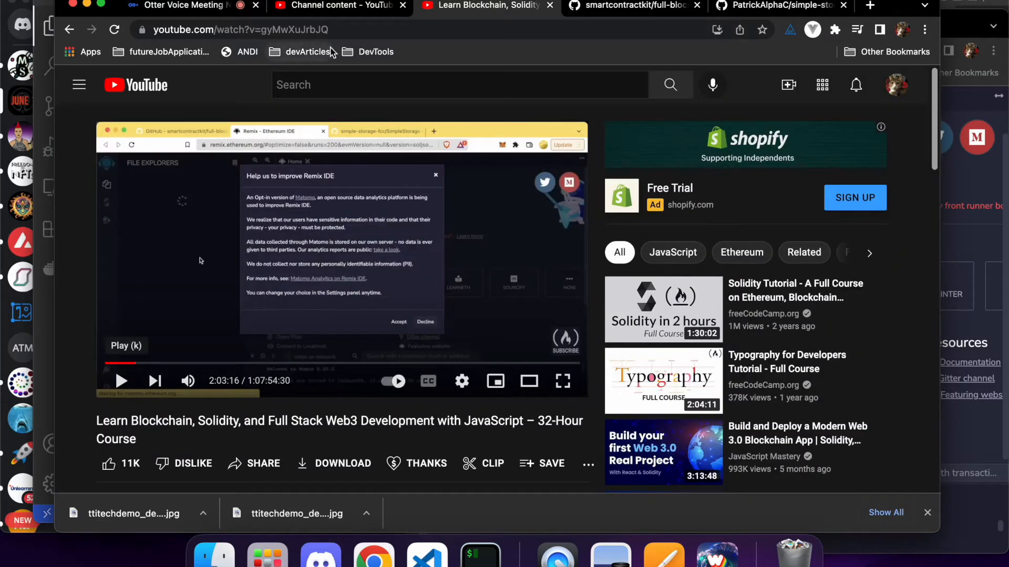
pyautogui.click(187, 5)
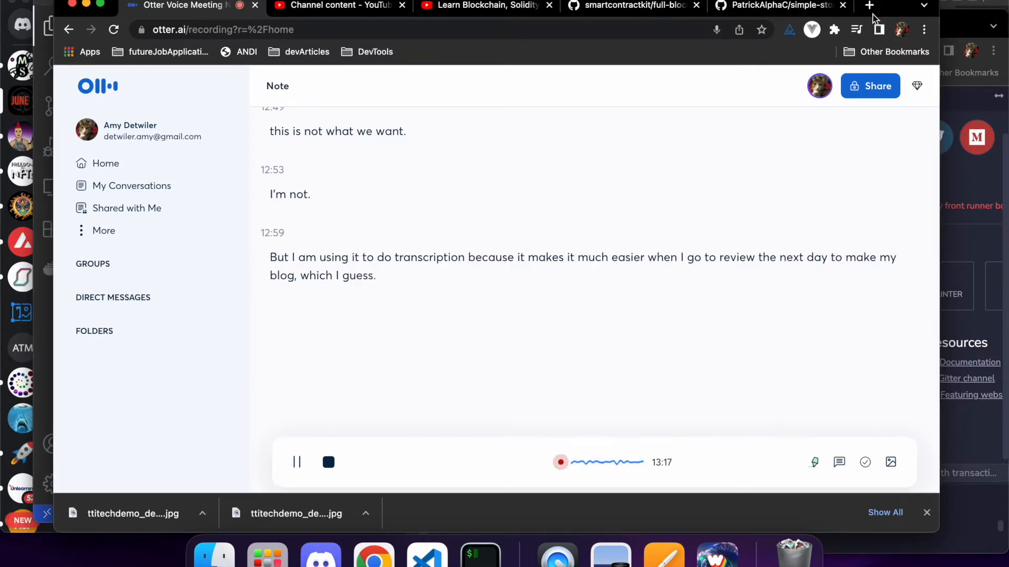
# Open DEV Community in a new browser tab
pyautogui.click(869, 5)
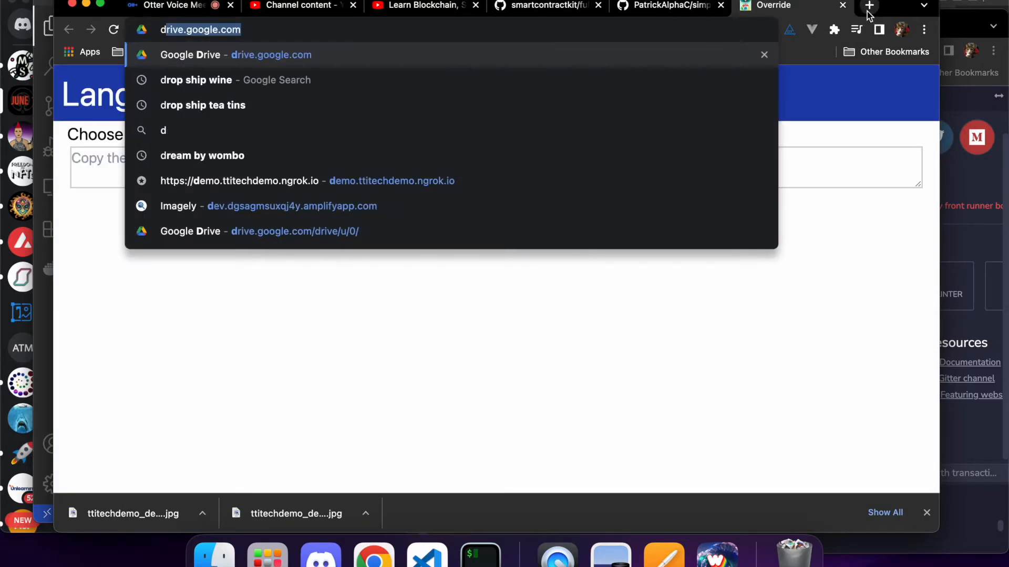
pyautogui.write('dev')
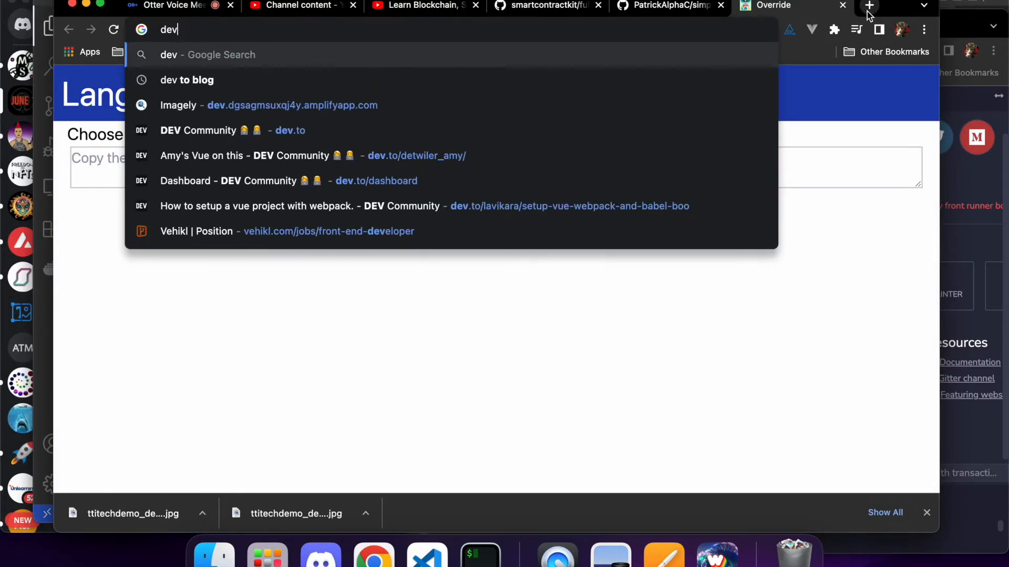
pyautogui.click(290, 131)
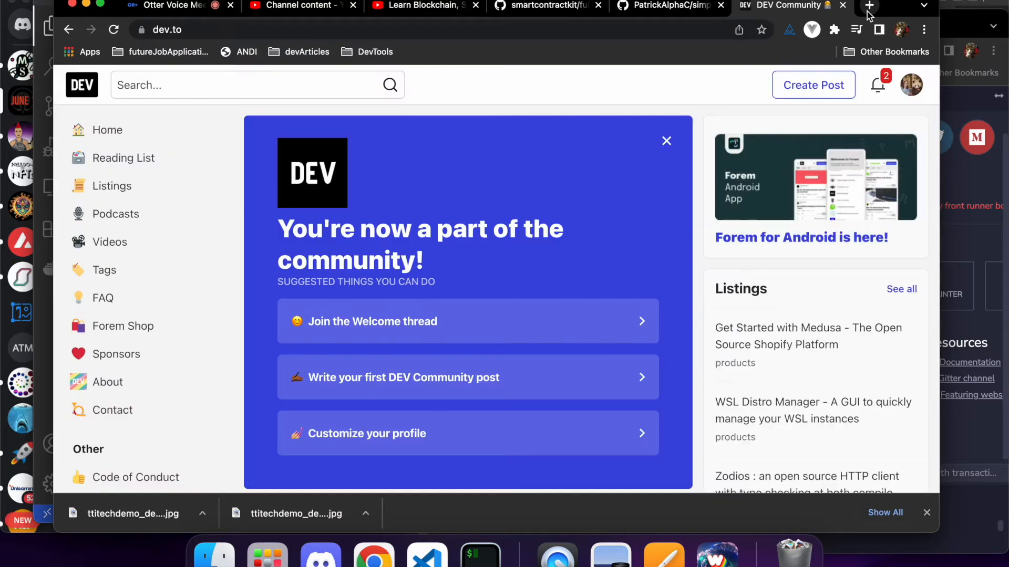
# Review the DEV dashboard's six course recap posts, then return to the Otter.ai transcript
pyautogui.click(911, 84)
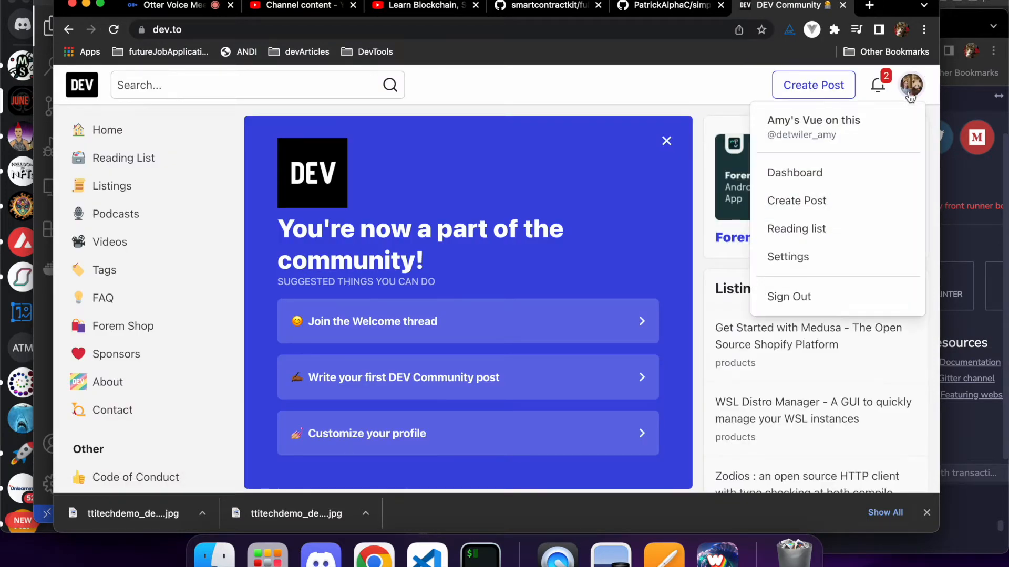
pyautogui.moveTo(794, 173)
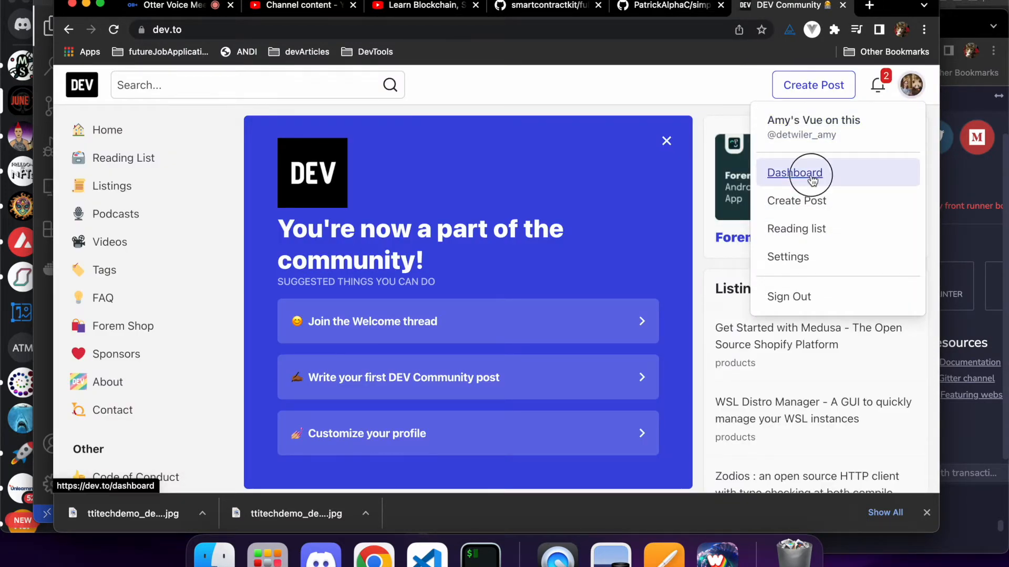
pyautogui.click(794, 172)
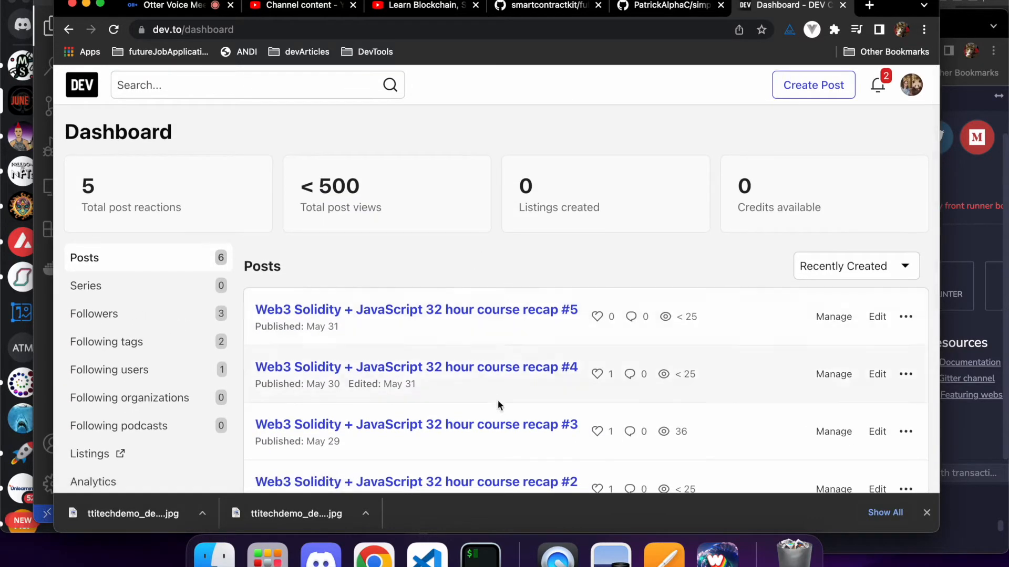
pyautogui.scroll(-3)
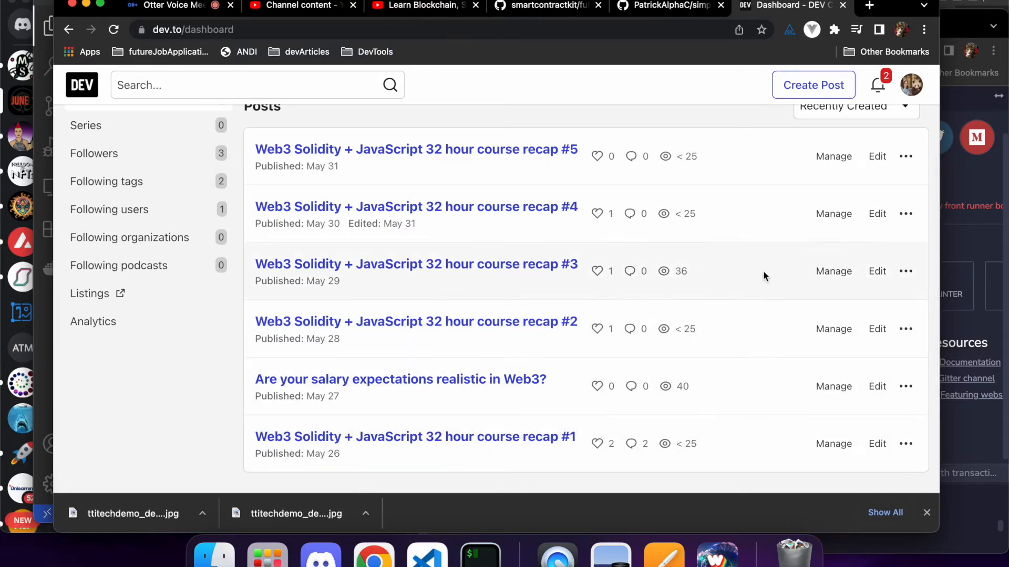
pyautogui.click(179, 6)
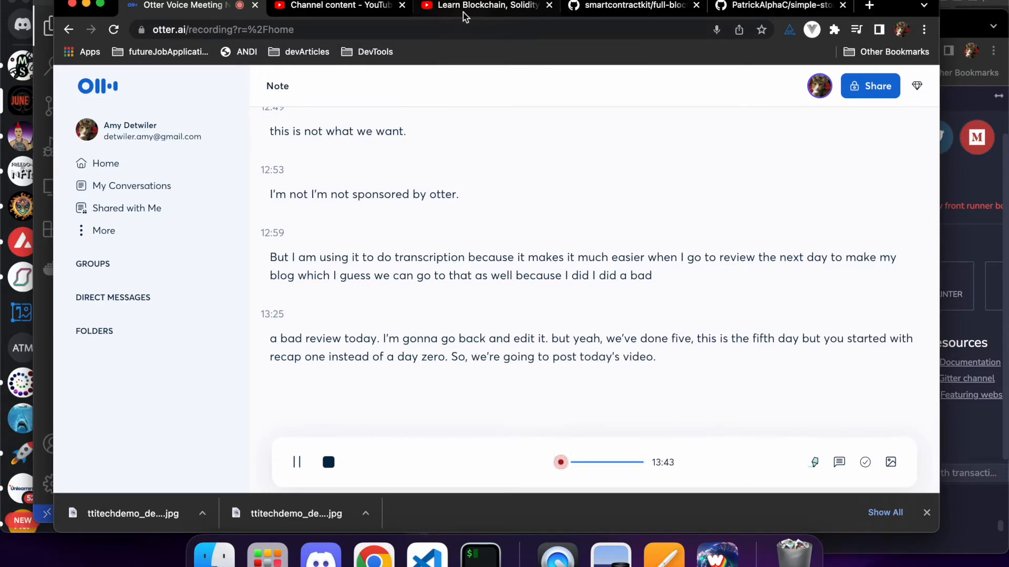
# Switch to the YouTube course video tab and let it play around 2:03
pyautogui.click(334, 5)
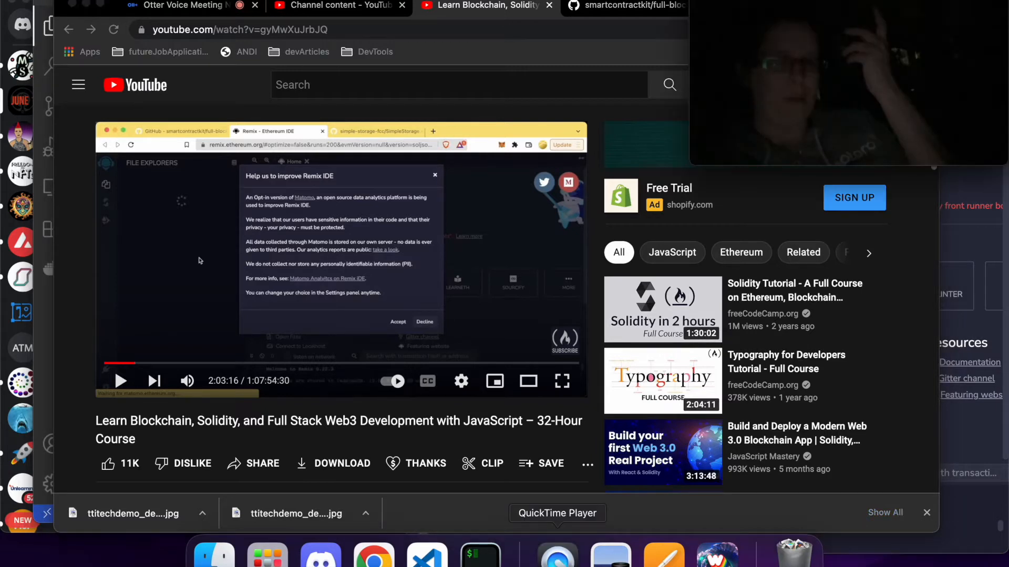
pyautogui.moveTo(483, 371)
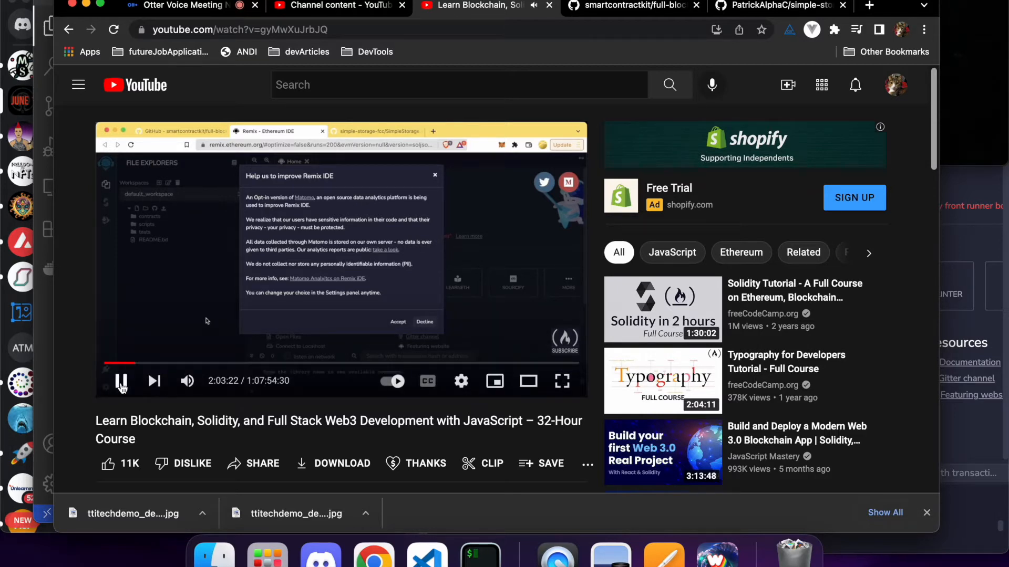
# Play the course video to 2:03:36 past the Remix welcome screen and pause it
pyautogui.click(122, 381)
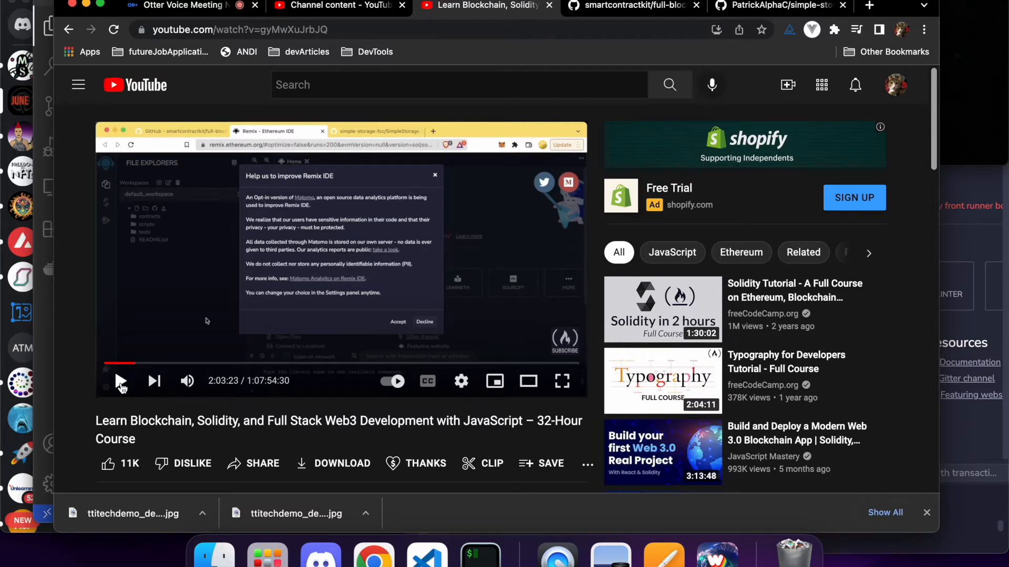
pyautogui.moveTo(412, 277)
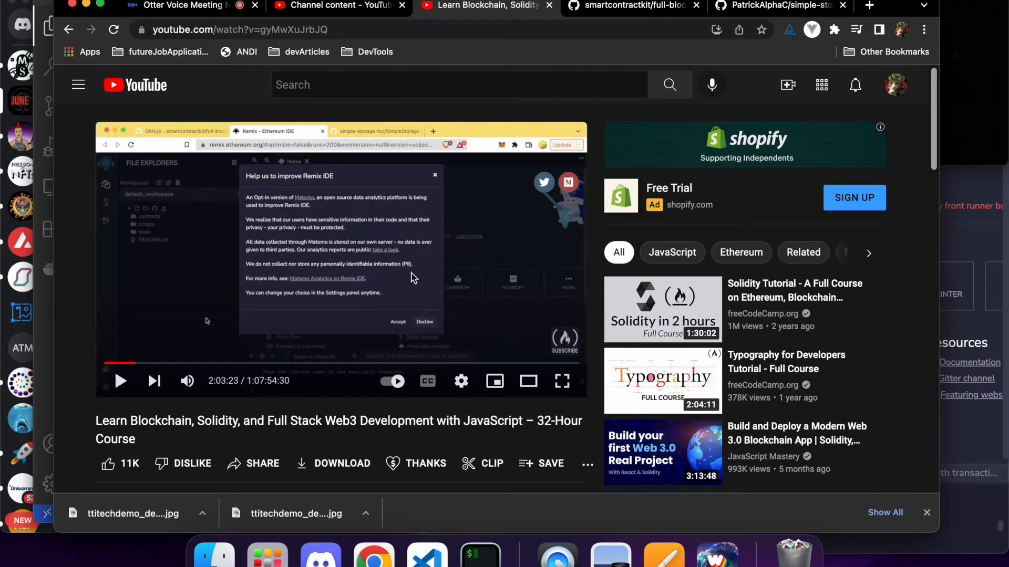
pyautogui.moveTo(187, 381)
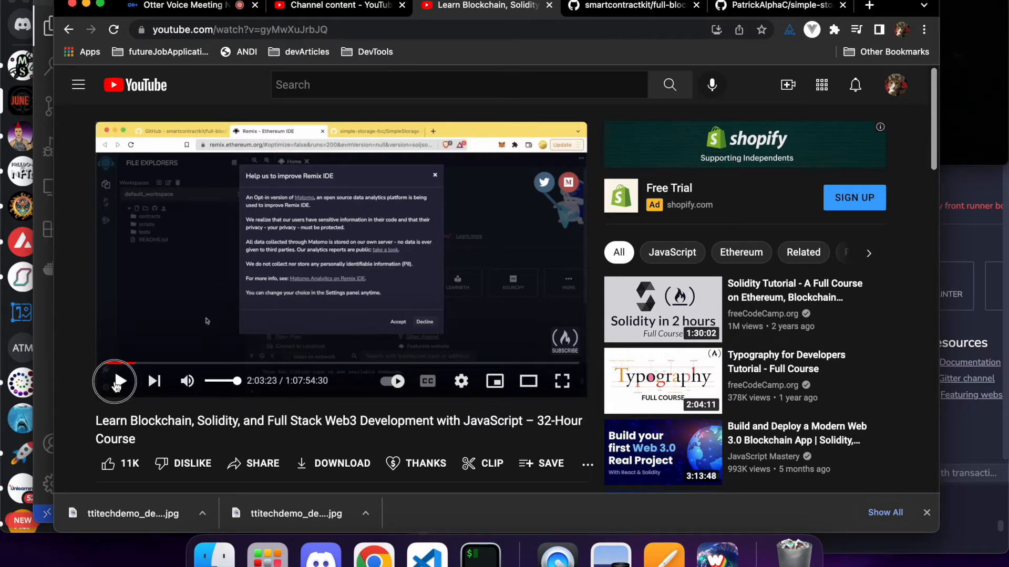
pyautogui.click(115, 380)
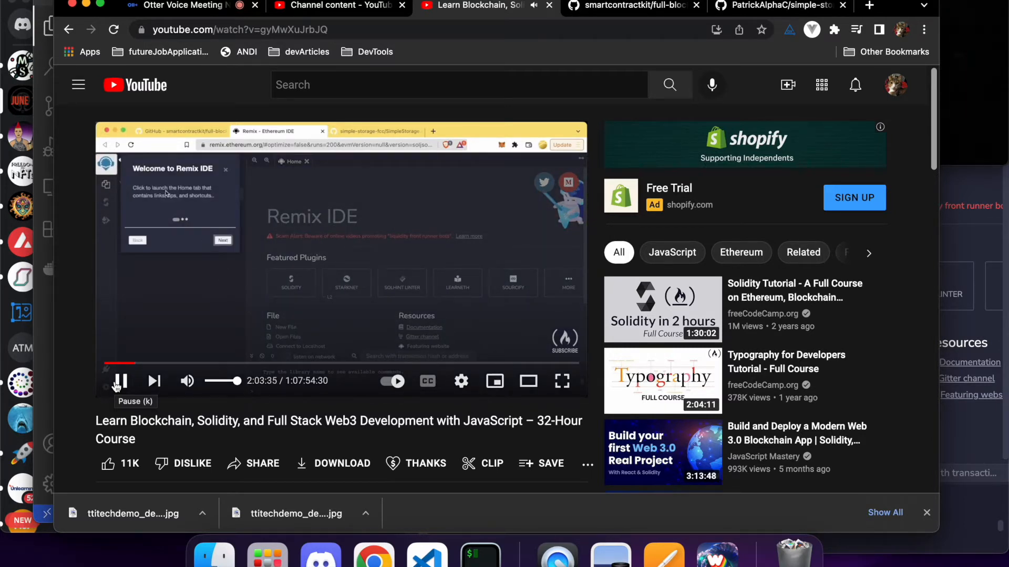
pyautogui.click(120, 380)
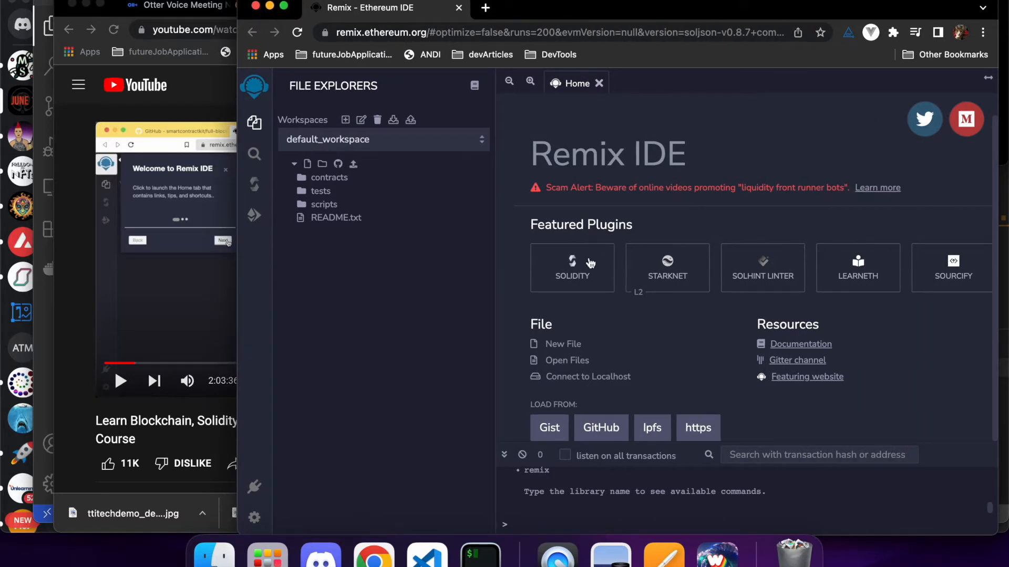
# Bring the Remix IDE window forward beside the paused course video
pyautogui.click(925, 118)
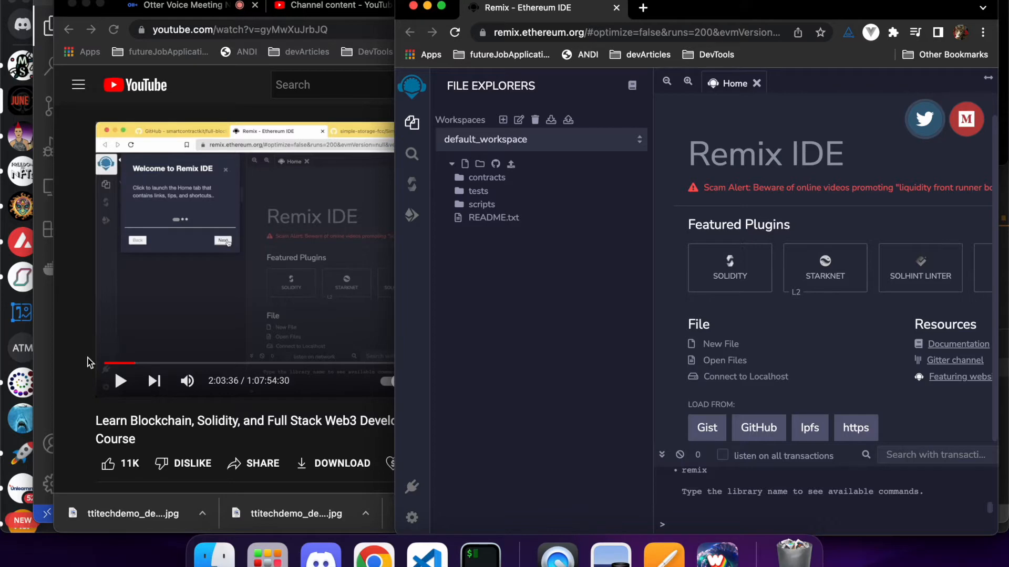
pyautogui.moveTo(124, 410)
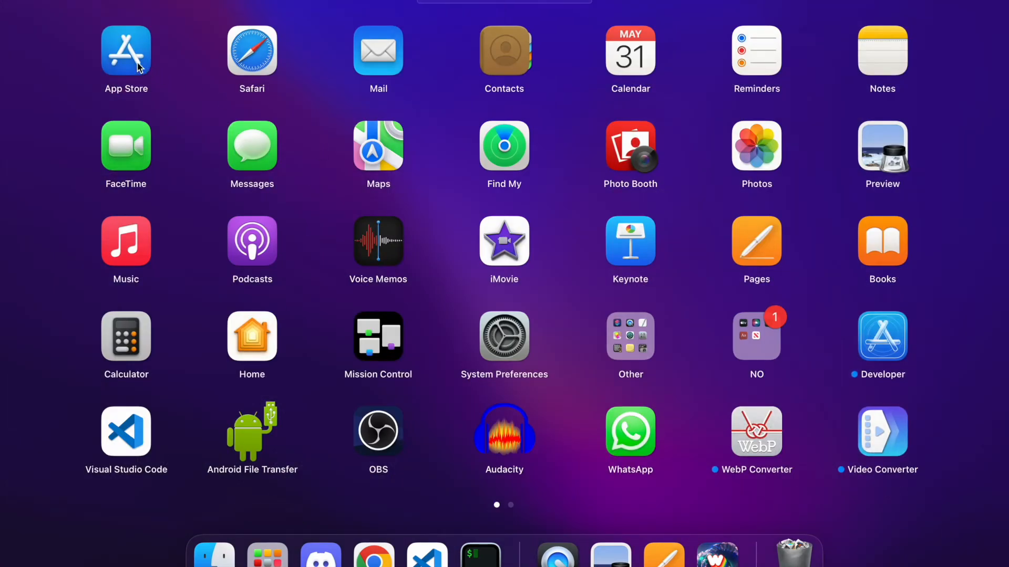
# Search the App Store for 'remix id', then switch to Visual Studio Code
pyautogui.click(126, 50)
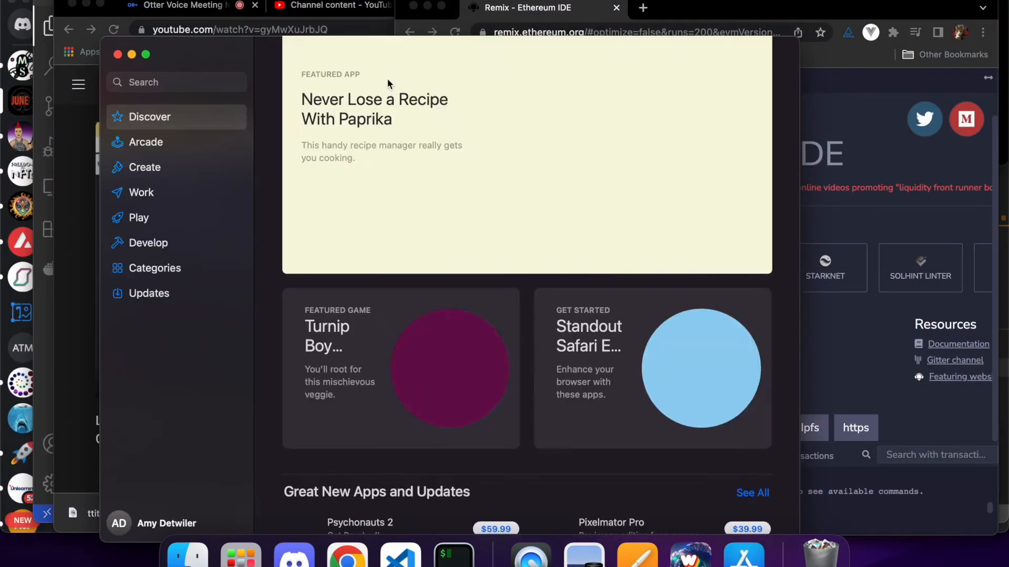
pyautogui.click(177, 82)
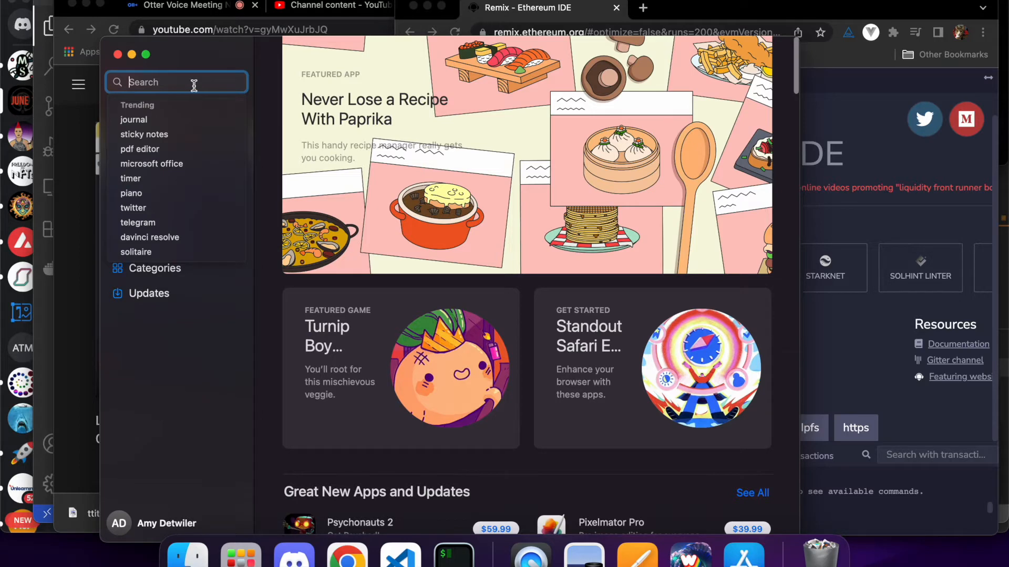
pyautogui.write('remix id')
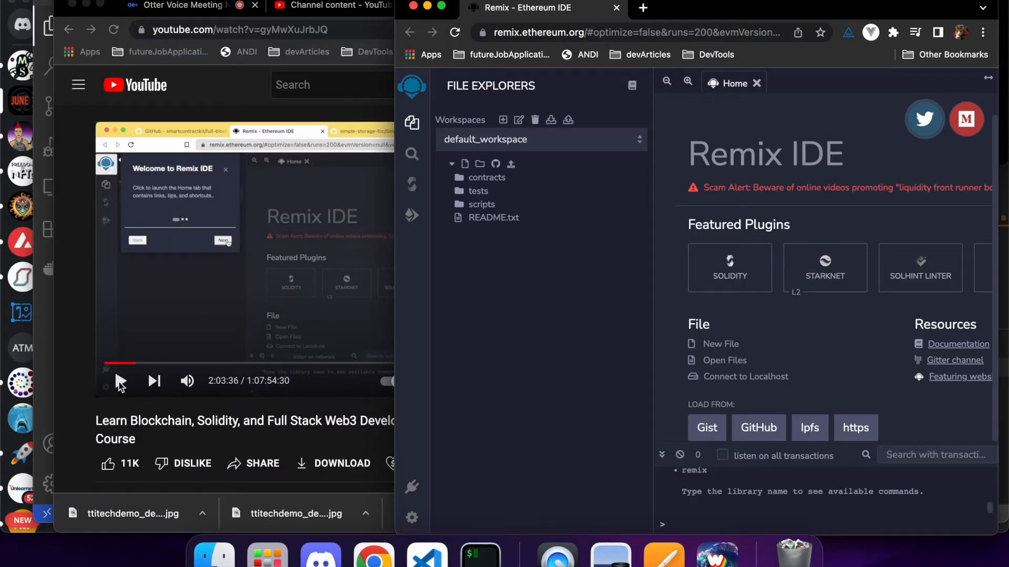
pyautogui.click(427, 555)
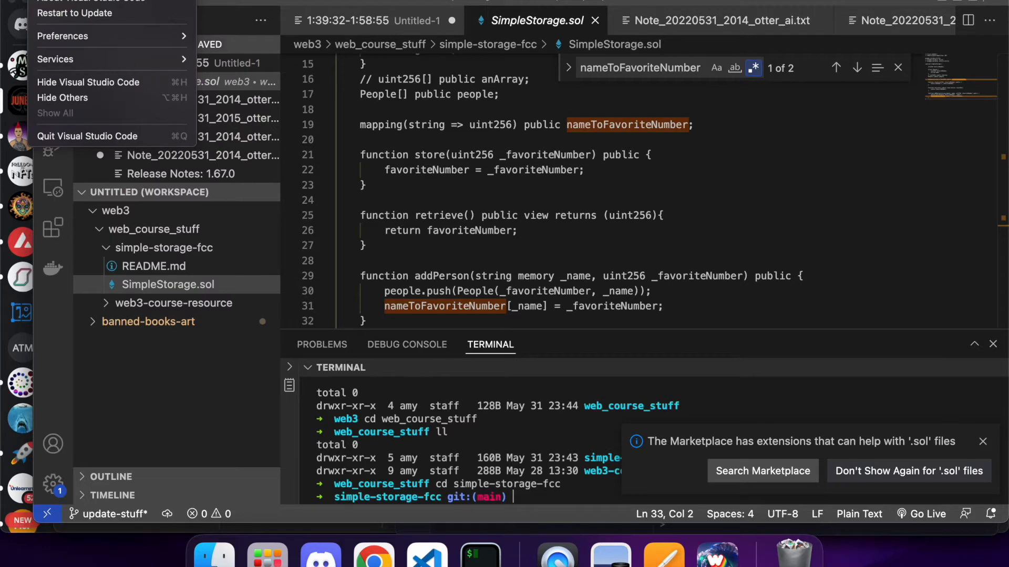
# Search the VS Code extension marketplace for 'remix' and review the Ethereum Remix extension details
pyautogui.click(62, 36)
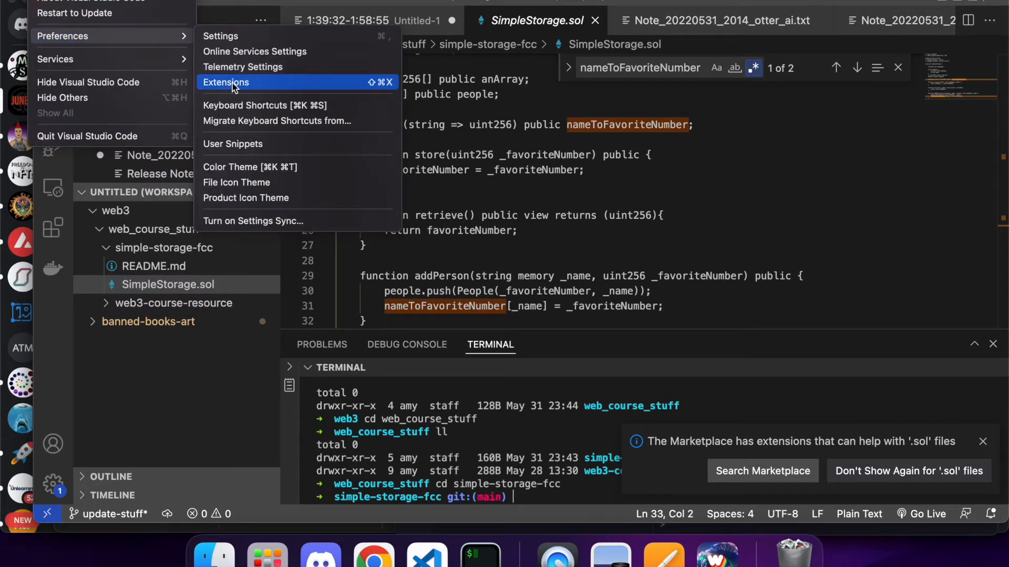
pyautogui.click(226, 82)
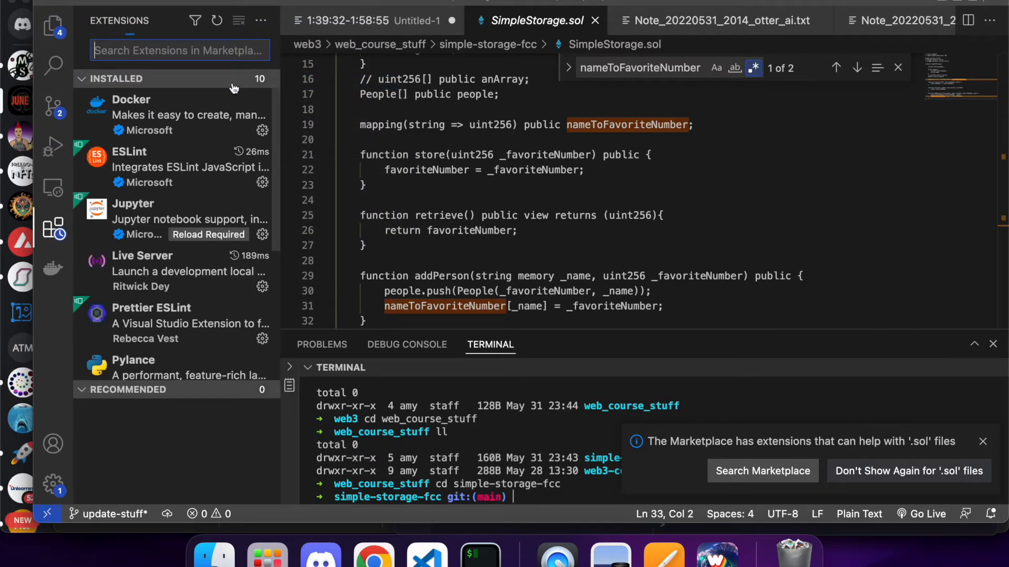
pyautogui.write('remix')
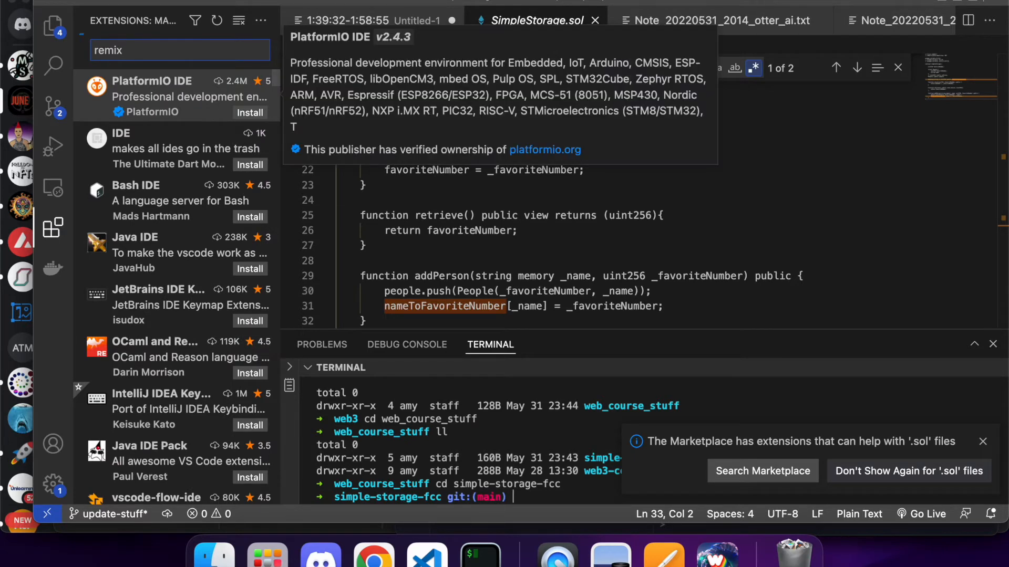
pyautogui.click(156, 81)
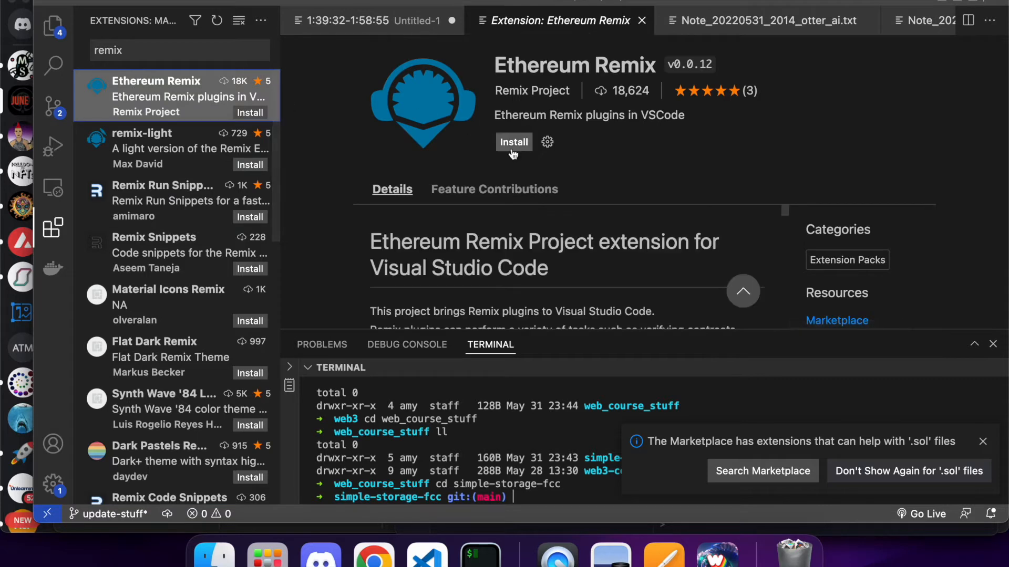
pyautogui.moveTo(514, 142)
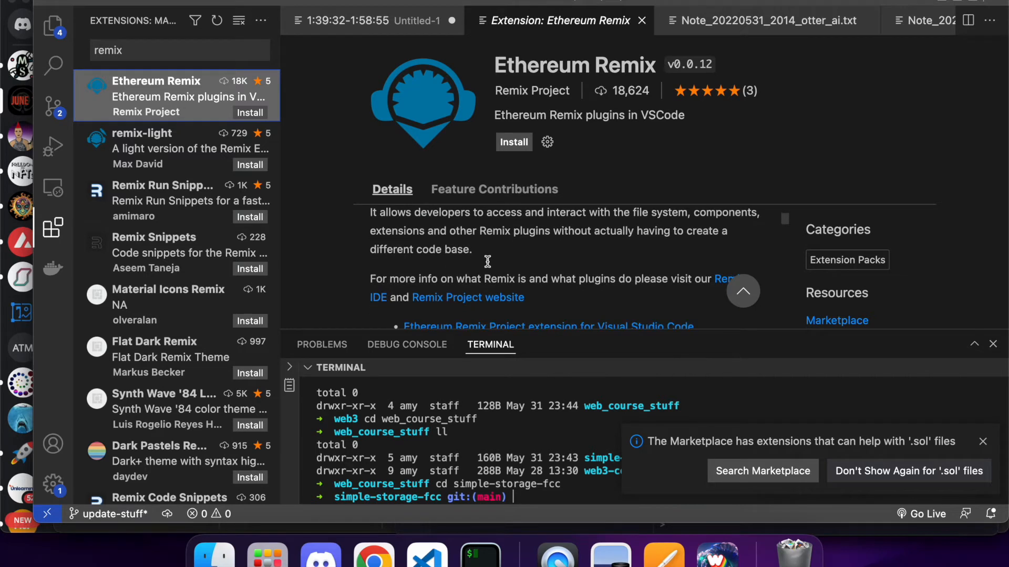
pyautogui.scroll(-3)
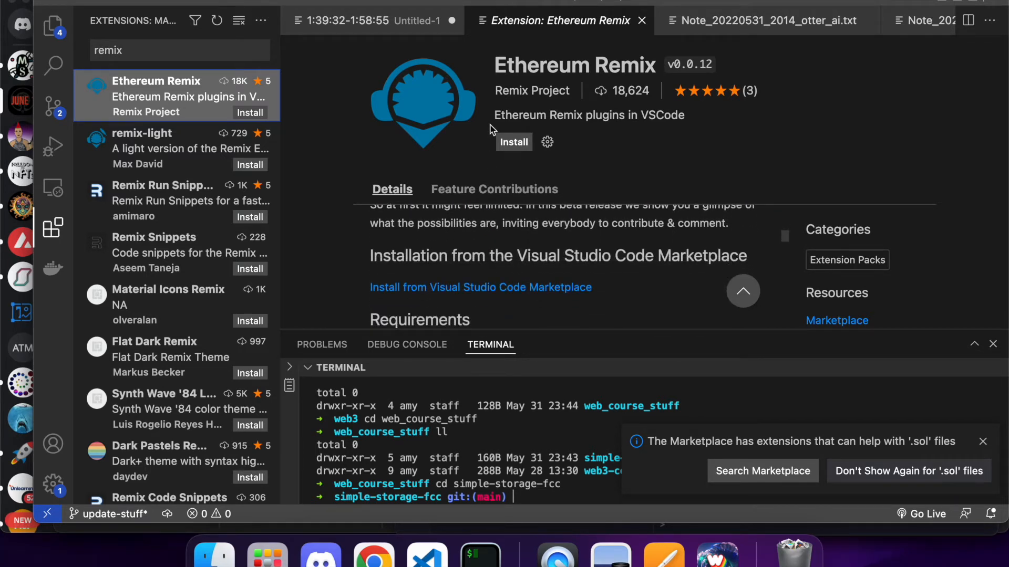
# Install the Ethereum Remix extension and read its details down to the beta release notes
pyautogui.click(514, 142)
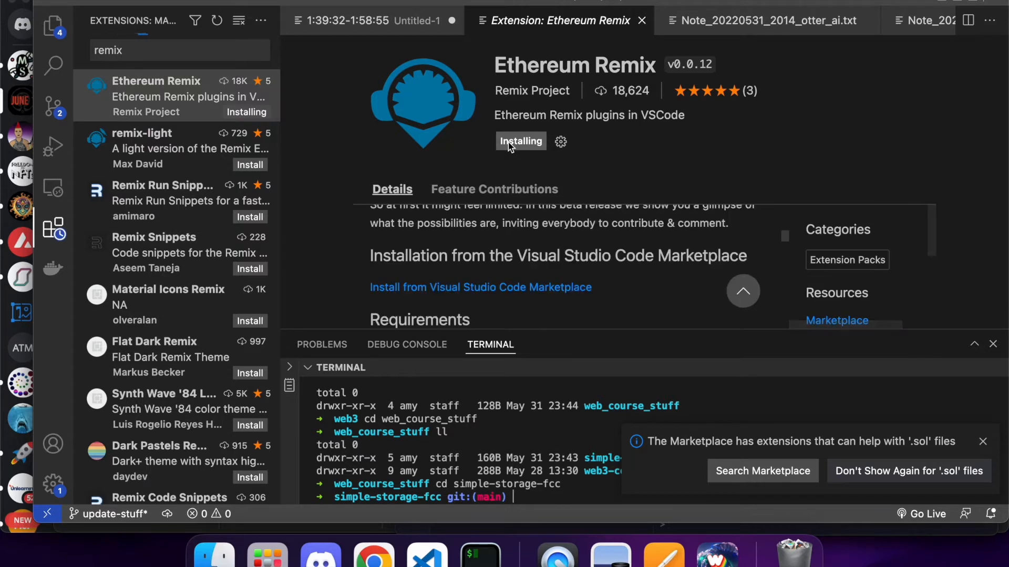
pyautogui.moveTo(567, 279)
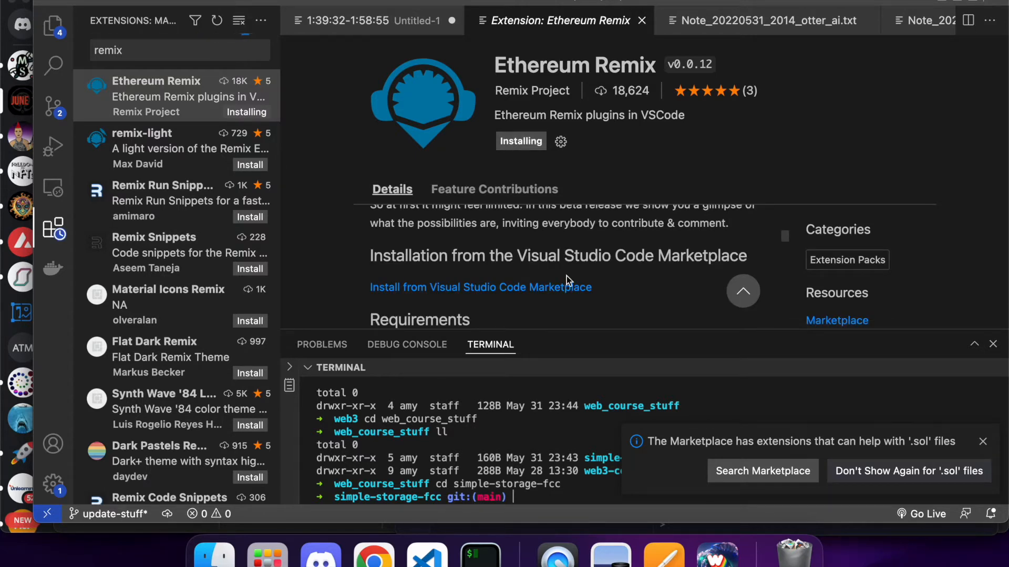
pyautogui.scroll(-3)
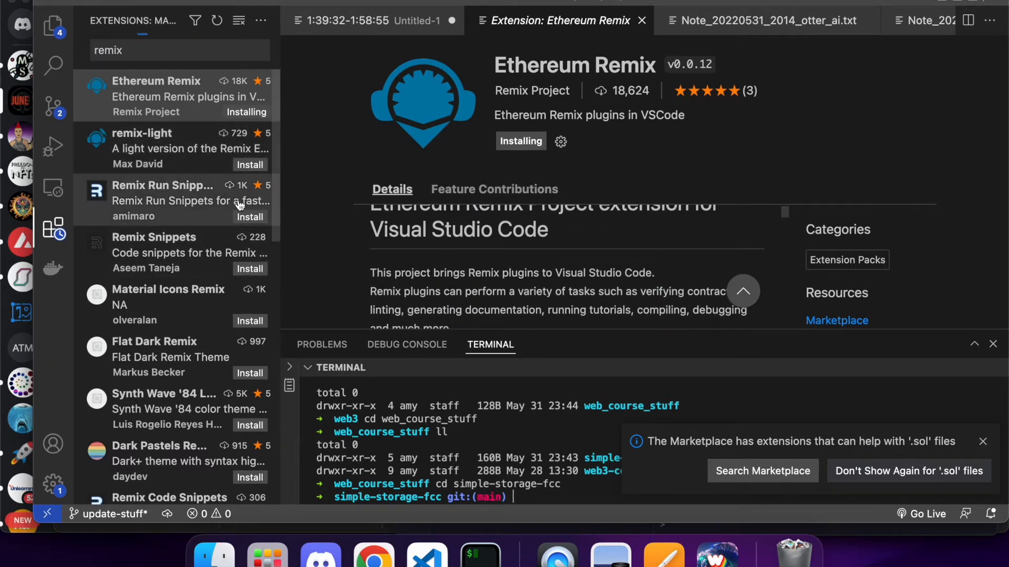
pyautogui.moveTo(397, 261)
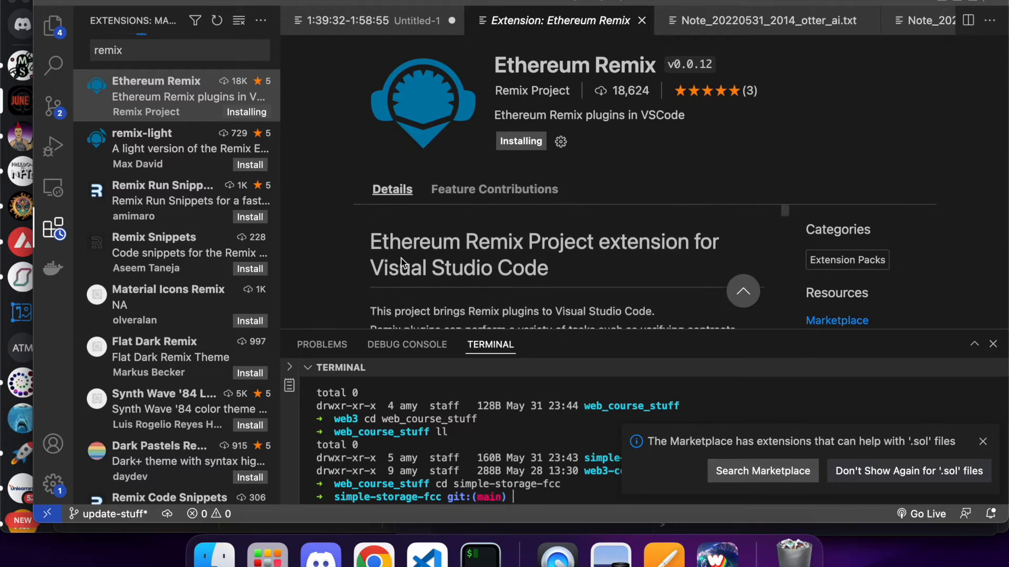
pyautogui.moveTo(393, 221)
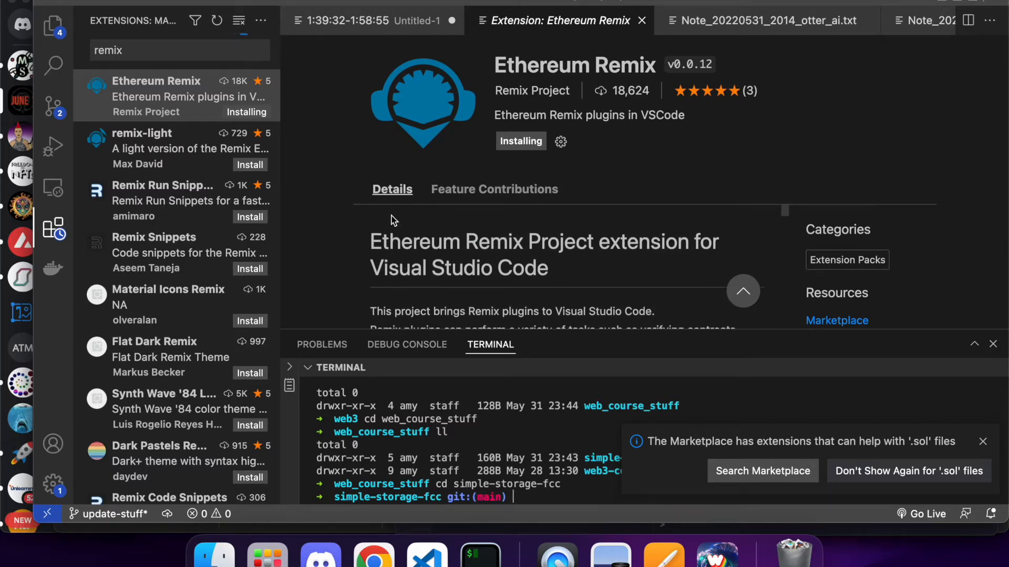
pyautogui.moveTo(459, 198)
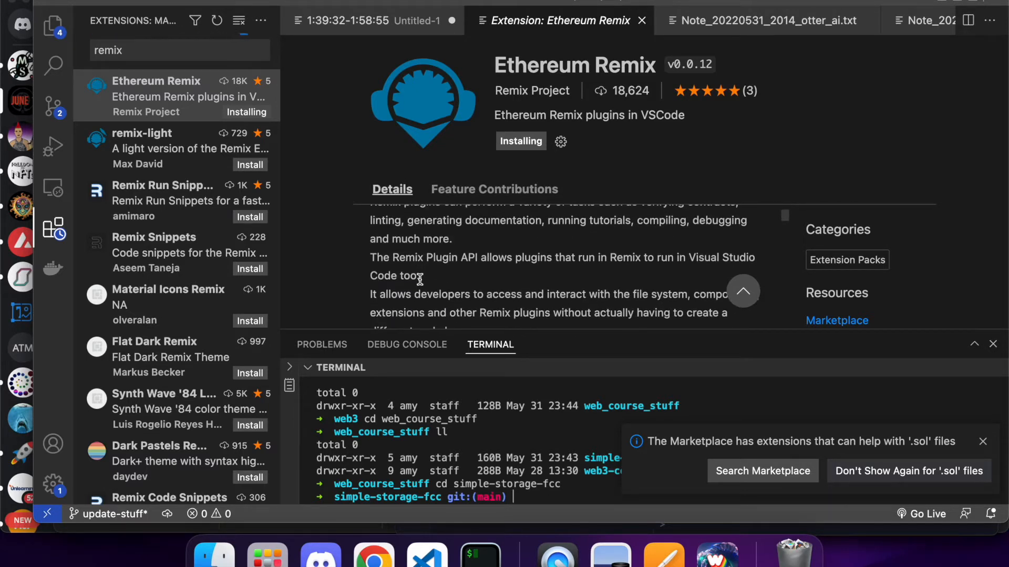
pyautogui.scroll(-3)
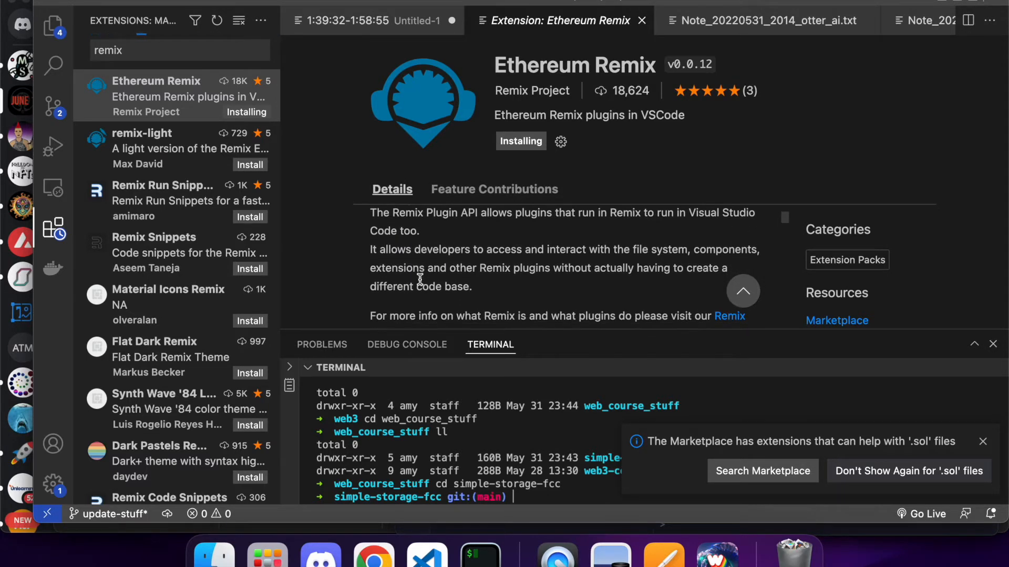
pyautogui.scroll(-3)
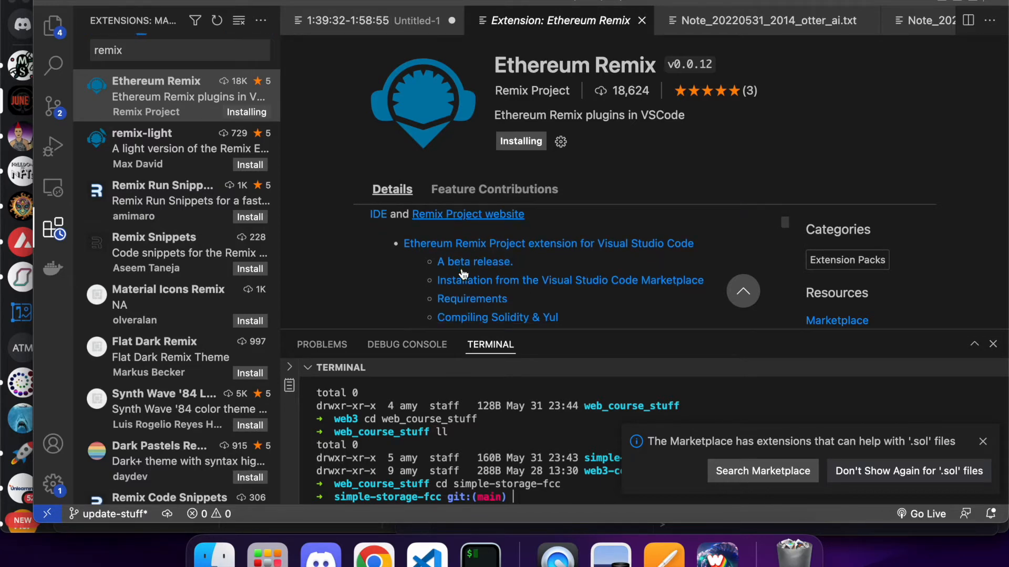
pyautogui.scroll(-3)
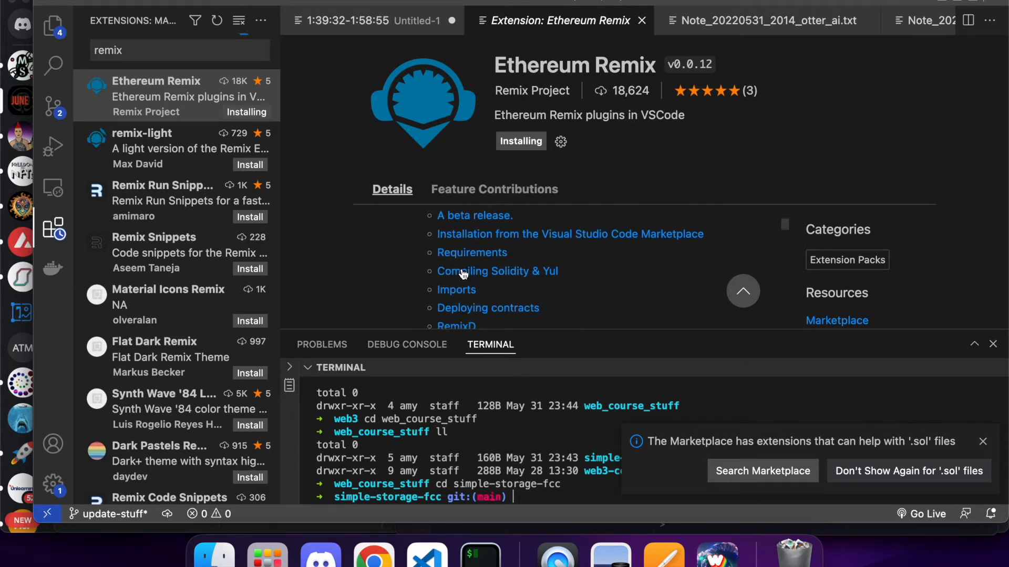
pyautogui.scroll(-3)
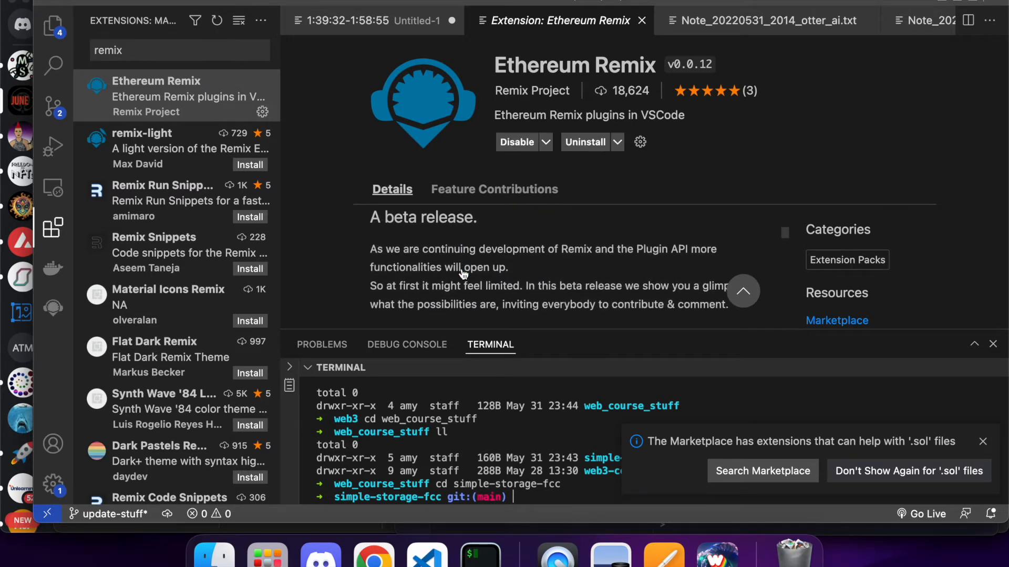
# Read through the Ethereum Remix extension's details page to the end
pyautogui.scroll(-3)
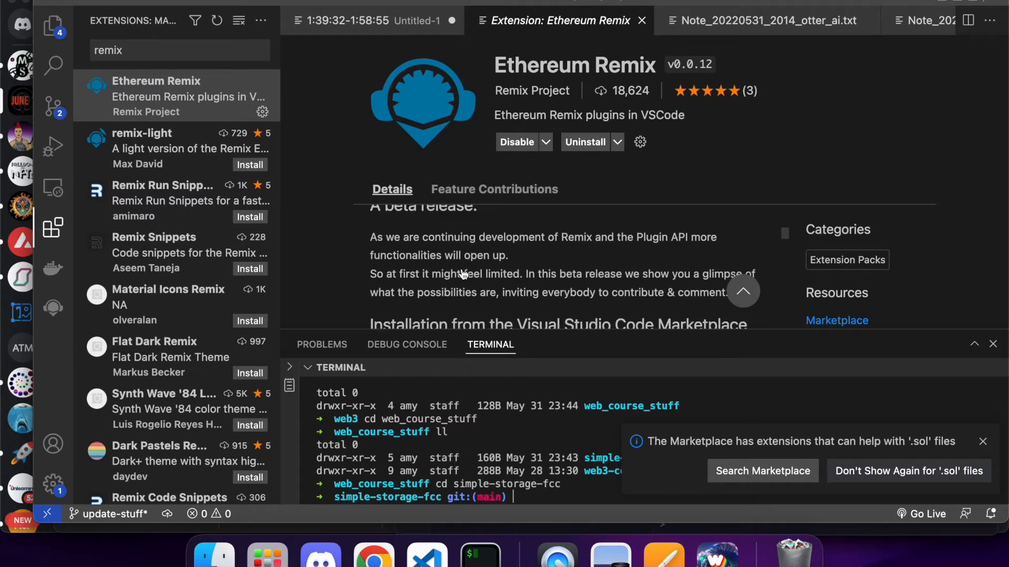
pyautogui.scroll(-3)
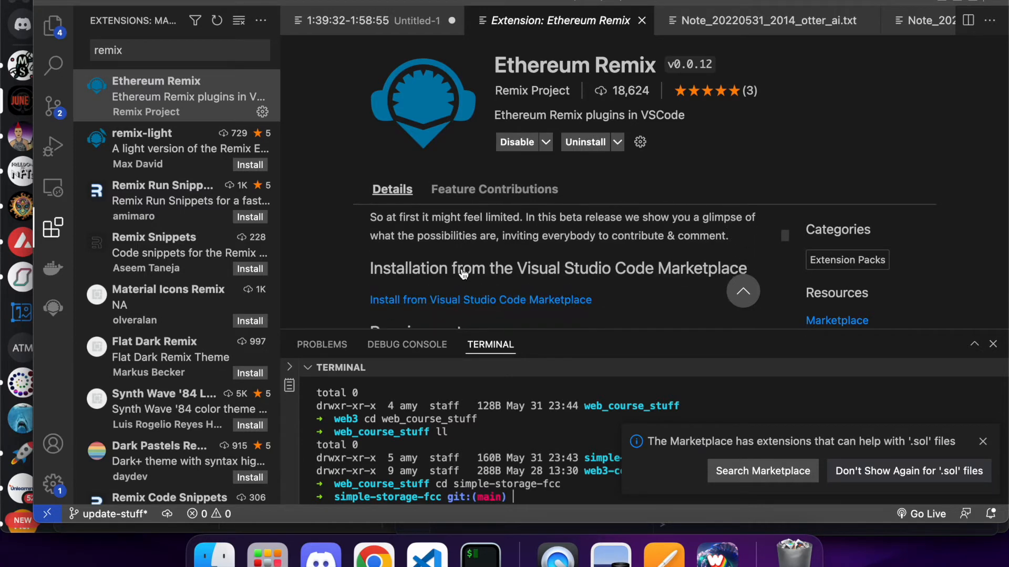
pyautogui.scroll(-3)
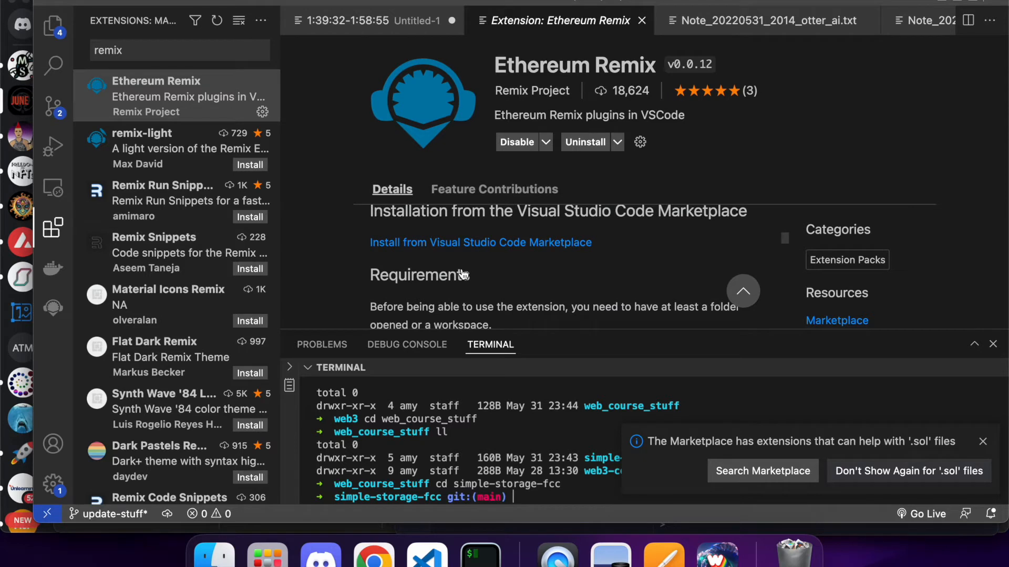
pyautogui.scroll(-3)
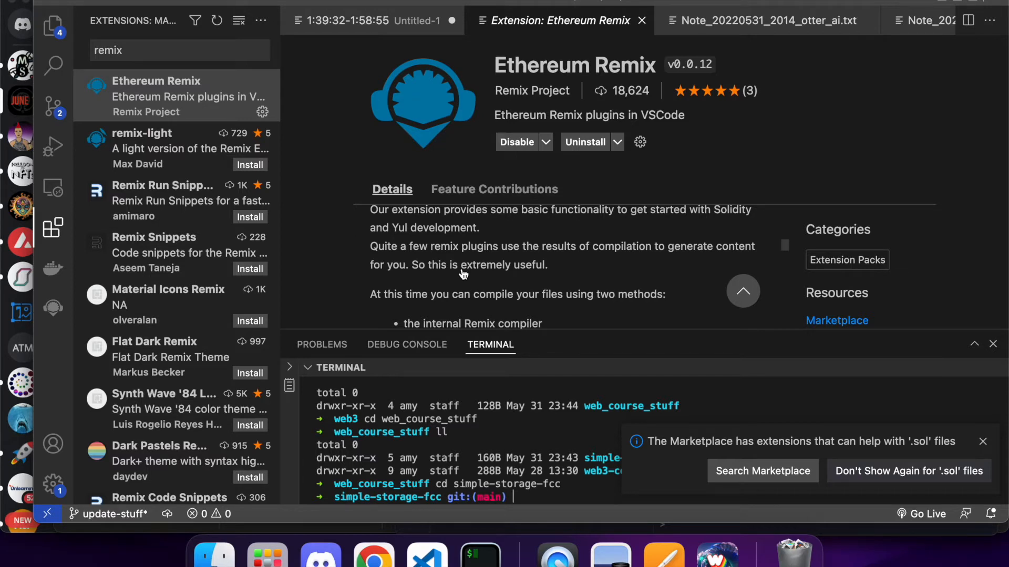
pyautogui.scroll(-3)
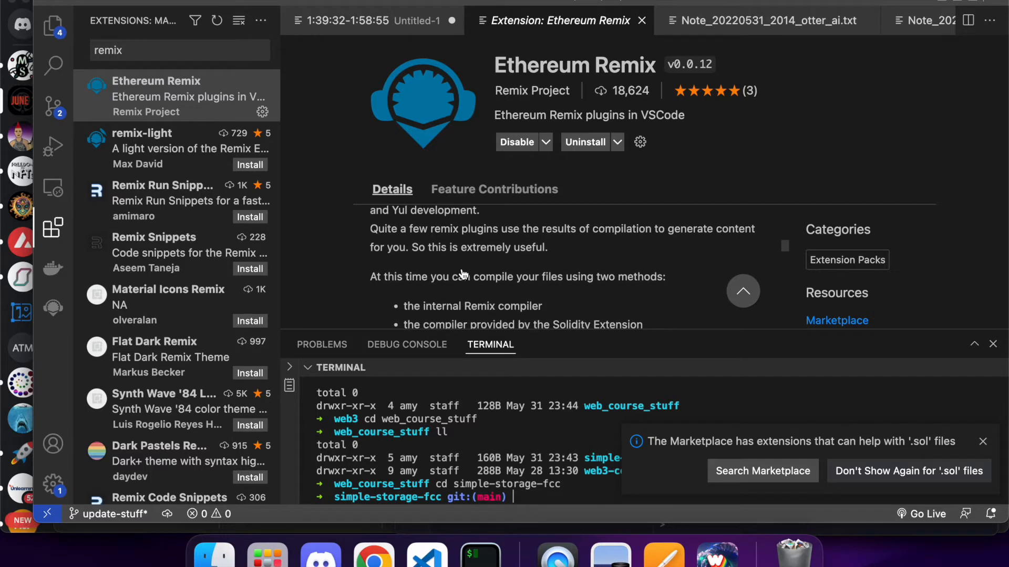
pyautogui.scroll(-3)
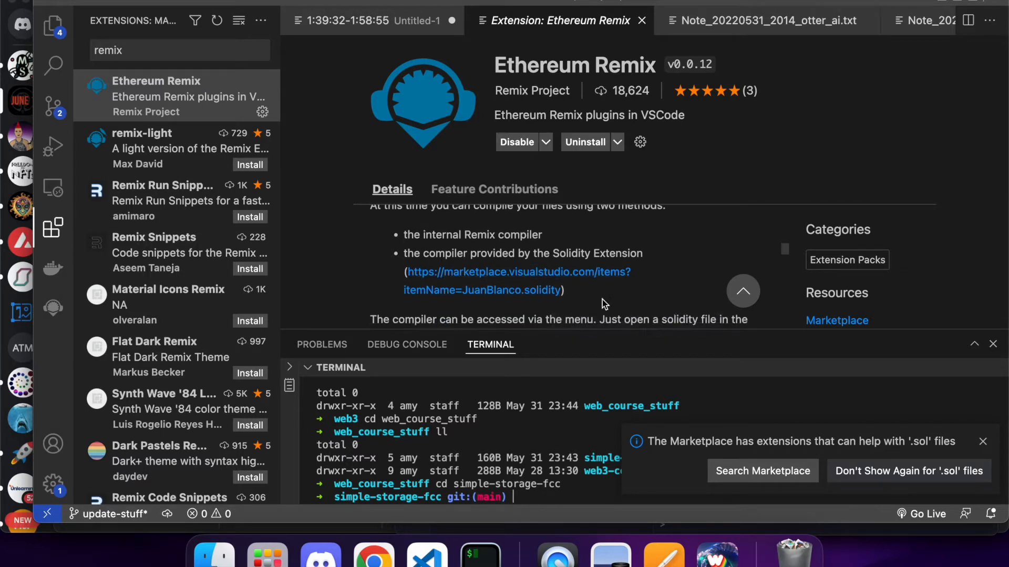
pyautogui.scroll(-3)
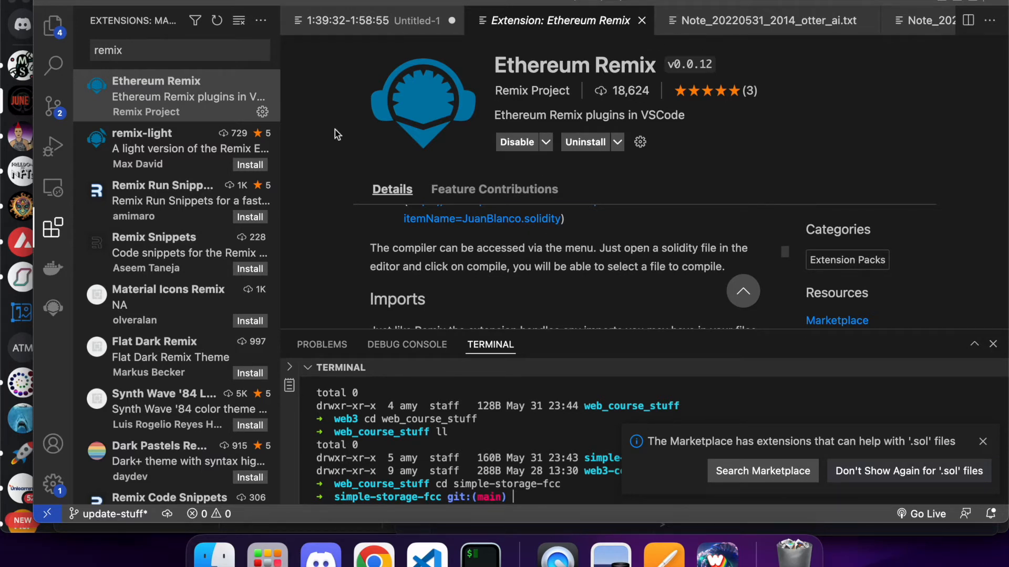
# Return to SimpleStorage.sol and dismiss the nameToFavoriteNumber find bar
pyautogui.click(53, 25)
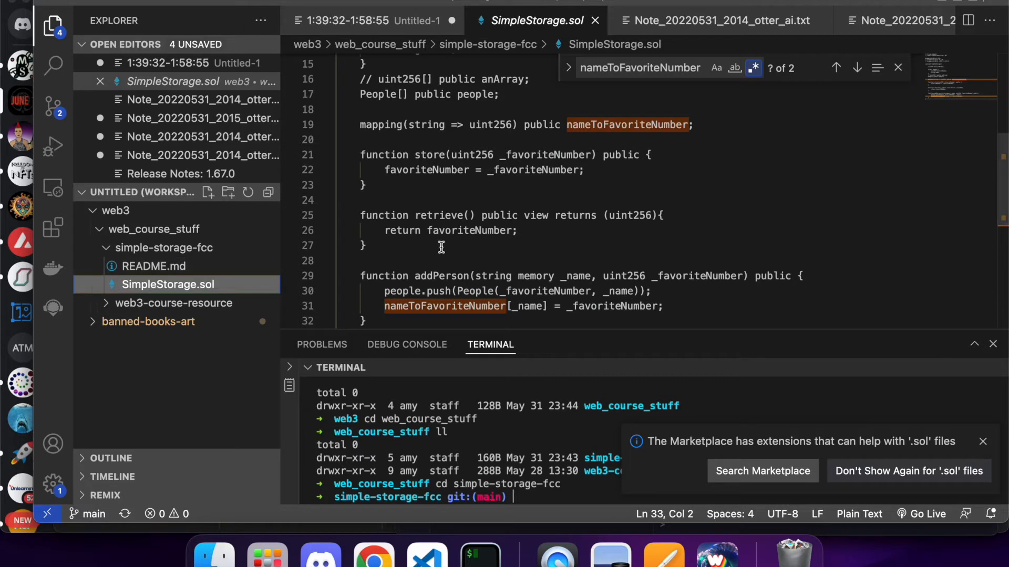
pyautogui.moveTo(367, 30)
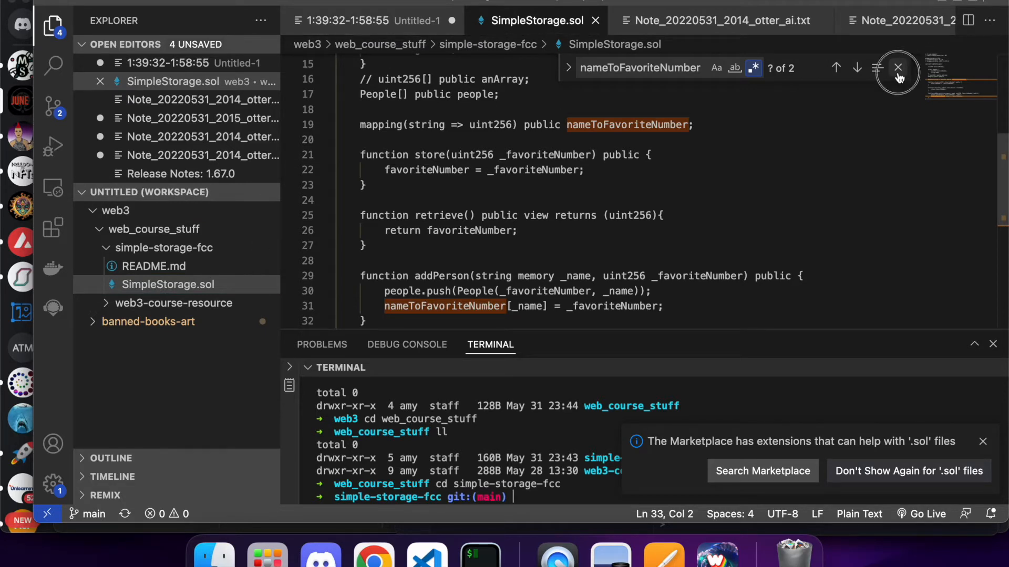
pyautogui.click(899, 67)
pyautogui.write('remix')
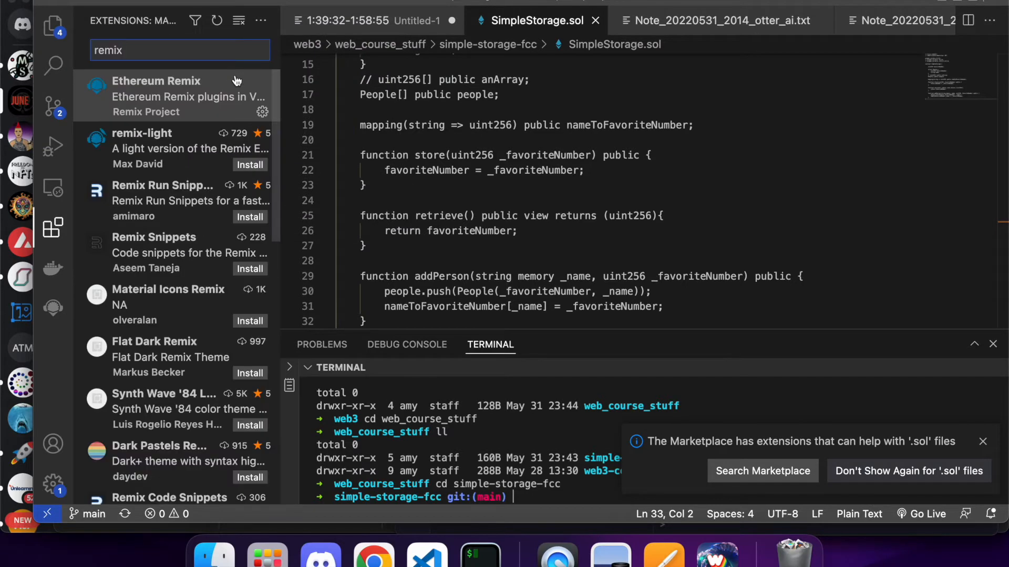
# Reopen the Ethereum Remix extension details and read its section on compiling
pyautogui.click(157, 97)
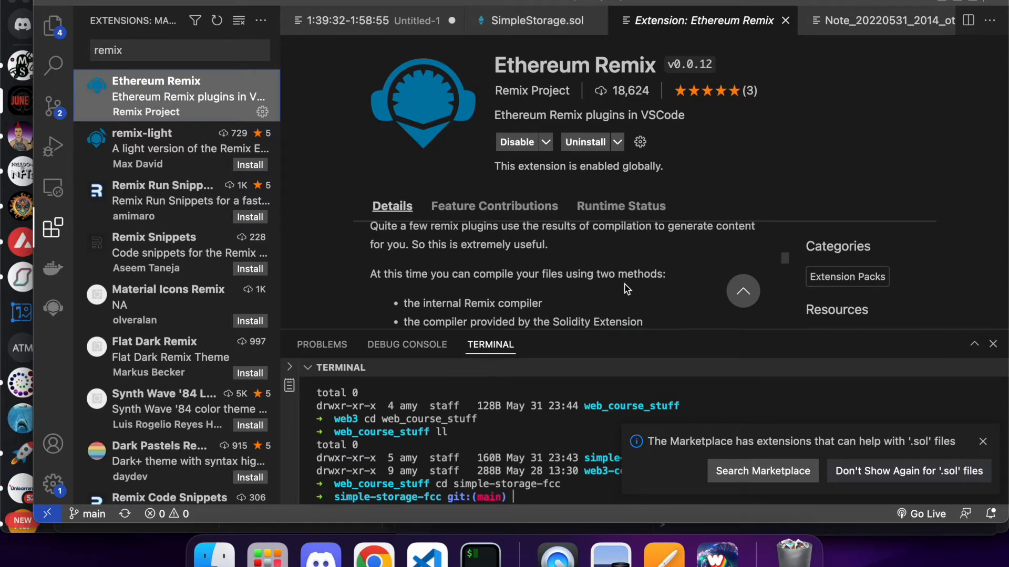
pyautogui.scroll(-3)
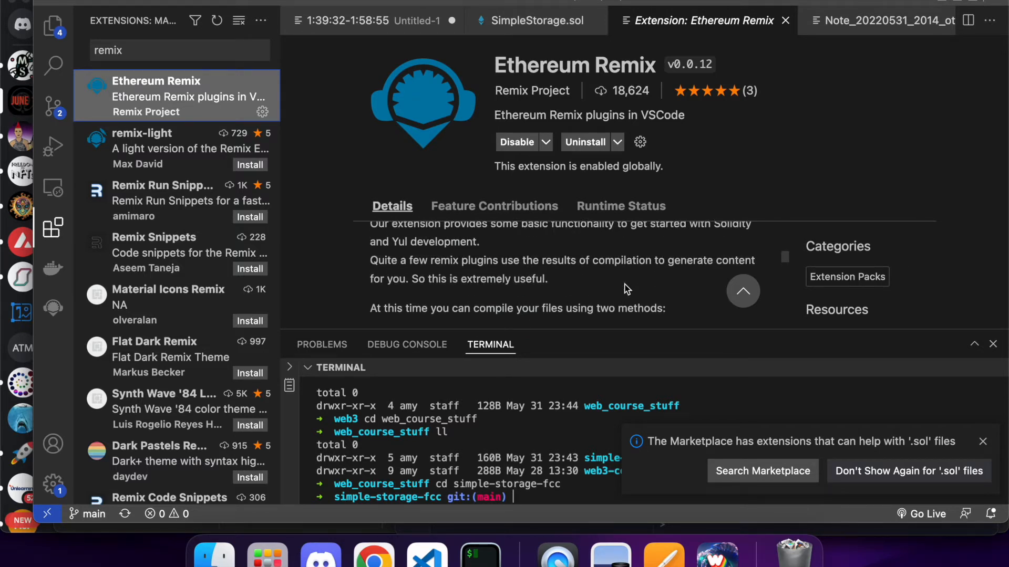
pyautogui.scroll(-3)
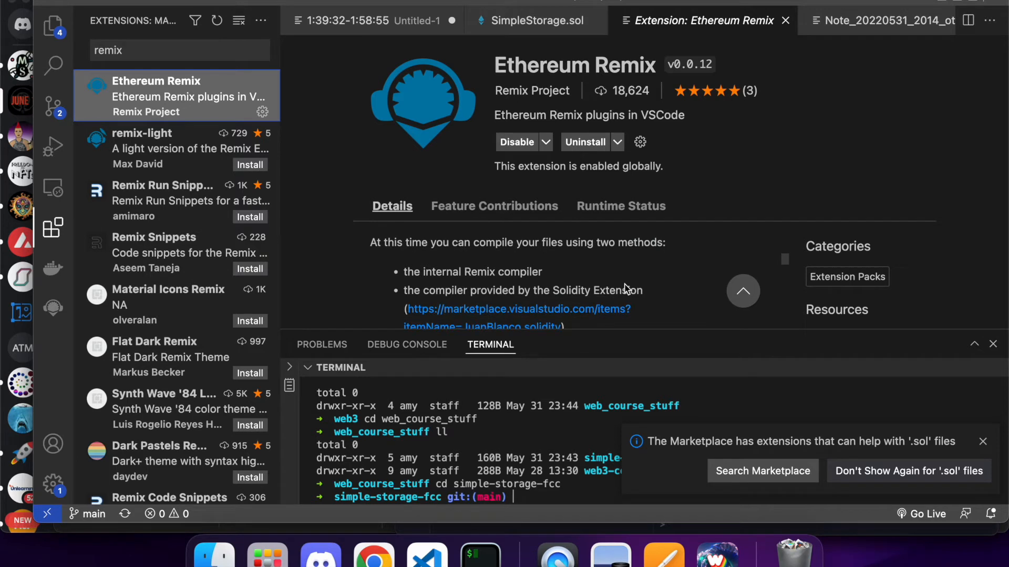
pyautogui.scroll(-3)
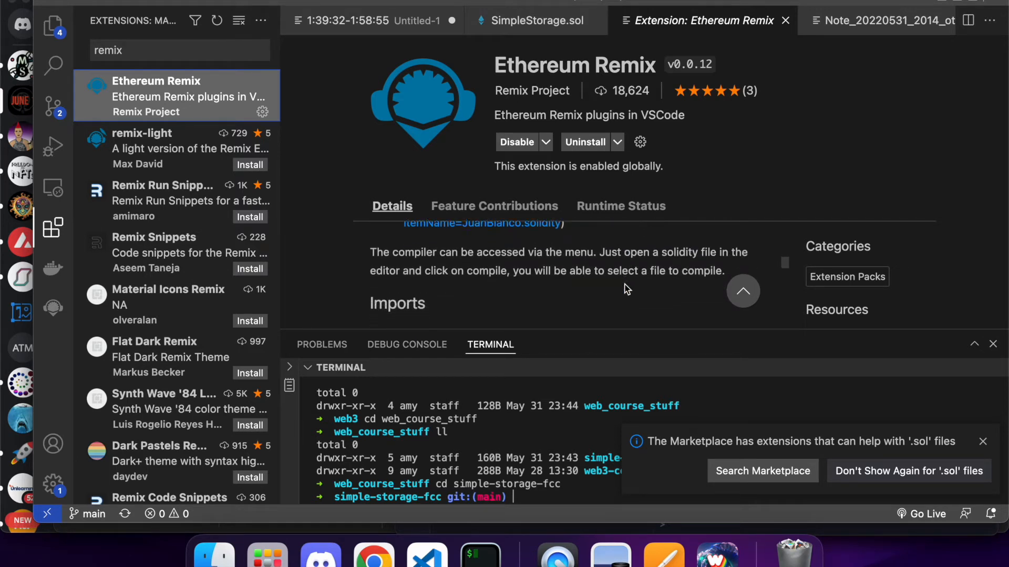
pyautogui.scroll(-3)
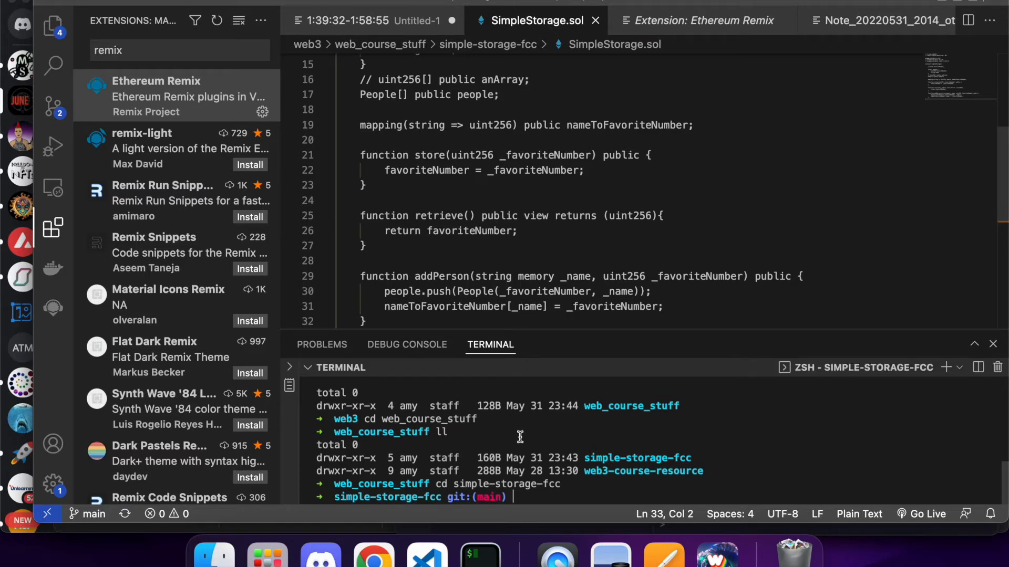
# Relaunch Visual Studio Code from the dock and restart the unresponsive terminal pty host
pyautogui.rightClick(427, 555)
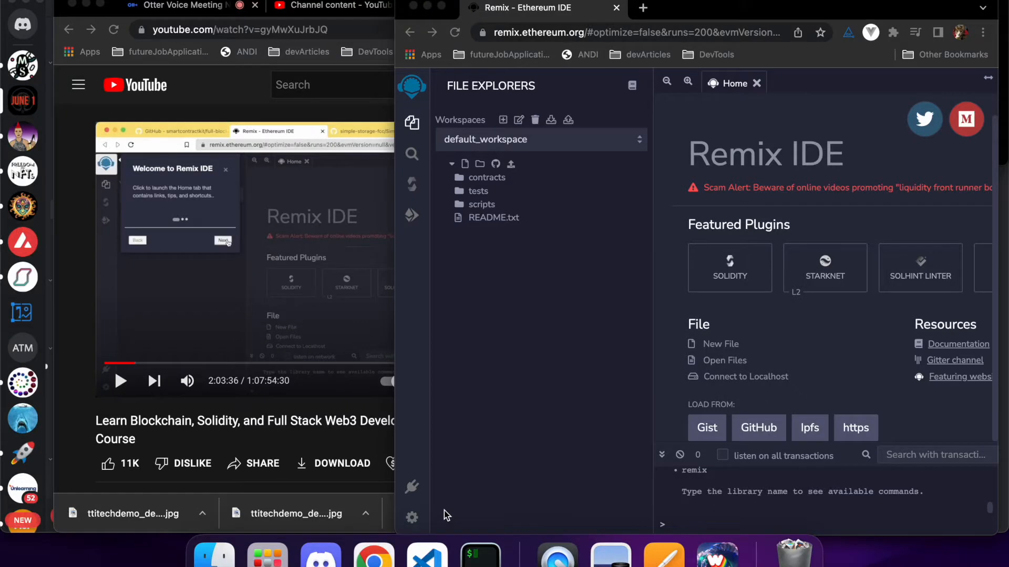
pyautogui.moveTo(427, 549)
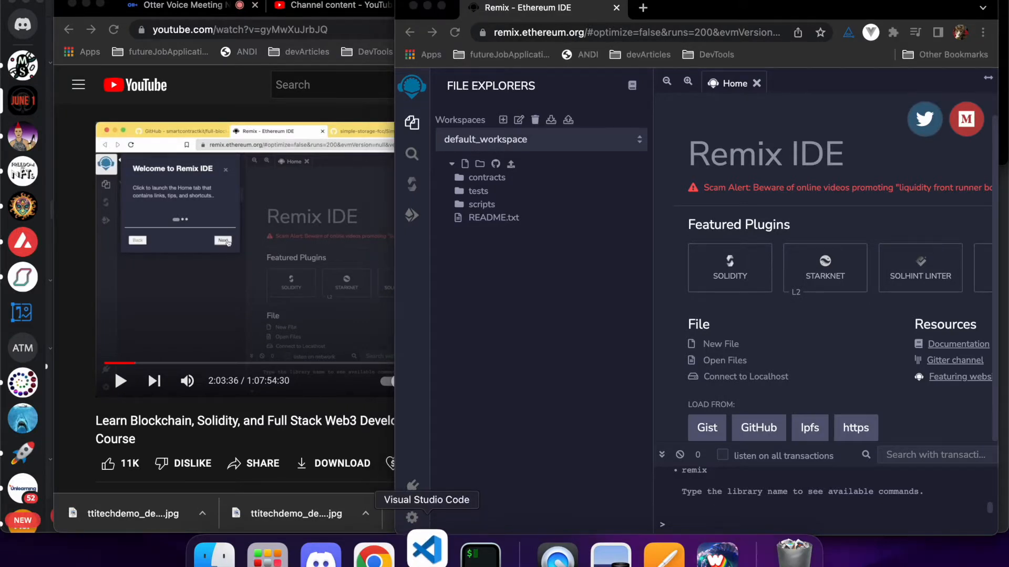
pyautogui.click(427, 549)
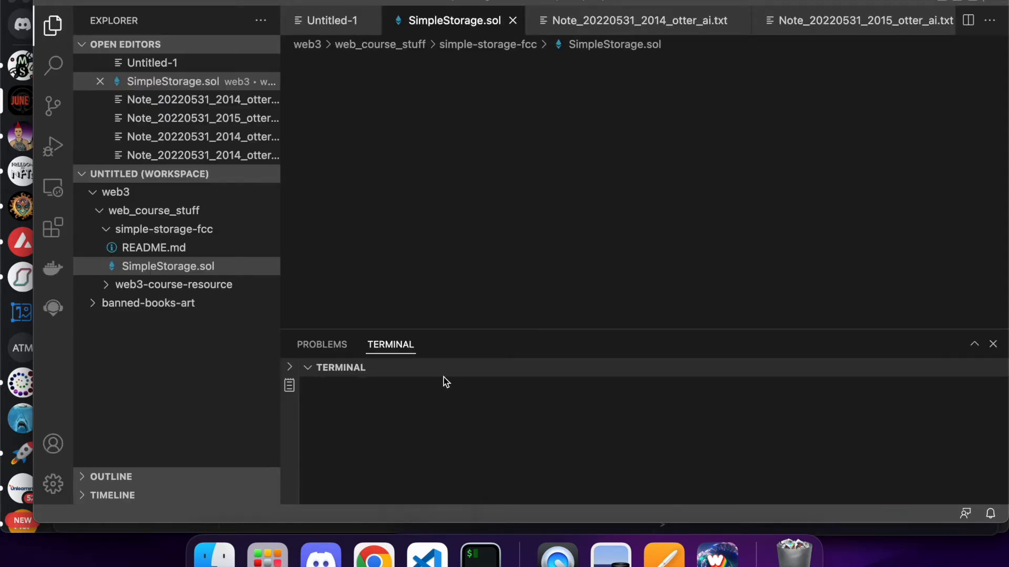
pyautogui.moveTo(428, 270)
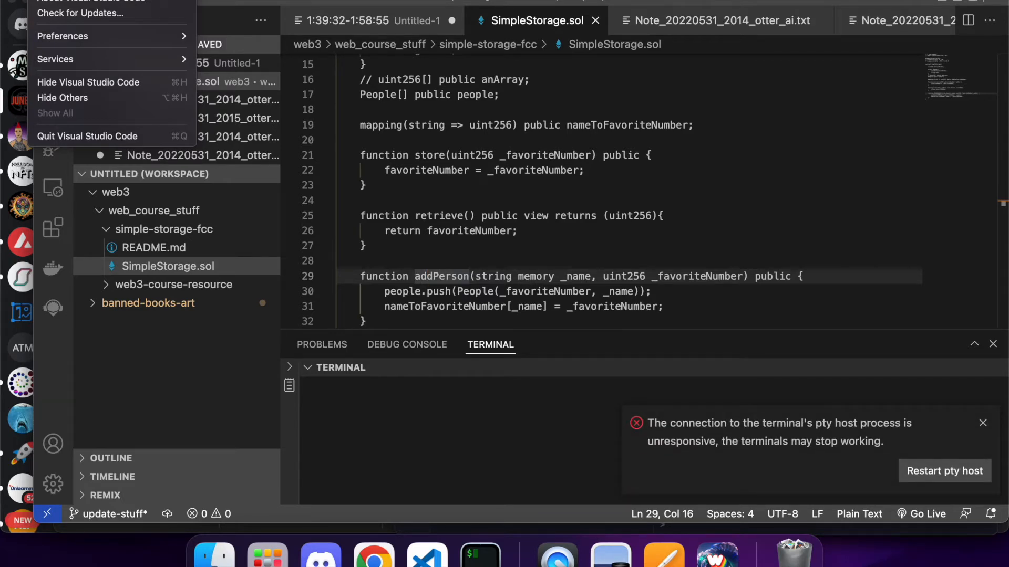
pyautogui.click(943, 471)
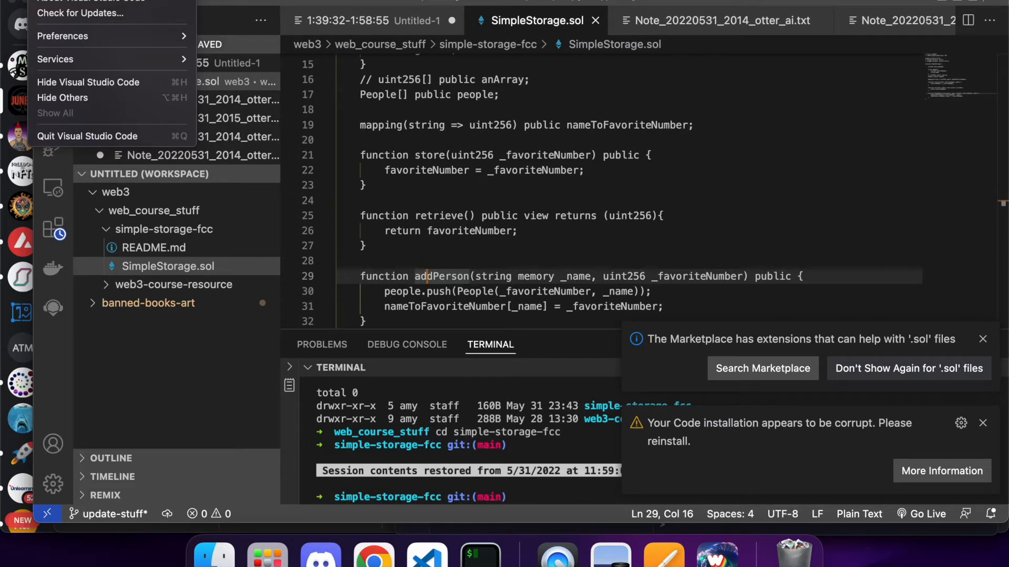
pyautogui.moveTo(732, 318)
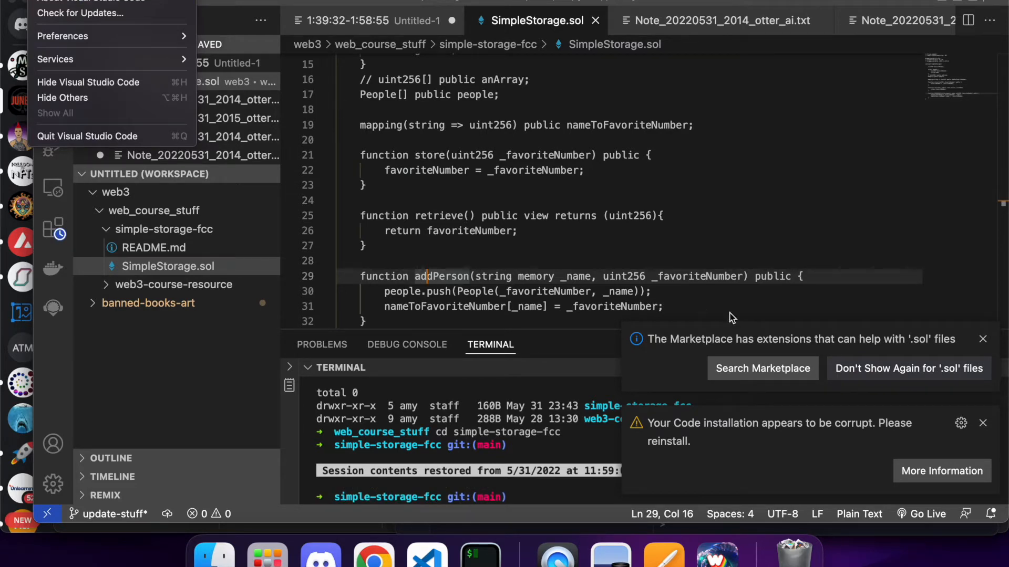
pyautogui.moveTo(772, 377)
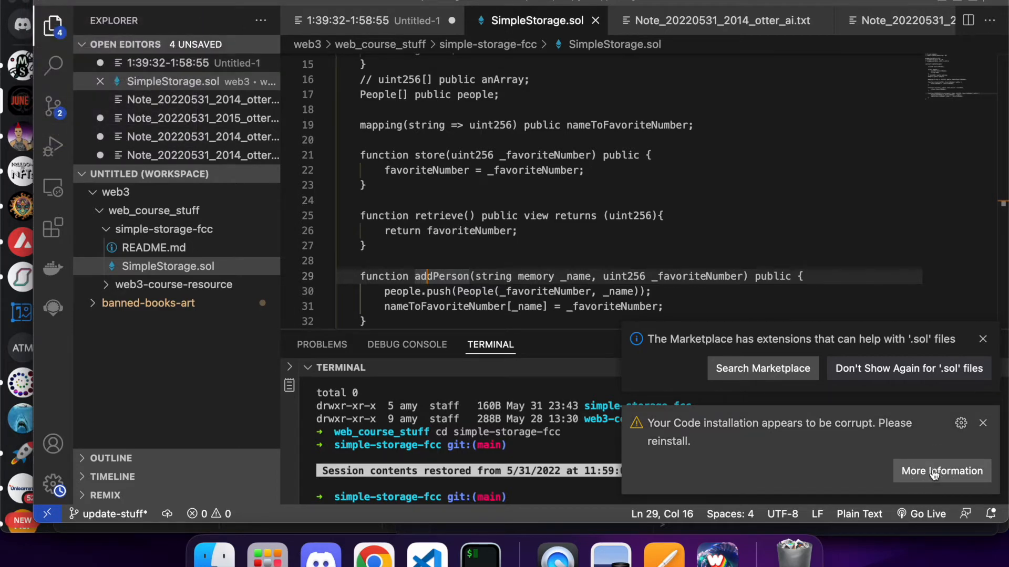
# Read the VS Code FAQ on corrupt installations in Chrome, then close that page
pyautogui.click(942, 471)
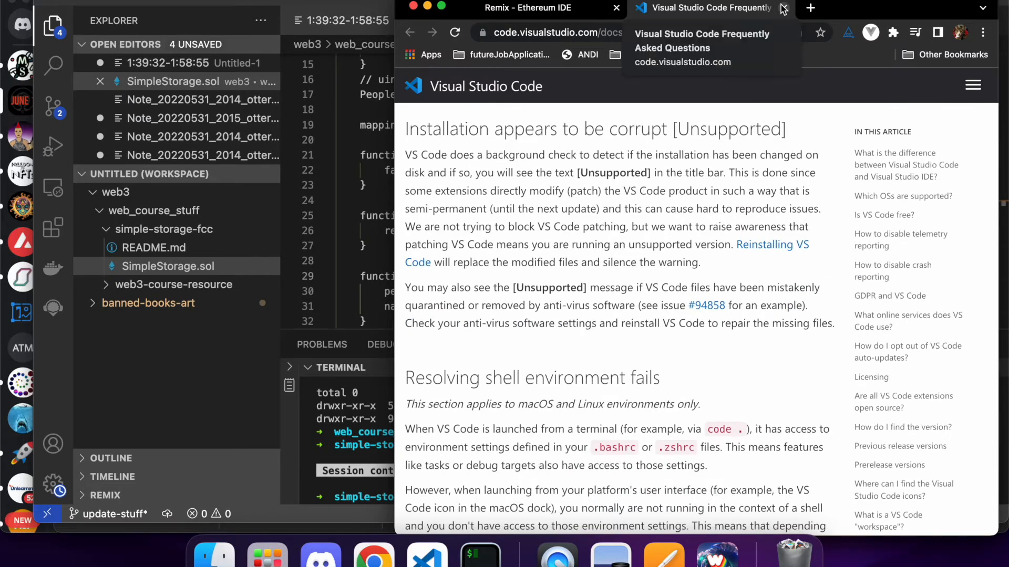
pyautogui.click(527, 7)
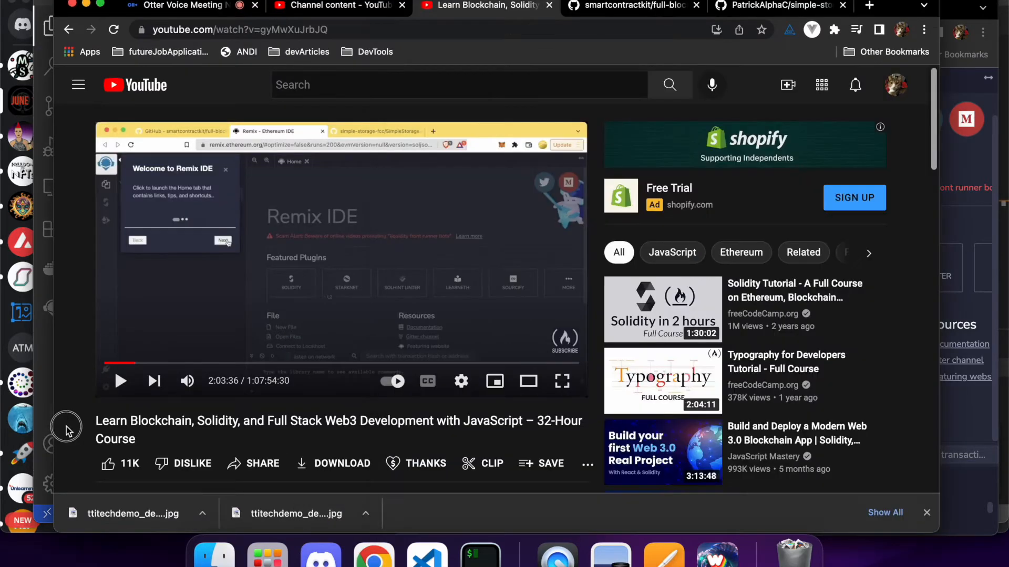
# Pause and resume the course video as it reaches the Remix IDE walkthrough
pyautogui.click(120, 380)
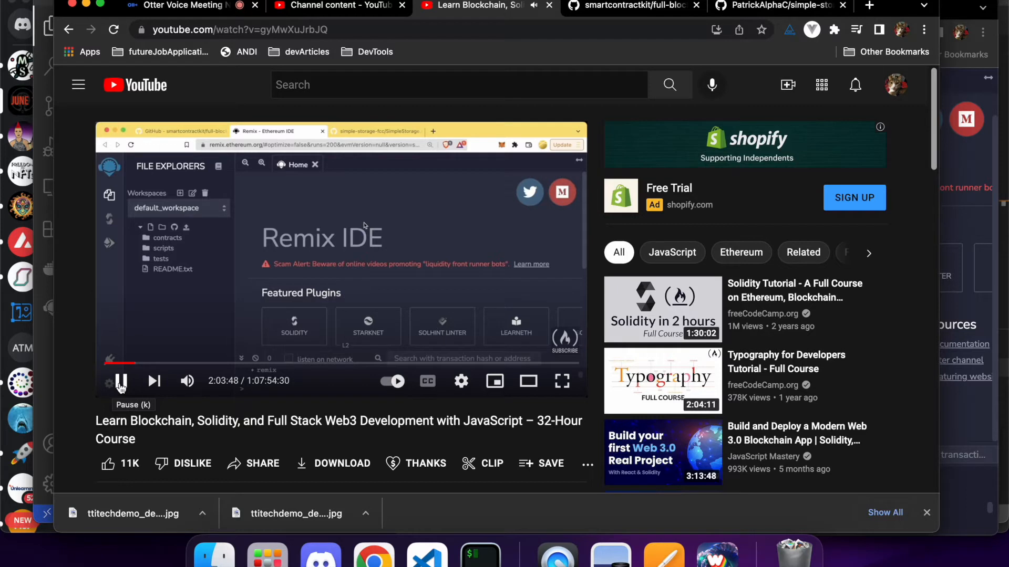
pyautogui.click(121, 380)
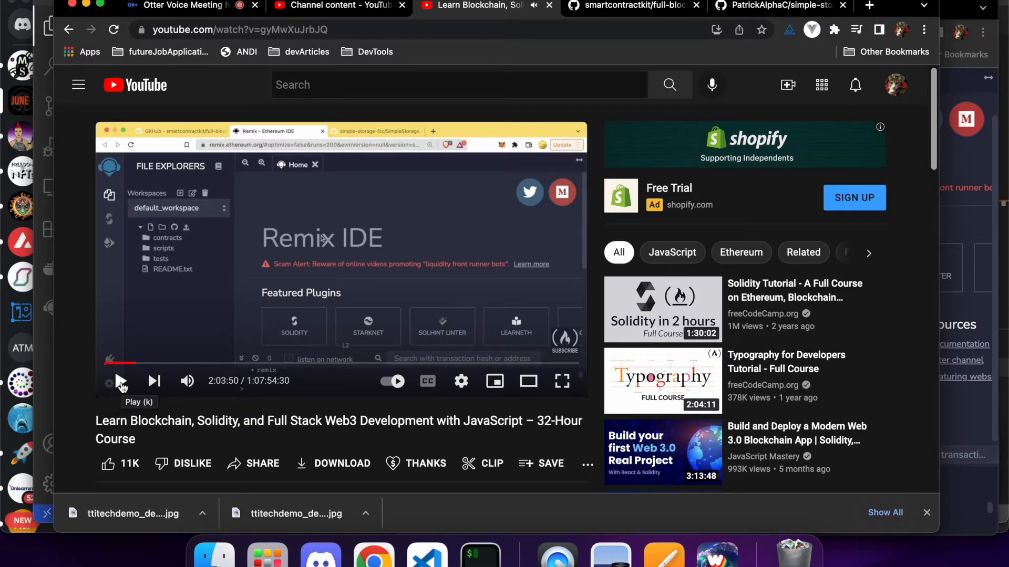
pyautogui.click(119, 381)
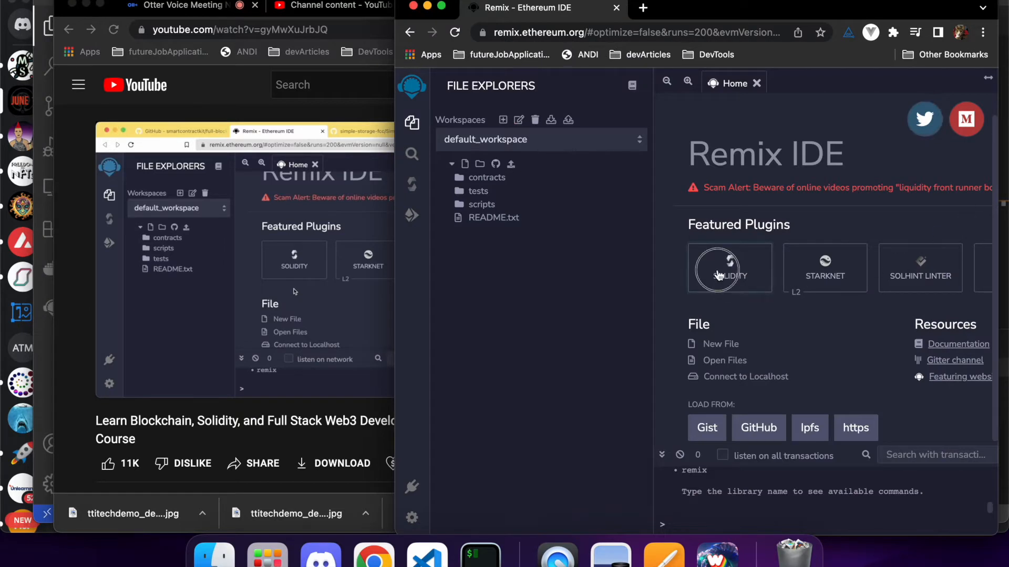
# Activate the Solidity compiler plugin and expand the .deps/remix-tests folder
pyautogui.click(729, 268)
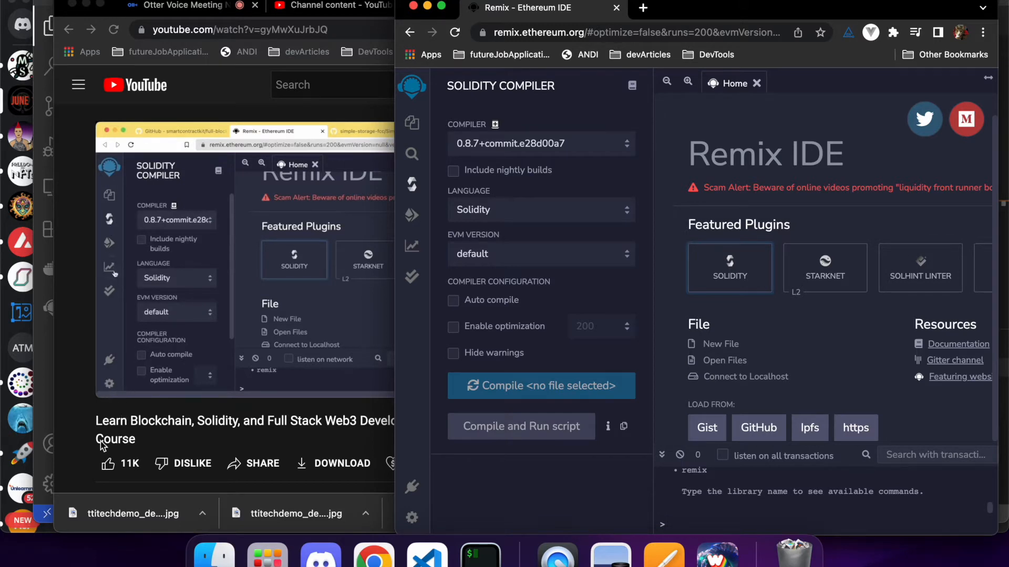
pyautogui.moveTo(57, 376)
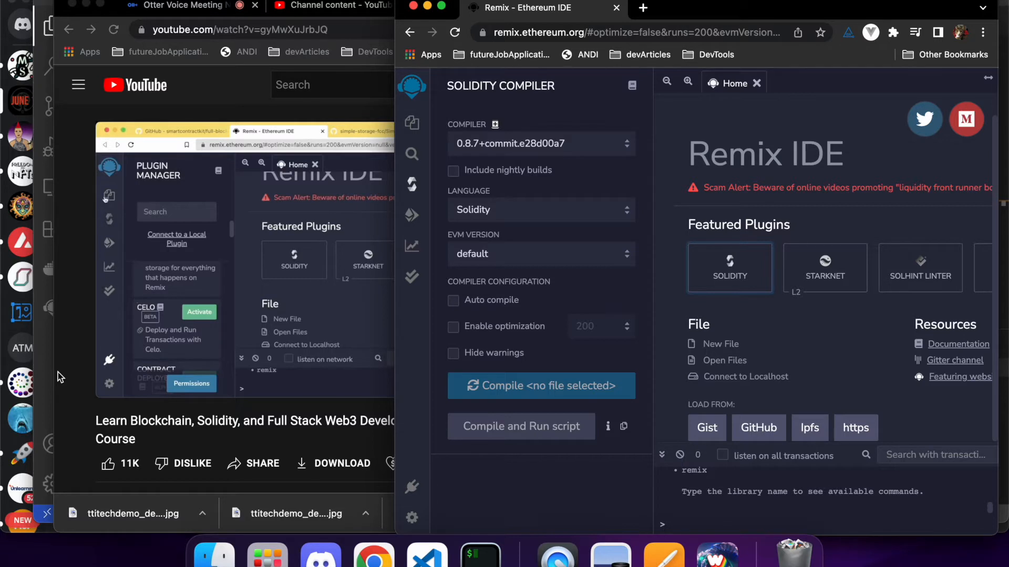
pyautogui.click(412, 123)
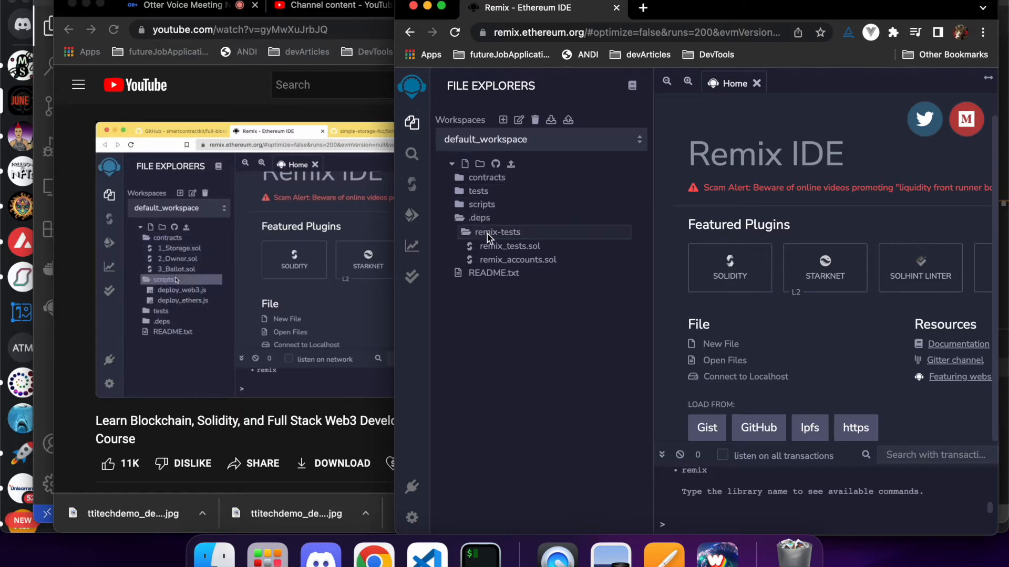
# View remix_tests.sol's Assert library in the editor, then collapse the .deps folder
pyautogui.click(517, 260)
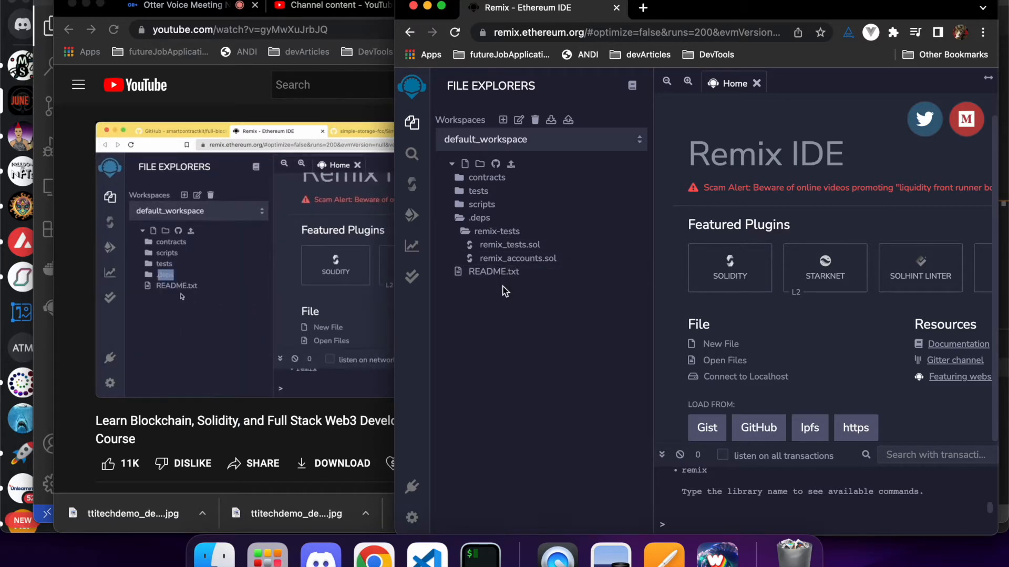
pyautogui.rightClick(165, 274)
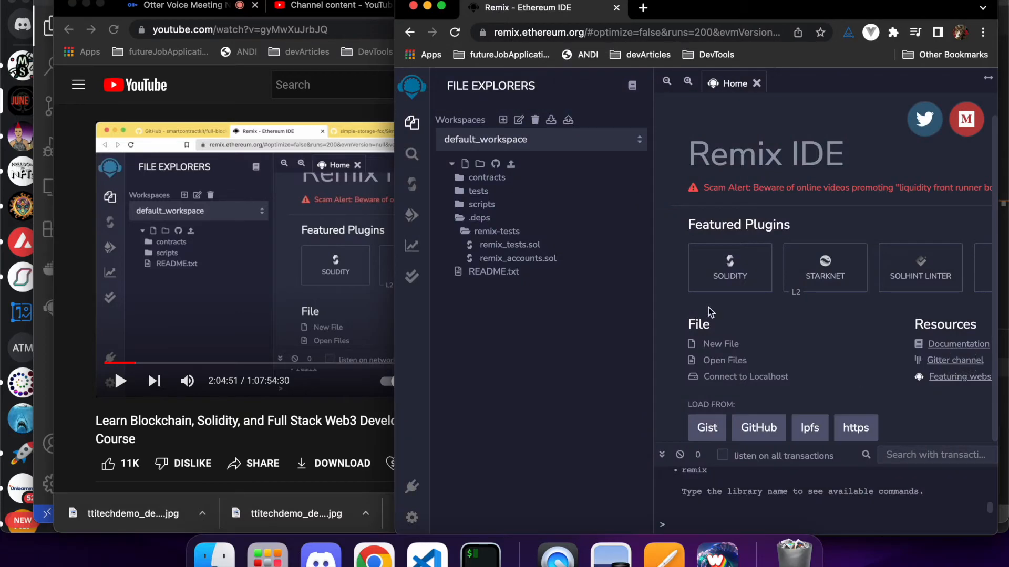
pyautogui.doubleClick(509, 245)
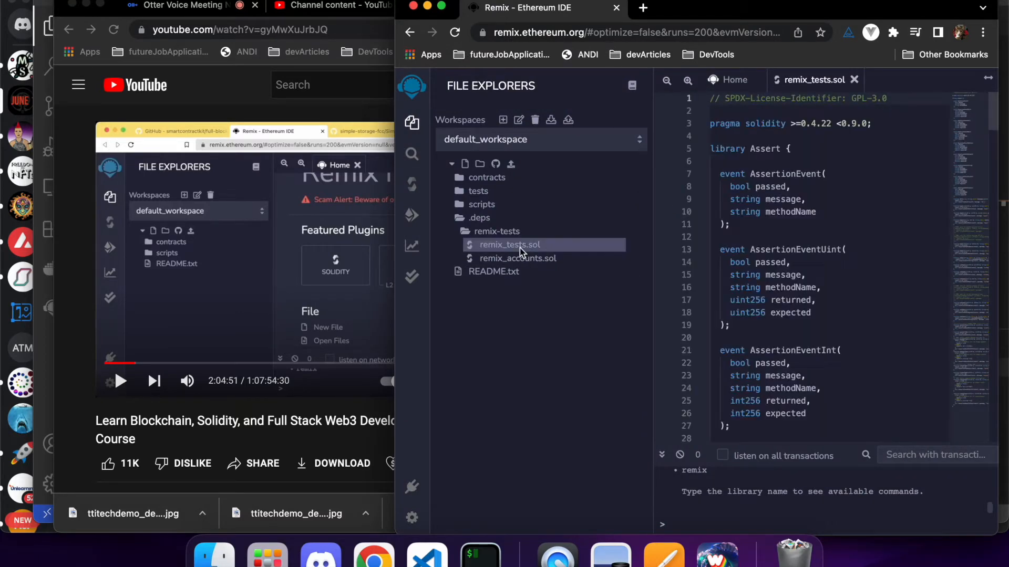
pyautogui.scroll(-3)
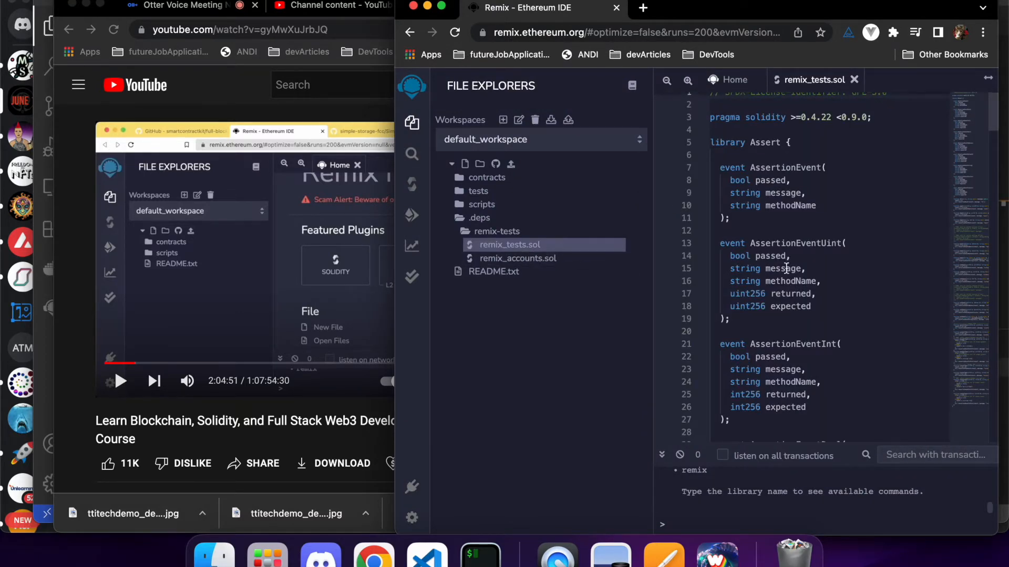
pyautogui.scroll(-3)
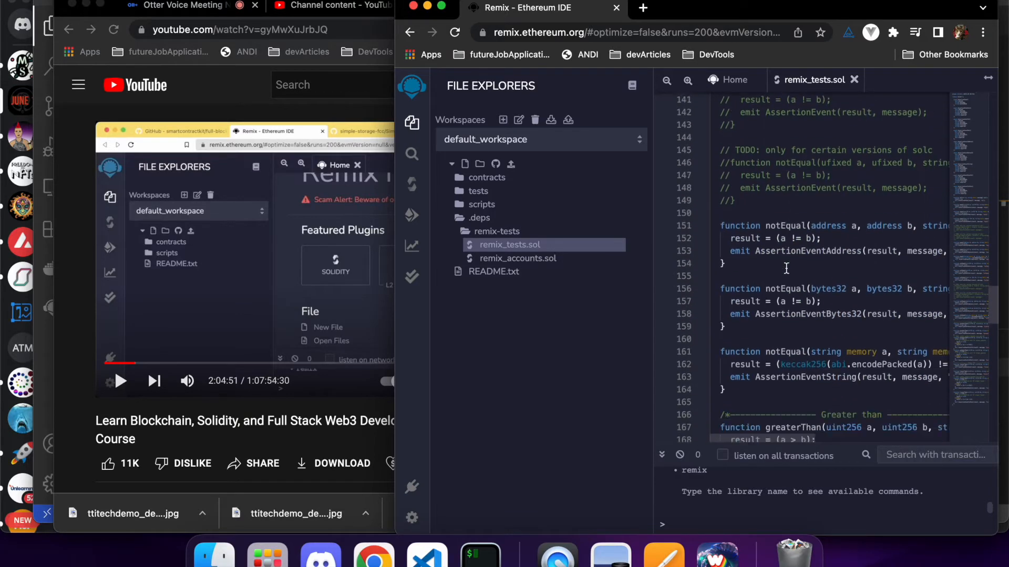
pyautogui.scroll(-3)
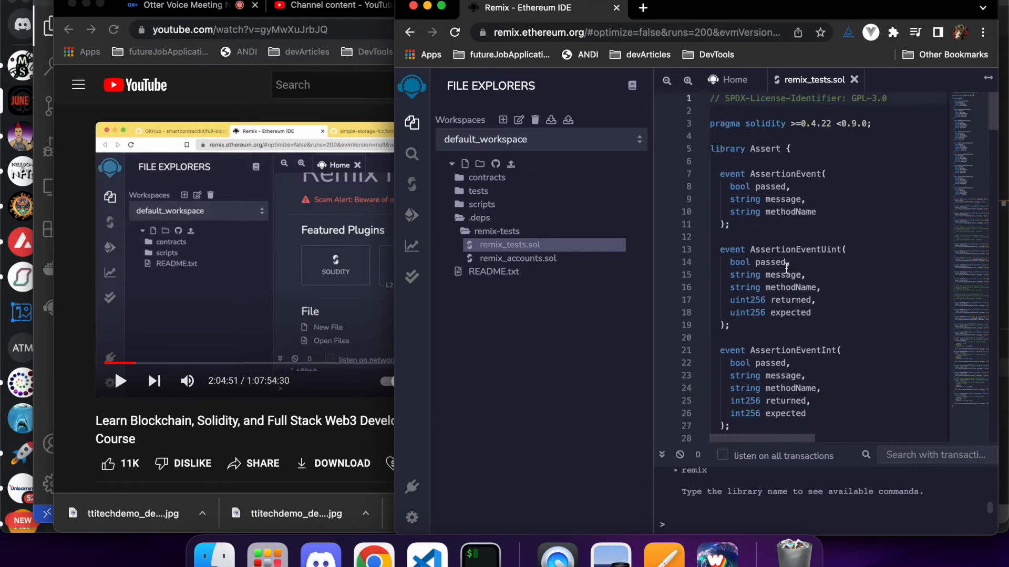
pyautogui.click(496, 231)
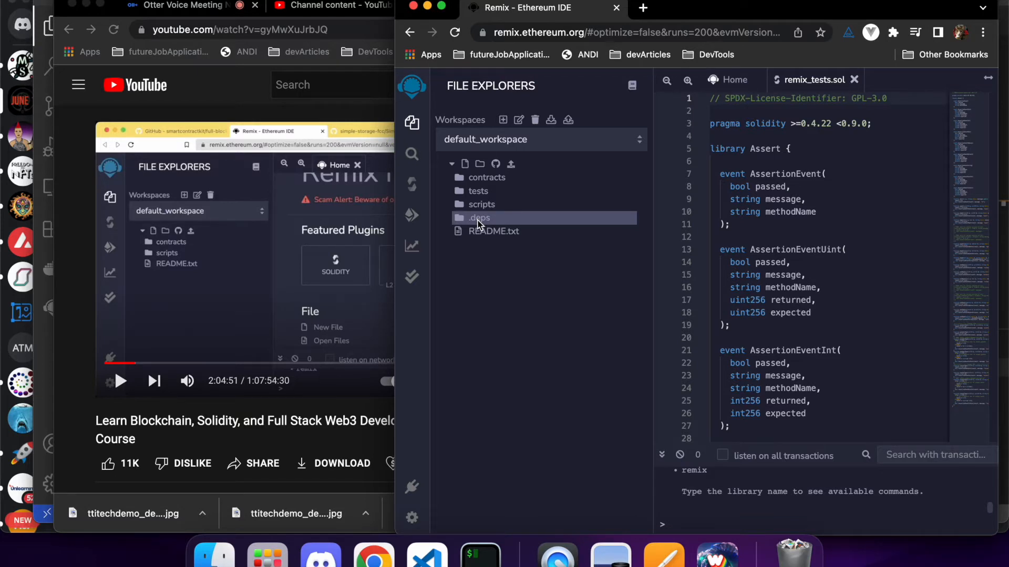
# Delete the .deps folder and open the deploy scripts from the scripts folder
pyautogui.rightClick(478, 217)
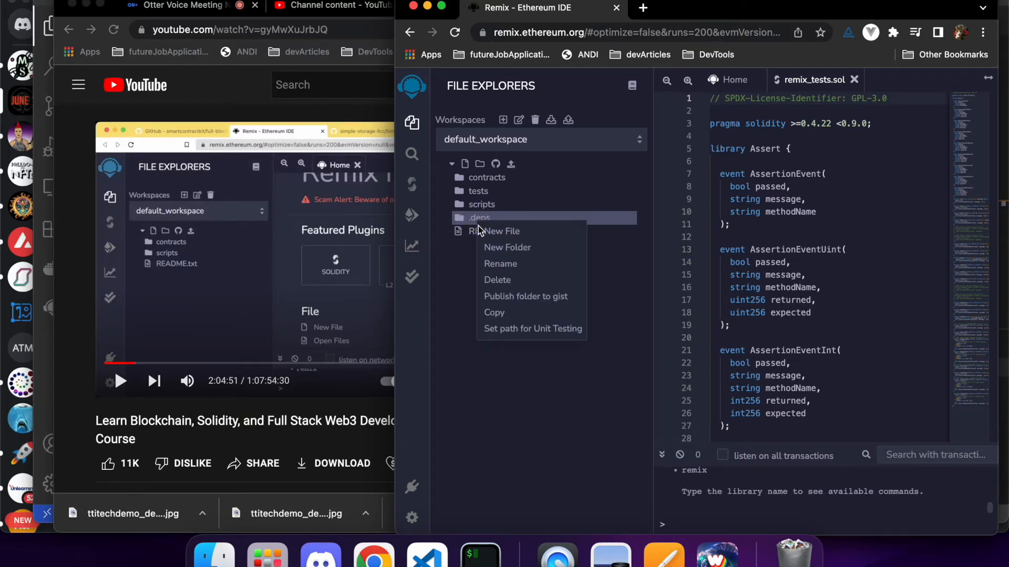
pyautogui.click(497, 280)
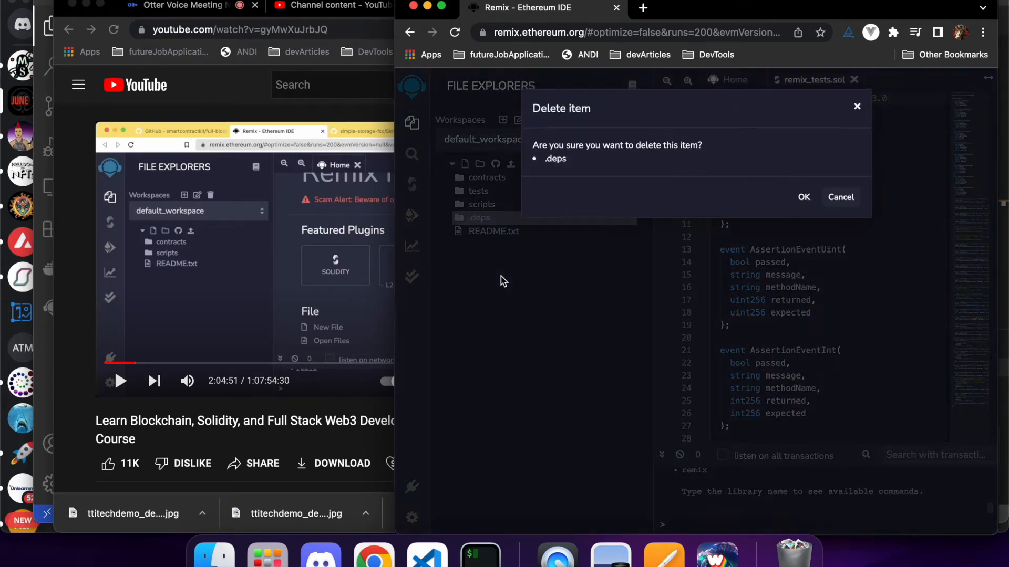
pyautogui.click(841, 196)
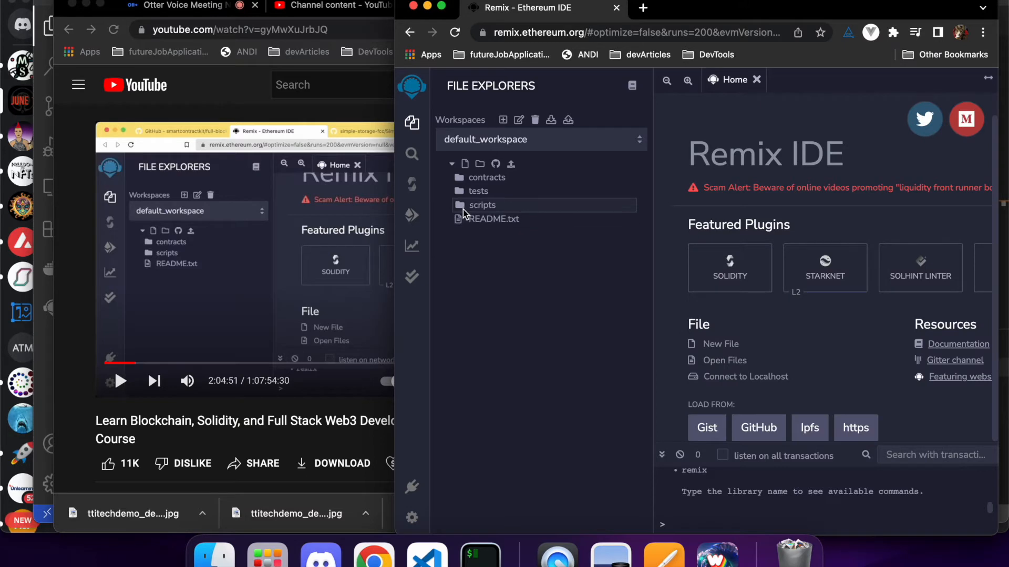
pyautogui.click(482, 205)
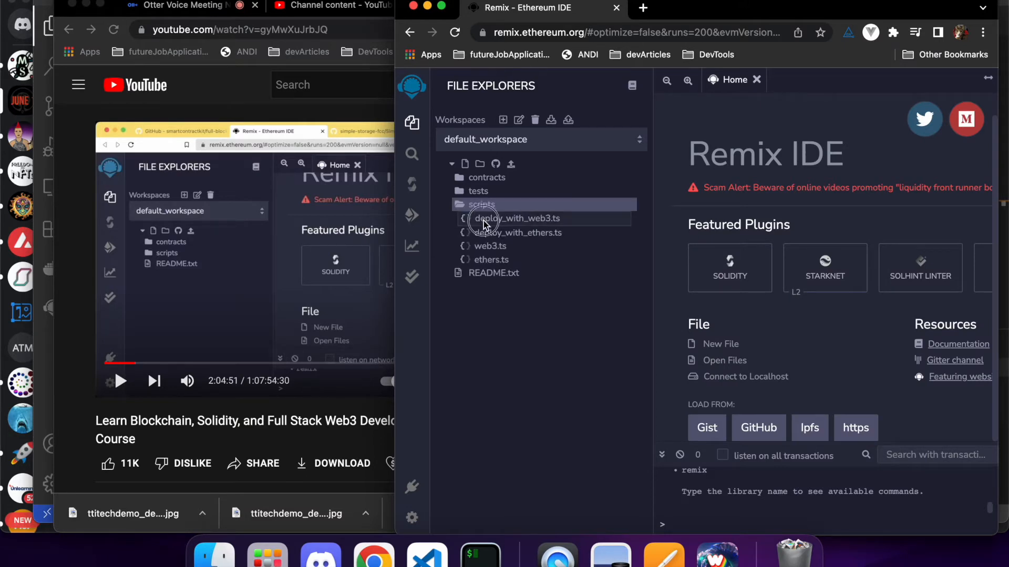
pyautogui.doubleClick(518, 231)
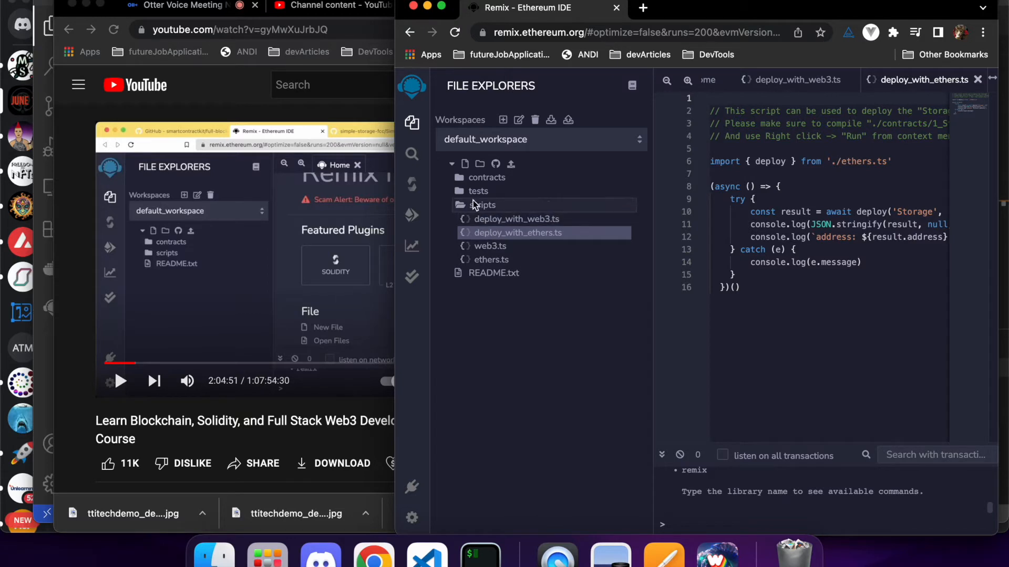
# Delete the tests folder from the workspace
pyautogui.click(478, 191)
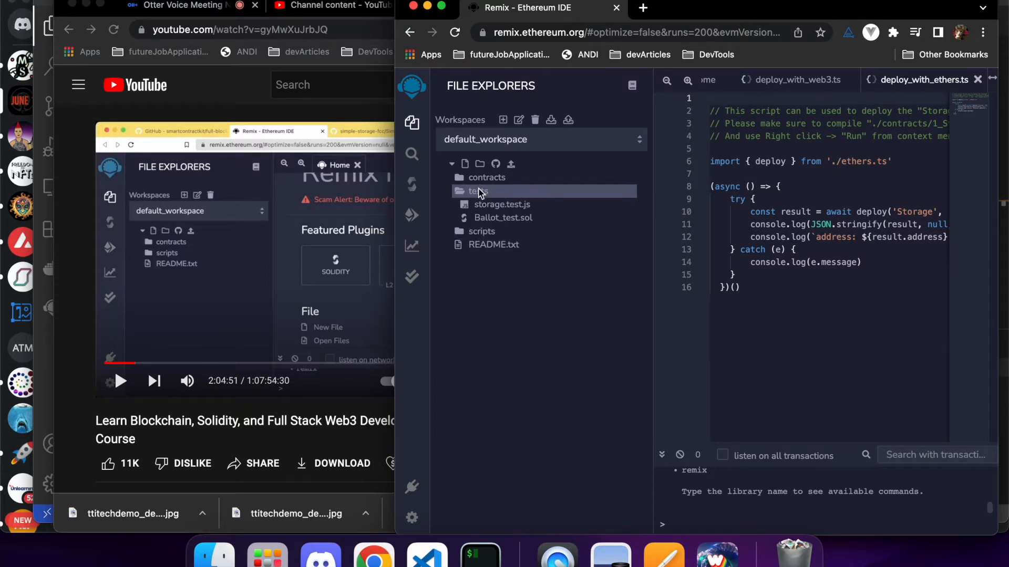
pyautogui.rightClick(476, 192)
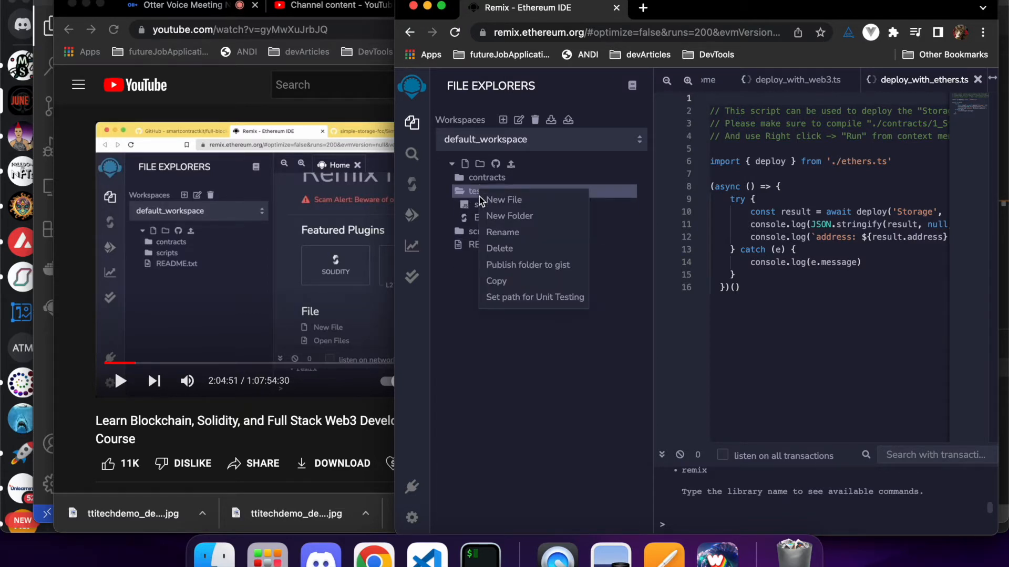
pyautogui.click(500, 248)
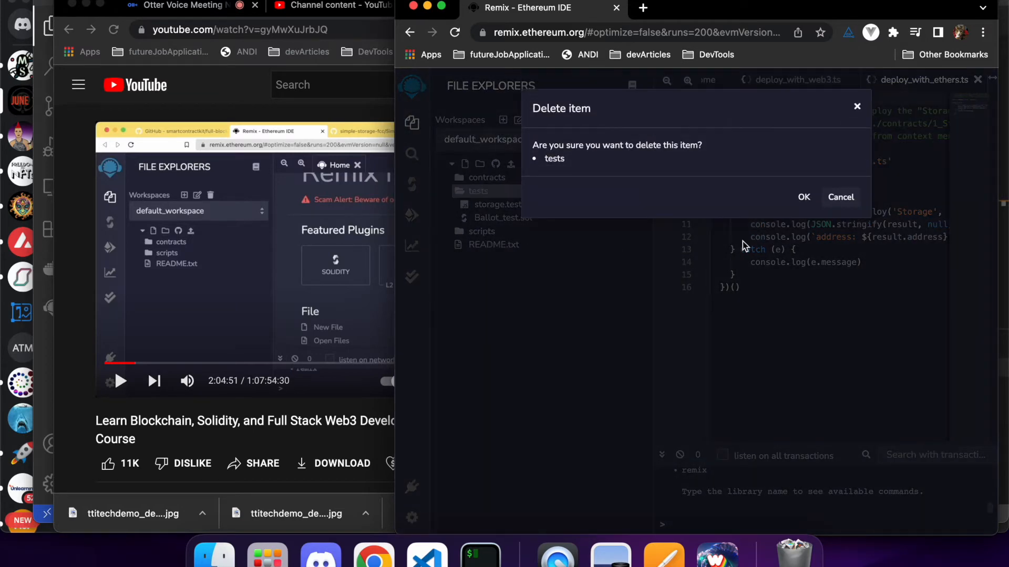
pyautogui.click(804, 196)
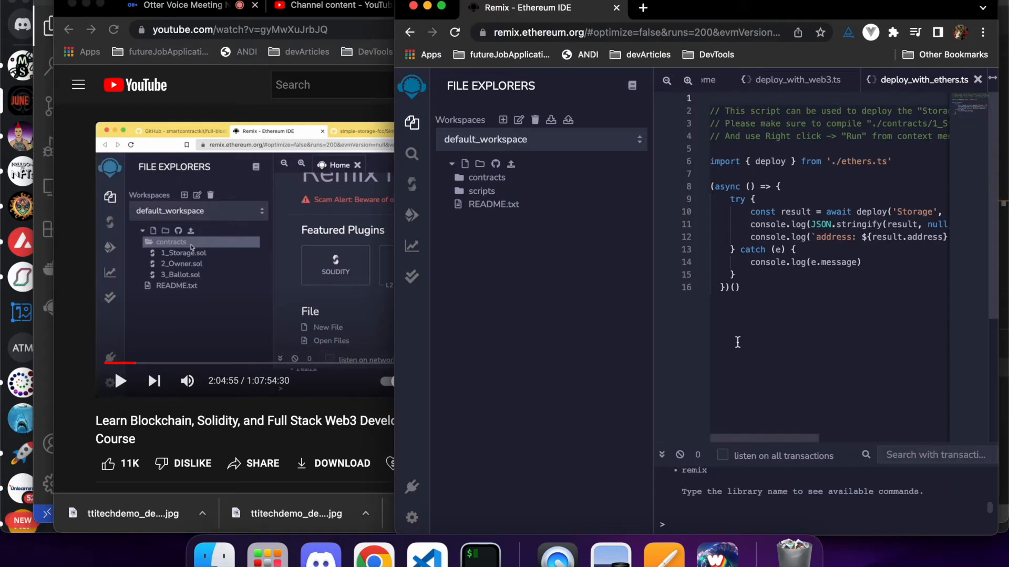
# Open deploy_with_web3.ts, deploy_with_ethers.ts, web3.ts and ethers.ts from the scripts folder
pyautogui.click(481, 190)
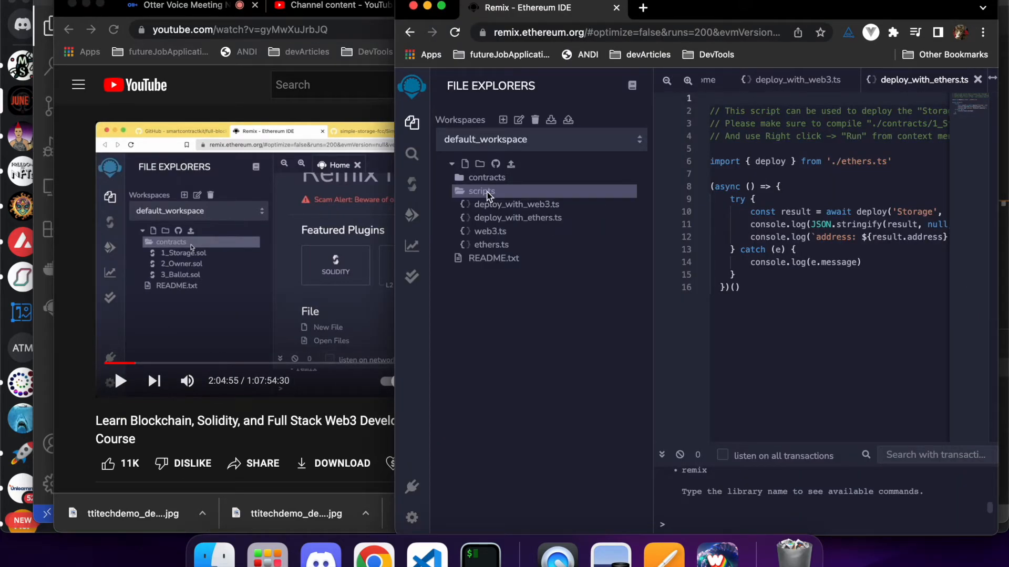
pyautogui.click(516, 204)
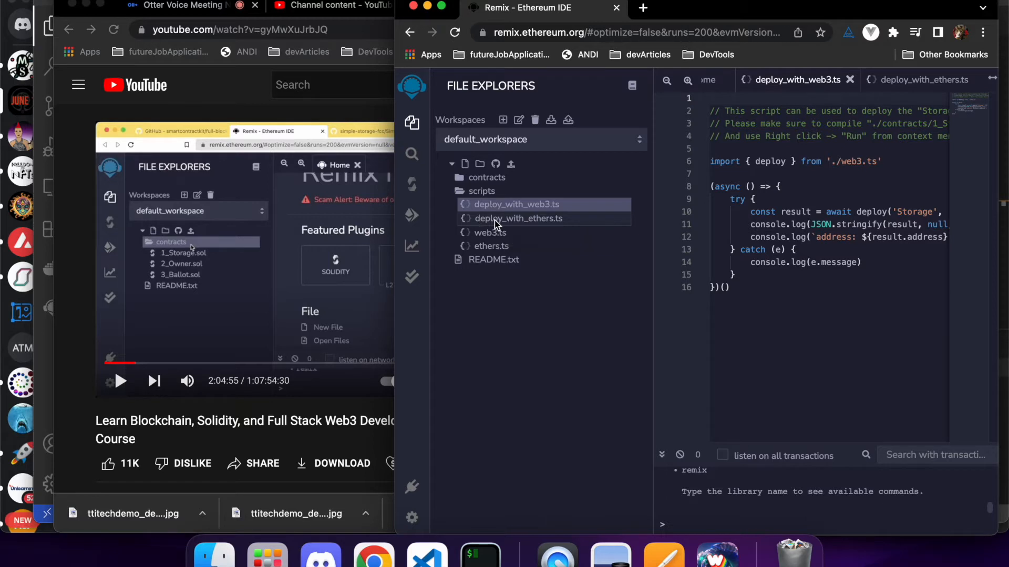
pyautogui.click(518, 218)
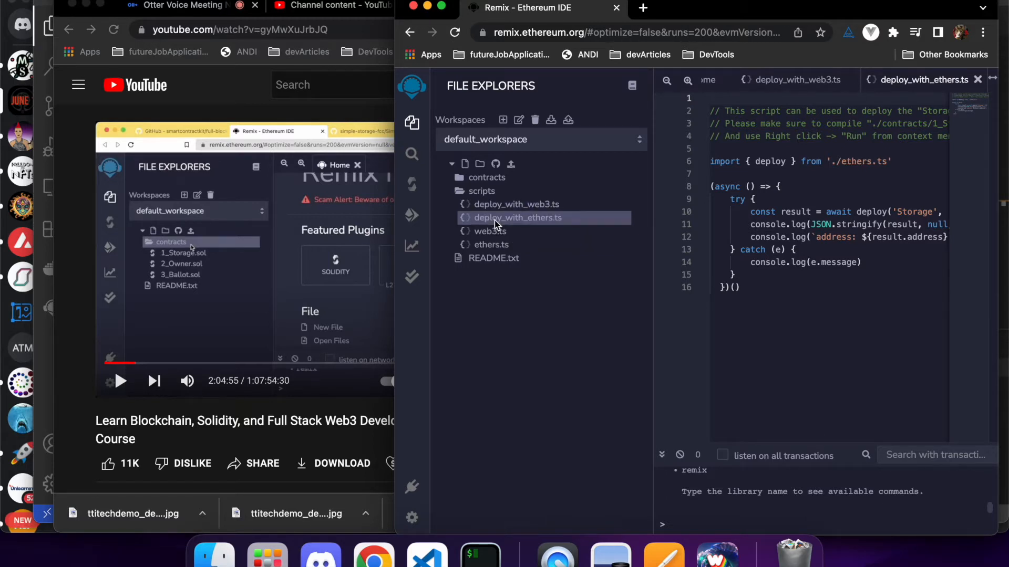
pyautogui.click(489, 232)
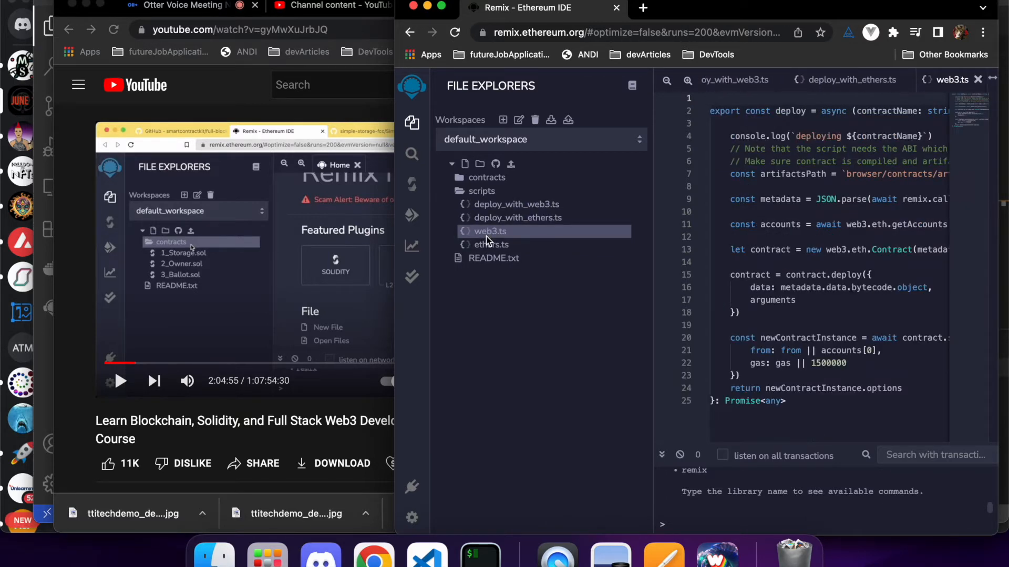
pyautogui.click(491, 244)
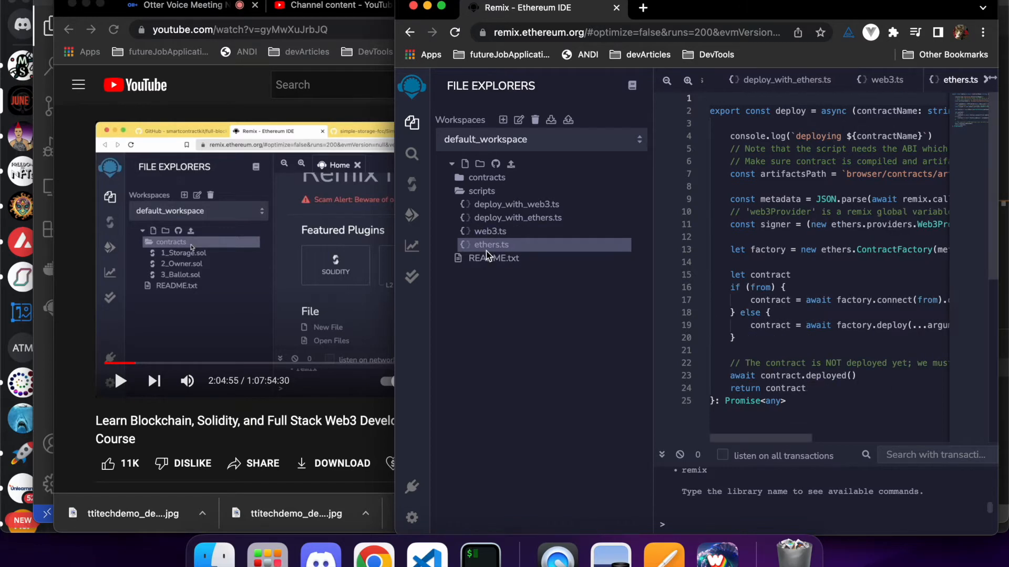
# Bring up the scripts folder's actions, then resume the tutorial video
pyautogui.click(481, 191)
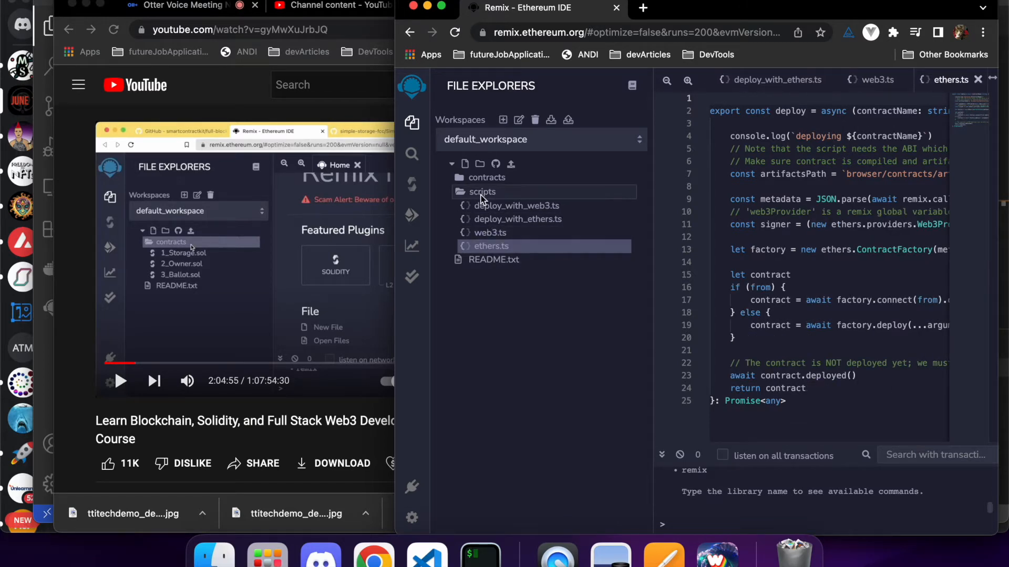
pyautogui.rightClick(481, 191)
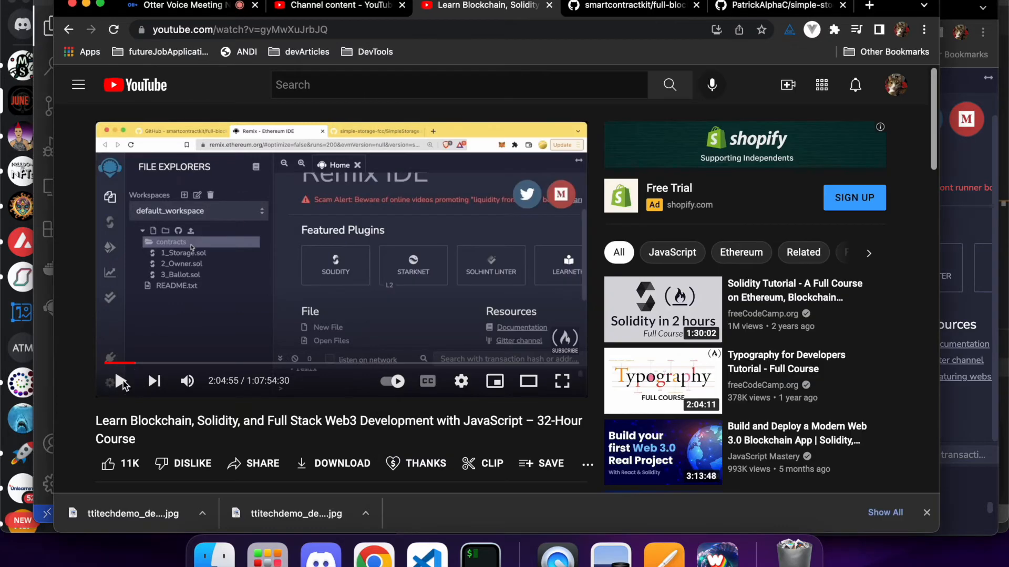
pyautogui.click(122, 380)
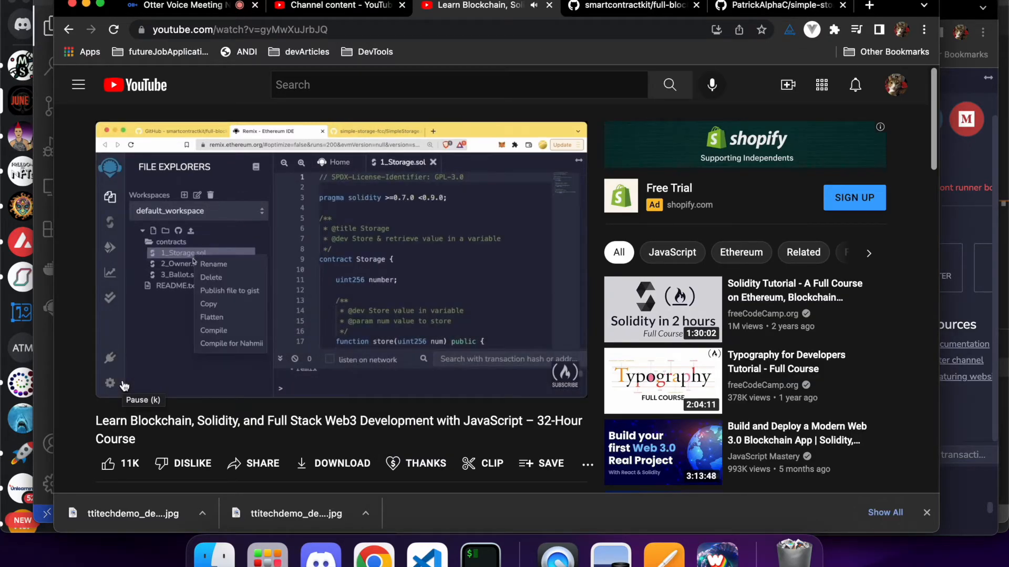
# Pause the video and delete the three sample contract files from the contracts folder
pyautogui.click(211, 278)
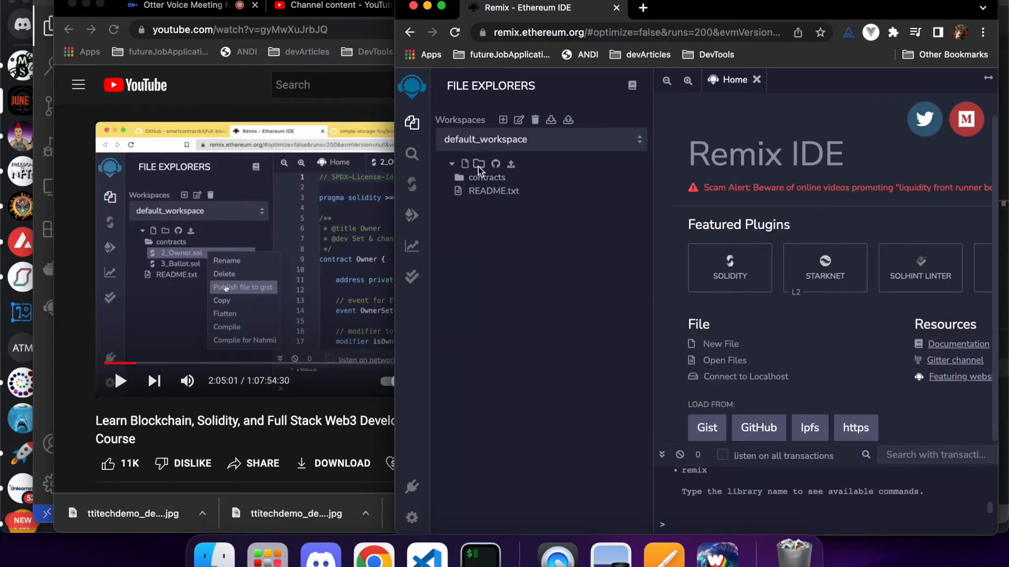
pyautogui.click(487, 177)
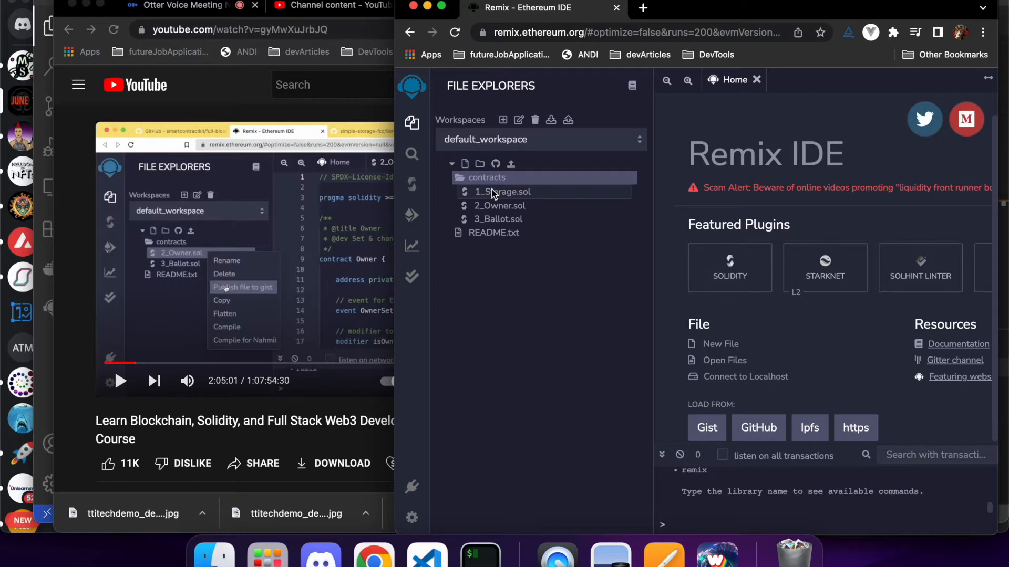
pyautogui.click(503, 191)
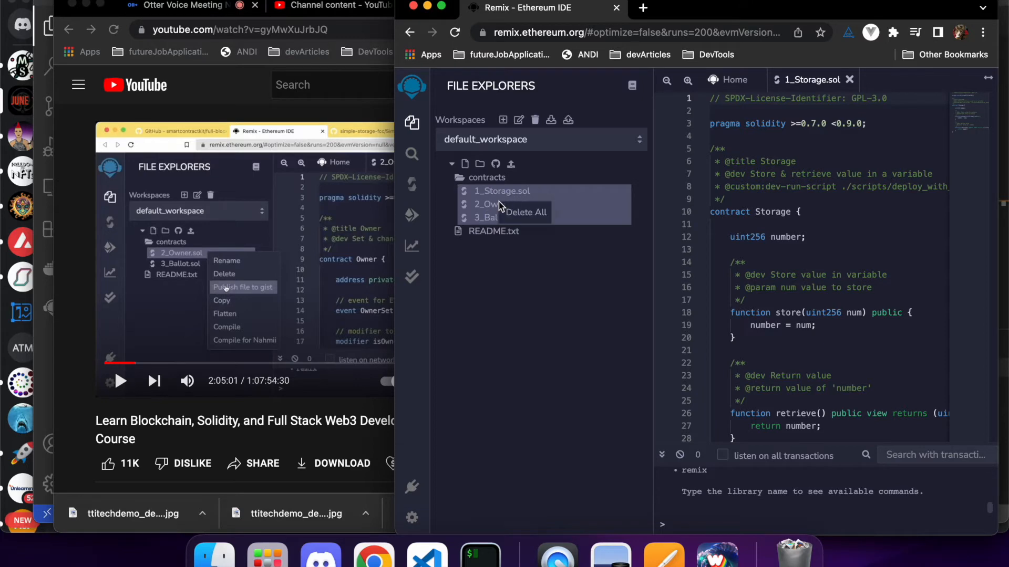
pyautogui.click(525, 212)
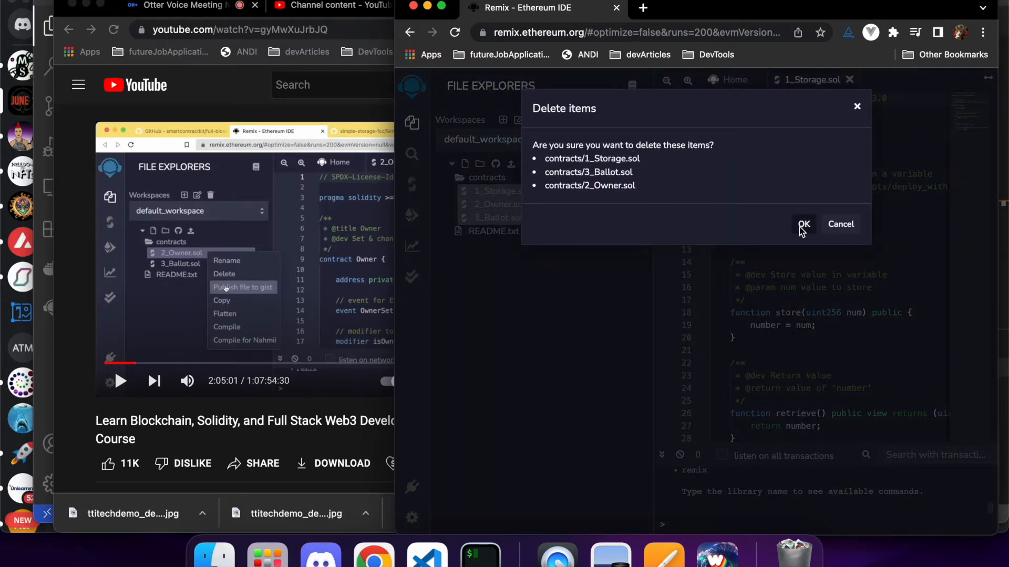
pyautogui.click(803, 224)
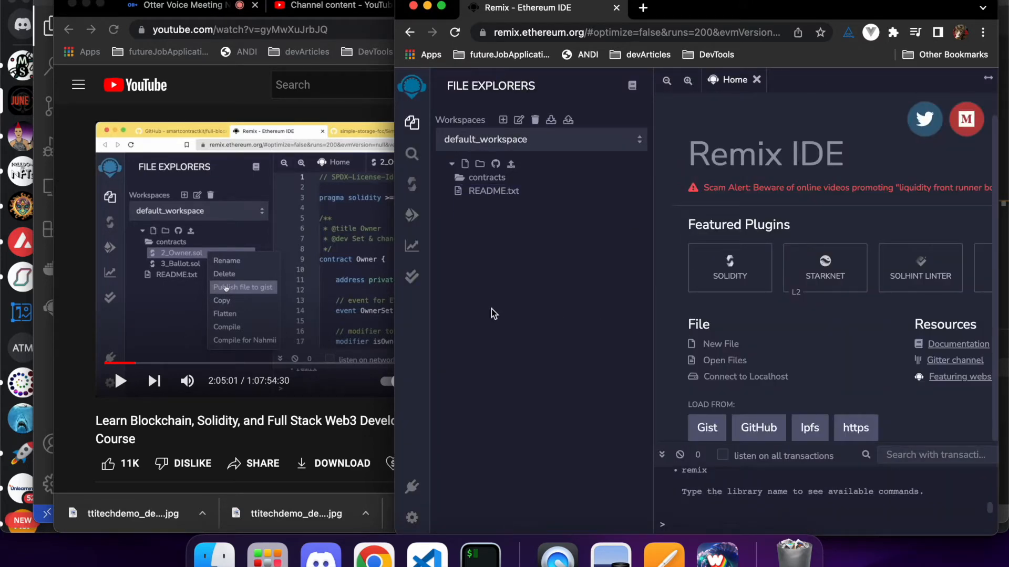
pyautogui.moveTo(494, 223)
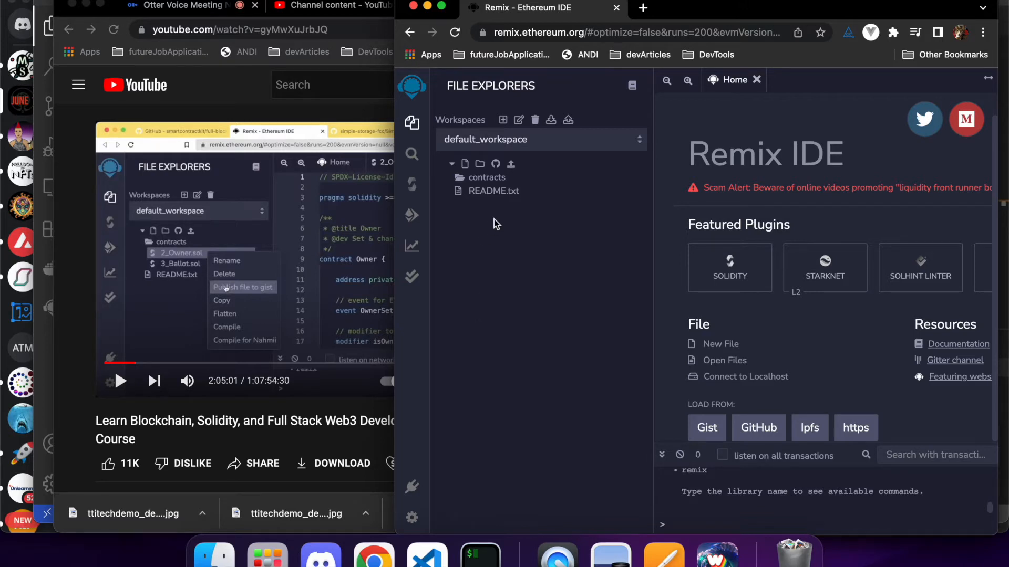
# Delete README.txt from the default workspace
pyautogui.click(494, 191)
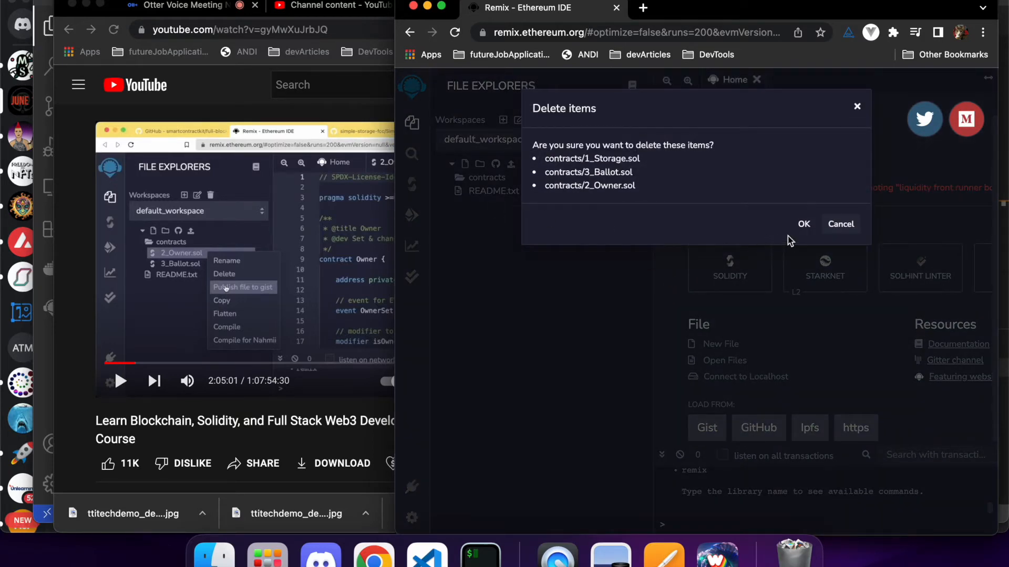
pyautogui.click(804, 224)
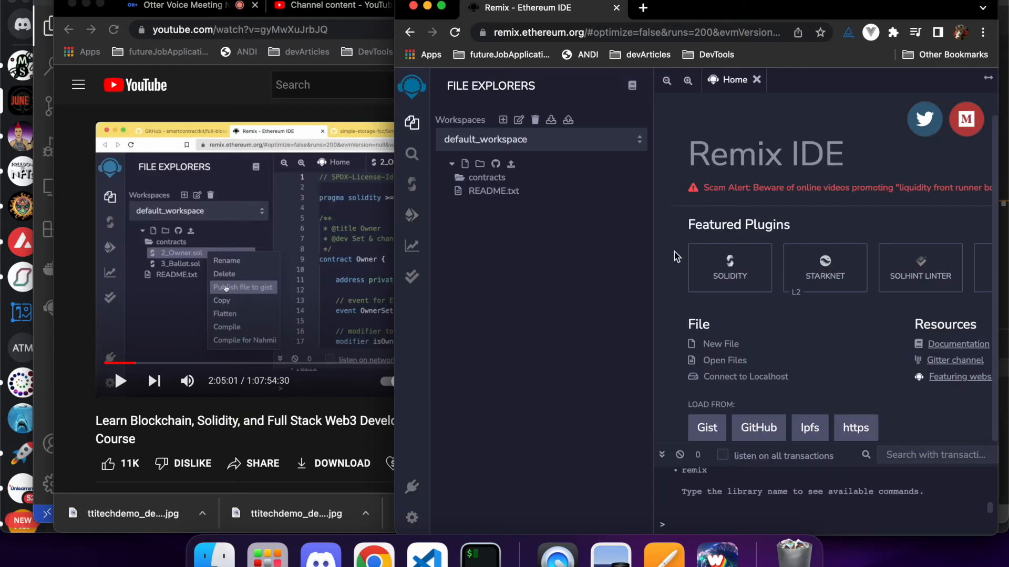
pyautogui.click(494, 191)
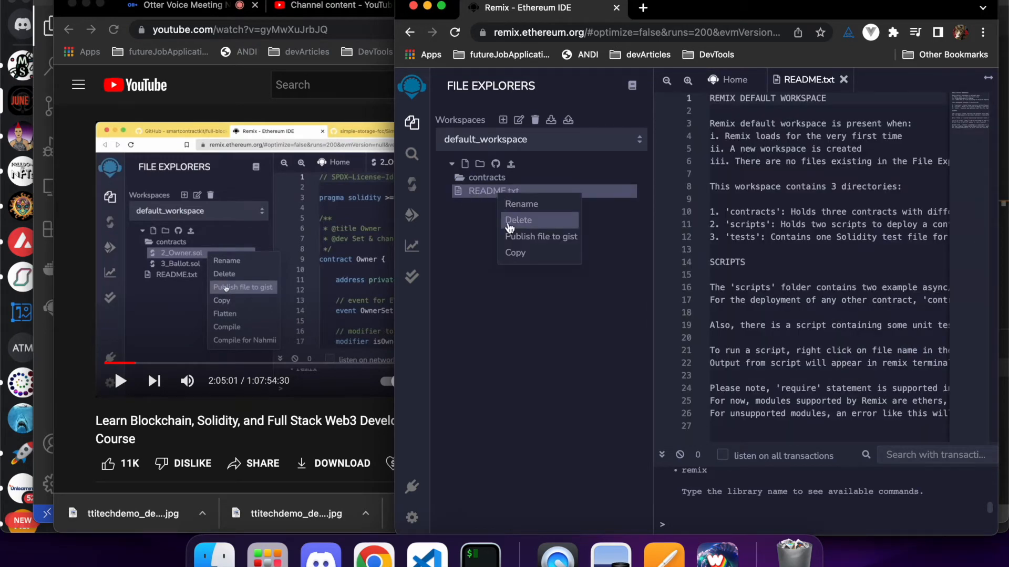
pyautogui.click(518, 220)
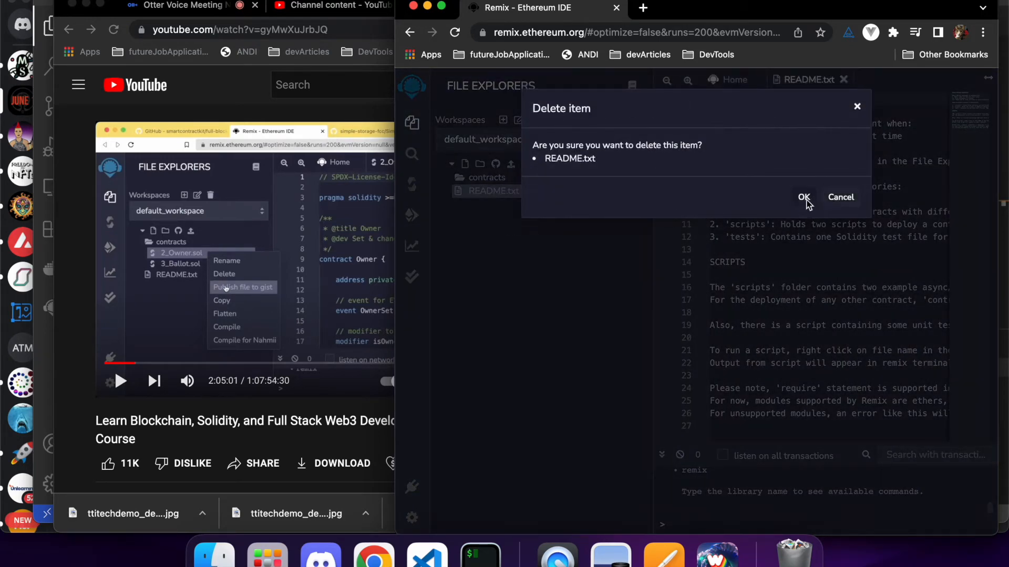
pyautogui.click(804, 197)
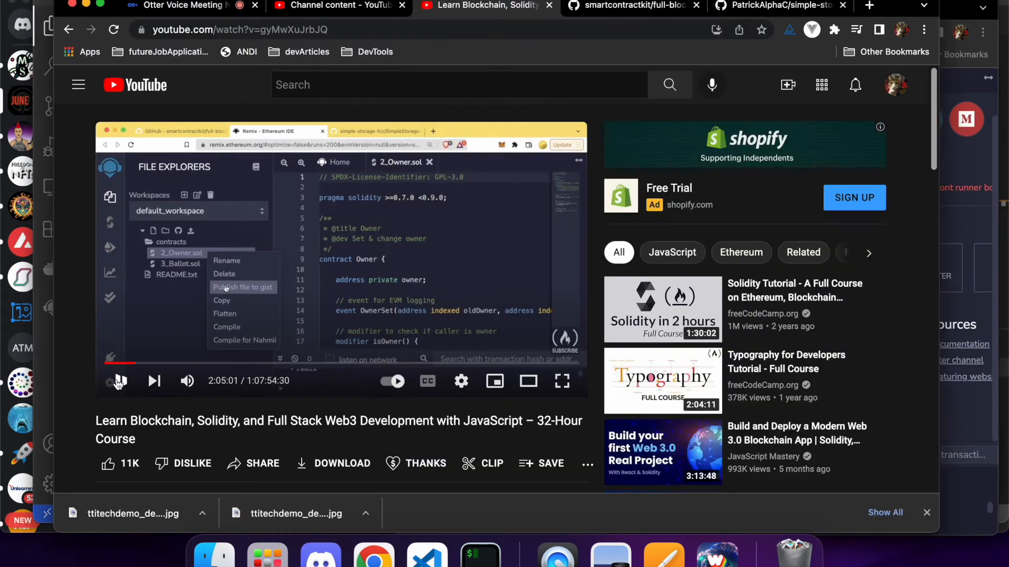
# Play the tutorial through the file-creation part and pause it at 2:05:33
pyautogui.click(223, 273)
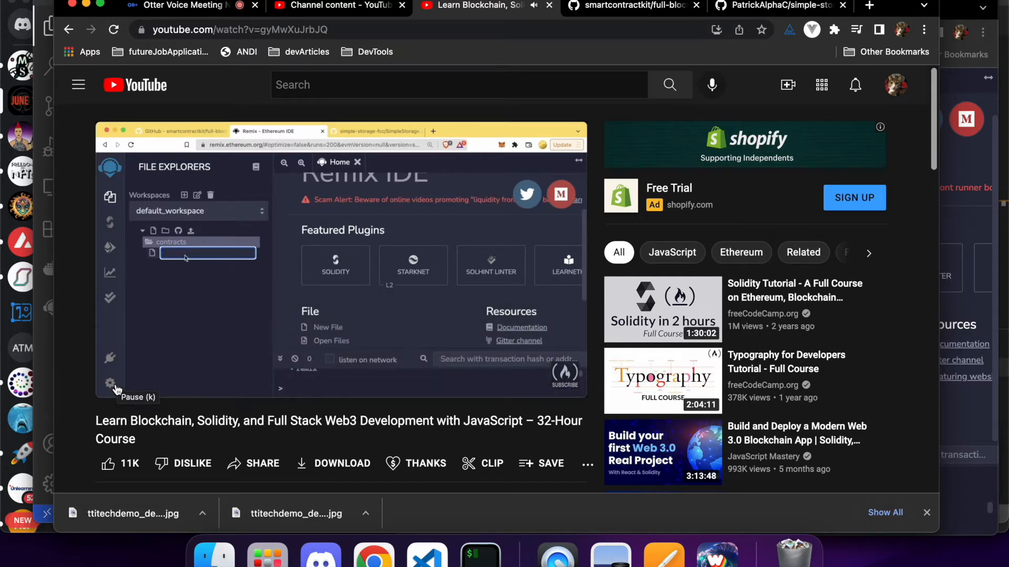
pyautogui.write('SimpleStorage.sol')
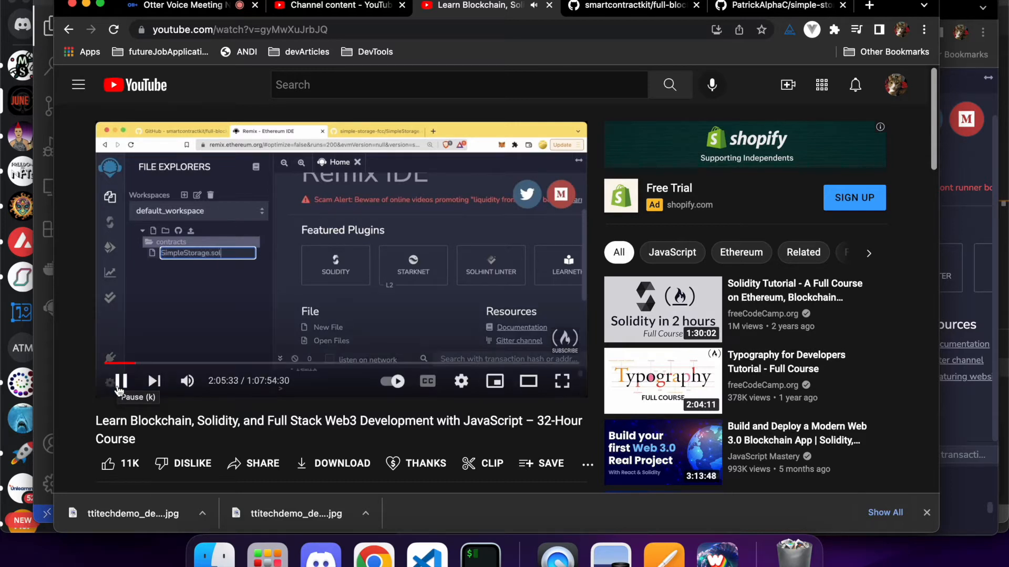
pyautogui.click(121, 381)
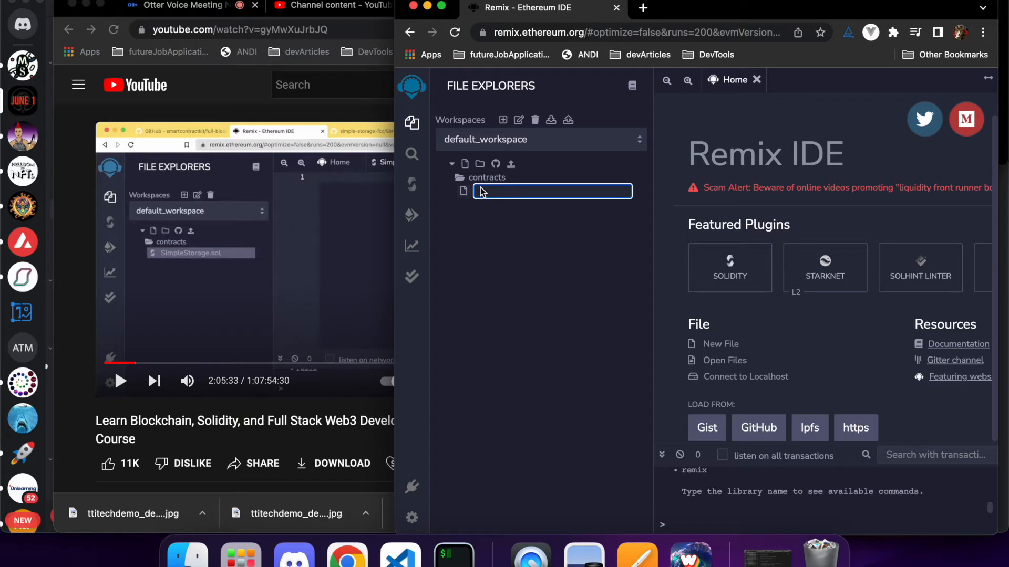
# Create a new file named SimpleStorage.sol in the contracts folder
pyautogui.write('S')
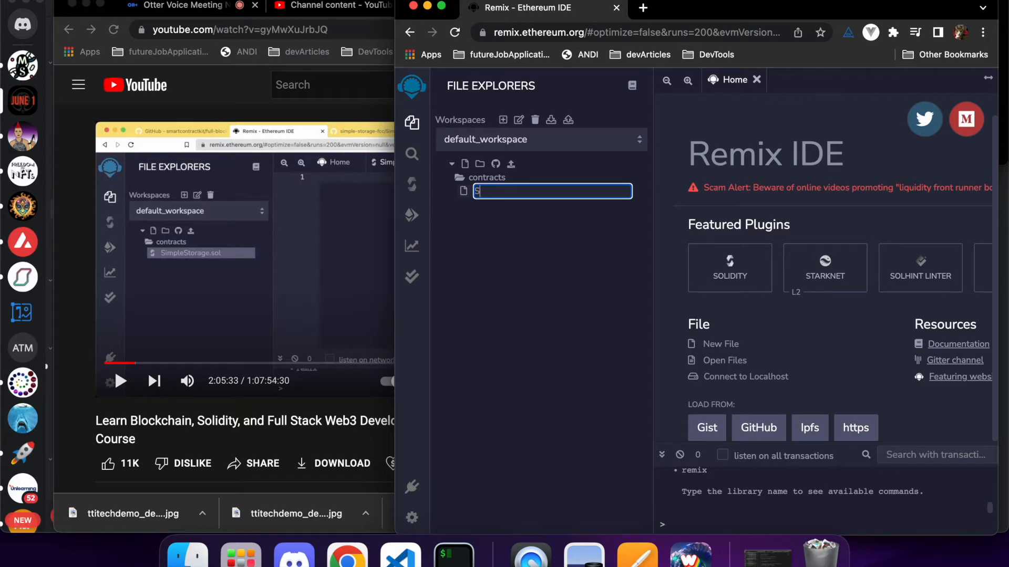
pyautogui.write('impleSto')
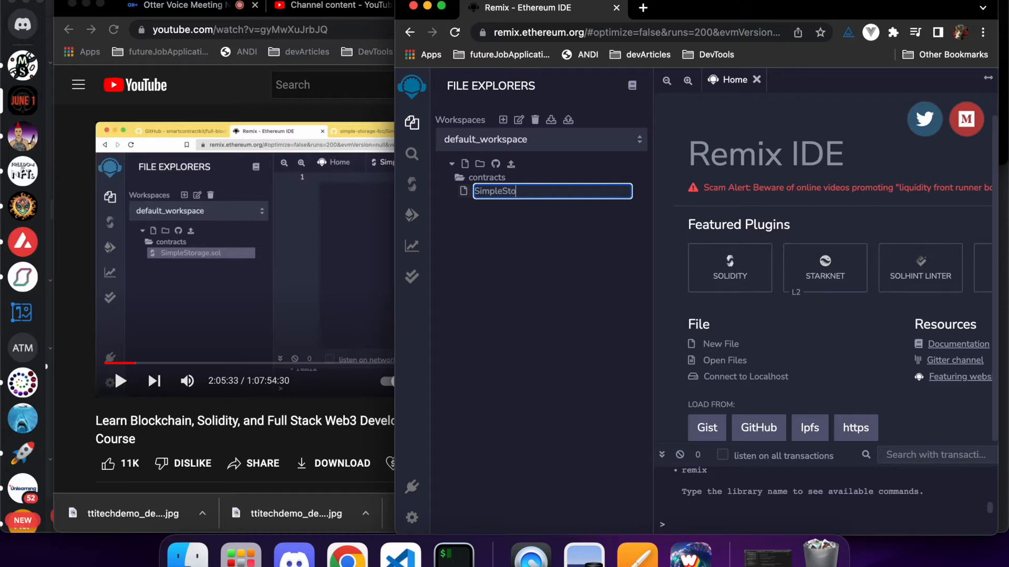
pyautogui.press('Backspace')
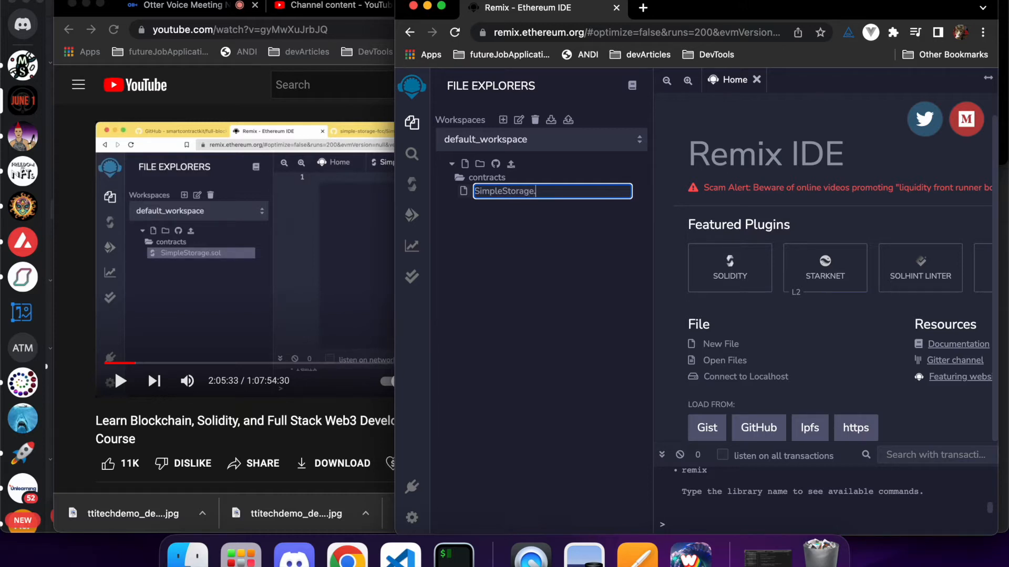
pyautogui.write('sol')
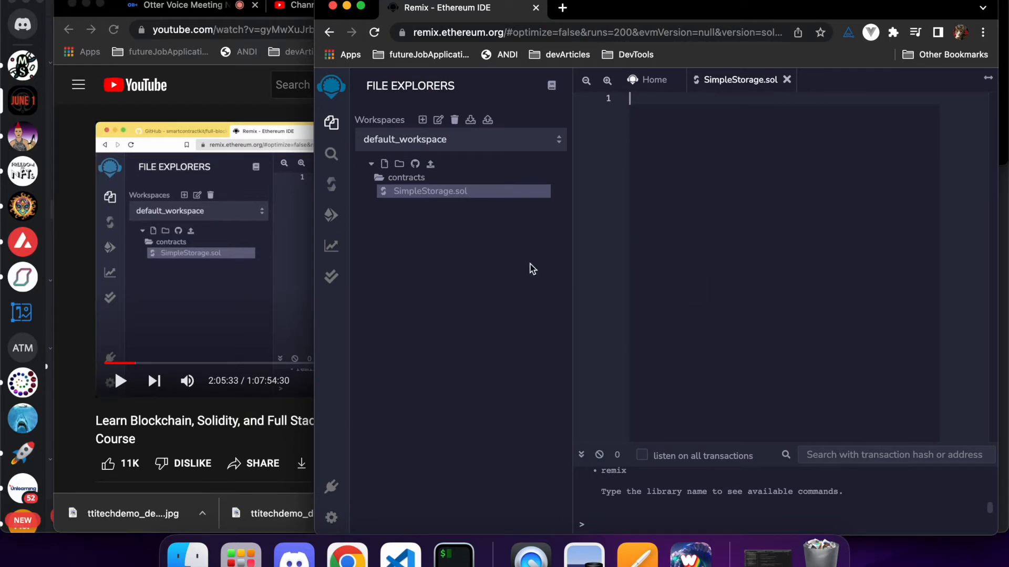
pyautogui.moveTo(147, 409)
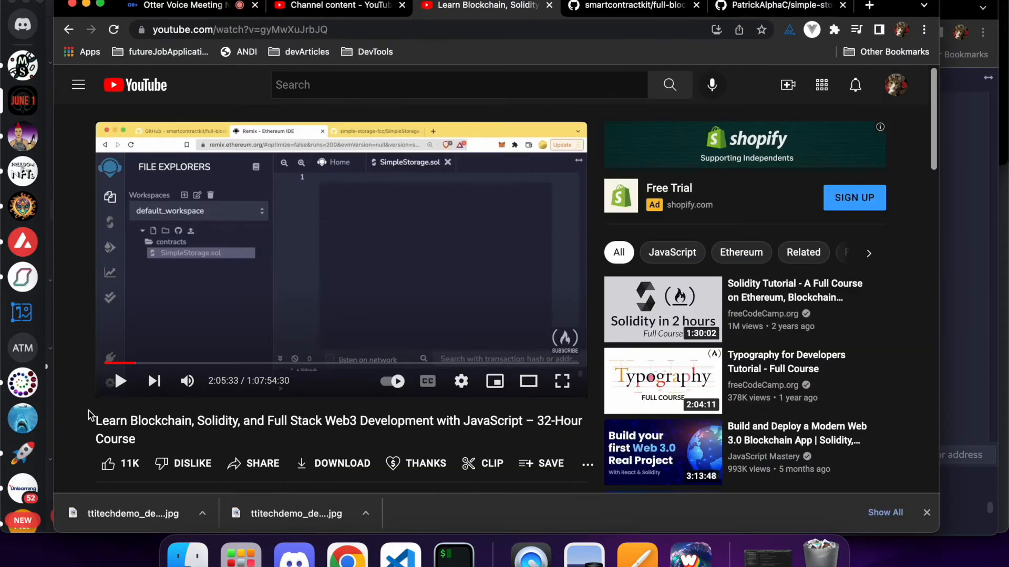
pyautogui.moveTo(121, 382)
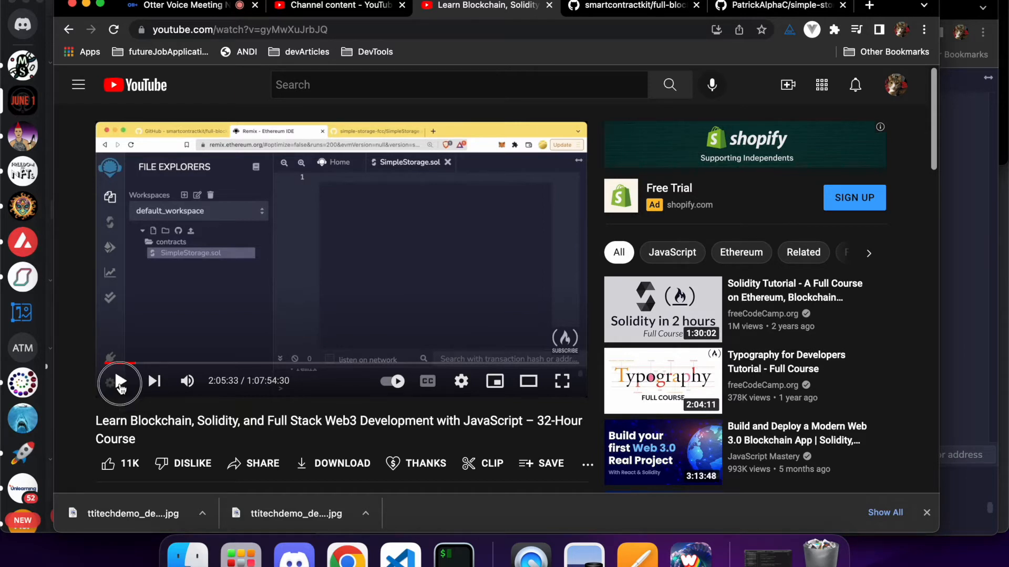
# Play the tutorial on to 2:06:07 and pause at the Solidity compiler settings
pyautogui.click(120, 380)
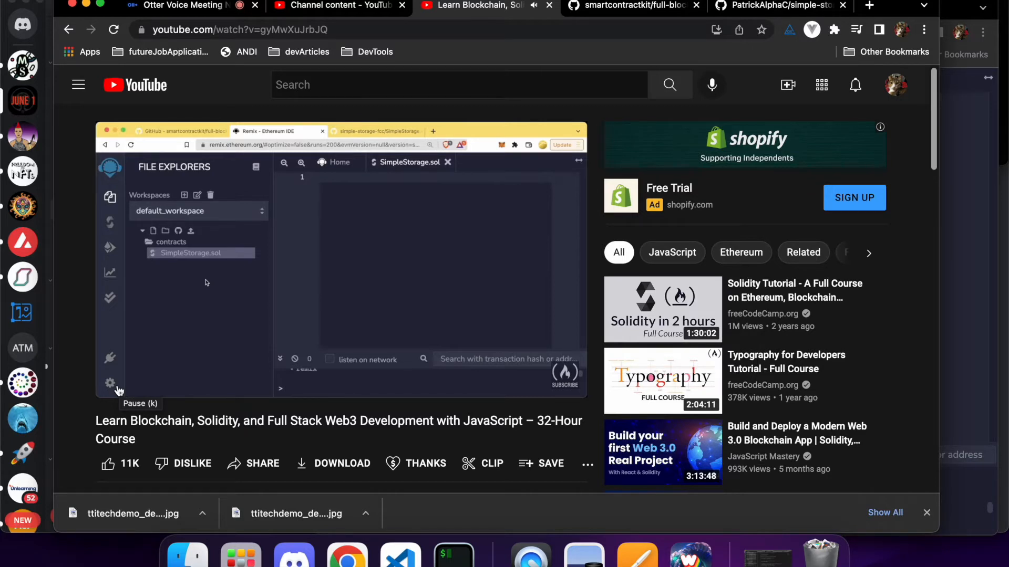
pyautogui.click(117, 380)
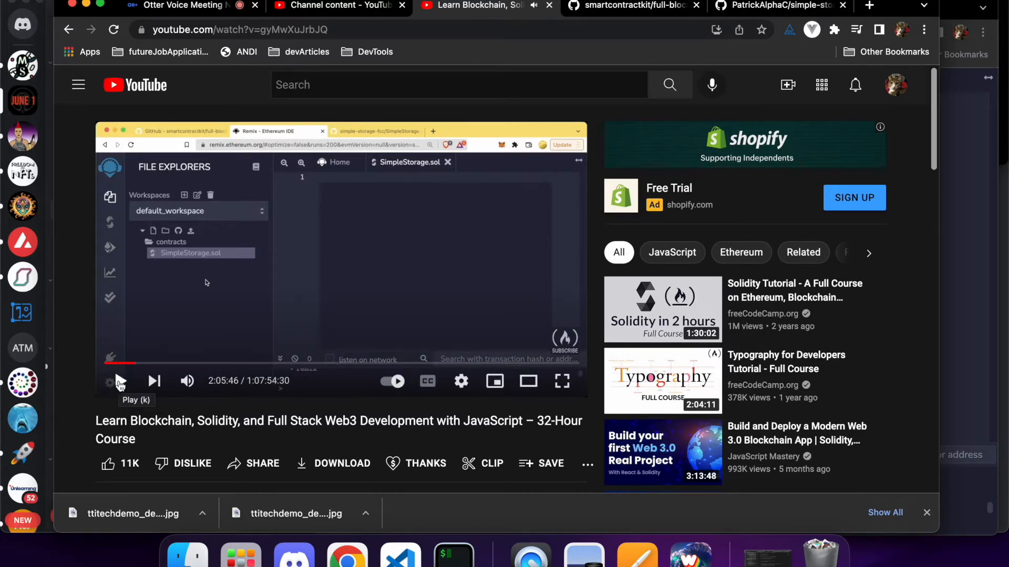
pyautogui.click(120, 380)
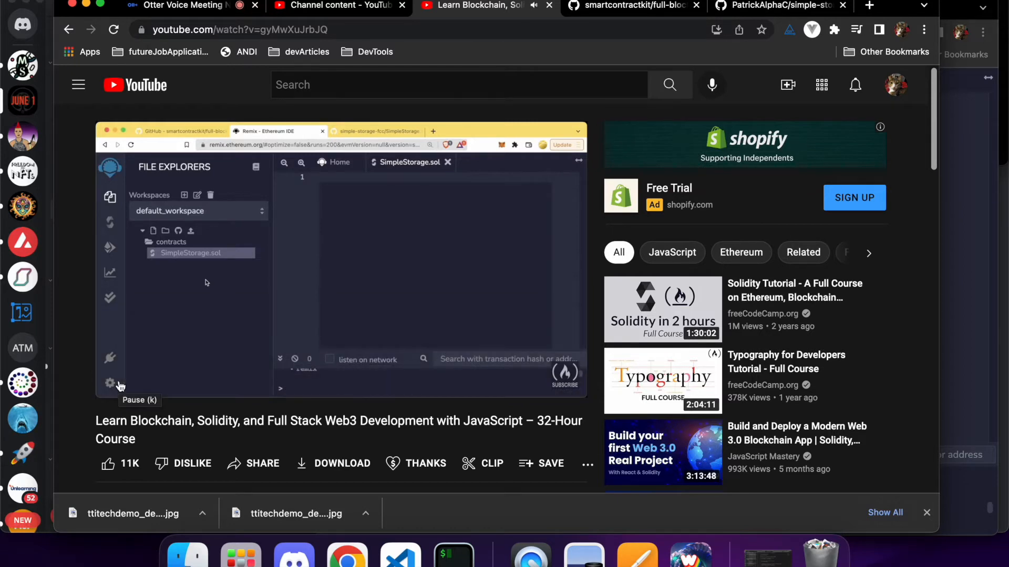
pyautogui.moveTo(217, 262)
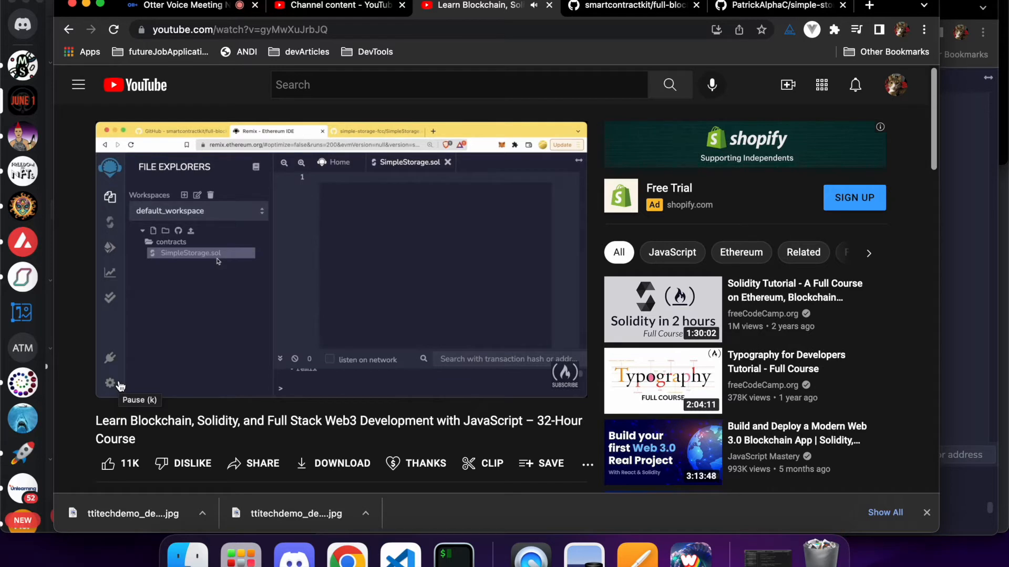
pyautogui.click(443, 200)
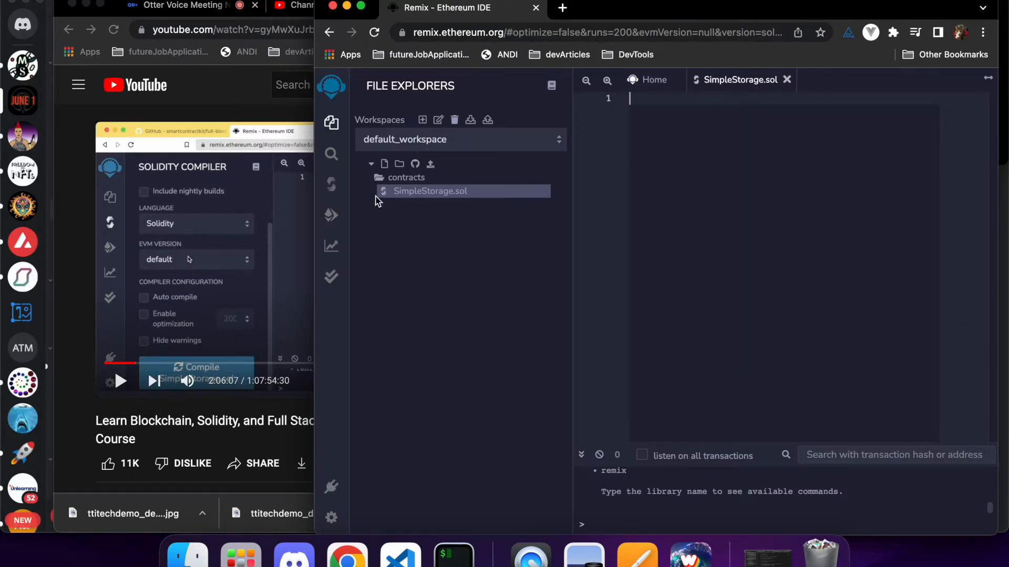
# Set the Solidity compiler to version 0.8.8+commit.dddeac2f, keeping the default EVM version
pyautogui.click(331, 185)
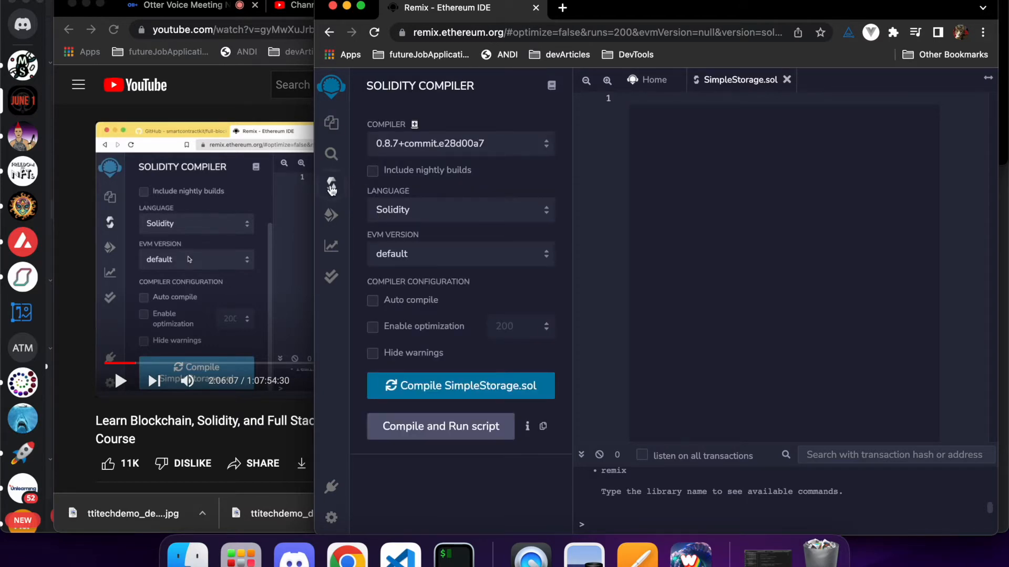
pyautogui.moveTo(520, 262)
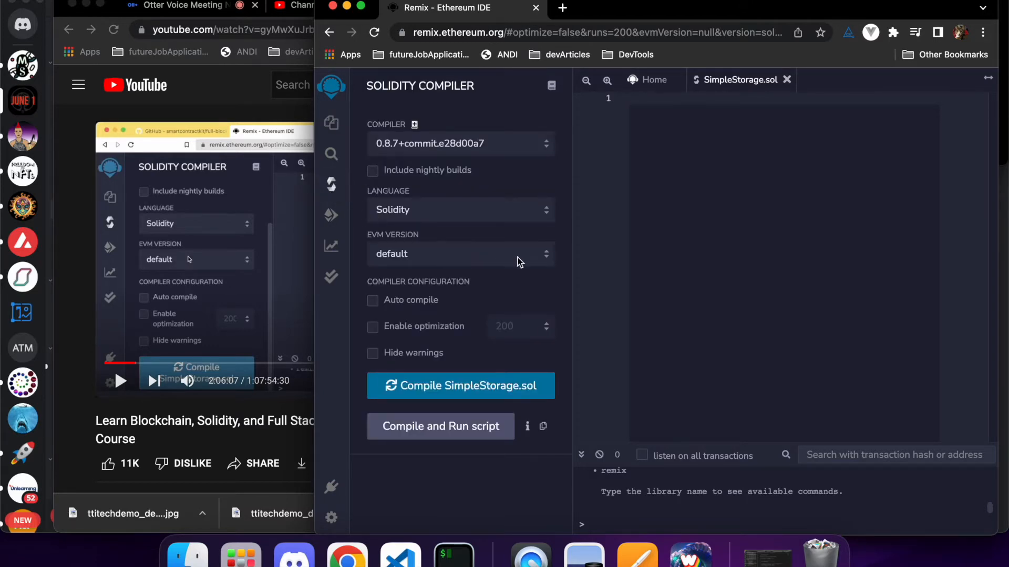
pyautogui.click(460, 143)
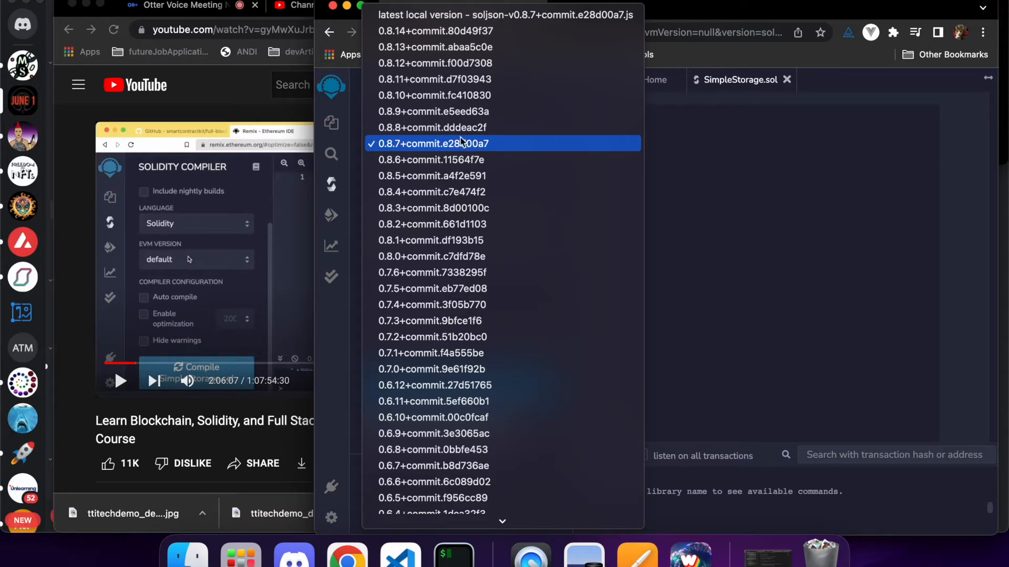
pyautogui.click(431, 127)
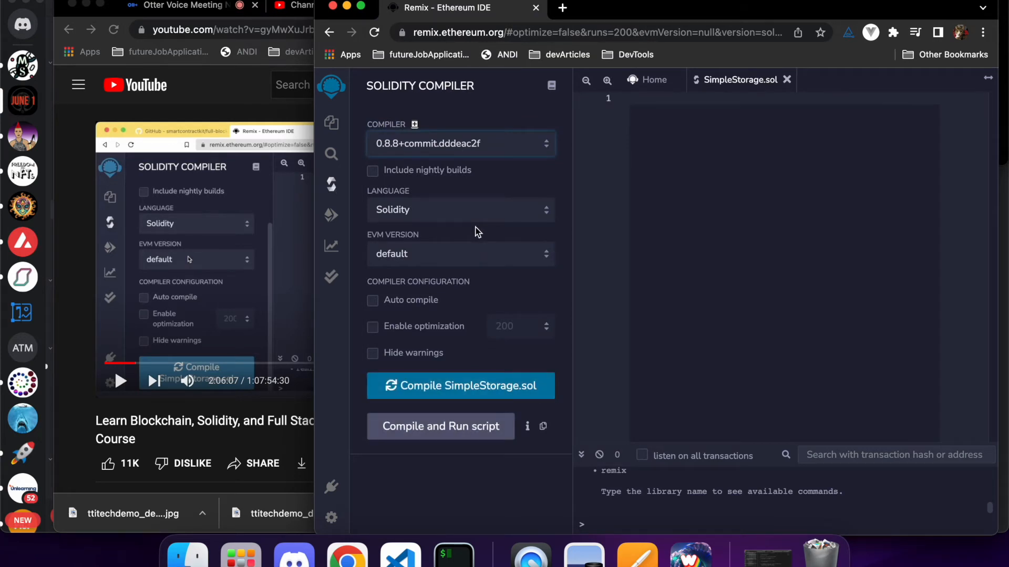
pyautogui.click(460, 253)
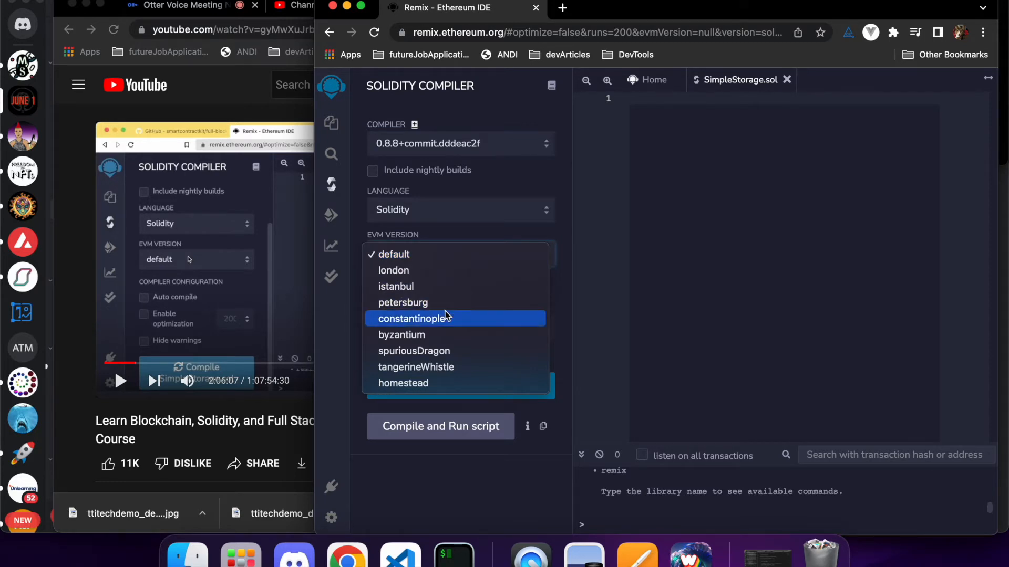
pyautogui.moveTo(411, 254)
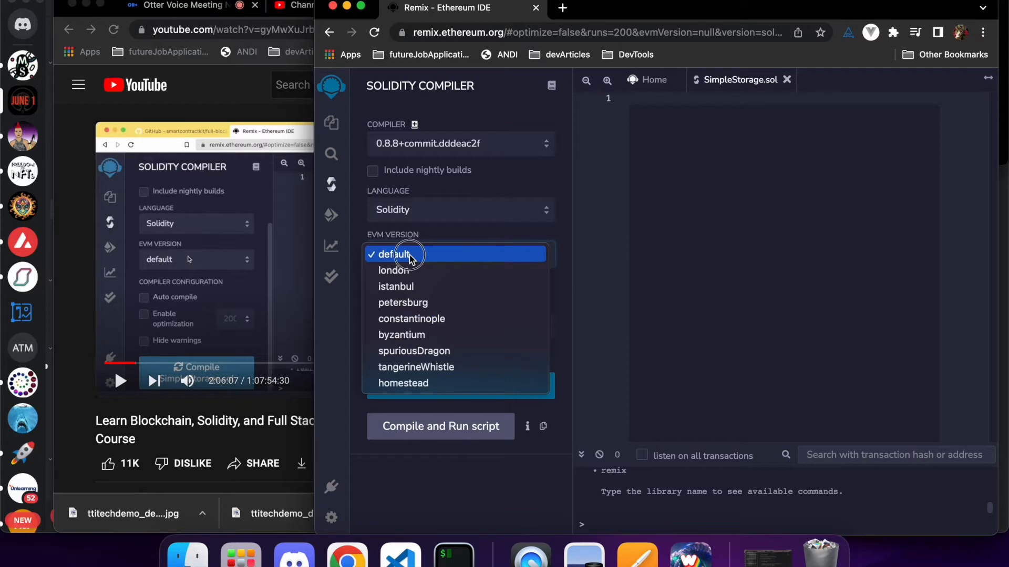
pyautogui.click(394, 253)
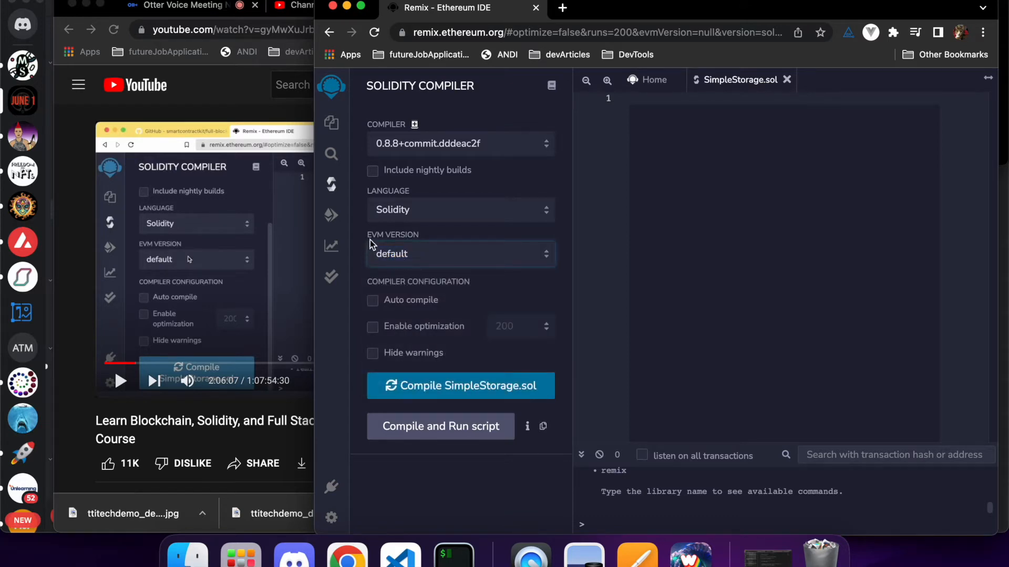
pyautogui.moveTo(436, 215)
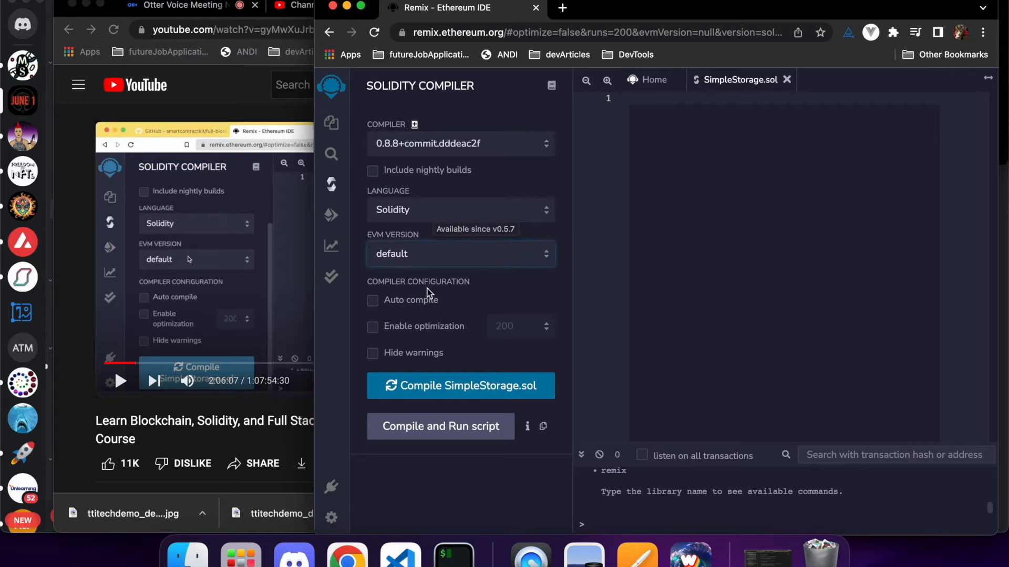
pyautogui.moveTo(460, 317)
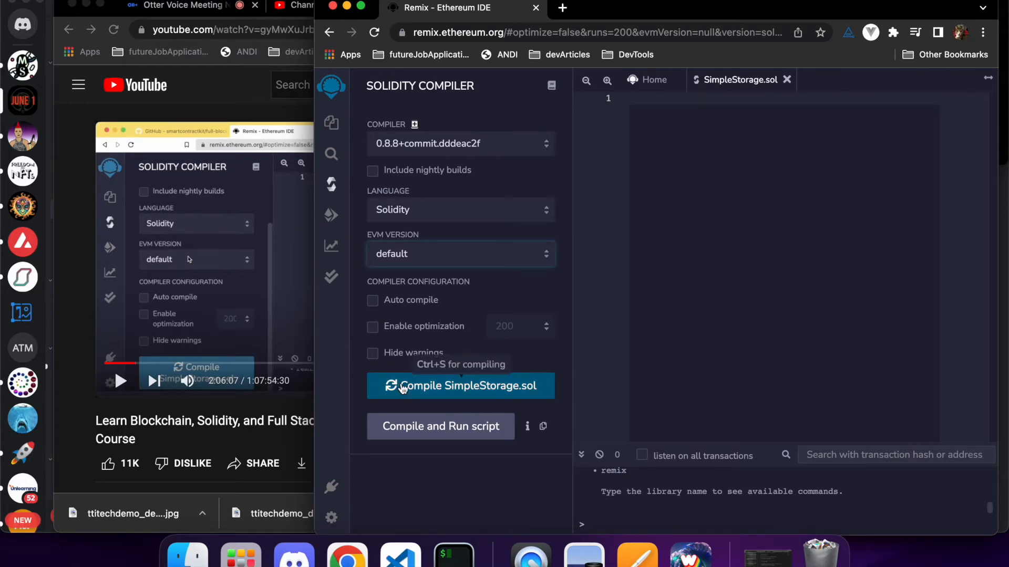
pyautogui.moveTo(109, 391)
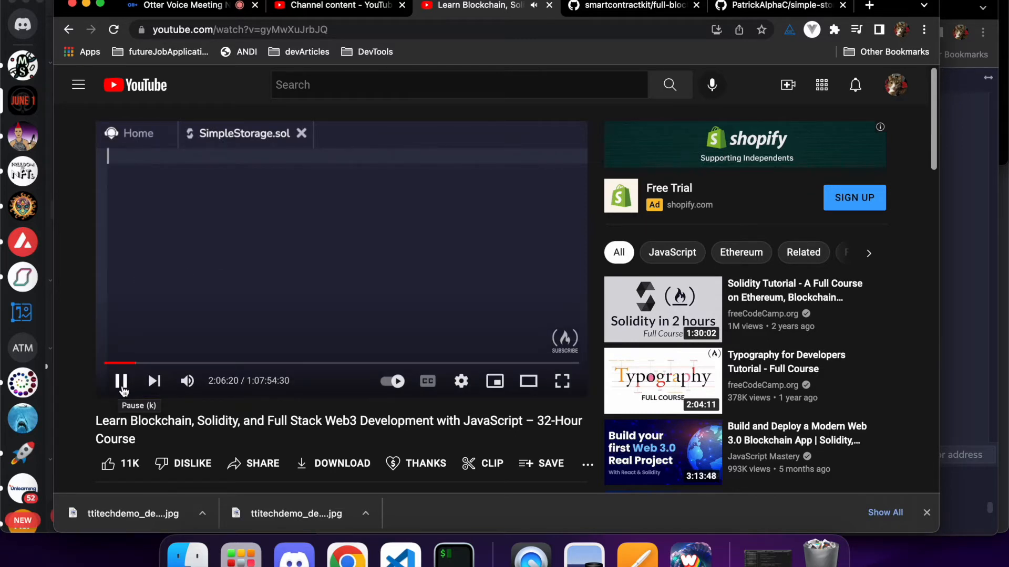
pyautogui.moveTo(218, 261)
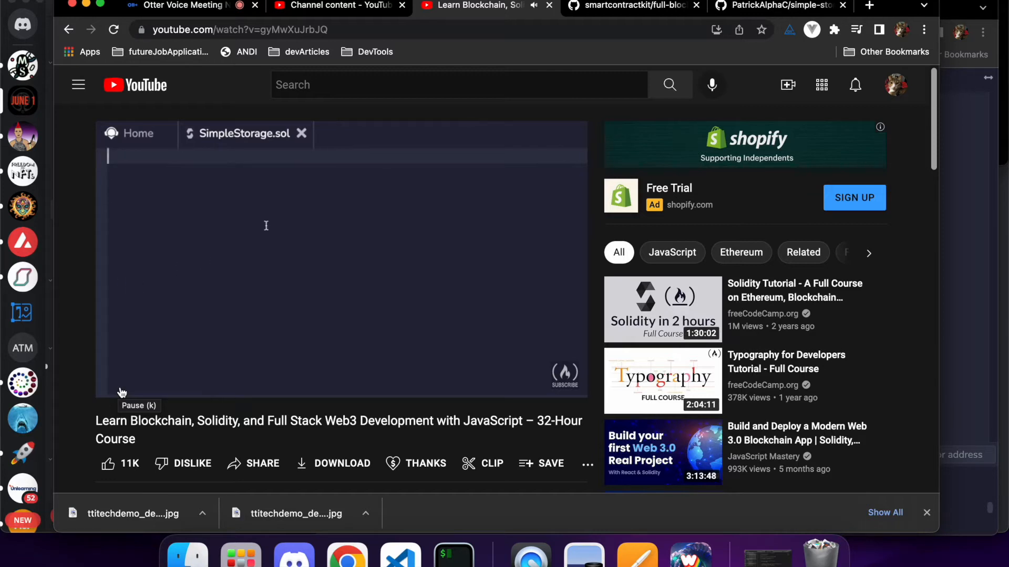
# Write the pragma solidity version line on line 1, following the playing tutorial
pyautogui.write('pragma s')
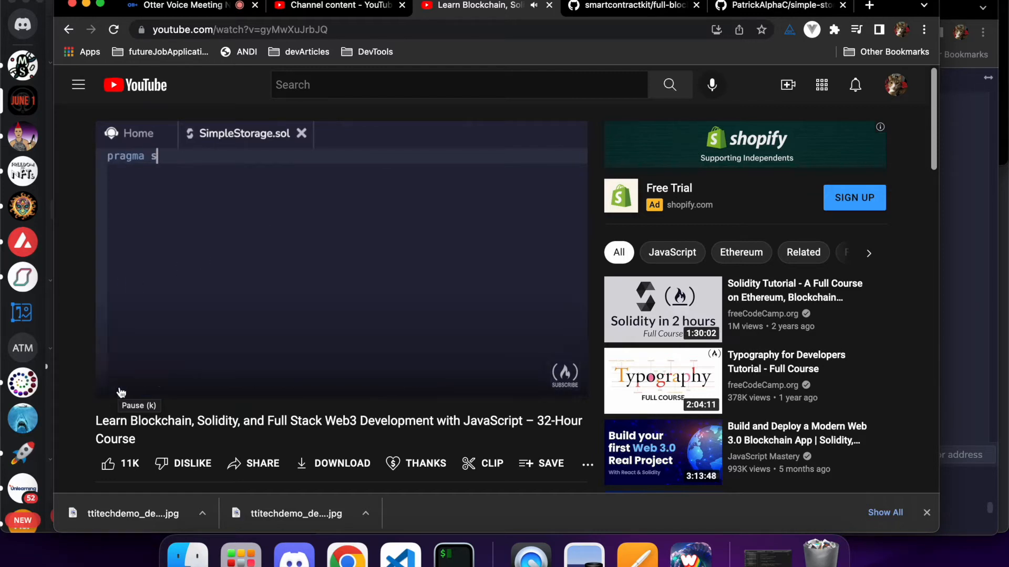
pyautogui.write('olidity')
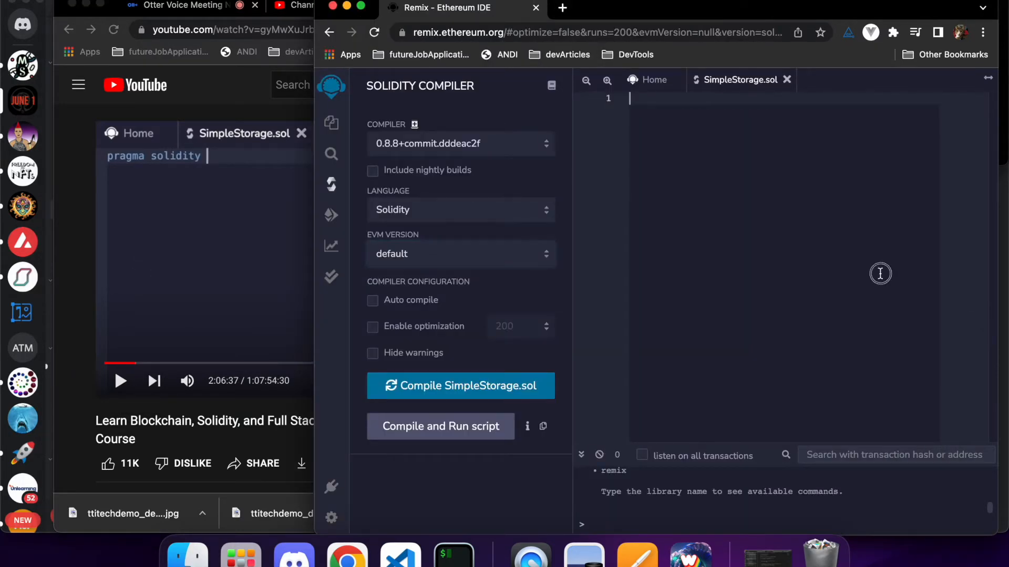
pyautogui.write('p')
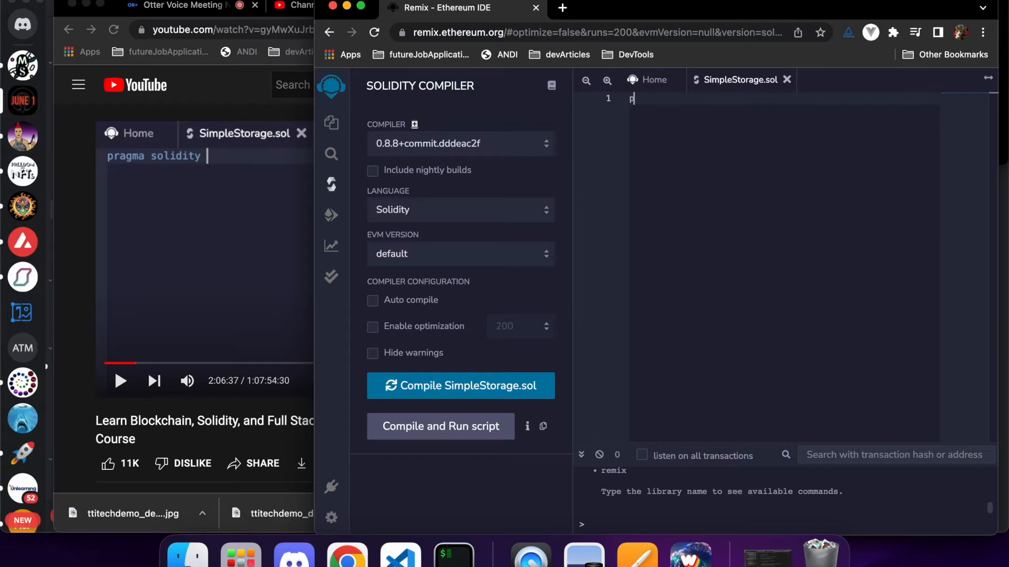
pyautogui.write('ragma solidity')
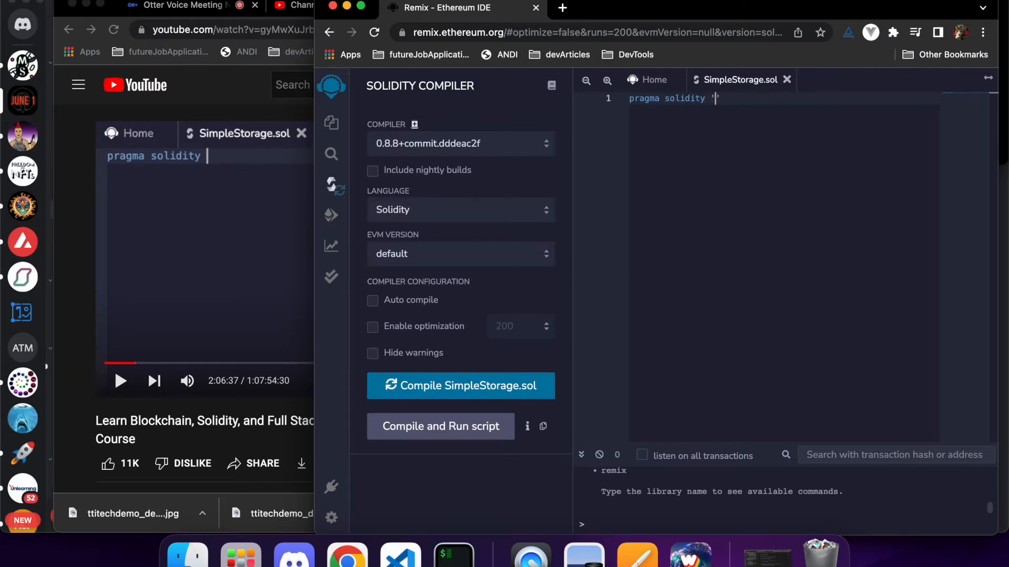
pyautogui.write("'8.8.'")
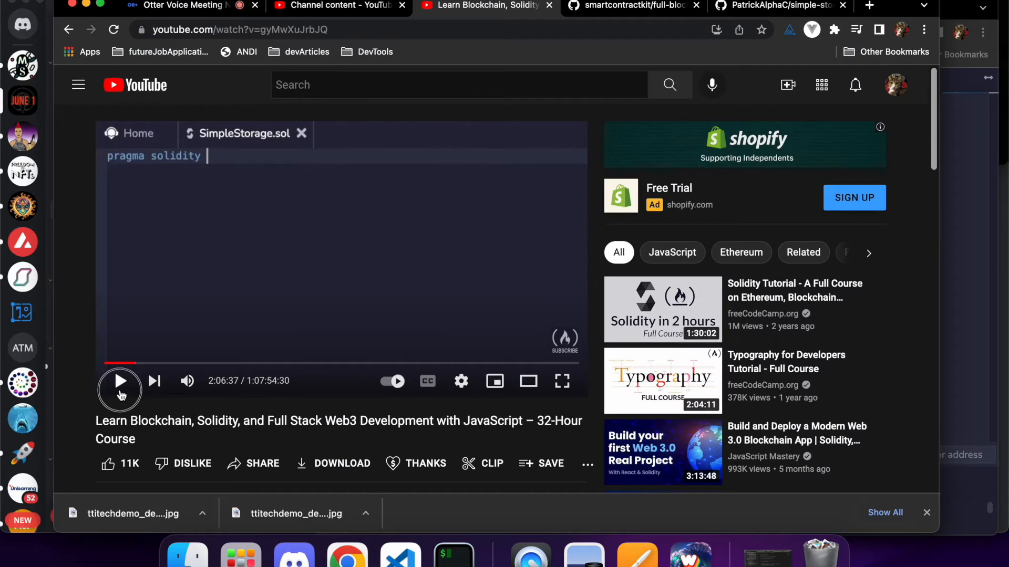
pyautogui.click(119, 380)
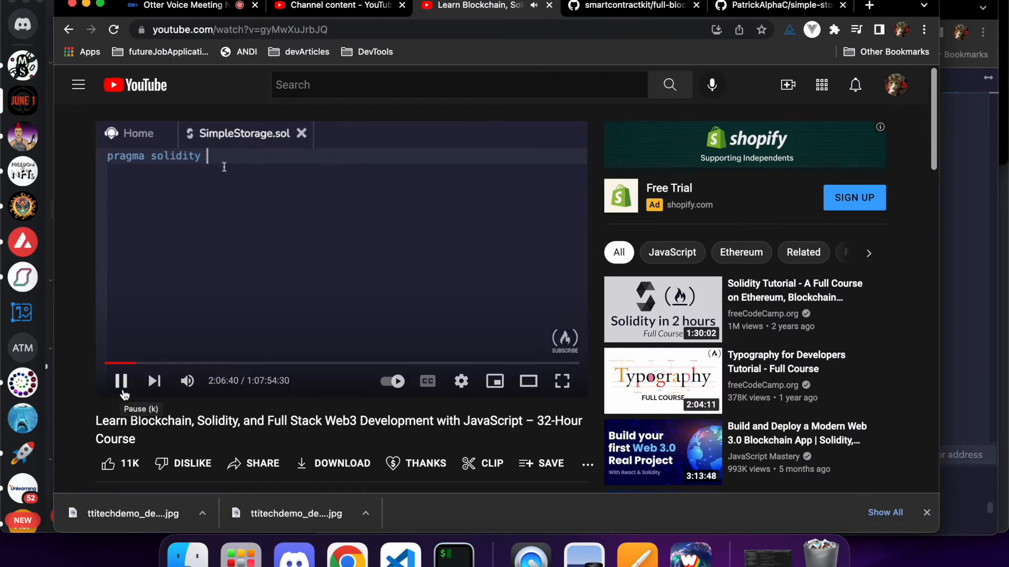
pyautogui.write('0')
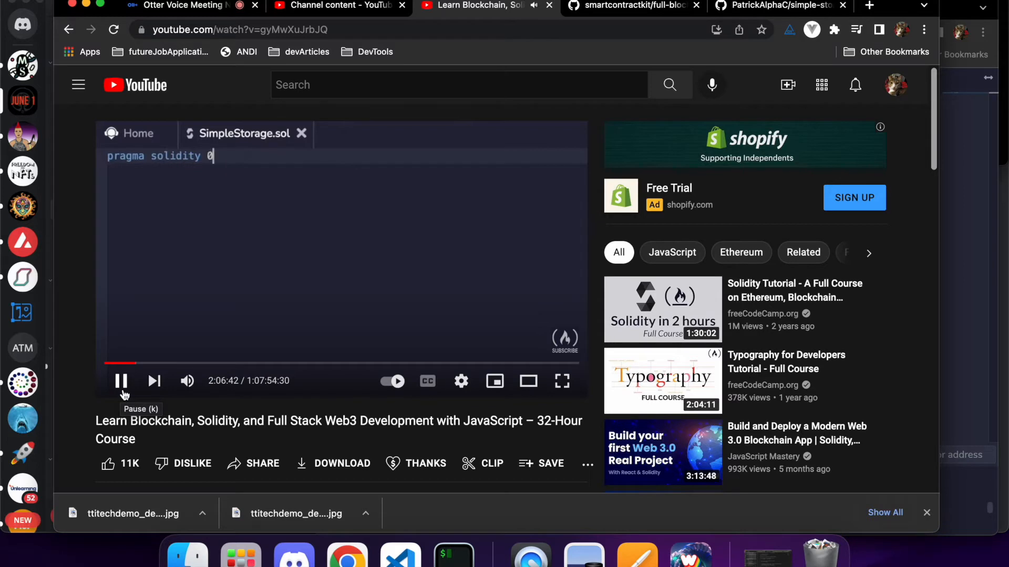
pyautogui.write('.8.7; // 0')
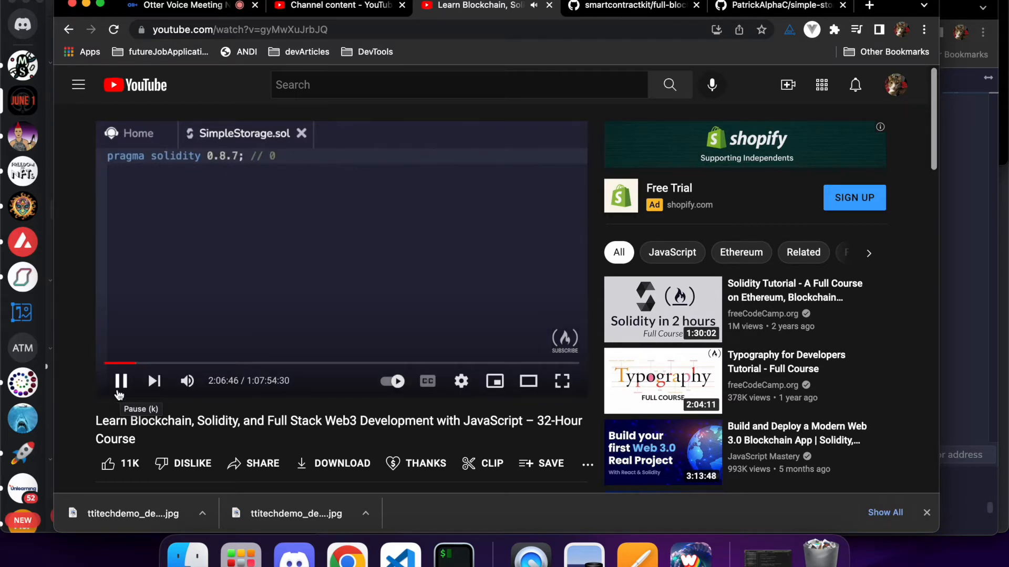
pyautogui.write('.8.12')
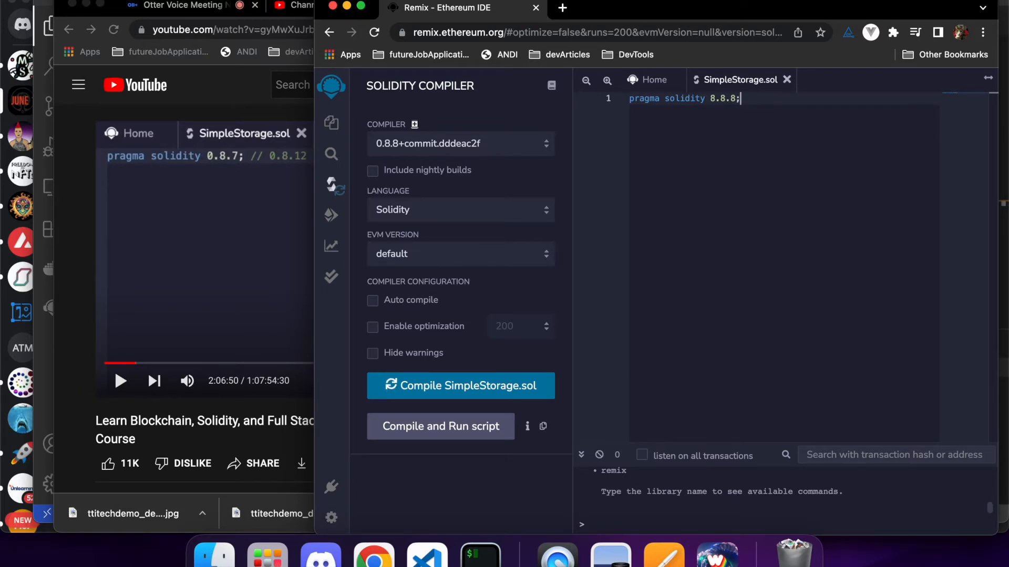
pyautogui.moveTo(105, 270)
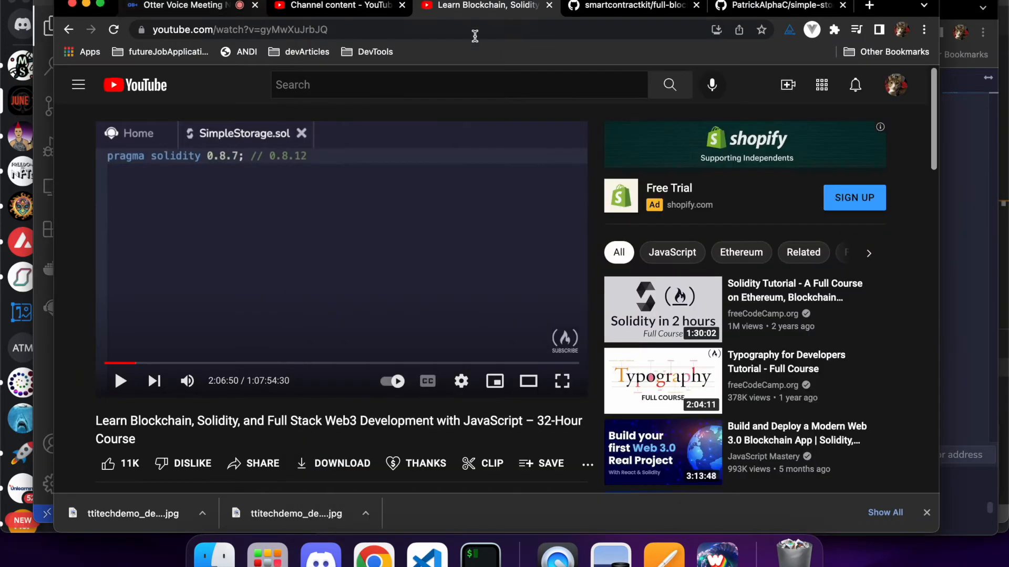
# Google 'do you have to use semicolons in solidity' and scroll to the Stack Overflow answers
pyautogui.click(869, 6)
pyautogui.write('do you have to use semicolons in solidity')
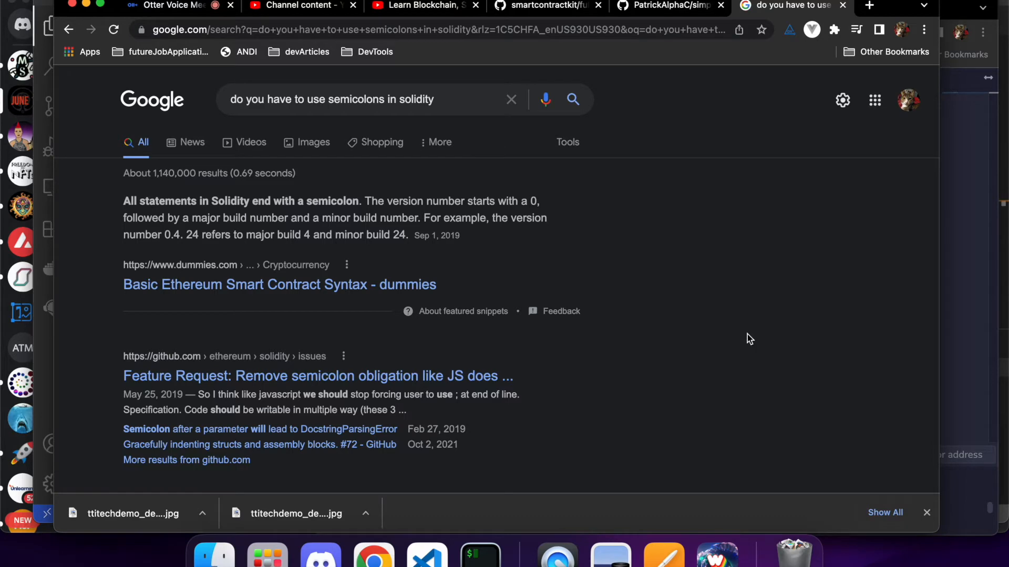
pyautogui.scroll(-3)
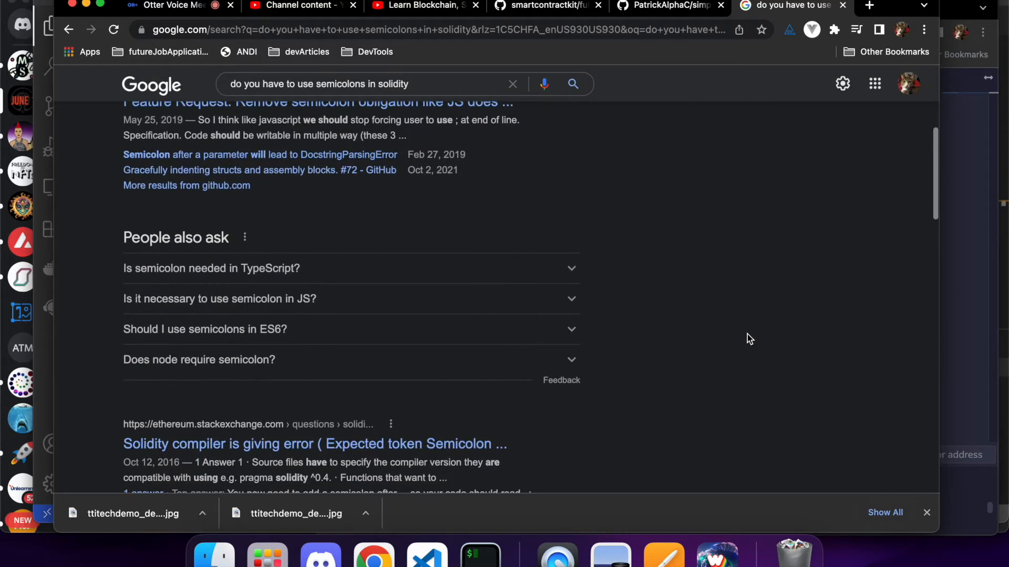
pyautogui.scroll(-3)
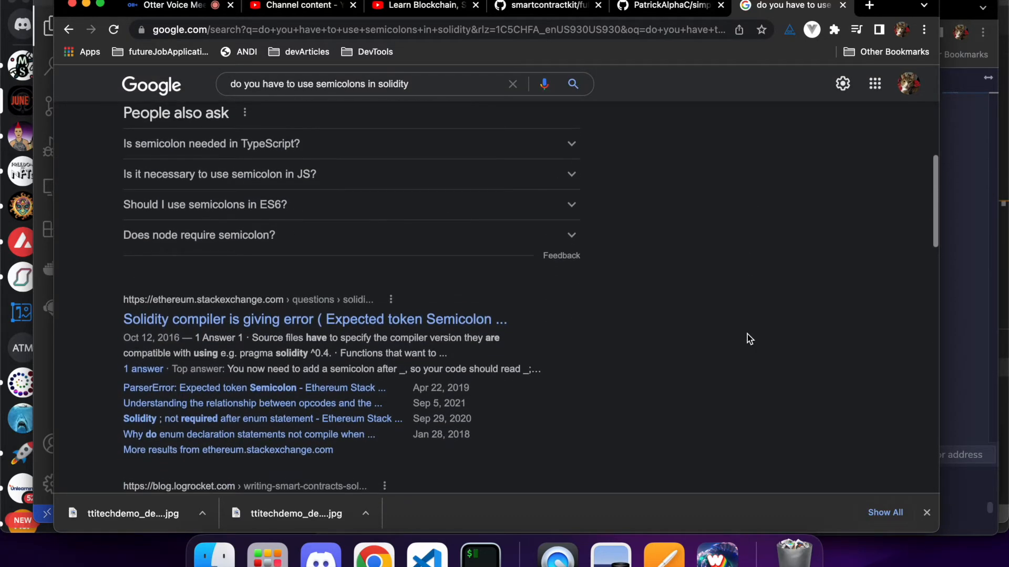
pyautogui.scroll(-3)
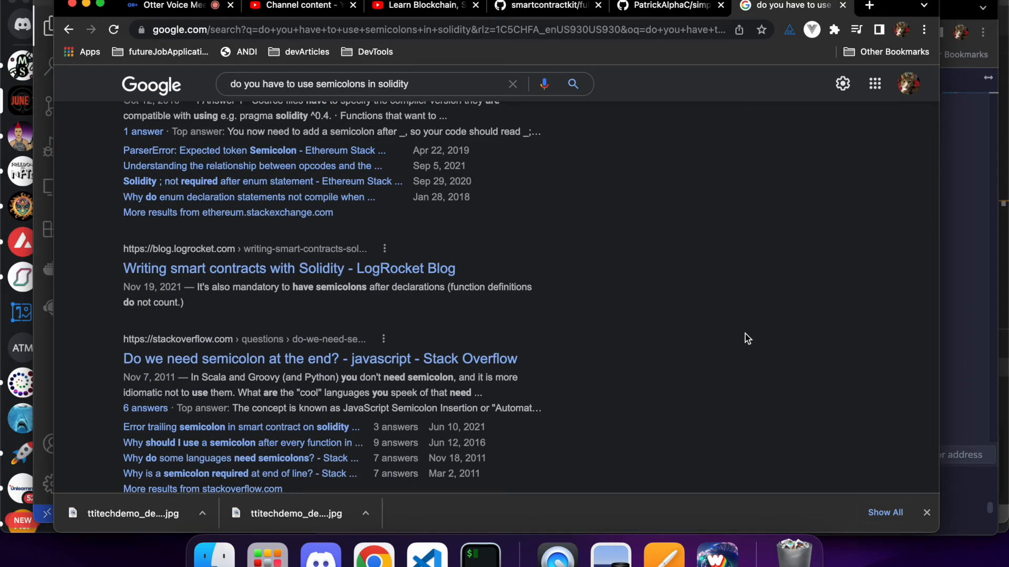
pyautogui.moveTo(527, 543)
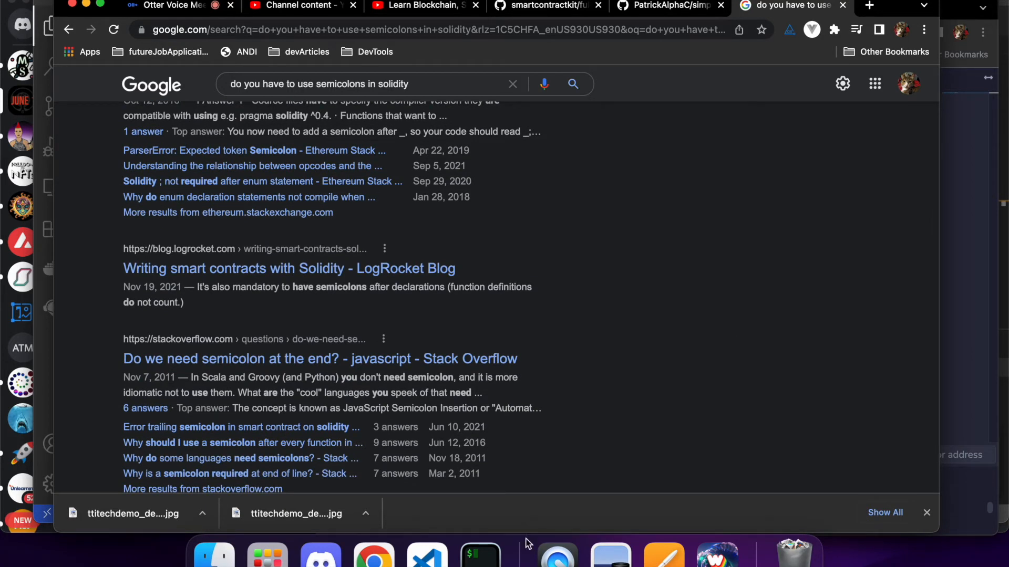
# Add blank lines after the pragma in Remix, then bring the YouTube Studio page forward
pyautogui.click(425, 554)
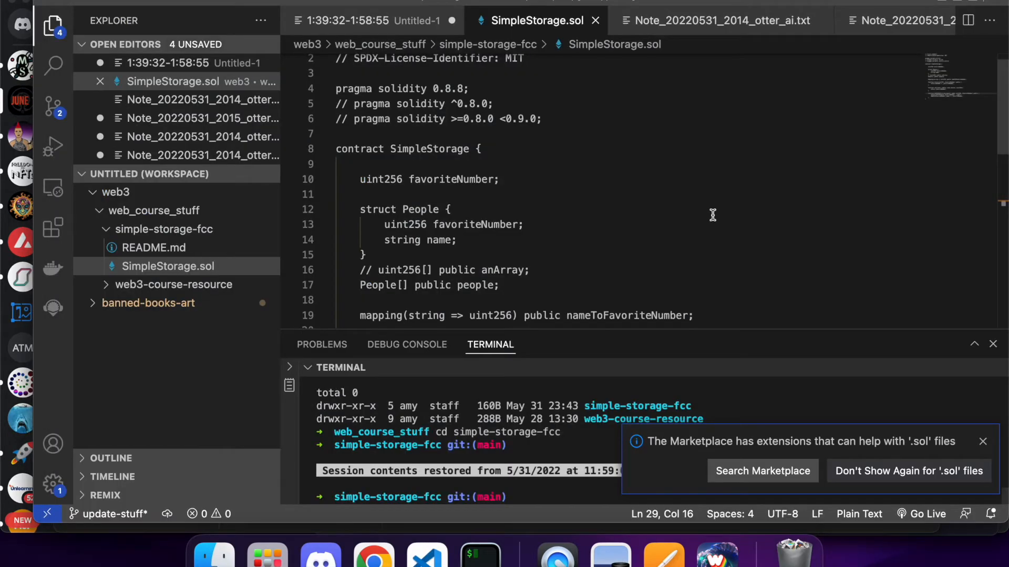
pyautogui.moveTo(727, 20)
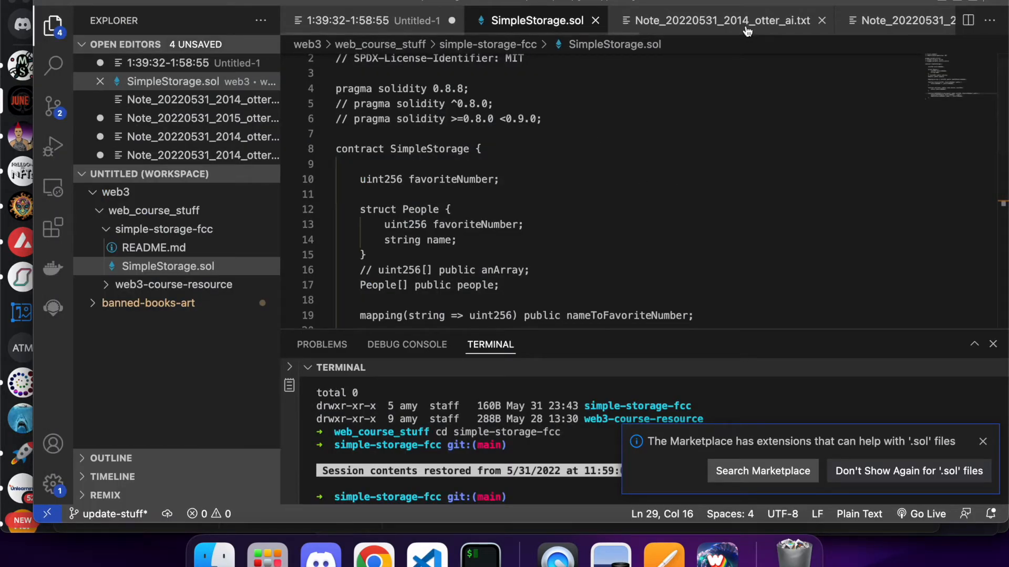
pyautogui.click(718, 20)
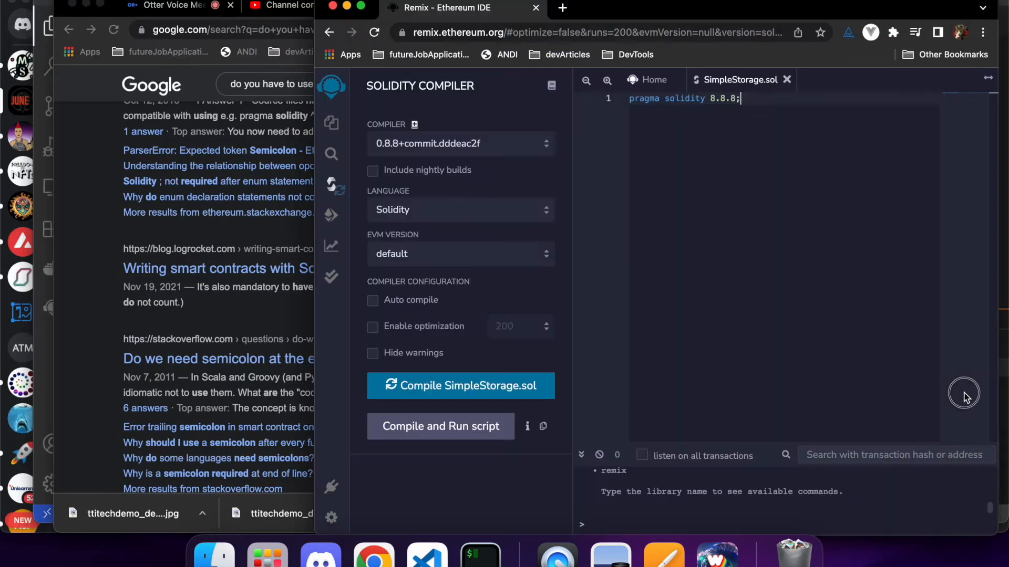
pyautogui.moveTo(966, 397)
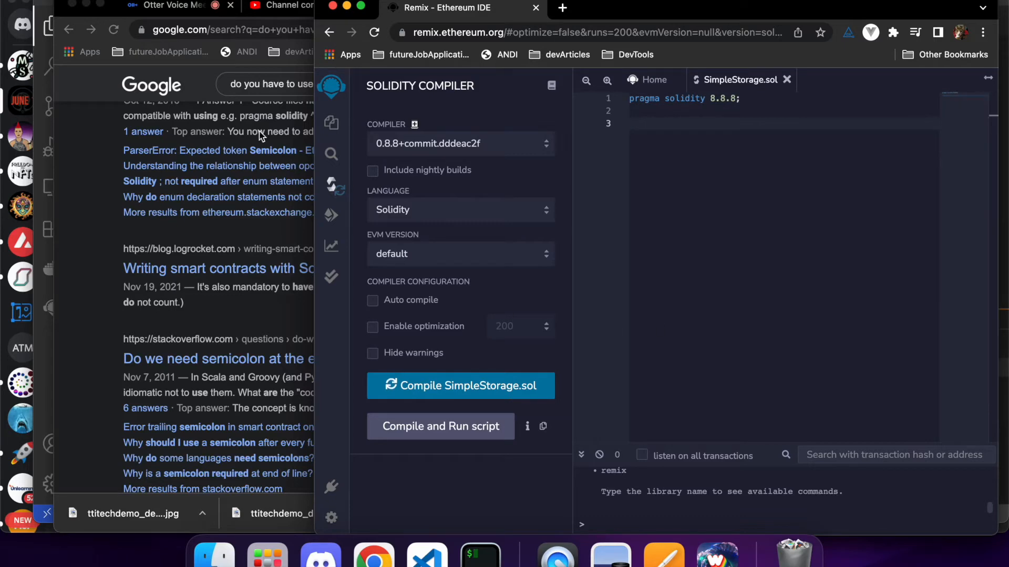
pyautogui.click(296, 5)
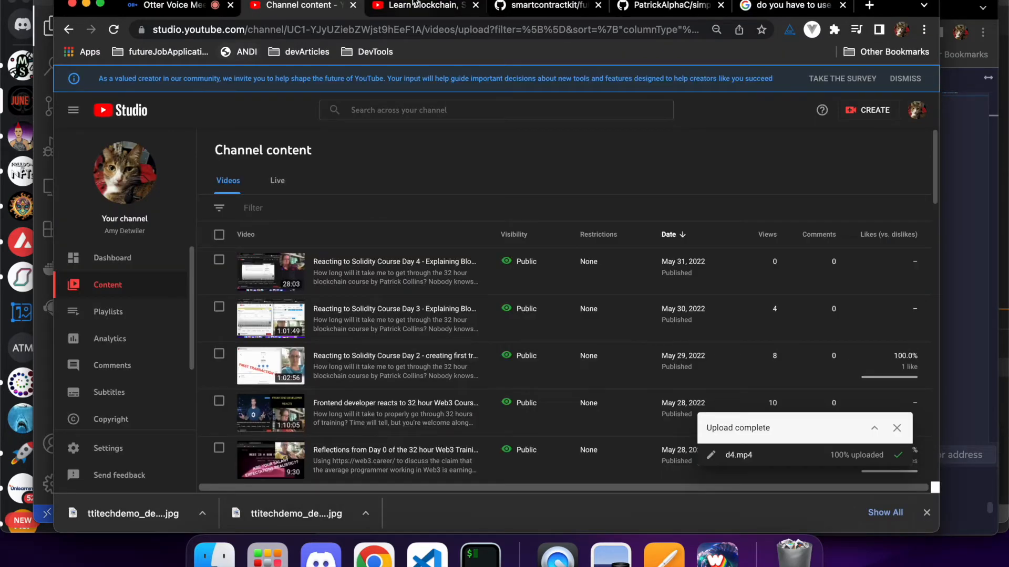
# Play the tutorial to 2:07:24 where the 'Hello all! I'm Patrick!' comment is added
pyautogui.click(418, 5)
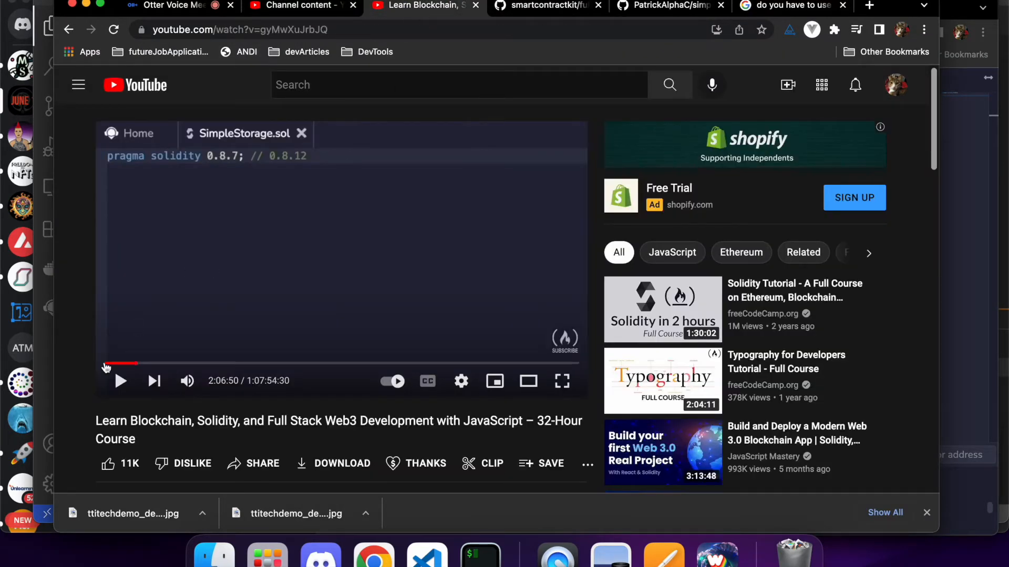
pyautogui.moveTo(120, 380)
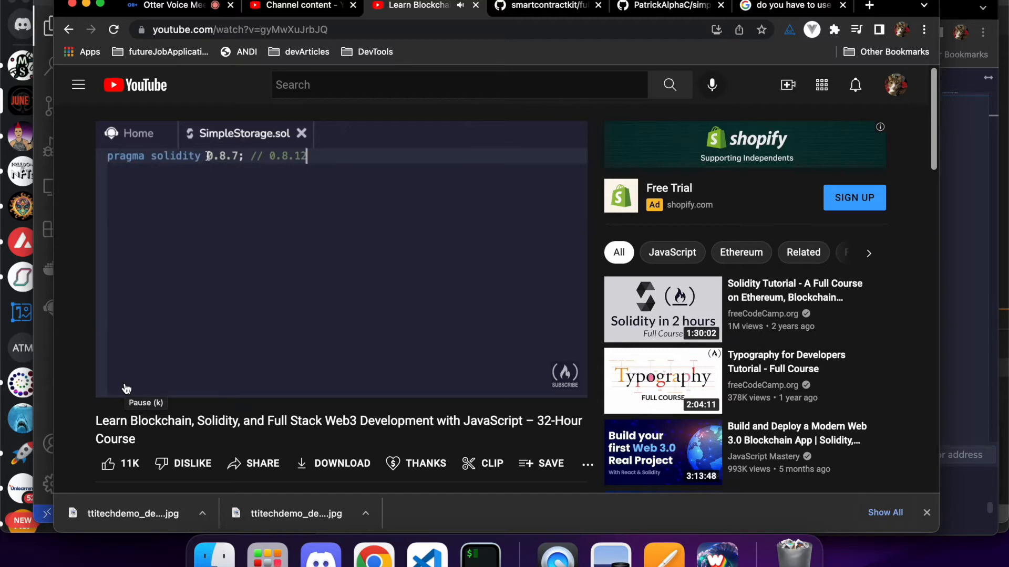
pyautogui.doubleClick(223, 156)
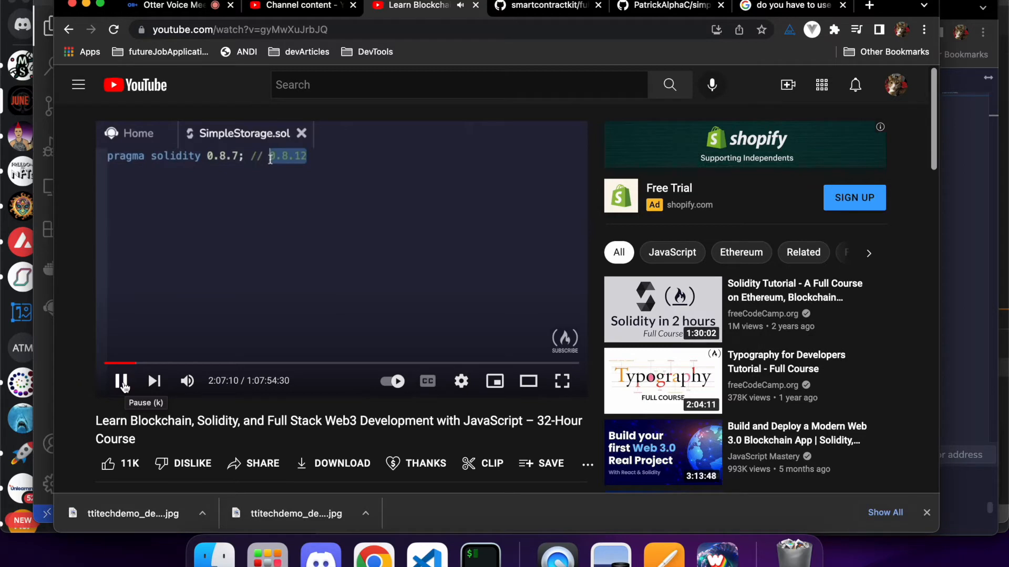
pyautogui.write('Hello all!')
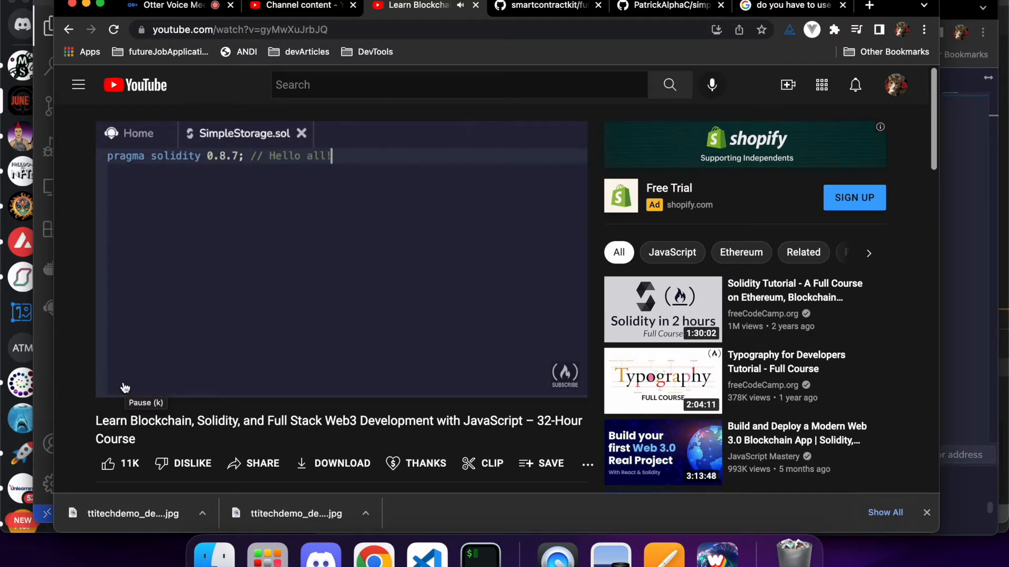
pyautogui.write("I'm Patrick!")
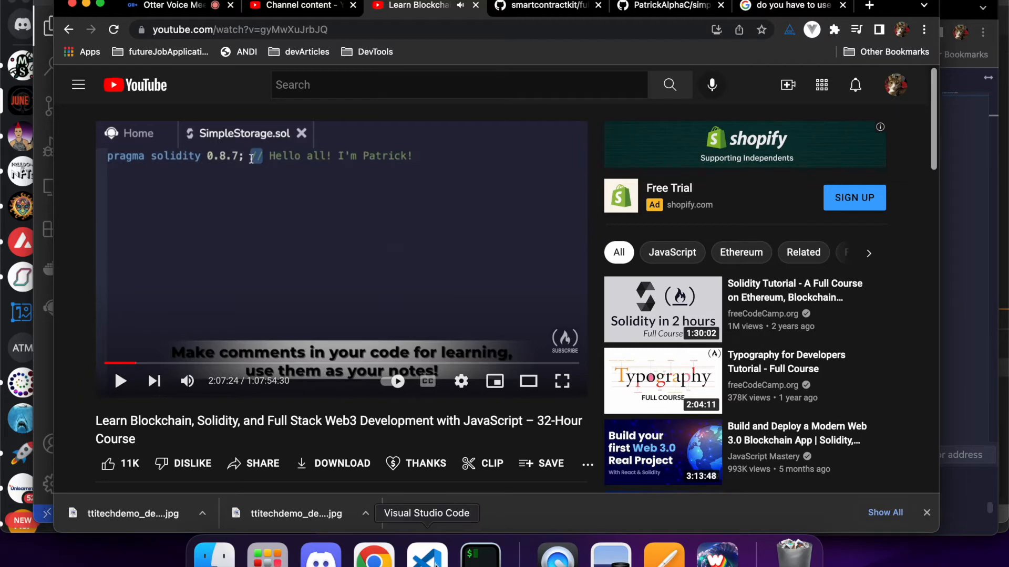
# Show the local SimpleStorage.sol in VS Code, close the Help menu and scroll the project folders
pyautogui.click(427, 555)
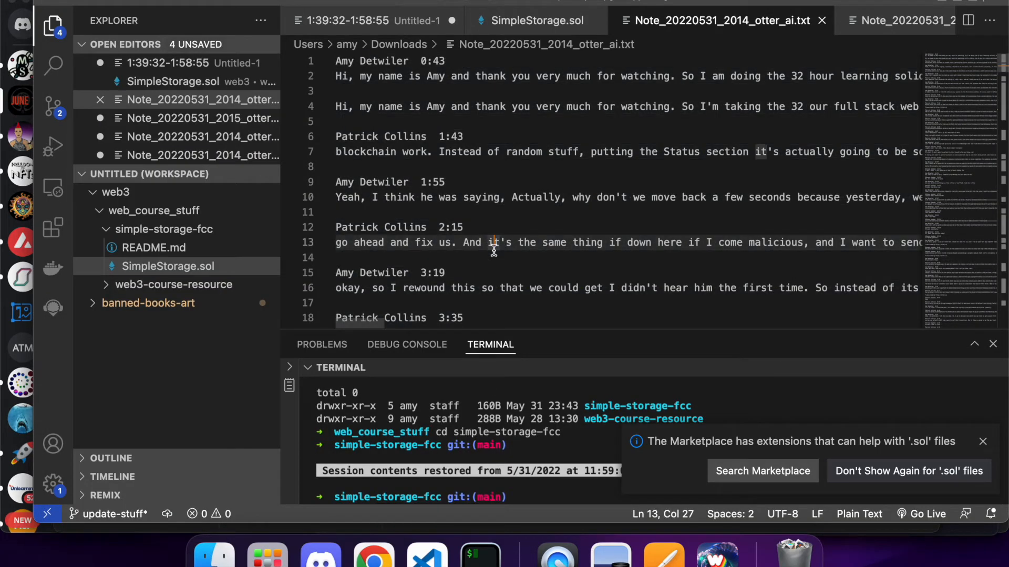
pyautogui.moveTo(457, 242)
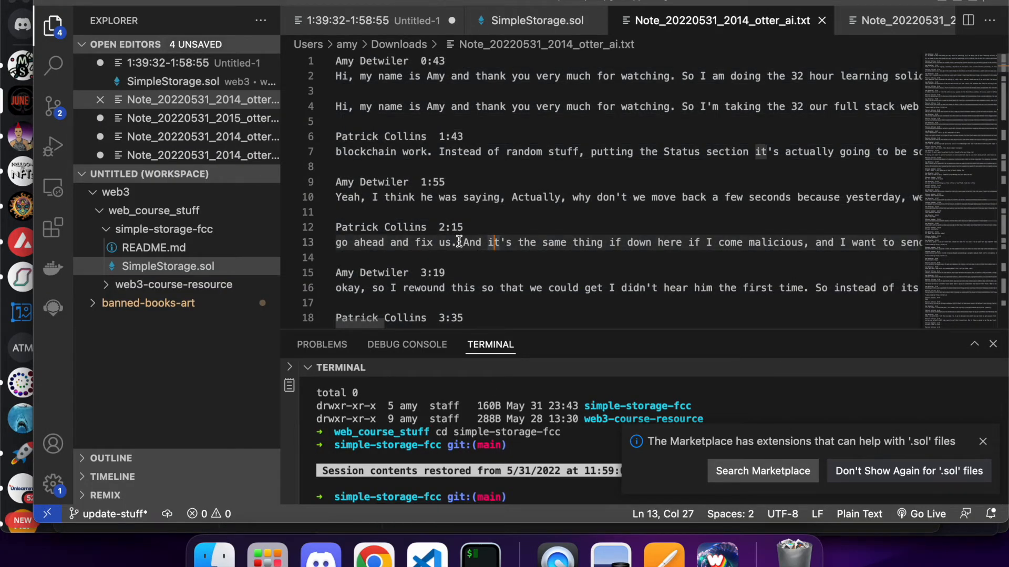
pyautogui.click(336, 242)
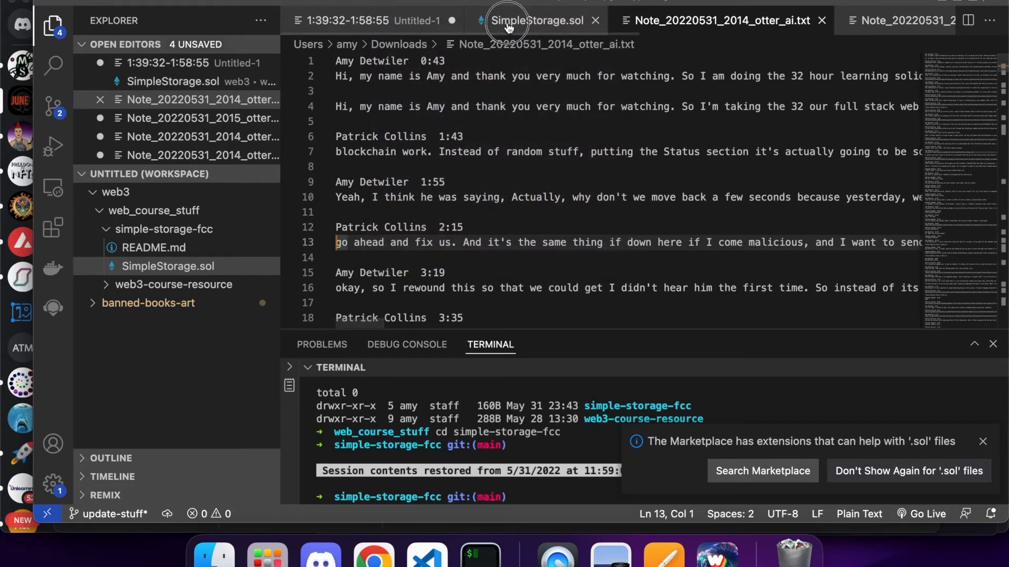
pyautogui.click(536, 20)
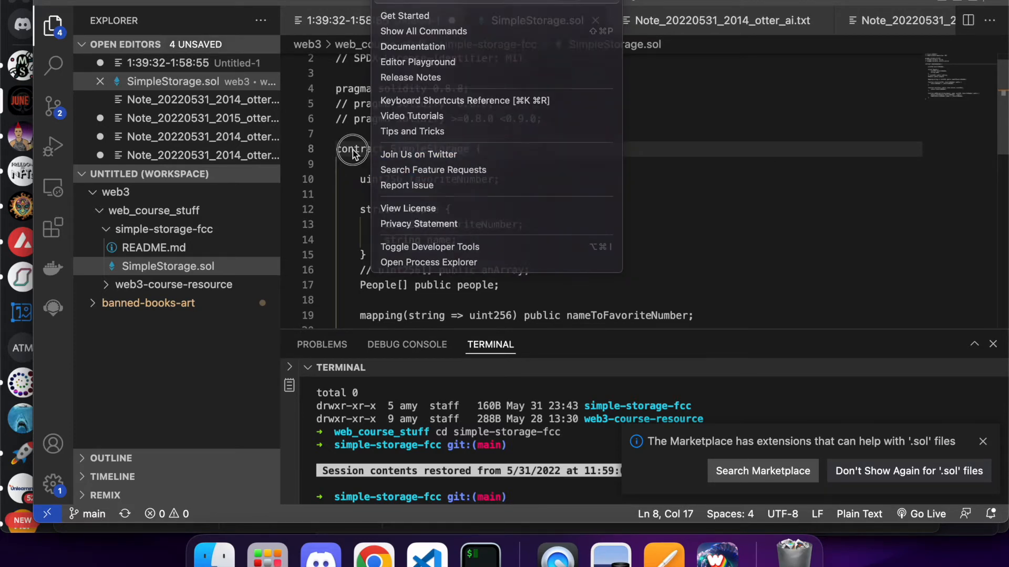
pyautogui.click(353, 133)
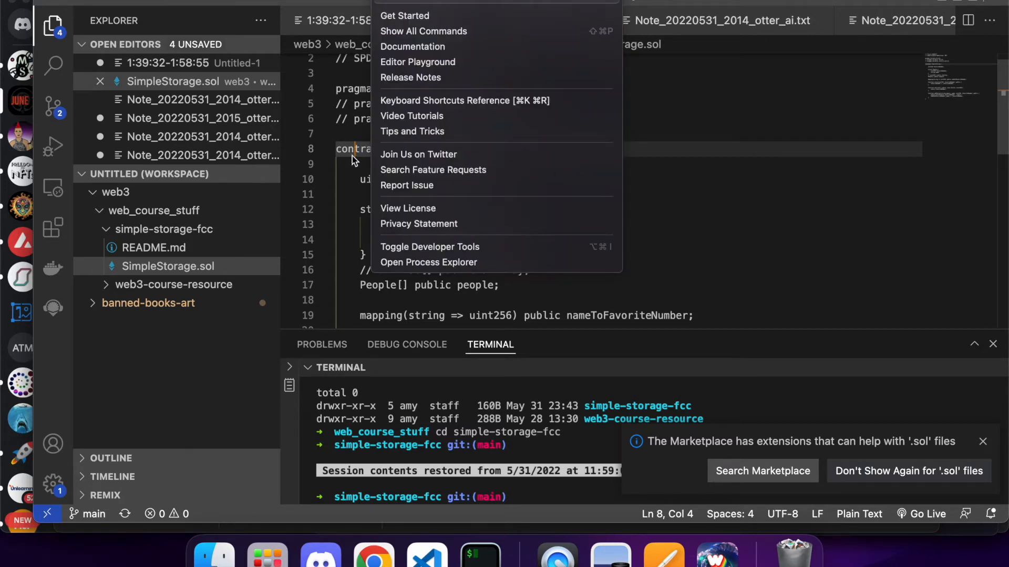
pyautogui.click(353, 160)
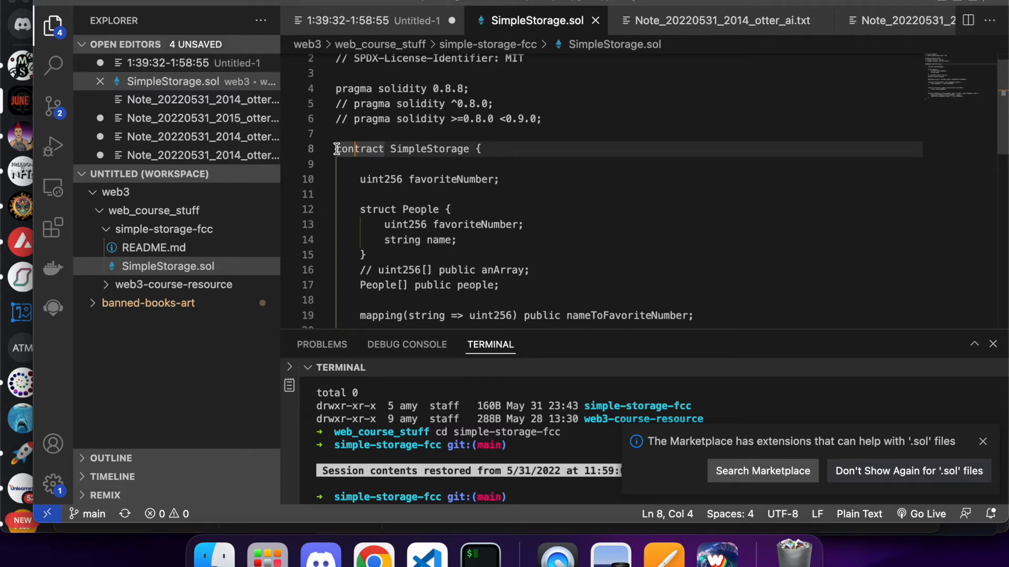
pyautogui.moveTo(330, 150)
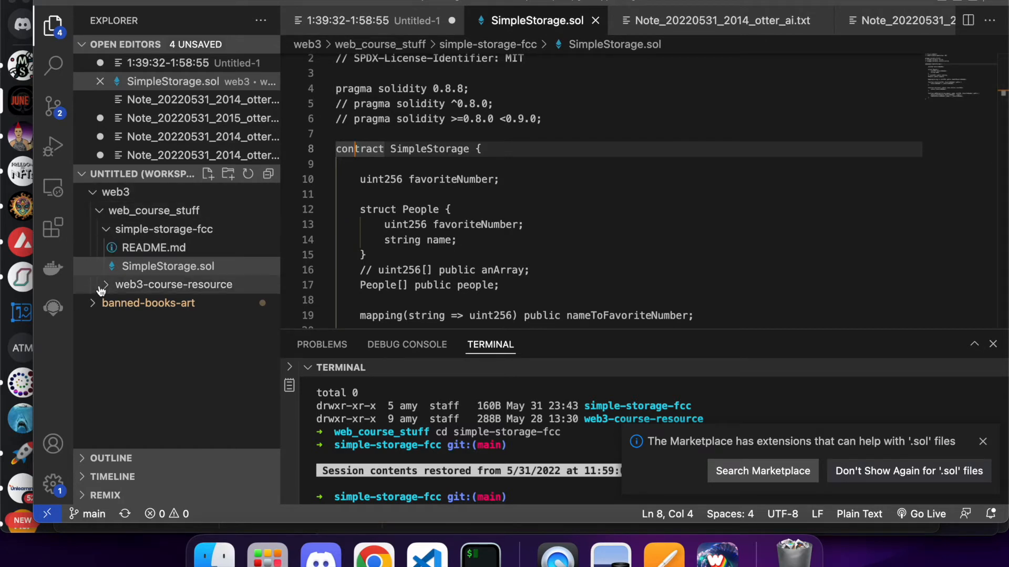
pyautogui.scroll(-3)
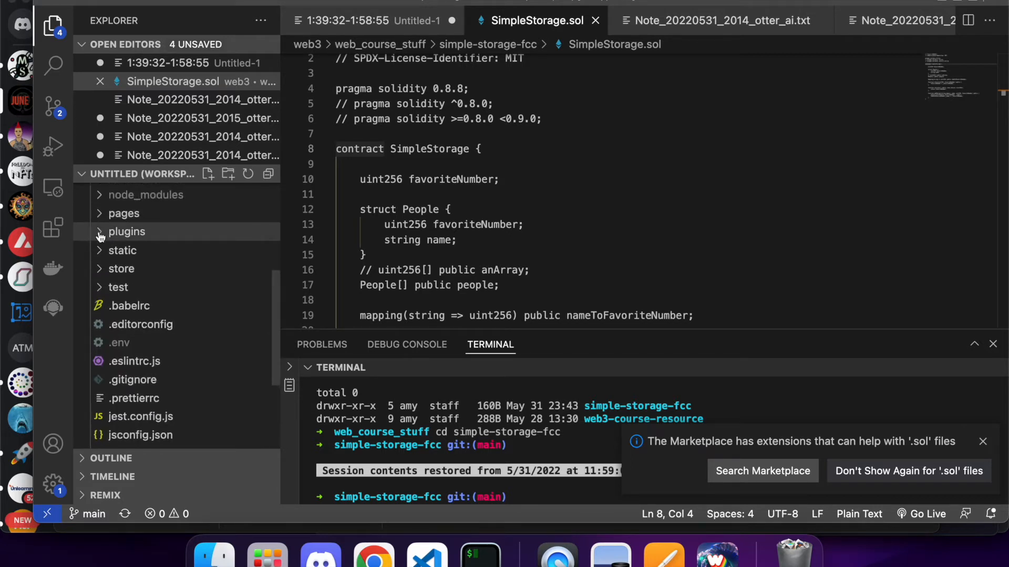
# Show index.vue in VS Code and dismiss the Vue and .sol extension notifications
pyautogui.click(124, 213)
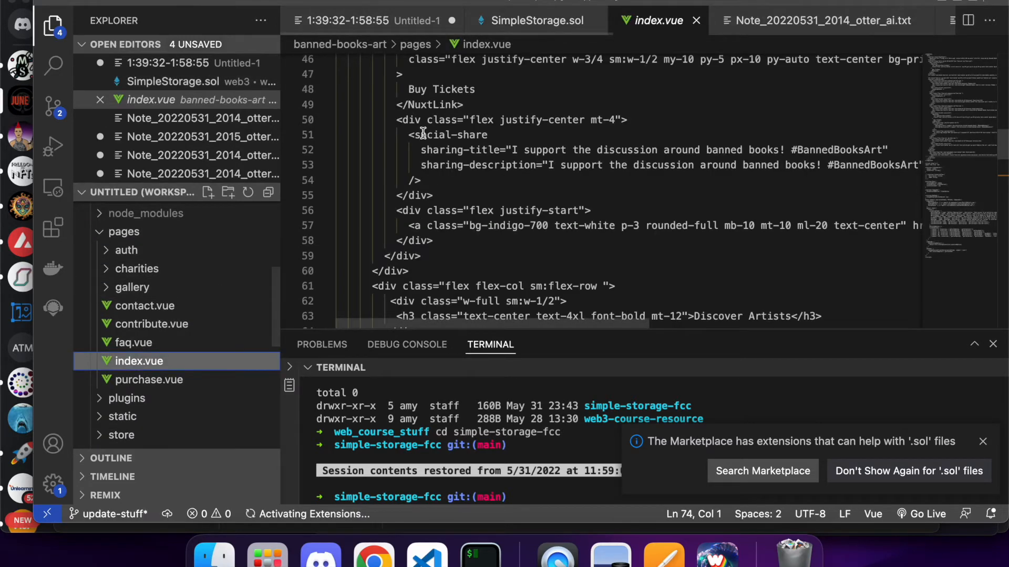
pyautogui.click(448, 151)
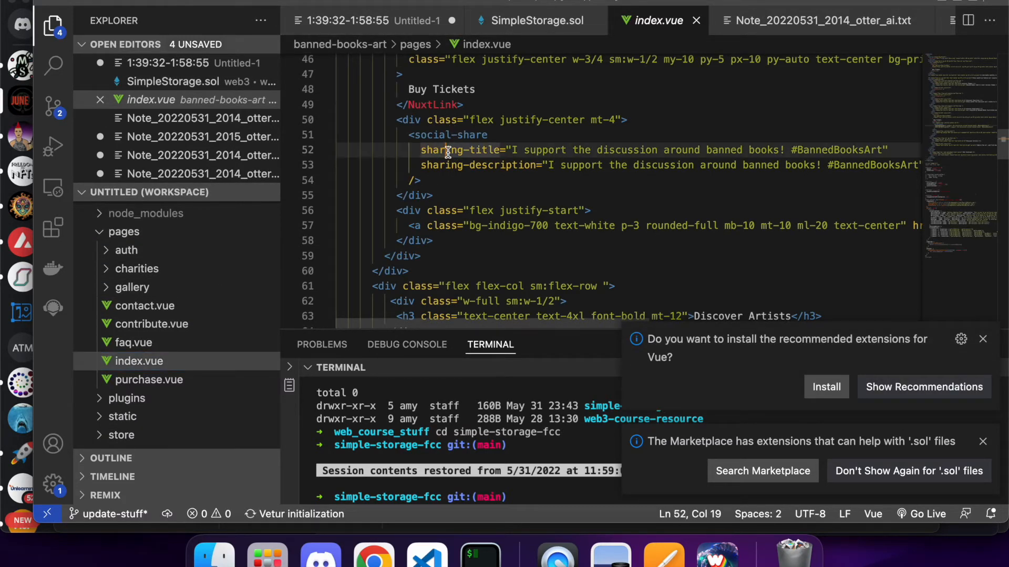
pyautogui.click(958, 21)
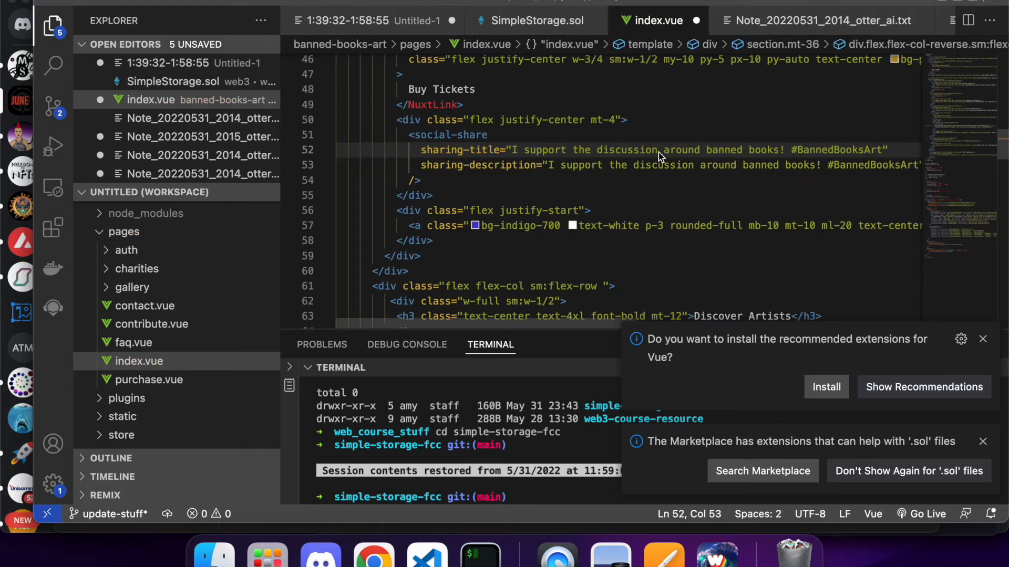
pyautogui.click(631, 164)
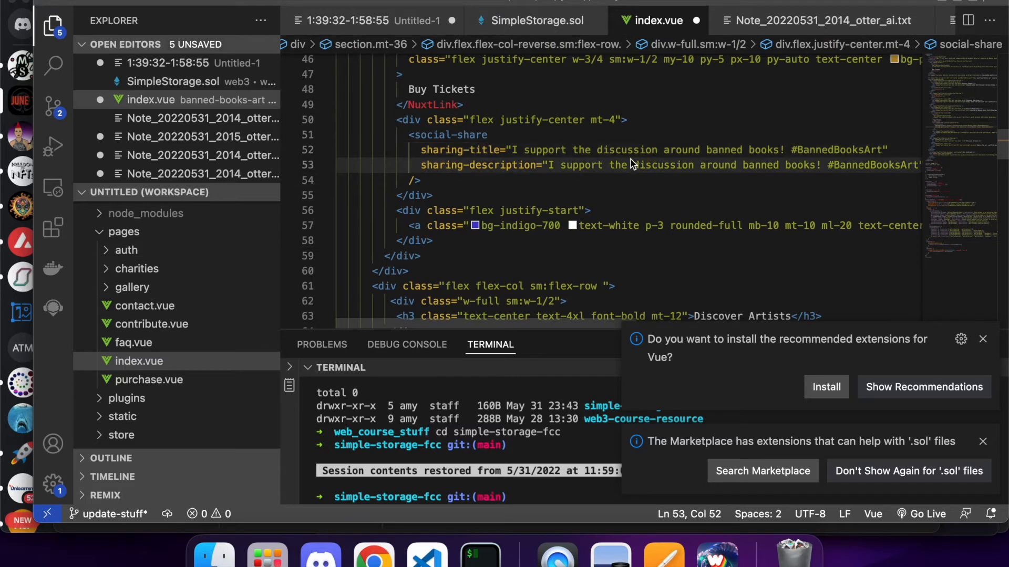
pyautogui.moveTo(847, 301)
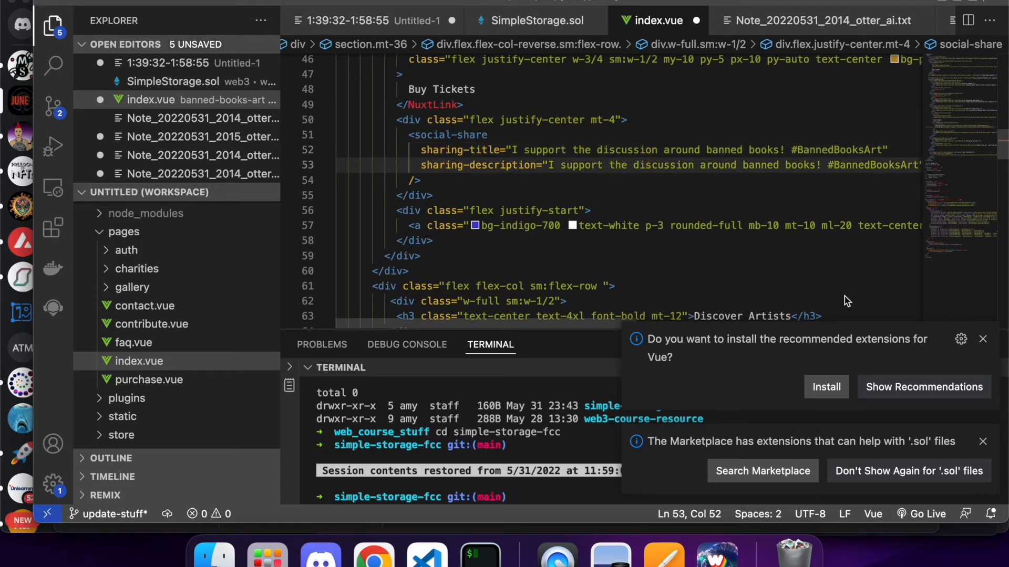
pyautogui.click(982, 339)
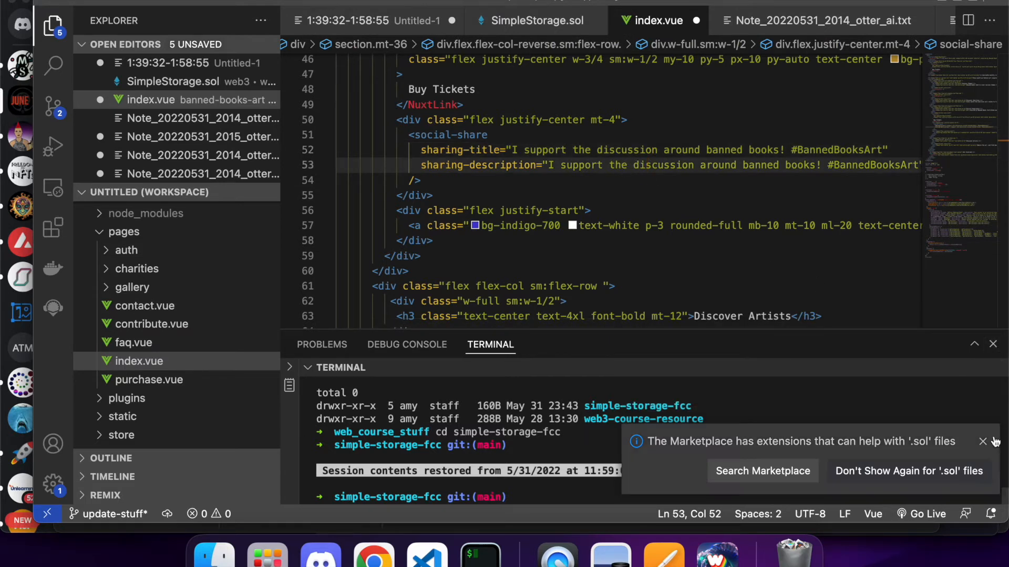
pyautogui.click(982, 442)
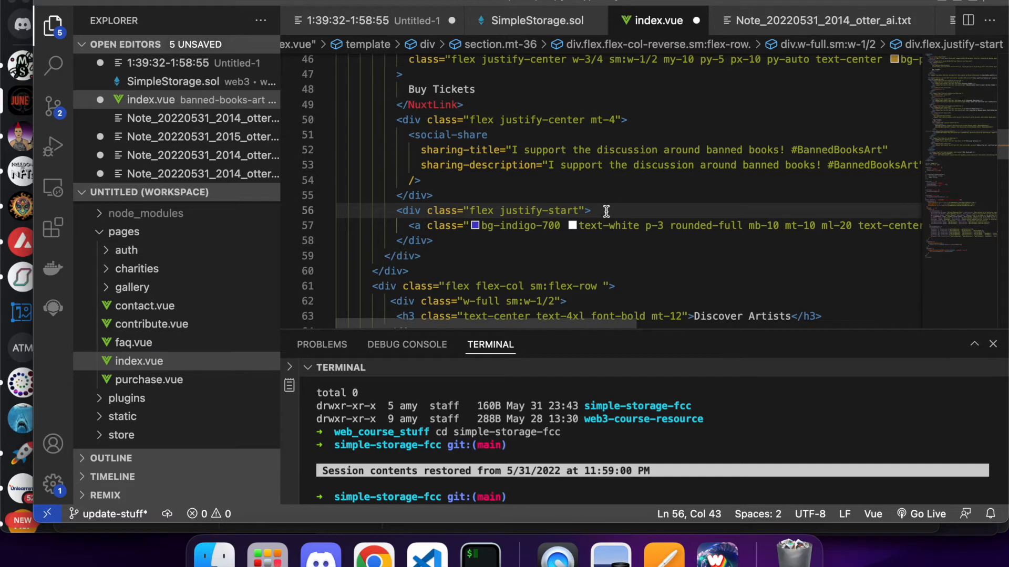
pyautogui.moveTo(558, 210)
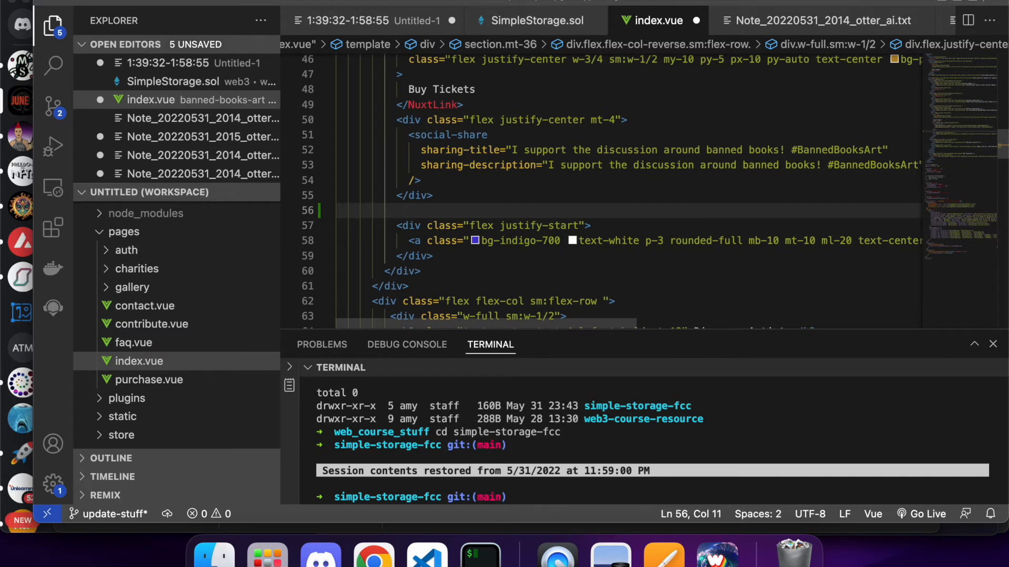
# Add a 'CMD + /' comment-shortcut note on line 56, then switch back to Chrome
pyautogui.write('CMD')
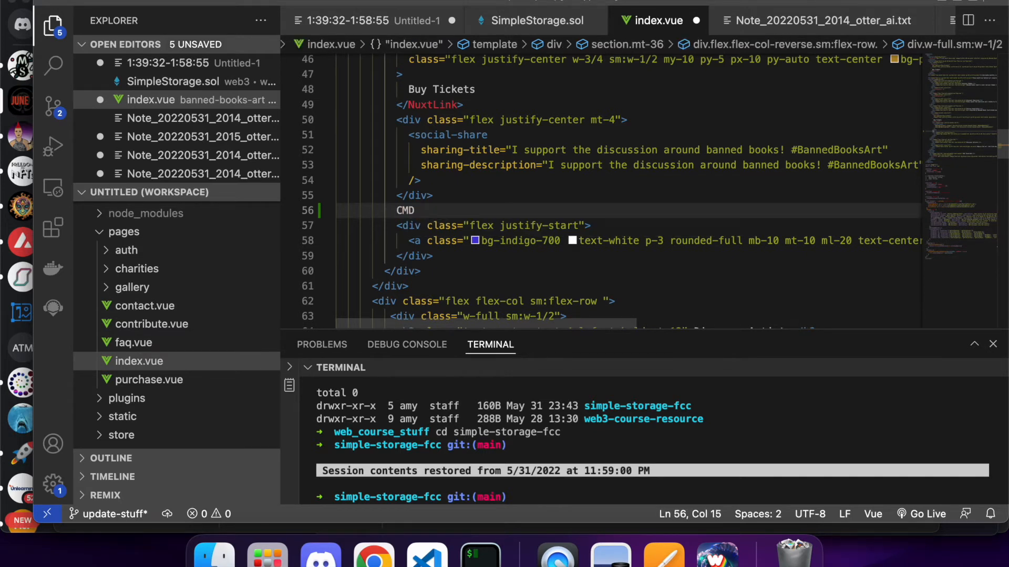
pyautogui.write('+ /')
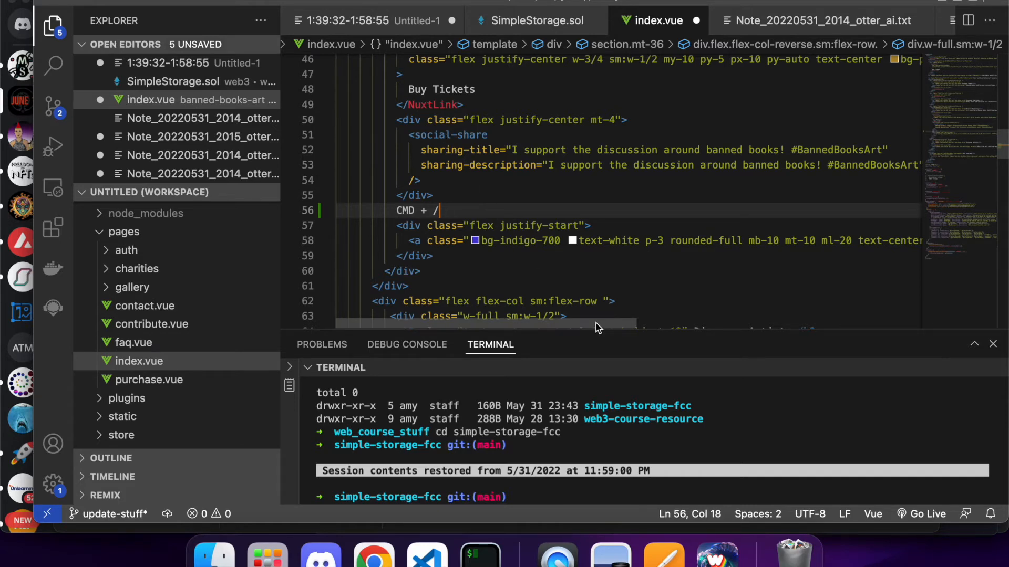
pyautogui.scroll(-3)
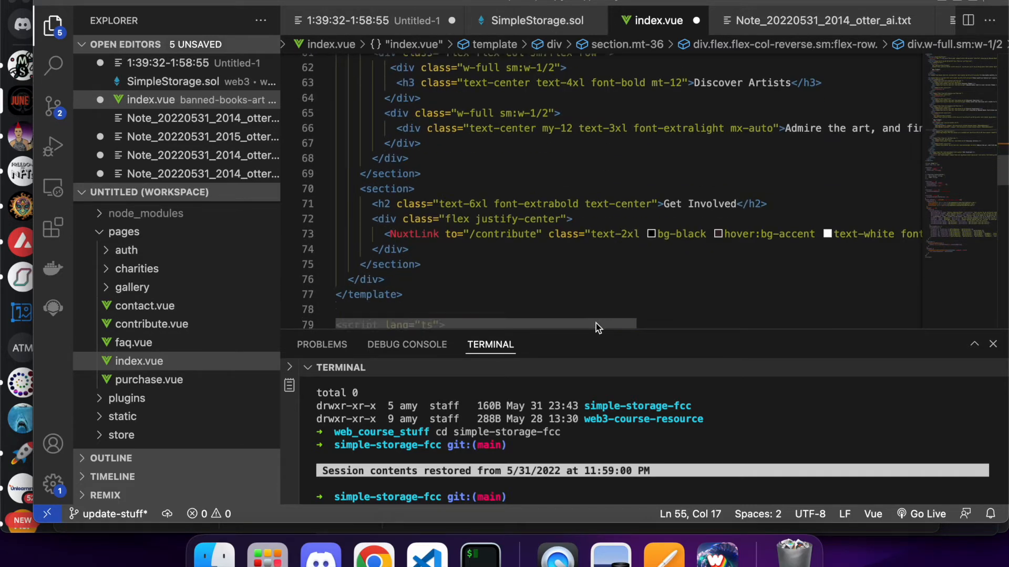
pyautogui.scroll(-3)
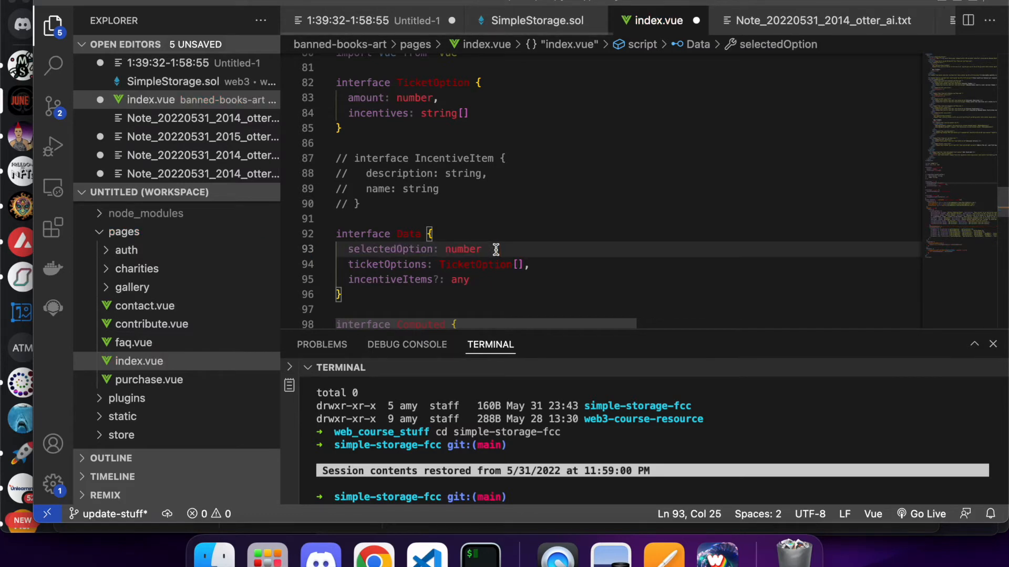
pyautogui.scroll(-3)
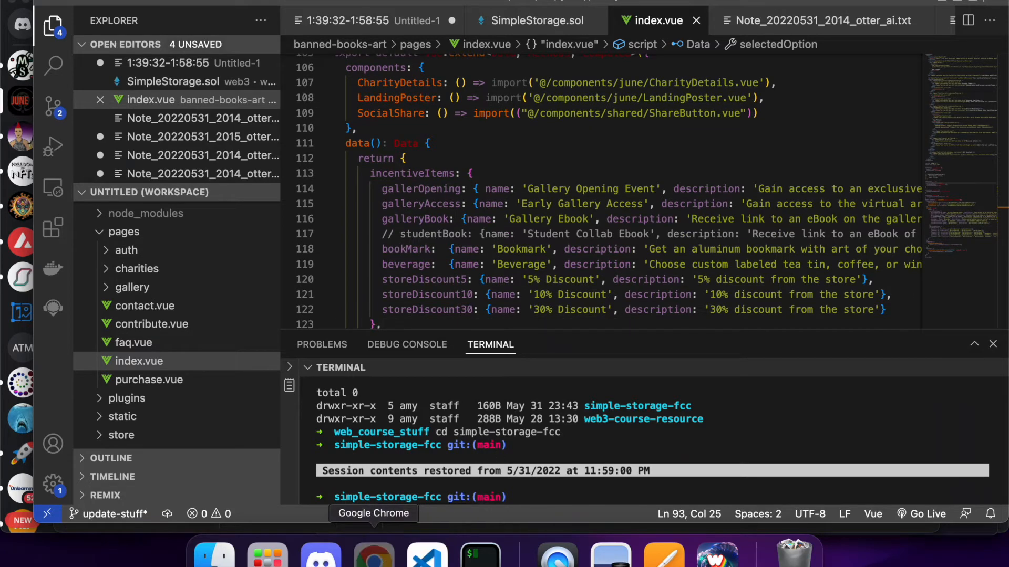
pyautogui.click(373, 555)
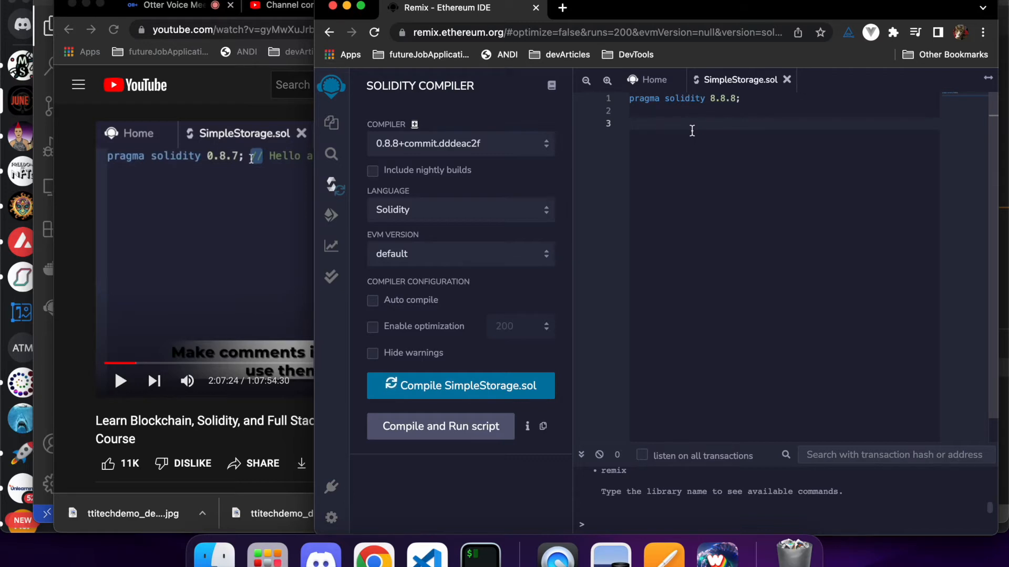
pyautogui.moveTo(228, 270)
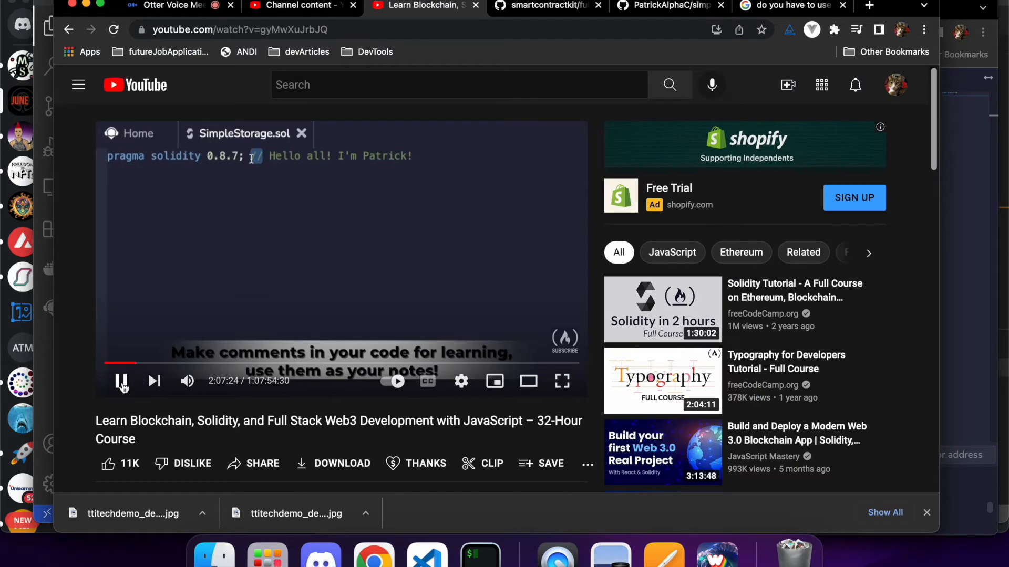
pyautogui.moveTo(122, 381)
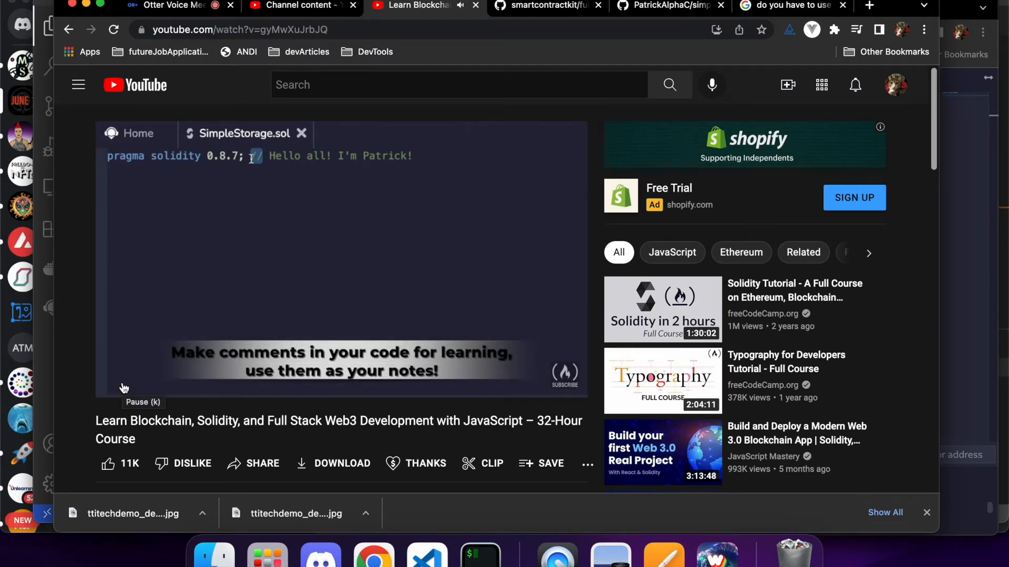
pyautogui.moveTo(124, 385)
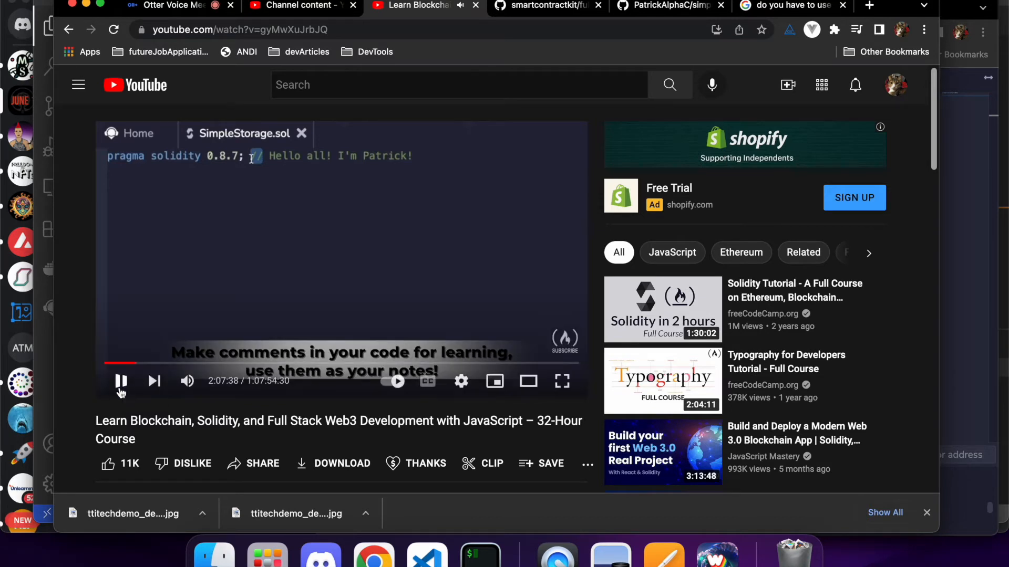
# Pause, resume, then pause the course video on the pragma solidity 0.8.7 line around 2:07:54
pyautogui.click(121, 380)
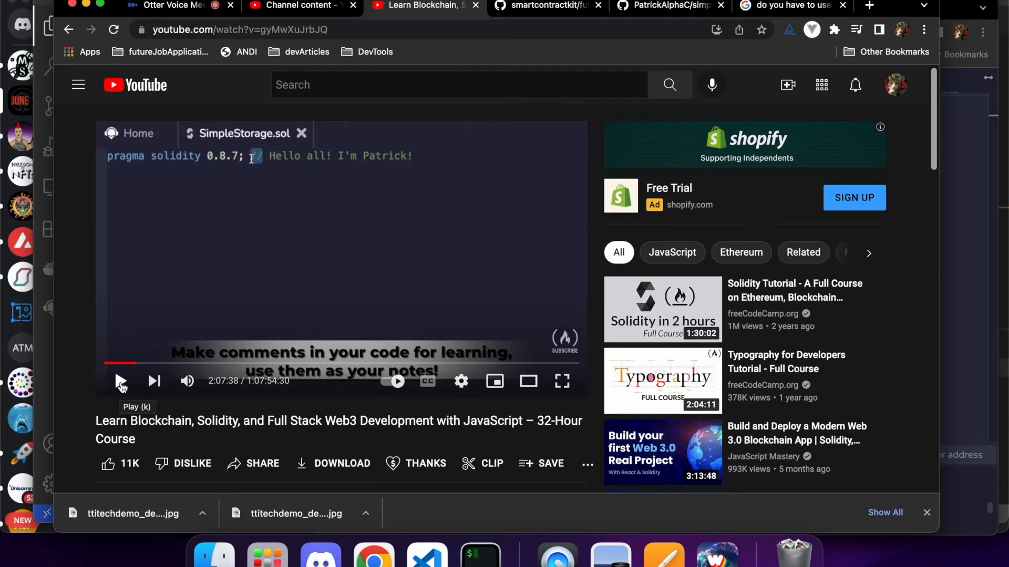
pyautogui.click(121, 380)
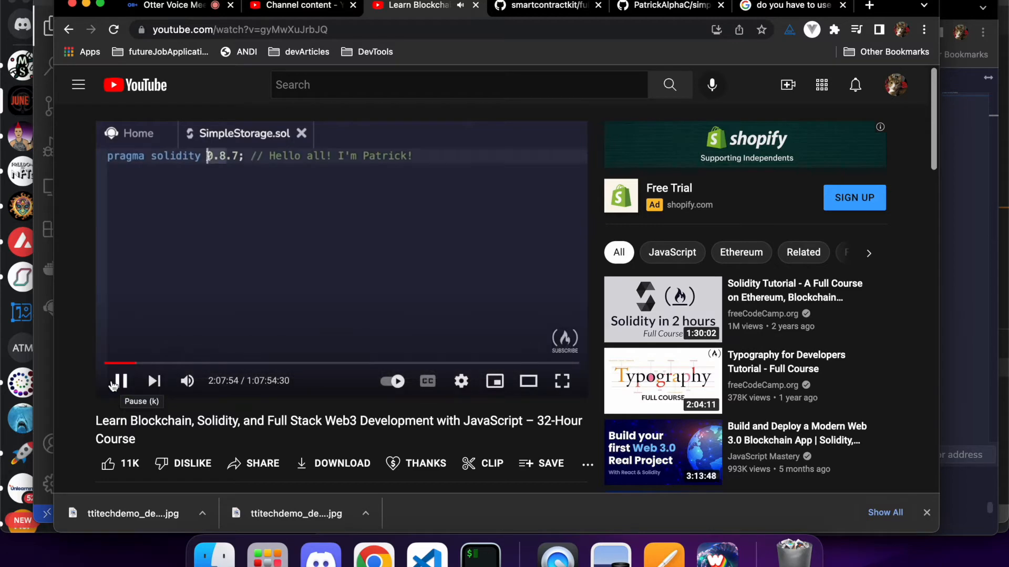
pyautogui.click(173, 5)
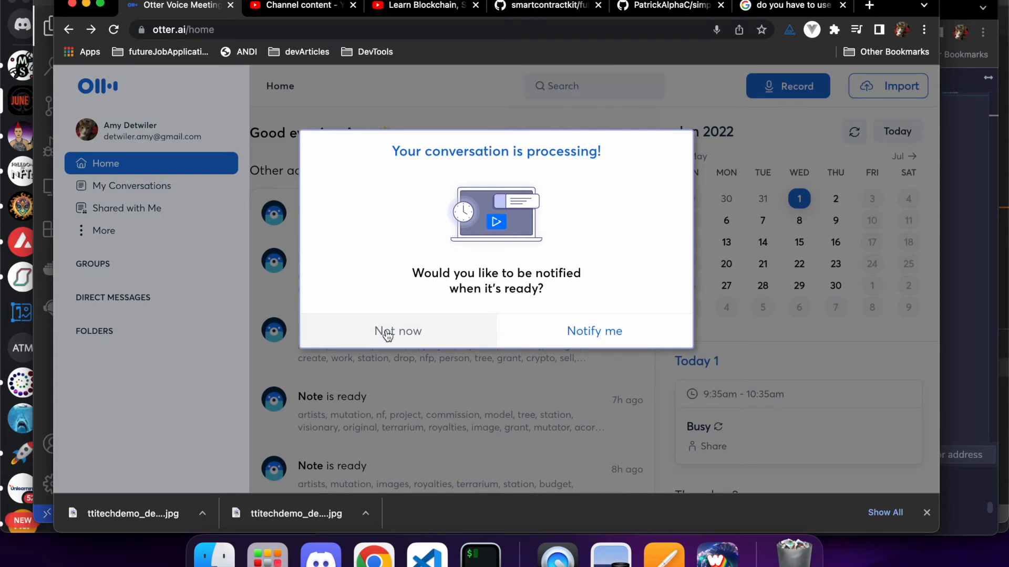
# Dismiss the 'Your conversation is processing!' prompt with Not now
pyautogui.click(397, 331)
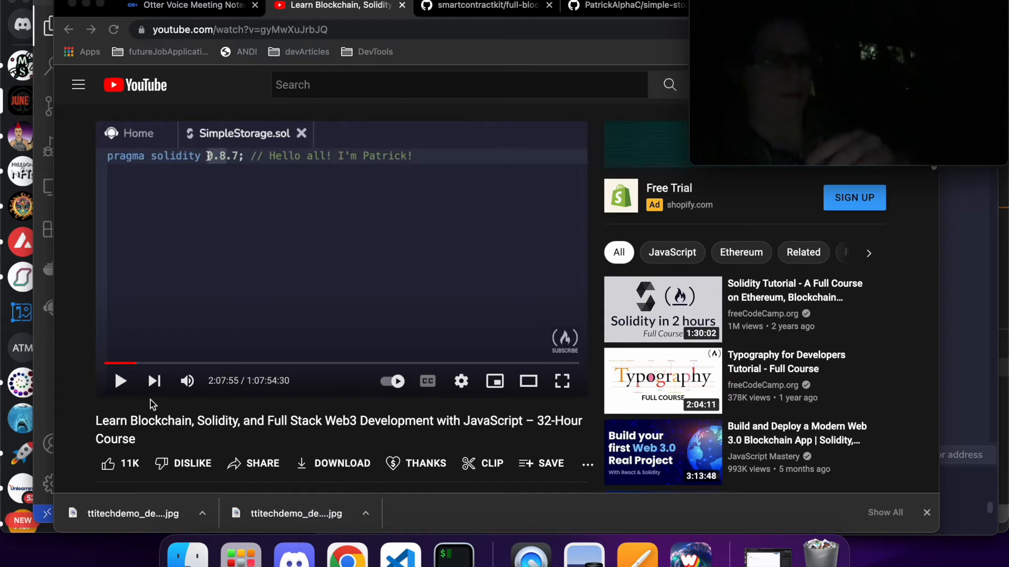
pyautogui.moveTo(125, 394)
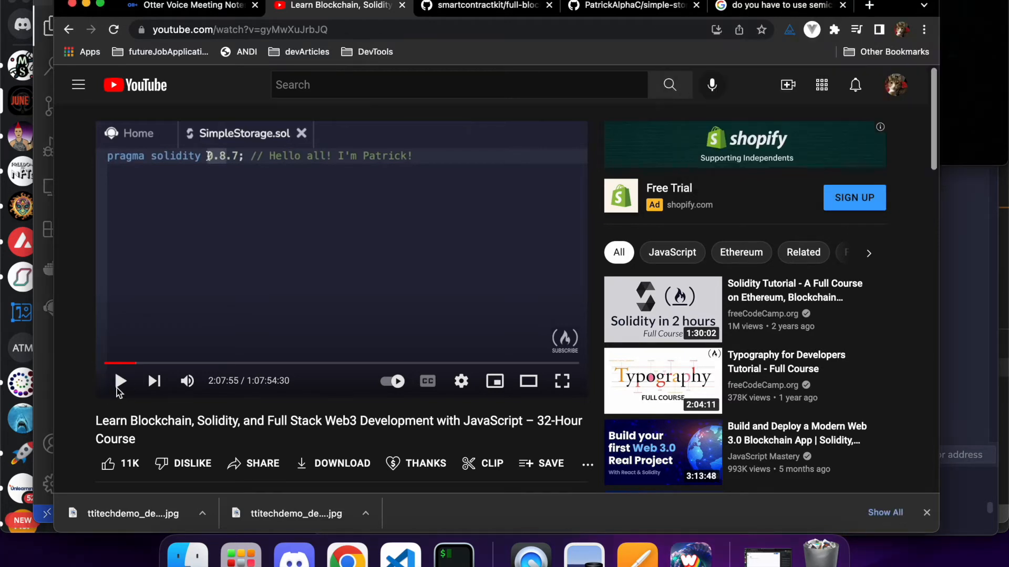
# Play through the caret-version explanation to about 2:08:18 and pause on the ^ pragma example
pyautogui.click(120, 380)
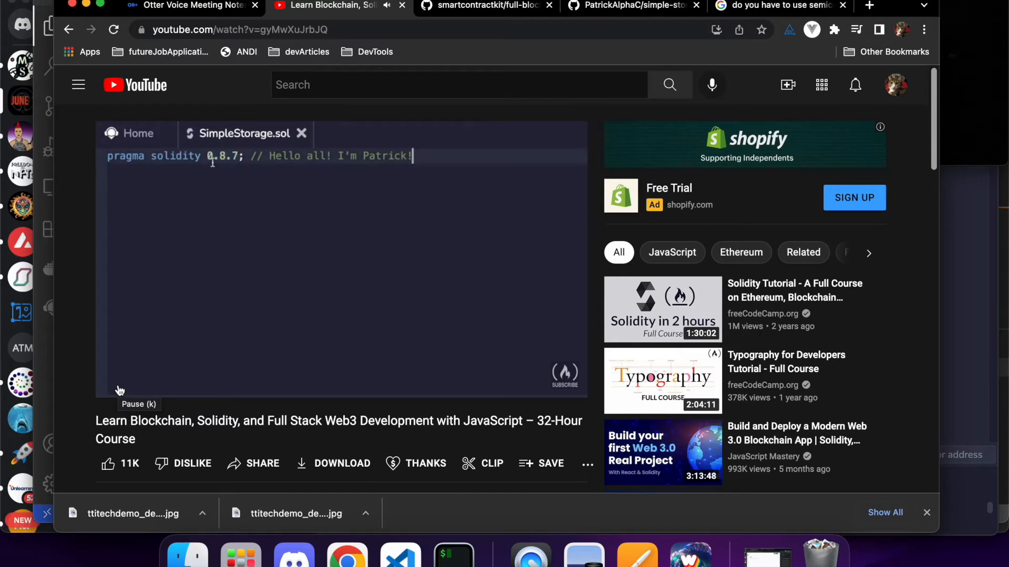
pyautogui.click(239, 156)
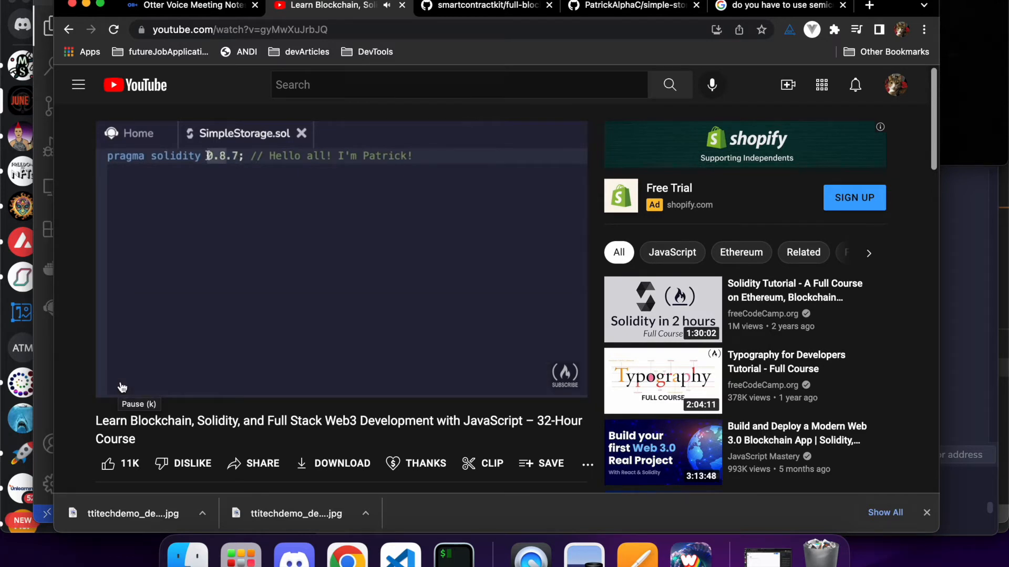
pyautogui.write('^')
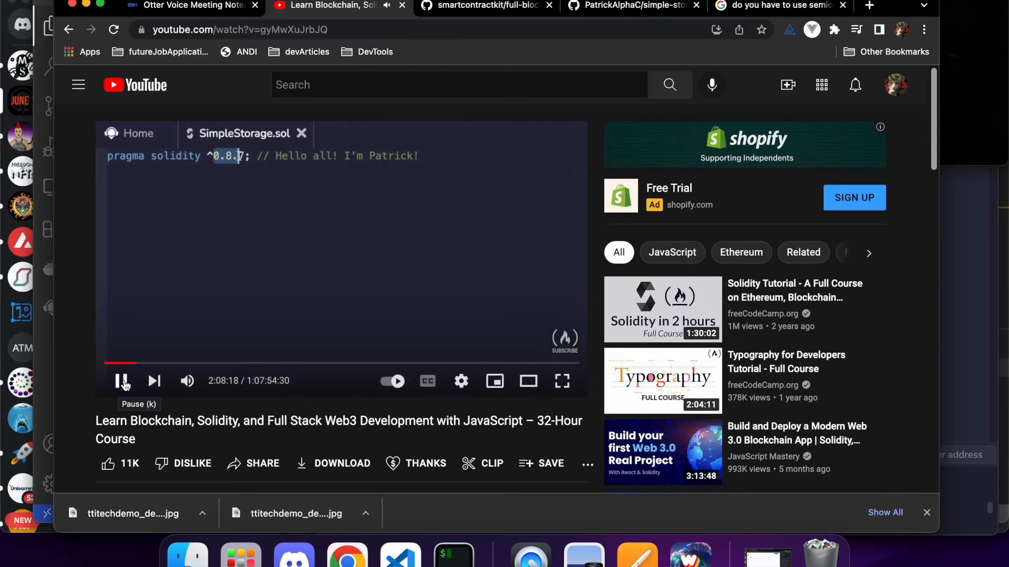
pyautogui.click(400, 554)
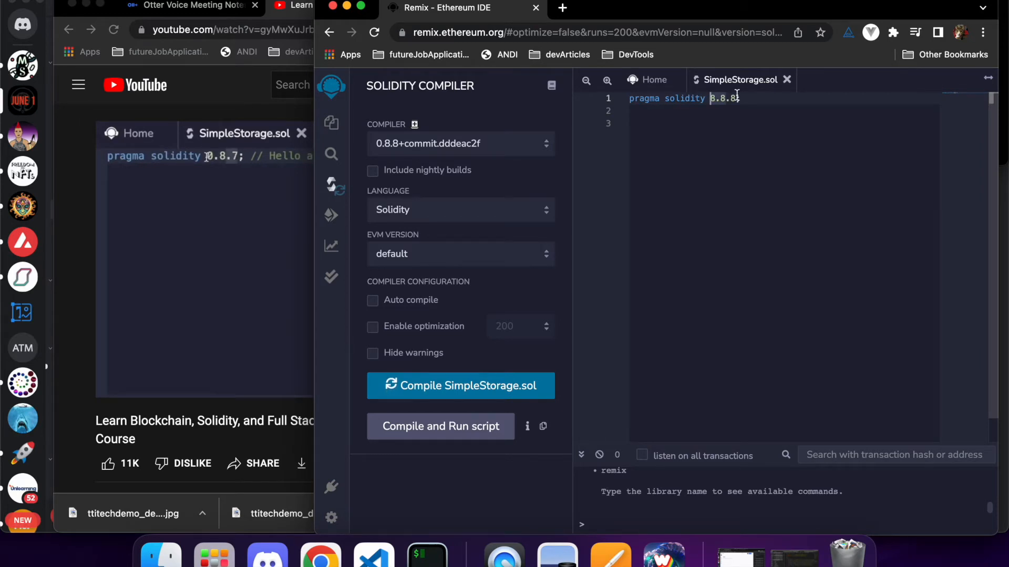
# Finish the pragma line with ';' and pause the video at the version-range example near 2:08:54
pyautogui.write(';')
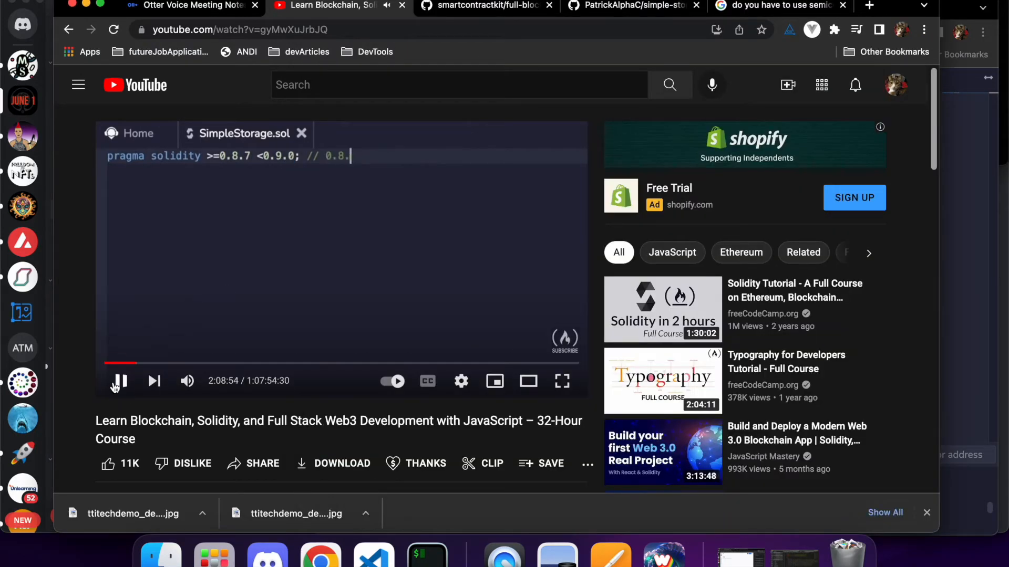
pyautogui.click(120, 381)
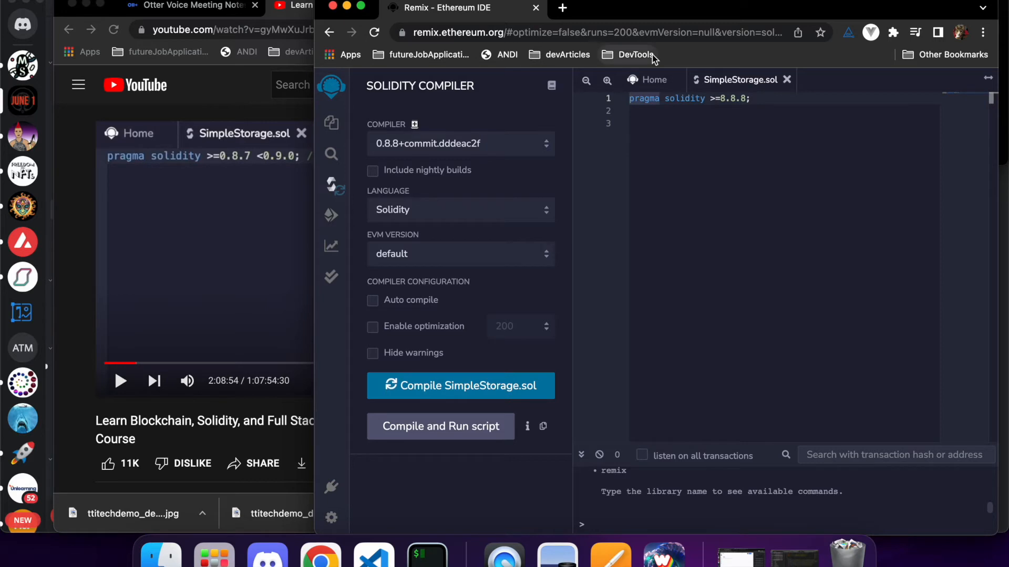
# Write the ^8.8.8 pragma with an '8. or higher' comment and comment the >=8.8.8 line 'per... you can just use this'
pyautogui.write('pragma solidity ^')
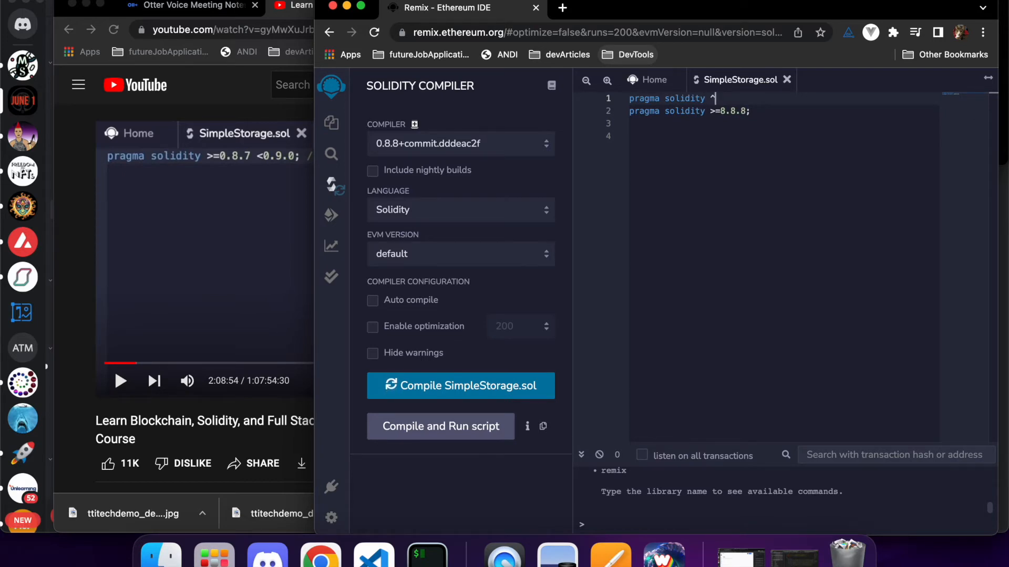
pyautogui.write('8')
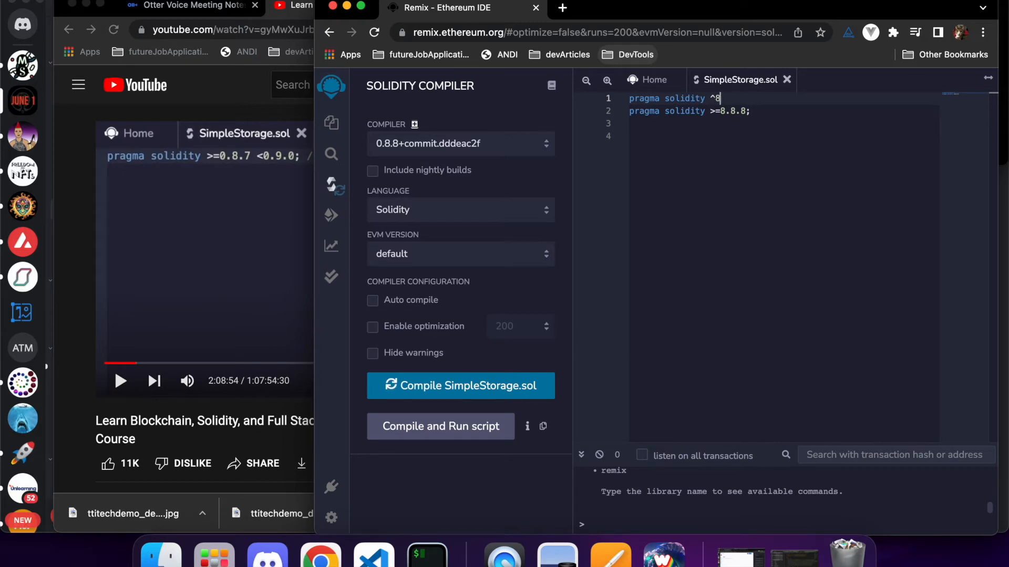
pyautogui.write('.8.')
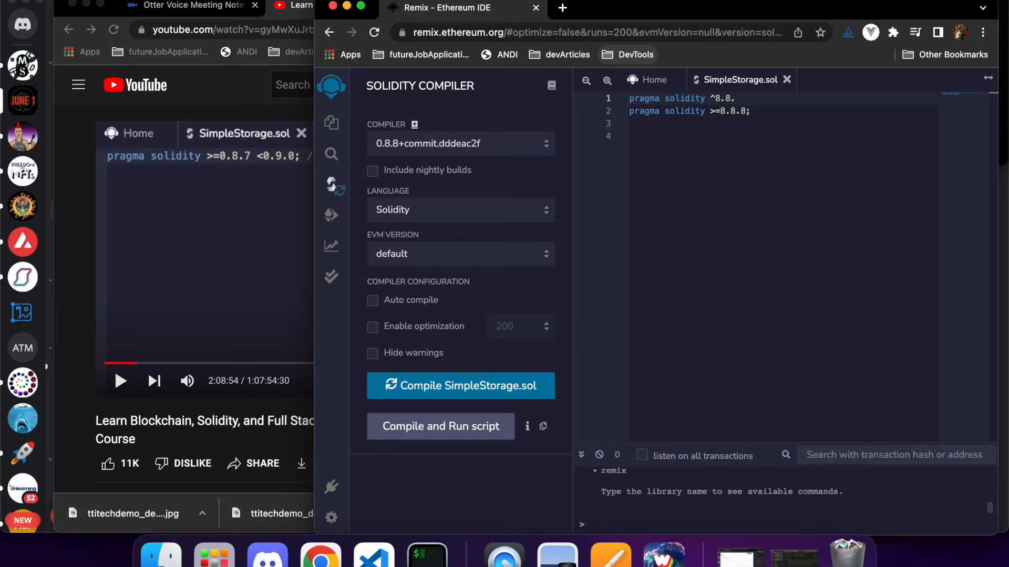
pyautogui.write('8')
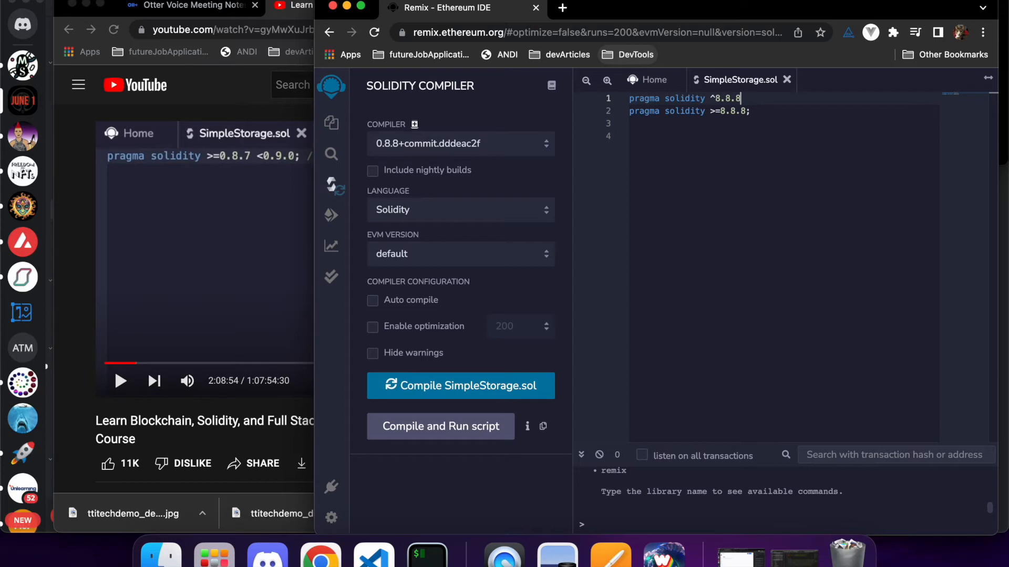
pyautogui.write('; //')
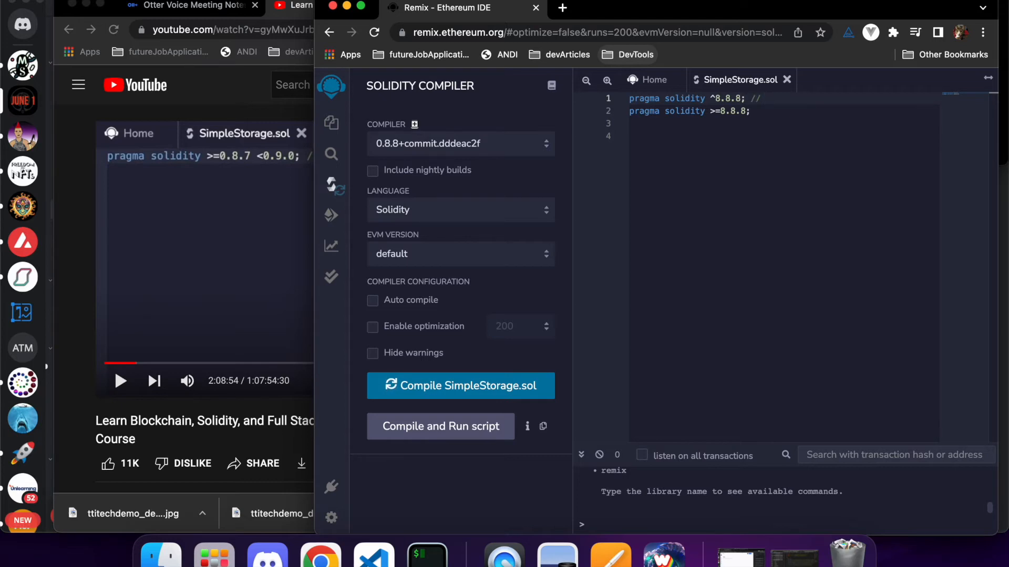
pyautogui.moveTo(653, 58)
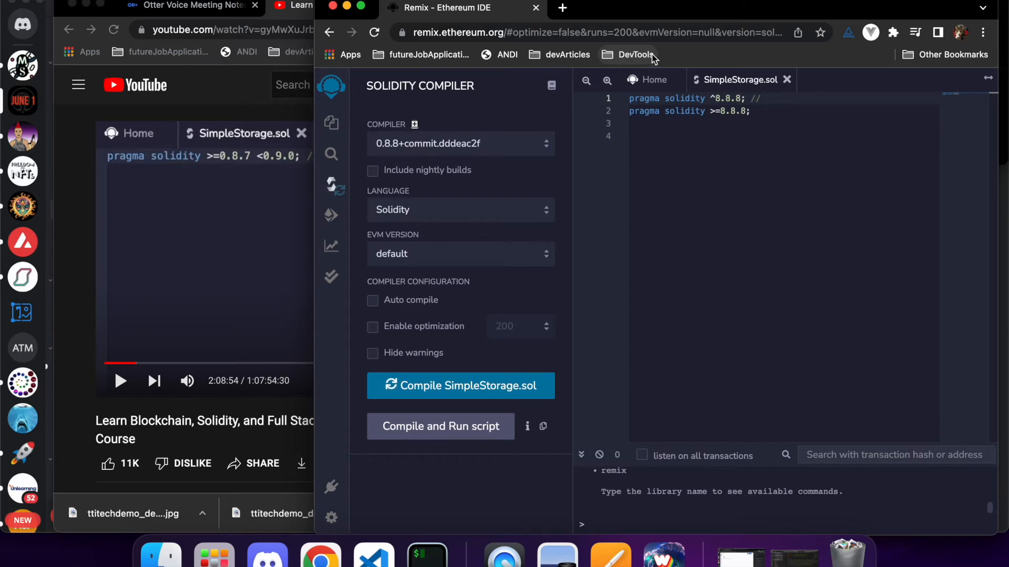
pyautogui.write('8.8.8 or')
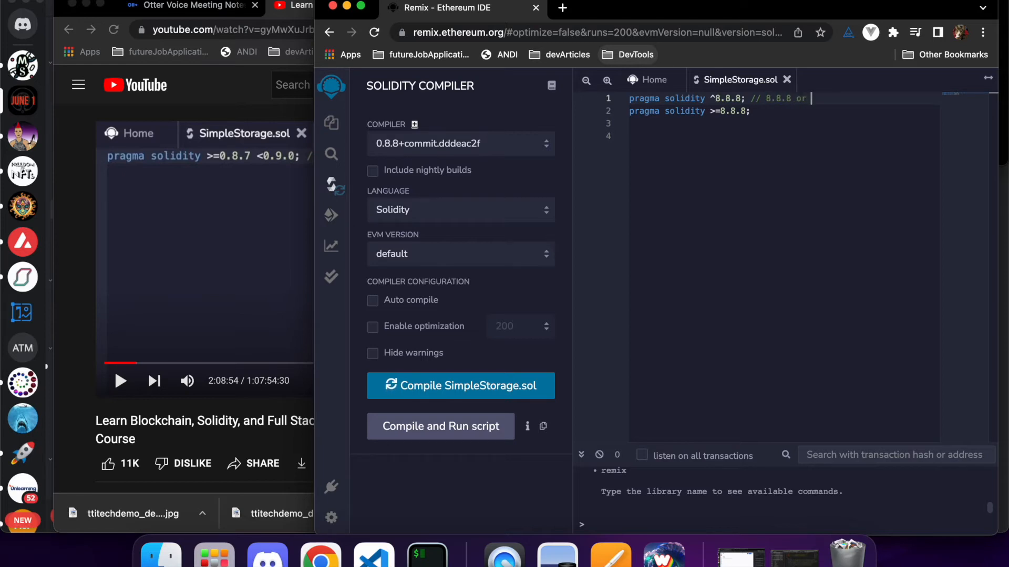
pyautogui.write('higher')
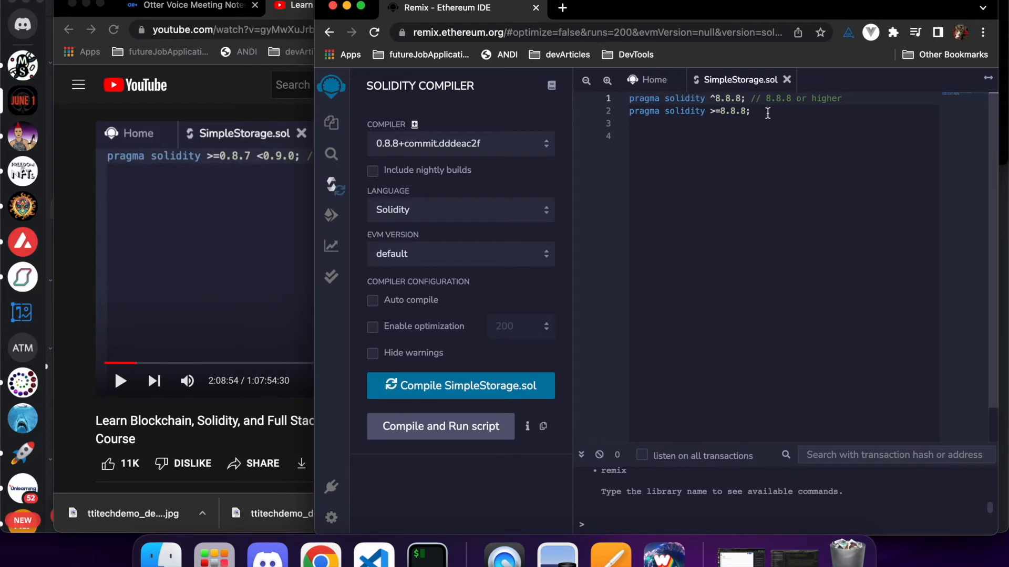
pyautogui.write('// per')
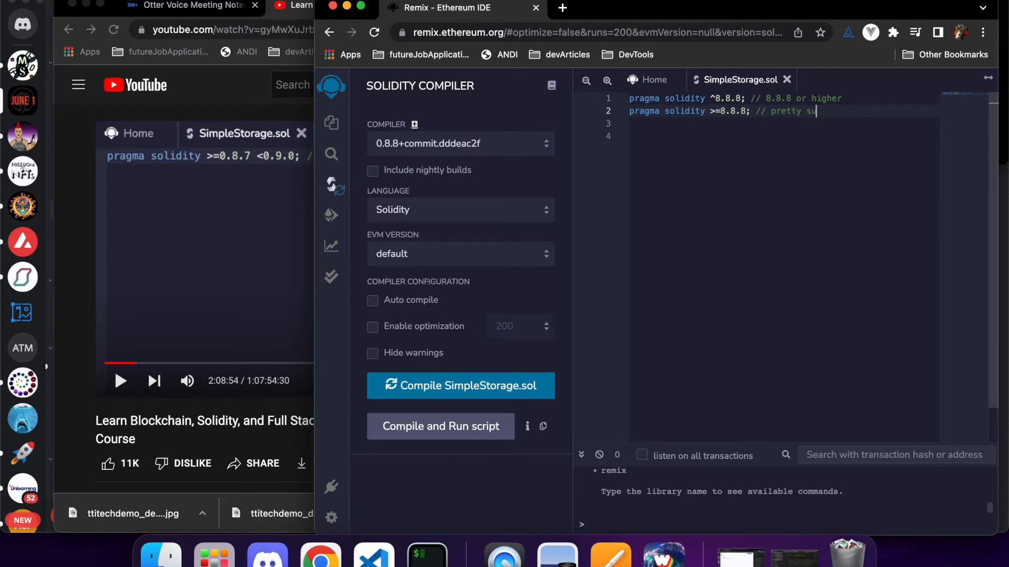
pyautogui.write('re you can just')
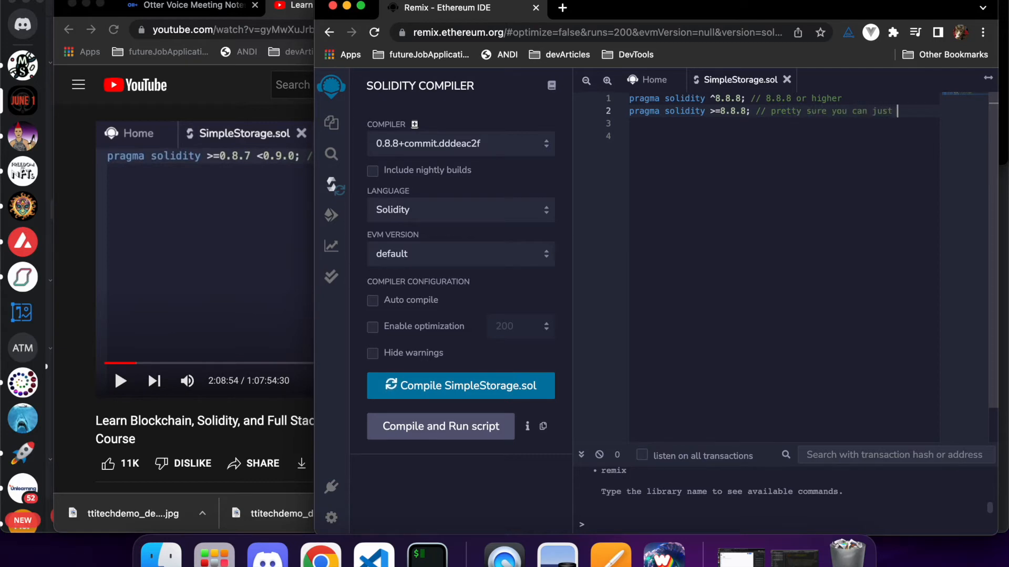
pyautogui.write('use this')
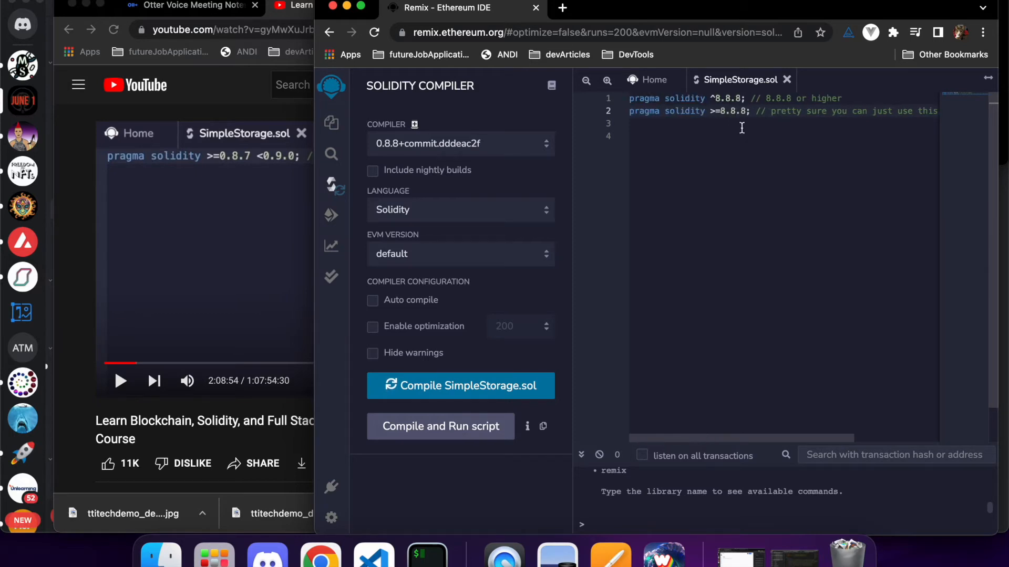
# Copy 'pragma solidity >=8.8.8;' onto line 3 and extend it to <0.9.0 with a 'make a range' comment
pyautogui.moveTo(629, 110); pyautogui.dragTo(749, 110)
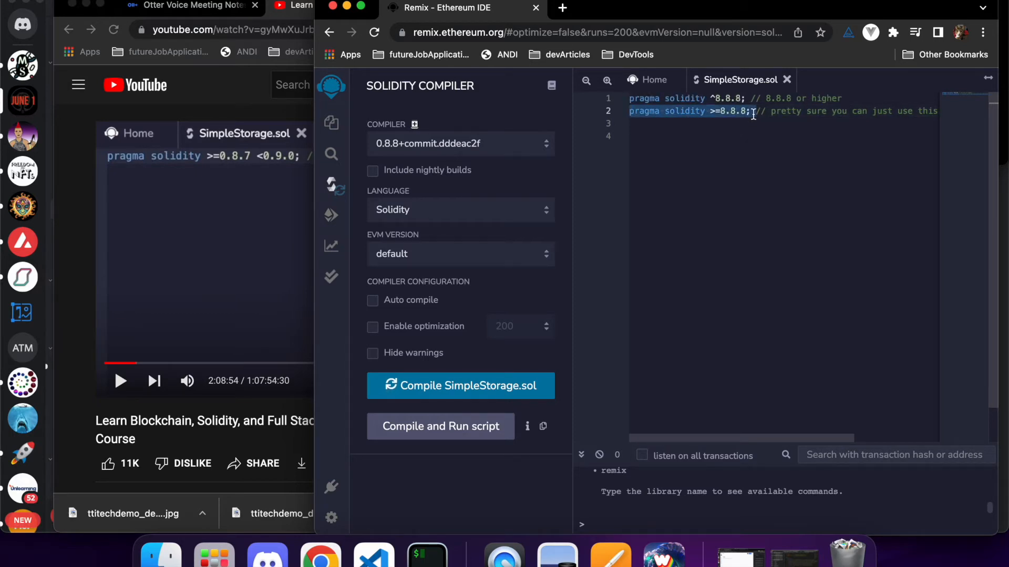
pyautogui.write('pragma solidity >=8.8.8;')
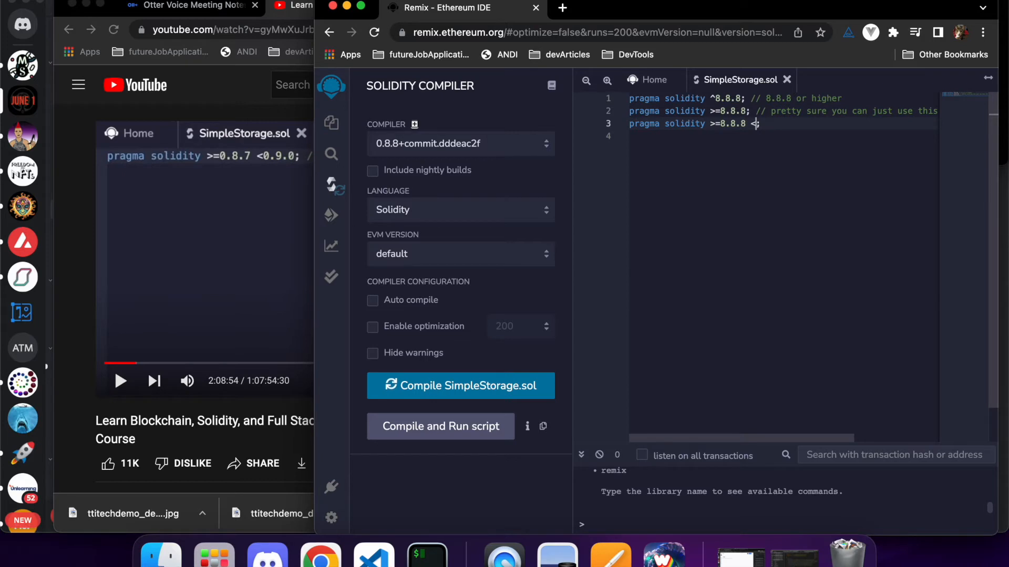
pyautogui.write('0.9.0')
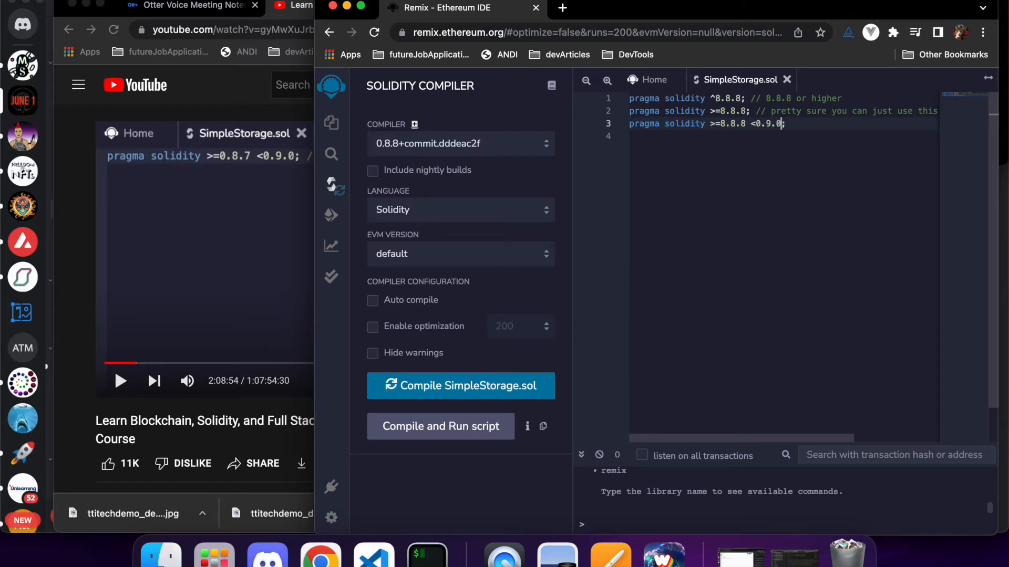
pyautogui.write('//')
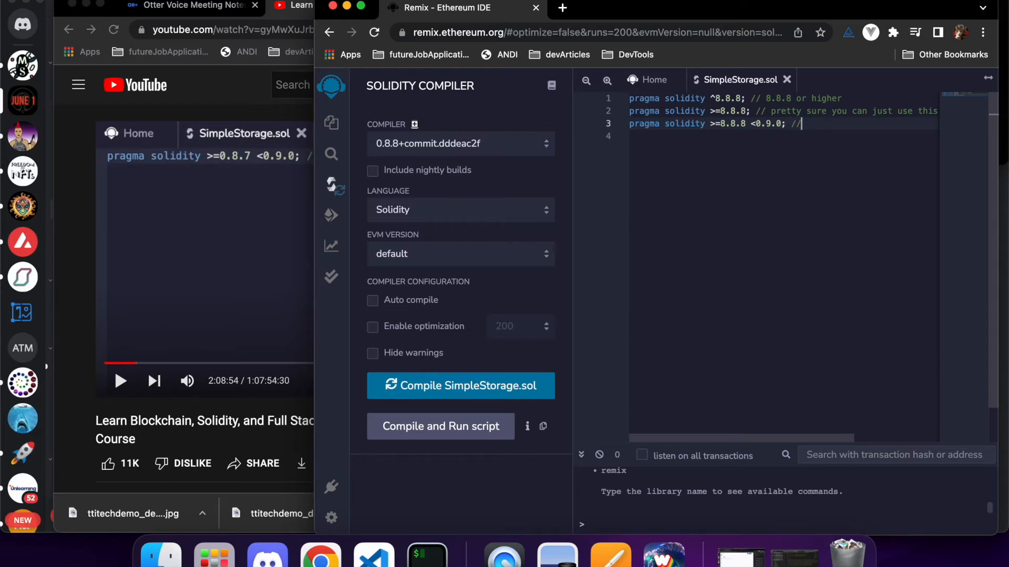
pyautogui.write('make a rang')
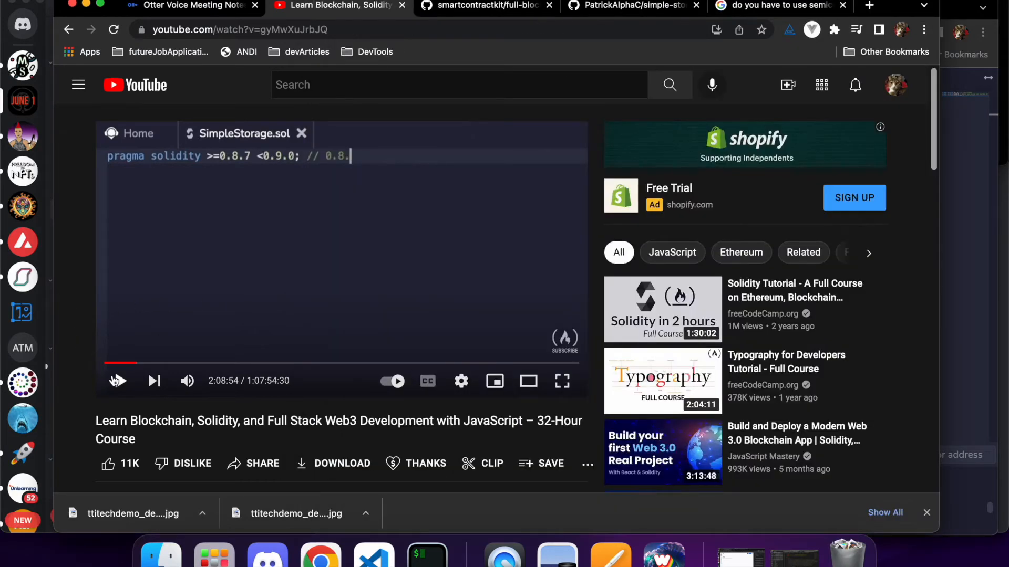
# Watch the instructor change the pragma to 'pragma solidity 0.8.8;' and pause at 2:09:19
pyautogui.click(117, 380)
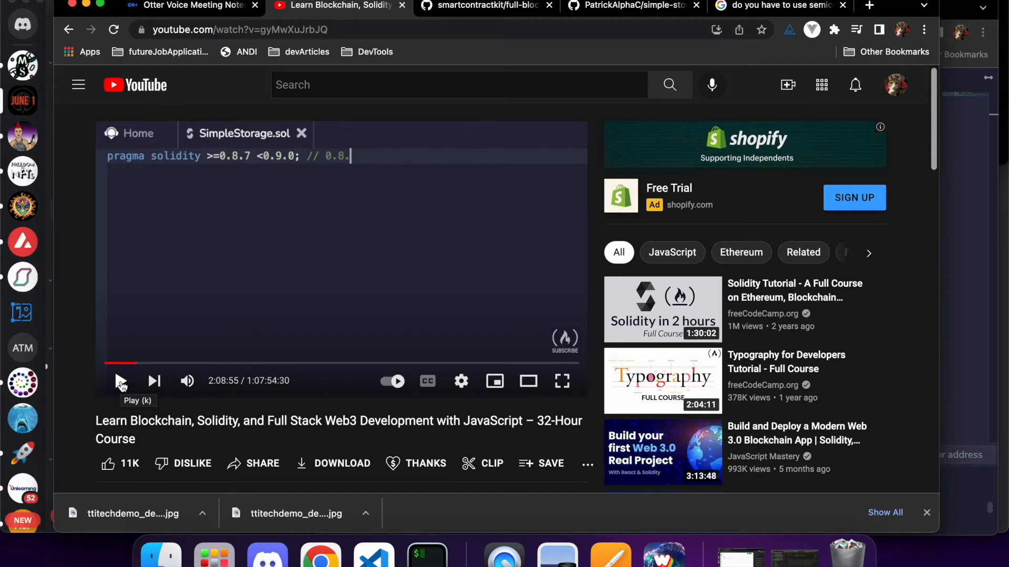
pyautogui.click(121, 380)
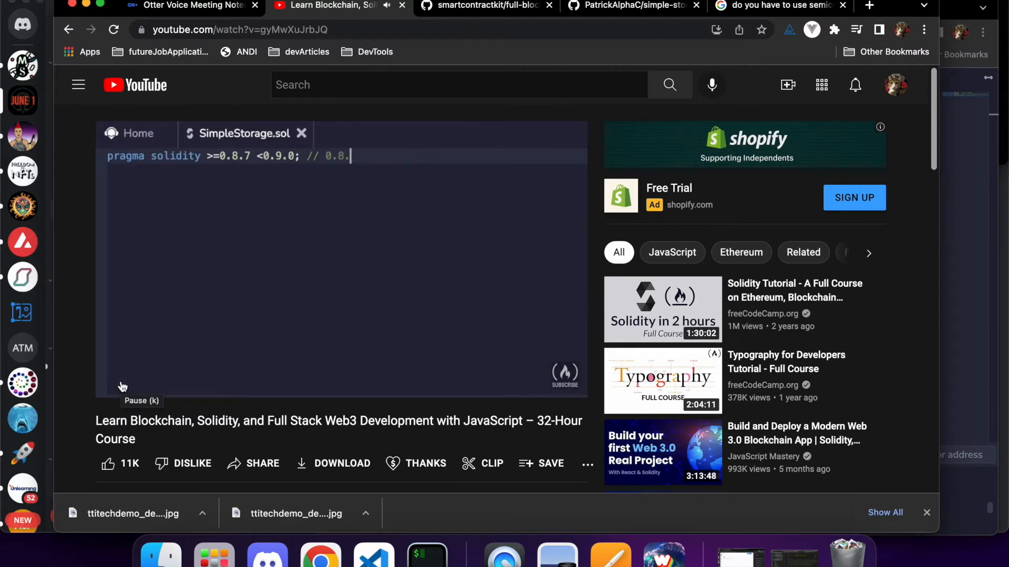
pyautogui.press('backspace')
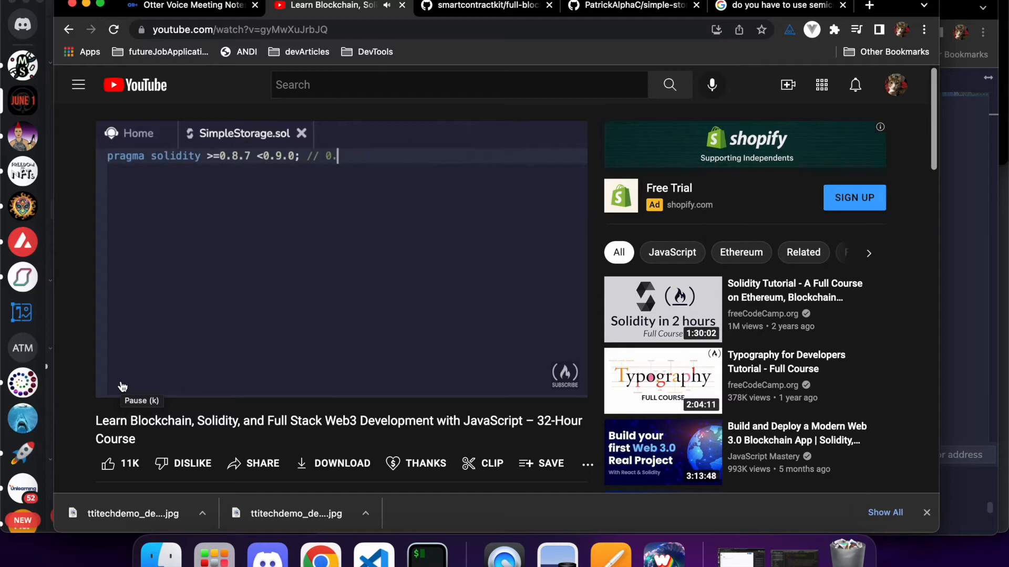
pyautogui.write('9.0')
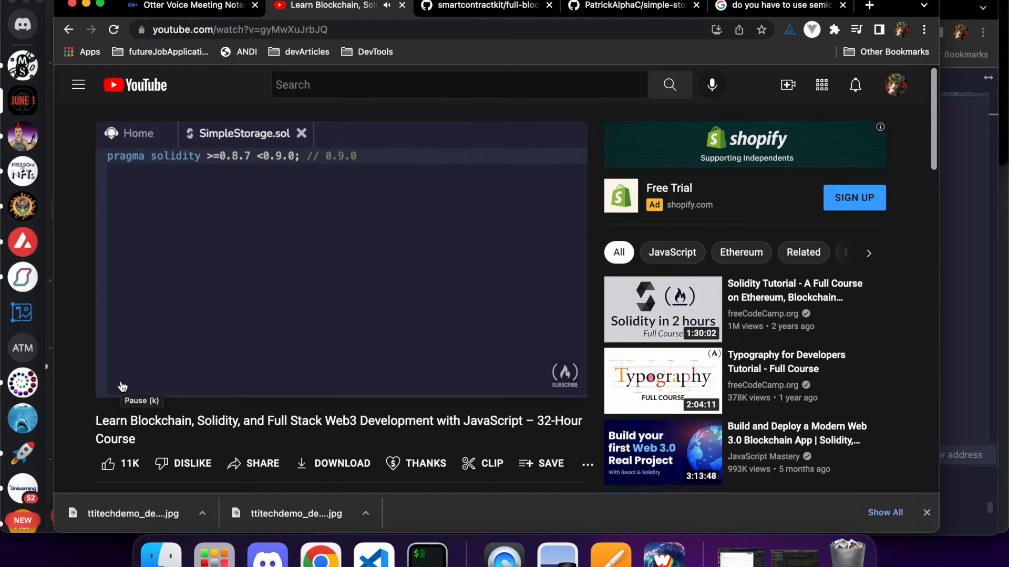
pyautogui.doubleClick(275, 155)
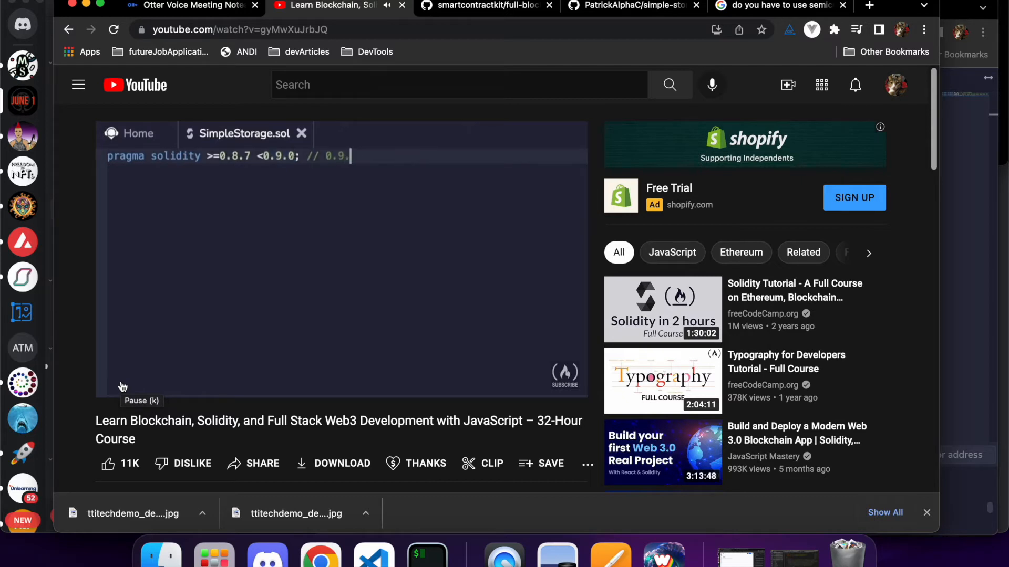
pyautogui.write('1')
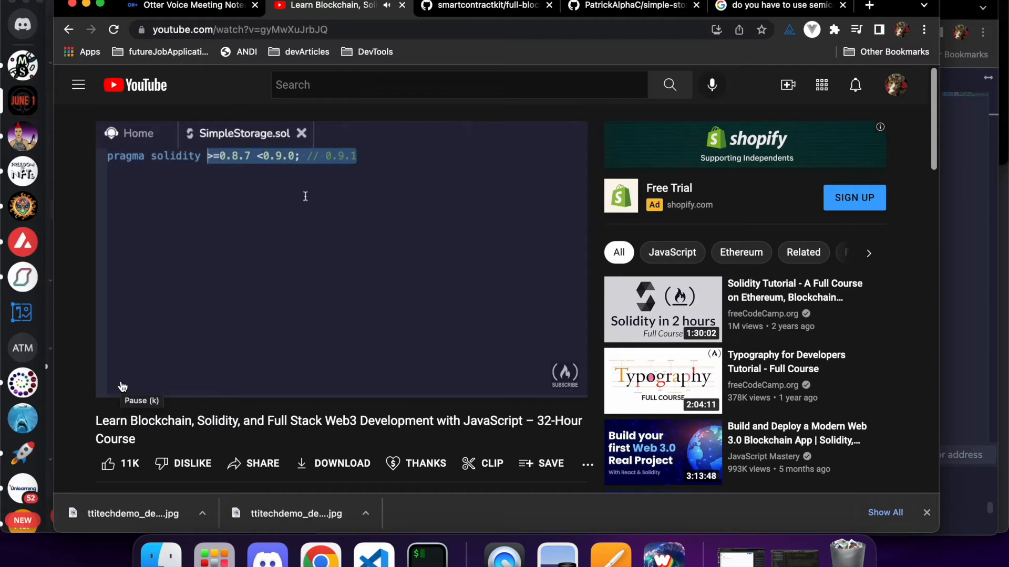
pyautogui.write('0.8')
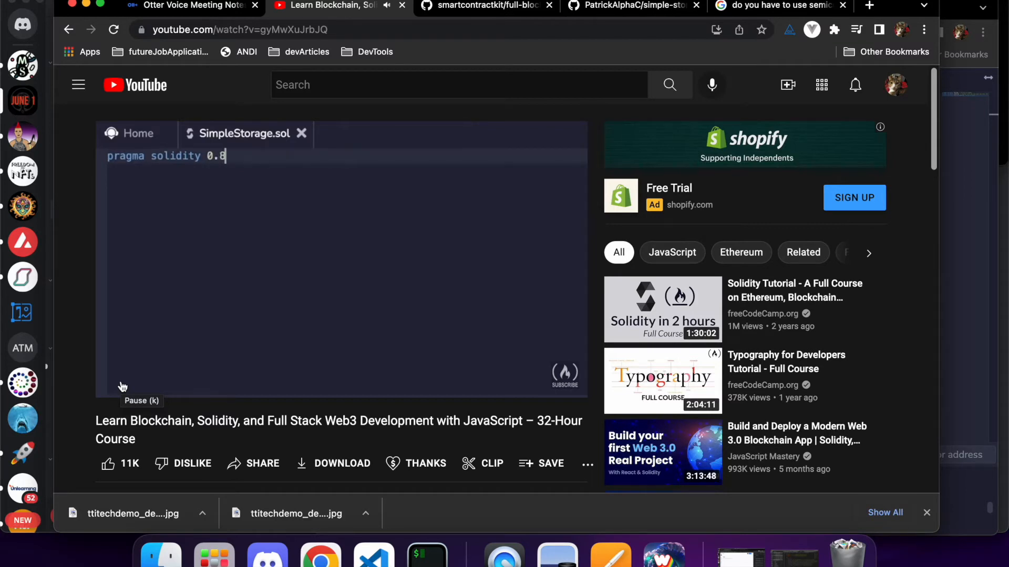
pyautogui.write('.8')
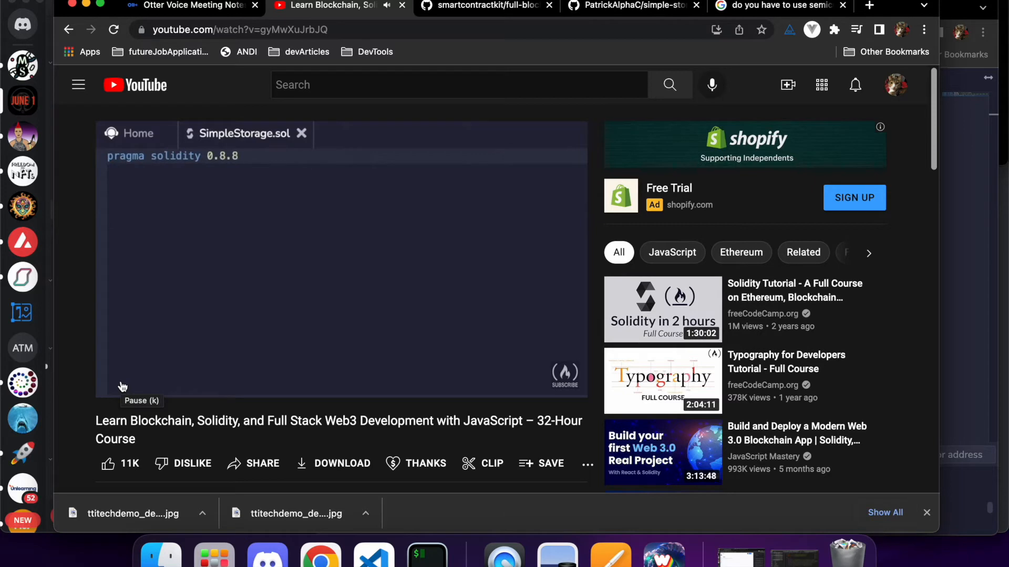
pyautogui.write(';')
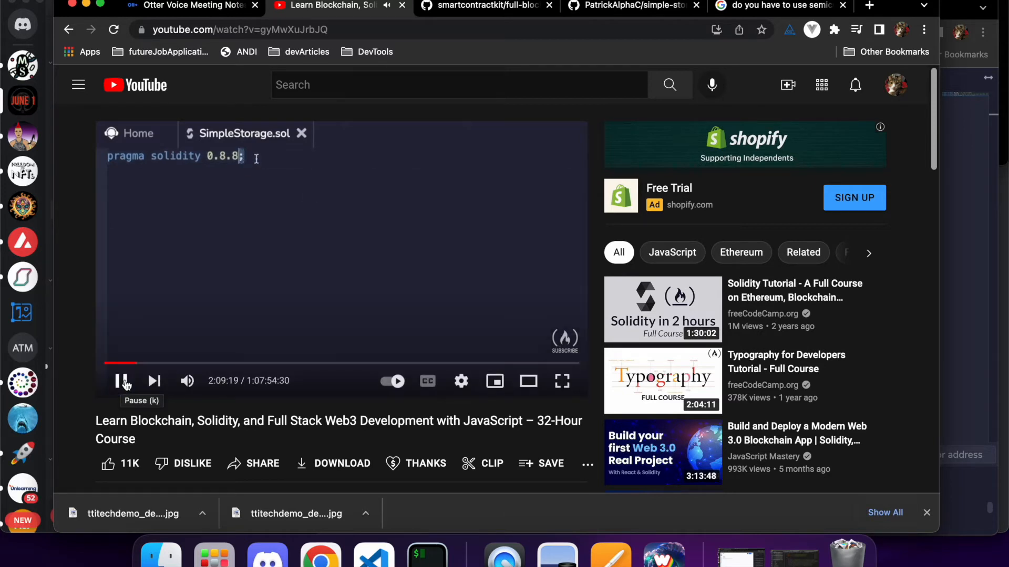
pyautogui.click(122, 380)
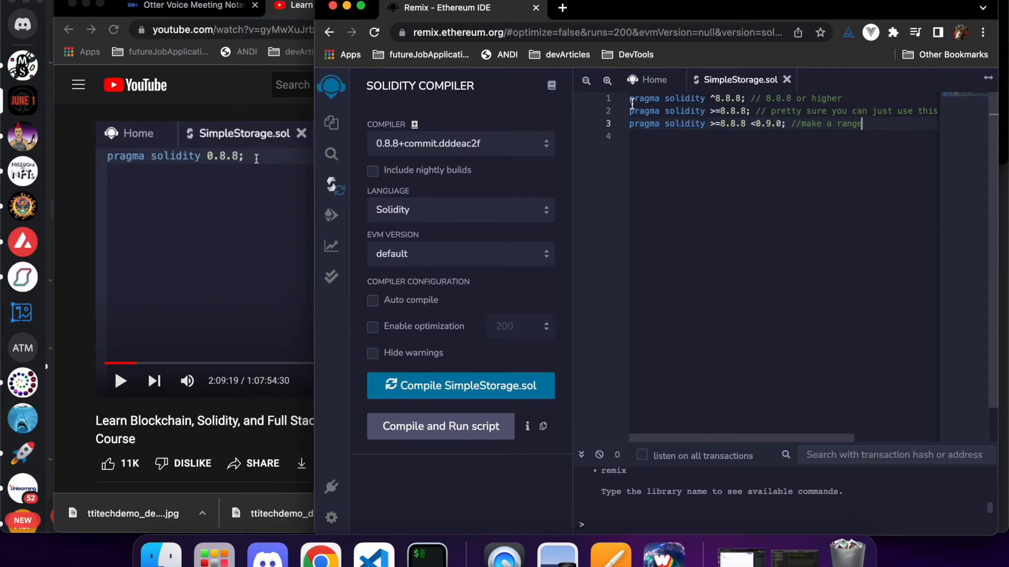
# Add a new top line reading 'pragma solidity 8.8.8;' above the earlier pragma variants
pyautogui.press('Enter')
pyautogui.write('pragma solidity')
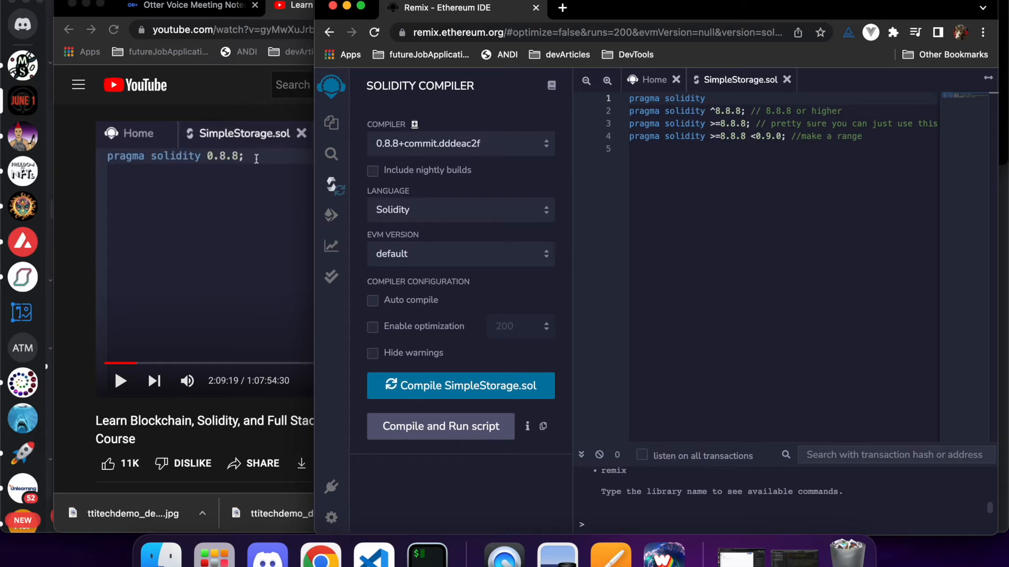
pyautogui.write('8')
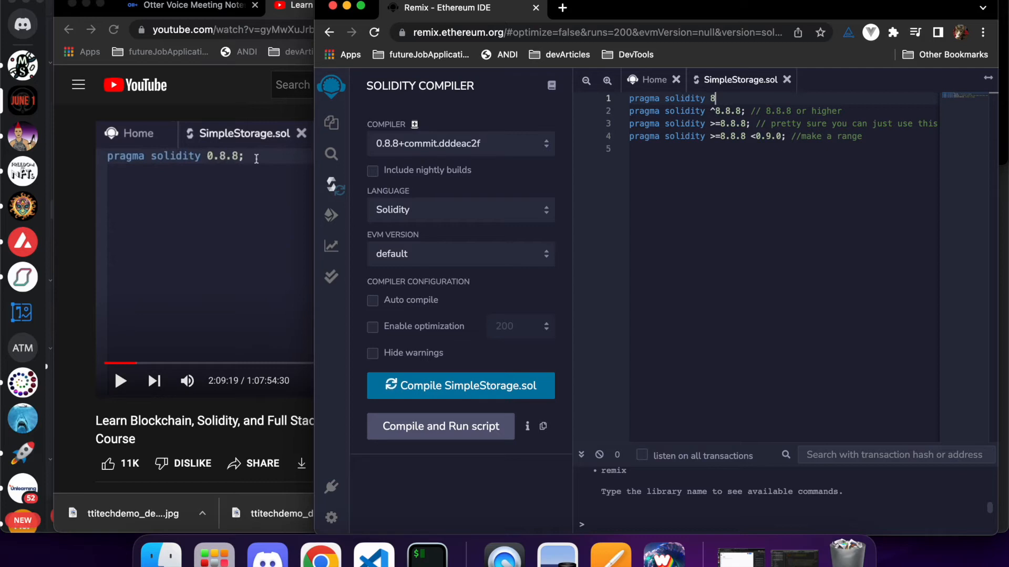
pyautogui.write('.8')
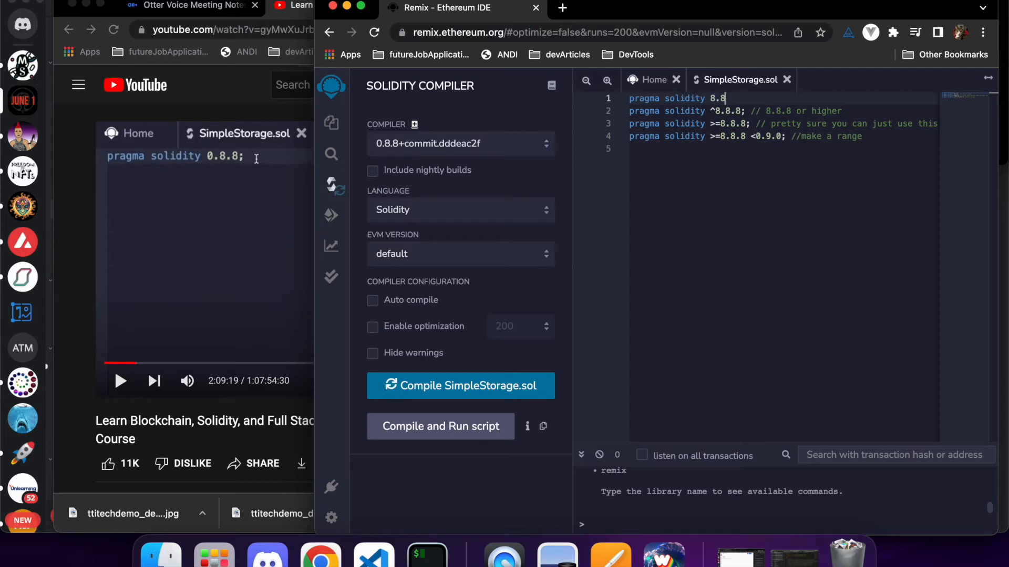
pyautogui.write('.8')
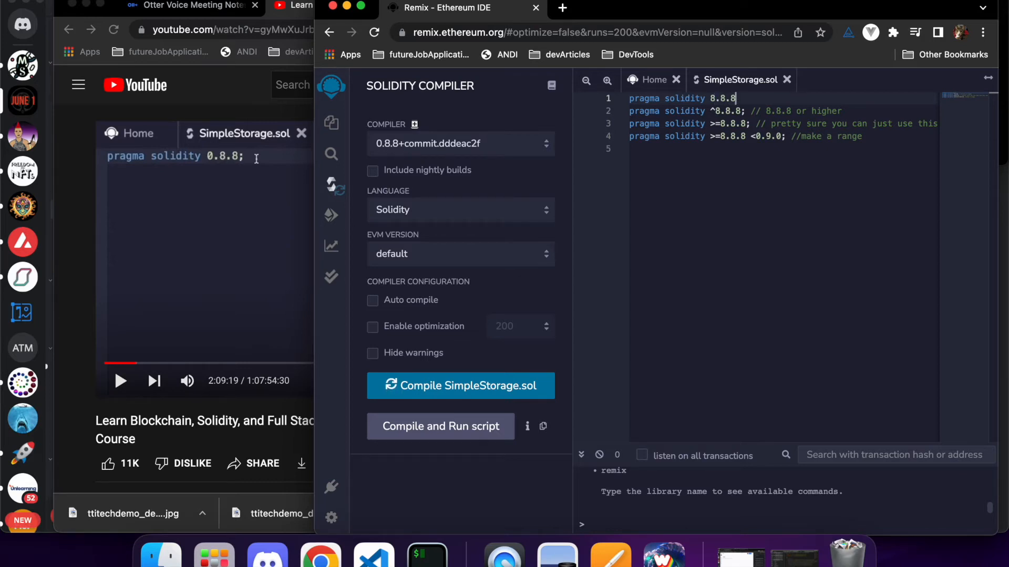
pyautogui.write(';')
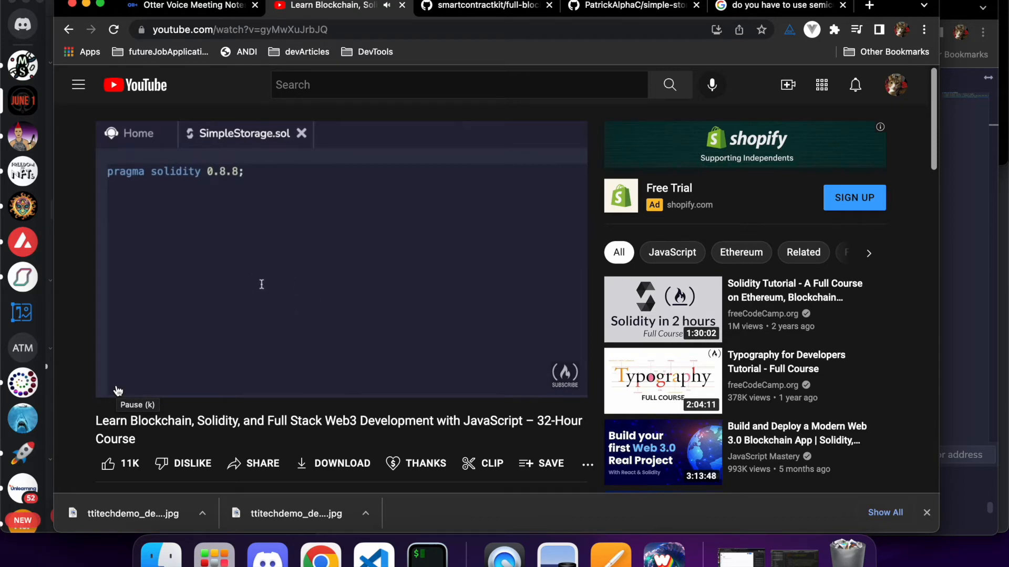
pyautogui.moveTo(262, 286)
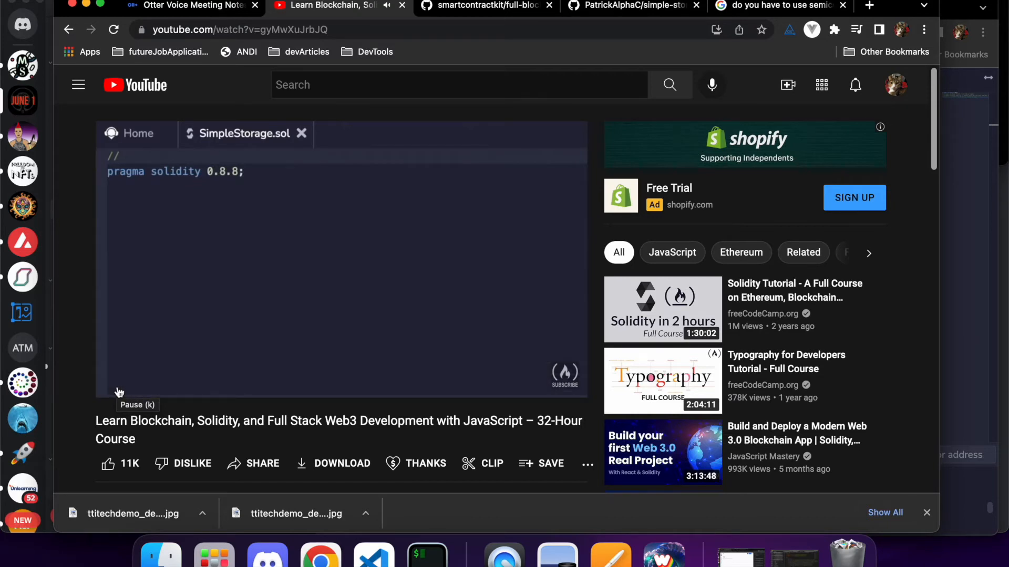
# Play the video through the SPDX-License-Identifier line being added and pause at 2:09:50
pyautogui.click(121, 380)
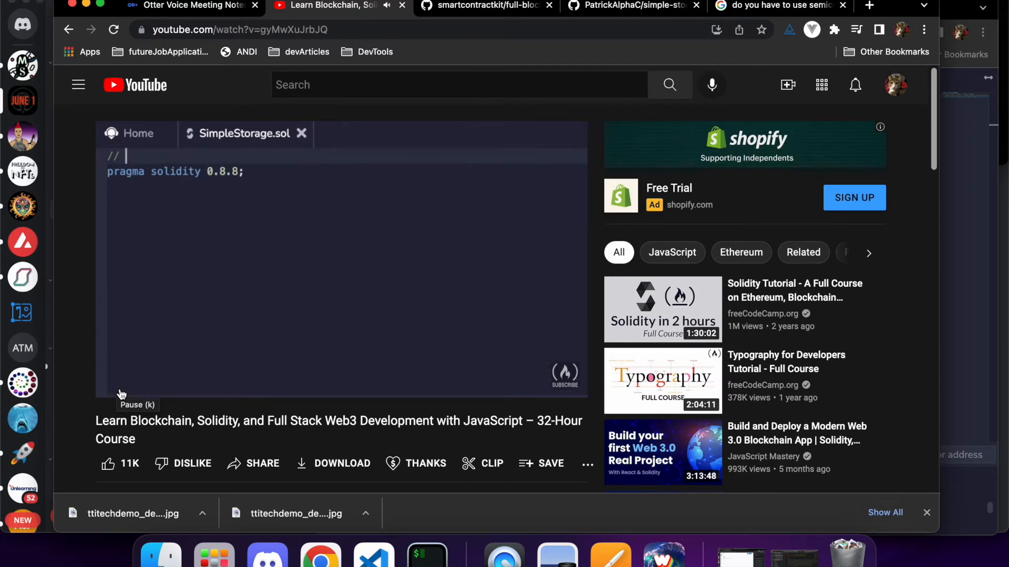
pyautogui.write('SPI')
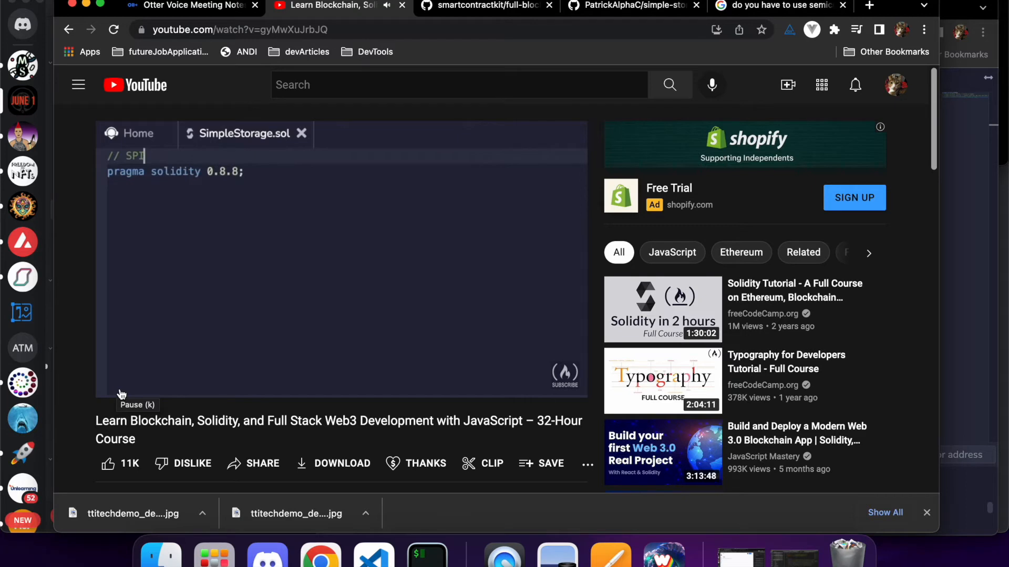
pyautogui.write('DX-License')
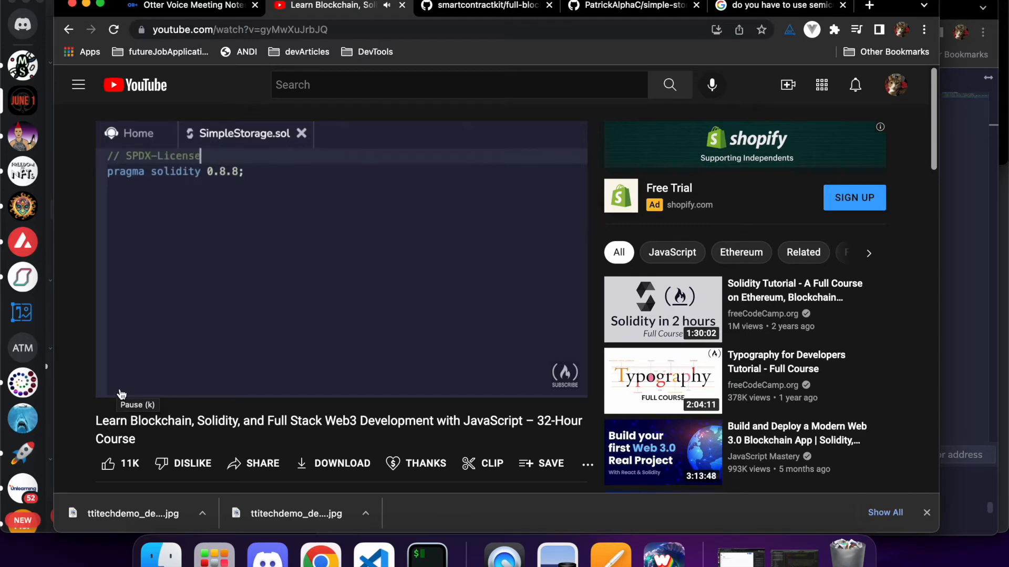
pyautogui.write('-Identifier: MIT')
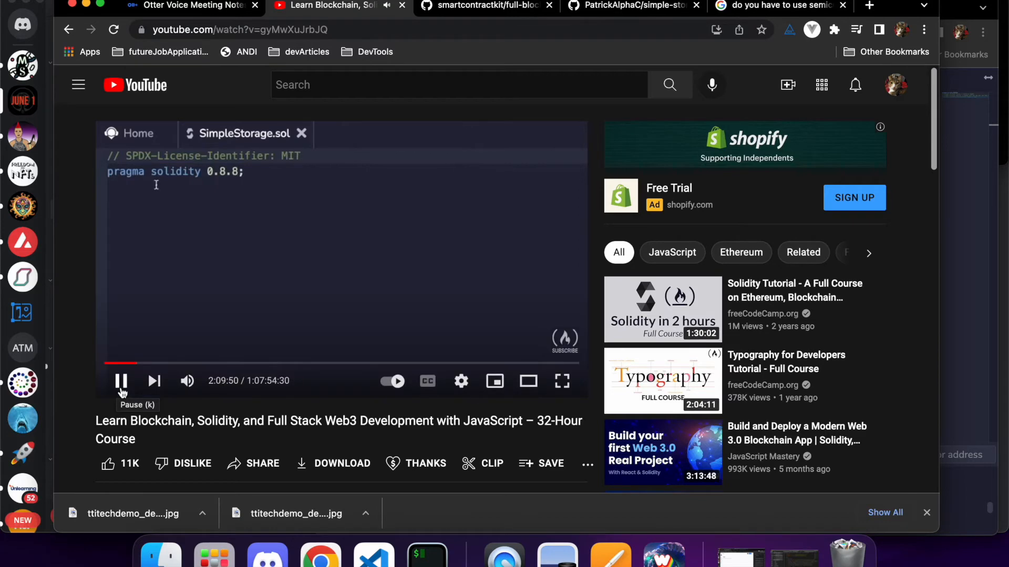
pyautogui.click(121, 381)
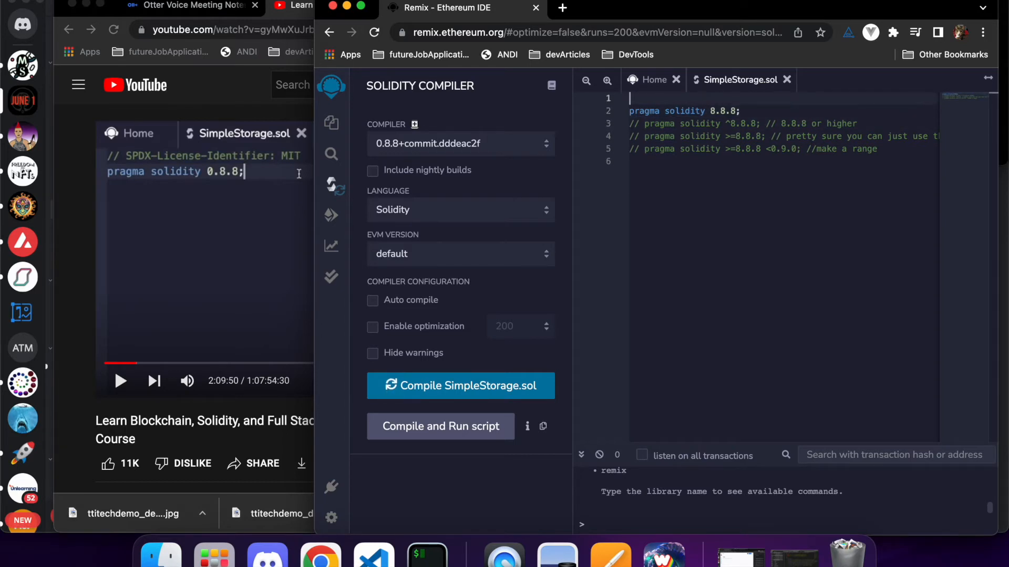
# Write '// SPDX-License-Identifier: MIT' on line 1 of SimpleStorage.sol and return to the playing video
pyautogui.write('s')
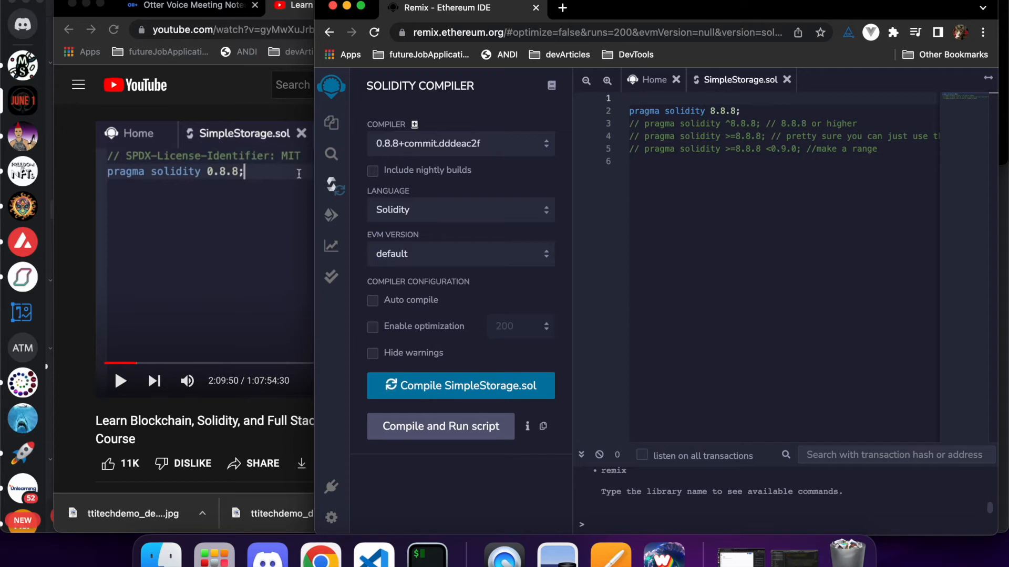
pyautogui.write('#!')
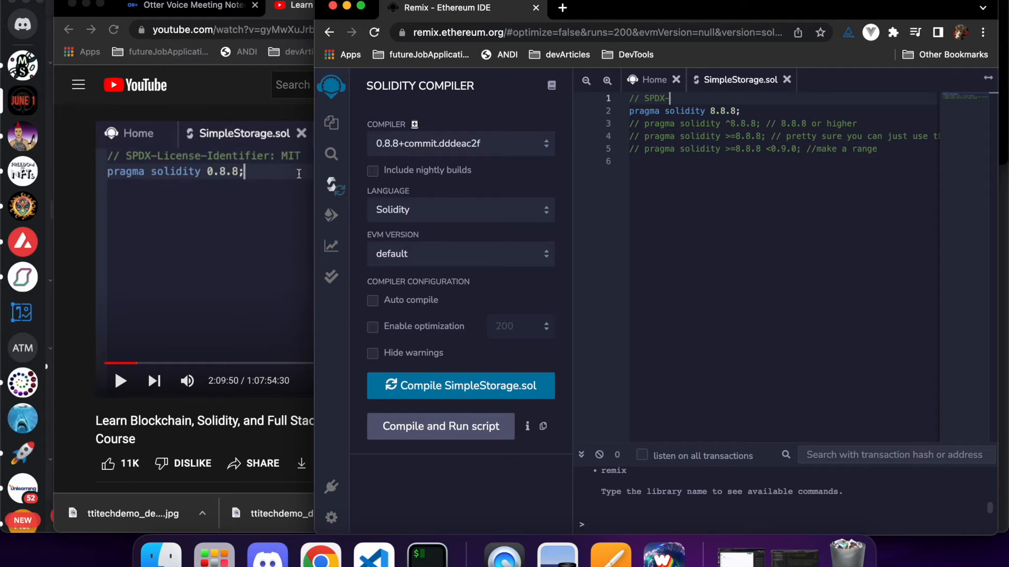
pyautogui.write('License-I')
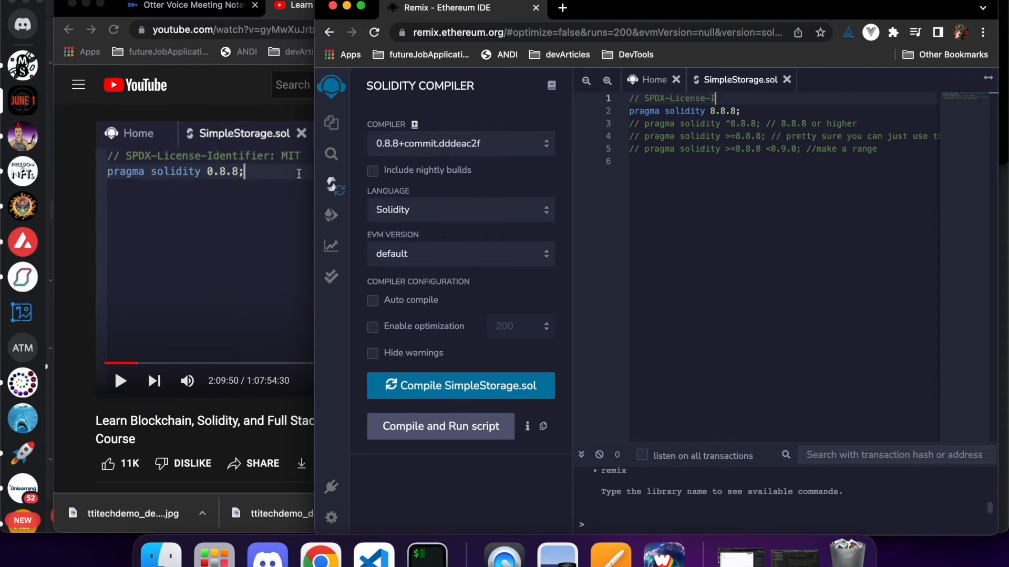
pyautogui.write('dentifier')
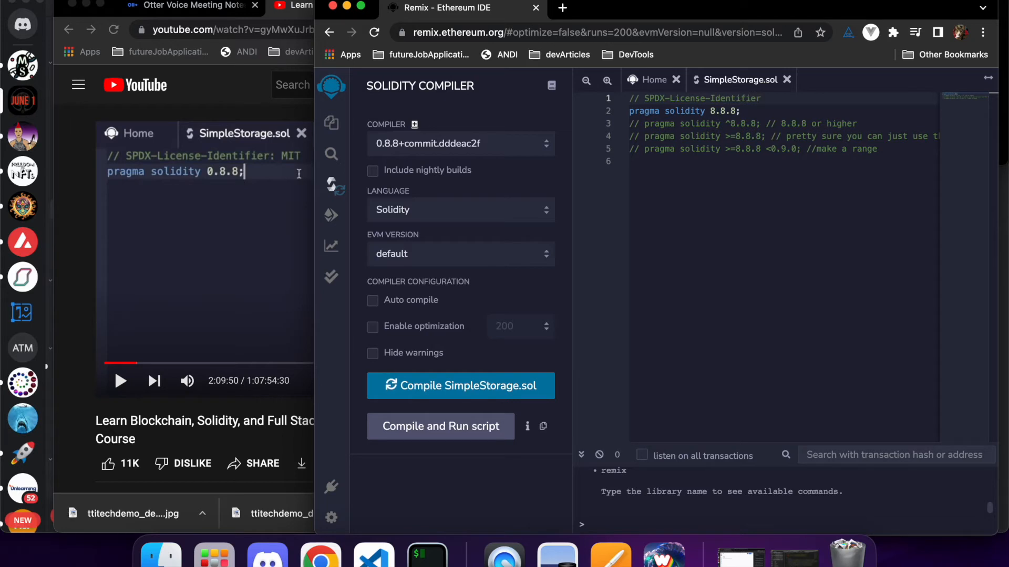
pyautogui.write('M')
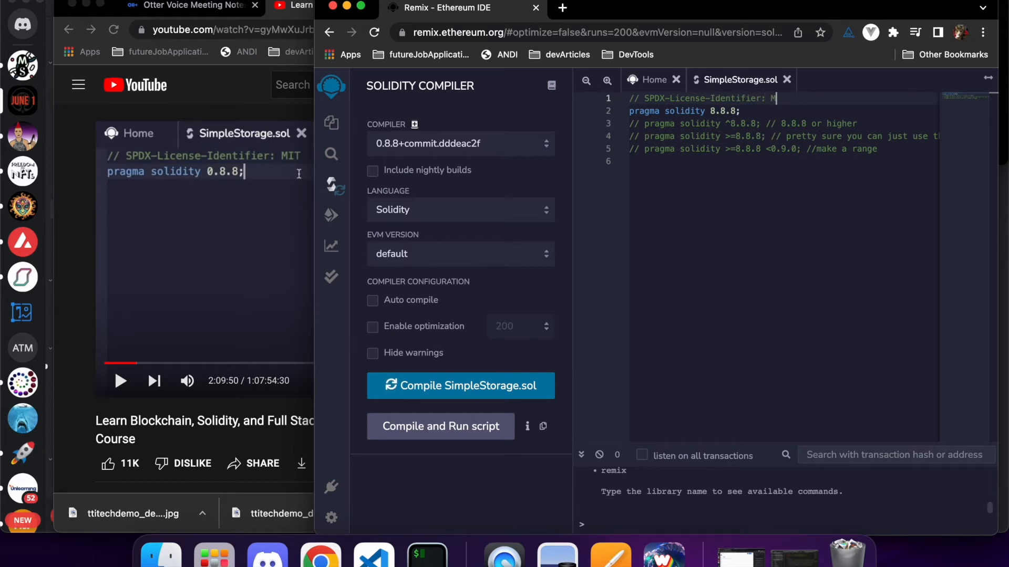
pyautogui.write('T;')
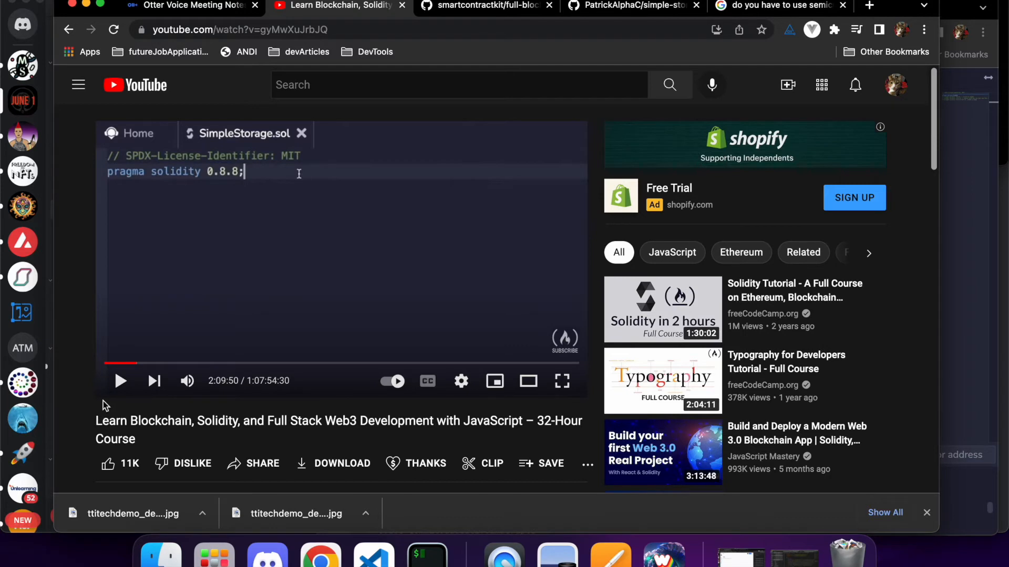
pyautogui.click(120, 380)
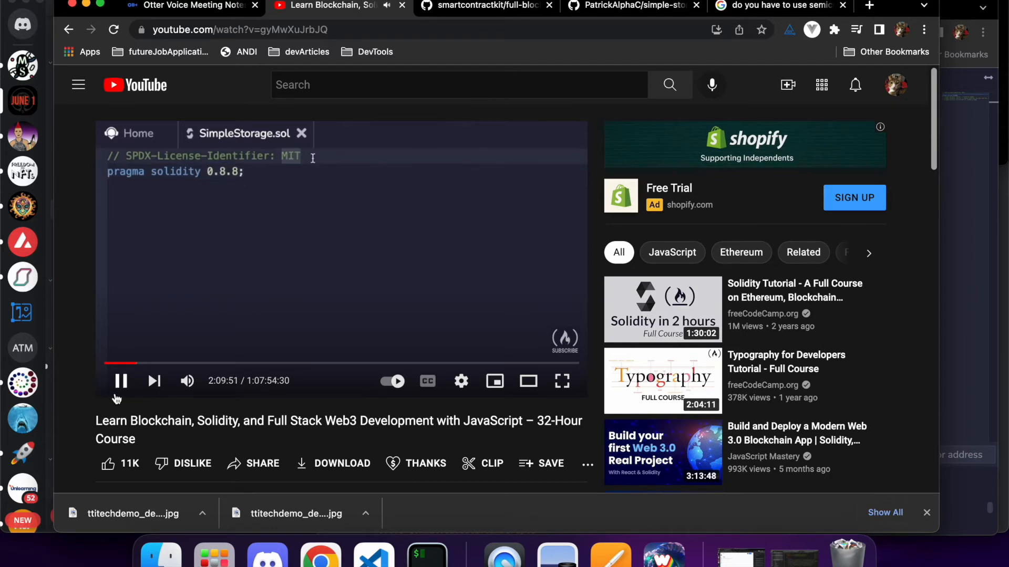
pyautogui.moveTo(120, 380)
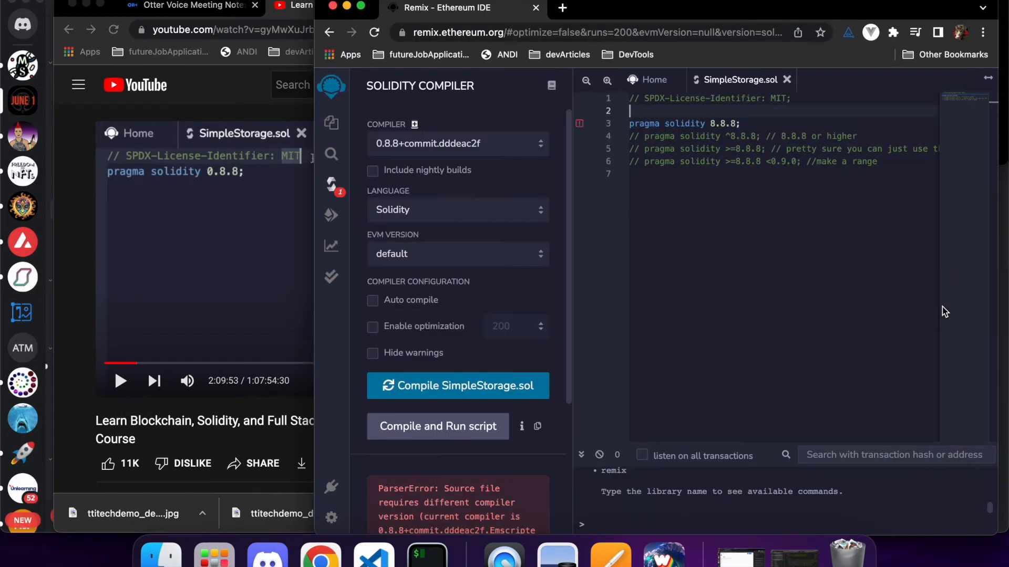
pyautogui.click(788, 99)
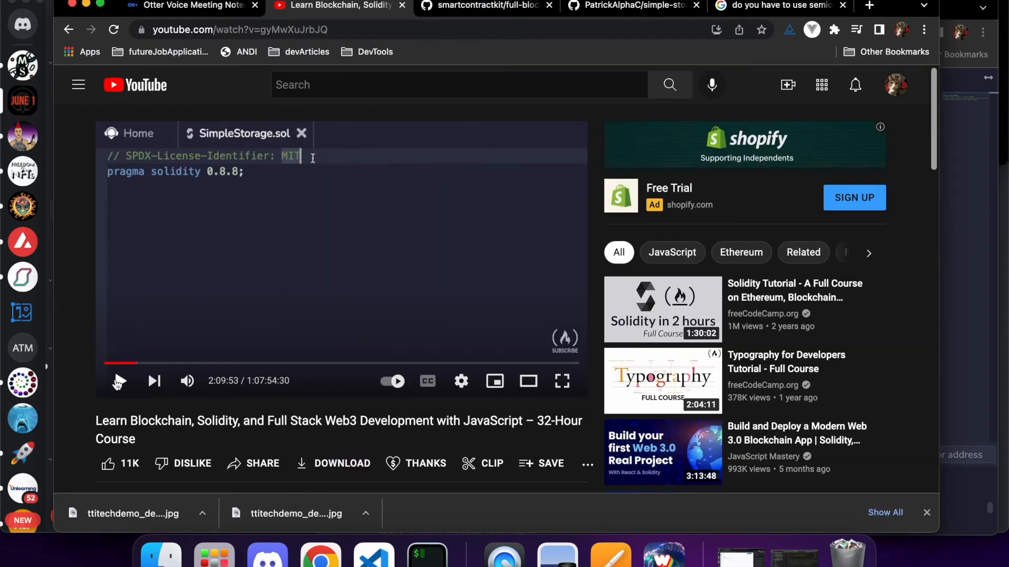
pyautogui.moveTo(119, 380)
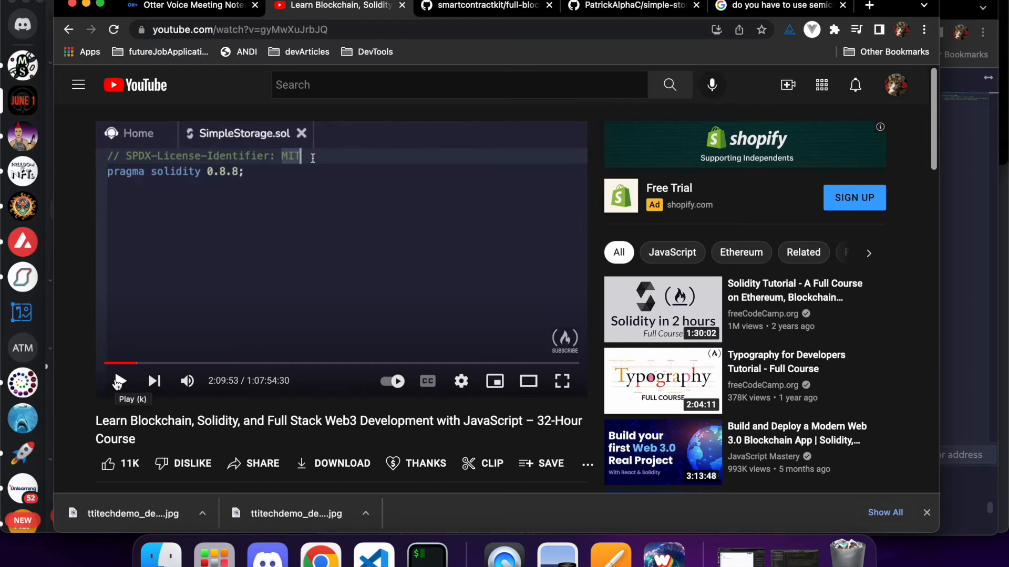
# Set the Solidity compiler to 0.8.7 and read the ParserError asking for a different compiler version
pyautogui.click(118, 380)
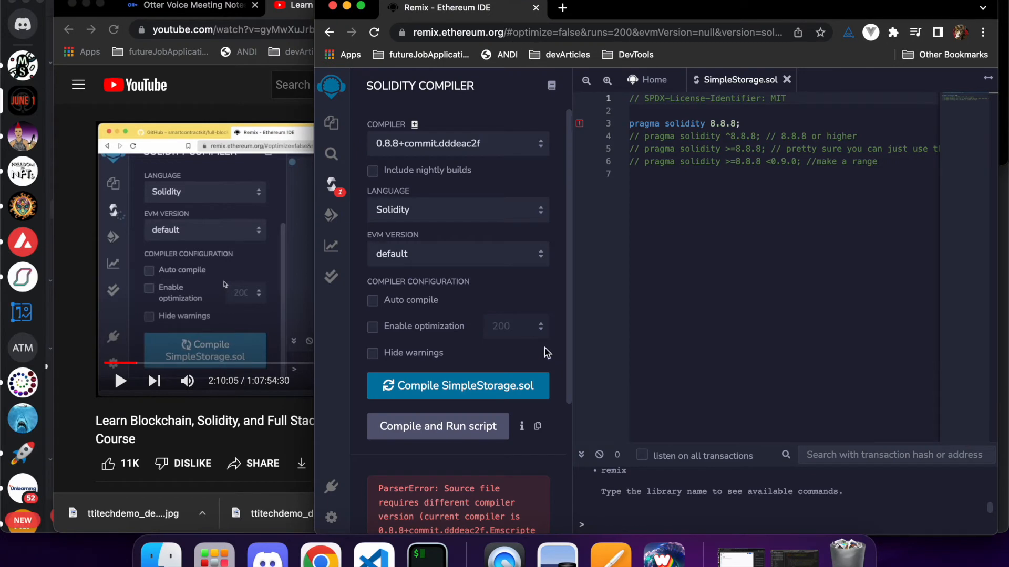
pyautogui.moveTo(458, 385)
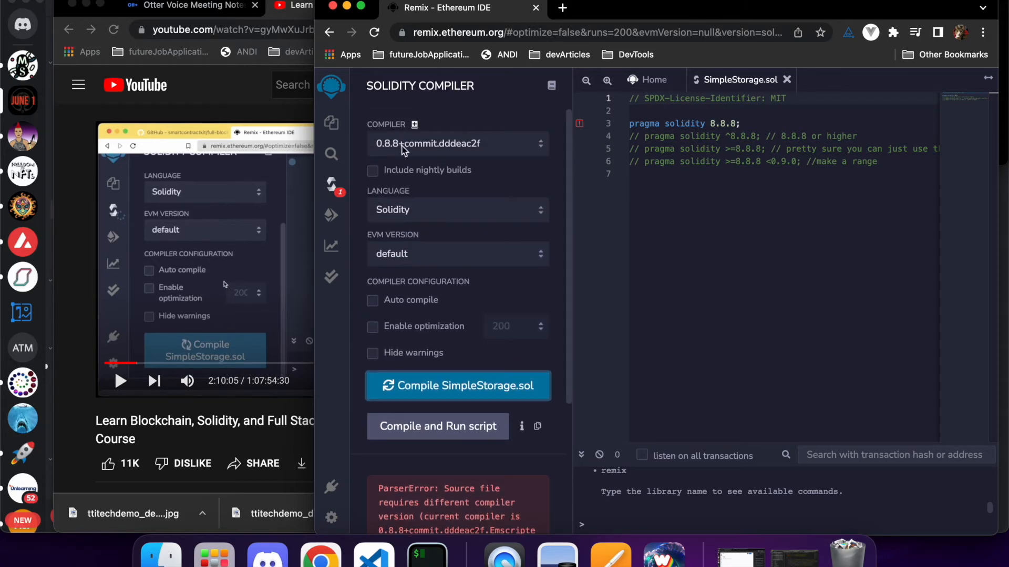
pyautogui.click(457, 144)
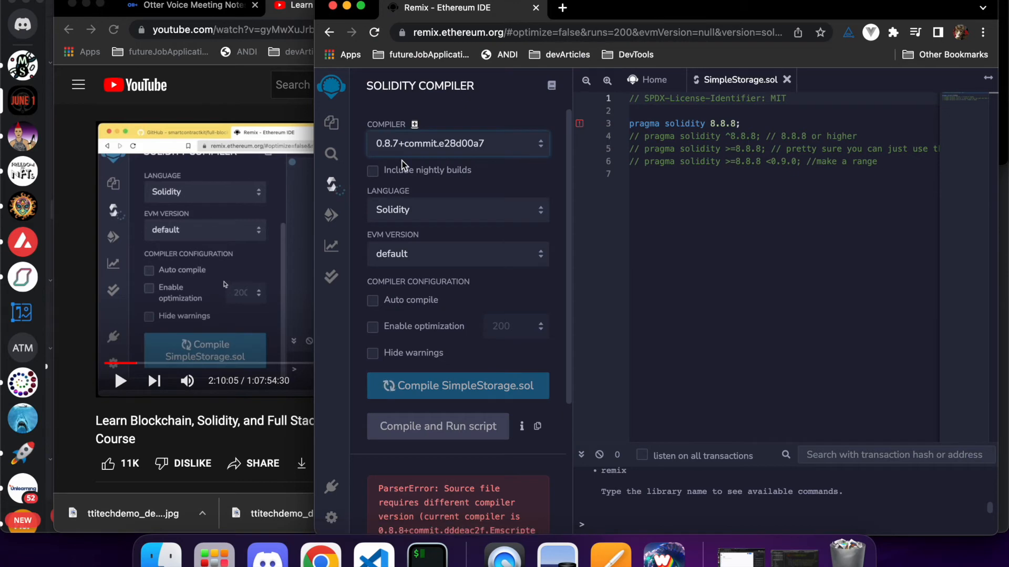
pyautogui.moveTo(457, 386)
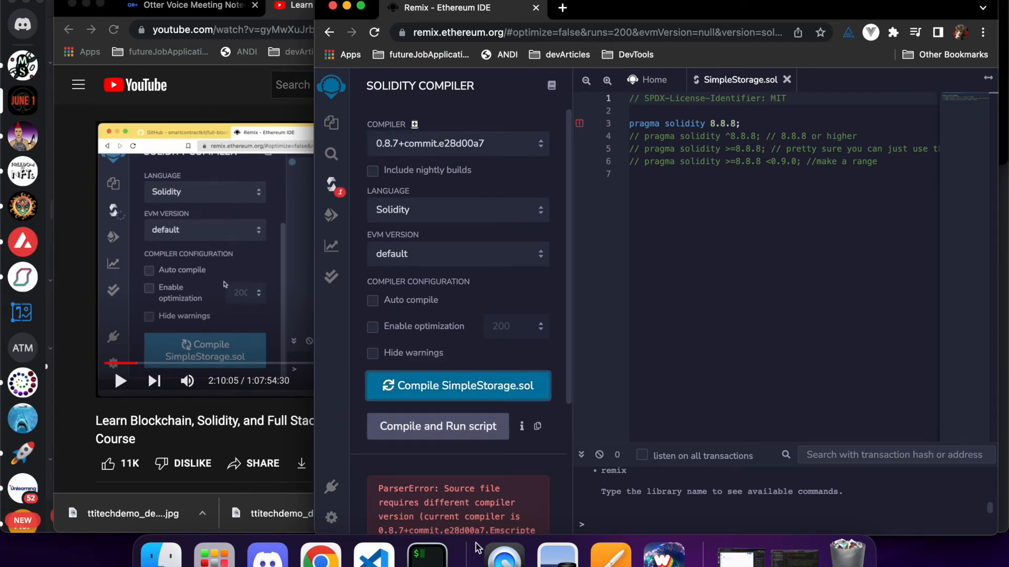
pyautogui.scroll(-3)
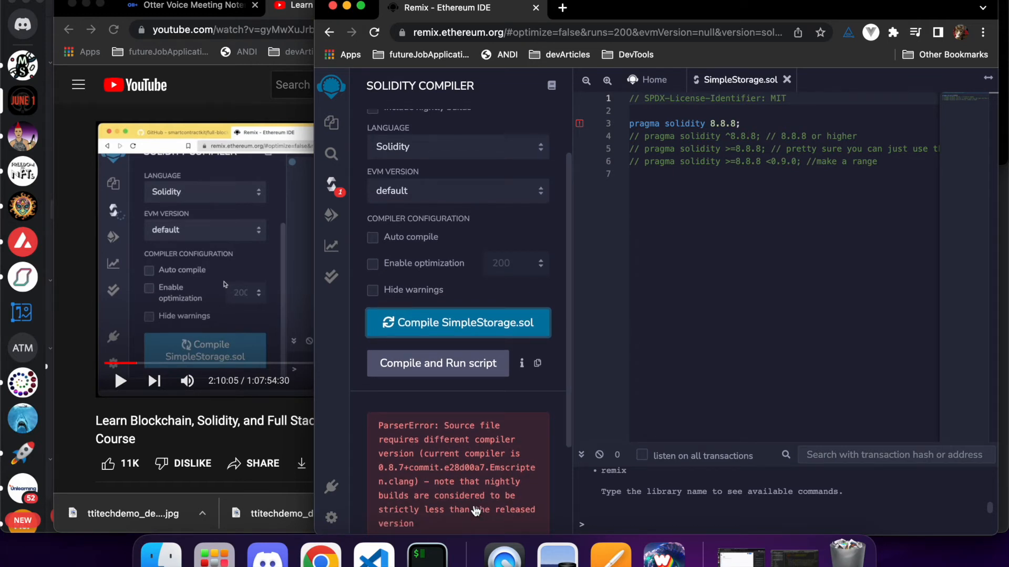
pyautogui.scroll(-3)
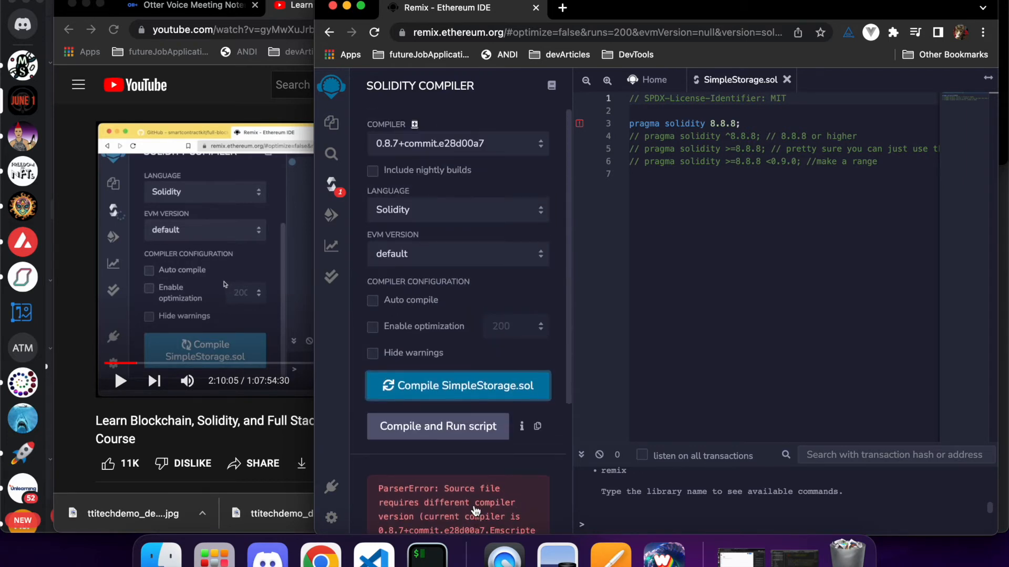
pyautogui.moveTo(377, 212)
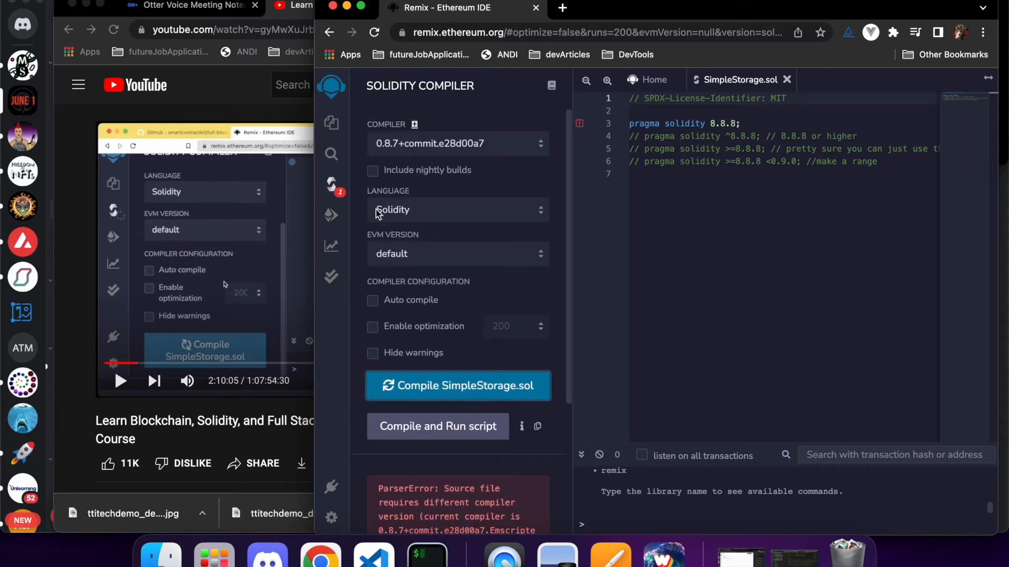
# Select the latest local soljson-v0.8.7 compiler in the Compiler dropdown
pyautogui.click(457, 143)
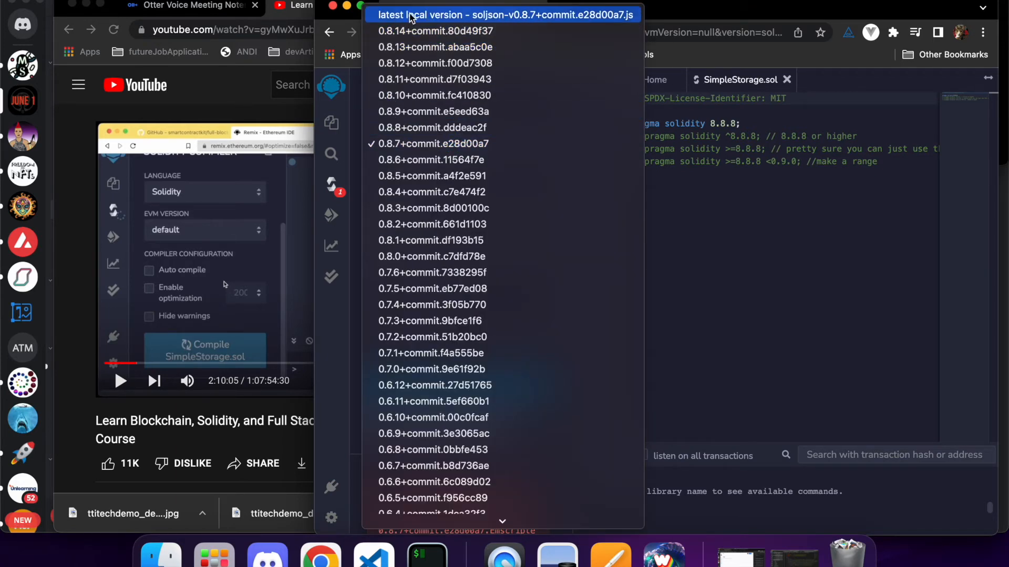
pyautogui.click(432, 144)
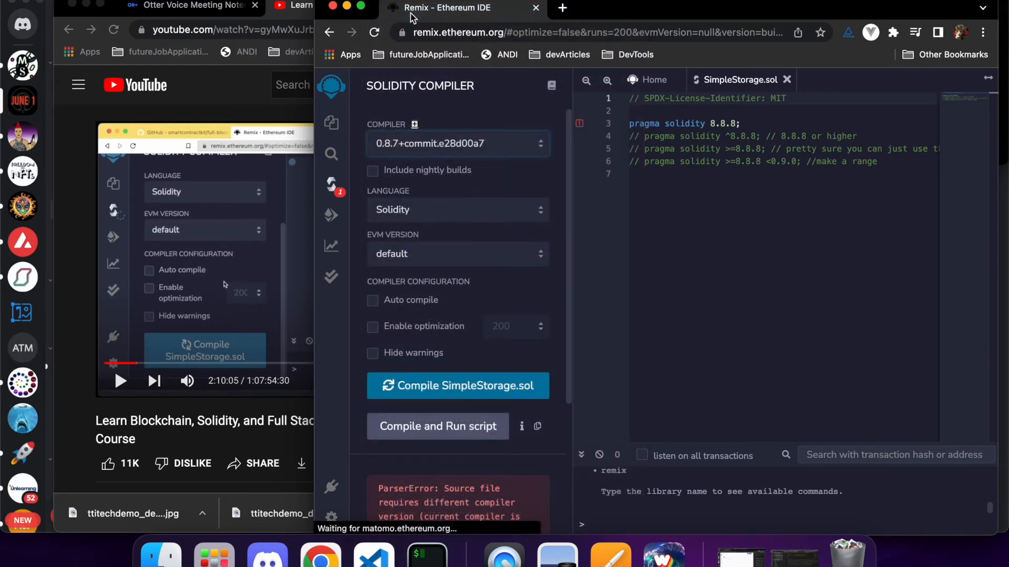
pyautogui.click(457, 144)
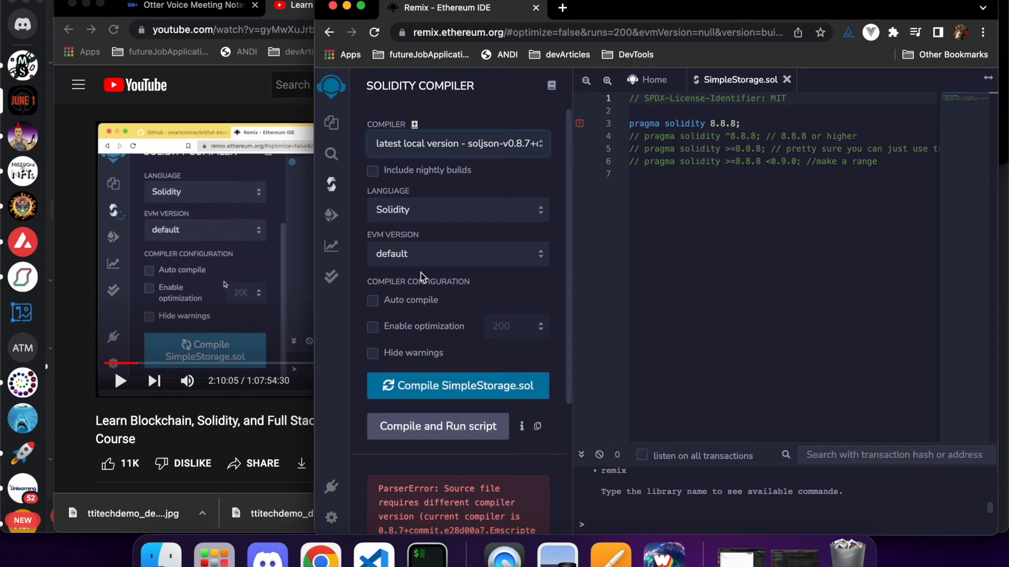
pyautogui.moveTo(537, 459)
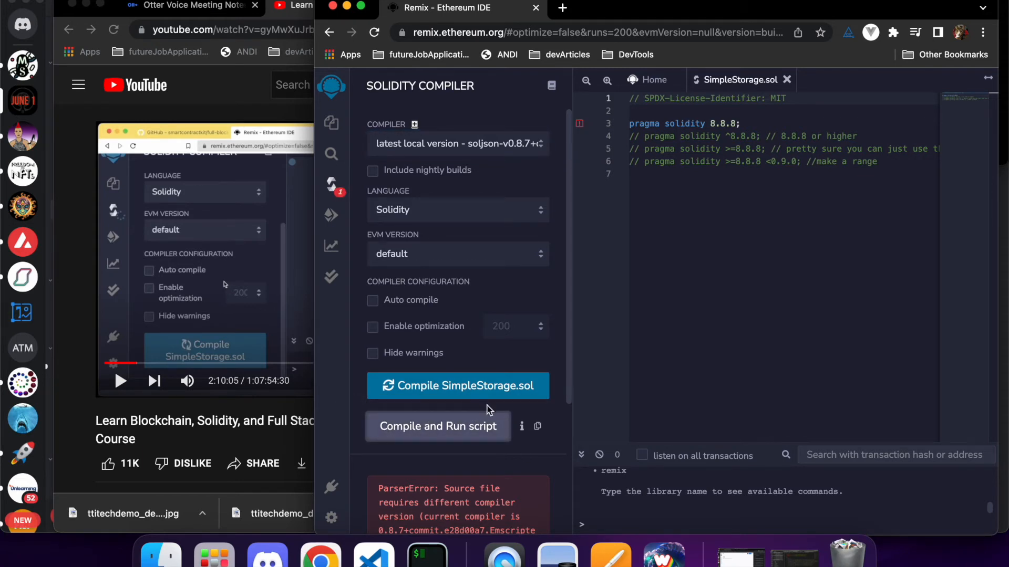
# Edit the pragma to solidity 0.8.7 and compile SimpleStorage.sol cleanly
pyautogui.scroll(-3)
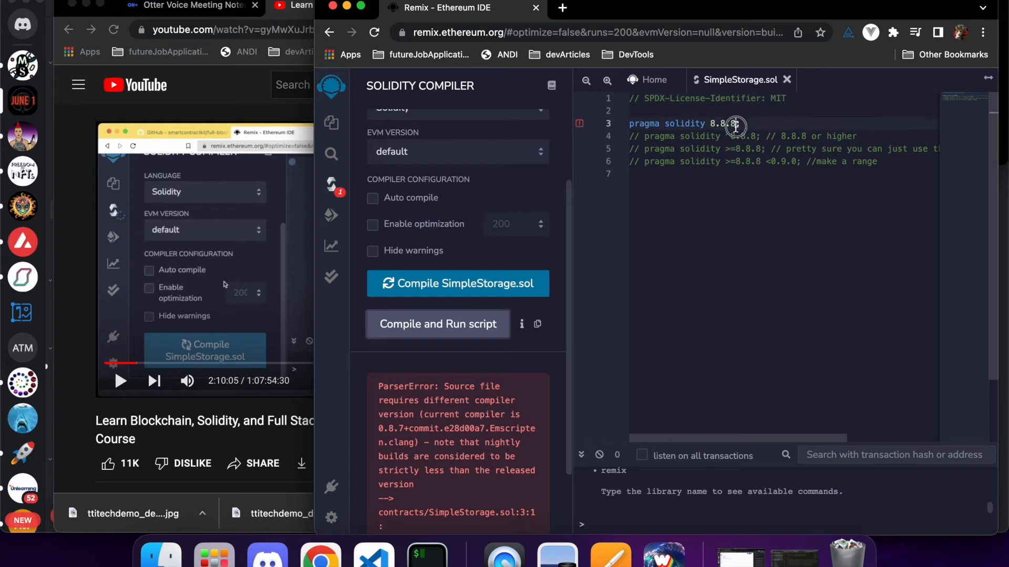
pyautogui.write('u7')
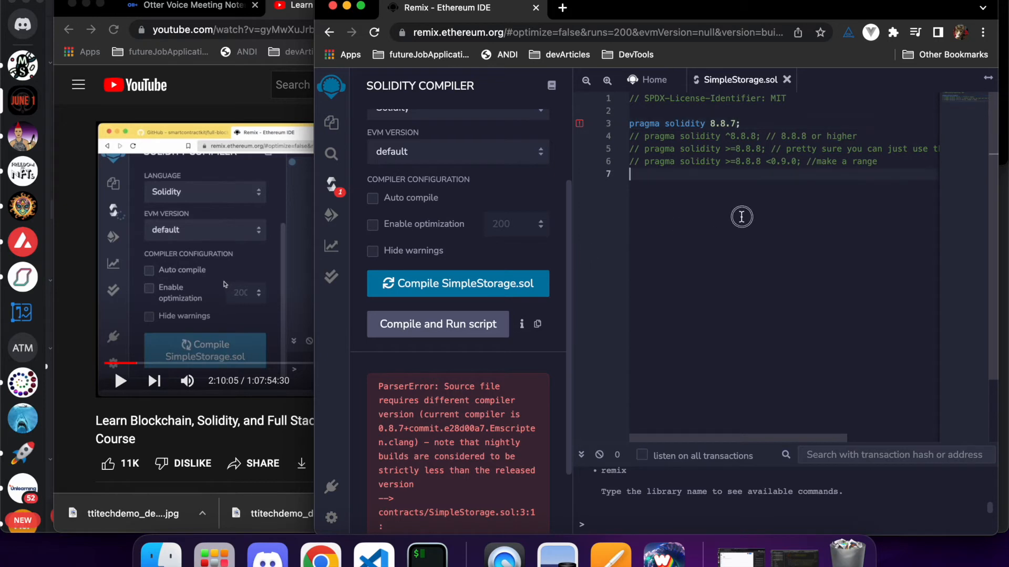
pyautogui.scroll(-3)
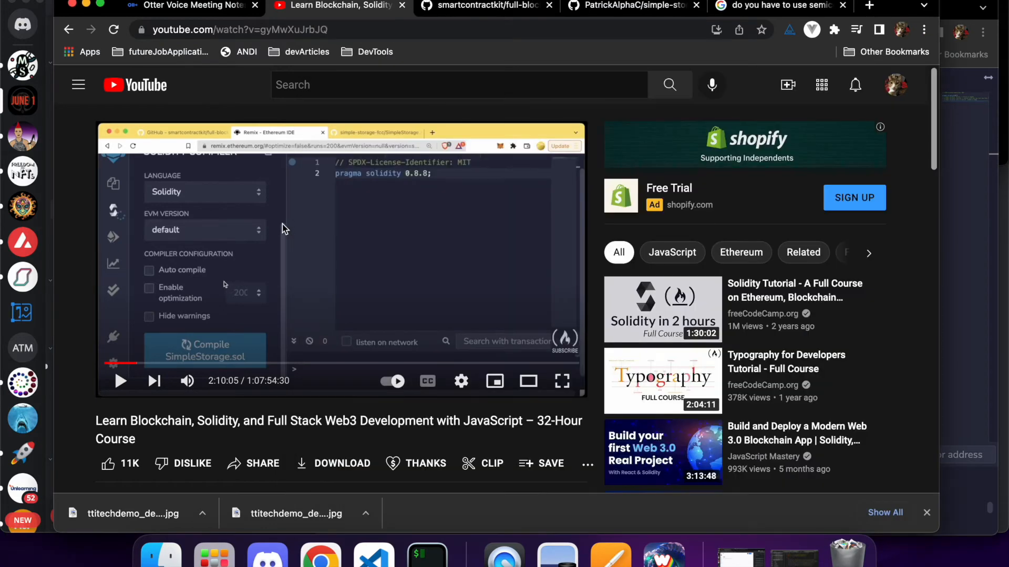
pyautogui.moveTo(399, 260)
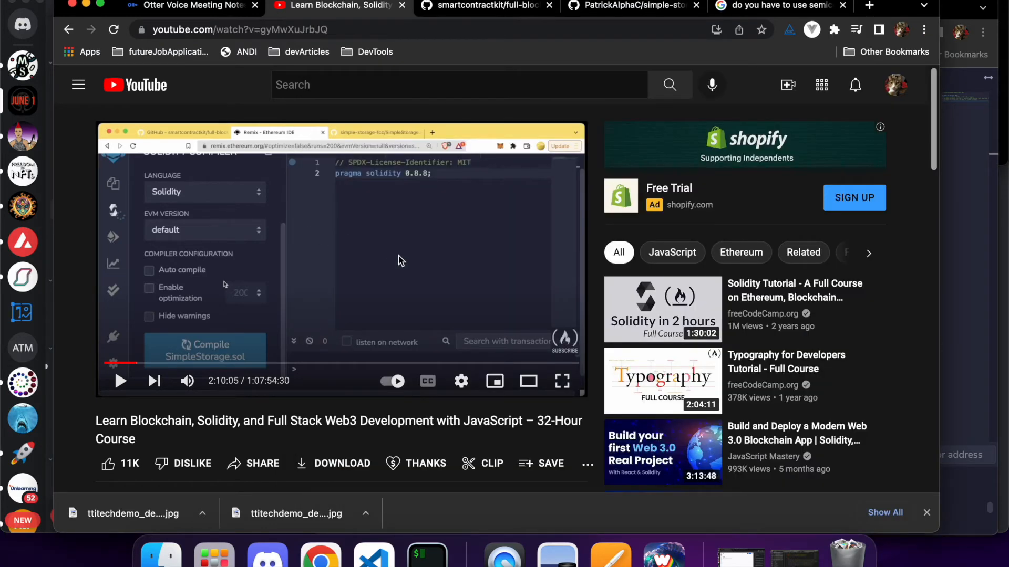
pyautogui.moveTo(960, 268)
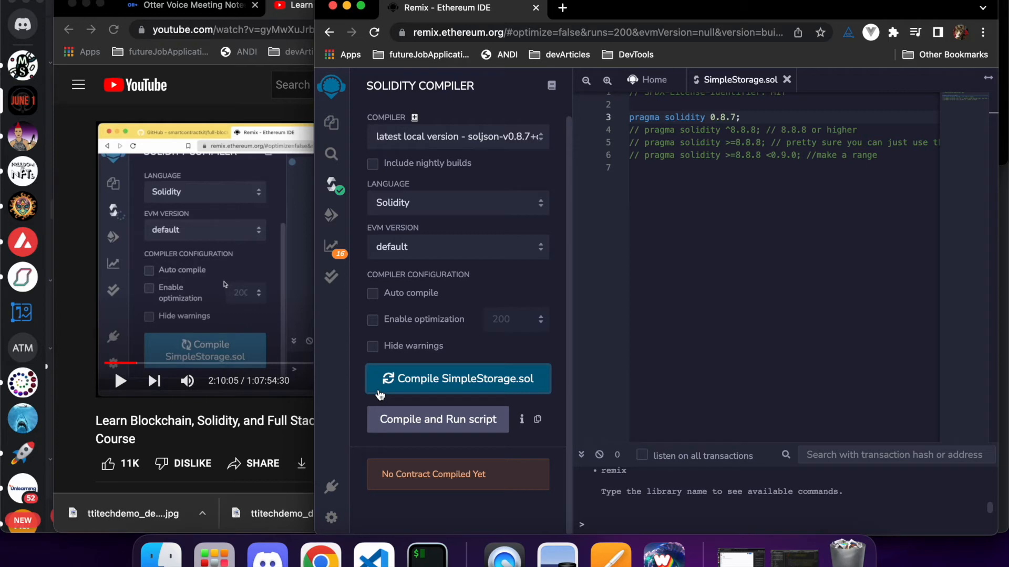
pyautogui.moveTo(536, 419)
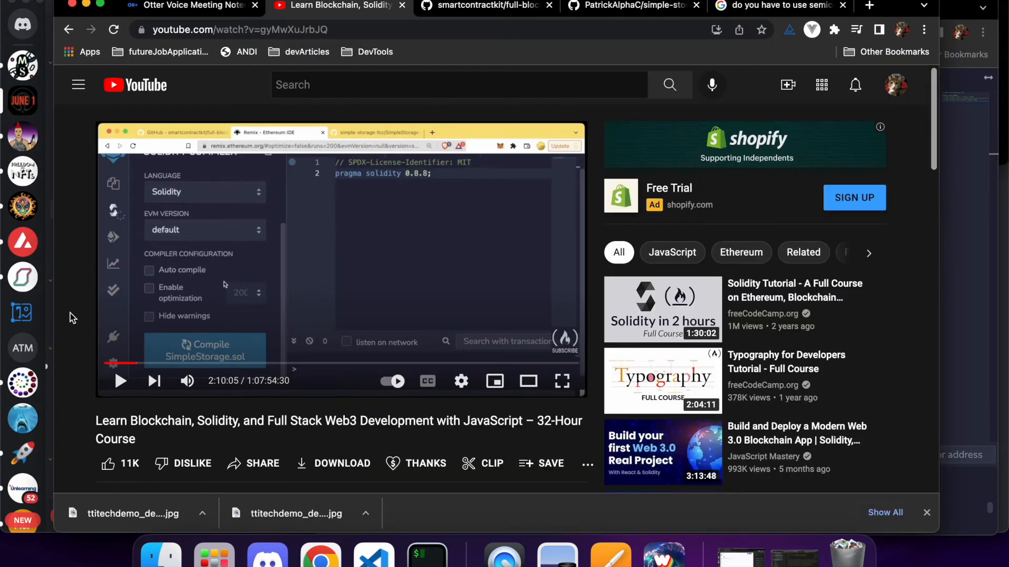
# Set the pragma back to 0.8.8 and choose compiler 0.8.8+commit.dddeac2f to match
pyautogui.click(119, 381)
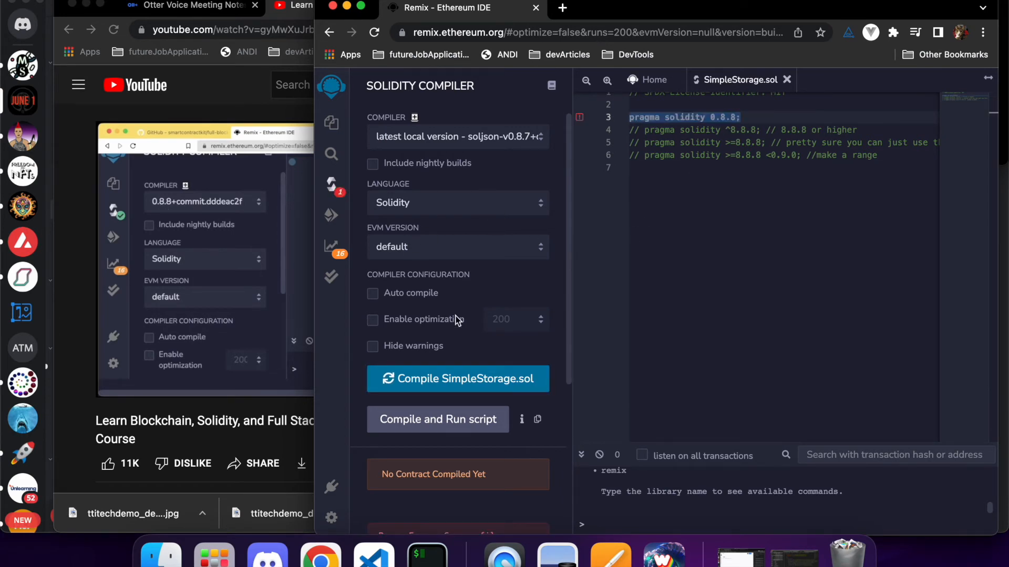
pyautogui.click(457, 378)
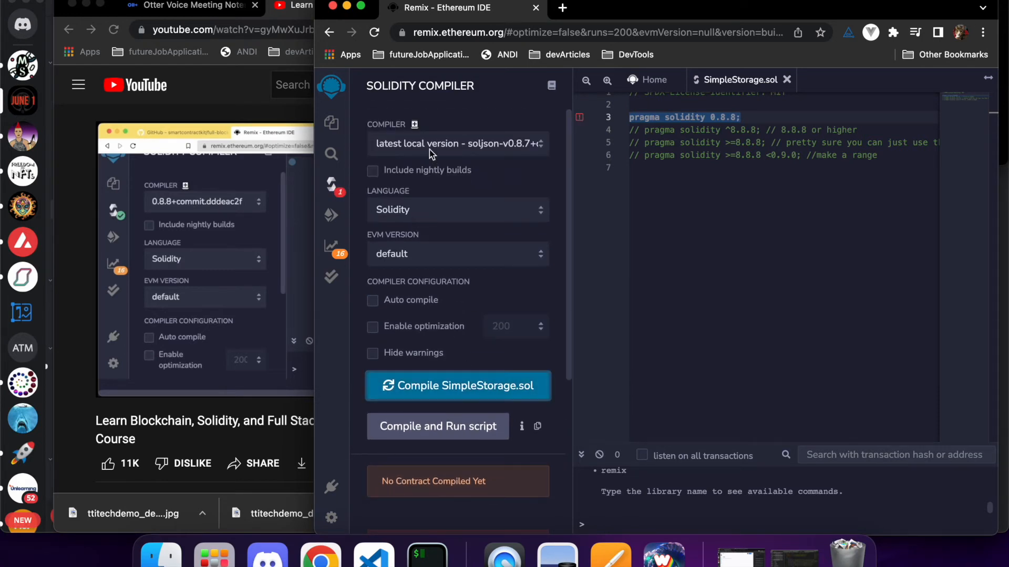
pyautogui.click(457, 144)
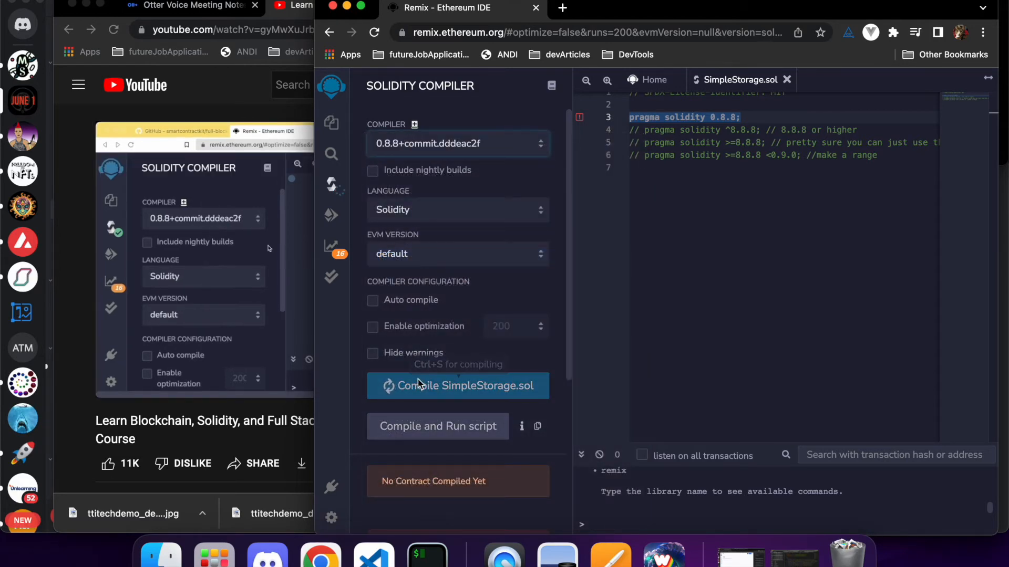
pyautogui.moveTo(425, 385)
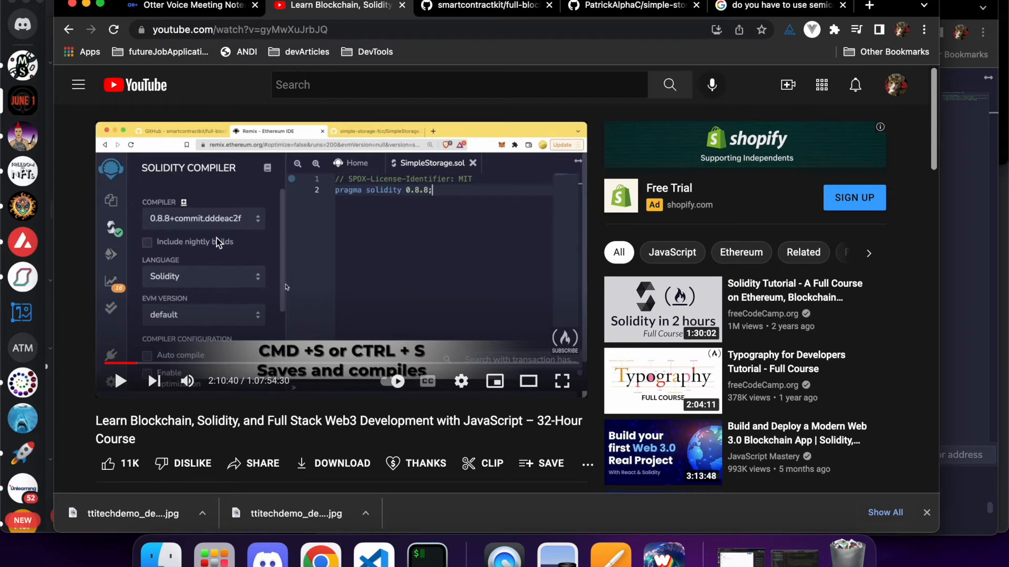
pyautogui.moveTo(190, 233)
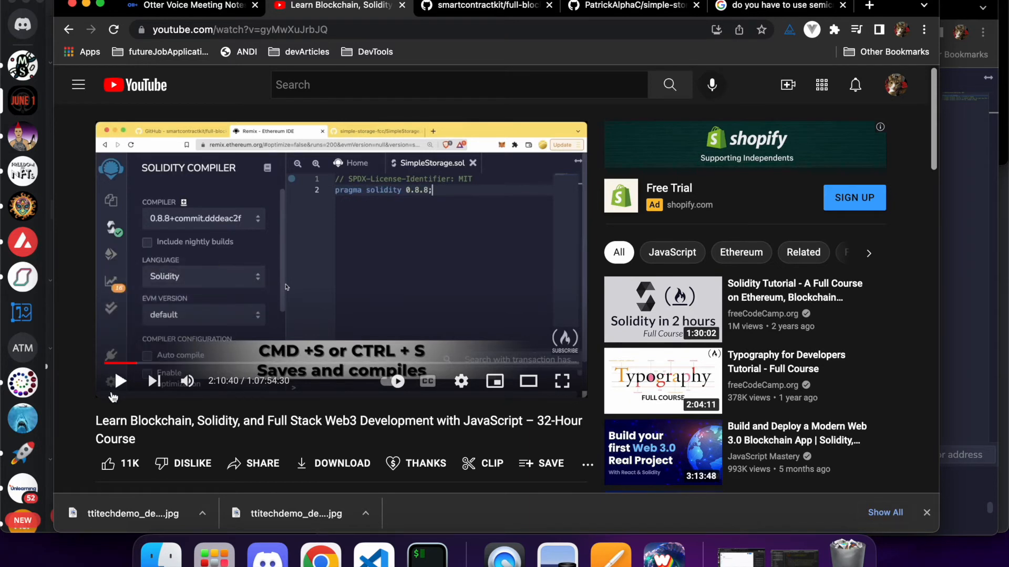
pyautogui.moveTo(120, 380)
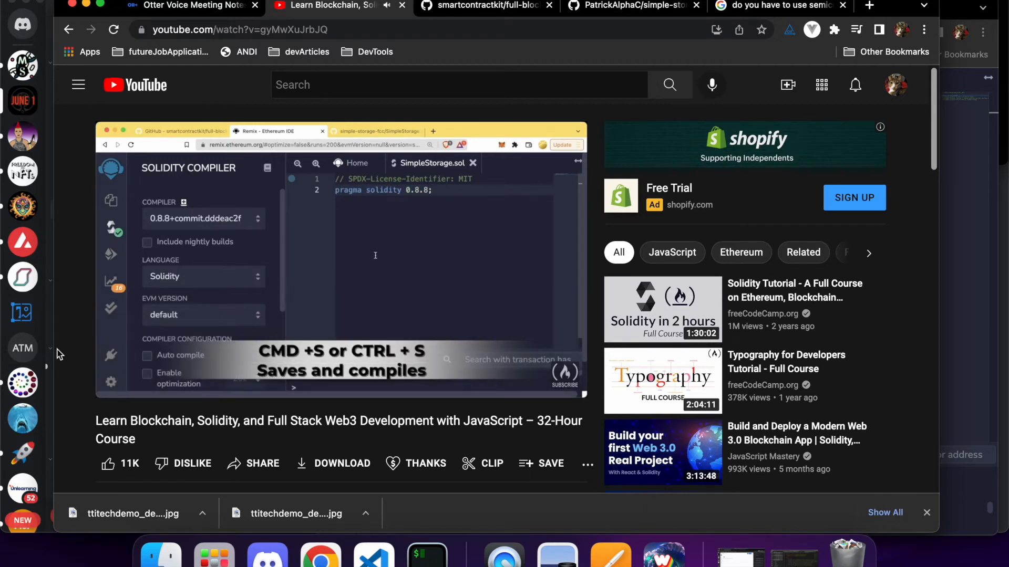
# Play and pause the tutorial until 2:11:27, where a blank line follows the pragma
pyautogui.click(203, 219)
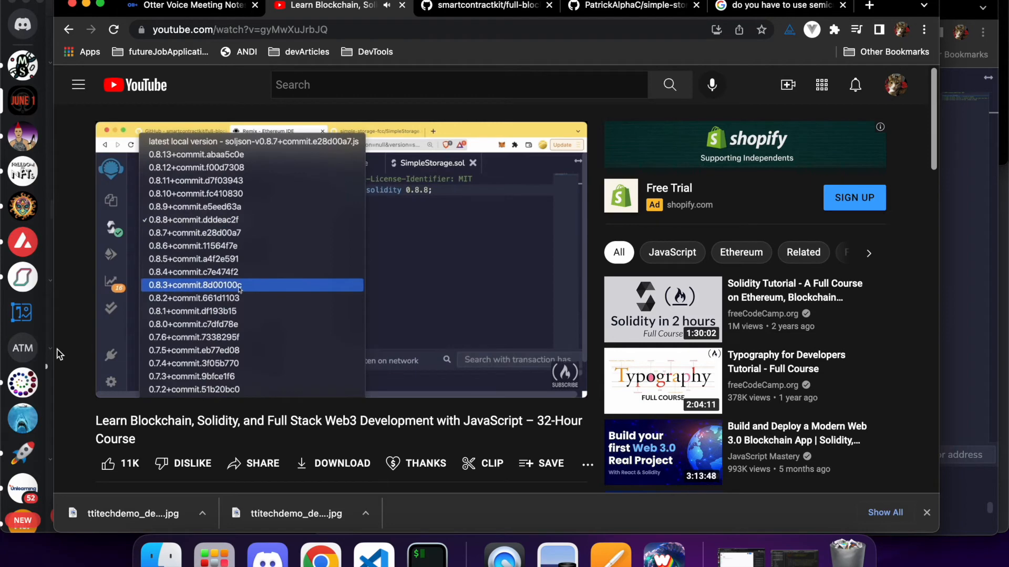
pyautogui.click(193, 297)
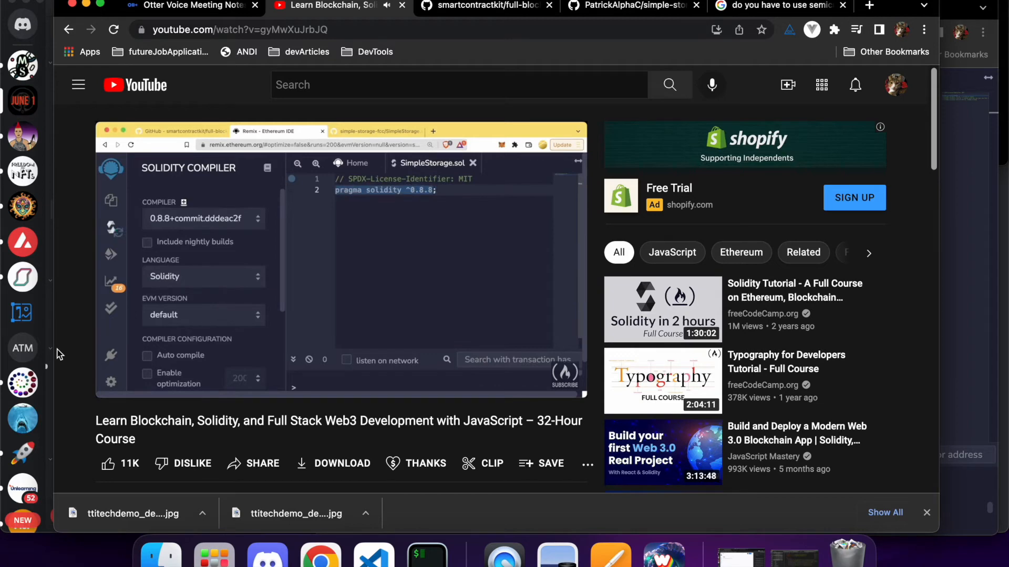
pyautogui.click(436, 191)
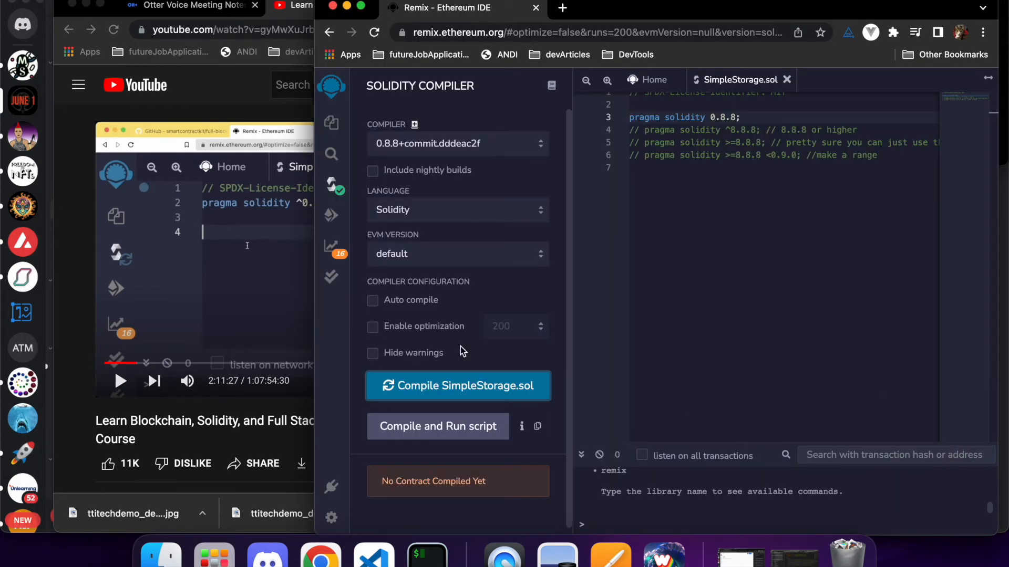
pyautogui.click(330, 187)
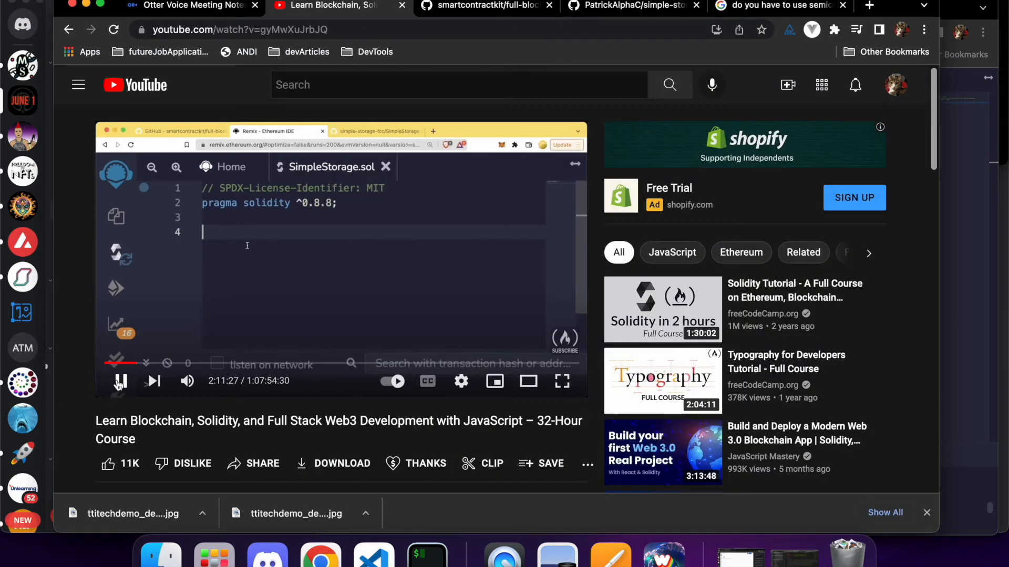
# Write 'contract SimpleStorage' on line 8 below the pragma comments
pyautogui.write('contract')
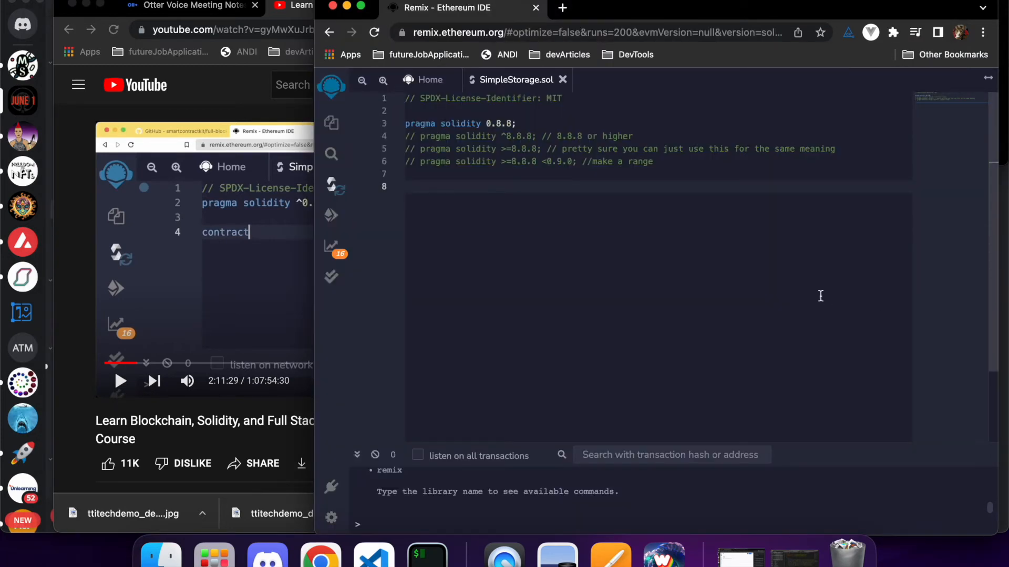
pyautogui.write('contra')
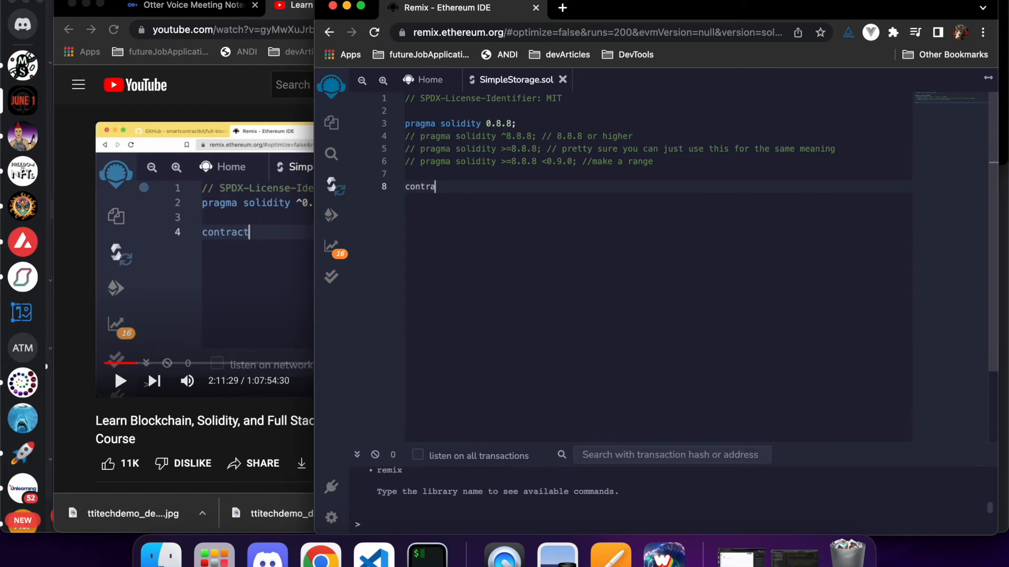
pyautogui.write('ct')
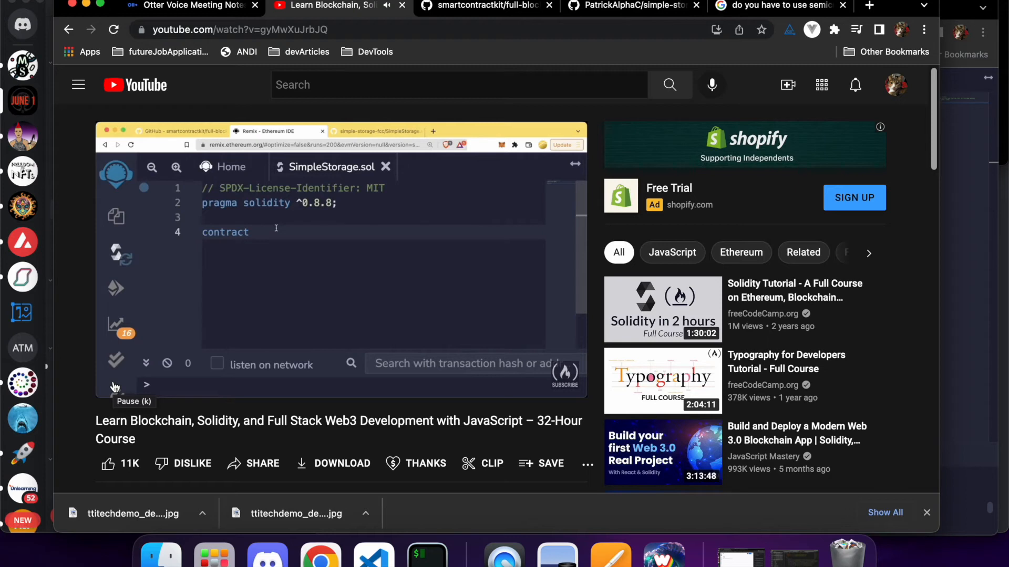
pyautogui.write('SimpleStor')
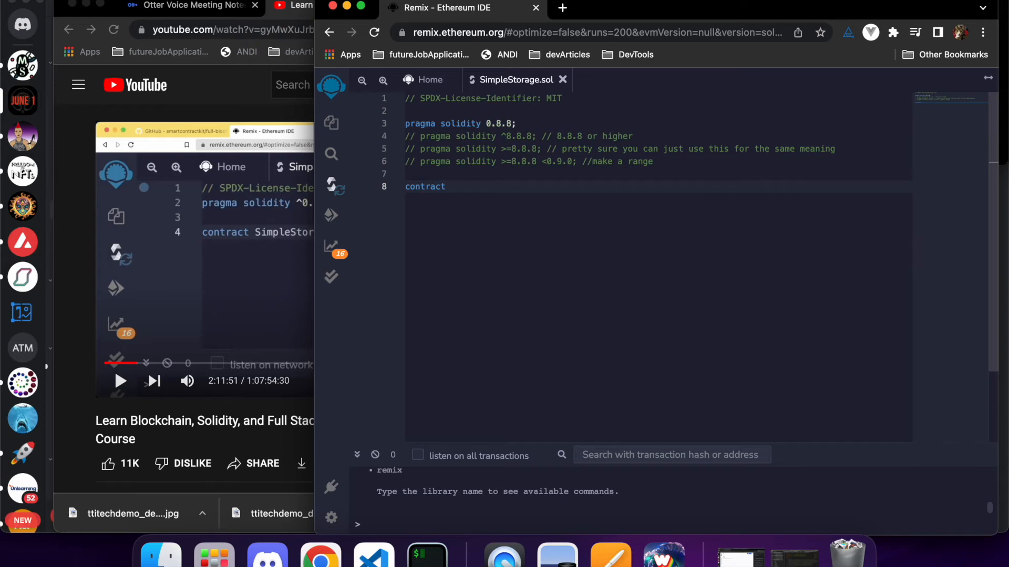
pyautogui.write('Simp')
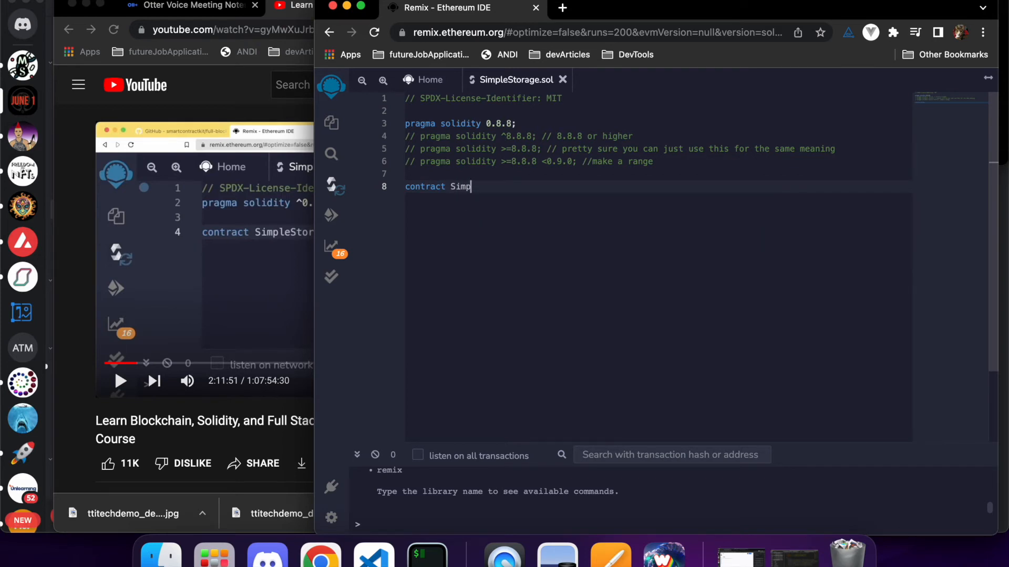
pyautogui.write('leS')
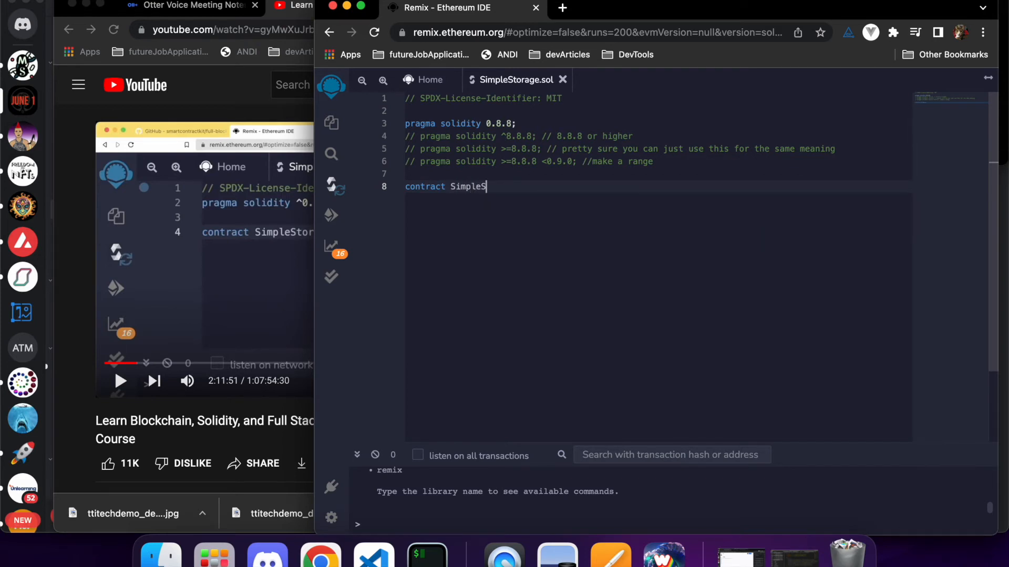
pyautogui.write('torage')
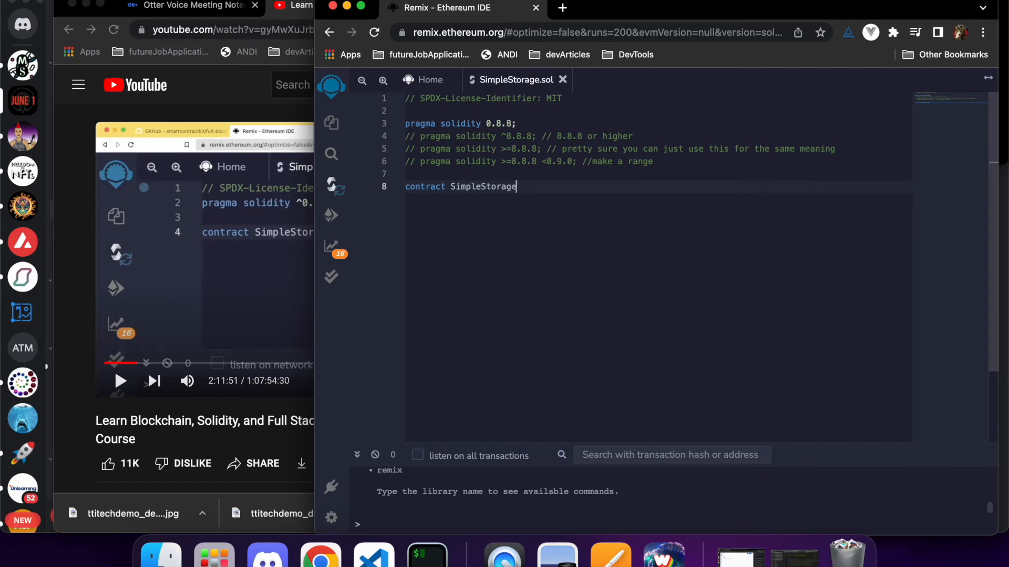
pyautogui.moveTo(674, 348)
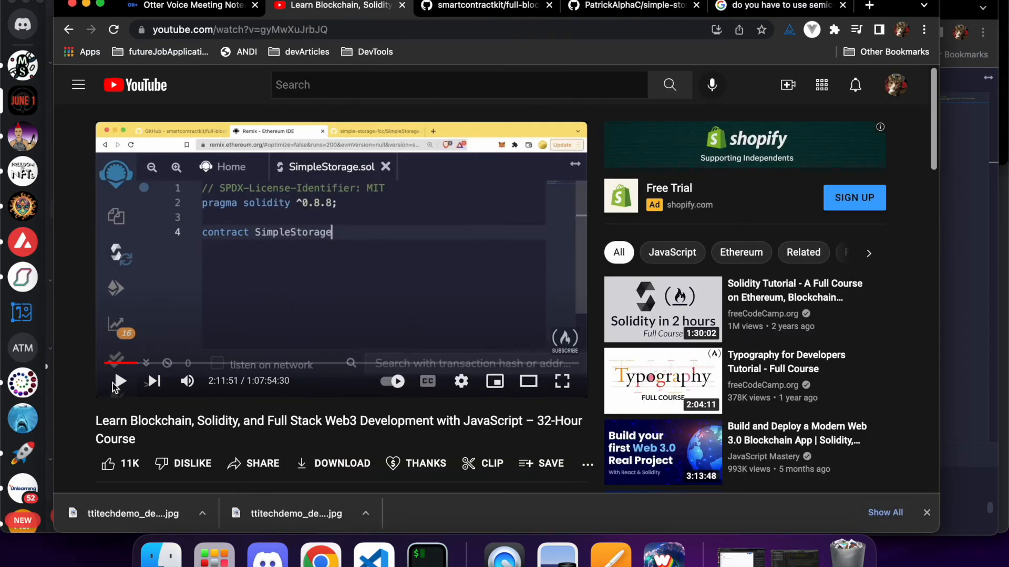
# Add the opening brace so the editor closes the empty SimpleStorage contract, checking the video
pyautogui.click(120, 380)
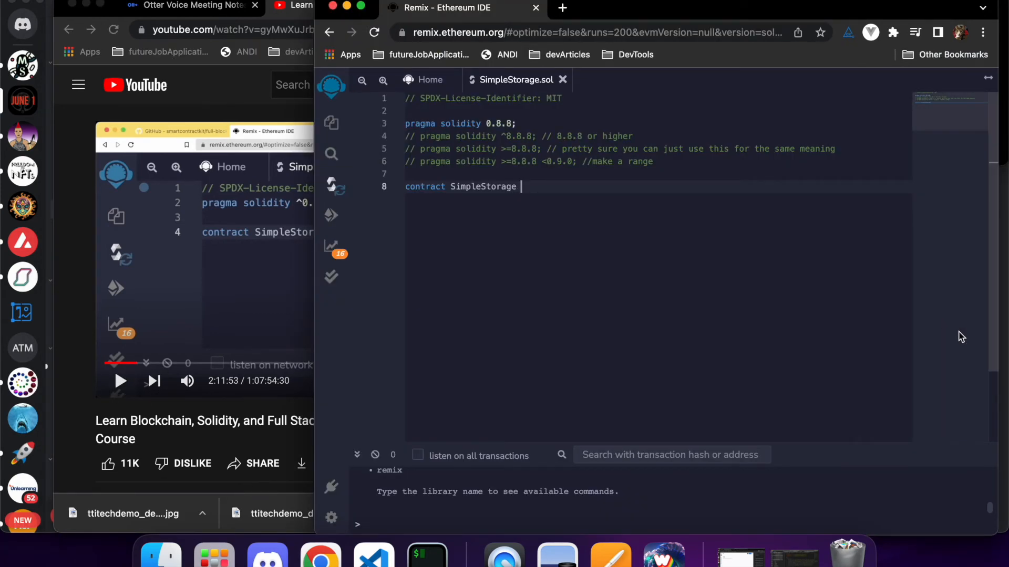
pyautogui.write('{')
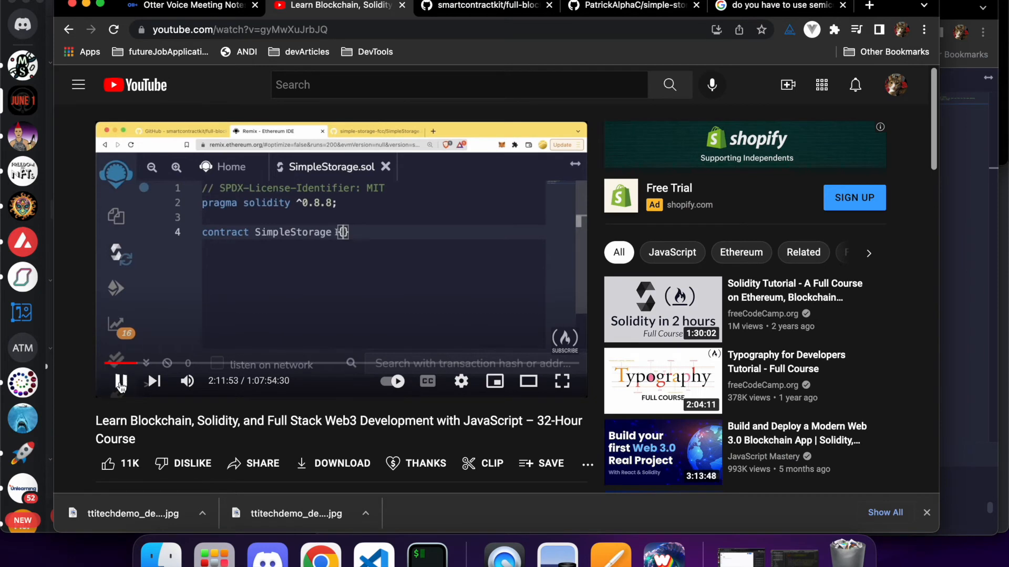
pyautogui.moveTo(122, 380)
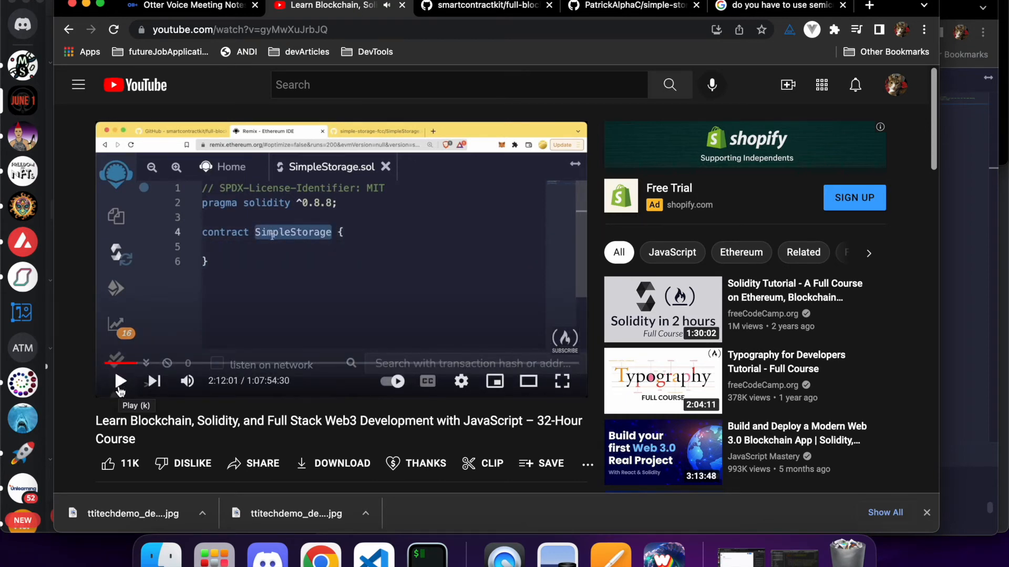
pyautogui.click(121, 380)
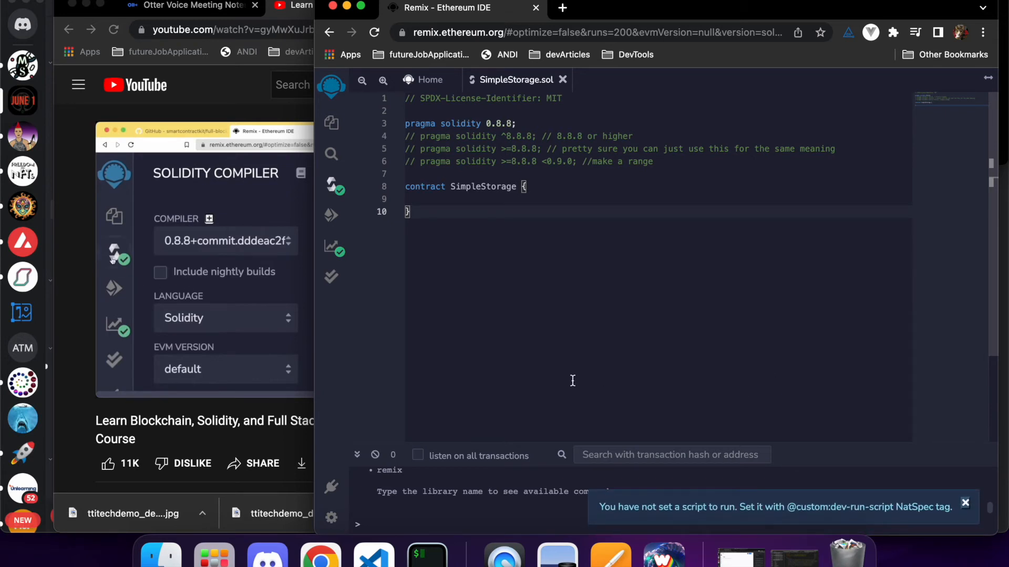
pyautogui.moveTo(115, 257)
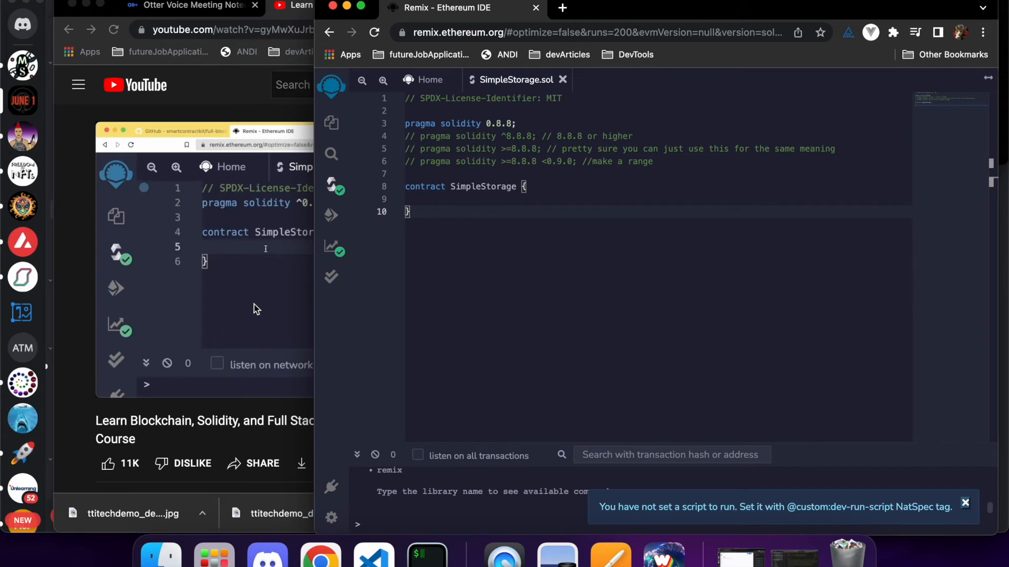
pyautogui.click(965, 503)
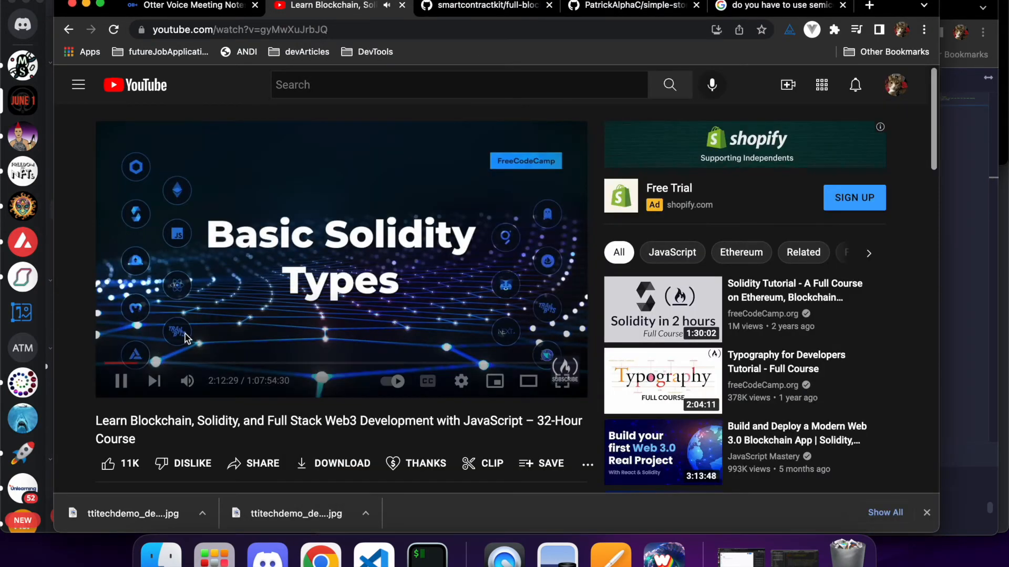
# Follow the instructor adding the types comment and pause at 2:13:20 on the bool-to-bytes list
pyautogui.click(120, 381)
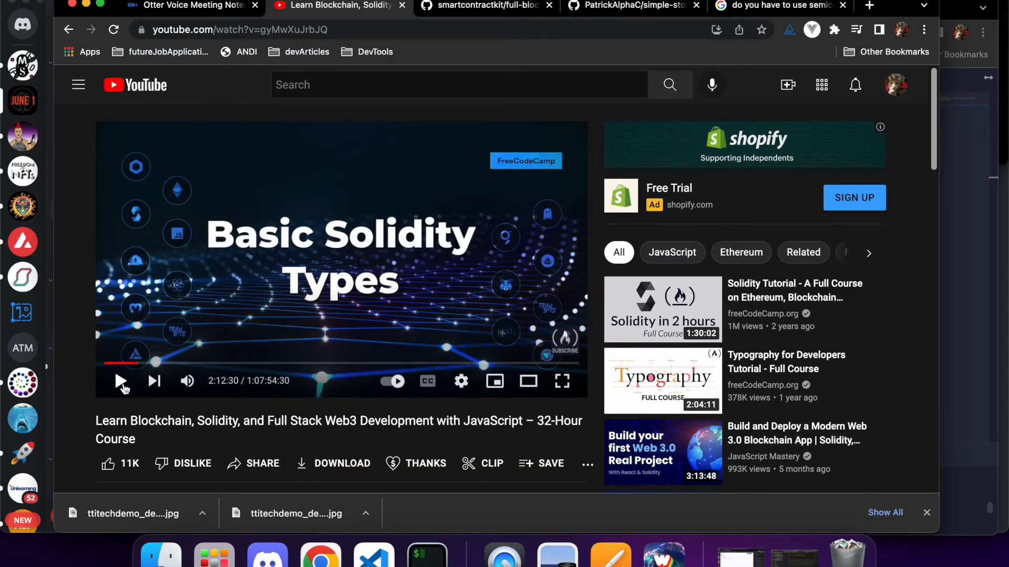
pyautogui.moveTo(120, 381)
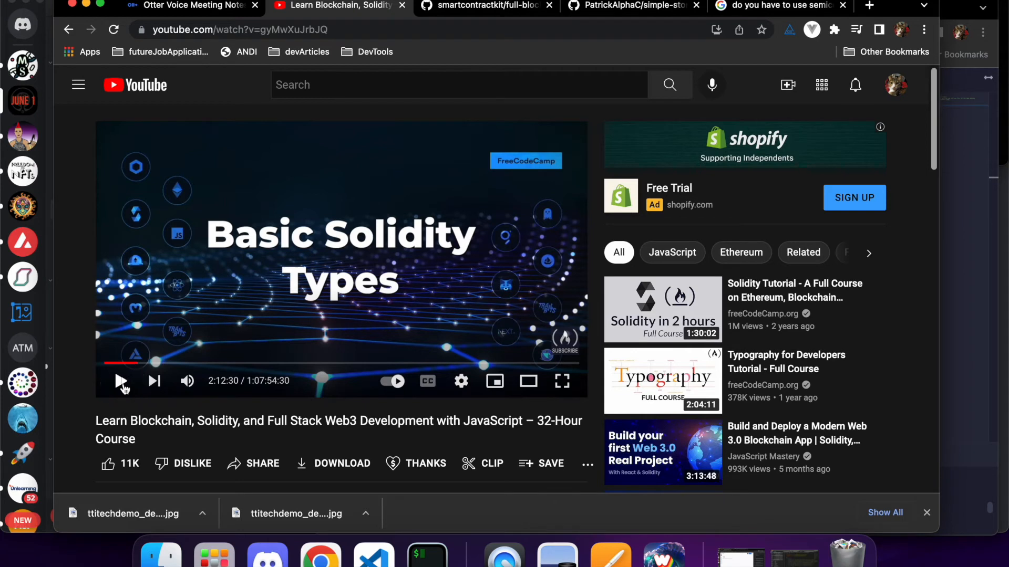
pyautogui.click(121, 380)
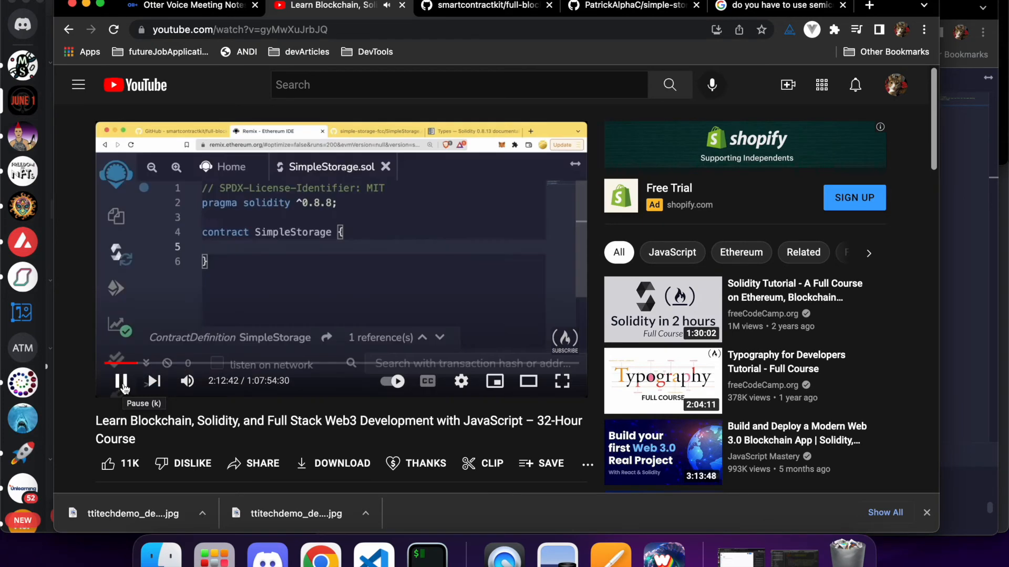
pyautogui.write('// boolean, uint, int, addres')
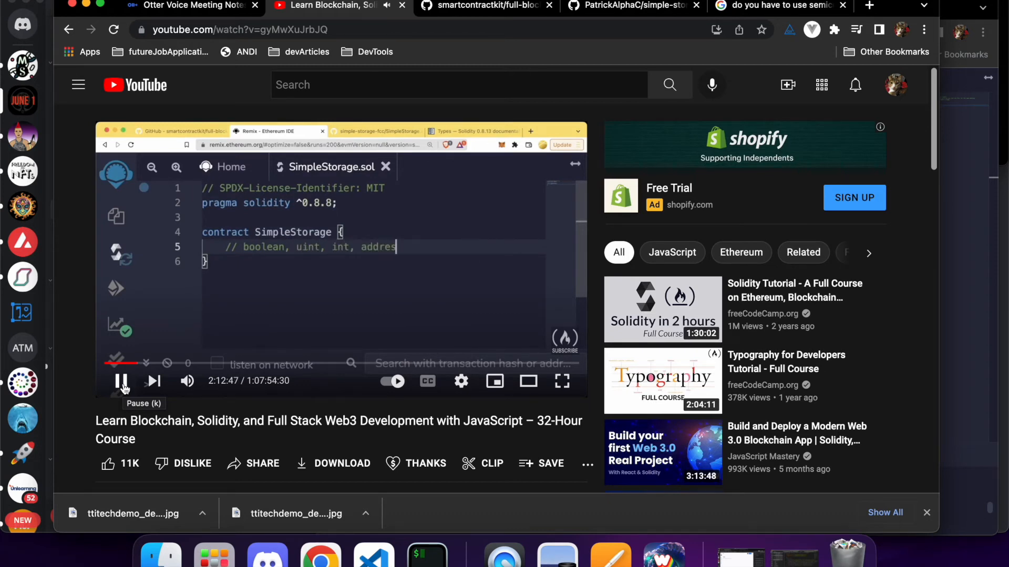
pyautogui.write(', bytes')
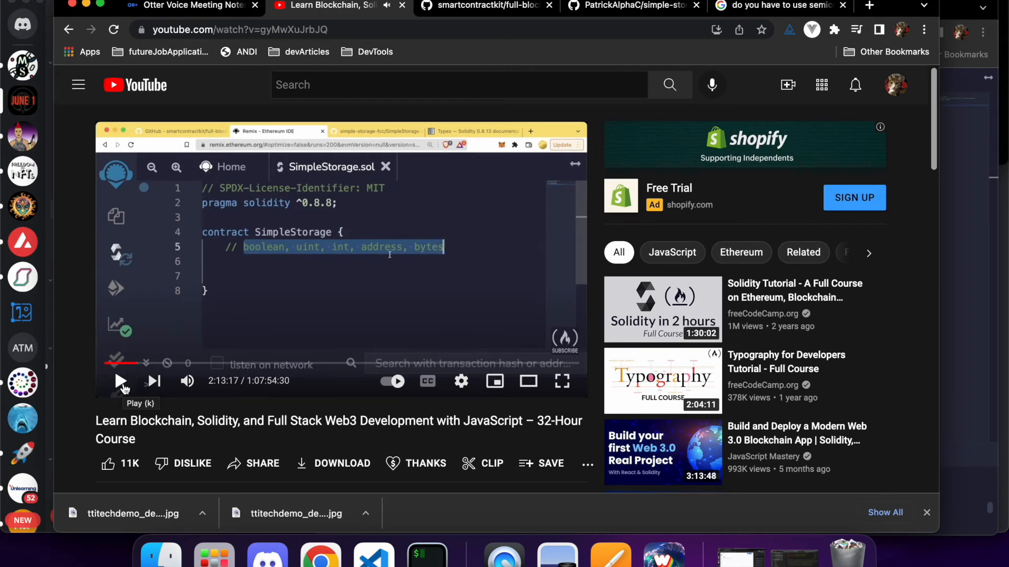
pyautogui.click(121, 380)
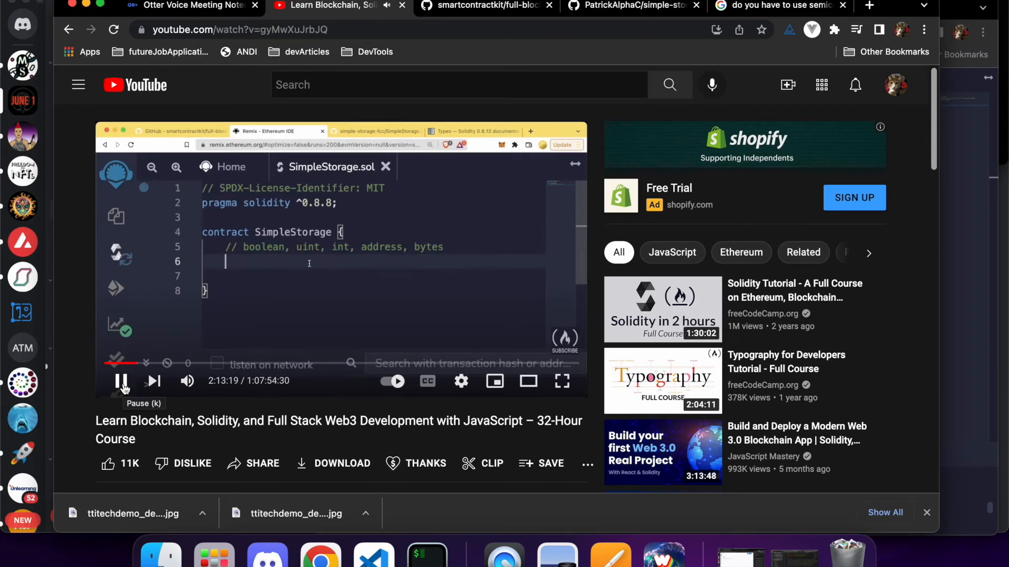
pyautogui.click(121, 380)
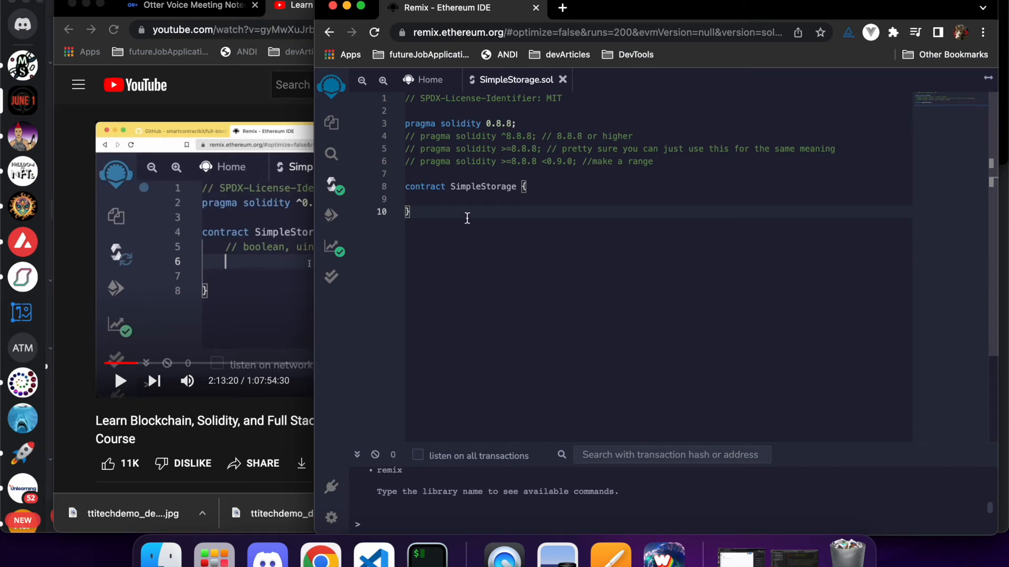
# Add the comment '// common types: boolean, uint, int, address, bytes' inside the contract
pyautogui.write('//')
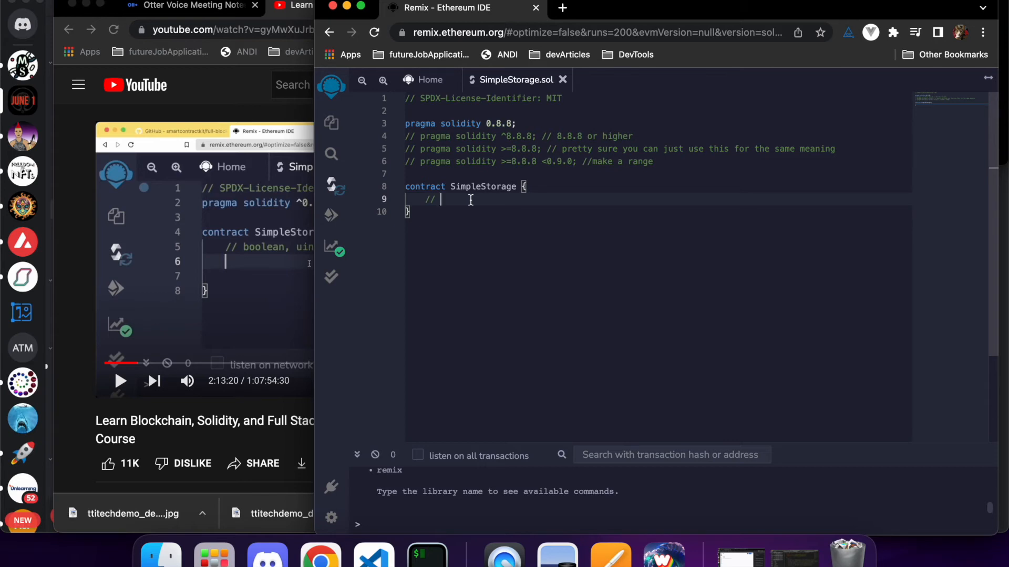
pyautogui.write('common types: boole')
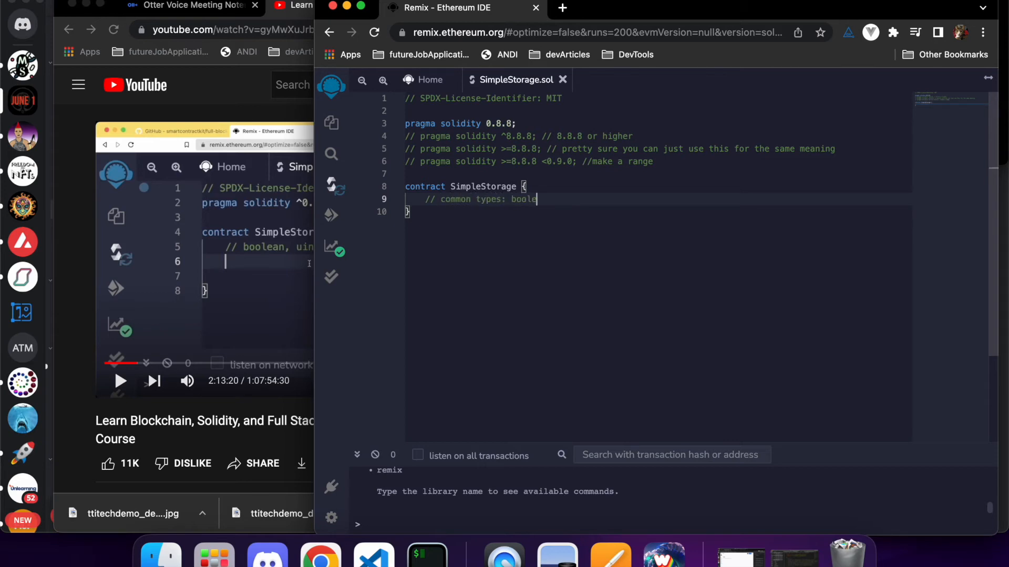
pyautogui.write('an,')
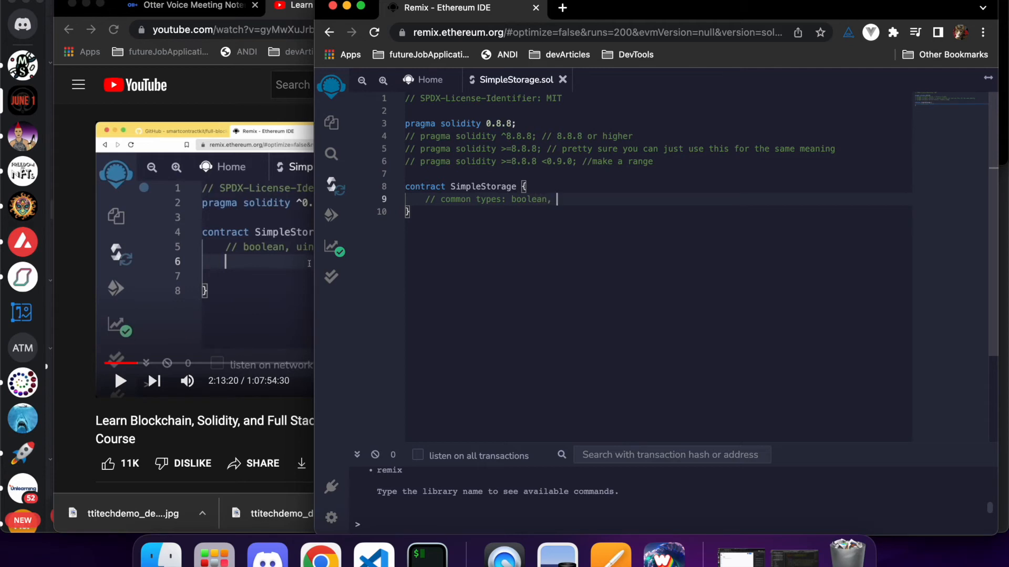
pyautogui.write('un')
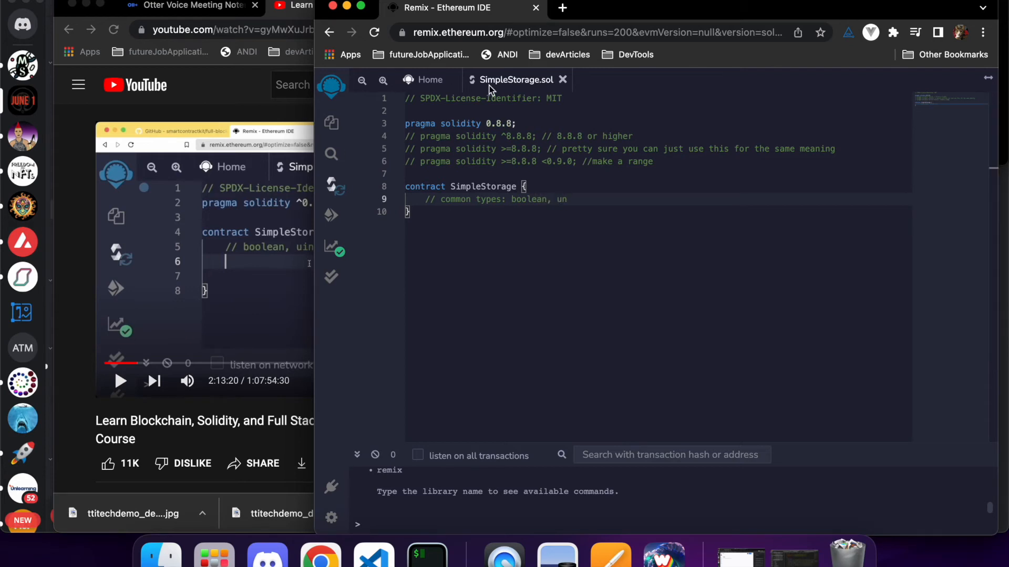
pyautogui.write('int,')
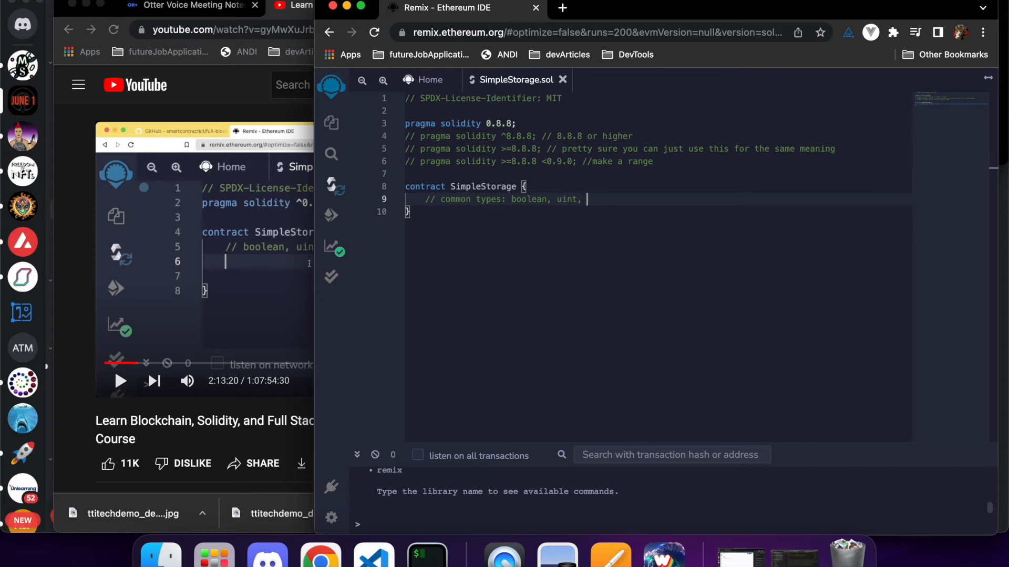
pyautogui.write('int, address,')
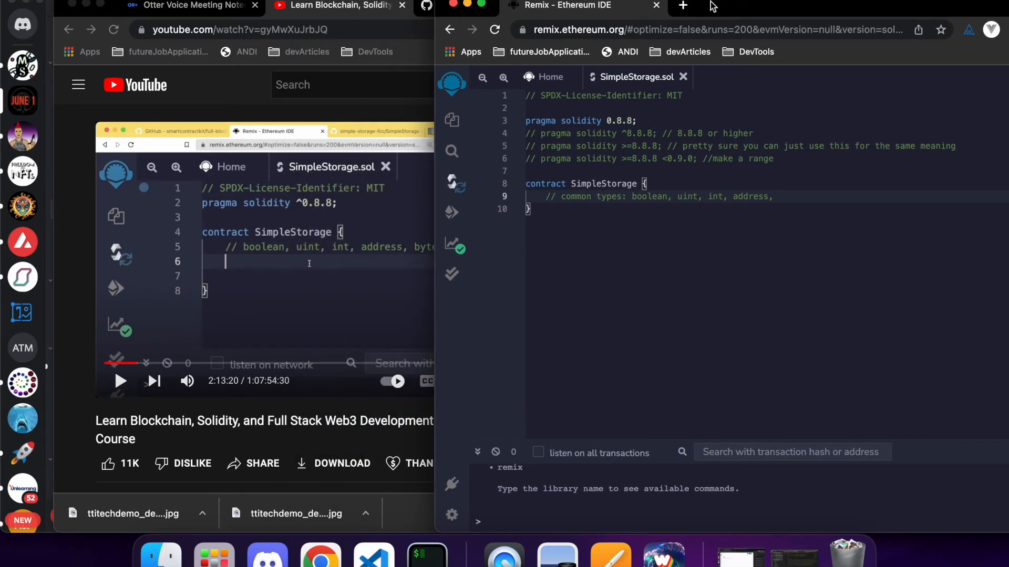
pyautogui.write('bytes')
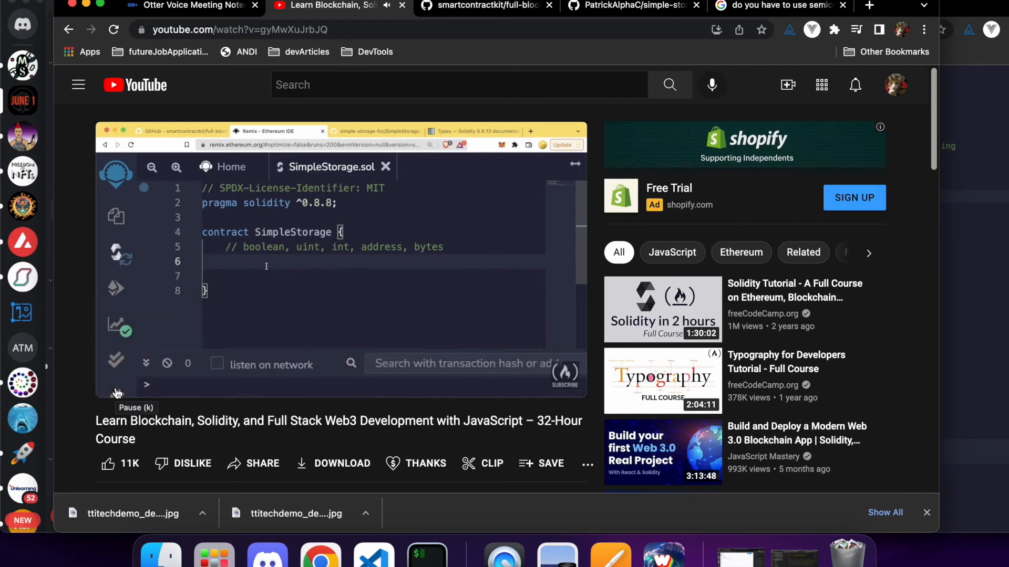
# Declare bool hasFavoriteNumber and try assigning it true, then false
pyautogui.write('has')
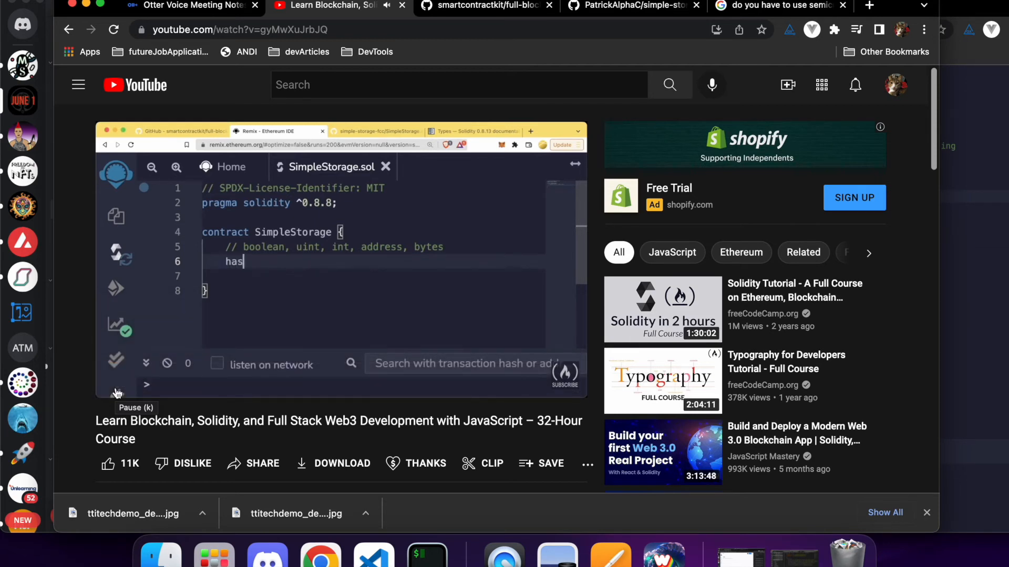
pyautogui.write('FavoriteNu')
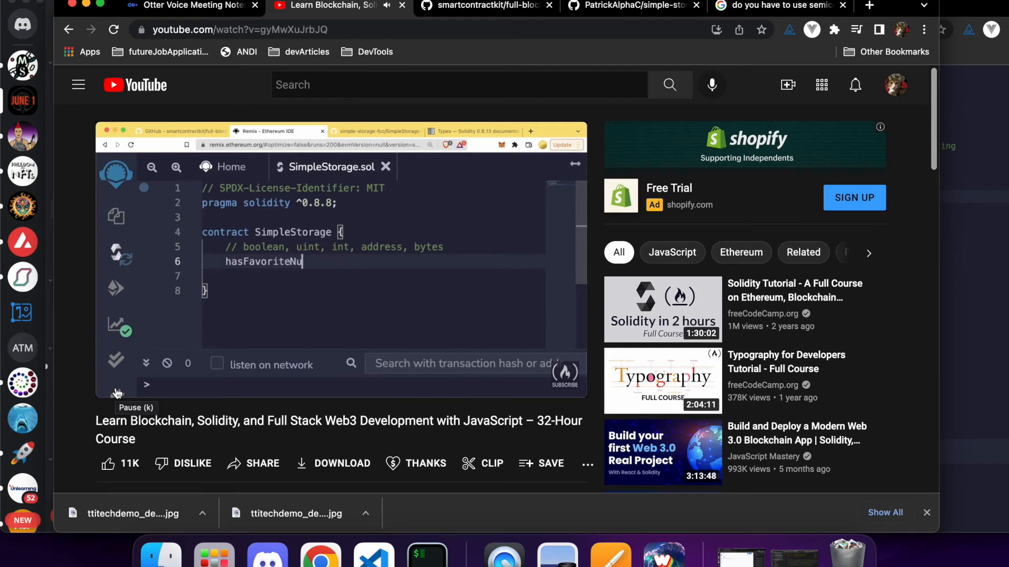
pyautogui.write('mber;')
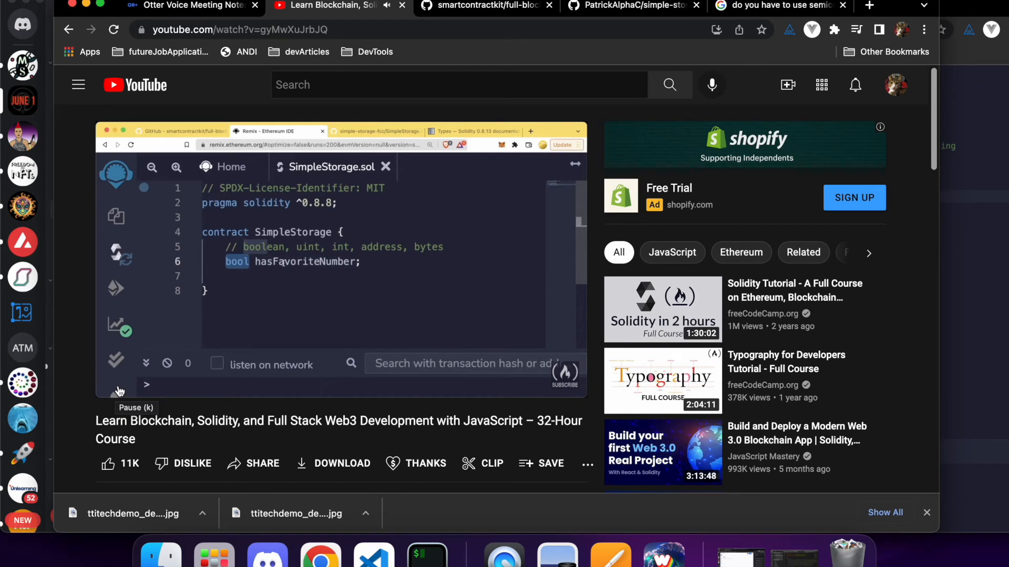
pyautogui.doubleClick(304, 262)
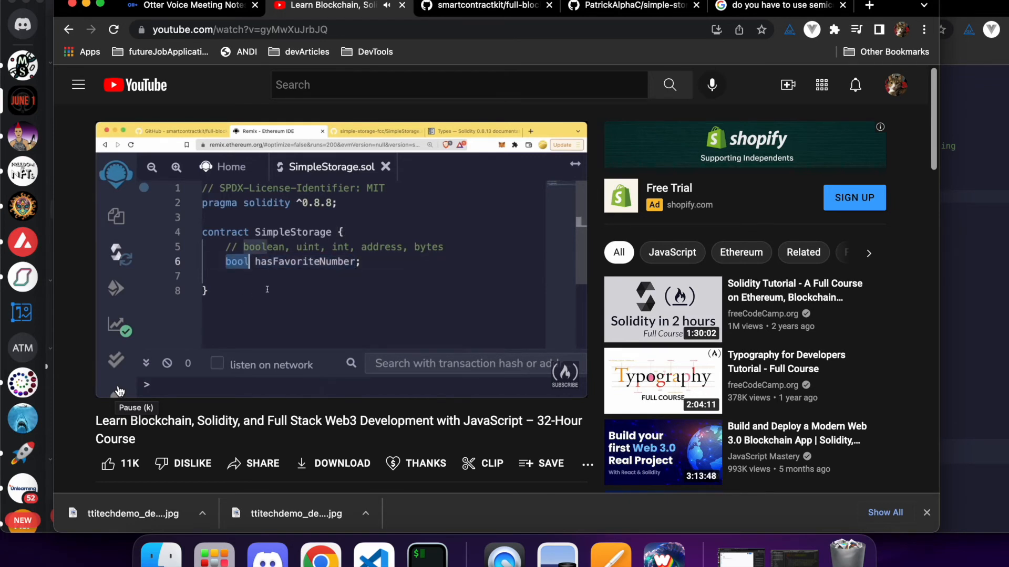
pyautogui.doubleClick(306, 262)
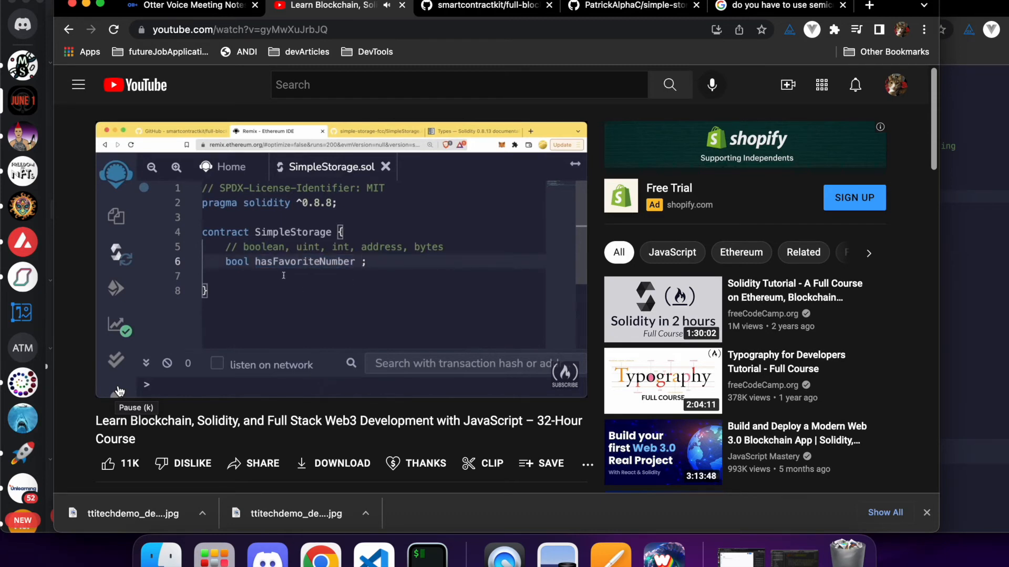
pyautogui.write('= tr')
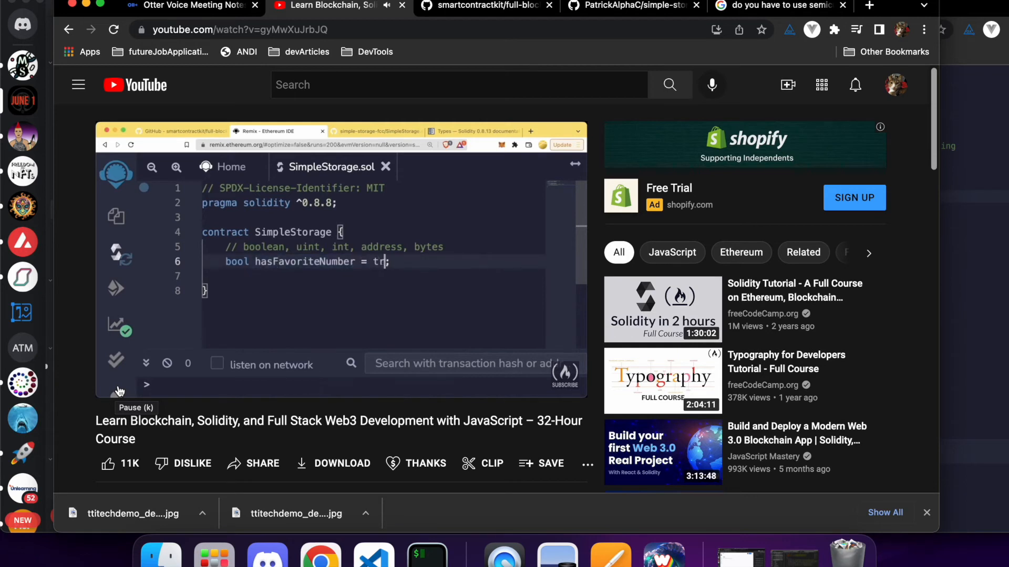
pyautogui.write('rue')
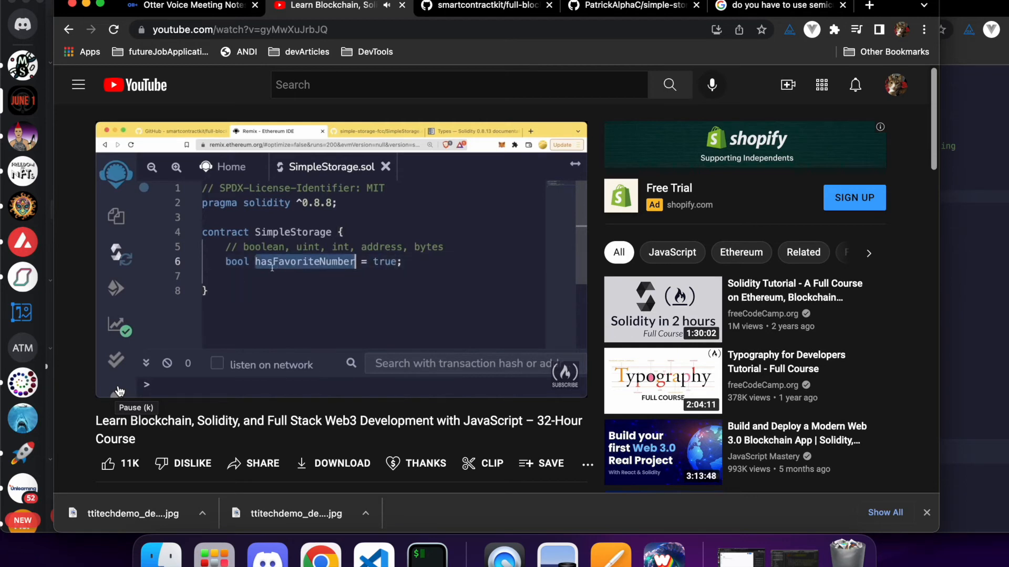
pyautogui.doubleClick(384, 261)
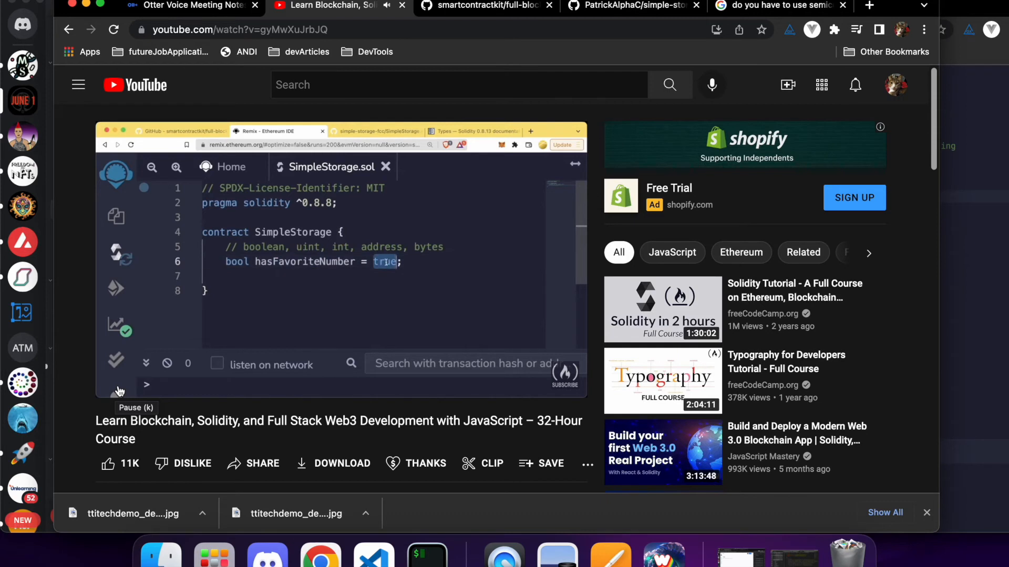
pyautogui.write('false')
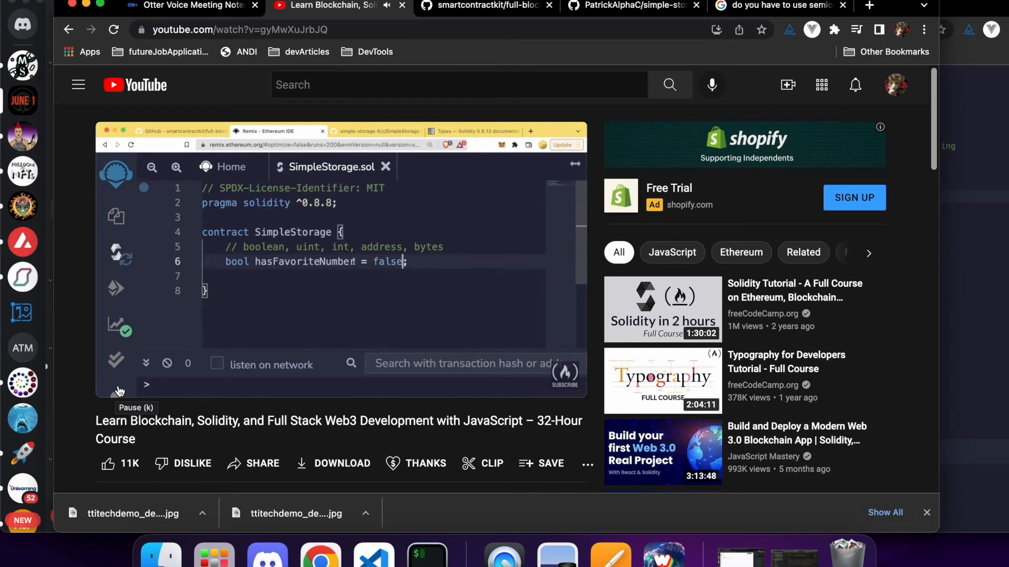
# Declare uint favoriteNumber = 123 below the types comment
pyautogui.doubleClick(304, 262)
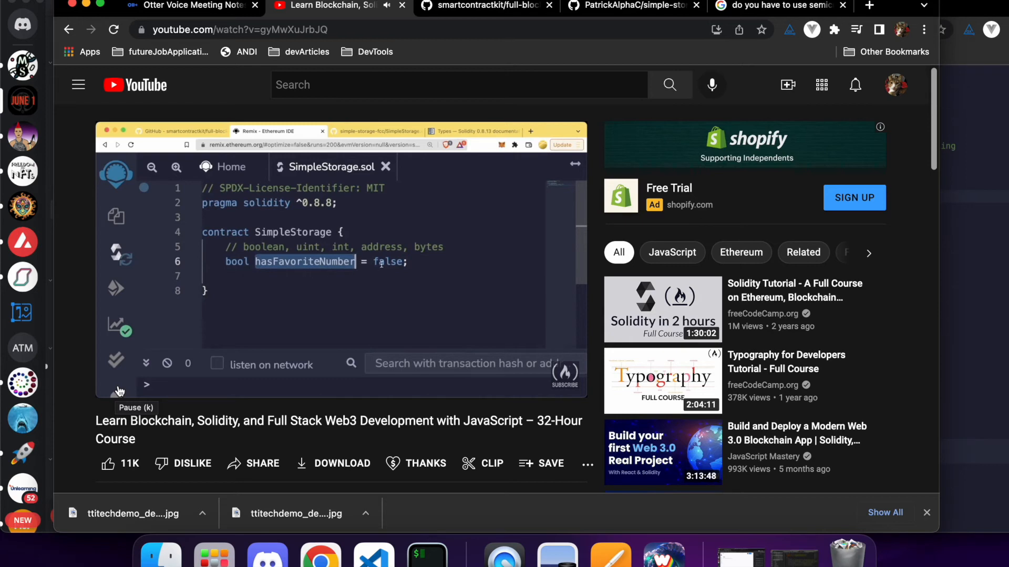
pyautogui.write('u')
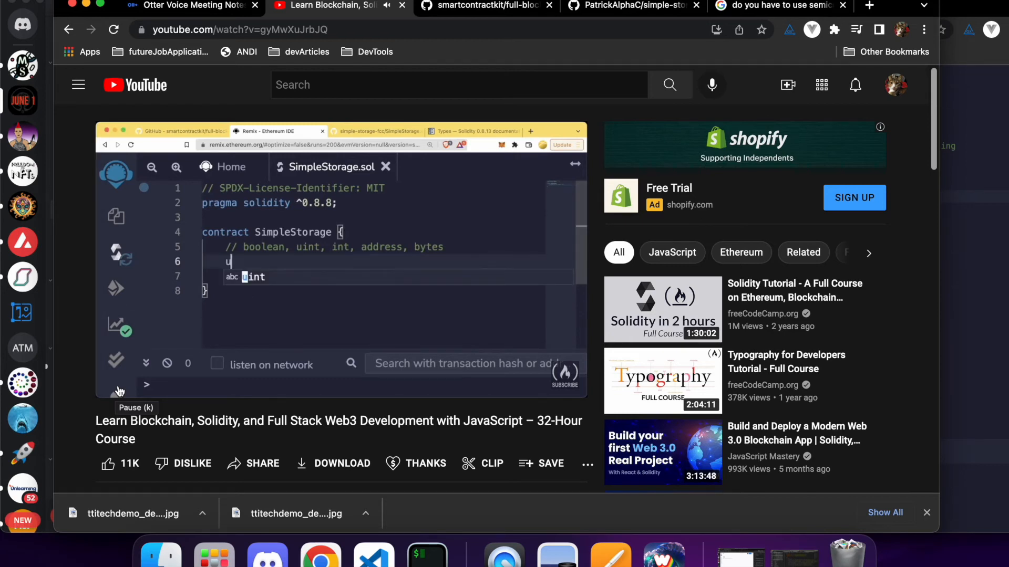
pyautogui.write('int fav')
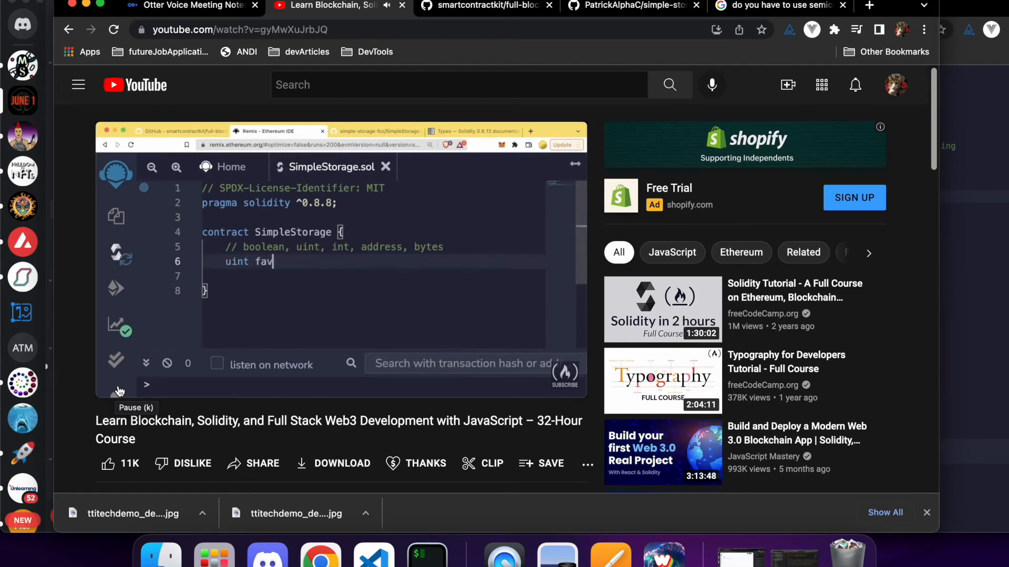
pyautogui.write('oriteNumber')
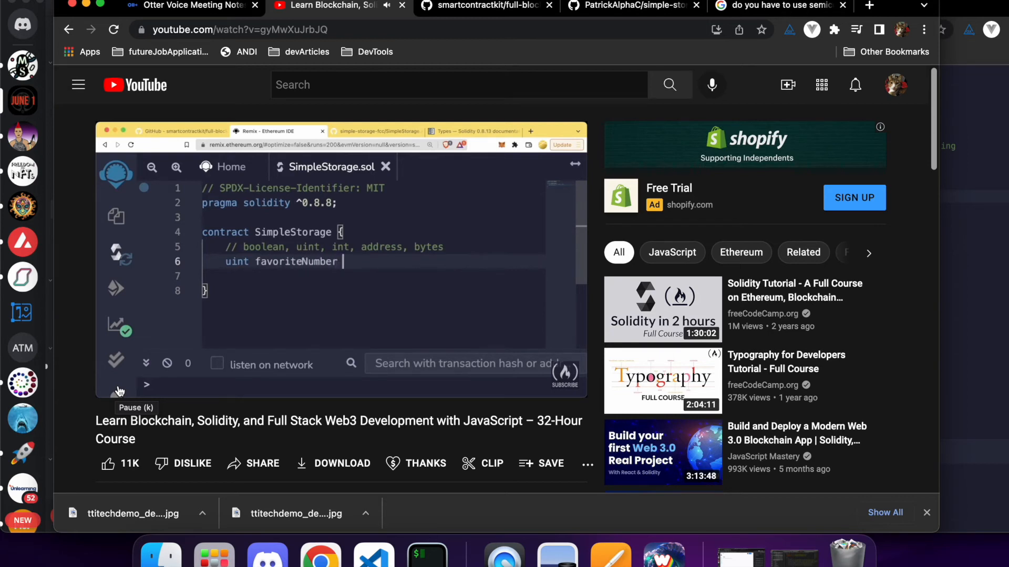
pyautogui.write('=')
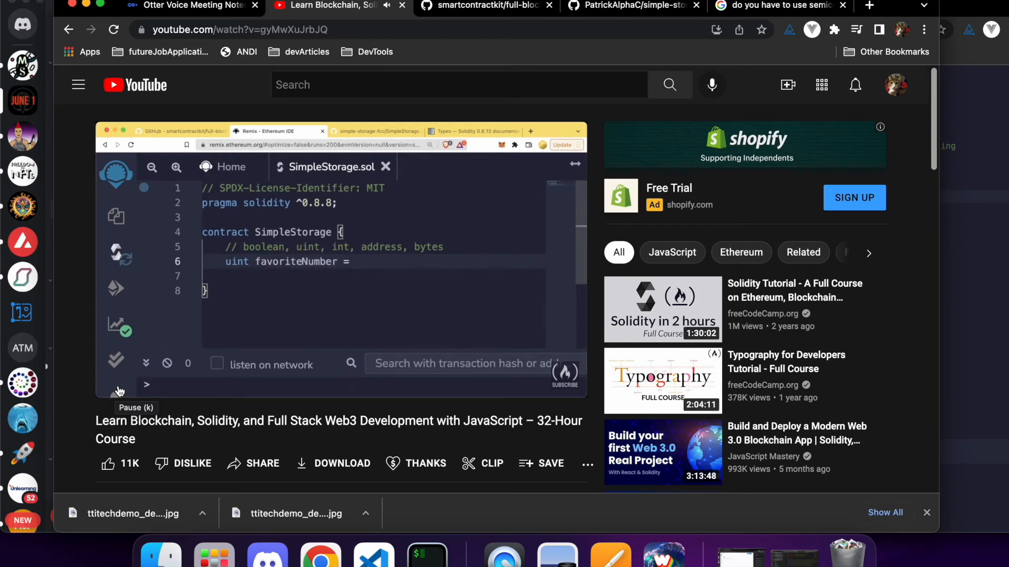
pyautogui.write('123;')
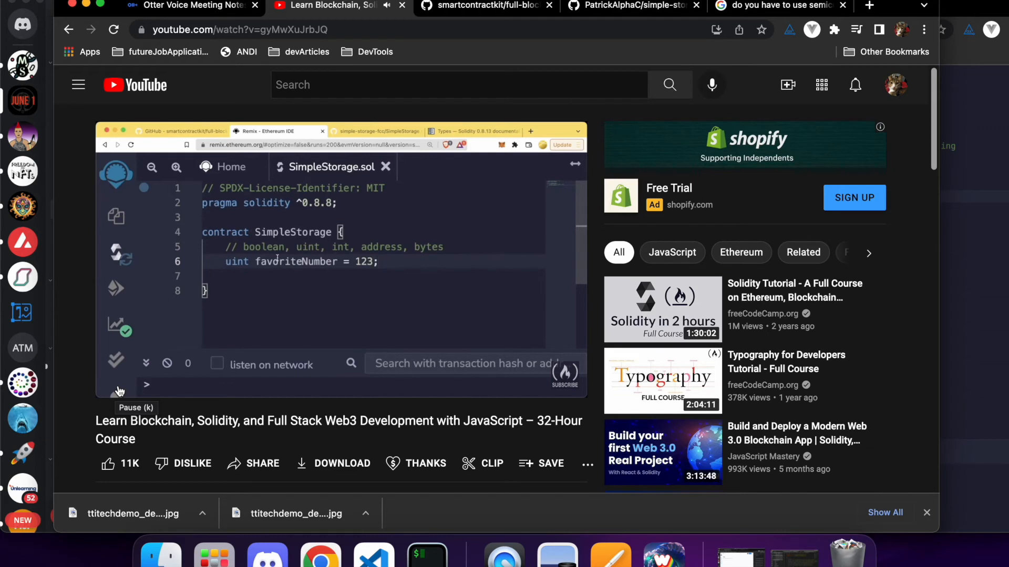
pyautogui.doubleClick(363, 261)
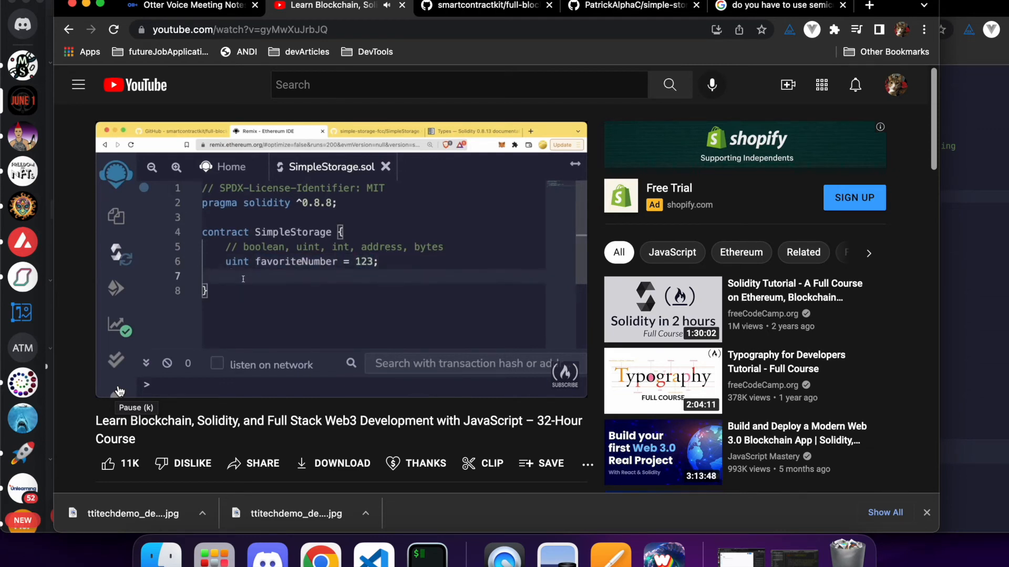
pyautogui.doubleClick(236, 262)
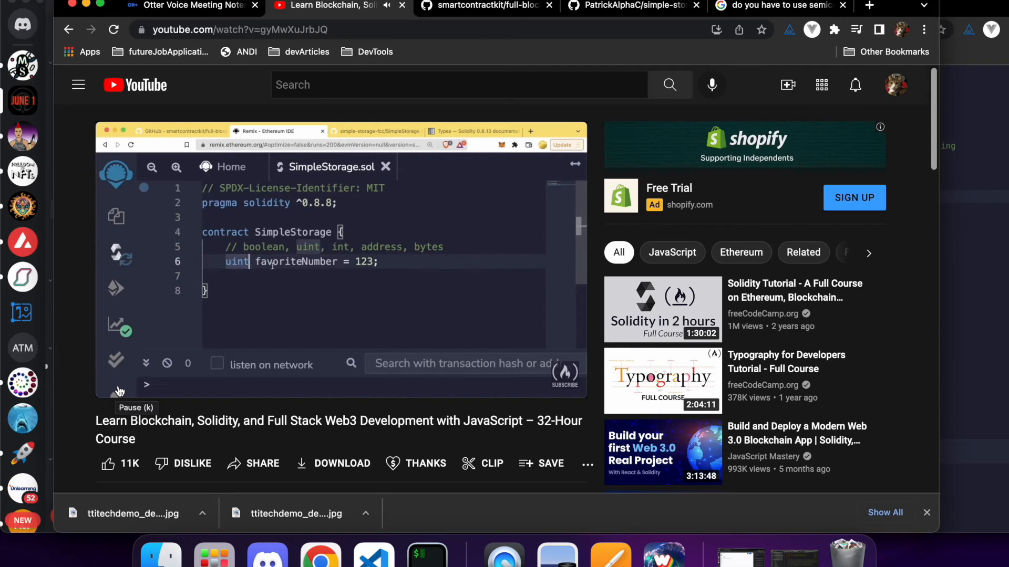
pyautogui.doubleClick(296, 261)
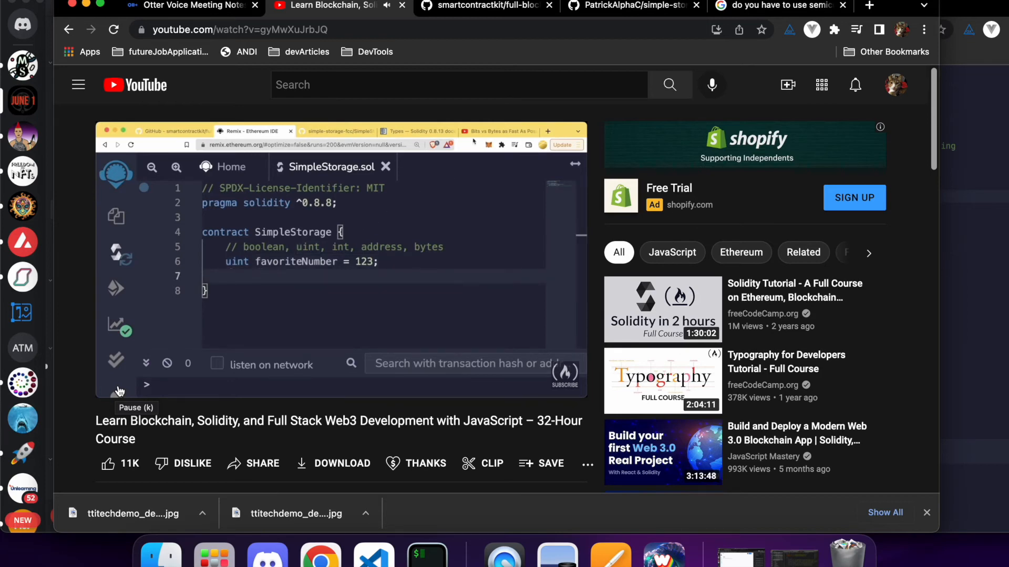
# Widen the types to uint256 and keep bool hasFavoriteNumber = true
pyautogui.click(498, 131)
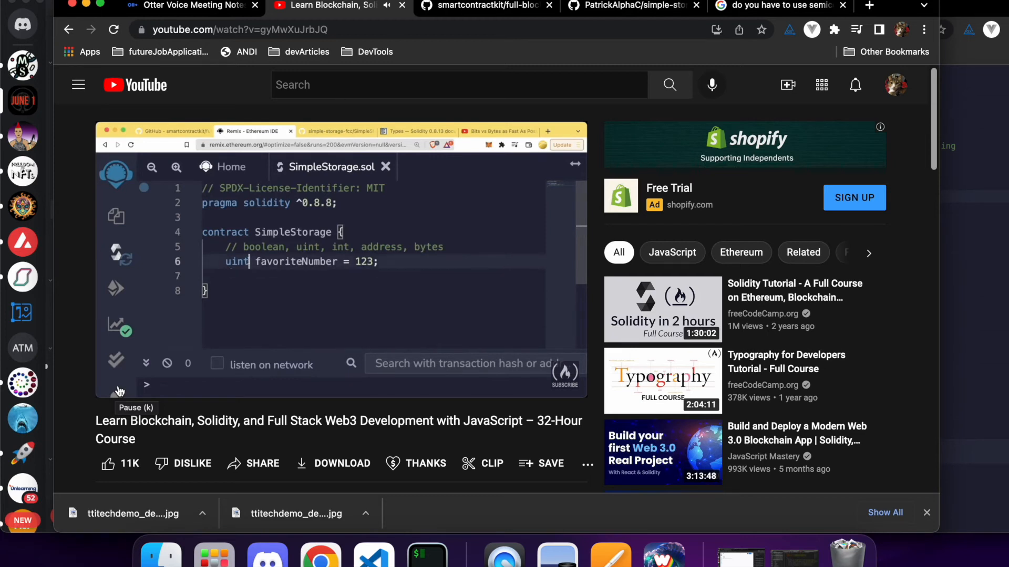
pyautogui.write('8')
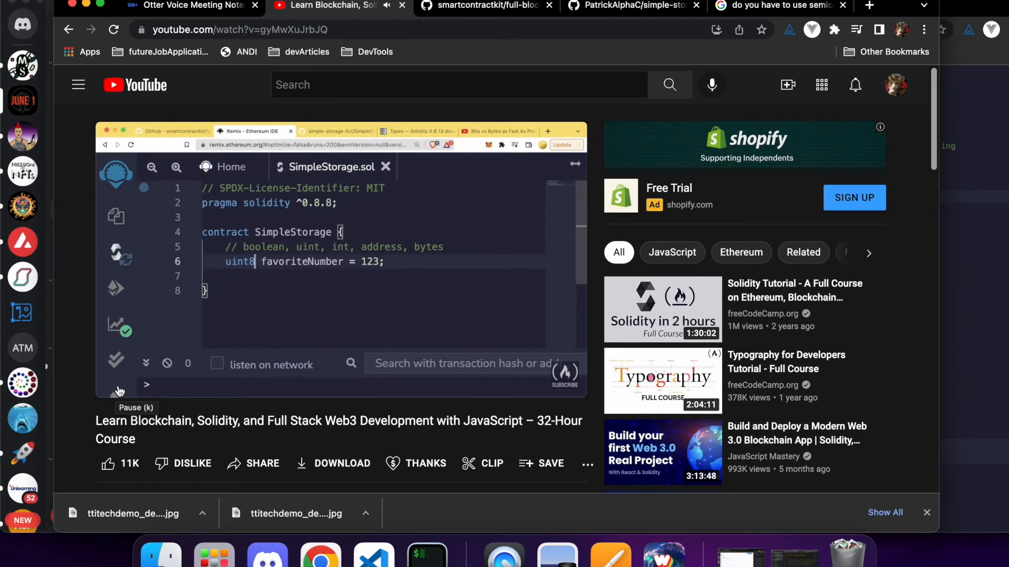
pyautogui.write('256')
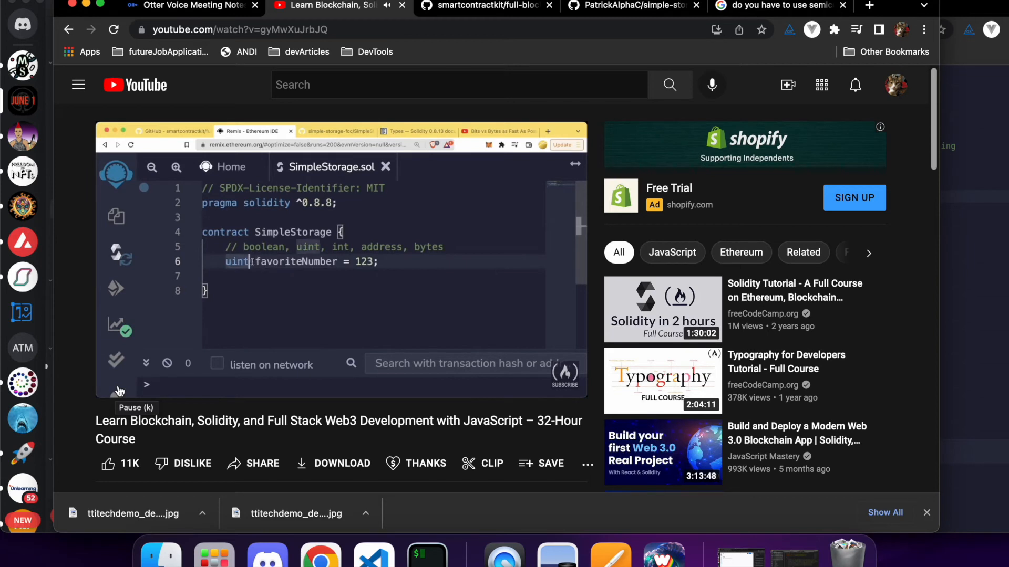
pyautogui.write('256')
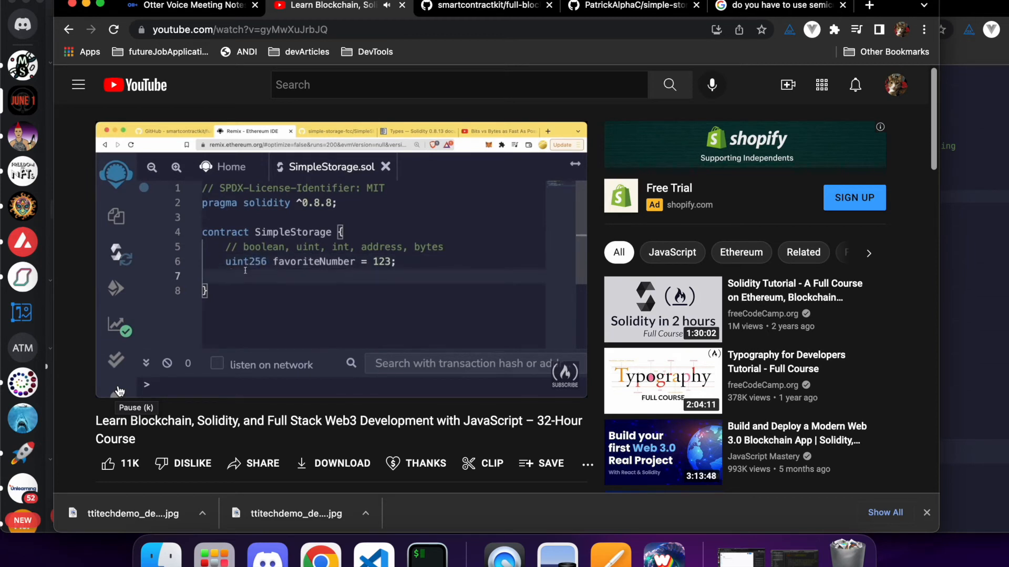
pyautogui.doubleClick(245, 262)
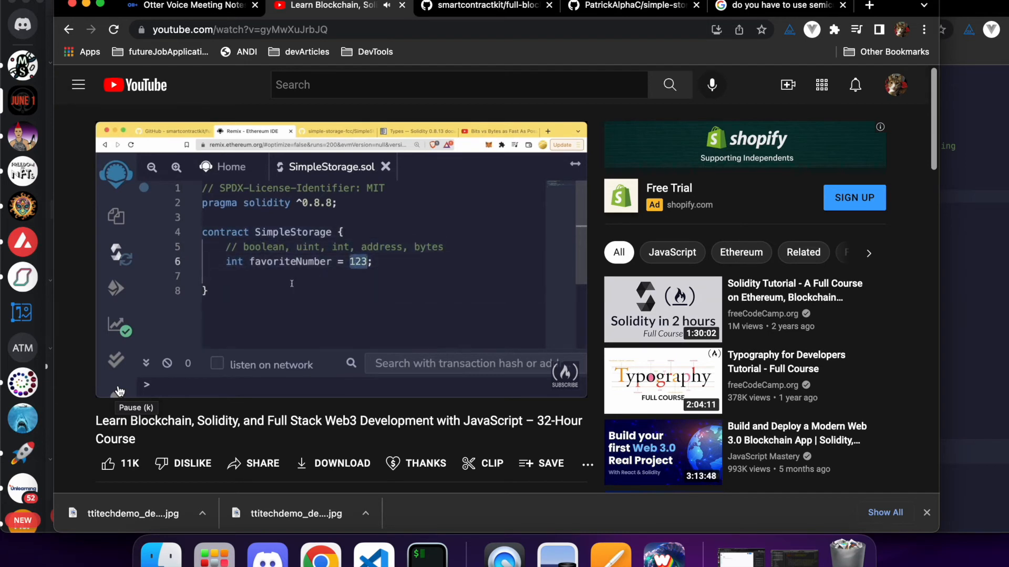
pyautogui.write('25')
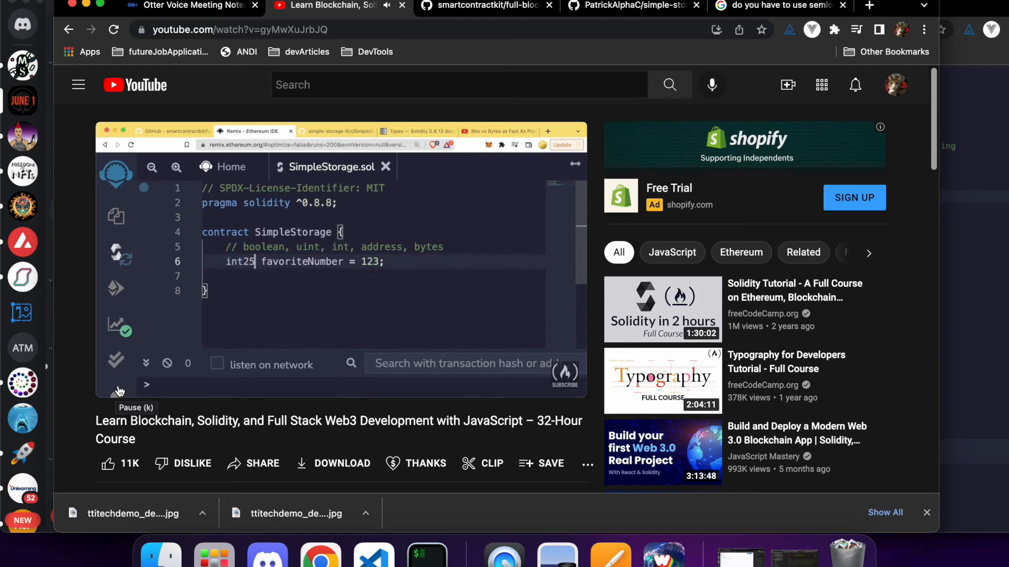
pyautogui.write('bool hasFavoriteNumber = true;')
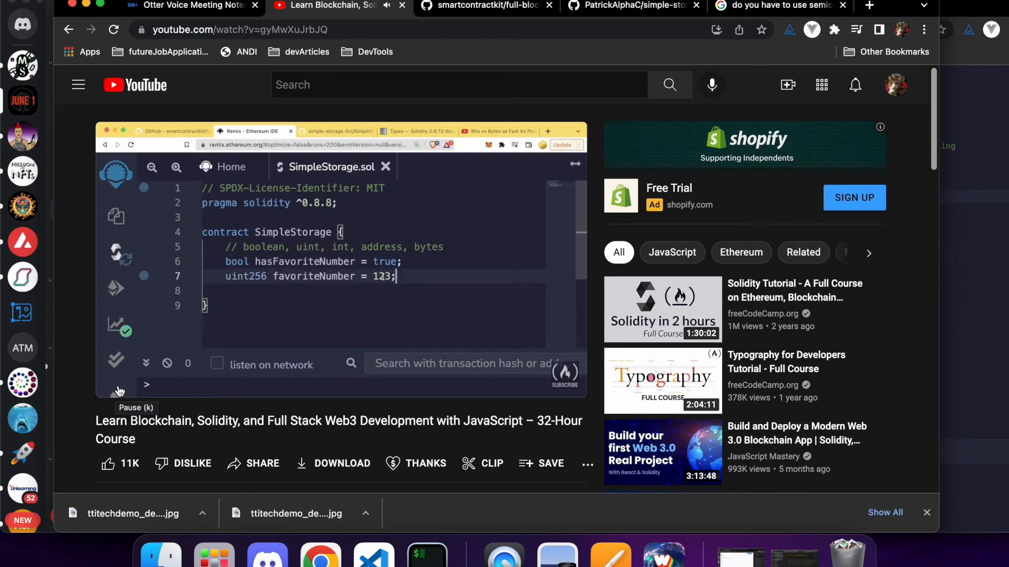
pyautogui.write('5')
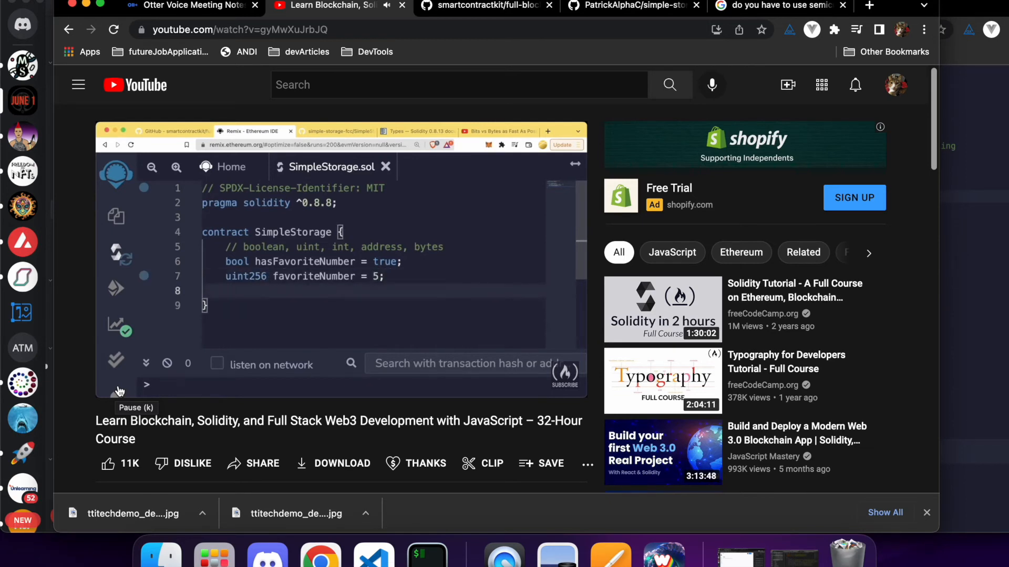
# Add a string favoriteNumberInText declaration and pause the course video
pyautogui.write('string')
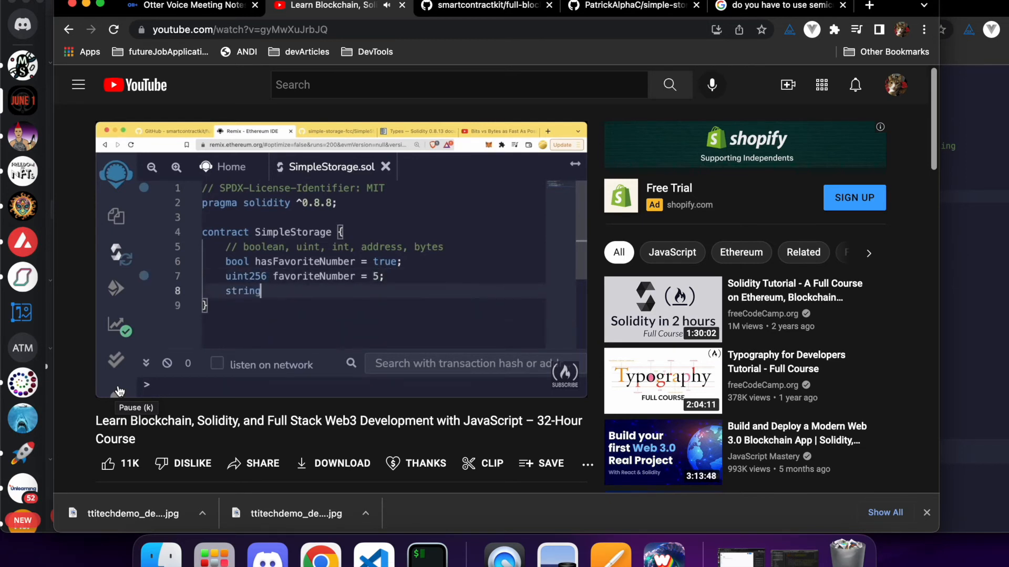
pyautogui.write('favoriteN')
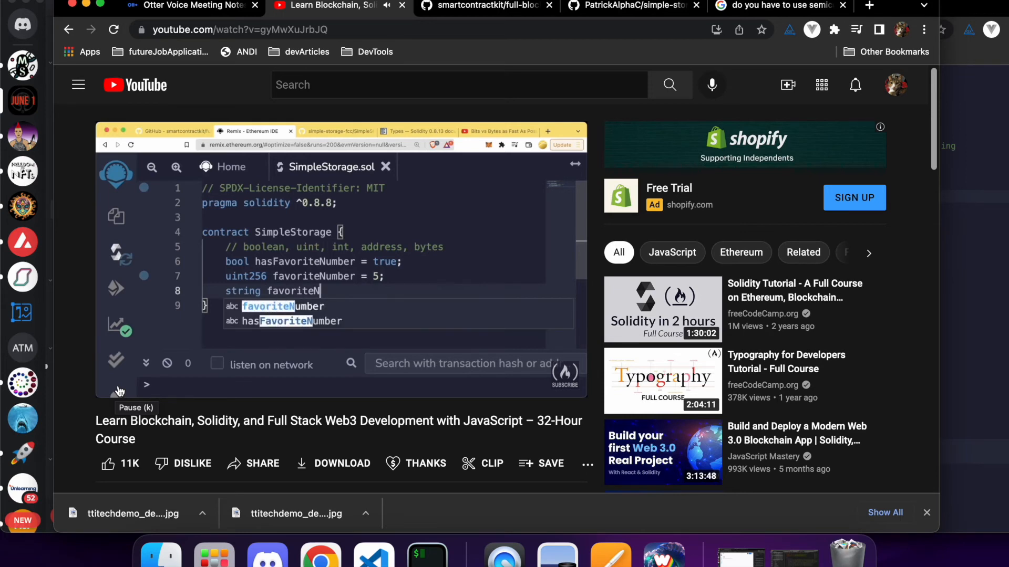
pyautogui.write('umberInTEx')
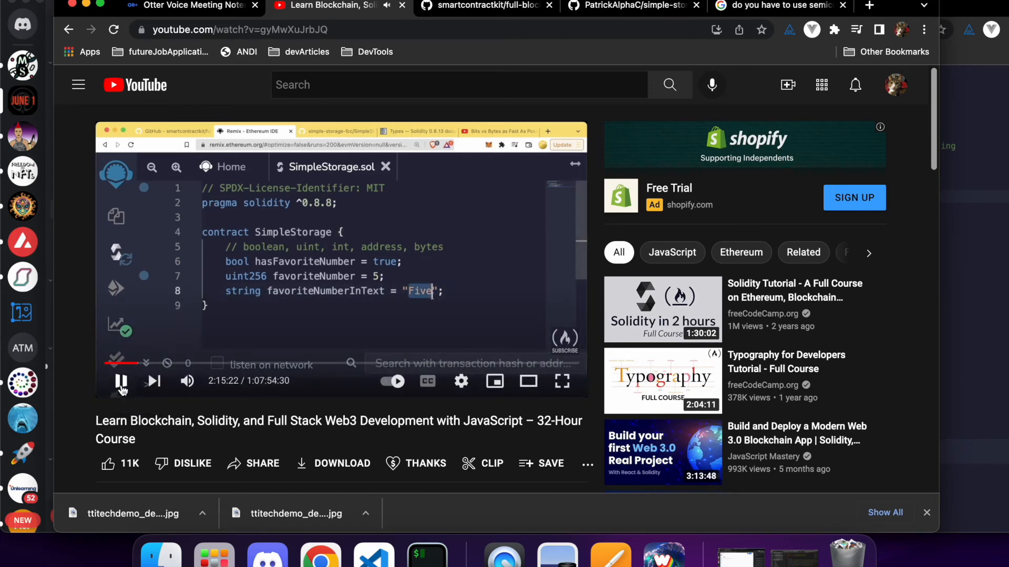
pyautogui.click(122, 380)
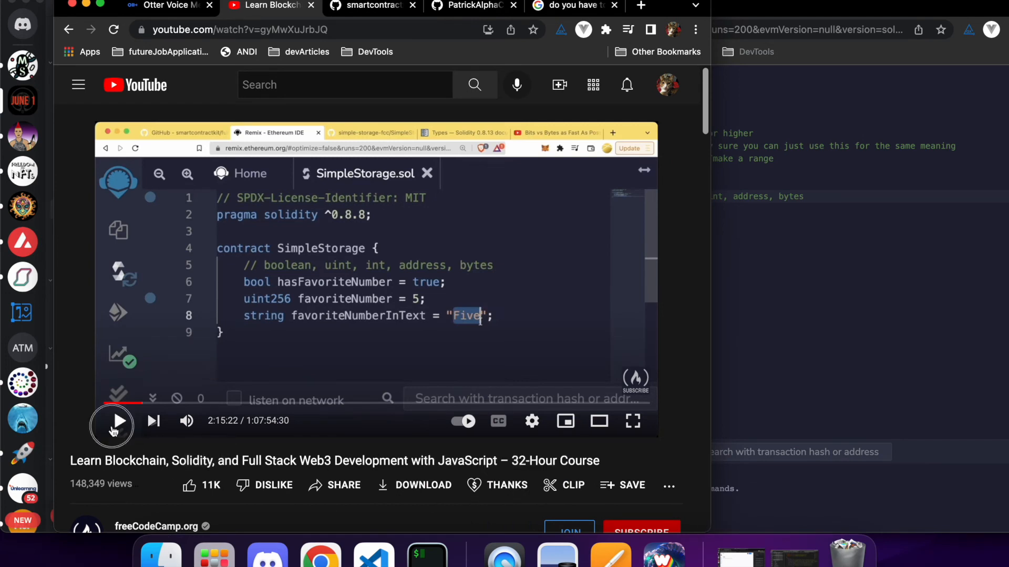
pyautogui.write('asdasdf')
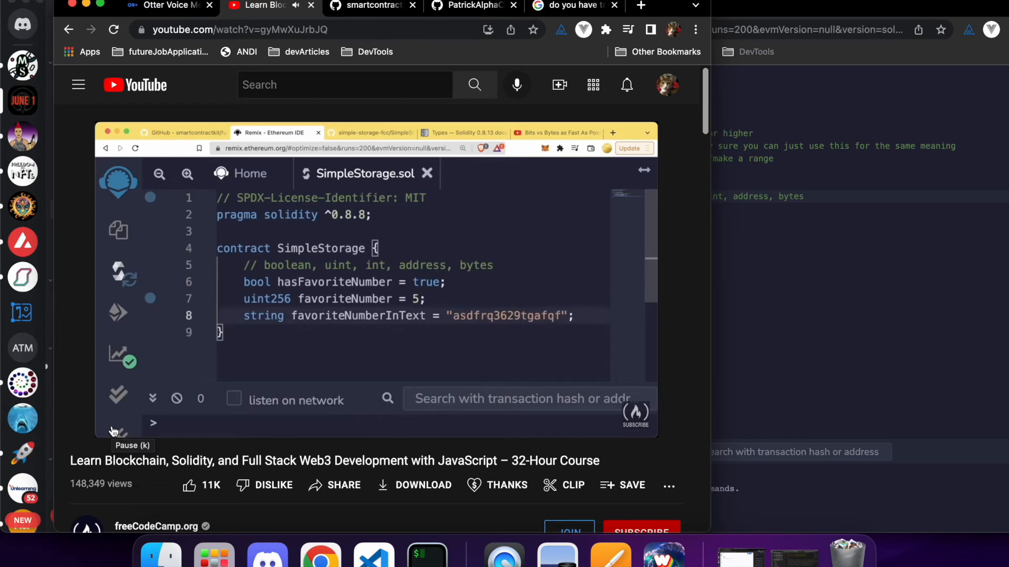
# Declare int256 favoriteInt = -5 and start an address assignment, pausing at 2:15:49
pyautogui.write('int256 favorit')
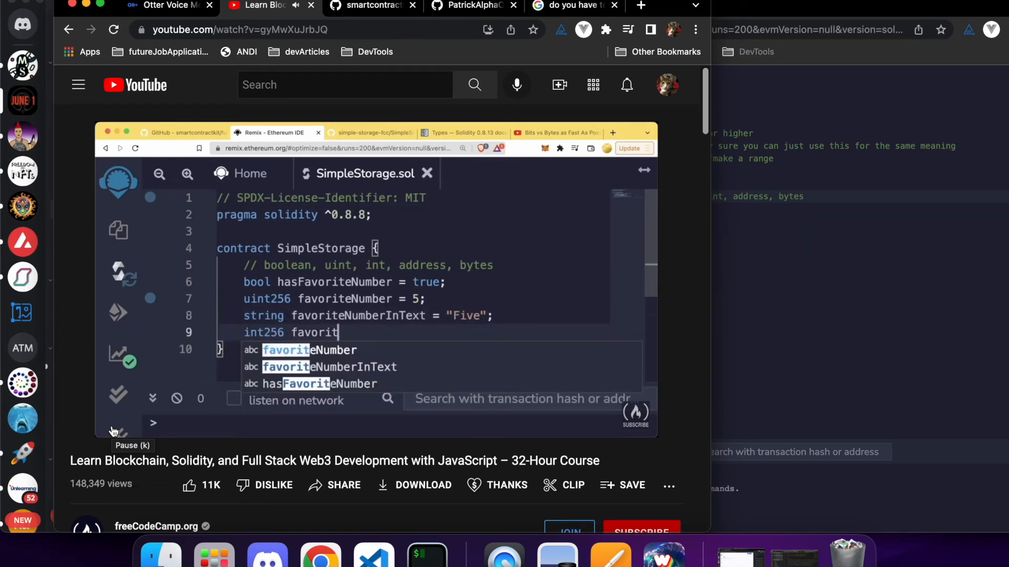
pyautogui.write('eInt =')
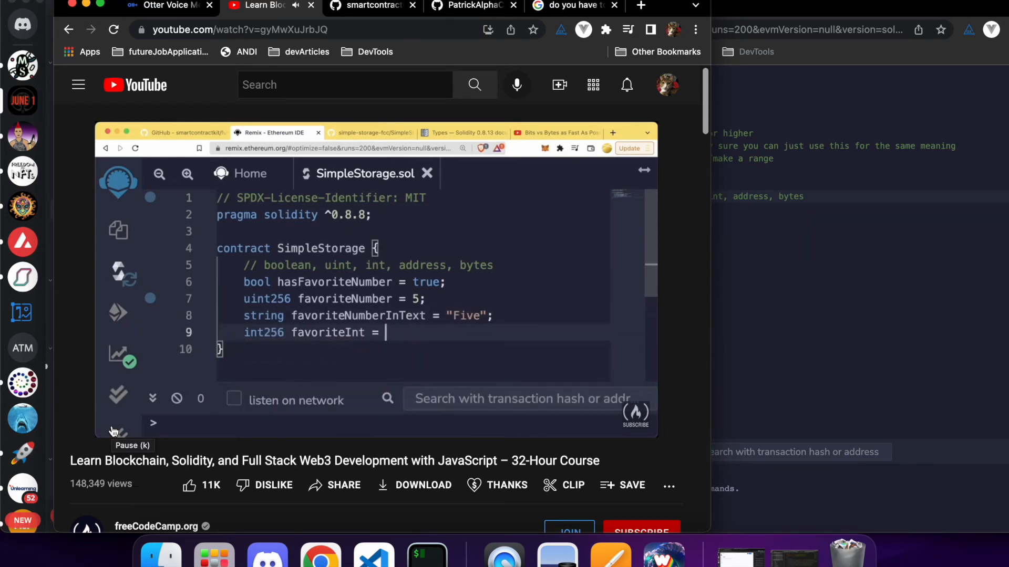
pyautogui.write('-5')
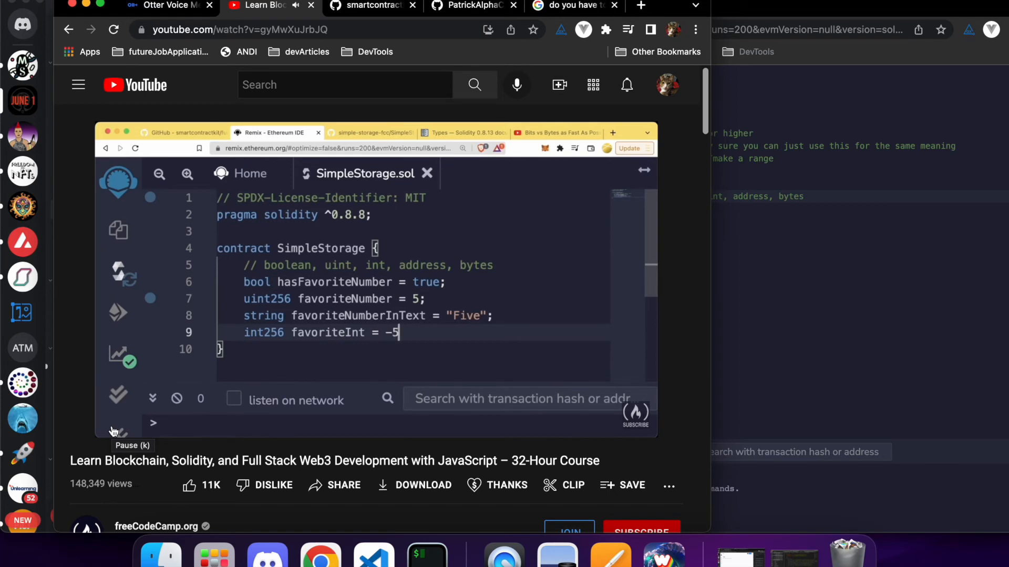
pyautogui.press('Backspace')
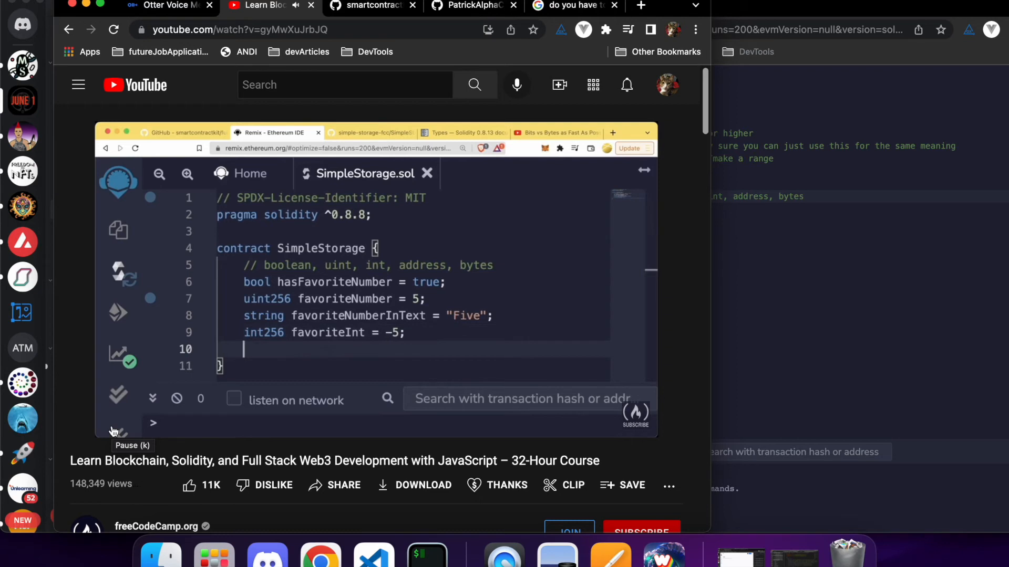
pyautogui.write('address myAddress')
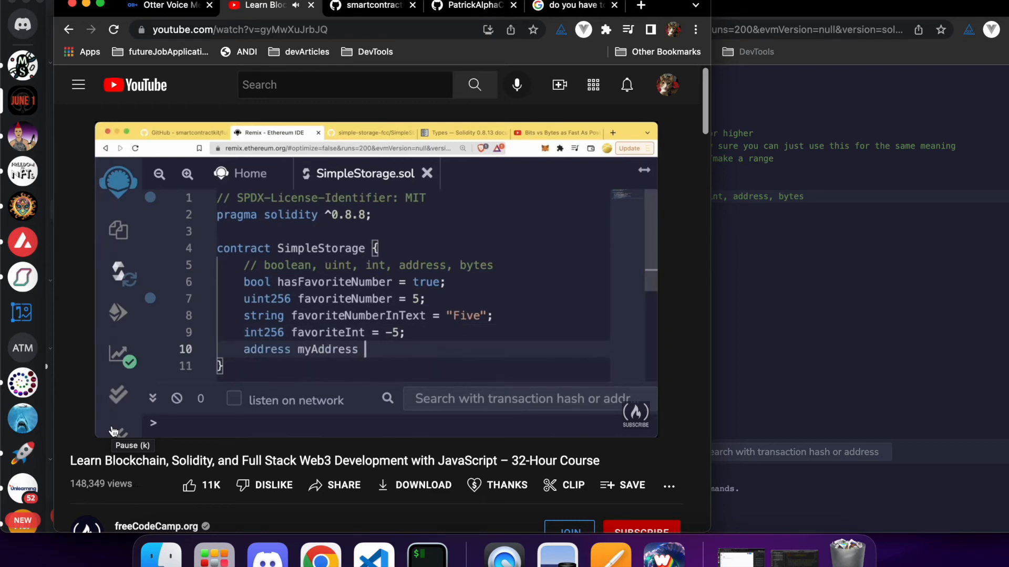
pyautogui.write('=')
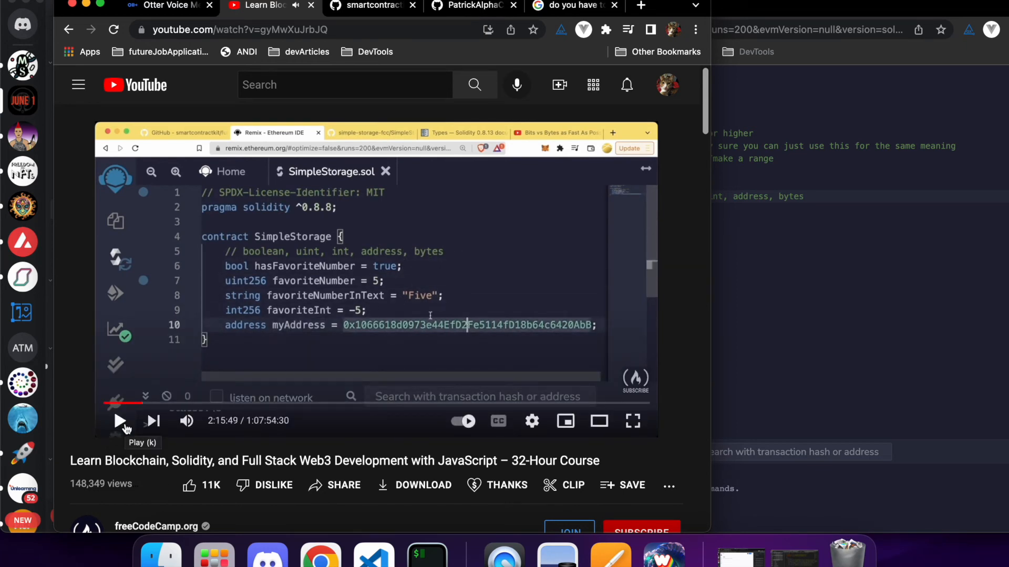
# In Remix, write 'address myAddress =' on line 10 of the contract
pyautogui.click(566, 5)
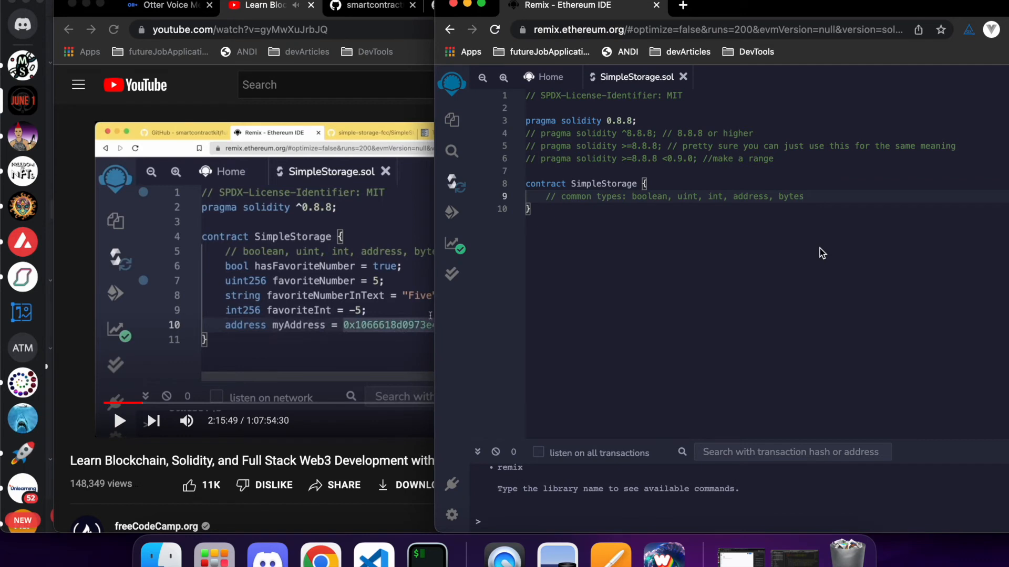
pyautogui.write('address my')
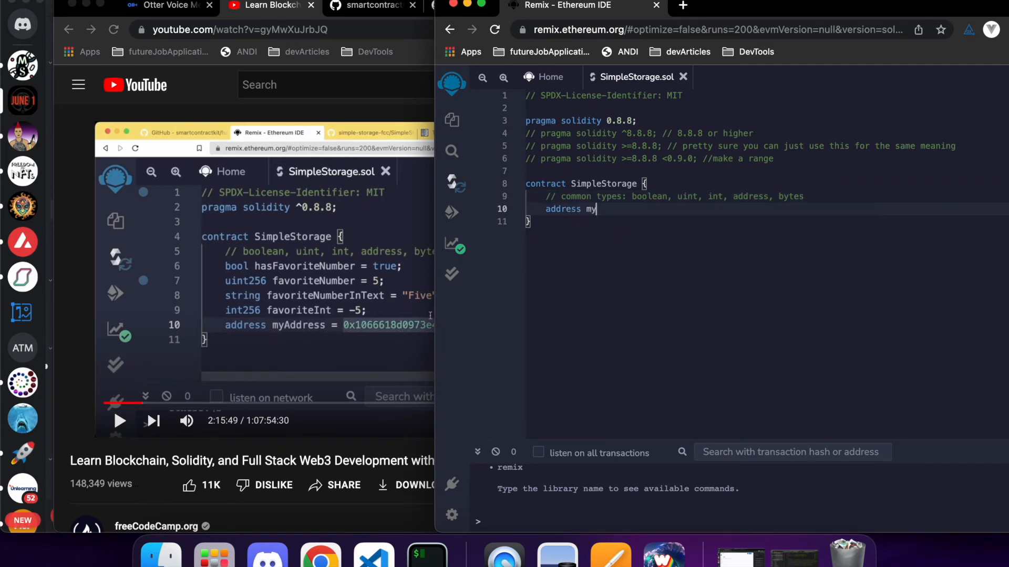
pyautogui.write('Address')
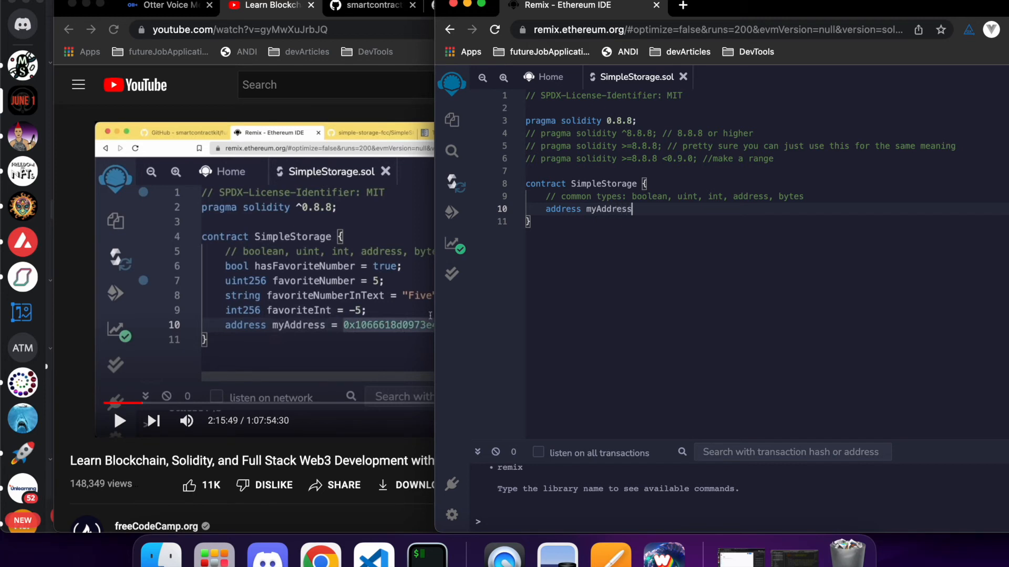
pyautogui.write('=')
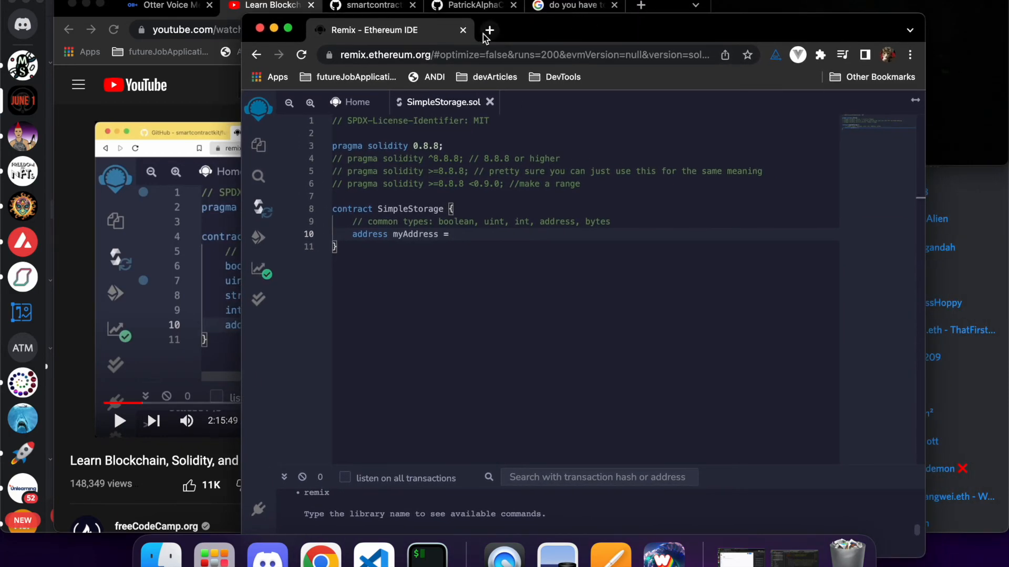
pyautogui.click(489, 30)
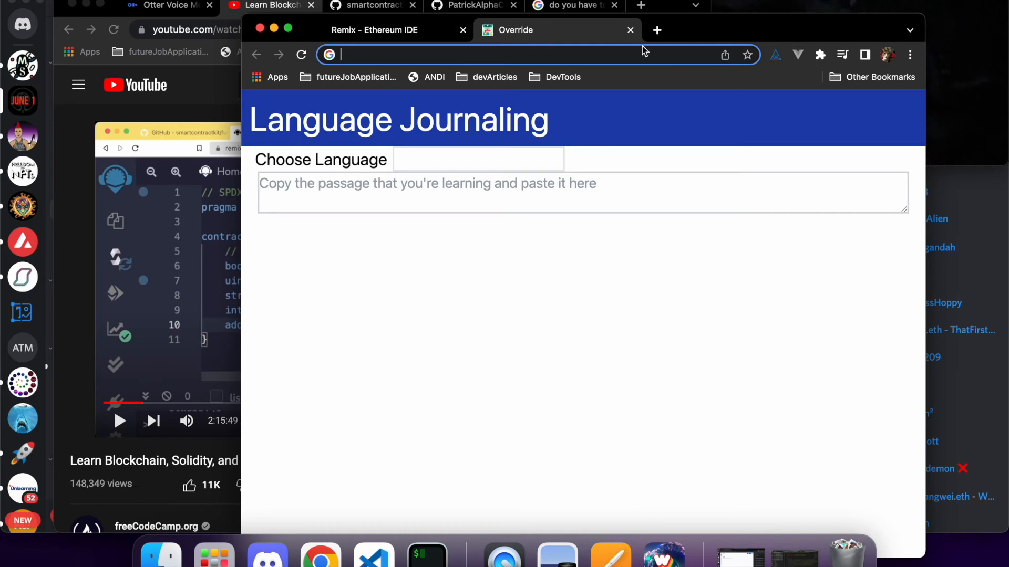
pyautogui.click(820, 55)
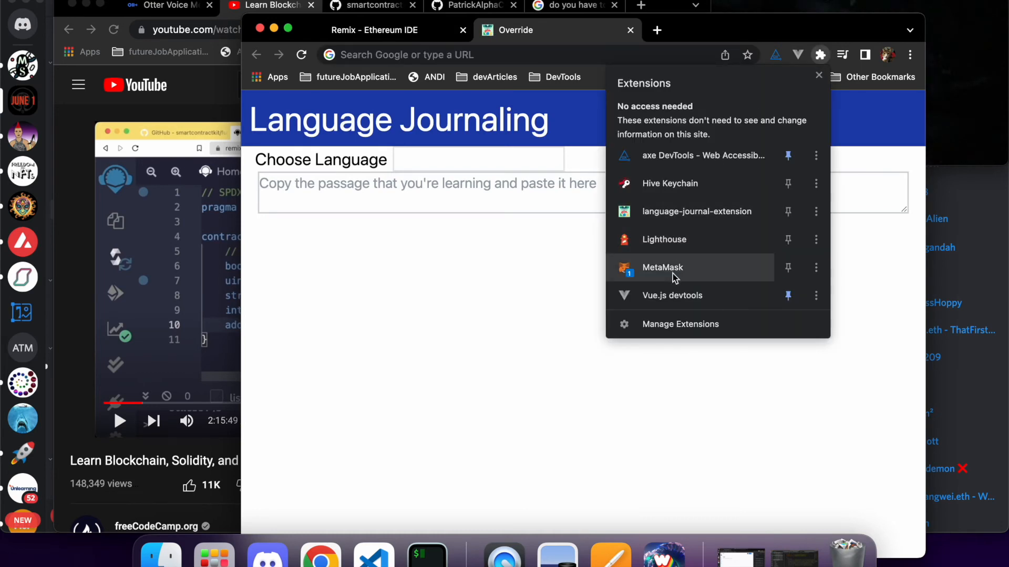
pyautogui.click(663, 267)
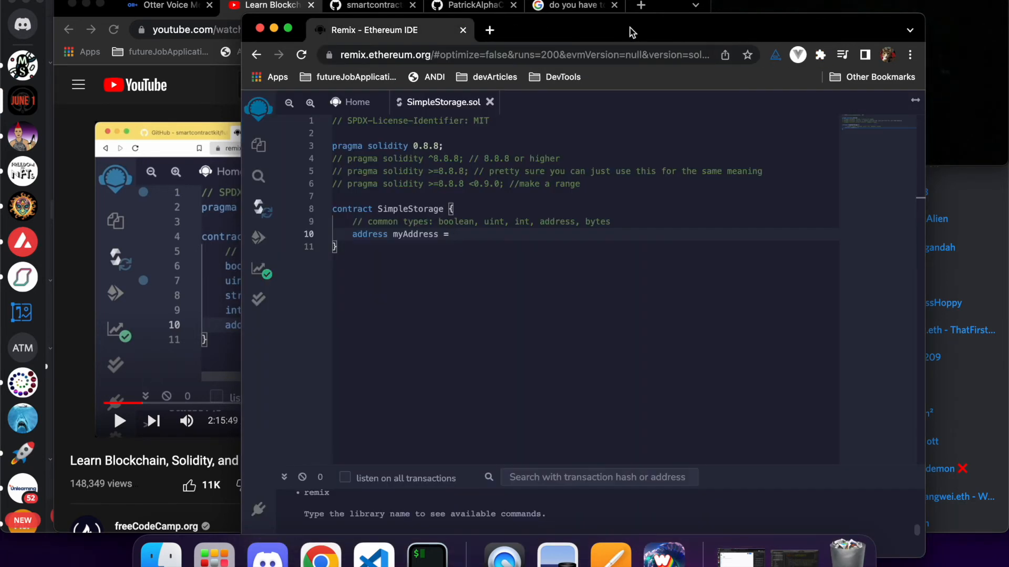
# Assign myAddress the hex value 0x34930924, trimming the extra digit, and return to the video
pyautogui.write('0x')
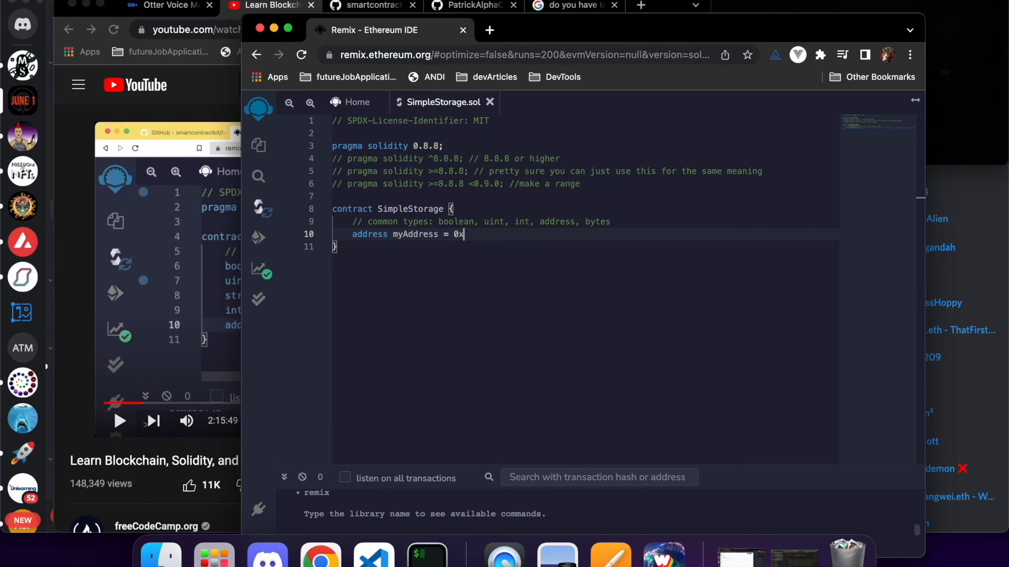
pyautogui.write('349309241')
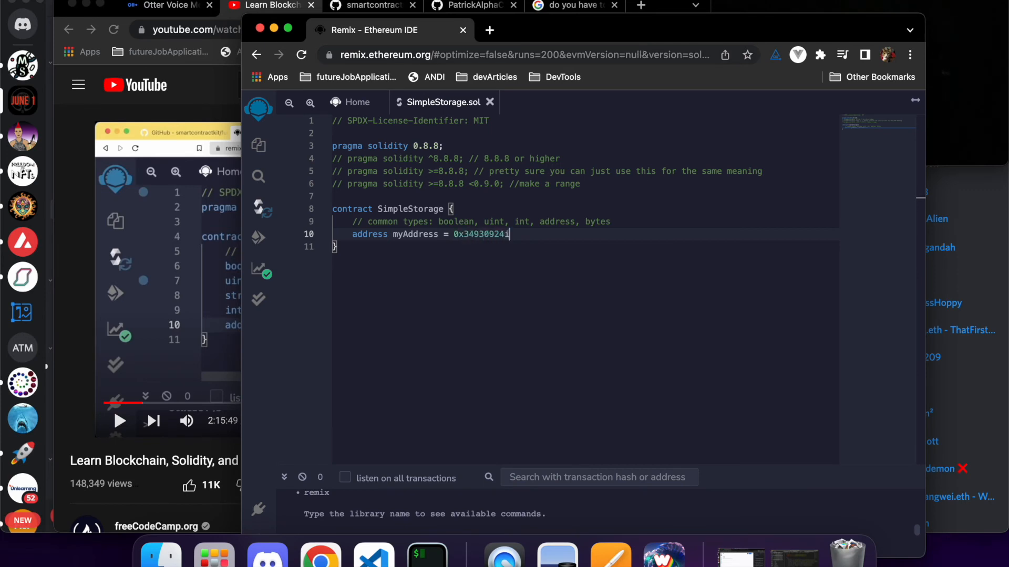
pyautogui.press('Backspace')
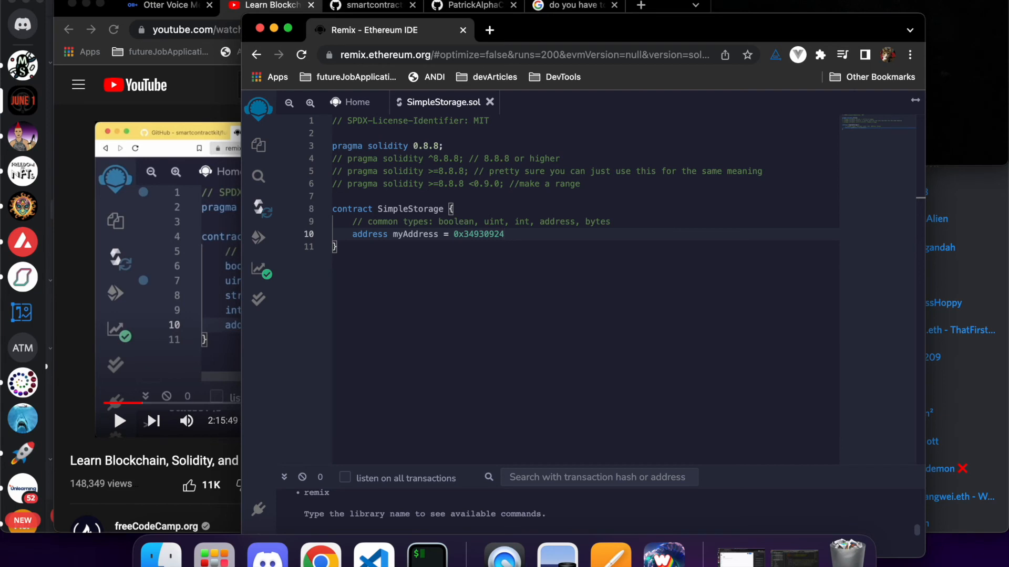
pyautogui.press('enter')
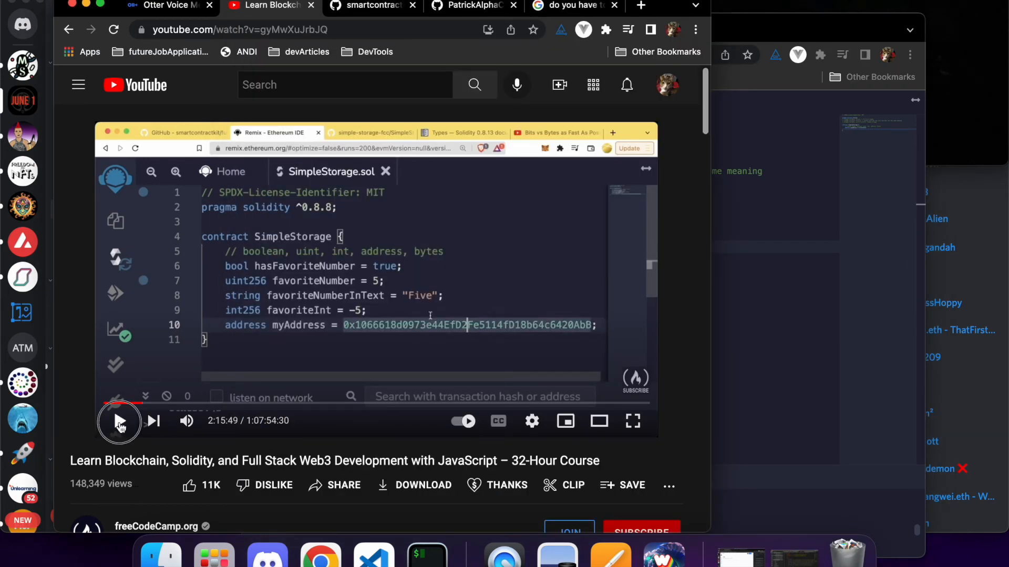
# Let the course video play through the bytes32 favoriteBytes = "cat" declaration to the compiler panel
pyautogui.write('bytes32')
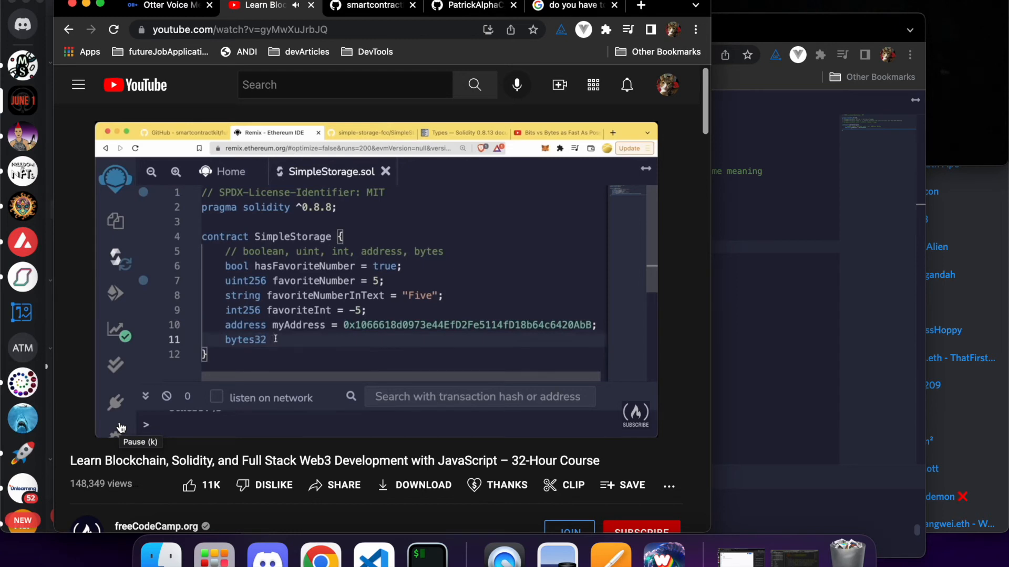
pyautogui.write('favoriteBytes =')
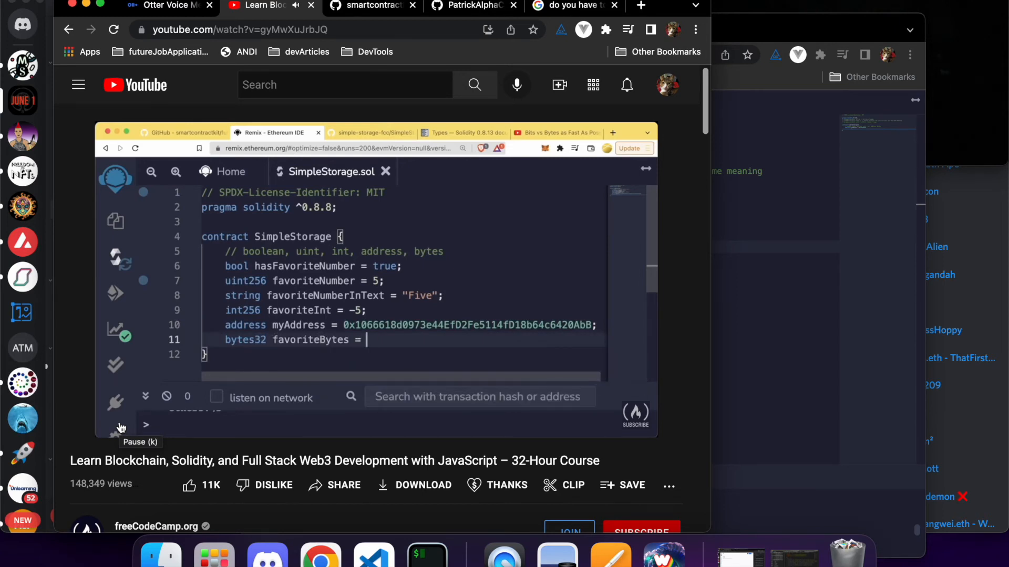
pyautogui.write('"cat";')
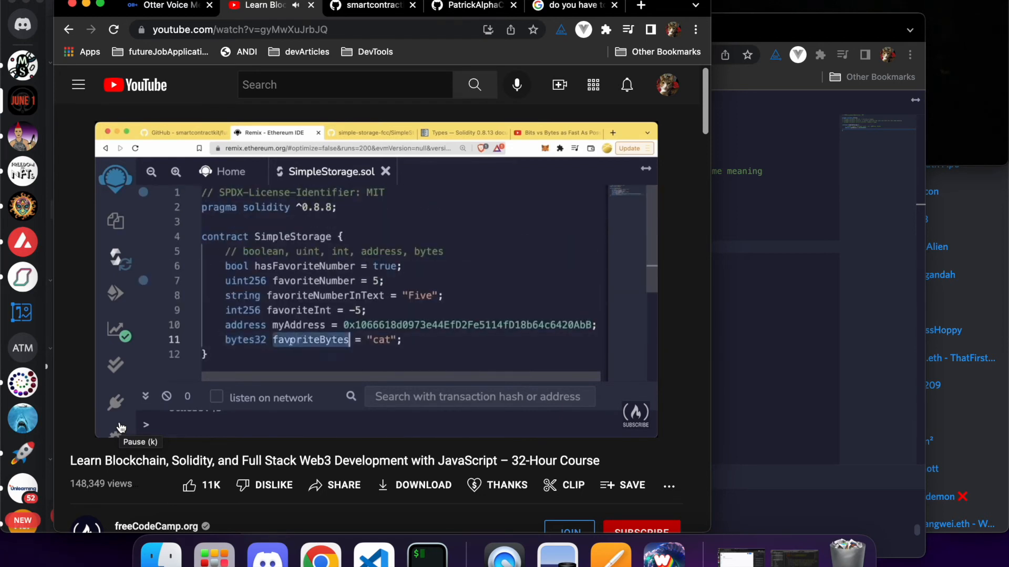
pyautogui.write('favoriteBytes')
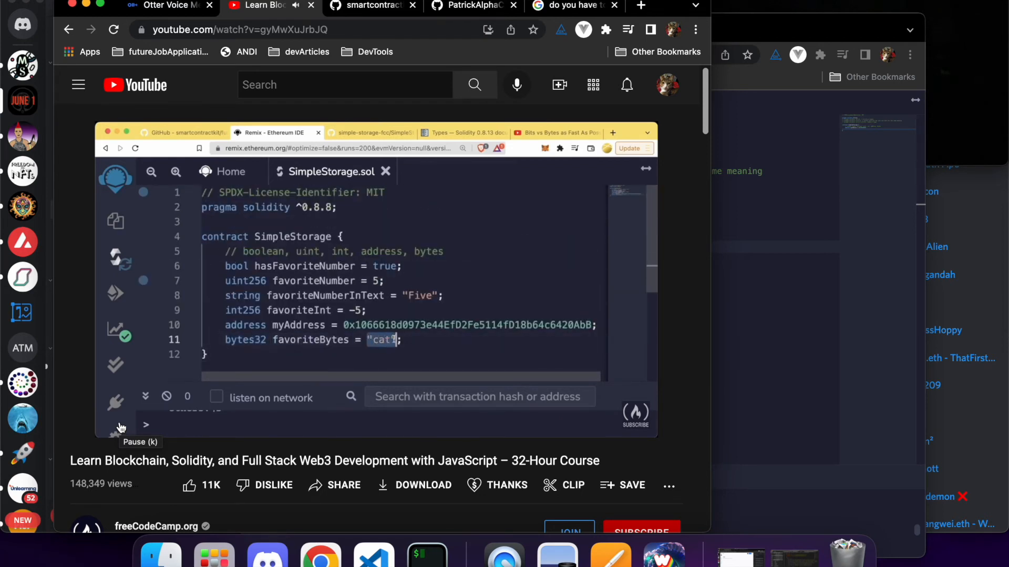
pyautogui.doubleClick(241, 295)
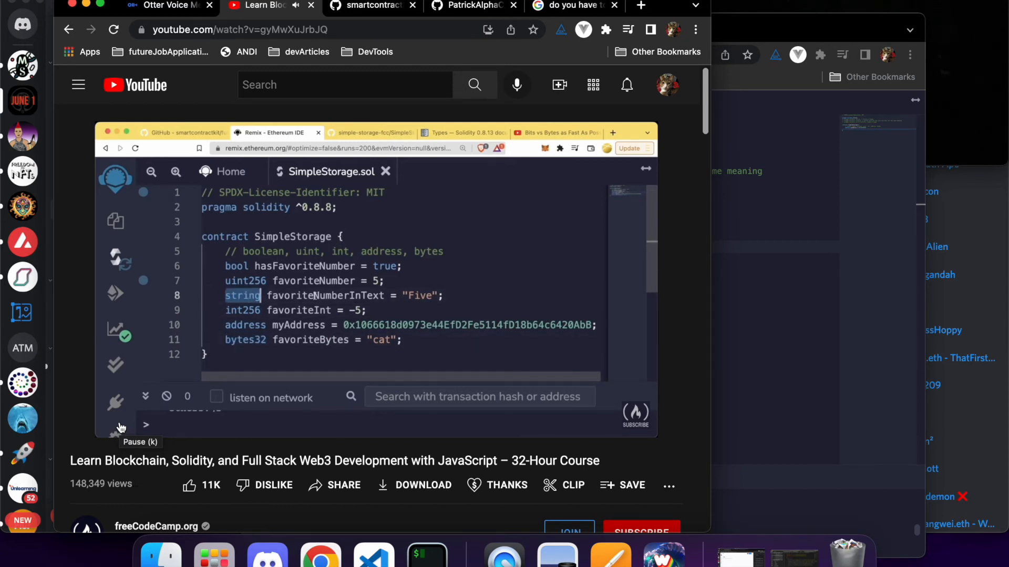
pyautogui.doubleClick(380, 340)
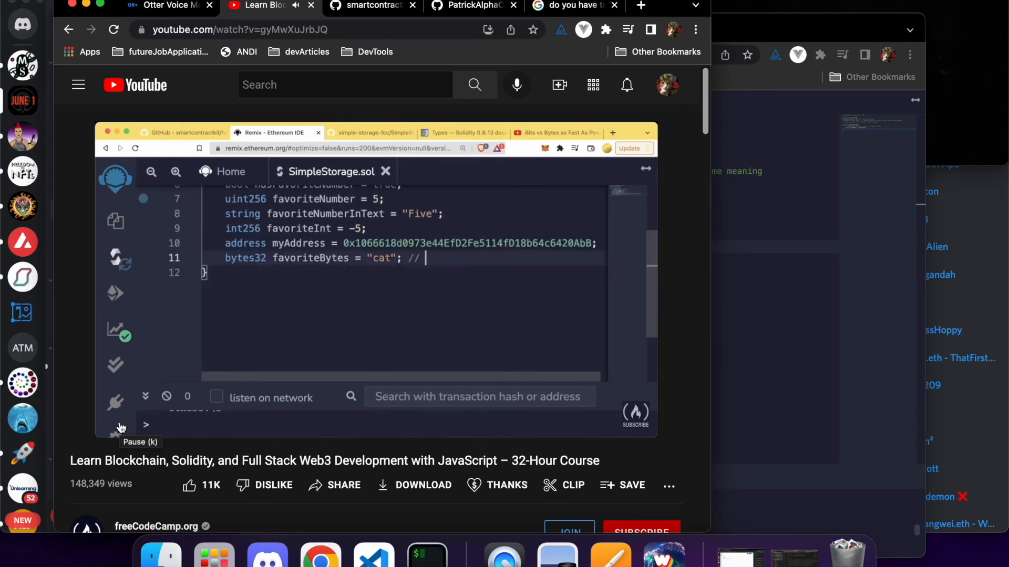
pyautogui.write('0x1234521')
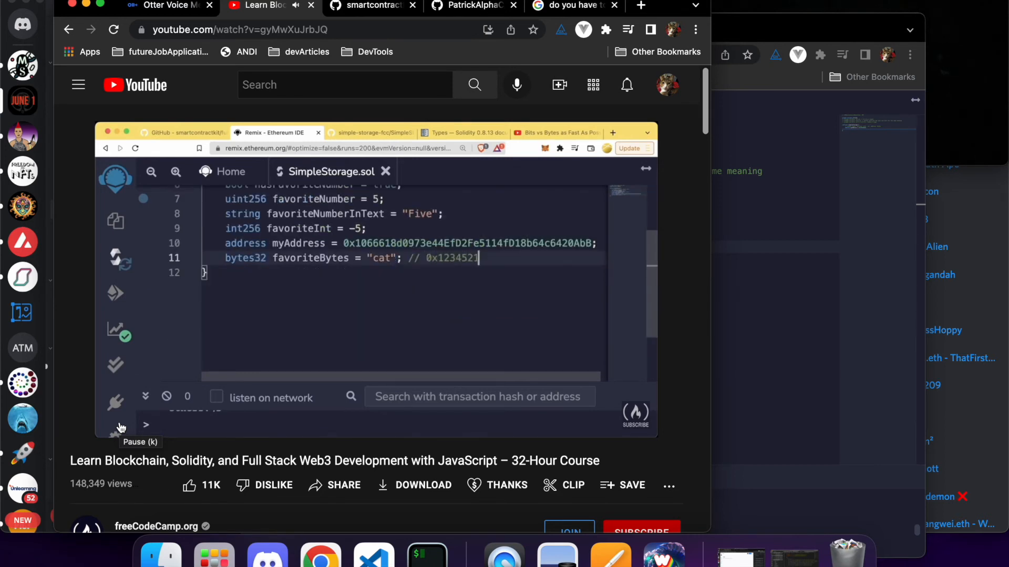
pyautogui.write('5asdgafsdf')
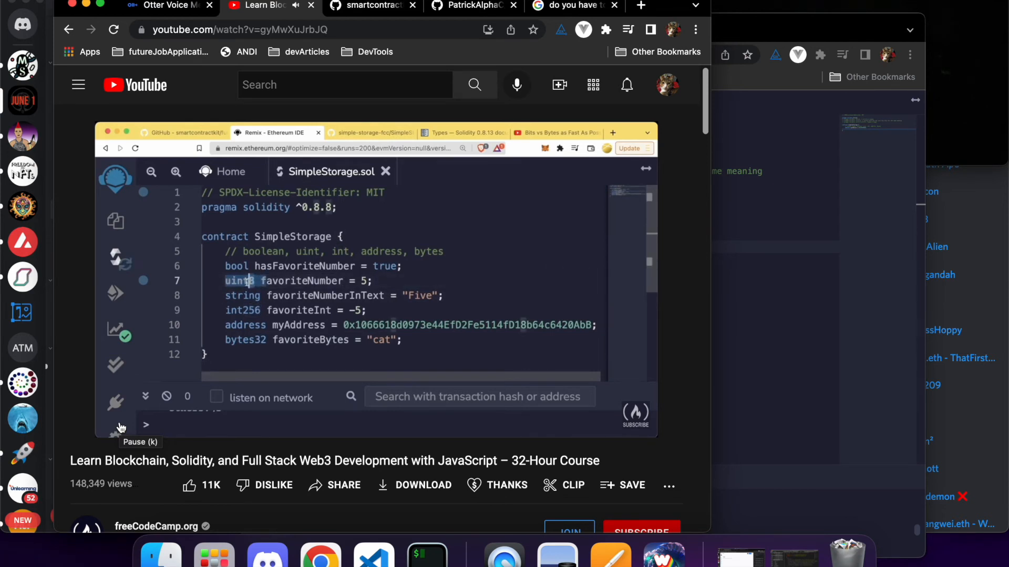
pyautogui.write('16')
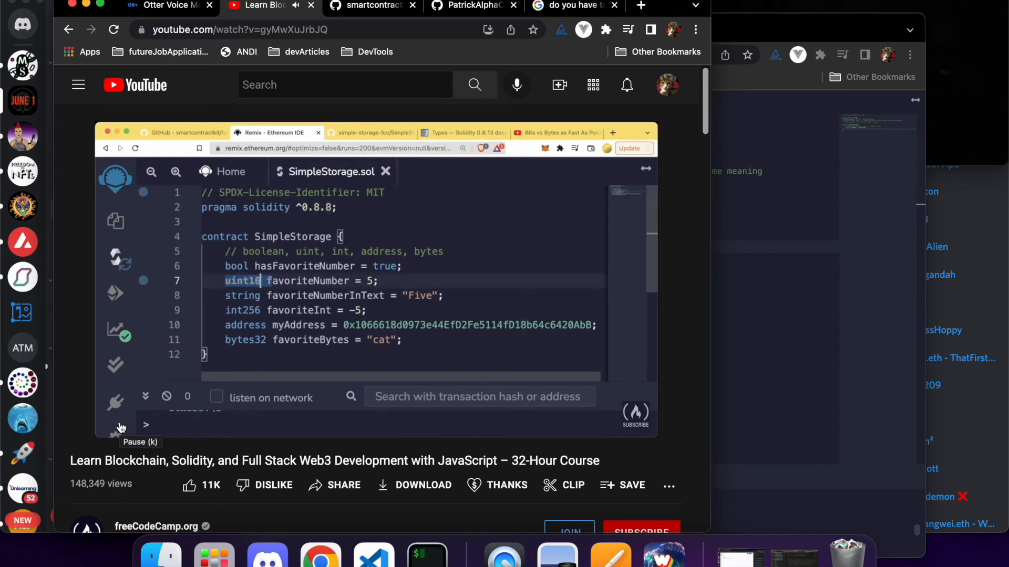
pyautogui.write('uint32')
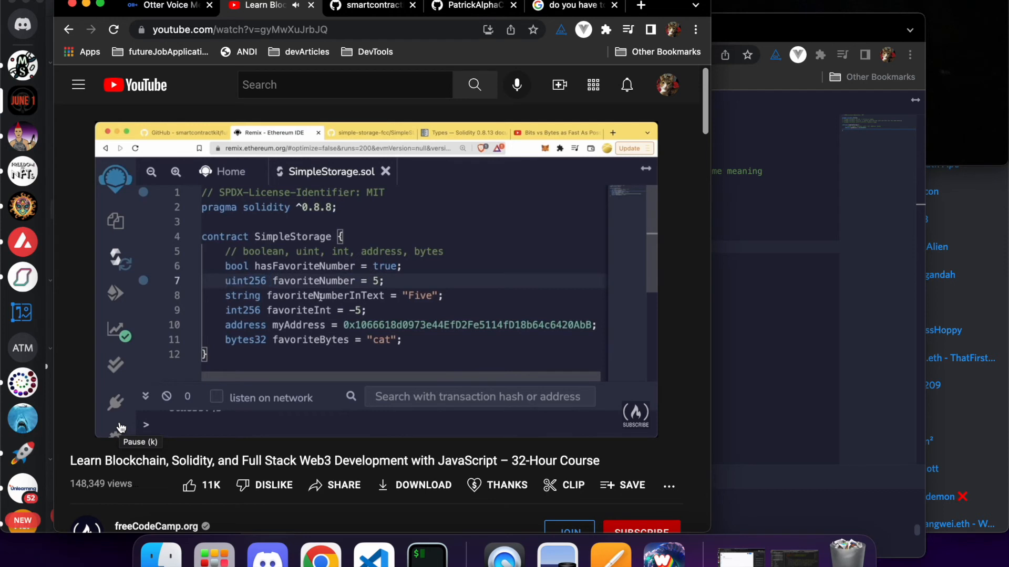
pyautogui.doubleClick(244, 280)
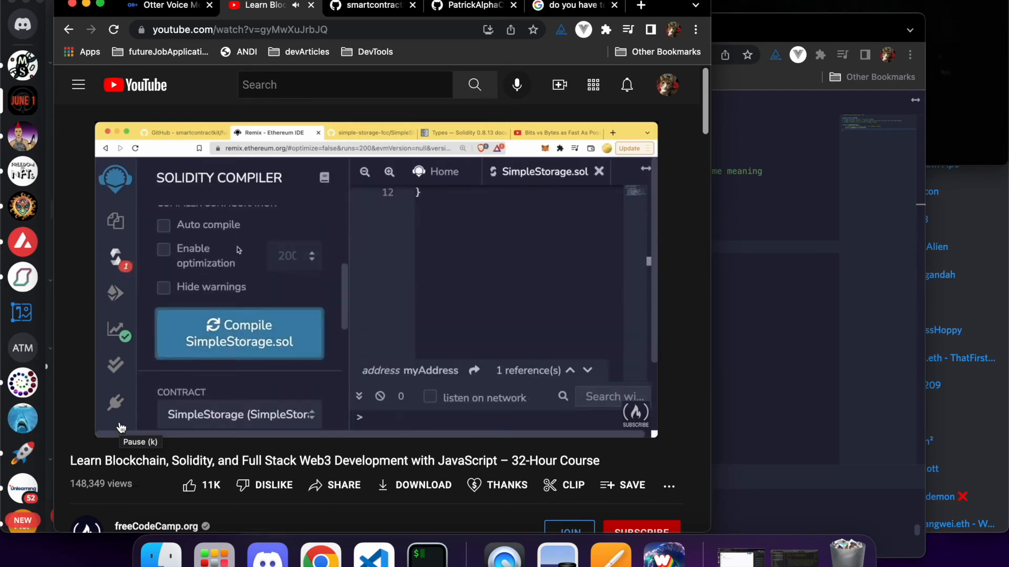
# Watch the bytes64 error and bytes32 fix, pausing at 2:17:28 and resuming the video
pyautogui.click(239, 333)
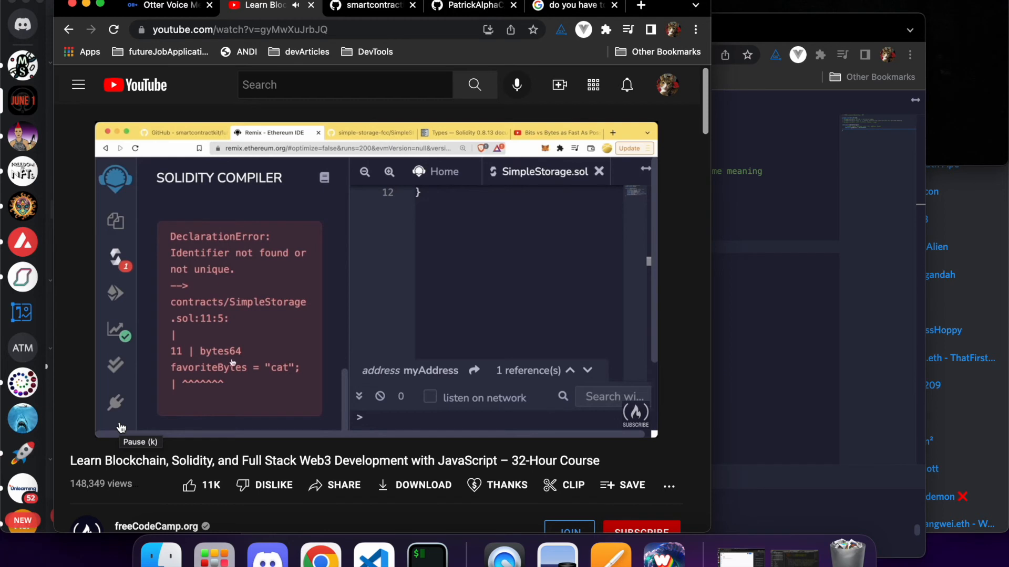
pyautogui.moveTo(288, 373)
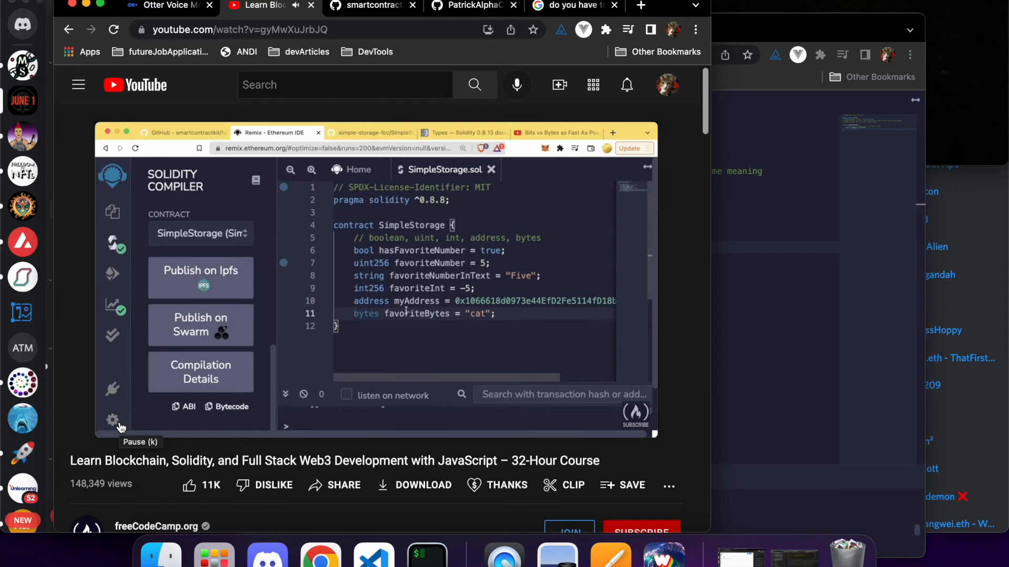
pyautogui.doubleClick(366, 313)
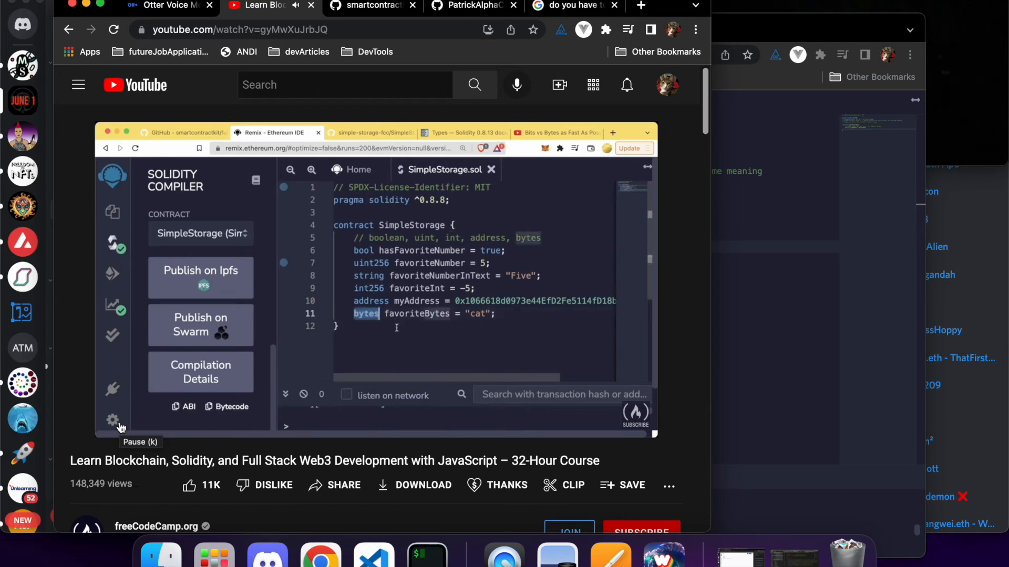
pyautogui.write('32')
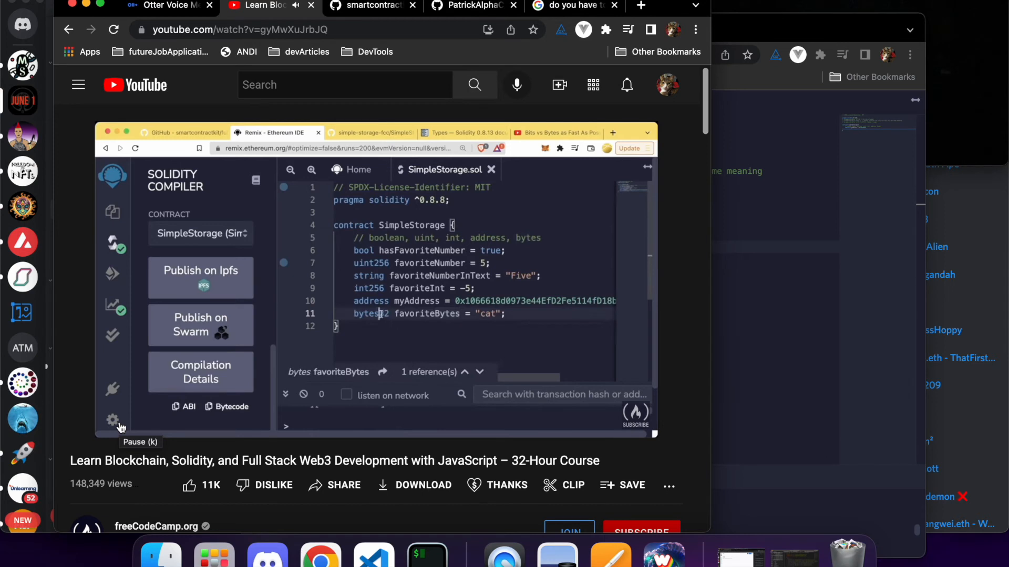
pyautogui.click(119, 420)
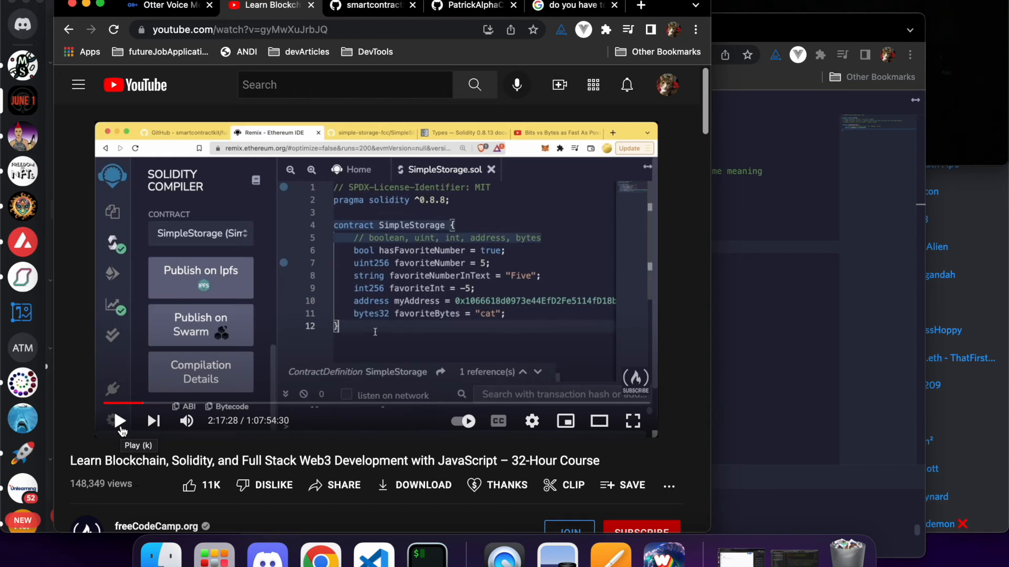
pyautogui.click(120, 420)
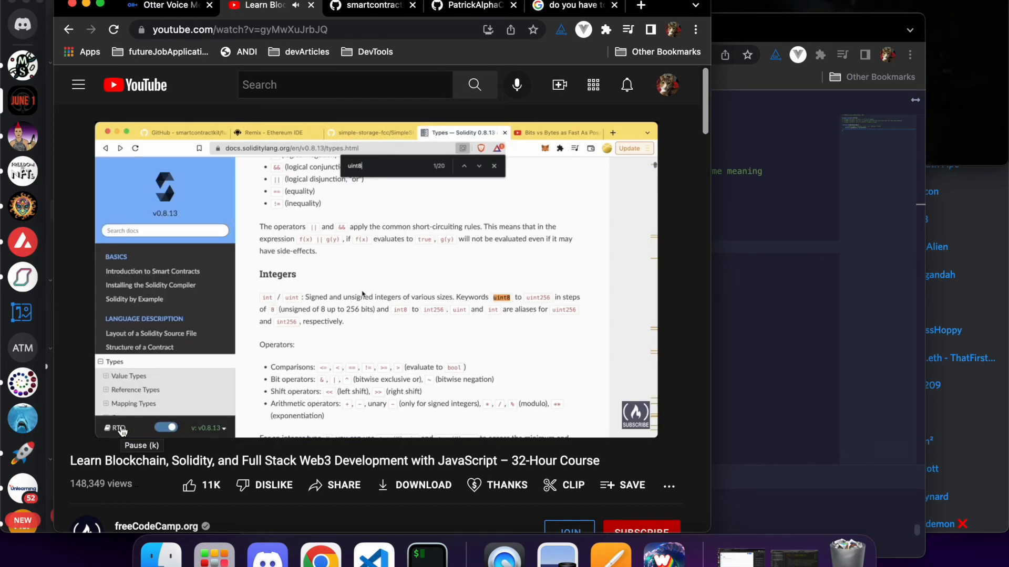
pyautogui.moveTo(364, 294)
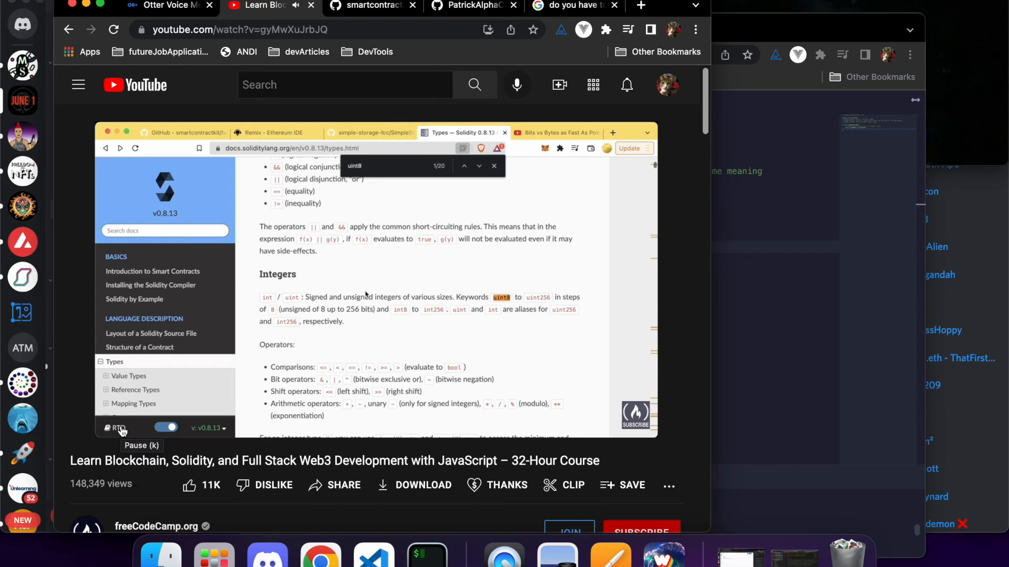
# Bring the Remix window with SimpleStorage.sol to the front while the video is paused
pyautogui.click(270, 133)
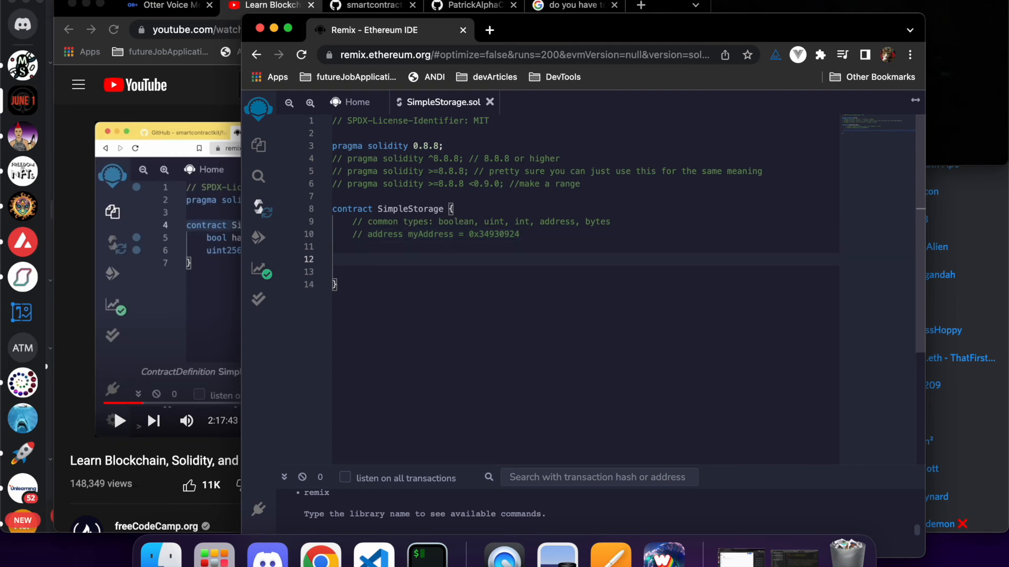
# Declare bool hasFavoriteNumber = true; in the SimpleStorage contract
pyautogui.write('b')
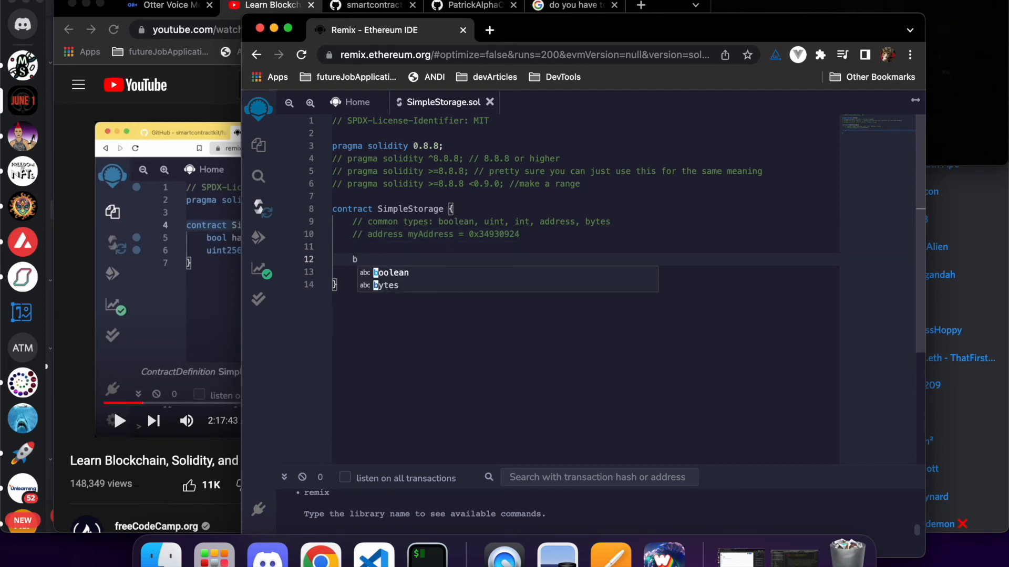
pyautogui.write('ool')
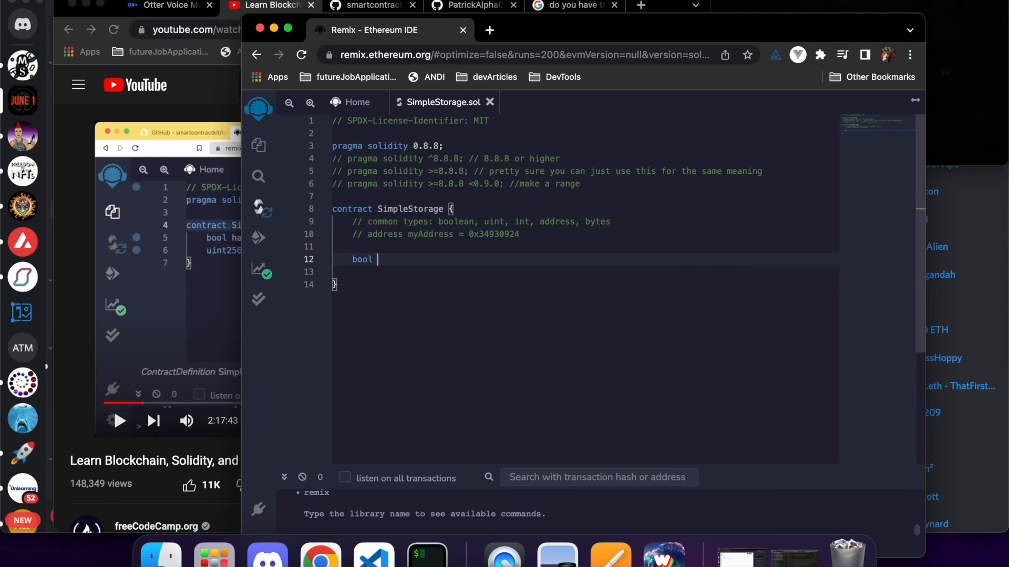
pyautogui.write('has')
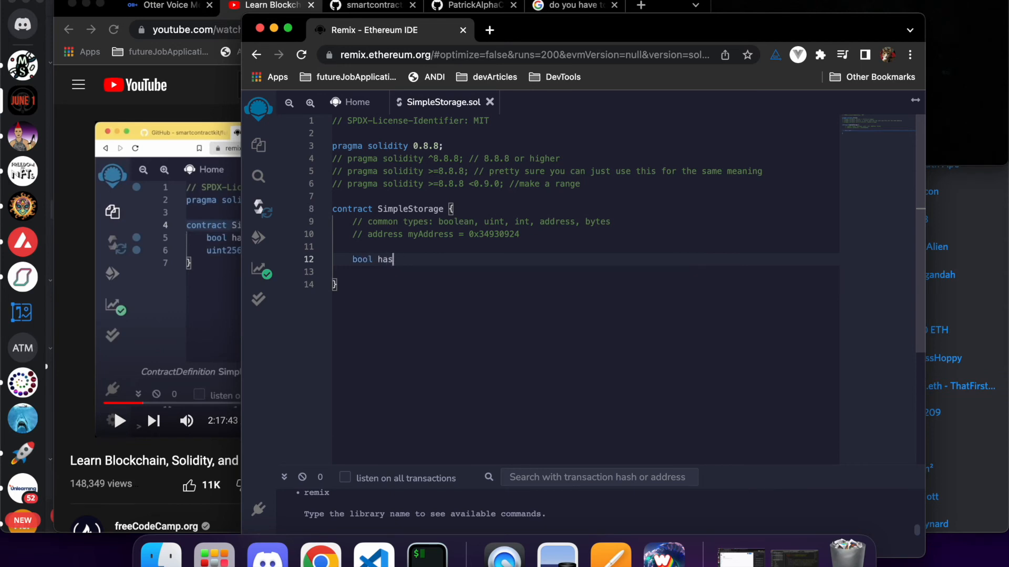
pyautogui.write('Favorit')
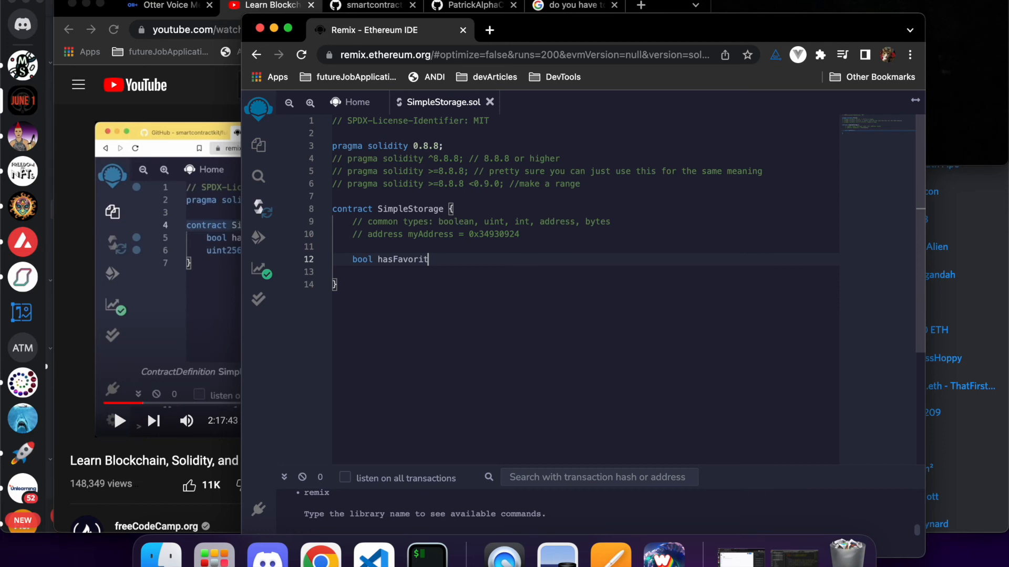
pyautogui.write('eNumber;')
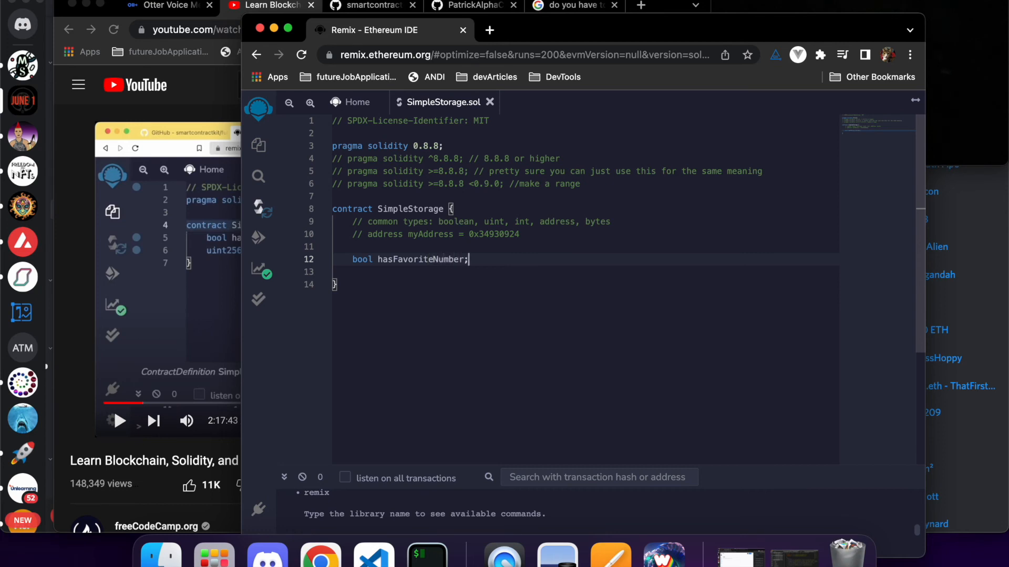
pyautogui.press('enter')
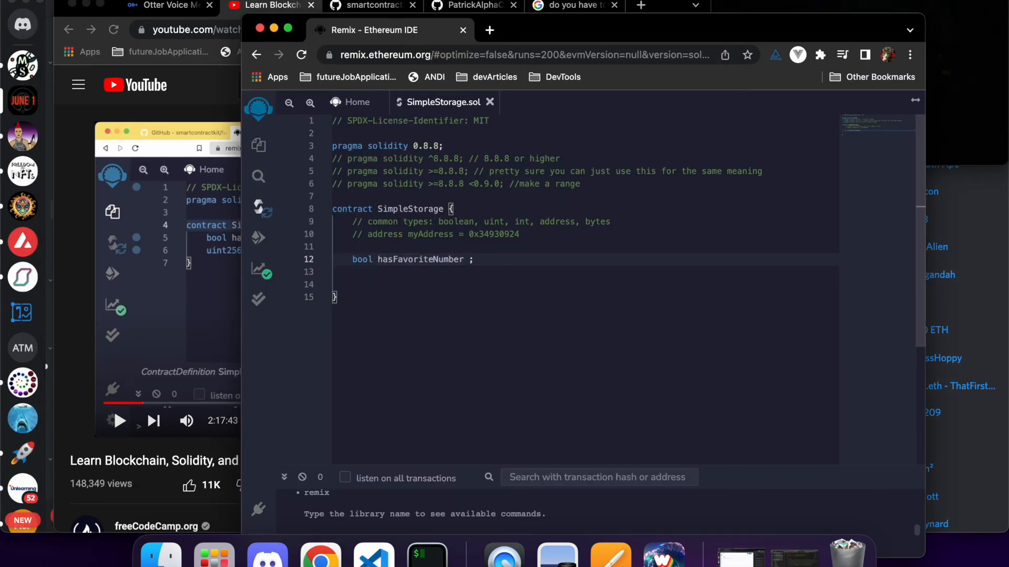
pyautogui.write('= true')
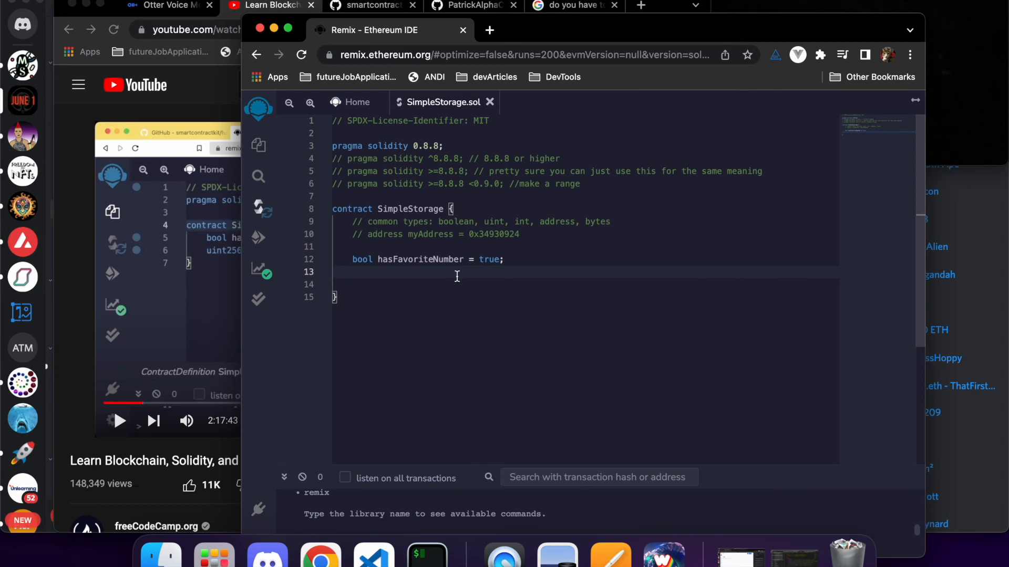
# Declare uint256 favoriteNumber = 76; on the next line, fixing the mistyped digits
pyautogui.write('uint')
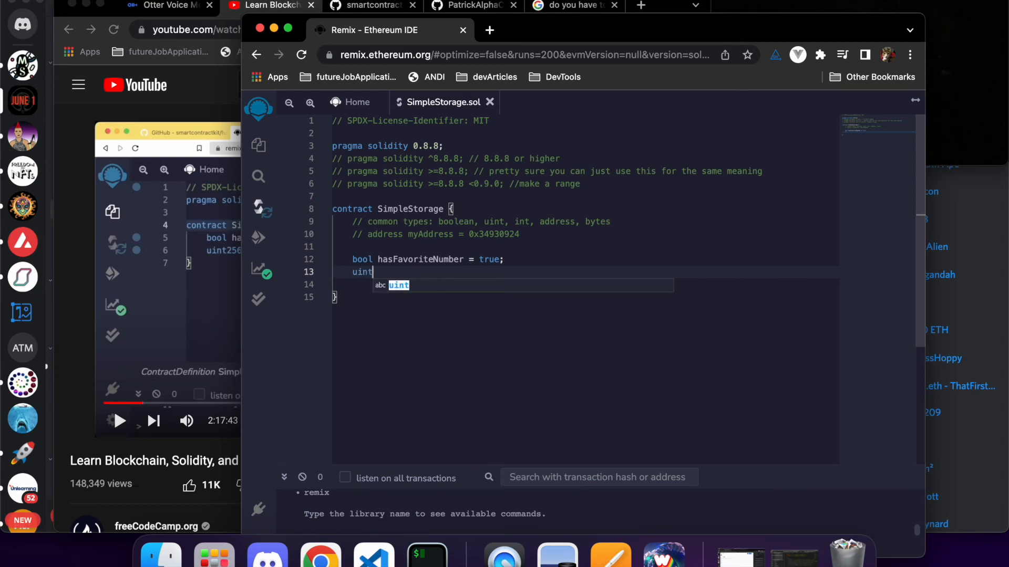
pyautogui.write('35')
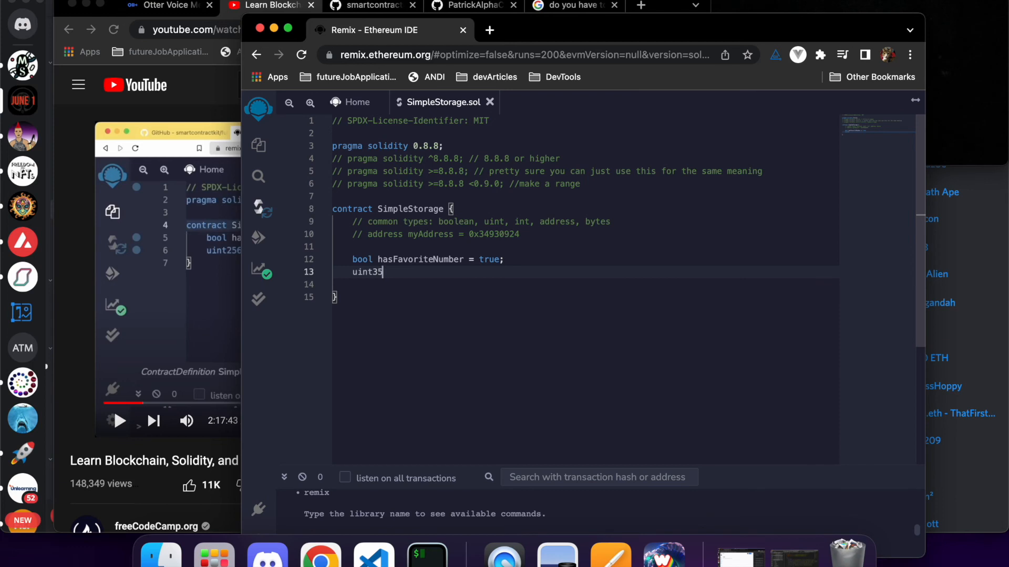
pyautogui.press('Backspace')
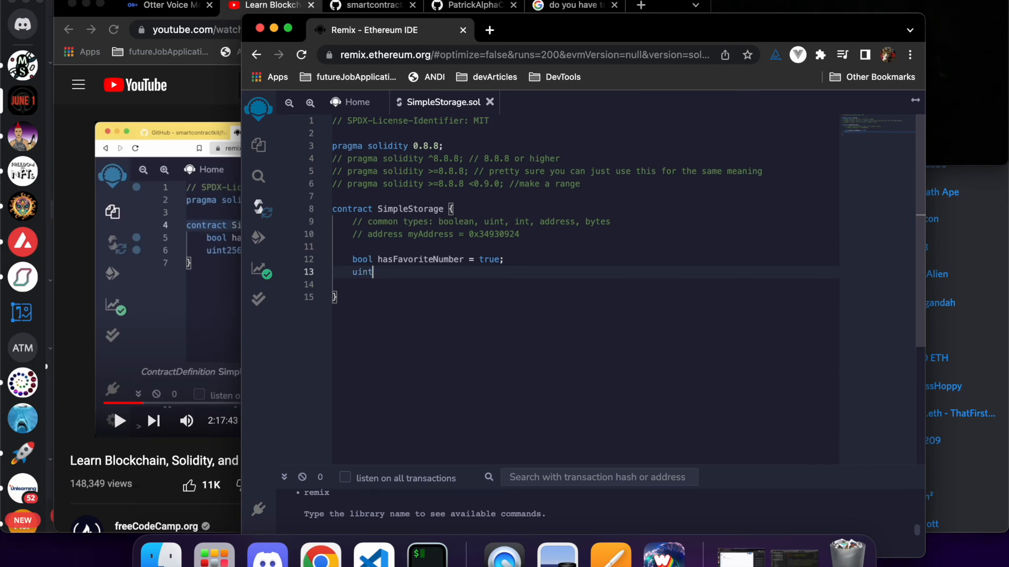
pyautogui.write('25')
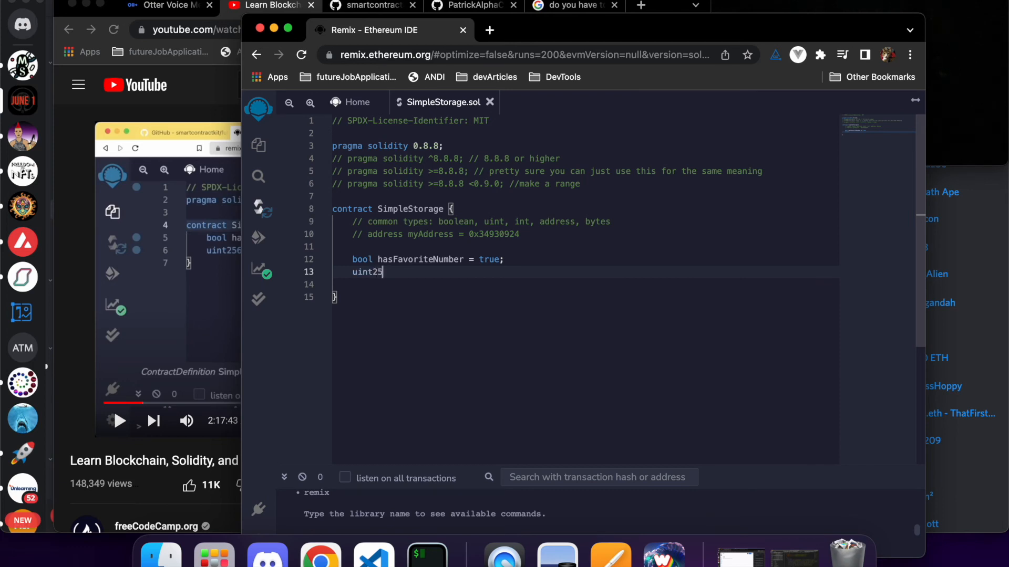
pyautogui.write('6')
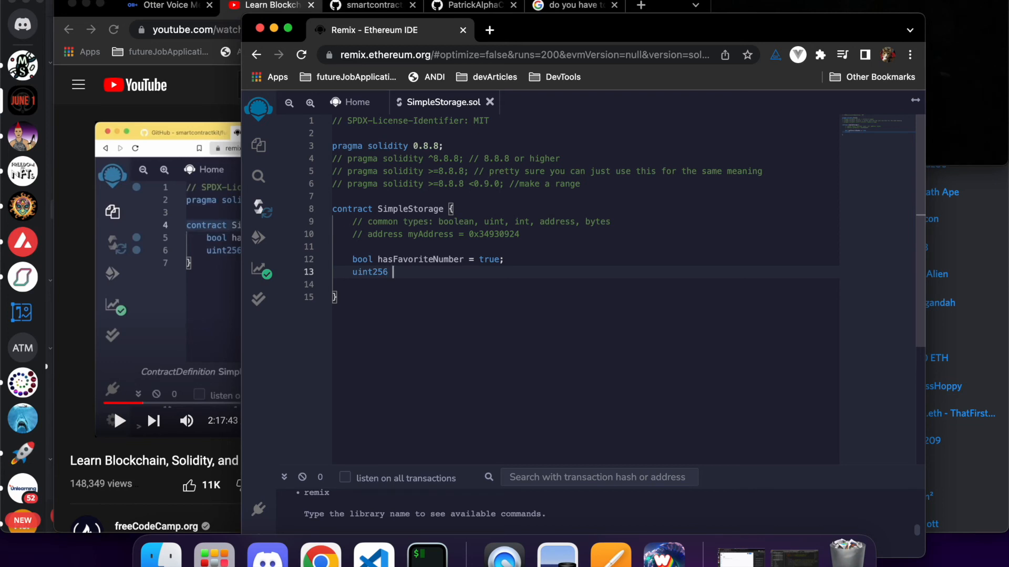
pyautogui.write('favorite')
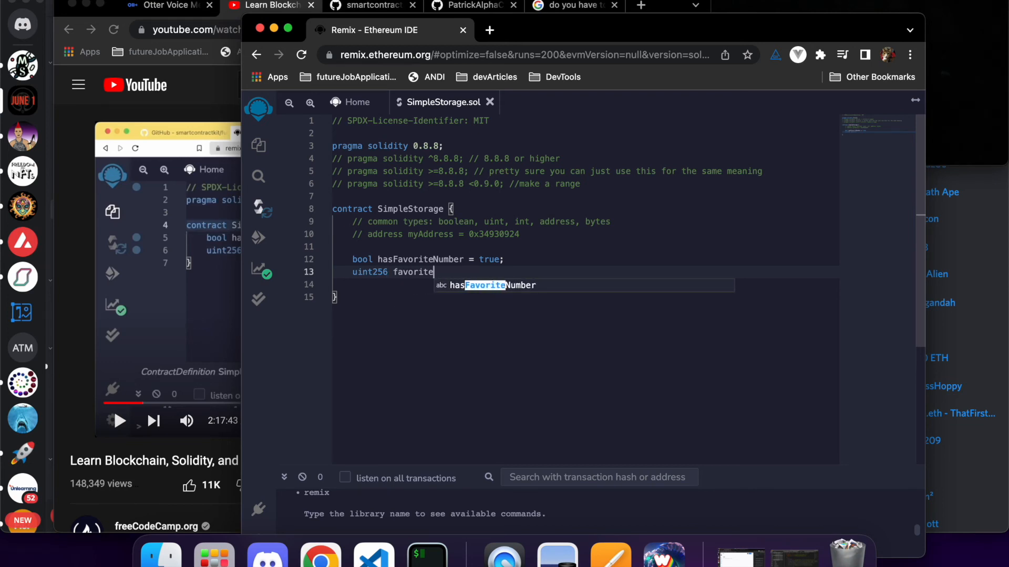
pyautogui.write('Number')
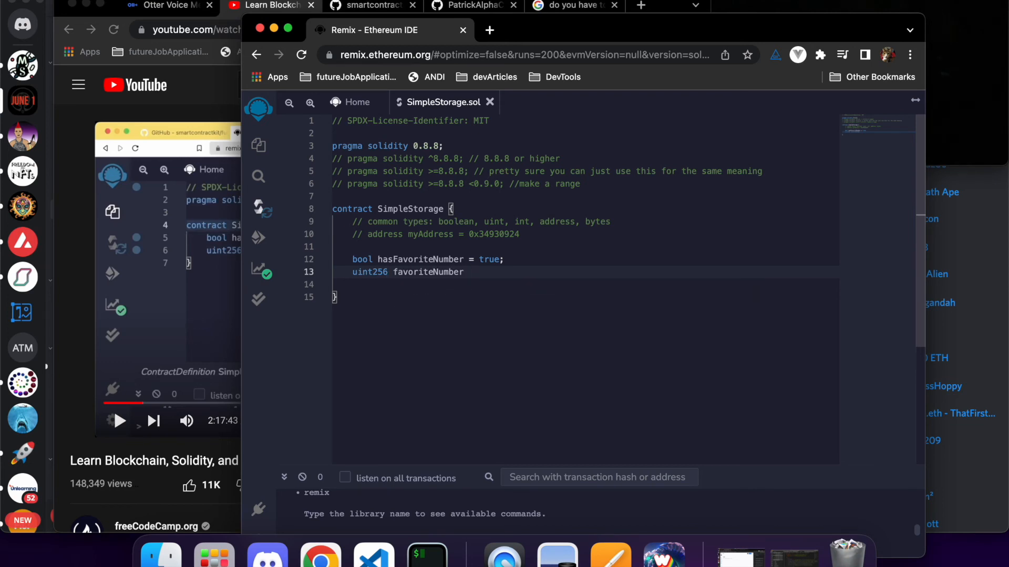
pyautogui.write('=')
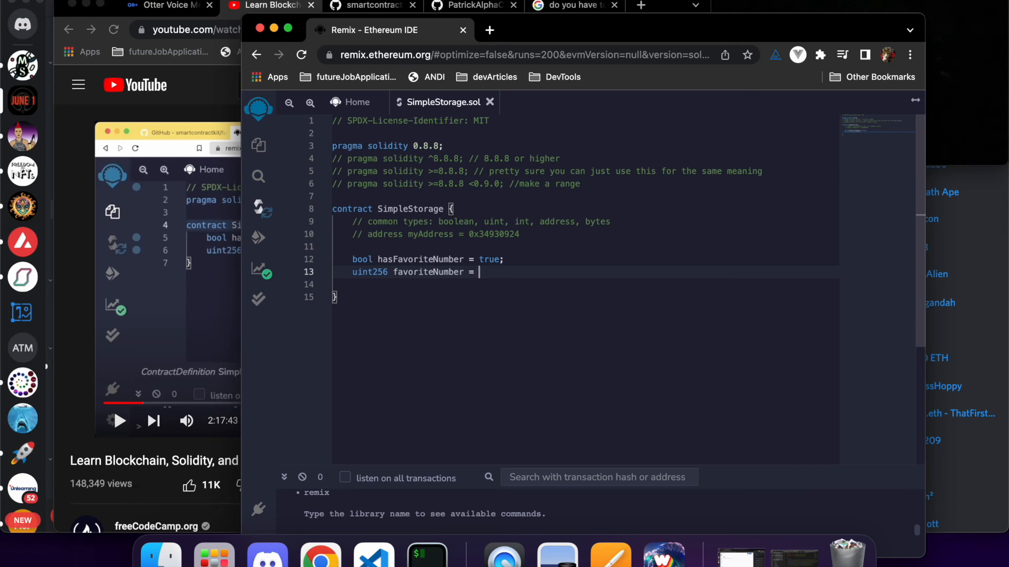
pyautogui.write('76')
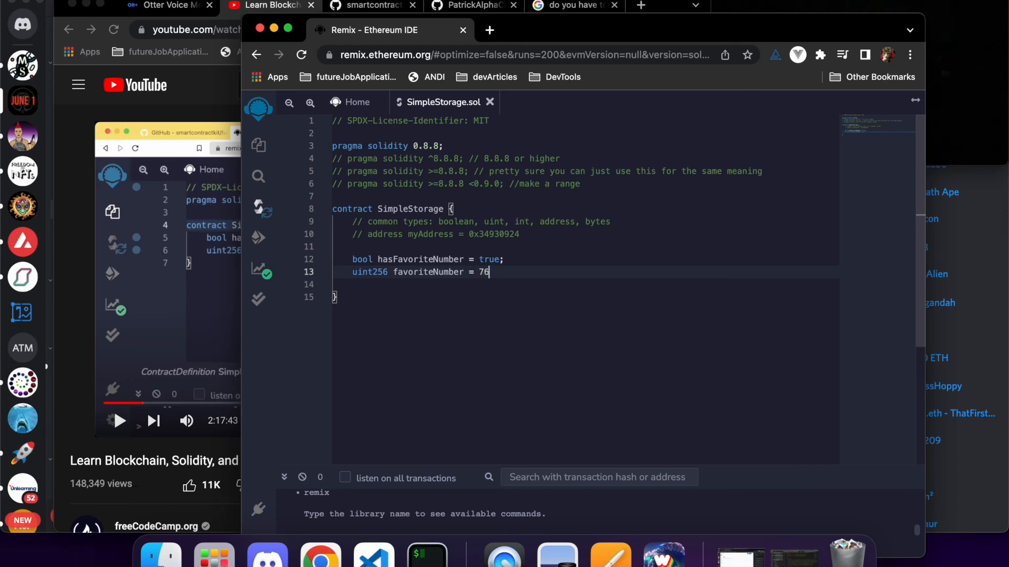
pyautogui.write(';')
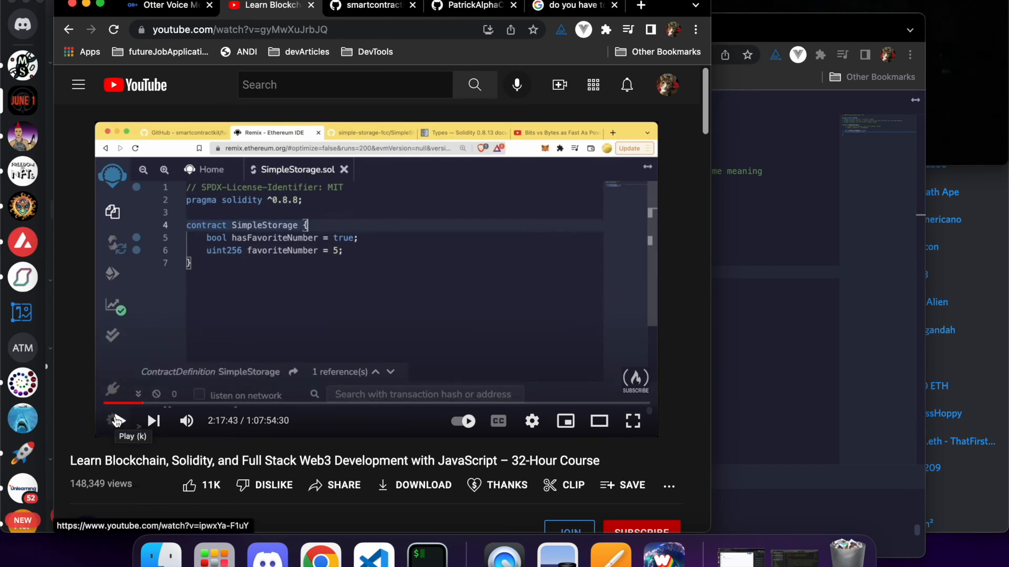
# Resume the video through the part declaring favoriteNumber without a value, around 2:18
pyautogui.click(118, 421)
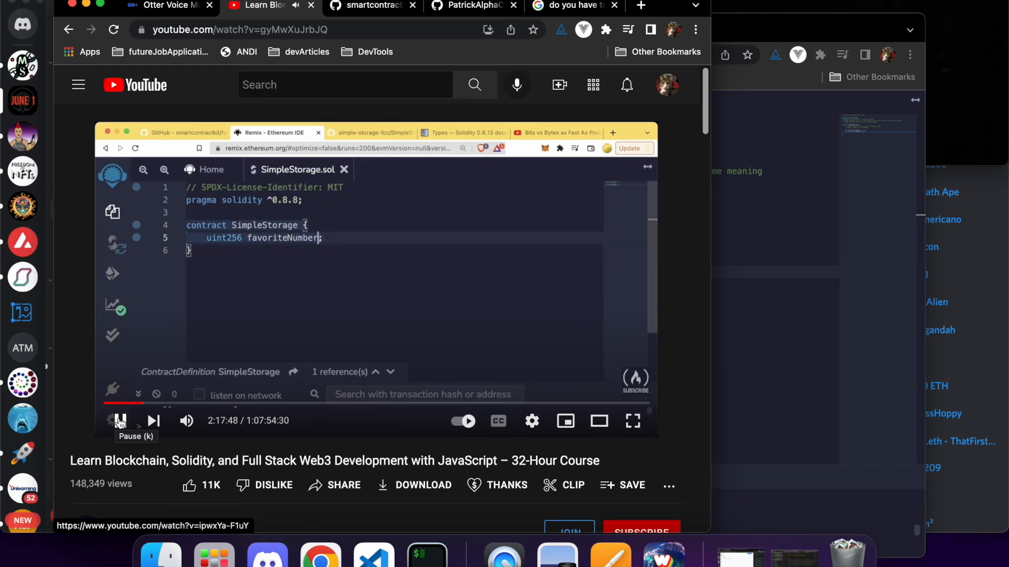
pyautogui.doubleClick(282, 237)
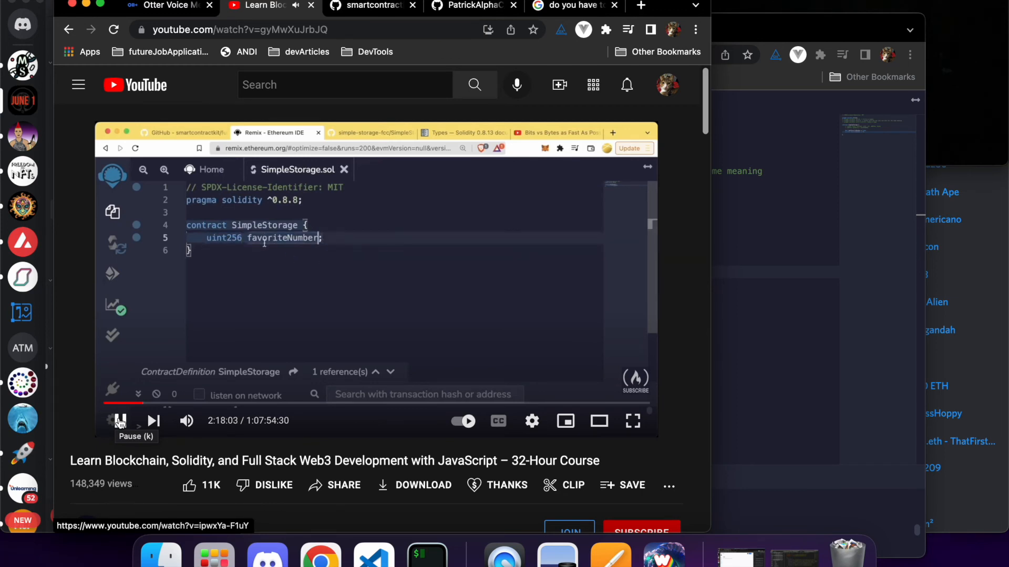
pyautogui.write('= 0x34930924')
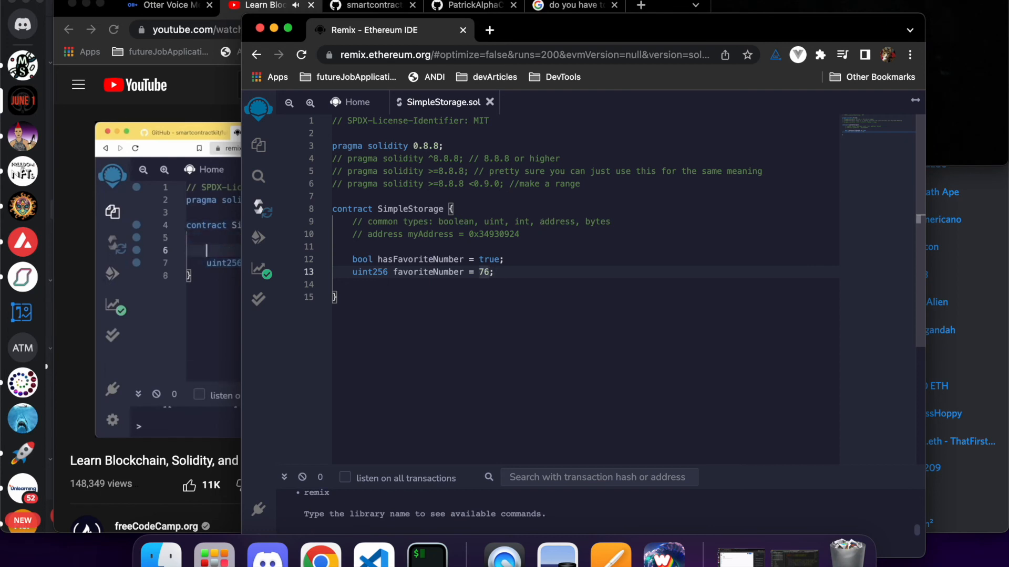
# Remove the = 76 initializer and start a '// initialize' comment above favoriteNumber
pyautogui.press('Backspace')
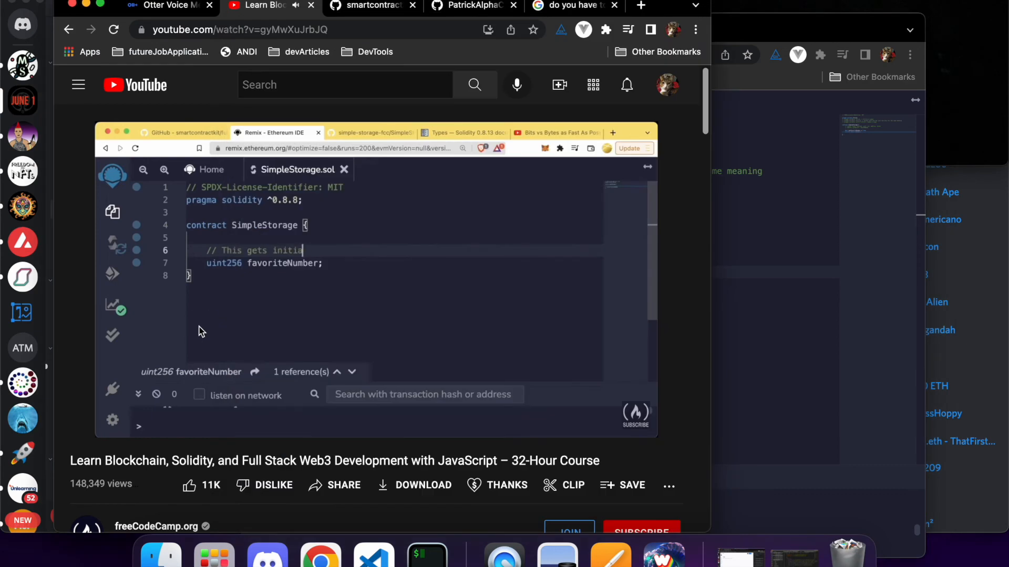
pyautogui.write('lized to zero')
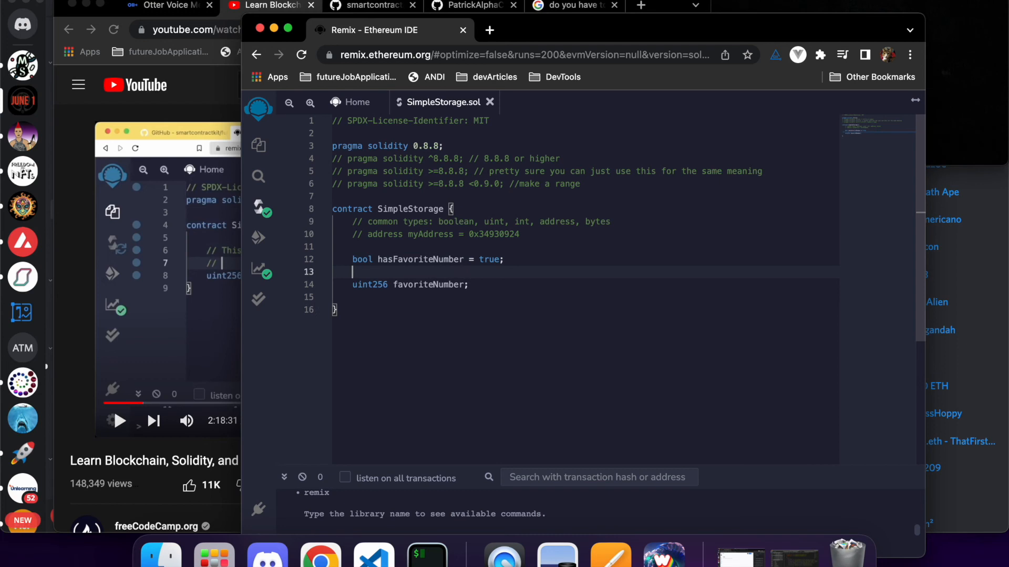
pyautogui.write('//')
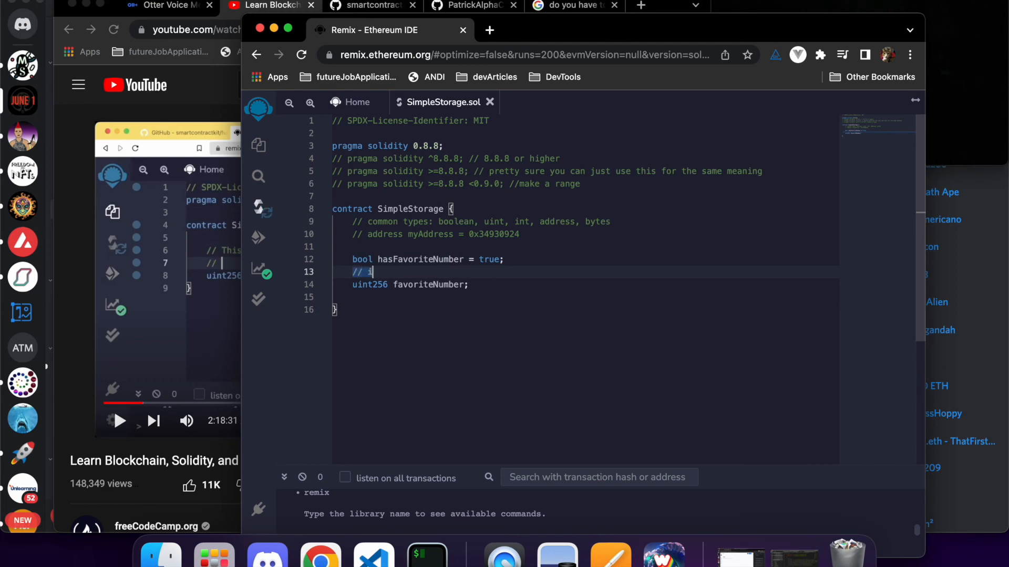
pyautogui.write('initialize')
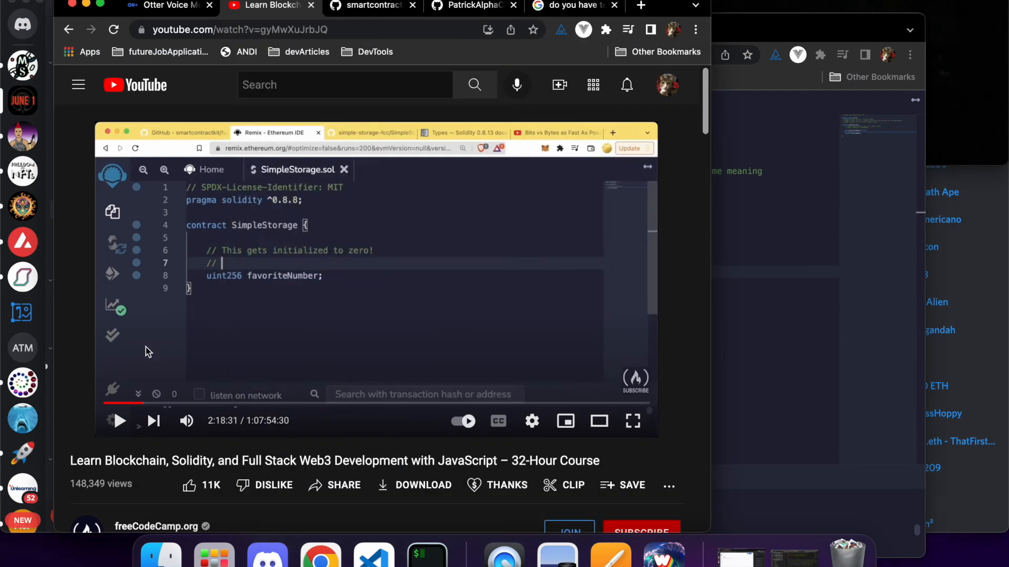
# Resume the video through the functions introduction up to about 2:19:03
pyautogui.click(119, 420)
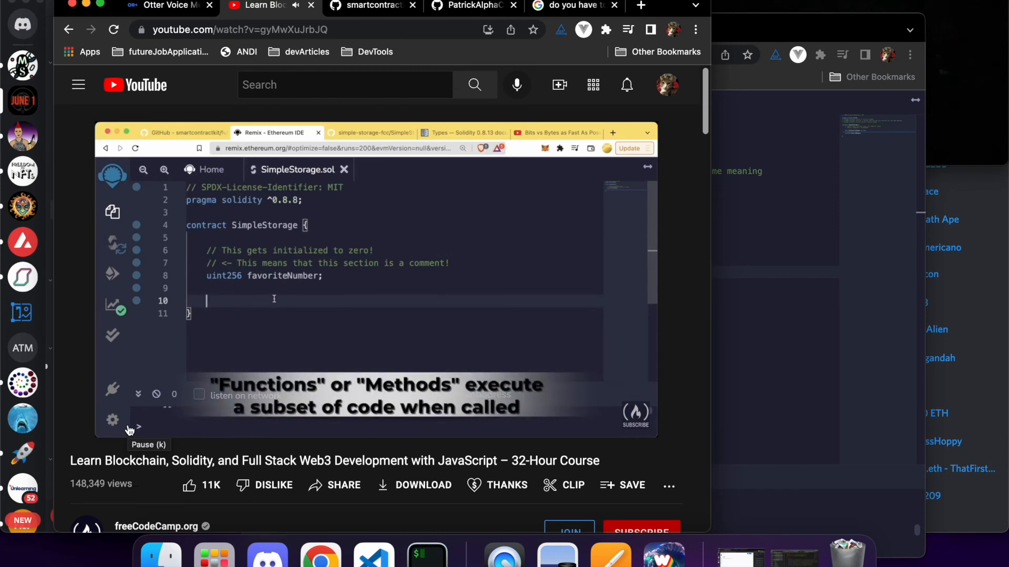
pyautogui.moveTo(99, 463)
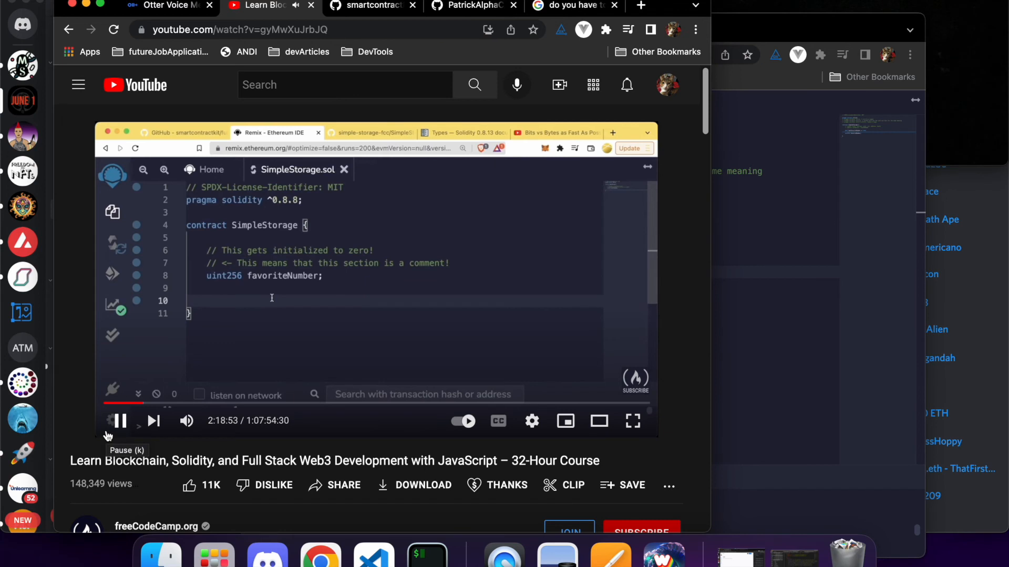
pyautogui.moveTo(115, 443)
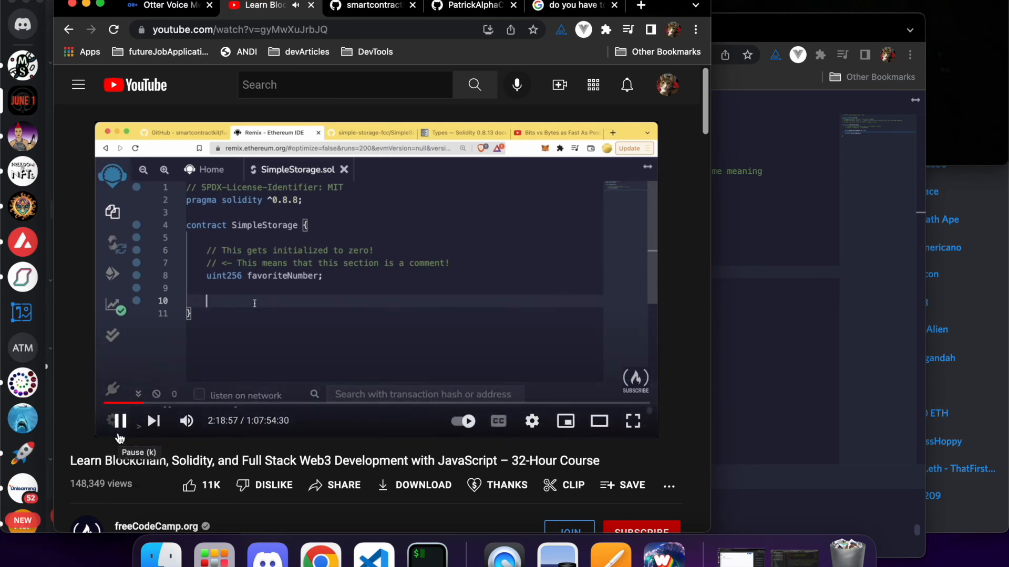
pyautogui.write('function')
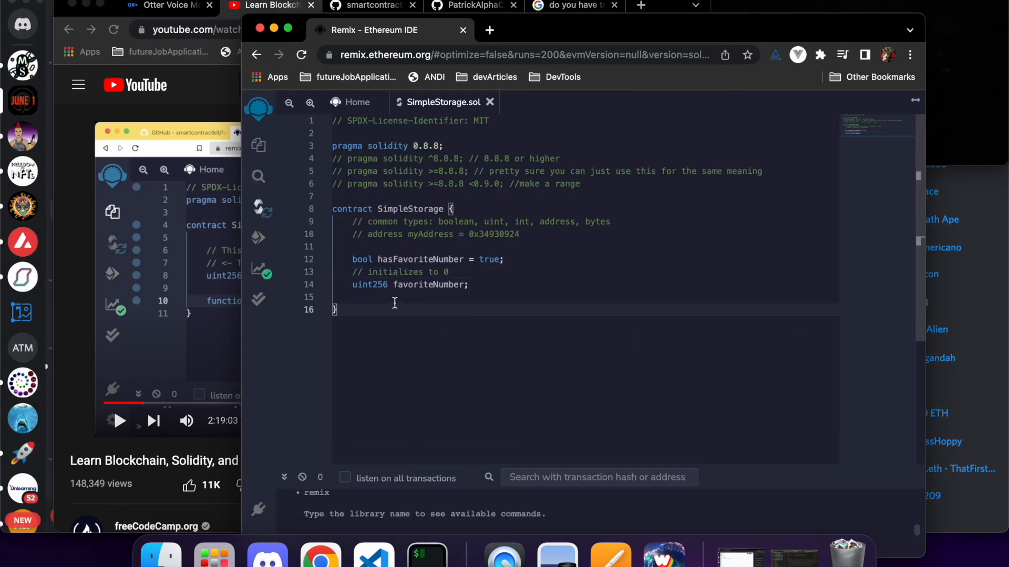
# Write 'function store() {' on line 16, deleting the stray P after the parentheses
pyautogui.write('f')
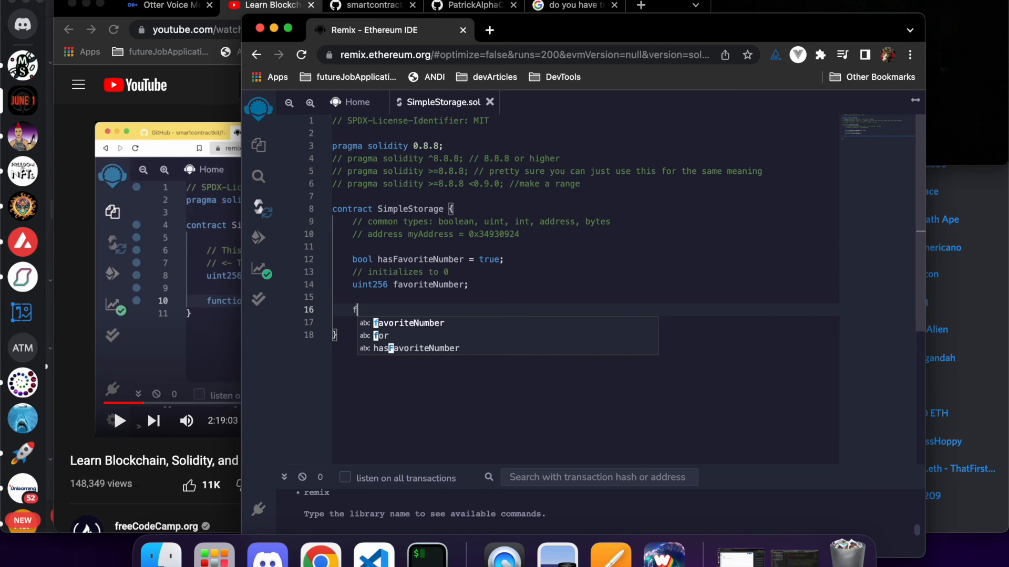
pyautogui.write('unction')
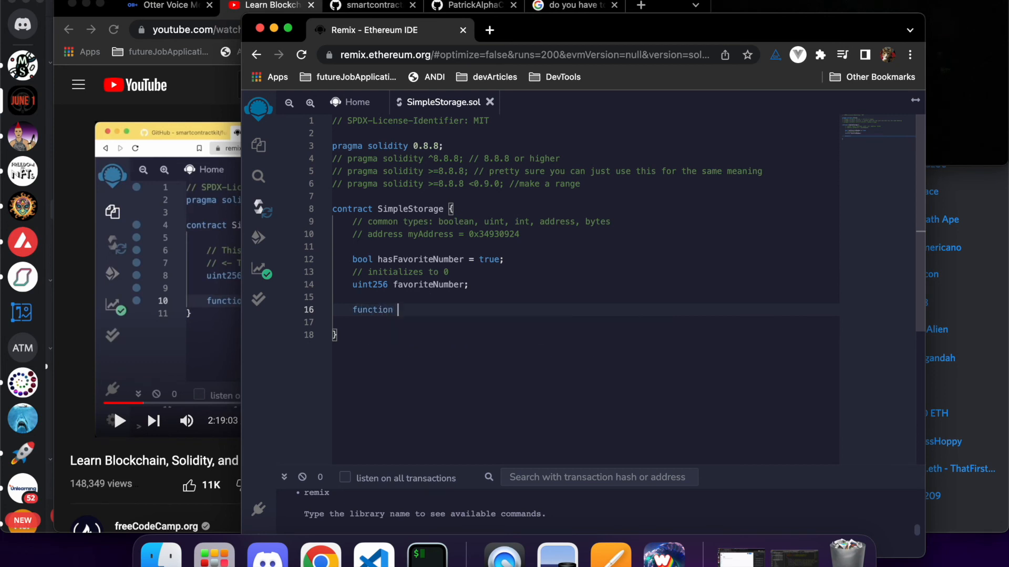
pyautogui.write('store')
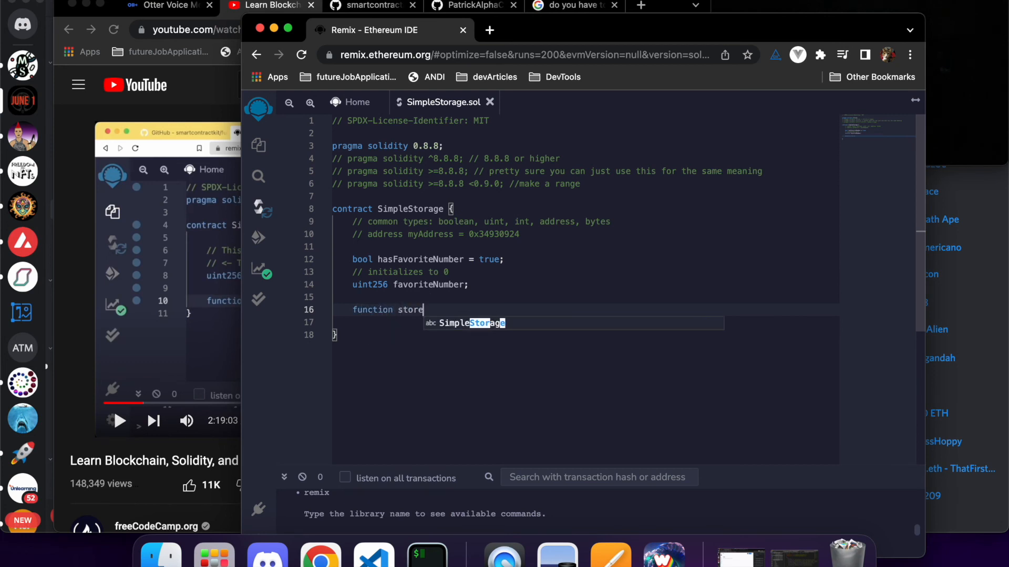
pyautogui.write('(')
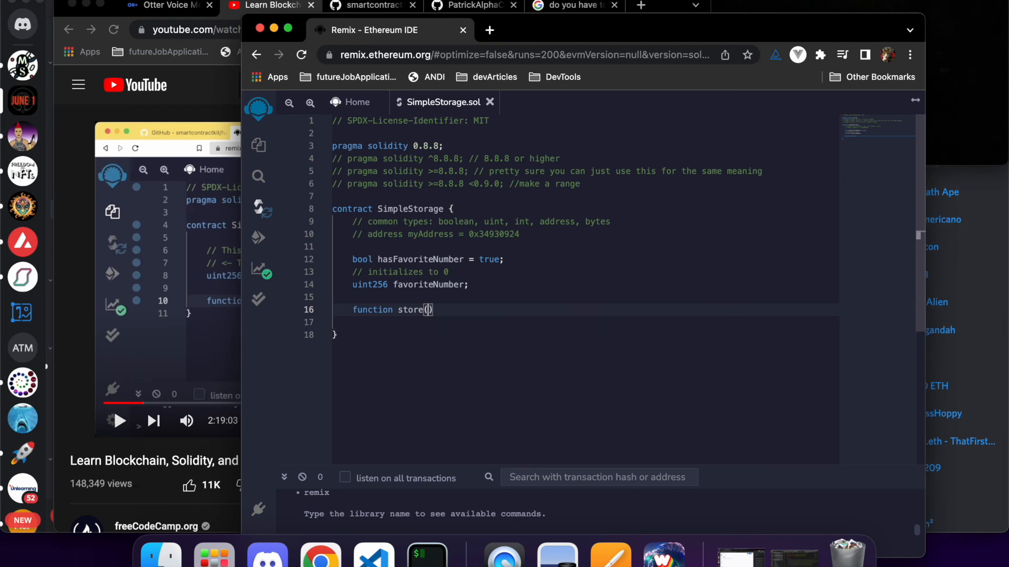
pyautogui.write('P')
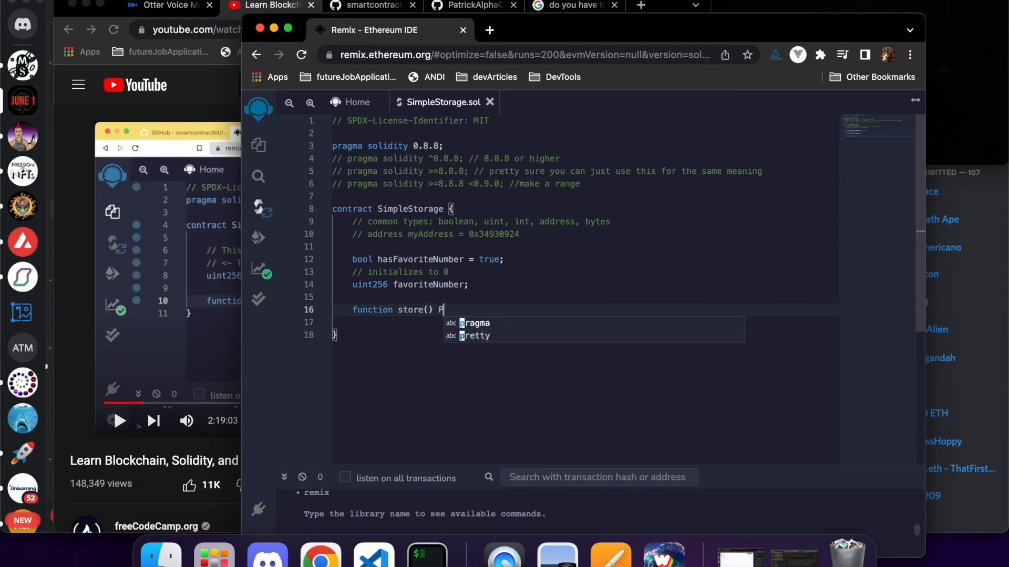
pyautogui.press('Backspace')
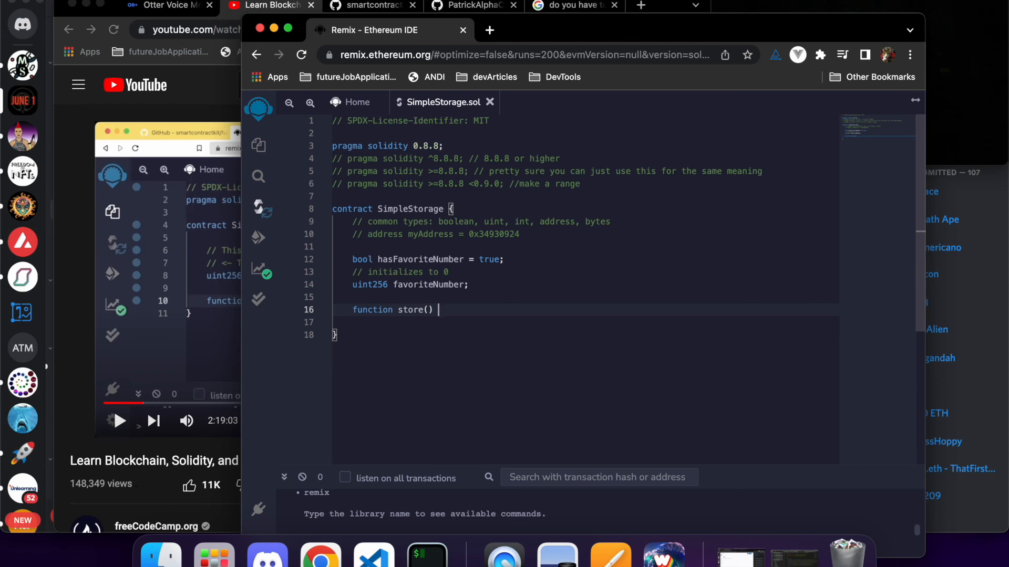
pyautogui.write('{')
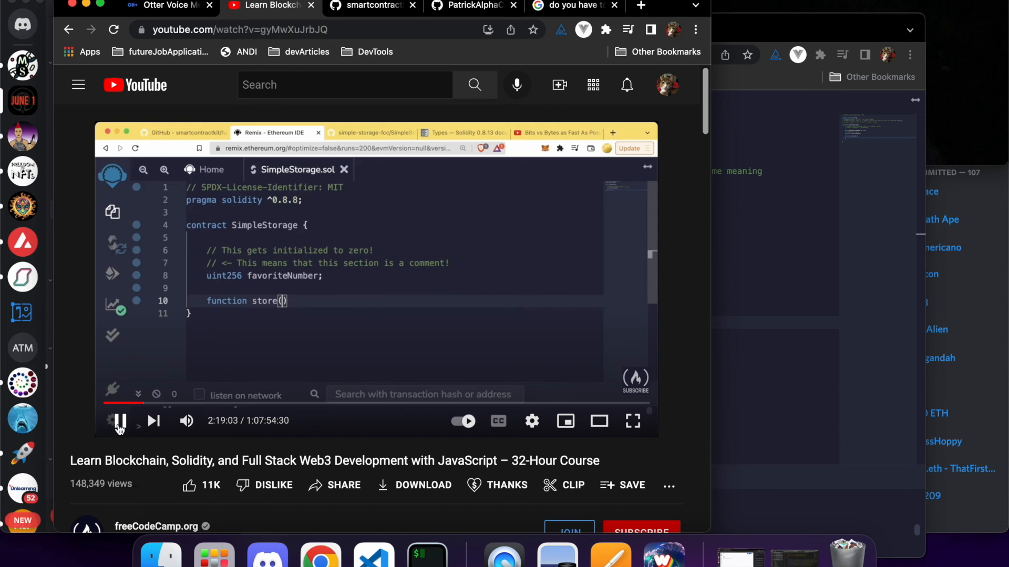
# Toggle the video play/pause to watch the store function declaration up to 2:19:16
pyautogui.doubleClick(282, 275)
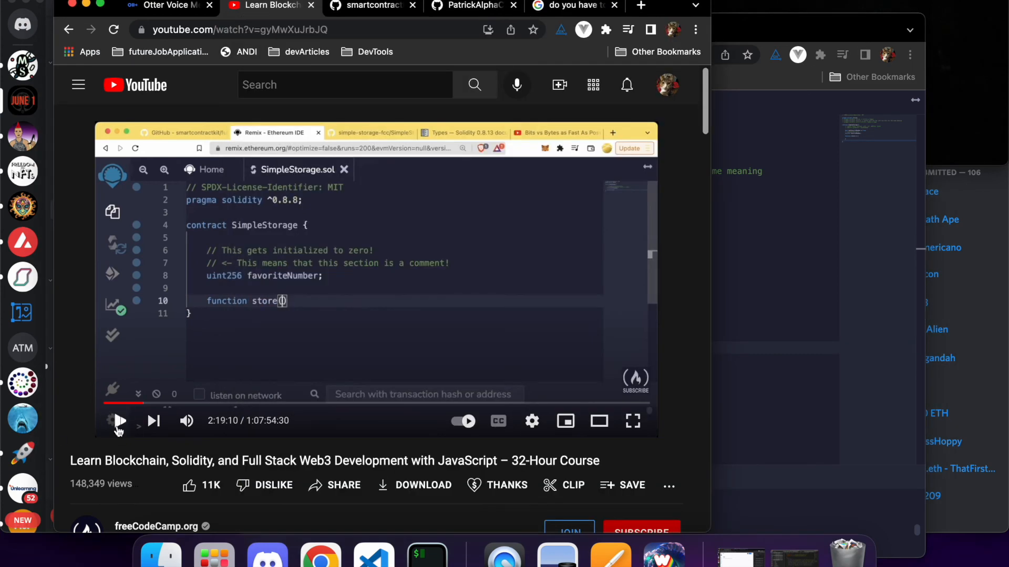
pyautogui.click(119, 420)
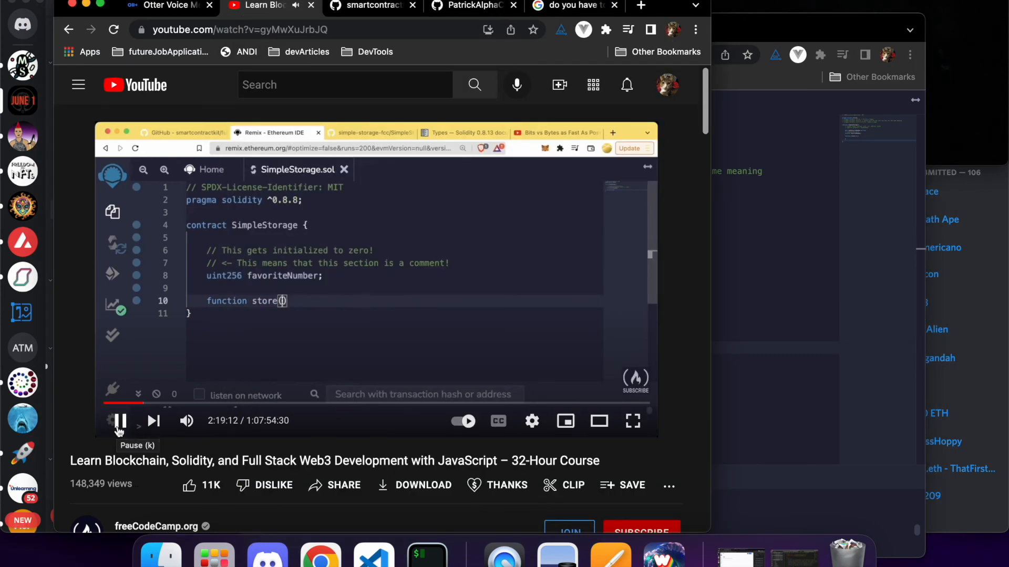
pyautogui.click(119, 420)
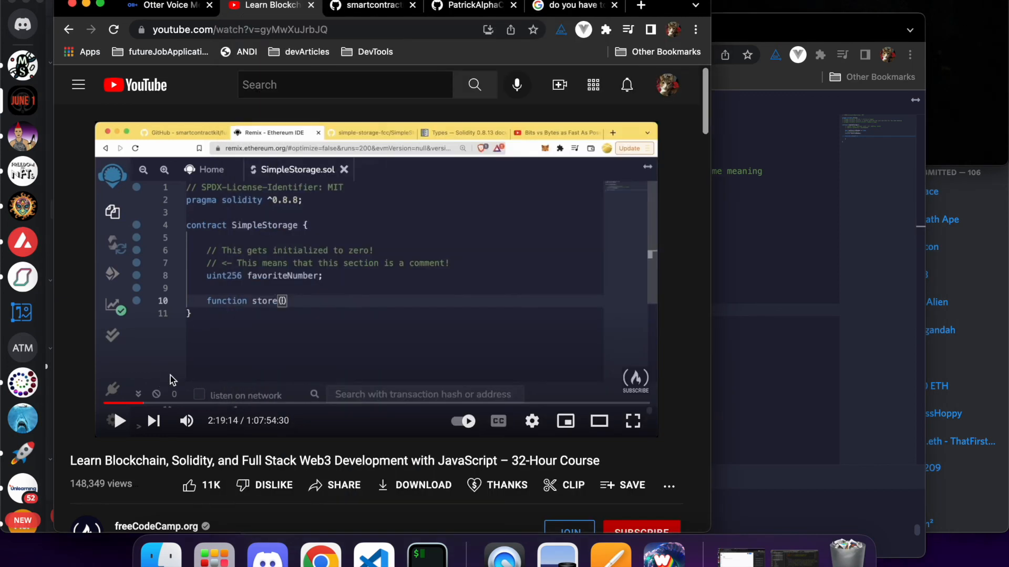
pyautogui.moveTo(362, 352)
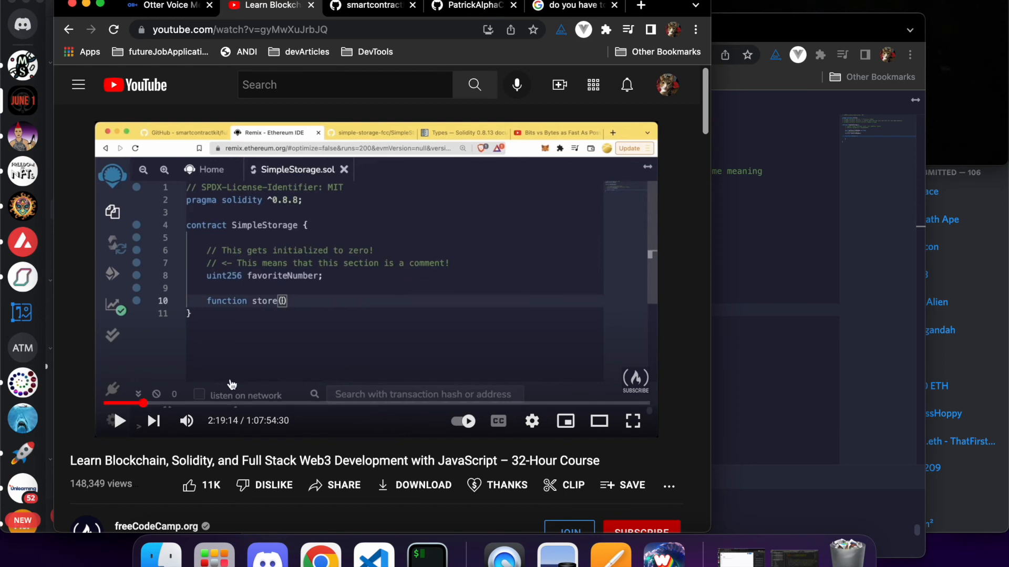
pyautogui.click(118, 420)
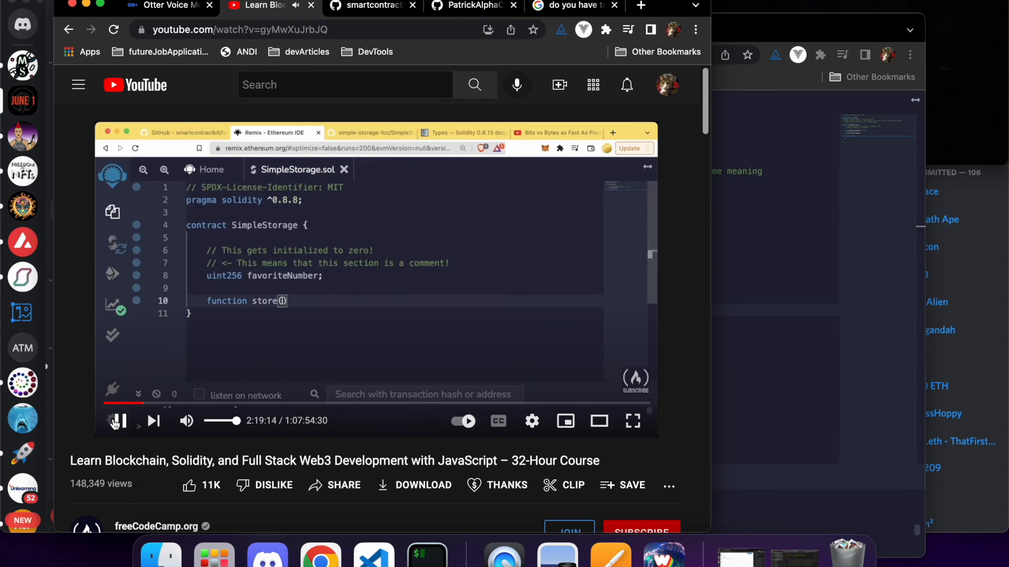
pyautogui.moveTo(116, 420)
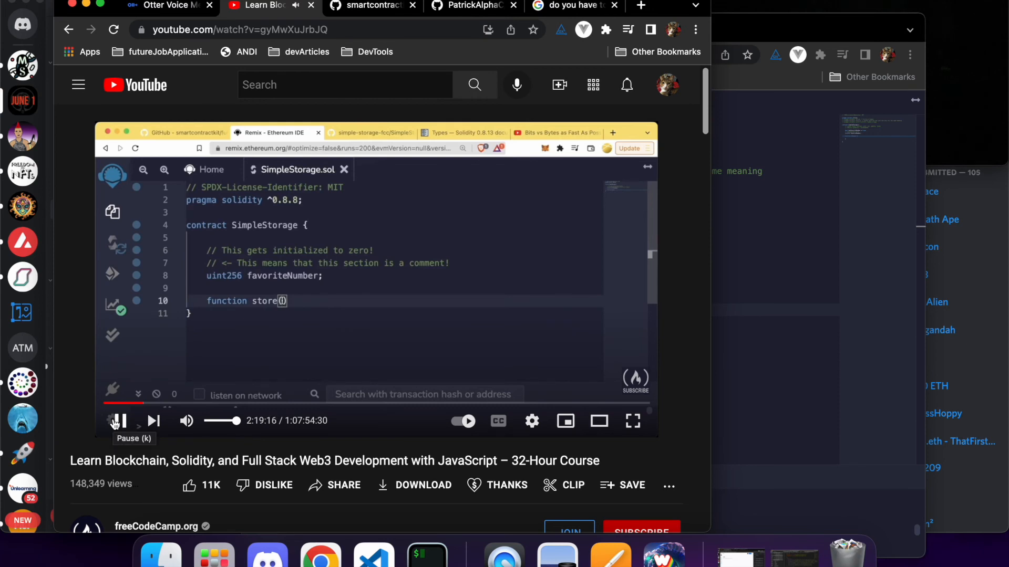
pyautogui.write('uint256 favoriteNumber;')
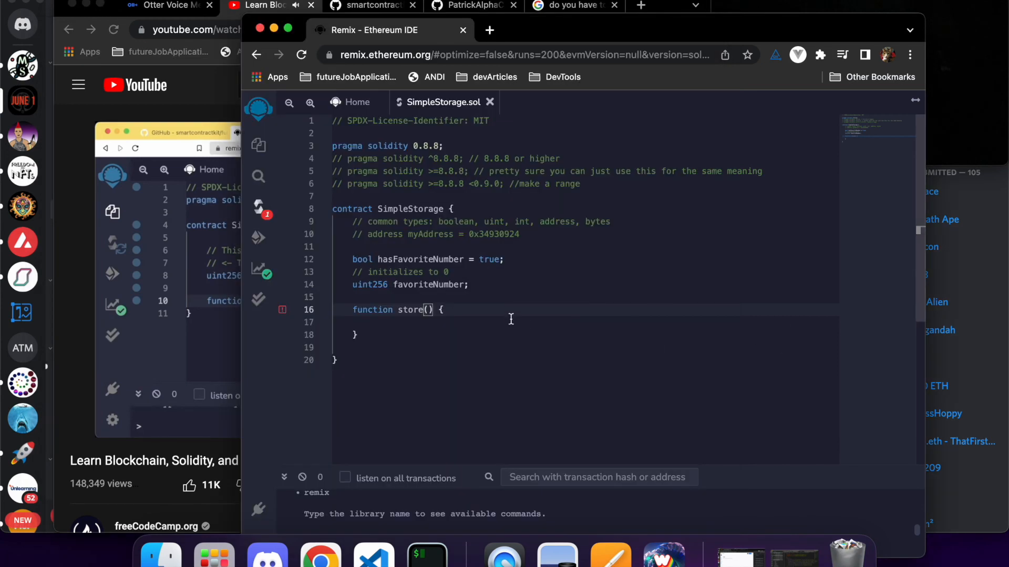
# Add the parameter uint256 _favoritNumber inside store() using the uint256 autocomplete
pyautogui.write('u')
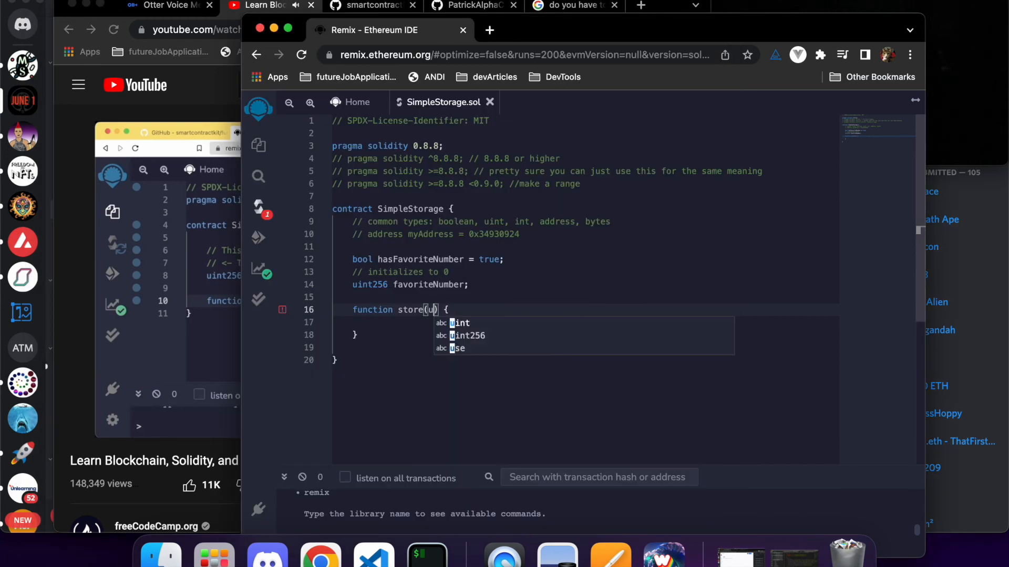
pyautogui.write('int')
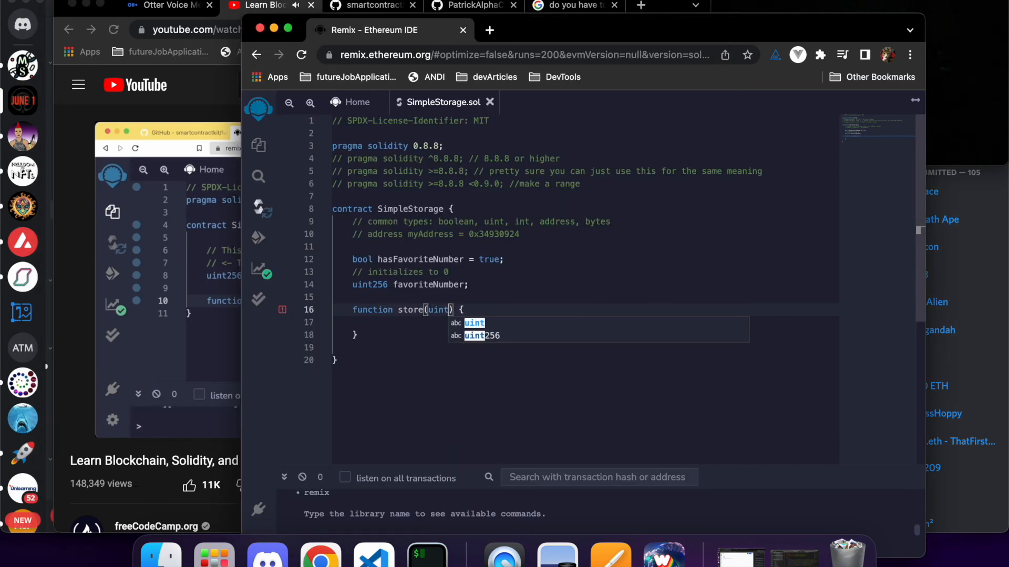
pyautogui.write('256')
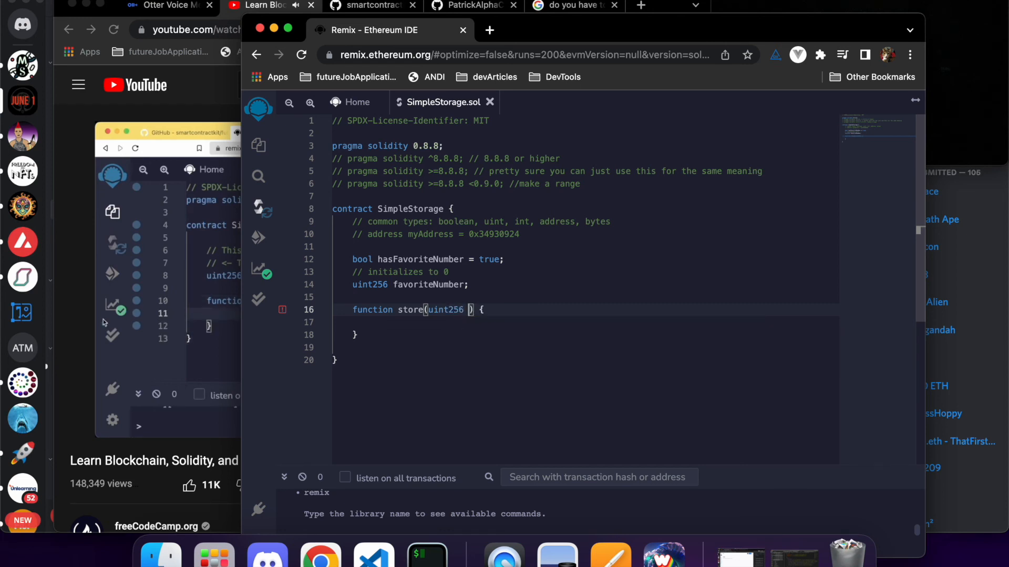
pyautogui.write('_favorit')
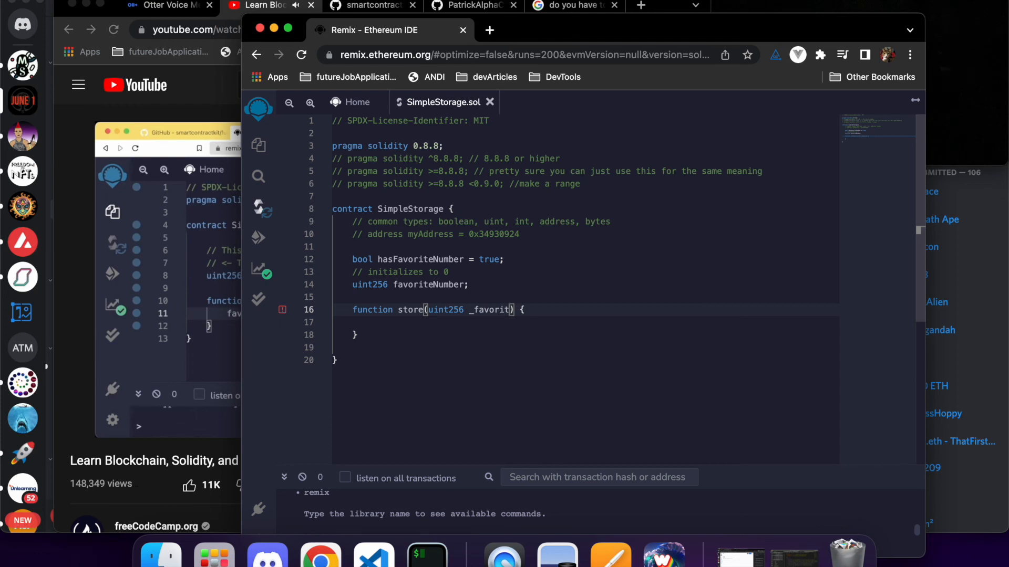
pyautogui.write('Number')
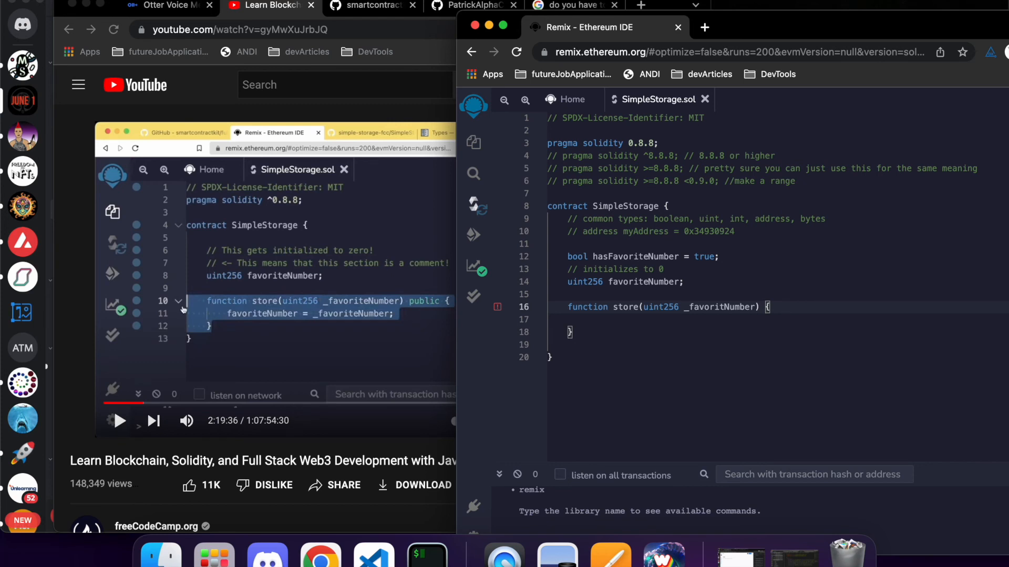
# Make store public and assign favoriteNumber = _favoritNumber; in its body
pyautogui.write('public')
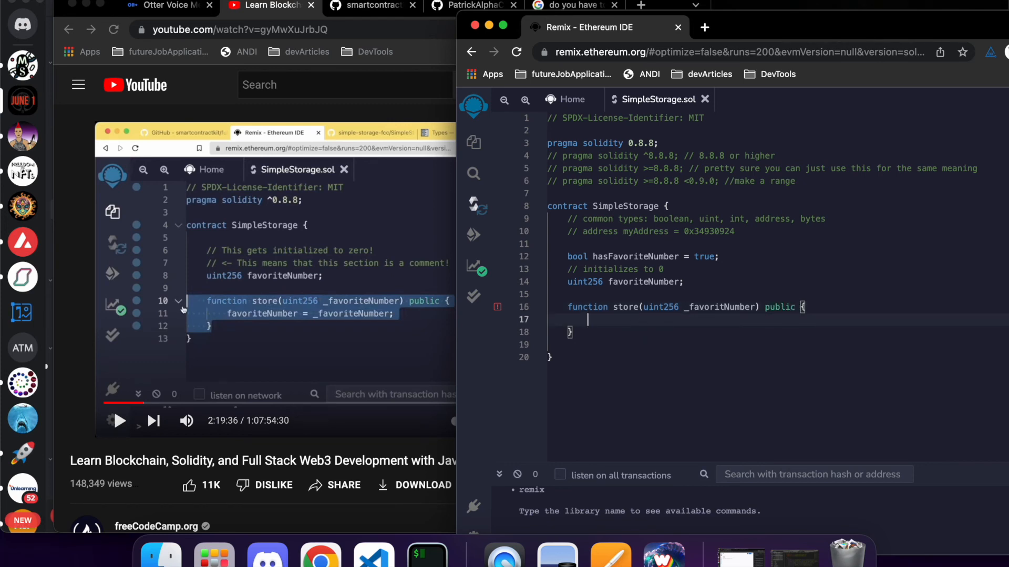
pyautogui.write('favoriteNumber = _')
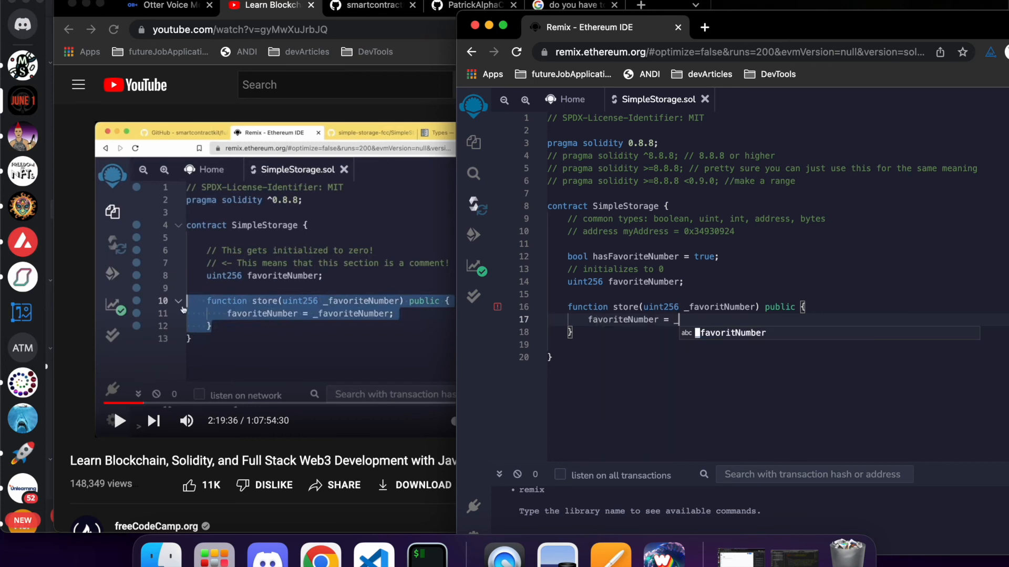
pyautogui.write('favoritNumber')
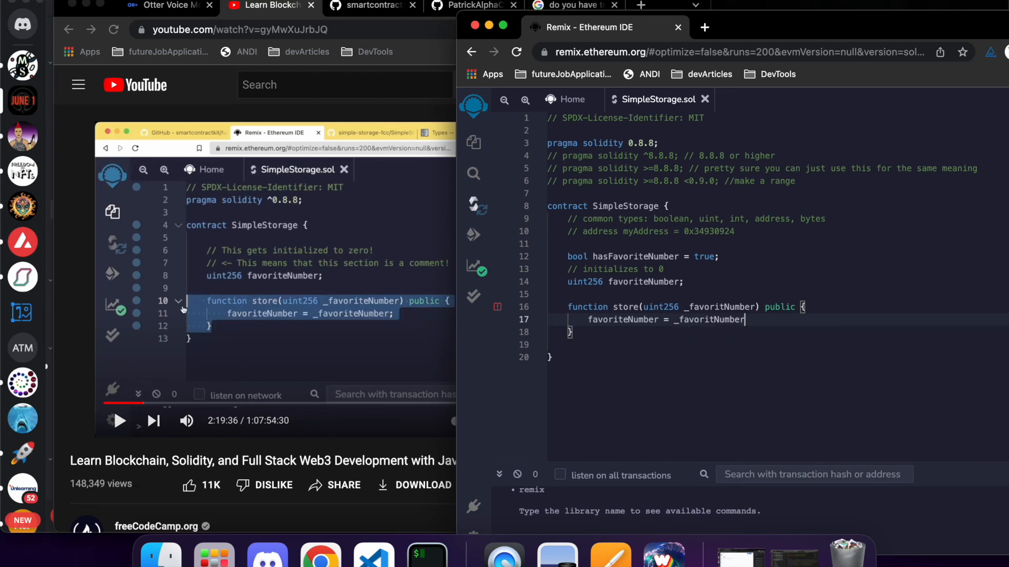
pyautogui.write(';')
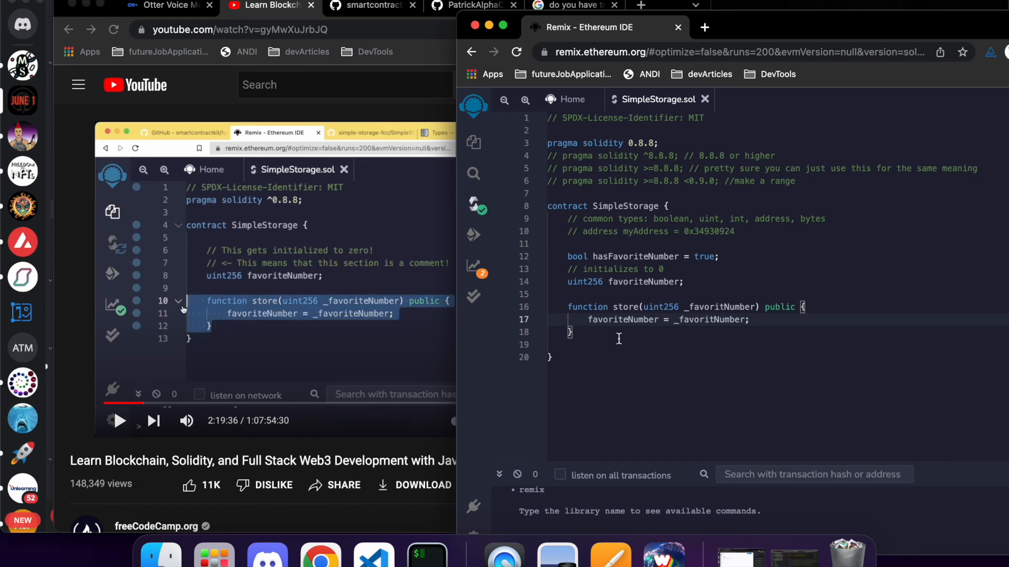
pyautogui.moveTo(619, 339)
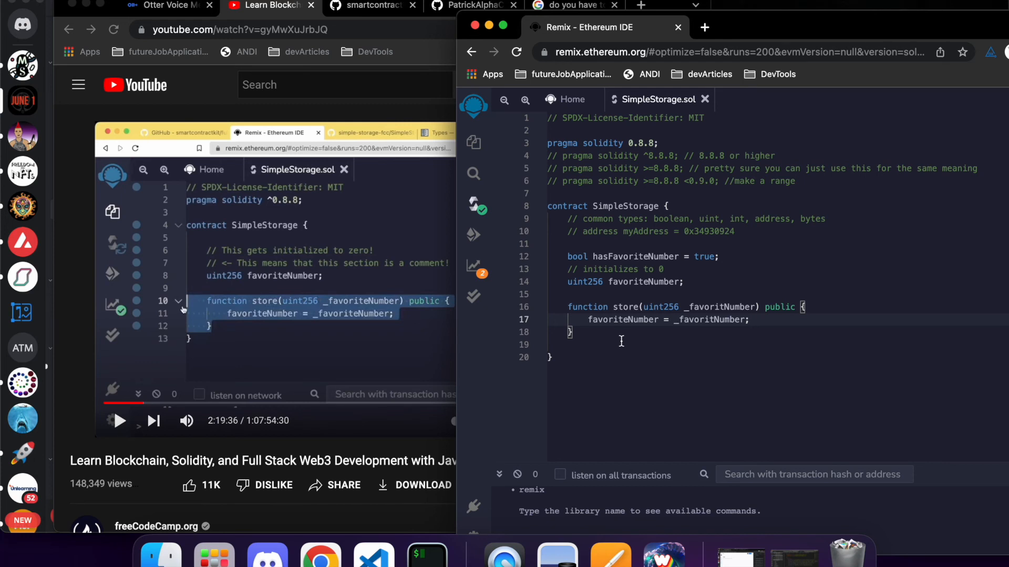
pyautogui.moveTo(127, 400)
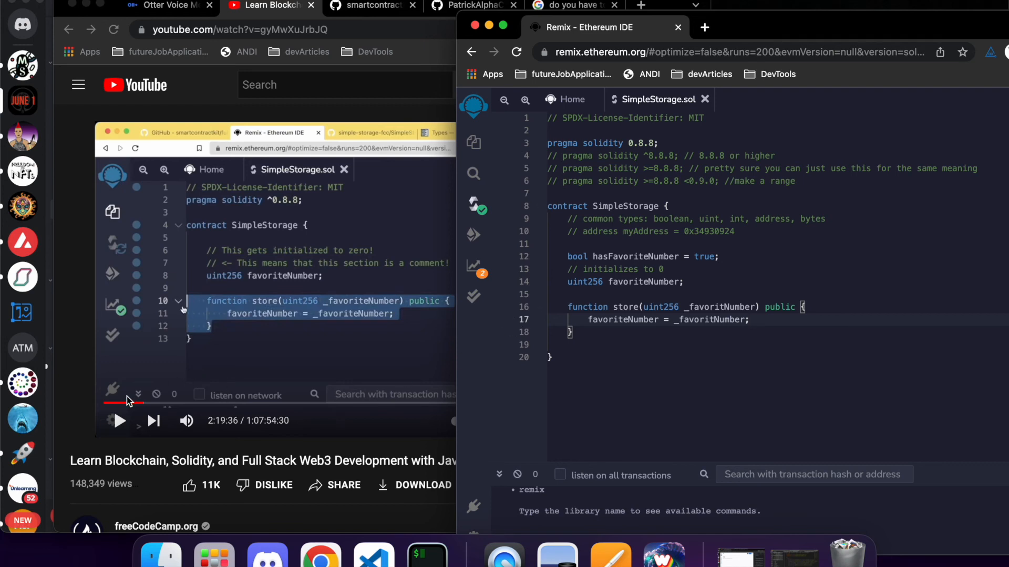
pyautogui.moveTo(119, 431)
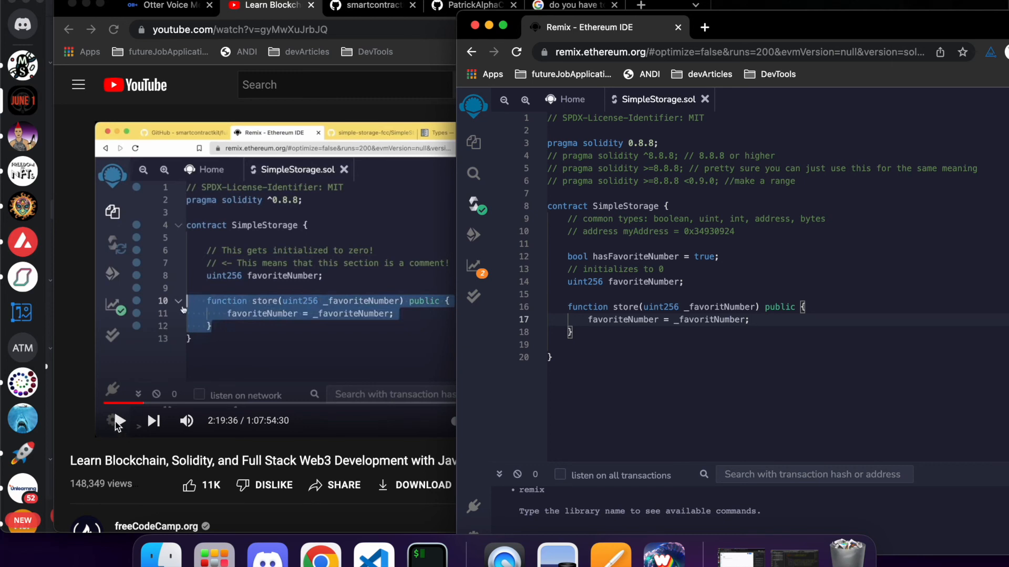
pyautogui.moveTo(121, 430)
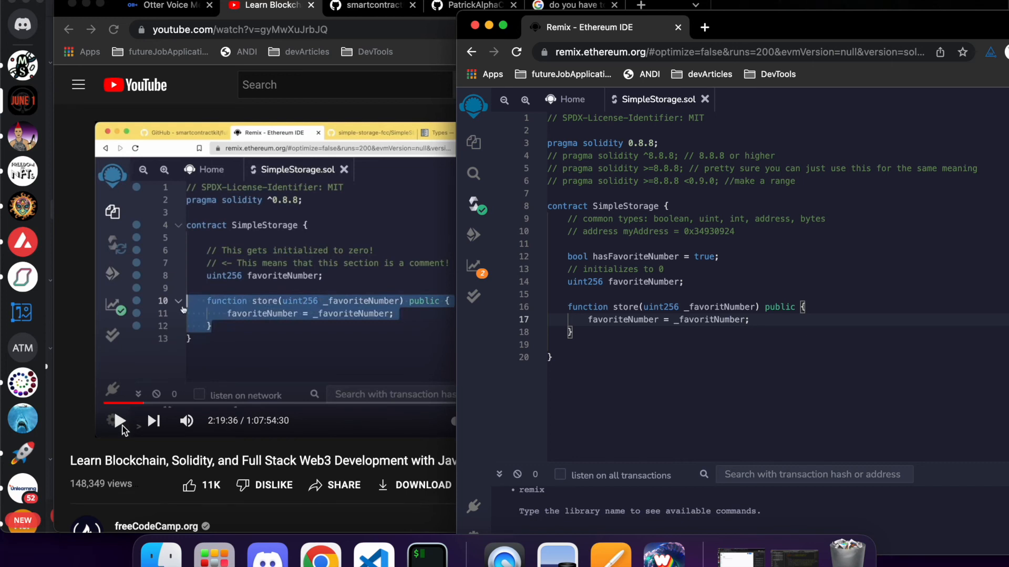
# Resume the tutorial video past 2:19:36
pyautogui.click(120, 421)
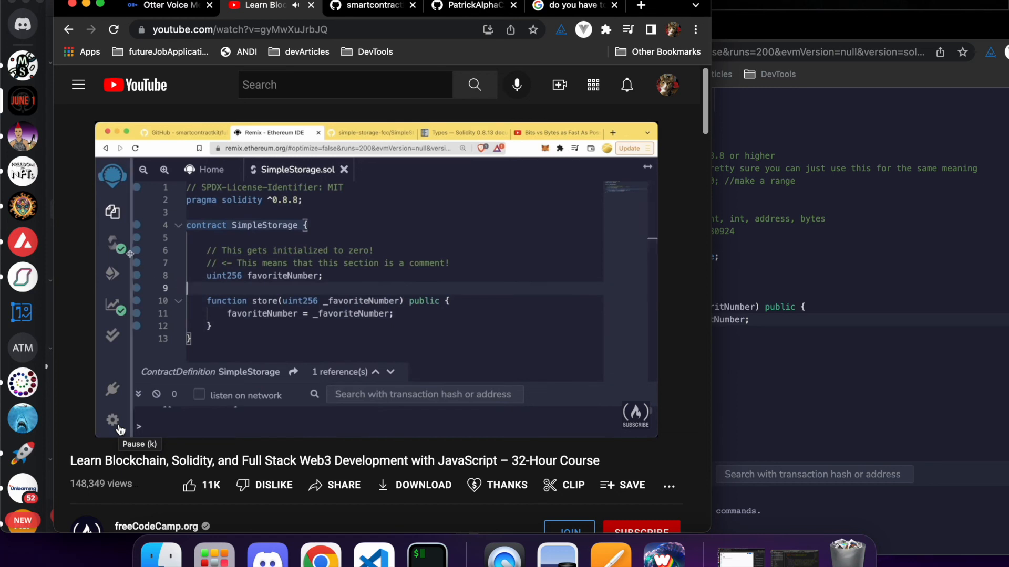
# Let the tutorial play to the compiling step around 2:20:02 with the Solidity Compiler panel shown
pyautogui.click(113, 245)
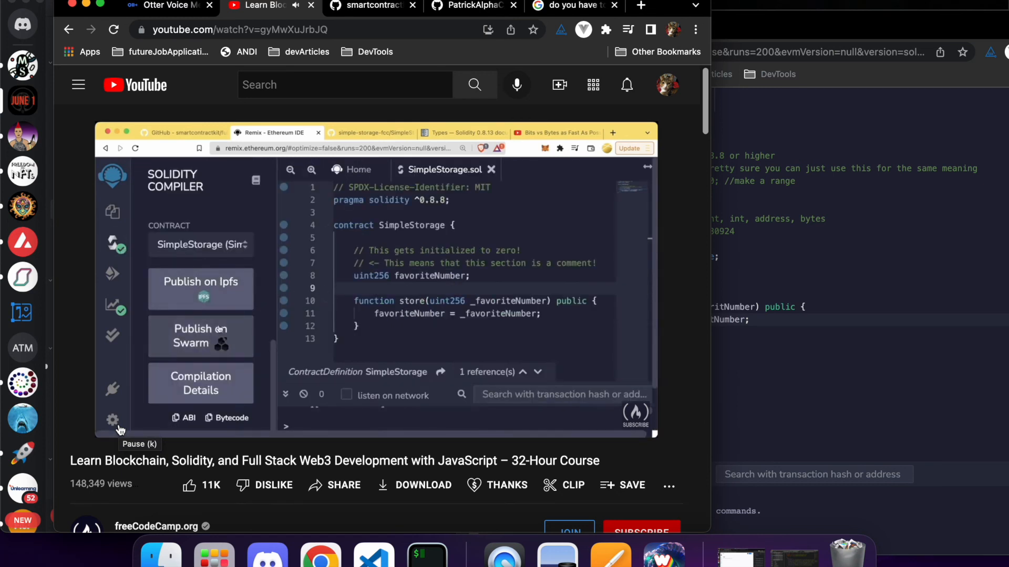
pyautogui.moveTo(200, 335)
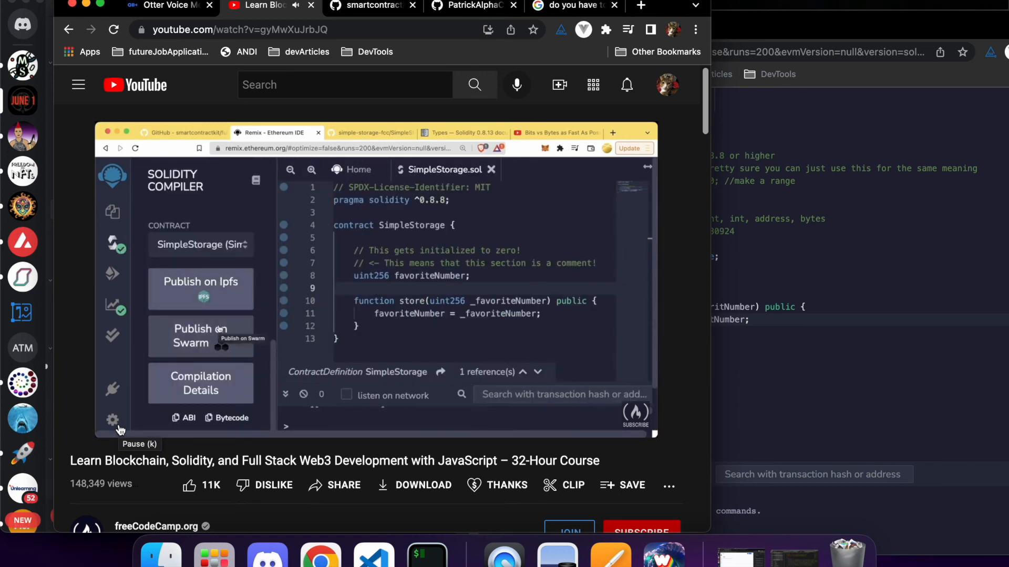
pyautogui.scroll(-3)
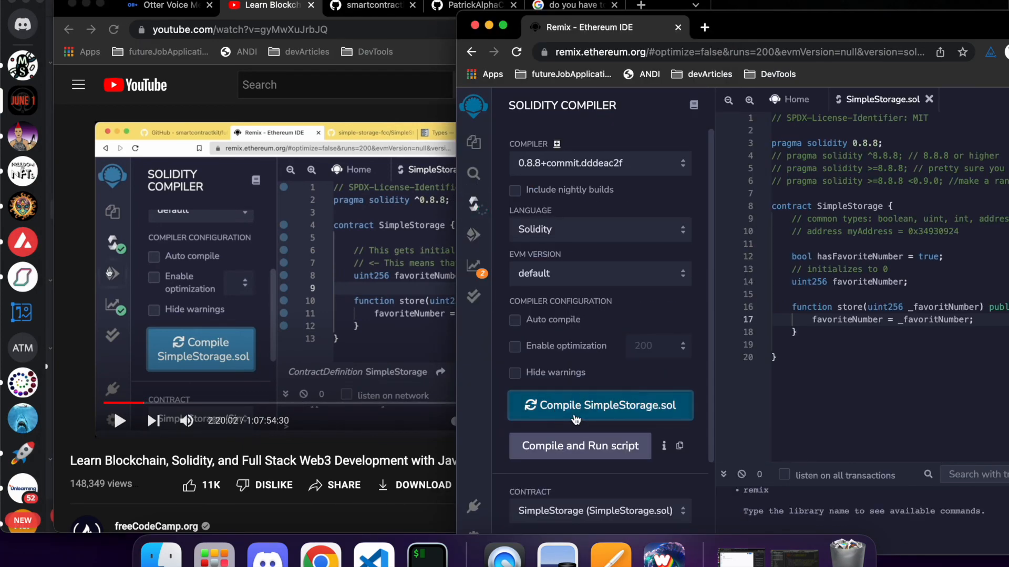
# Compile SimpleStorage.sol and switch to the Deploy & Run Transactions panel
pyautogui.click(600, 405)
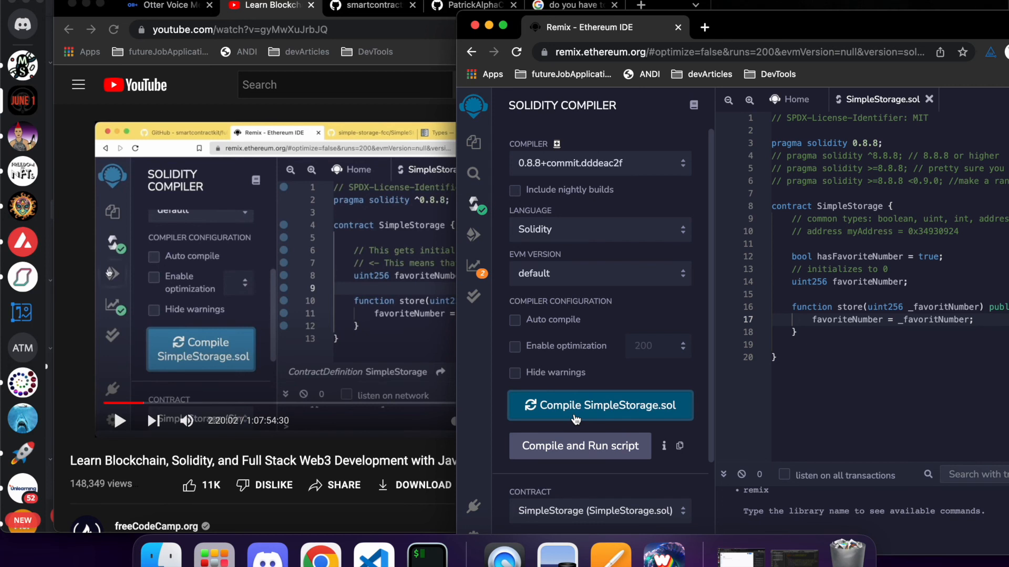
pyautogui.moveTo(127, 452)
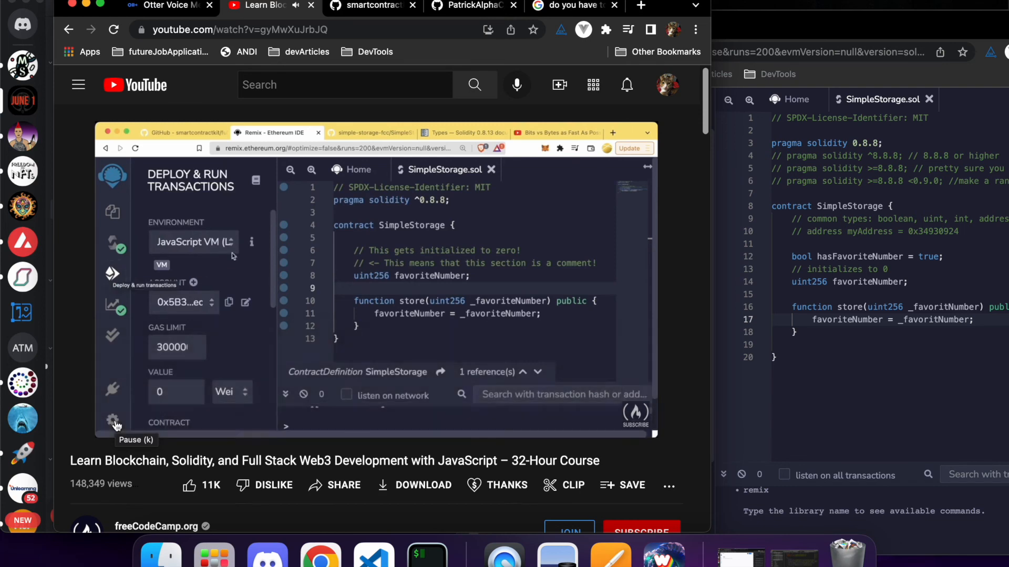
pyautogui.click(115, 424)
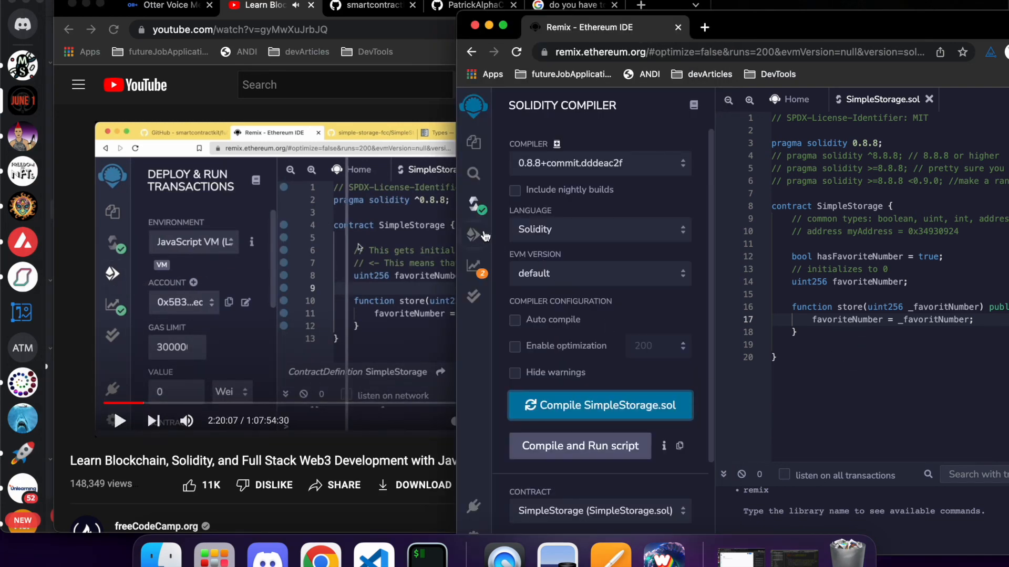
pyautogui.moveTo(474, 234)
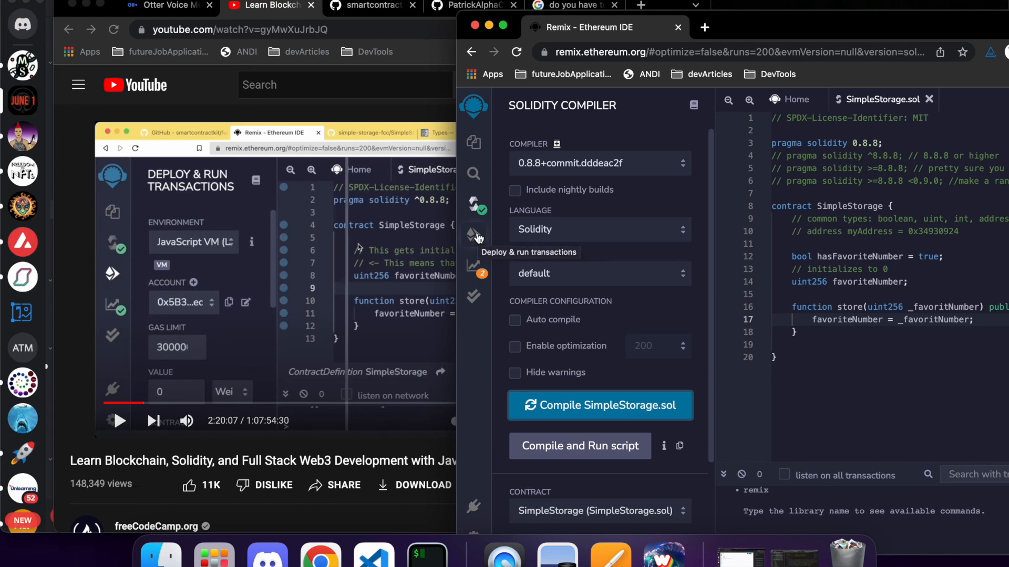
pyautogui.click(473, 235)
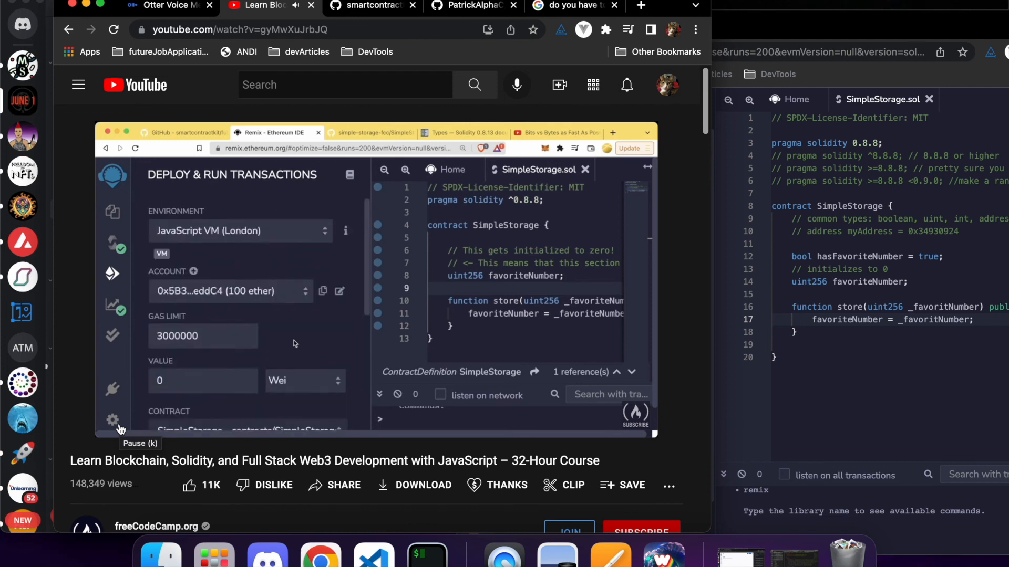
# Deploy SimpleStorage on the JavaScript VM (London) environment
pyautogui.click(239, 230)
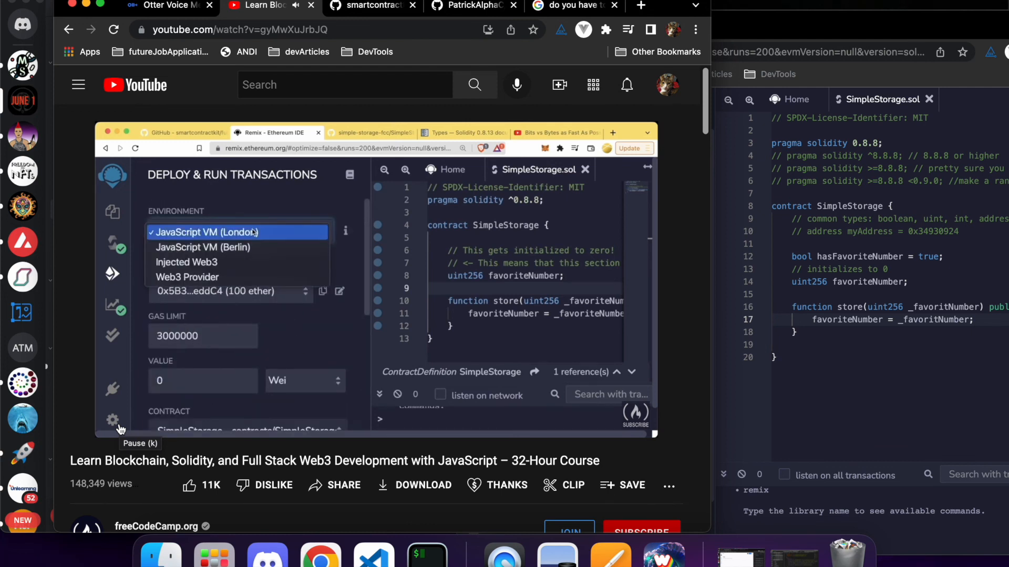
pyautogui.click(206, 232)
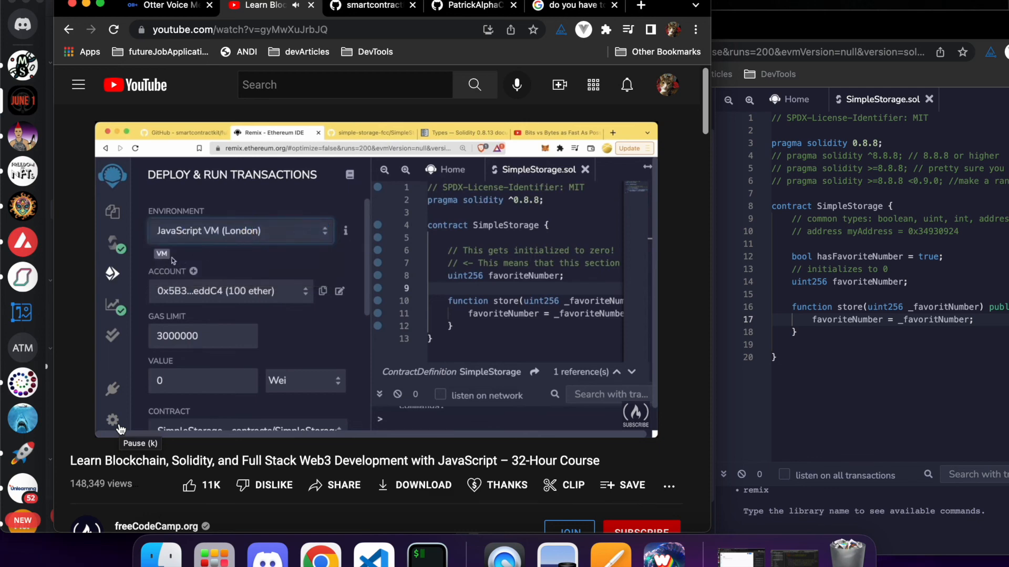
pyautogui.moveTo(821, 355)
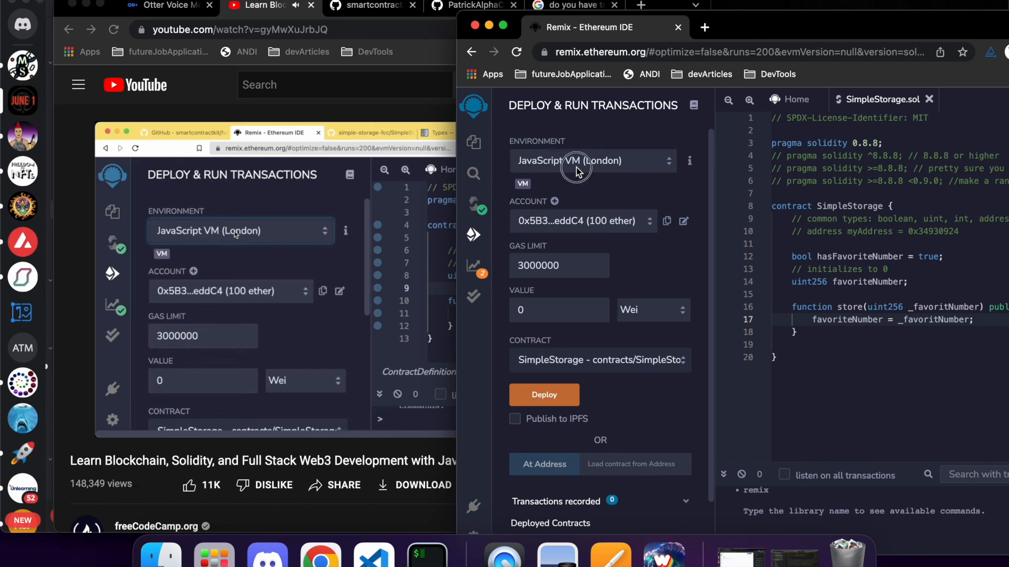
pyautogui.click(591, 160)
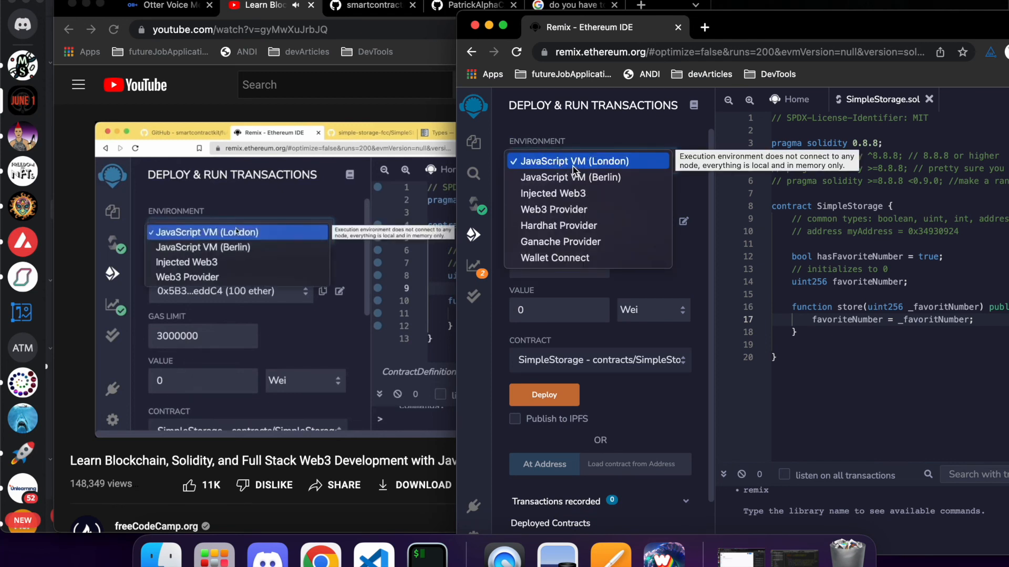
pyautogui.click(572, 161)
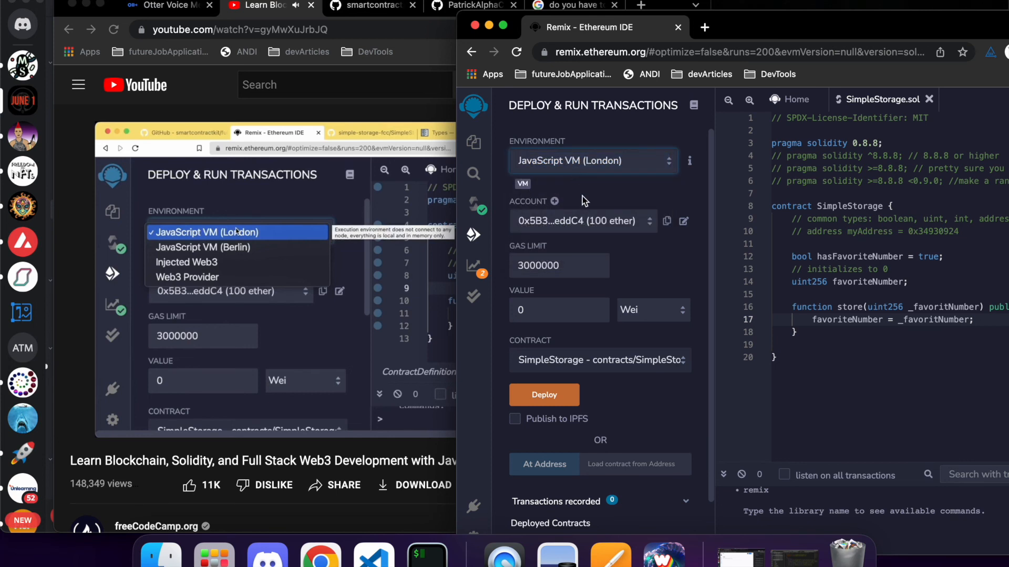
pyautogui.moveTo(601, 225)
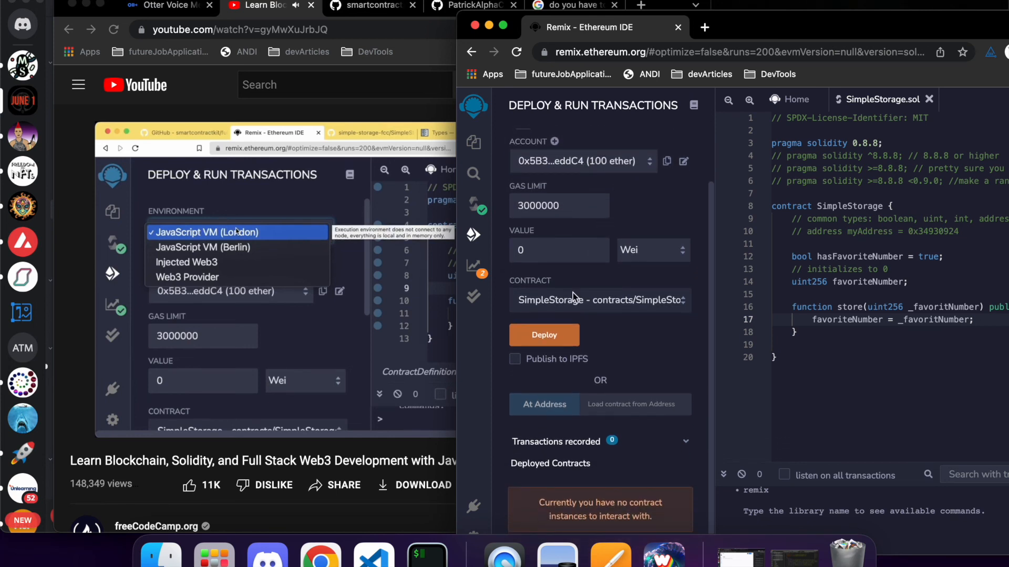
pyautogui.click(543, 334)
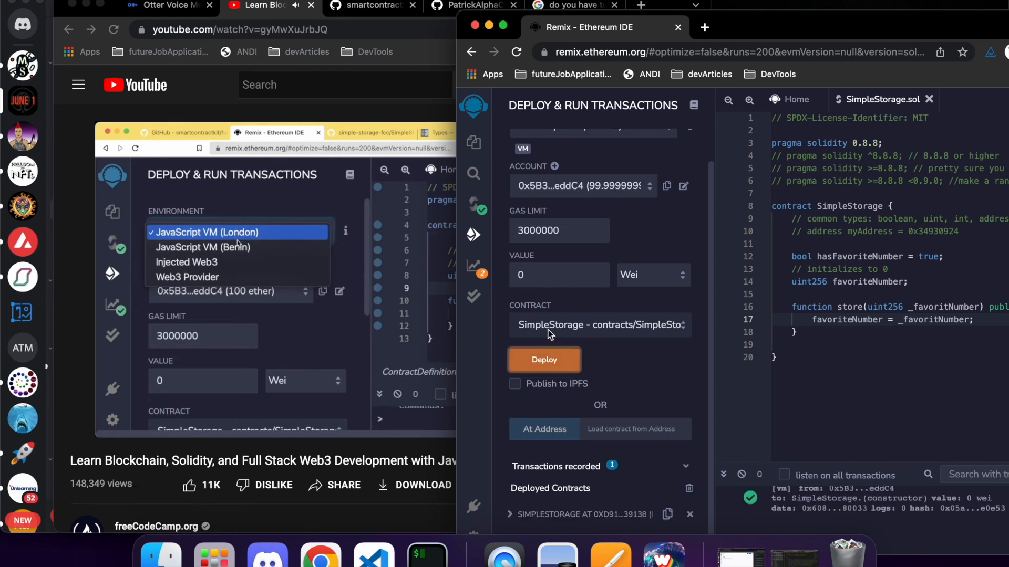
pyautogui.moveTo(187, 261)
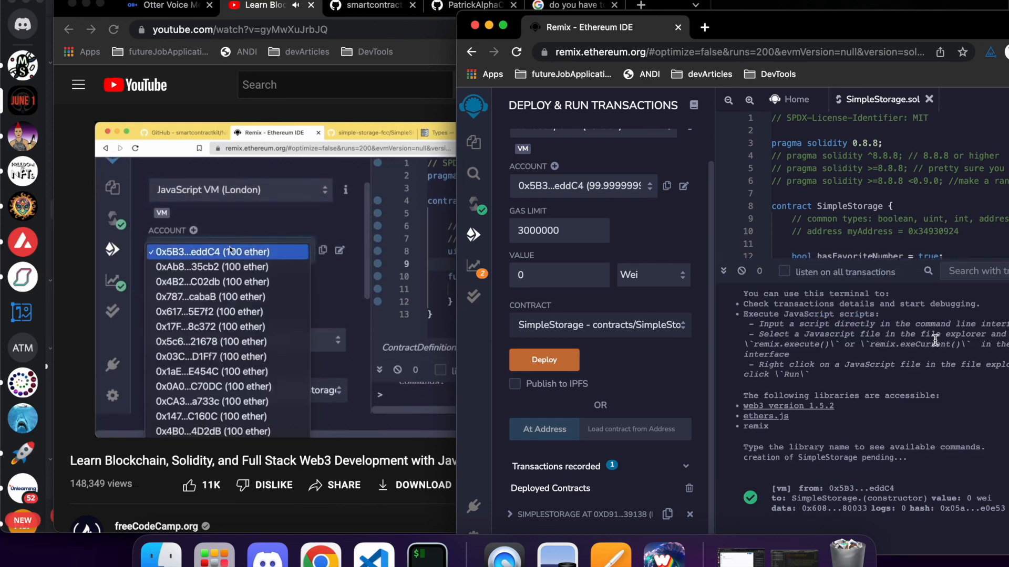
# Follow the tutorial's explanation of accounts, pausing and resuming the video
pyautogui.click(228, 252)
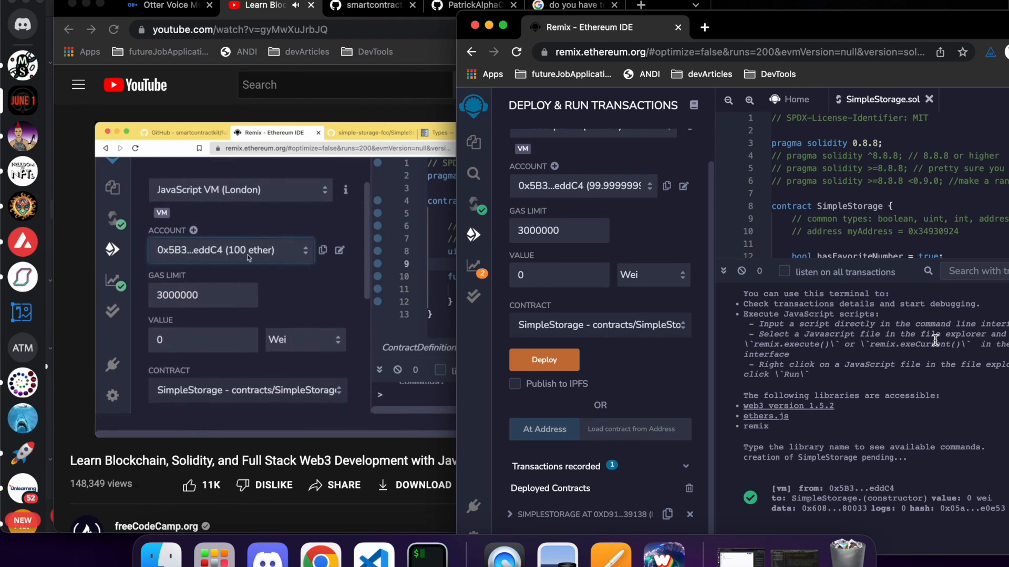
pyautogui.click(231, 250)
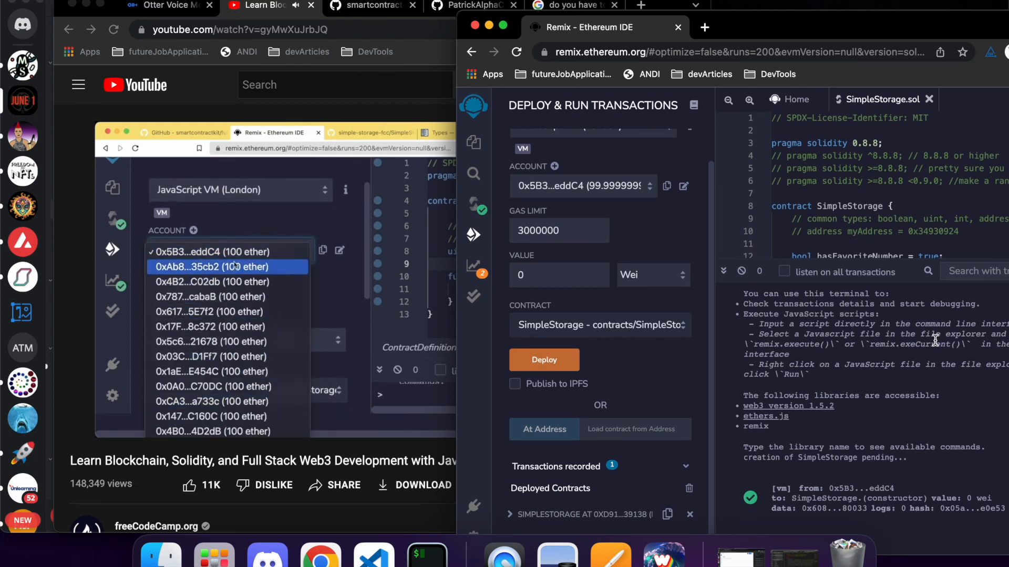
pyautogui.moveTo(226, 251)
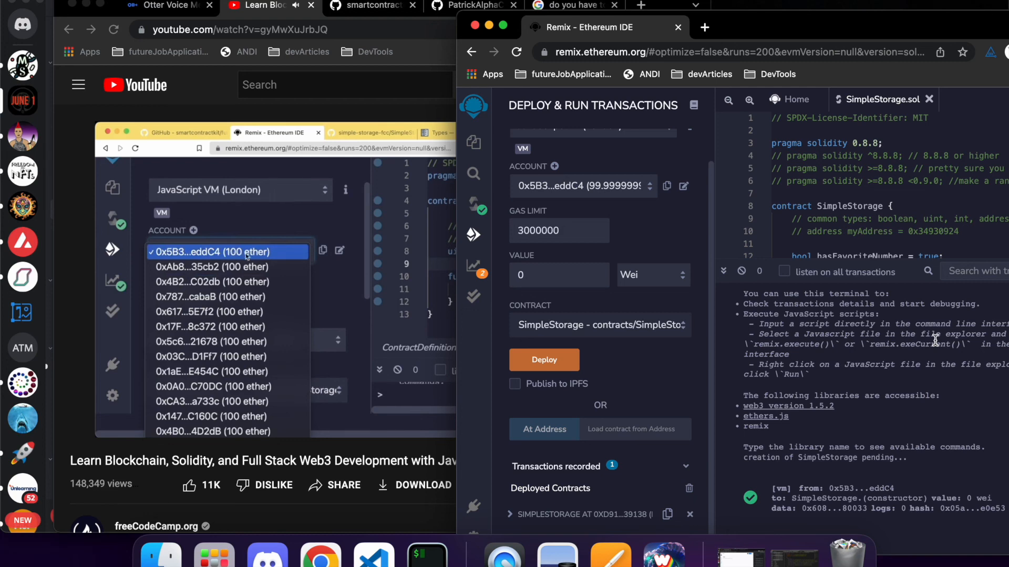
pyautogui.click(227, 251)
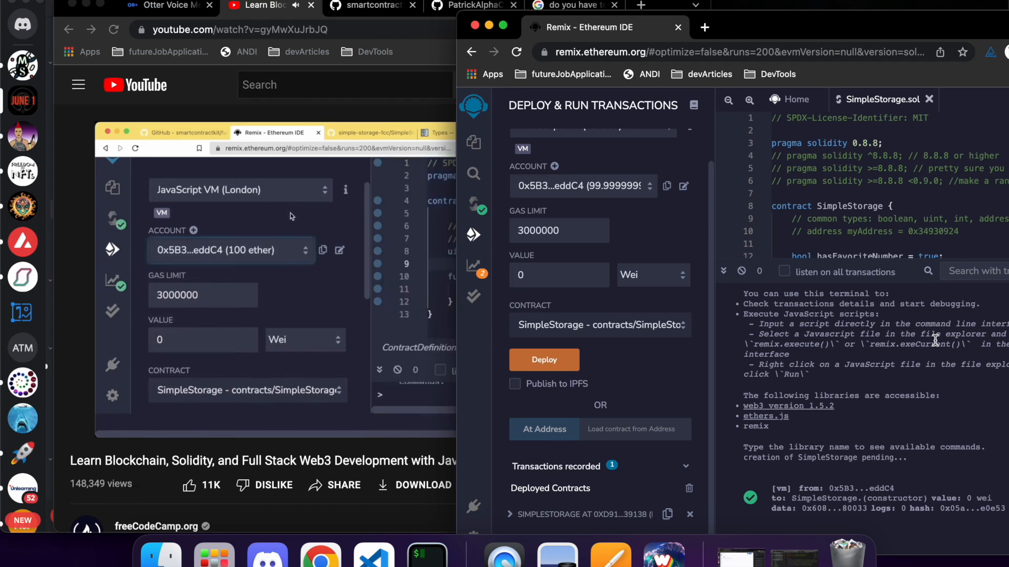
pyautogui.click(230, 250)
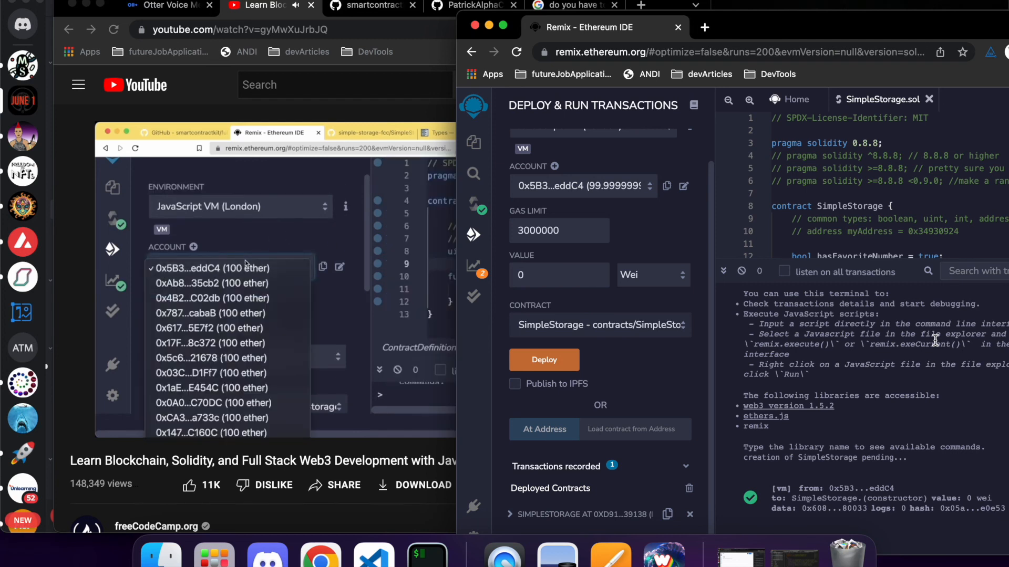
pyautogui.click(210, 268)
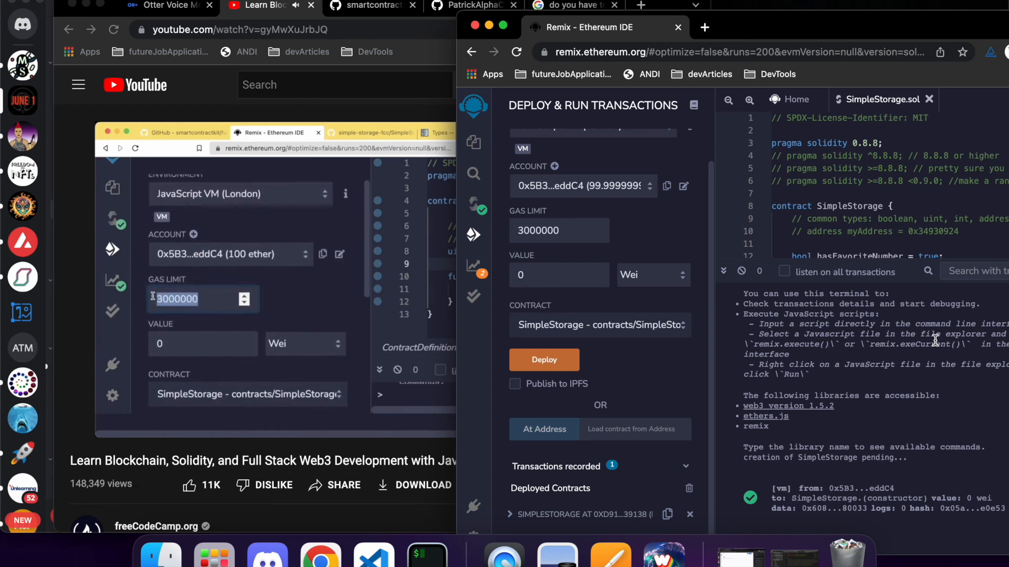
# Expand the deployed SimpleStorage instance to expose store with its uint256 _favoritNumber input
pyautogui.scroll(-3)
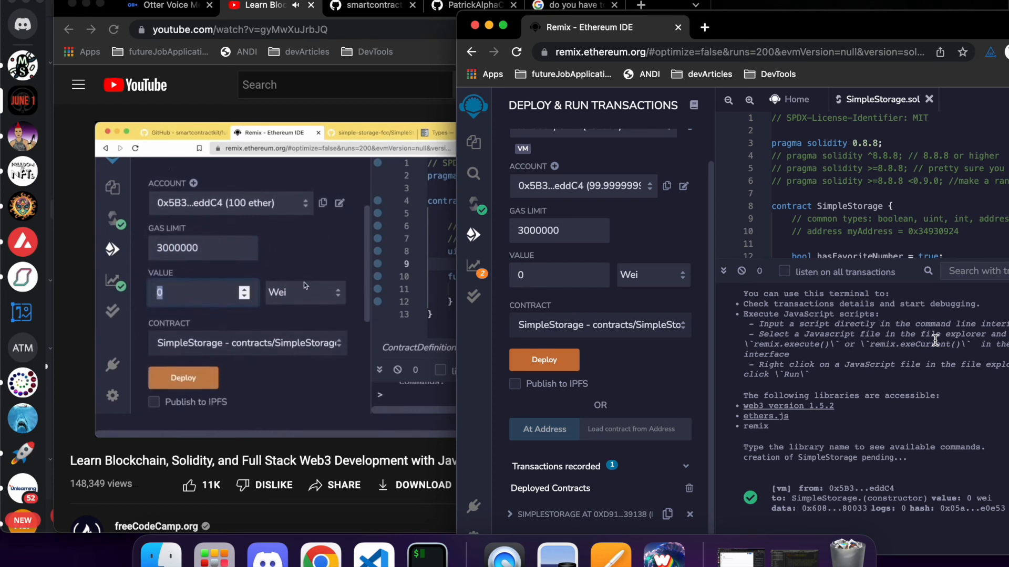
pyautogui.scroll(-3)
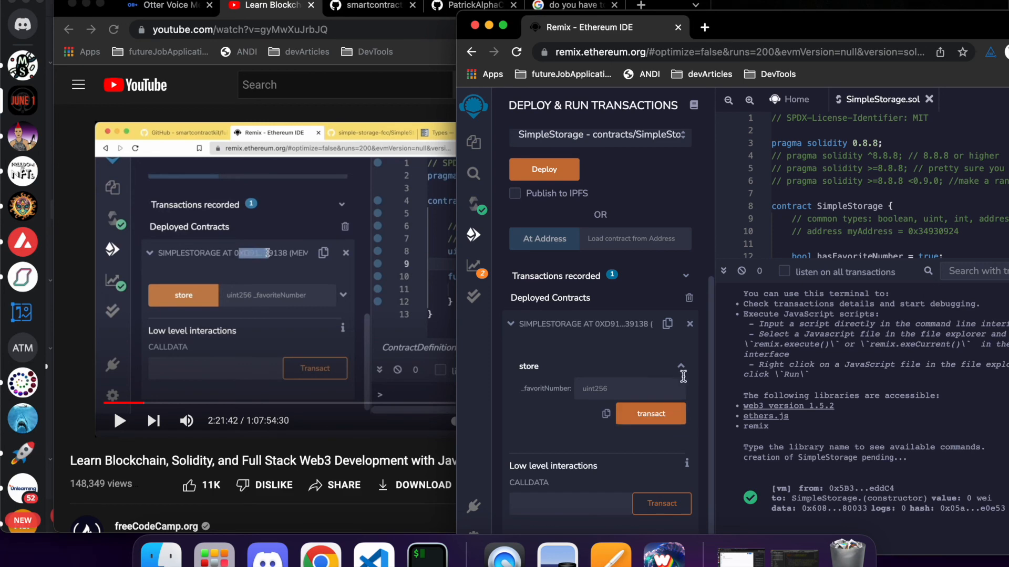
pyautogui.moveTo(84, 443)
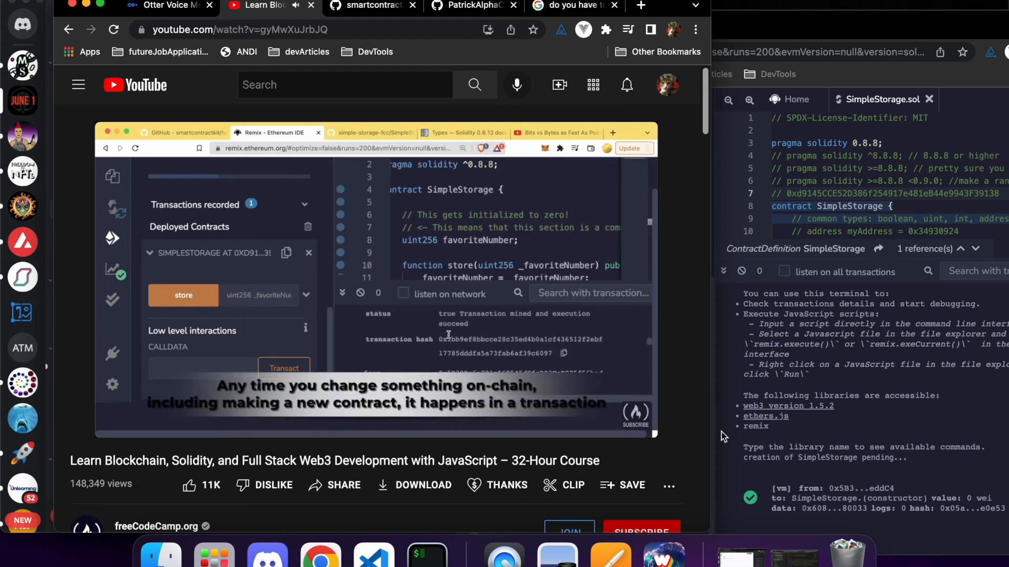
pyautogui.moveTo(421, 348)
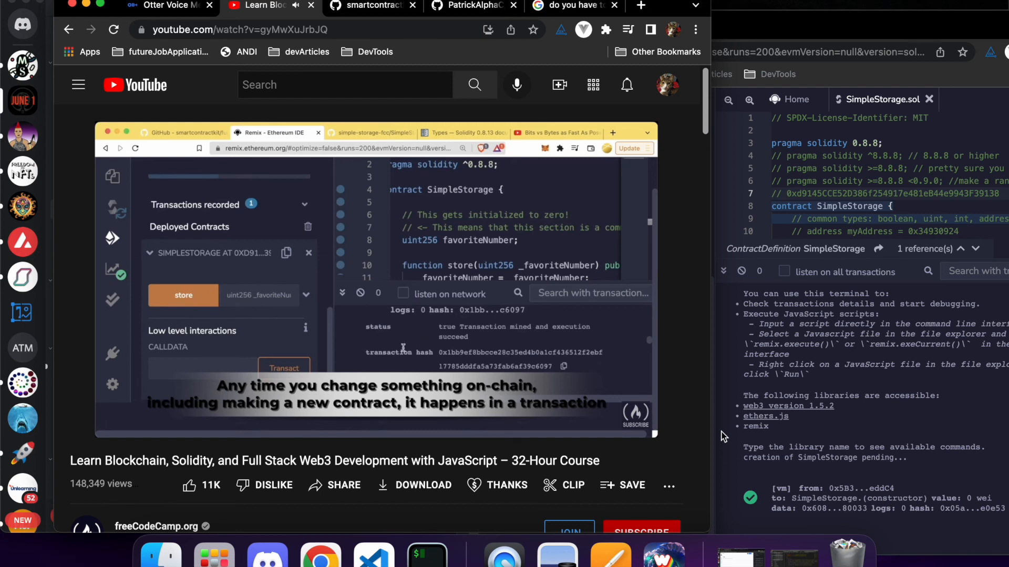
pyautogui.moveTo(399, 339)
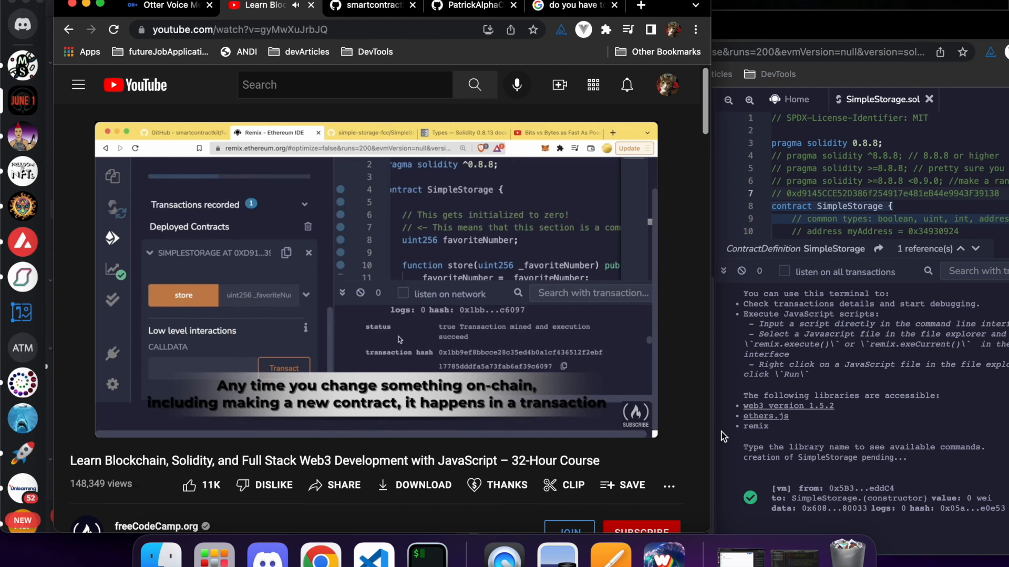
pyautogui.moveTo(399, 339)
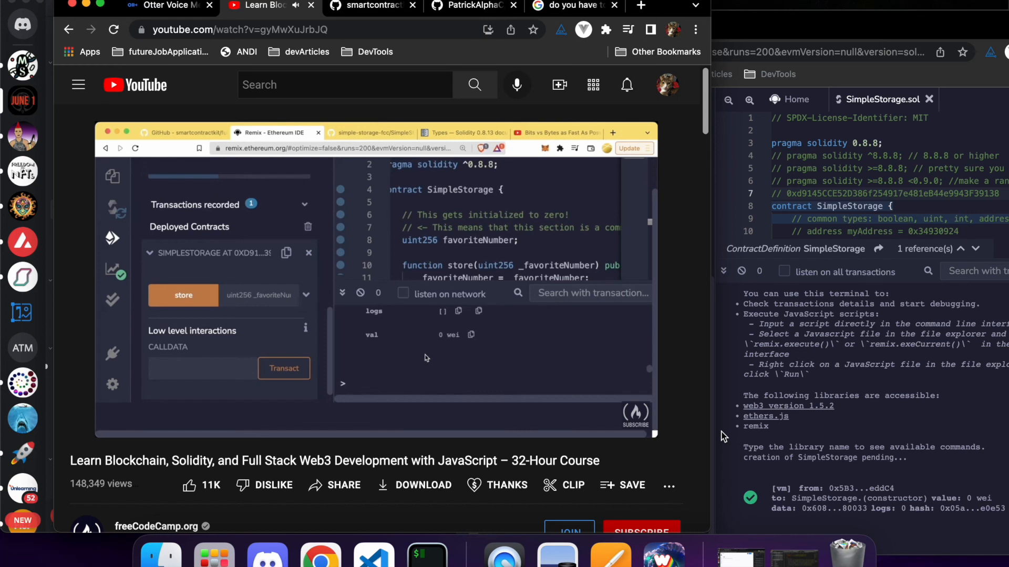
pyautogui.moveTo(427, 353)
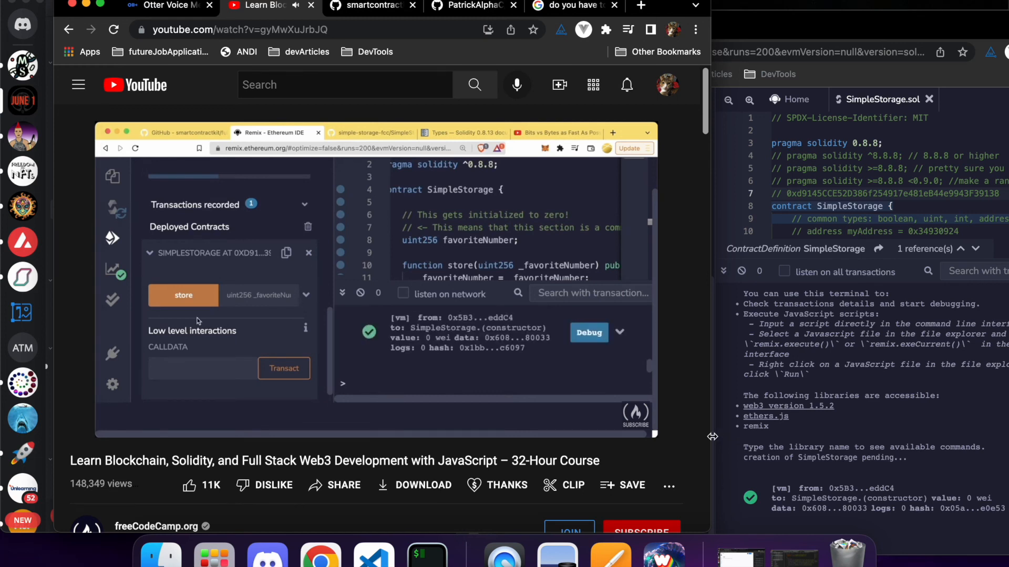
# Play the tutorial to store called with 123 and pause it at 2:23:32 on the account list
pyautogui.click(259, 294)
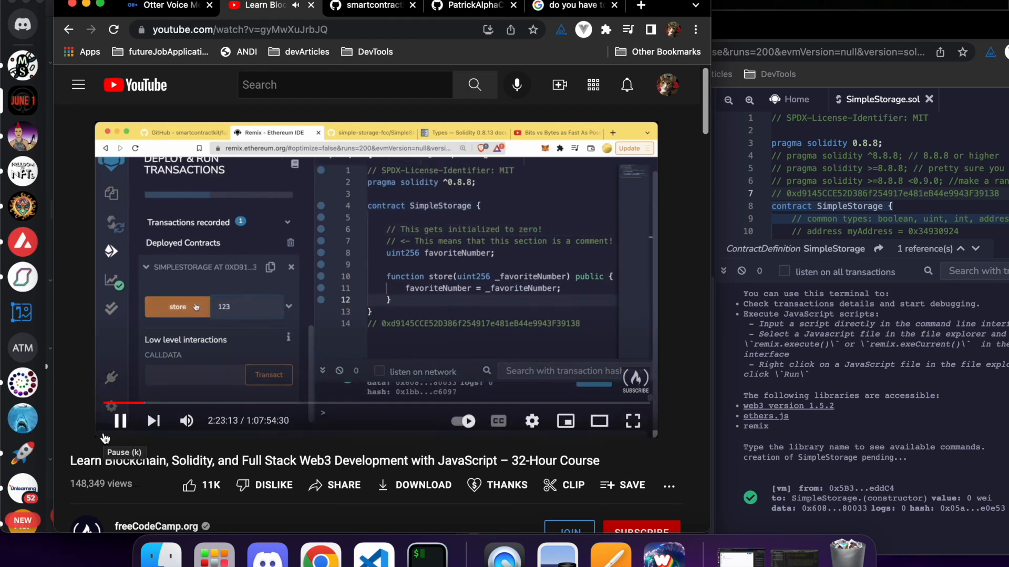
pyautogui.click(178, 306)
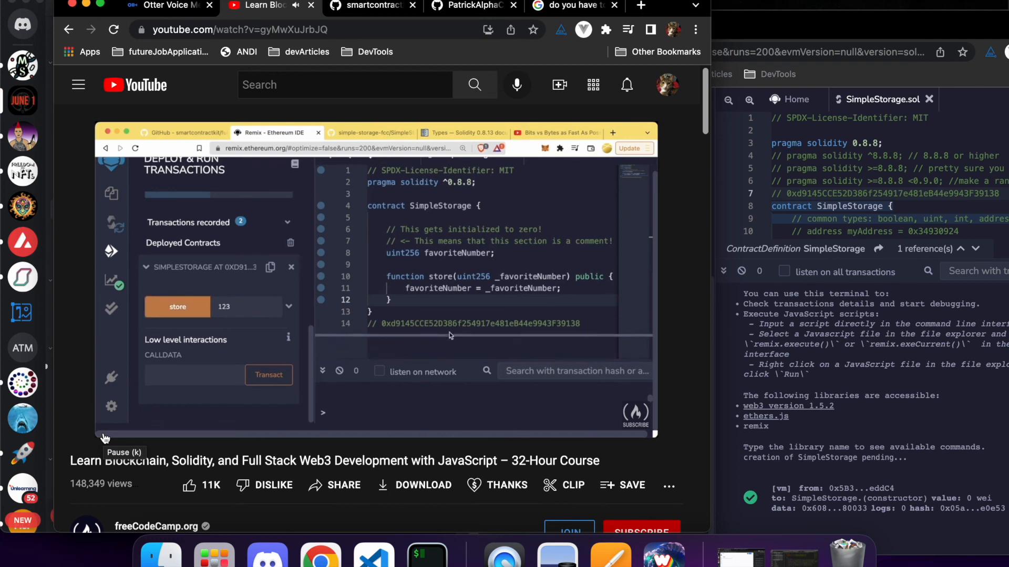
pyautogui.click(176, 306)
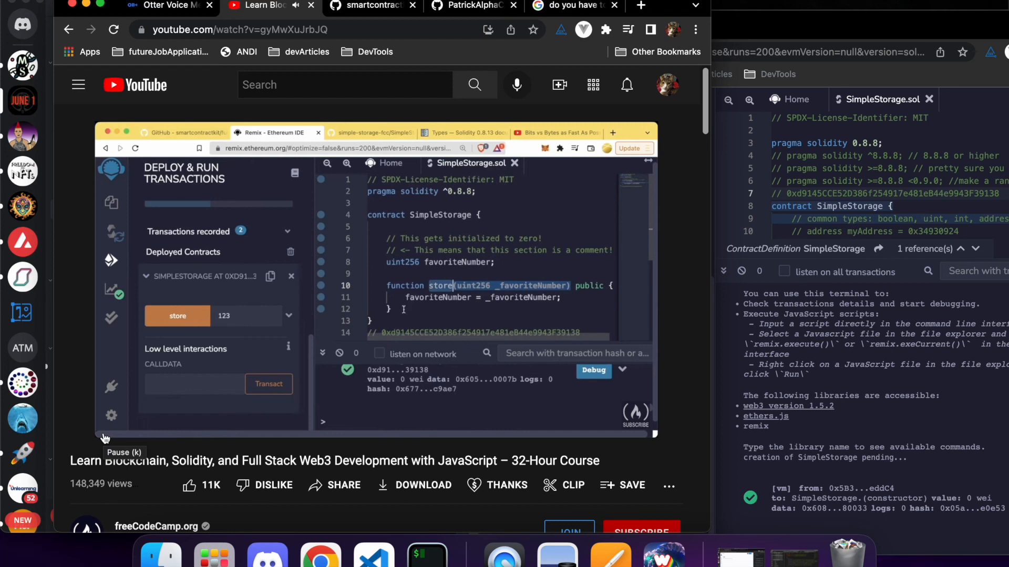
pyautogui.click(222, 316)
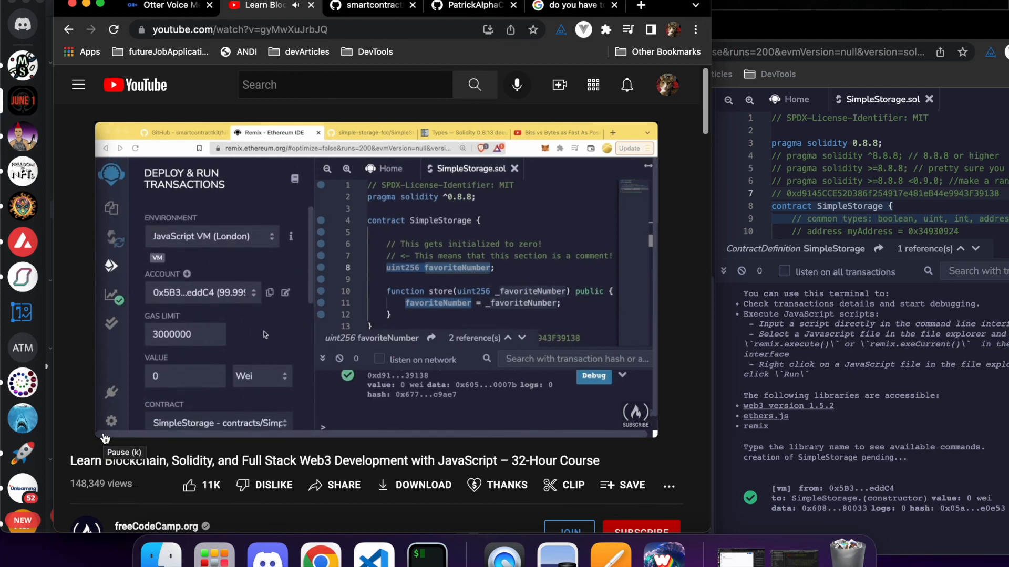
pyautogui.click(202, 293)
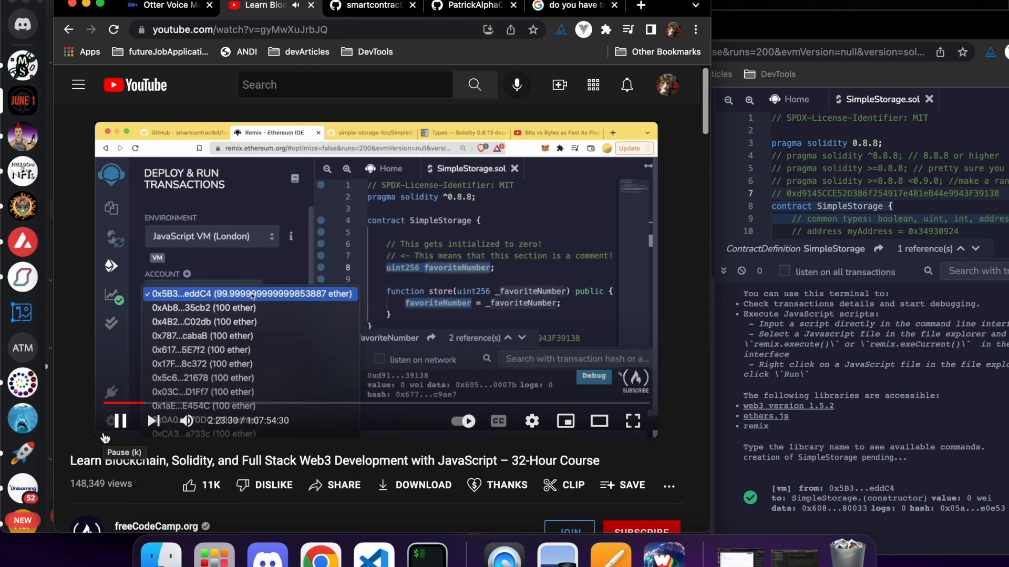
pyautogui.click(120, 421)
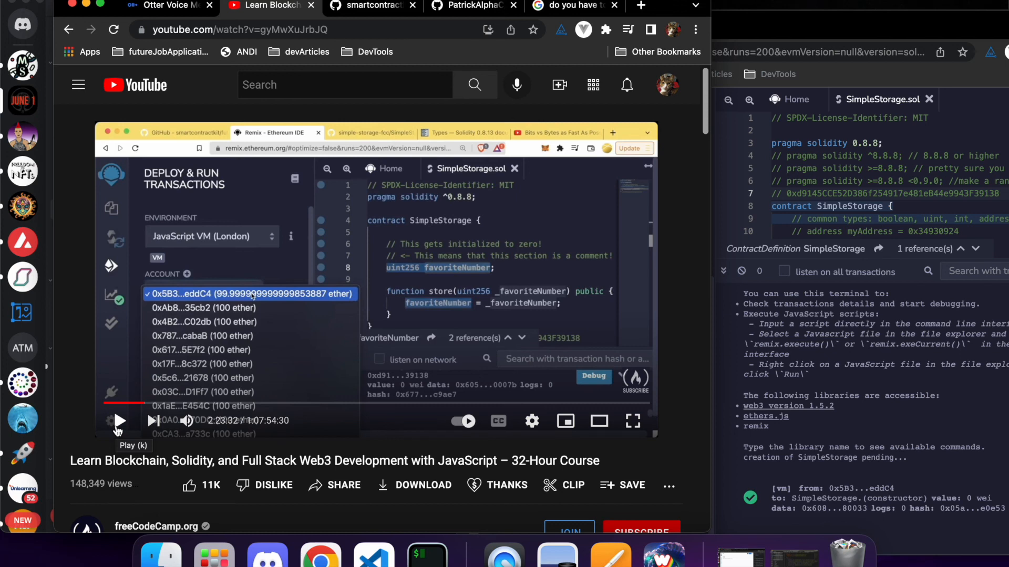
pyautogui.moveTo(125, 431)
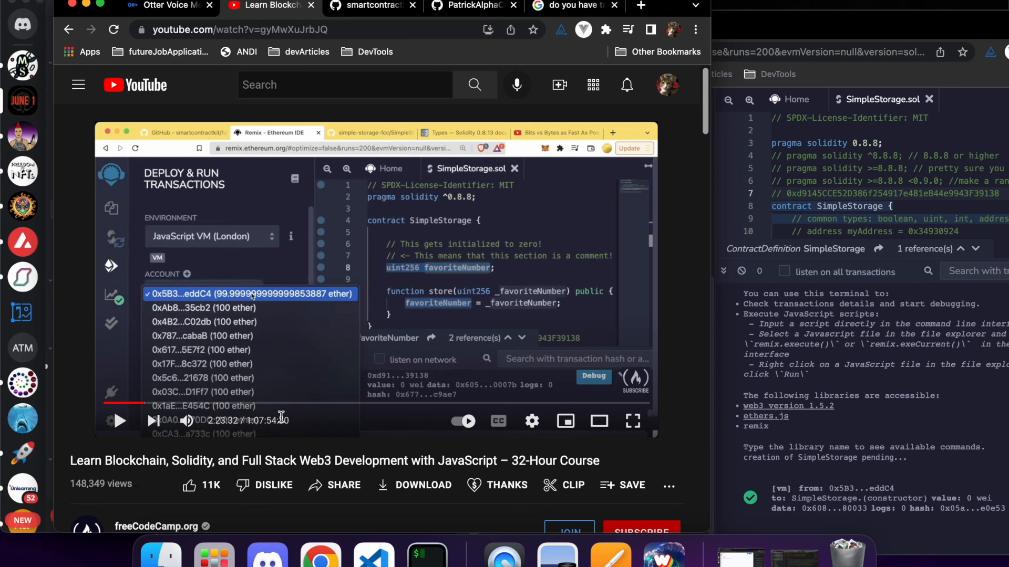
pyautogui.moveTo(503, 555)
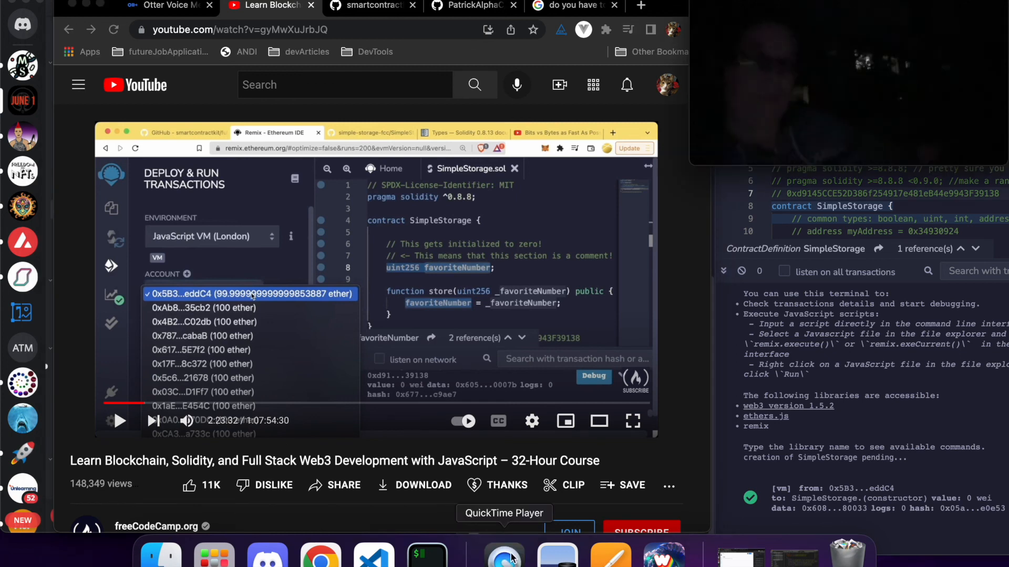